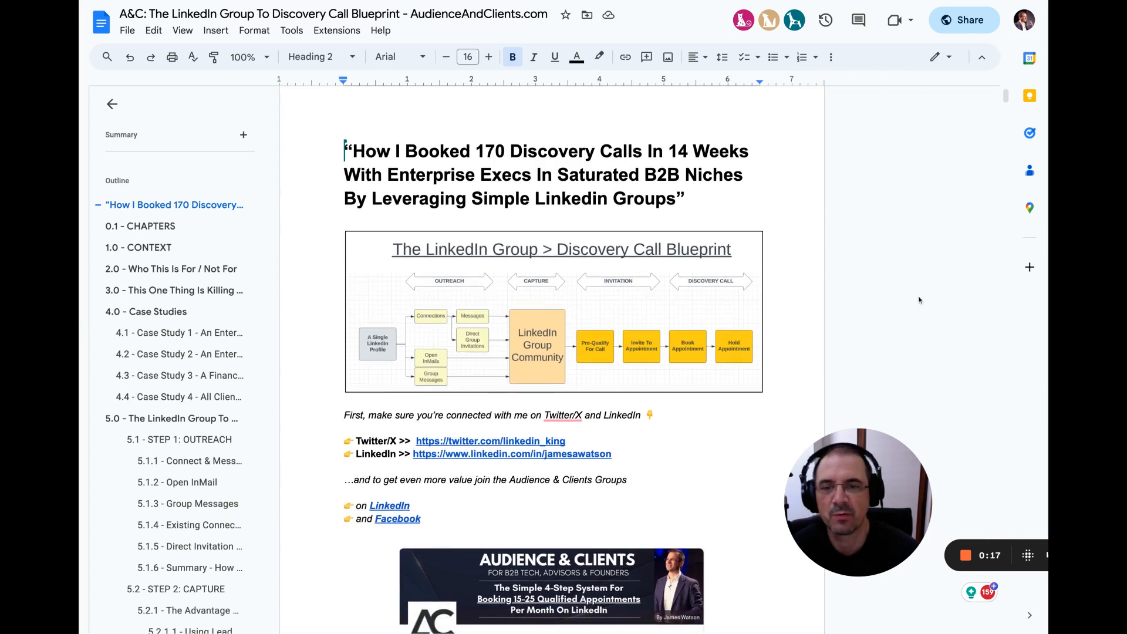
Step: Scroll past the title, blueprint diagram, community links and group banner to 0.1 - CHAPTERS
scroll("down", 3)
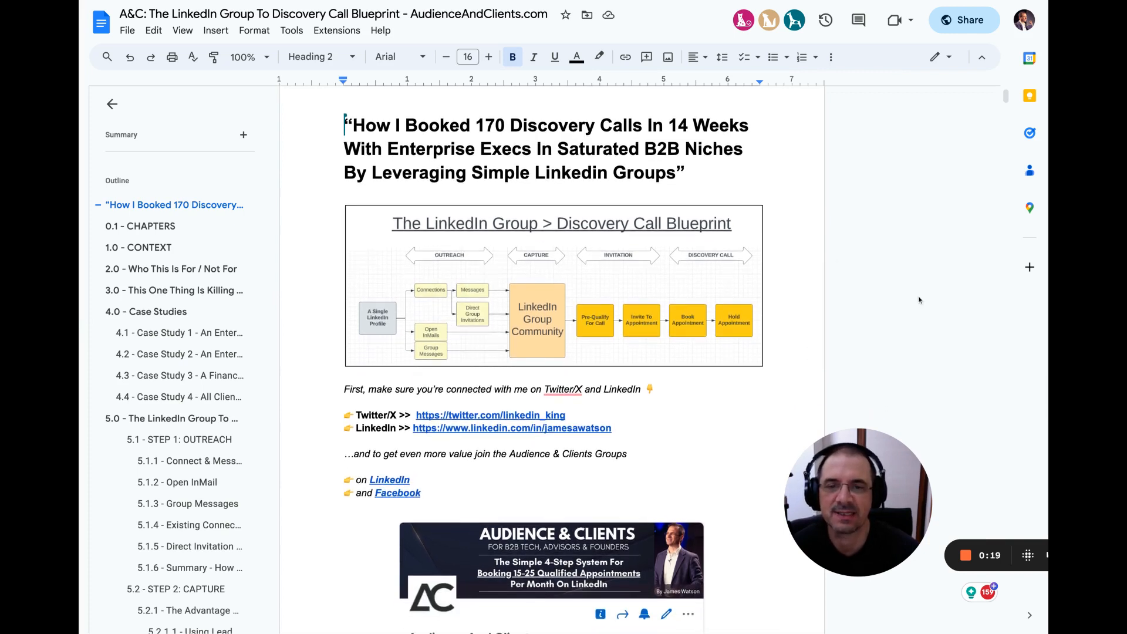
scroll("down", 3)
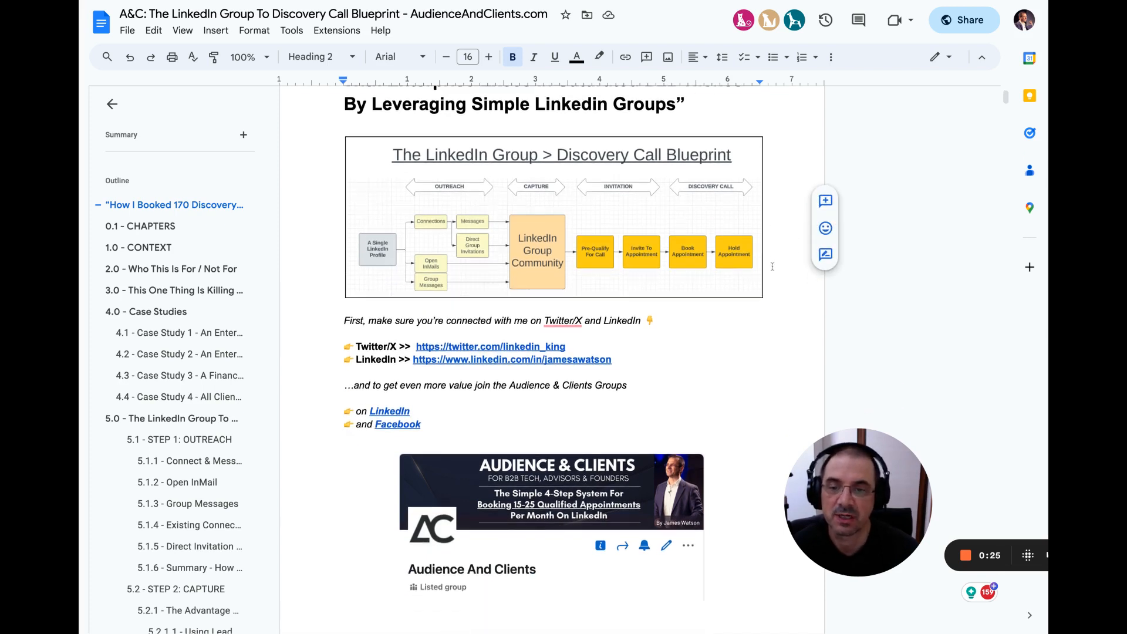
scroll("down", 3)
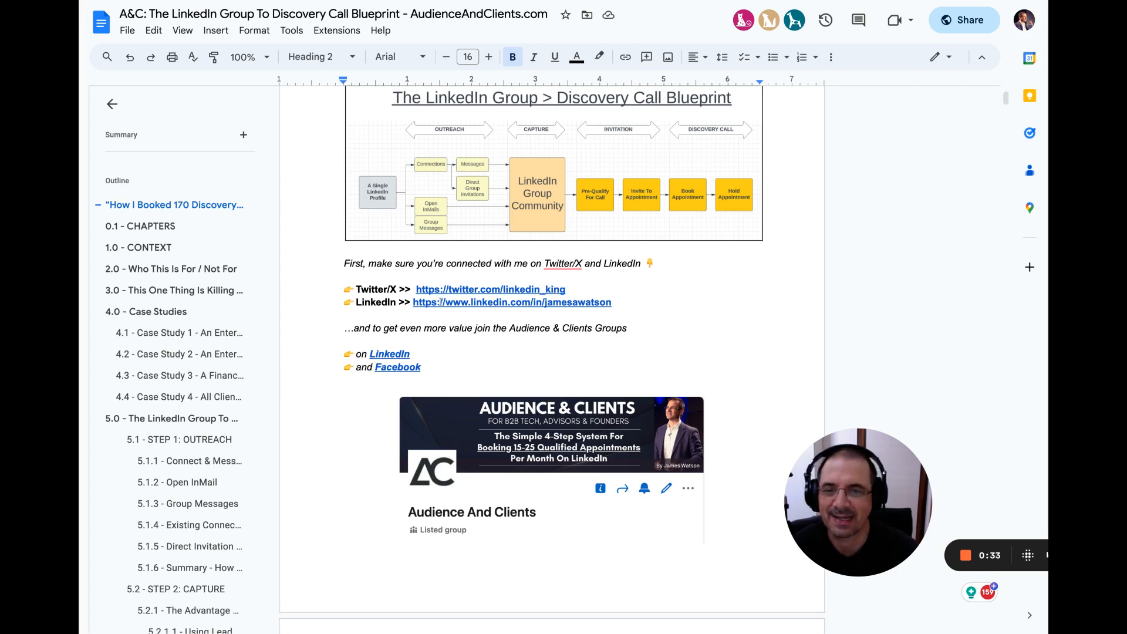
scroll("down", 3)
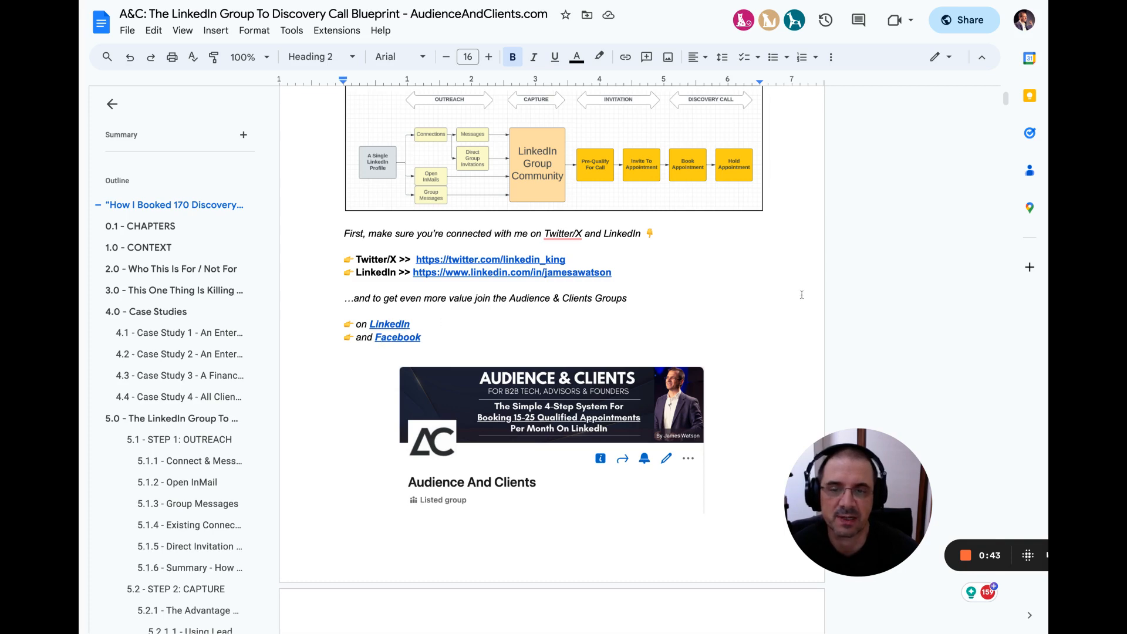
scroll("down", 3)
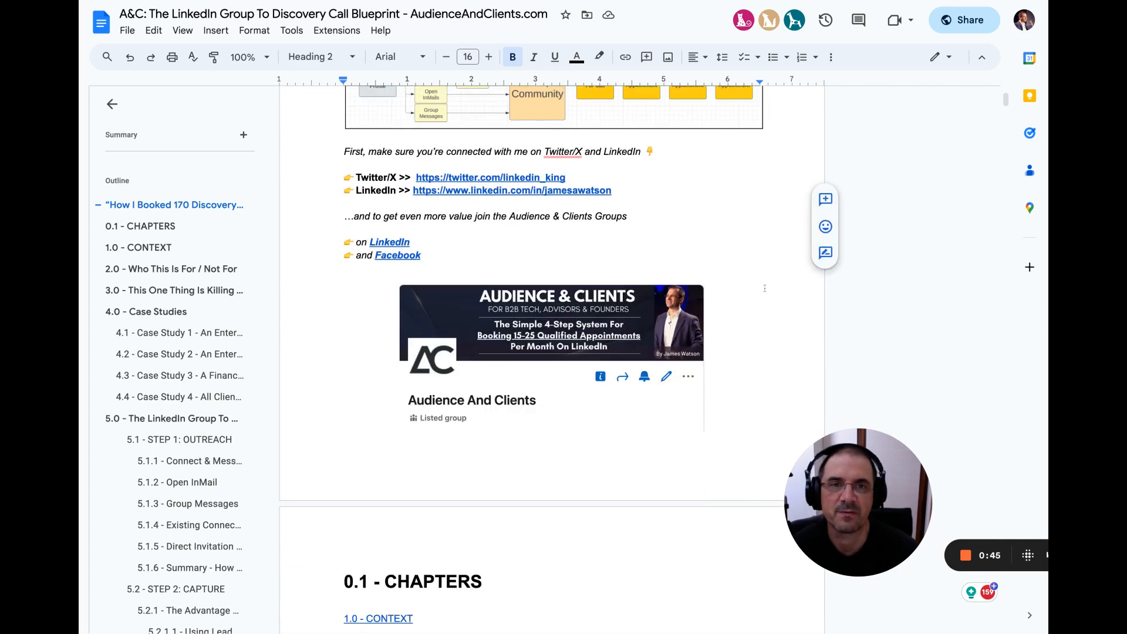
Step: Scroll through the 0.1 - CHAPTERS table of contents links to the 1.0 - CONTEXT heading
scroll("down", 3)
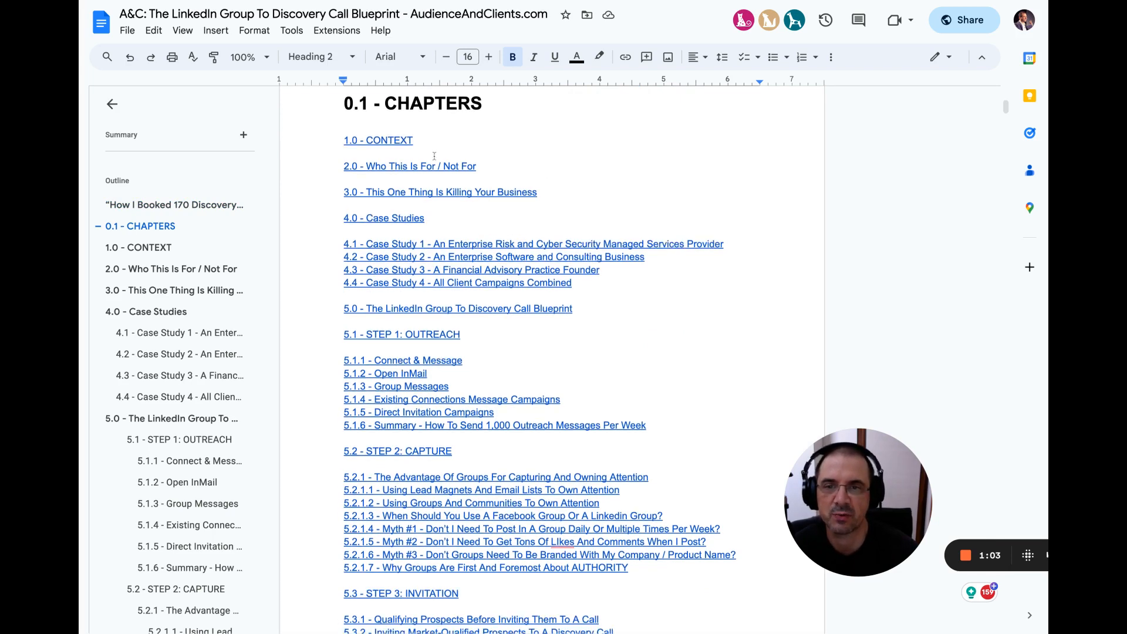
scroll("down", 3)
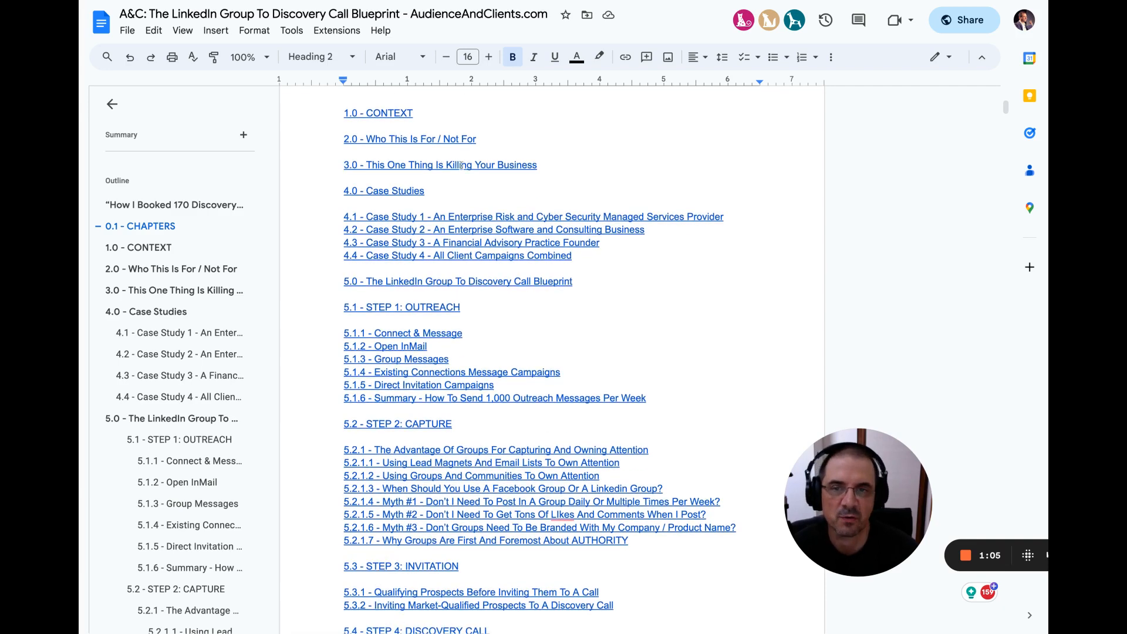
scroll("down", 3)
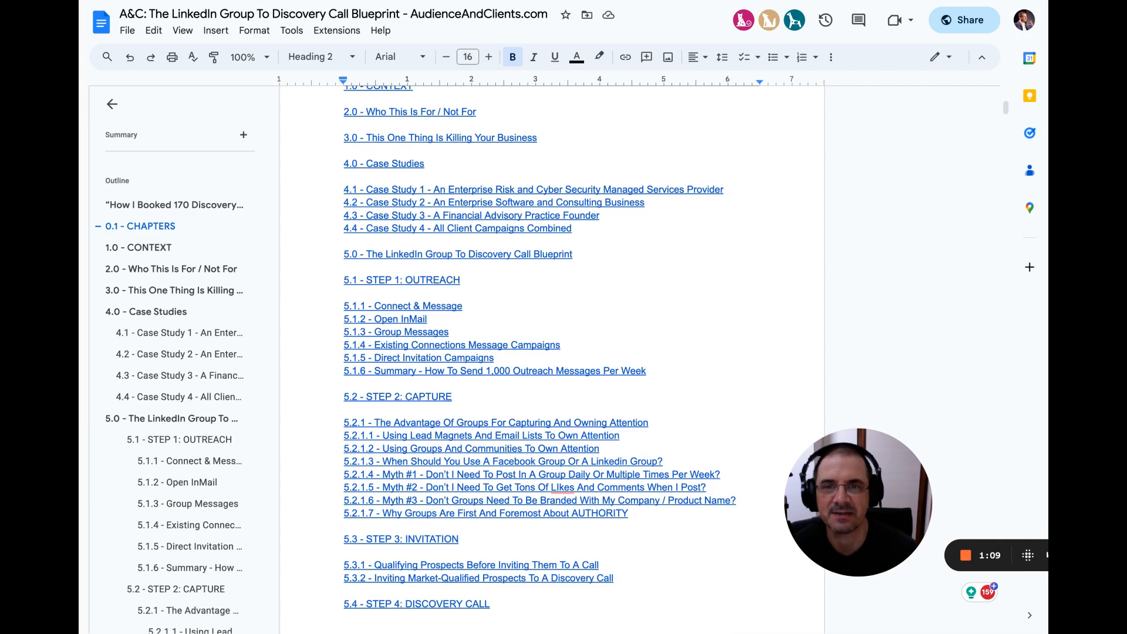
scroll("down", 3)
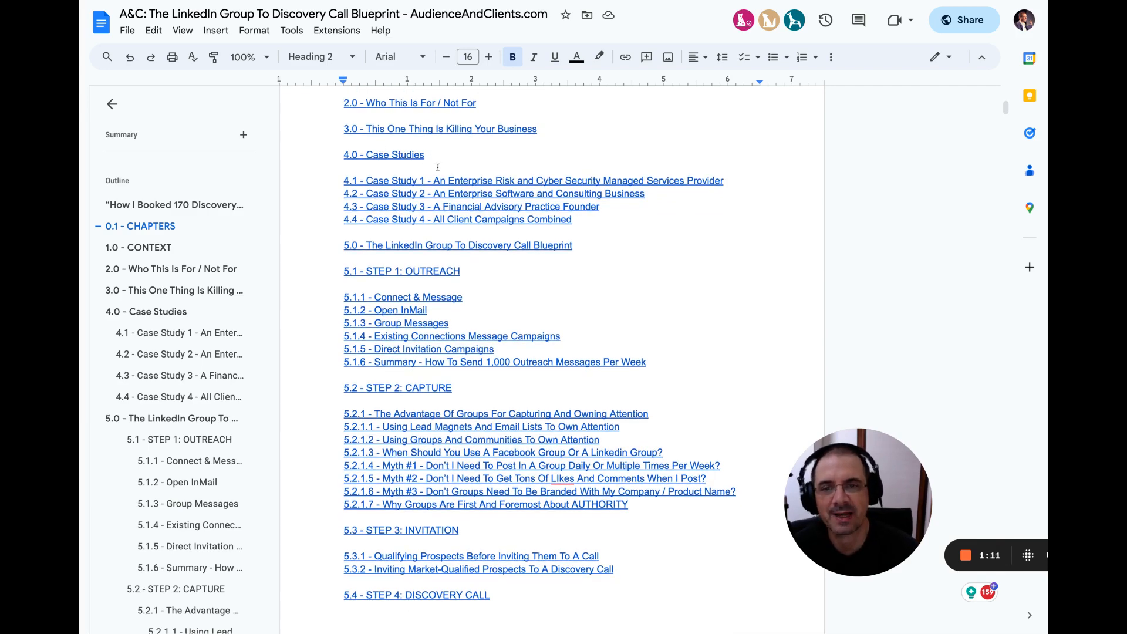
scroll("down", 3)
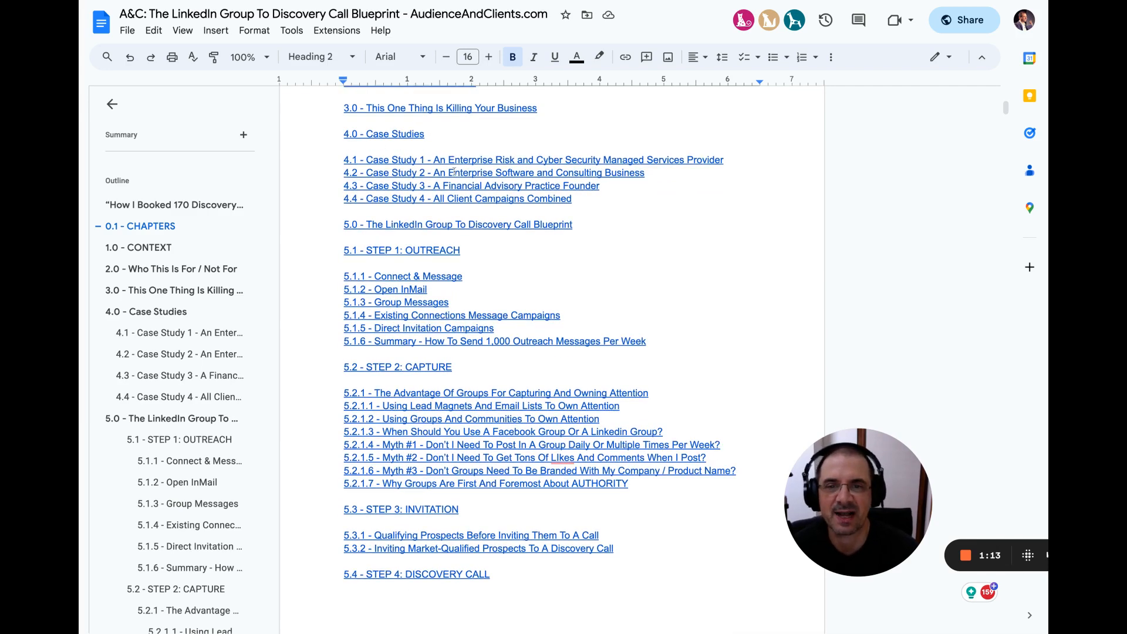
scroll("down", 3)
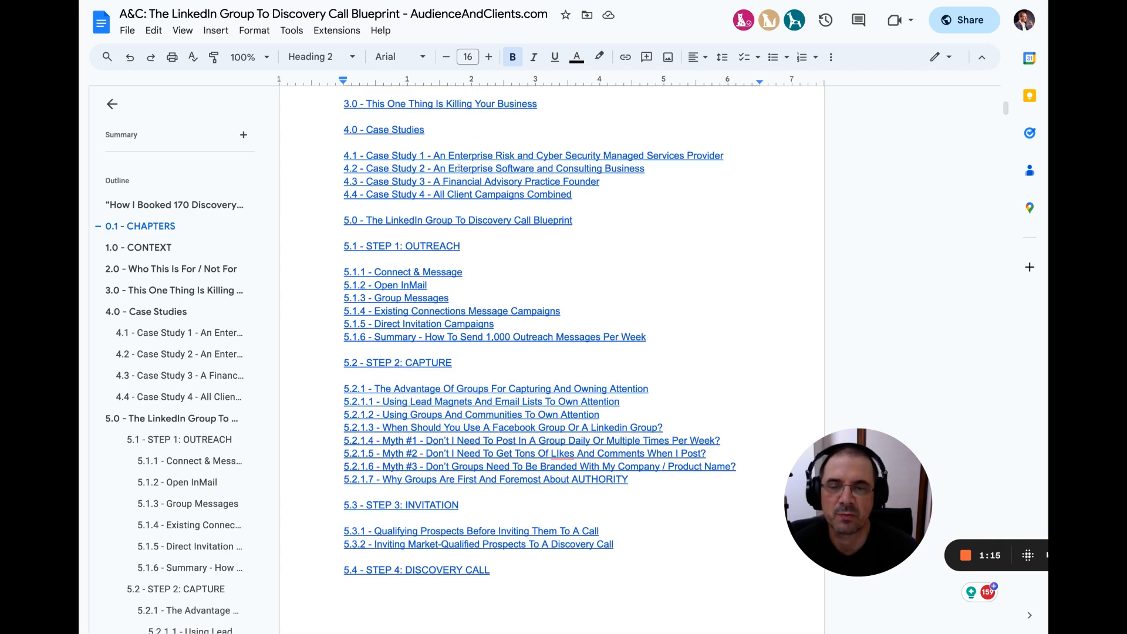
scroll("down", 3)
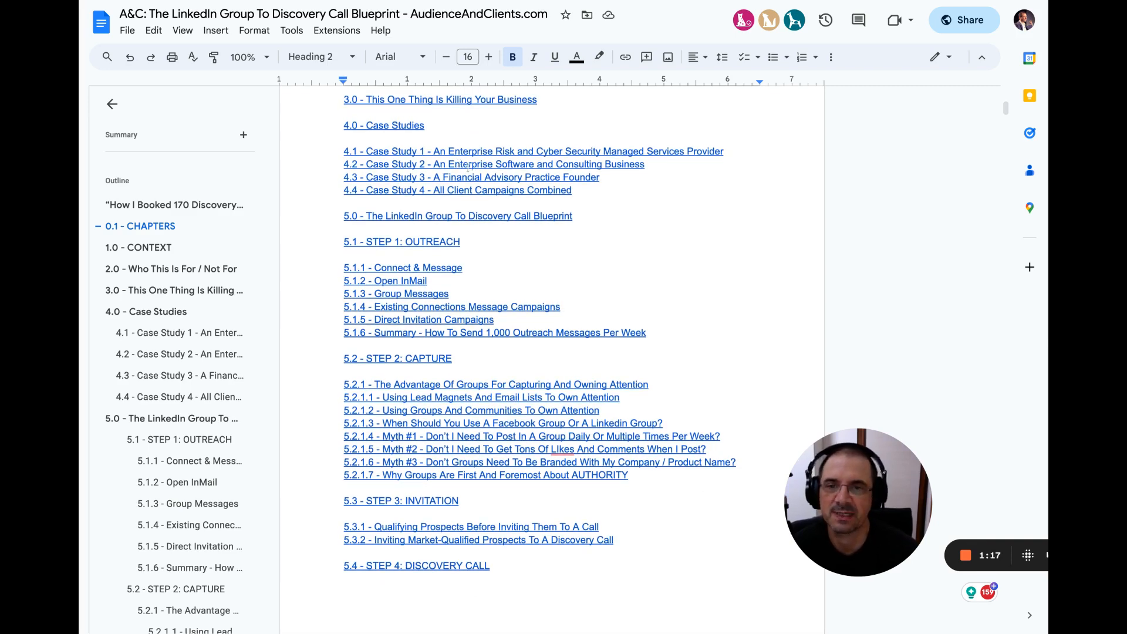
scroll("down", 3)
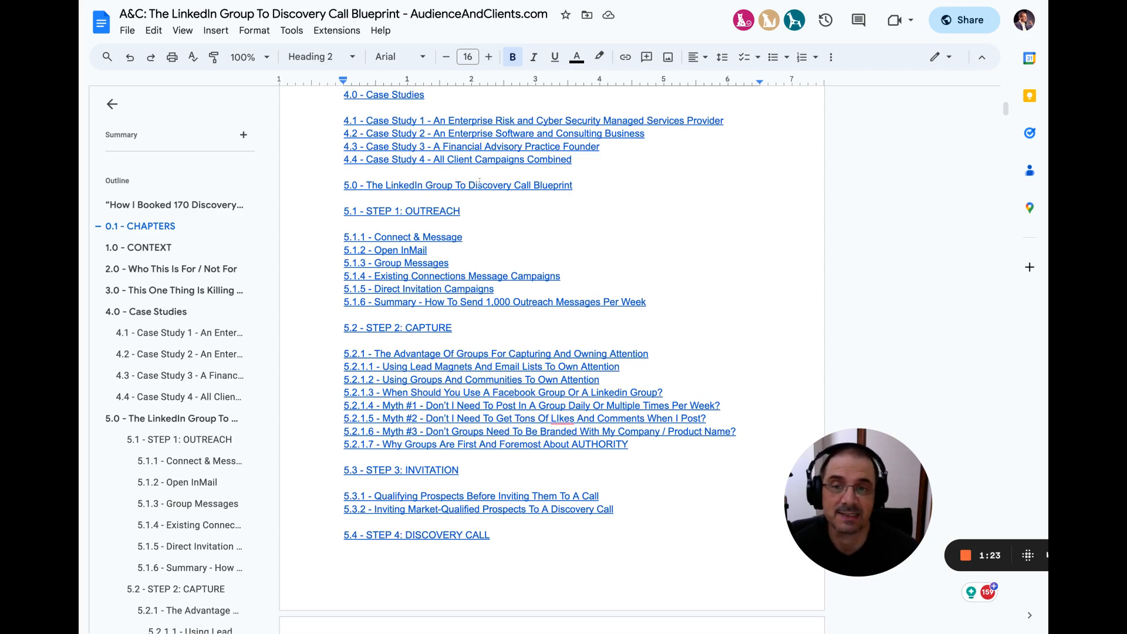
scroll("down", 3)
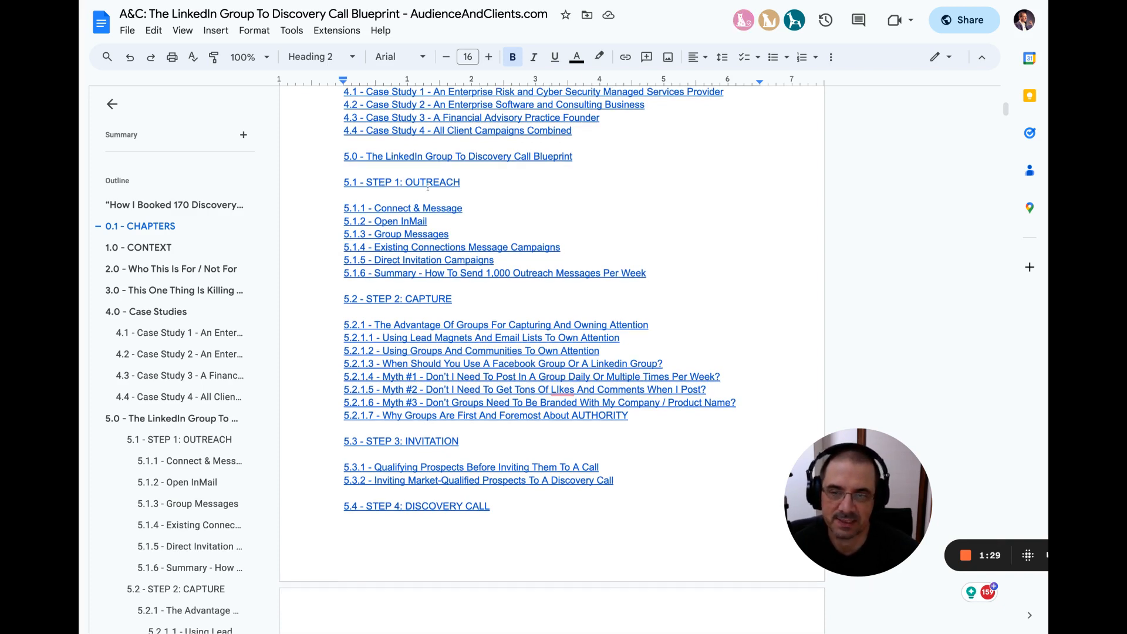
scroll("down", 3)
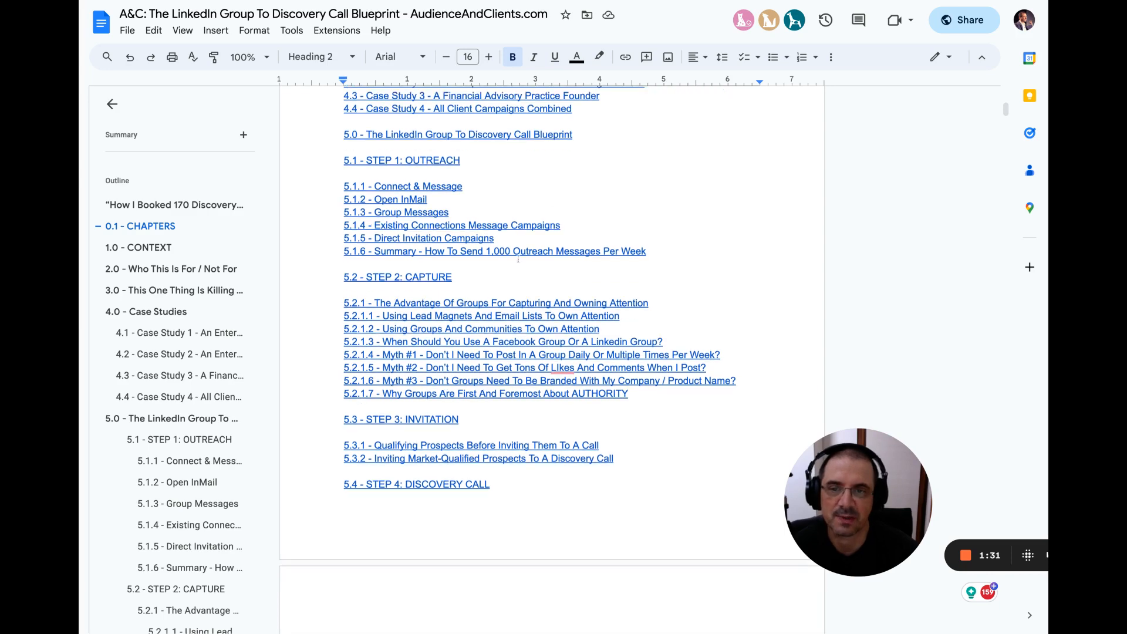
scroll("down", 3)
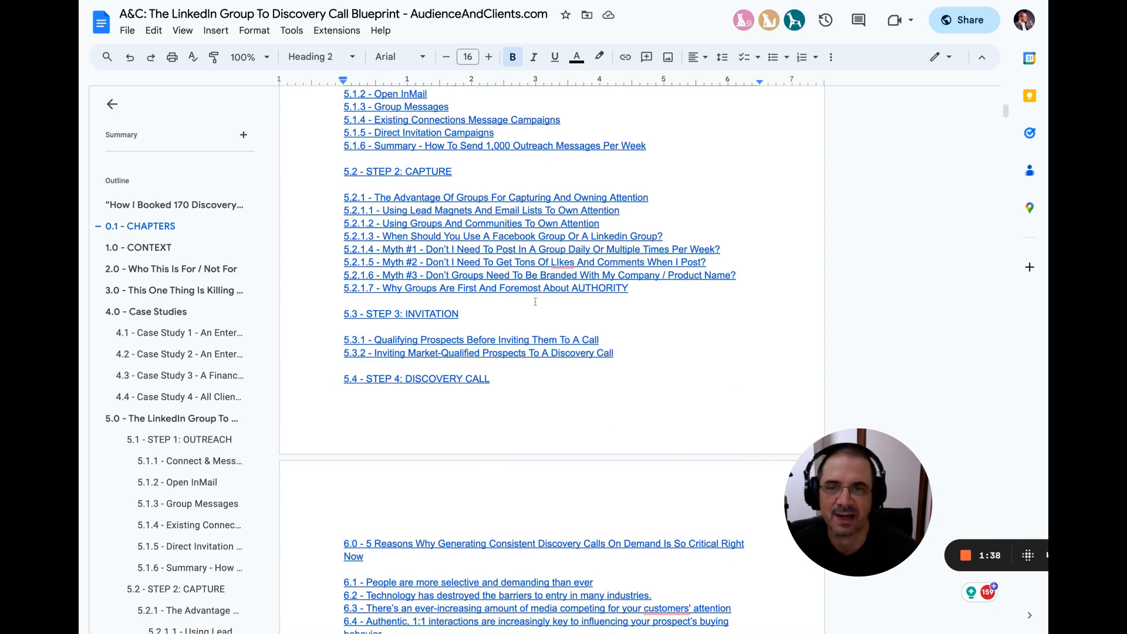
scroll("down", 3)
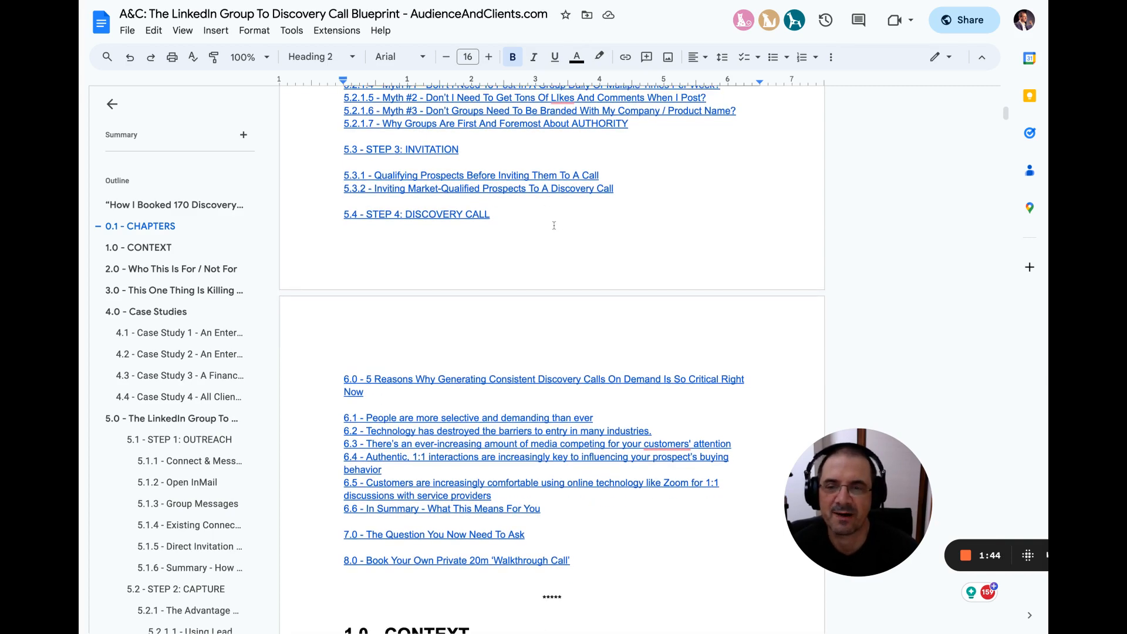
scroll("down", 3)
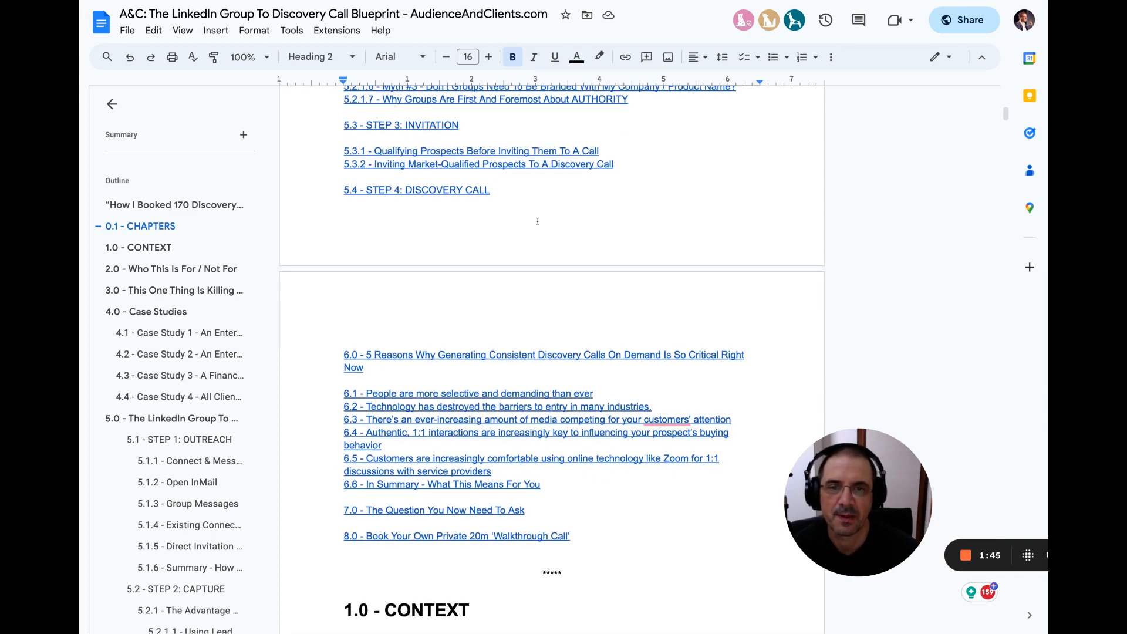
scroll("down", 3)
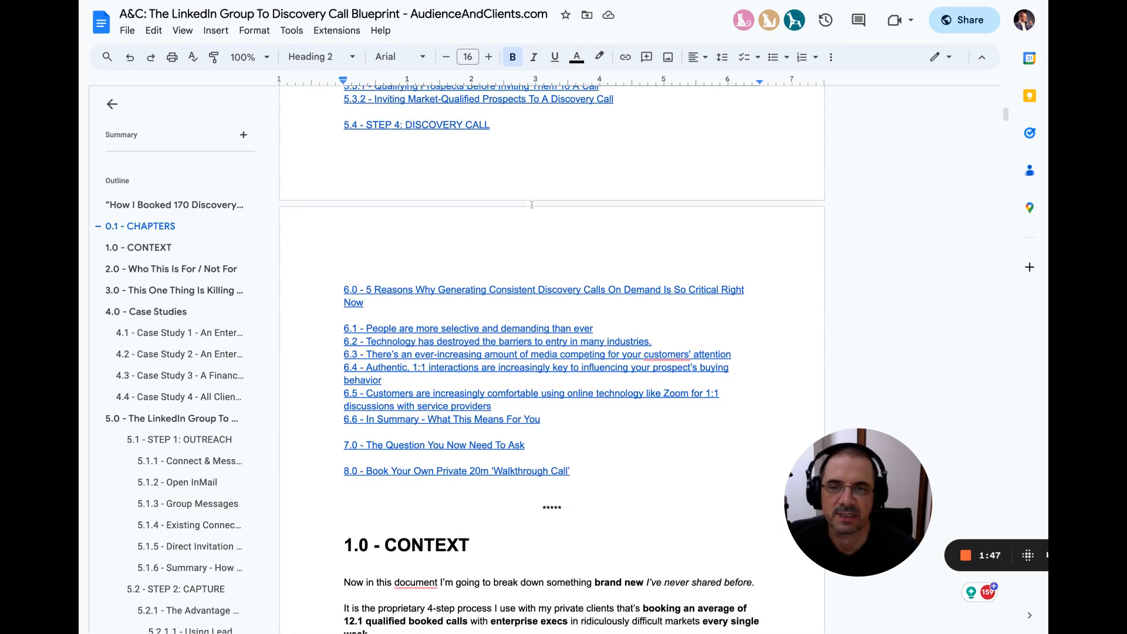
Step: Highlight the Context paragraphs on 100% organic meetings and filtering out unqualified prospects
scroll("down", 3)
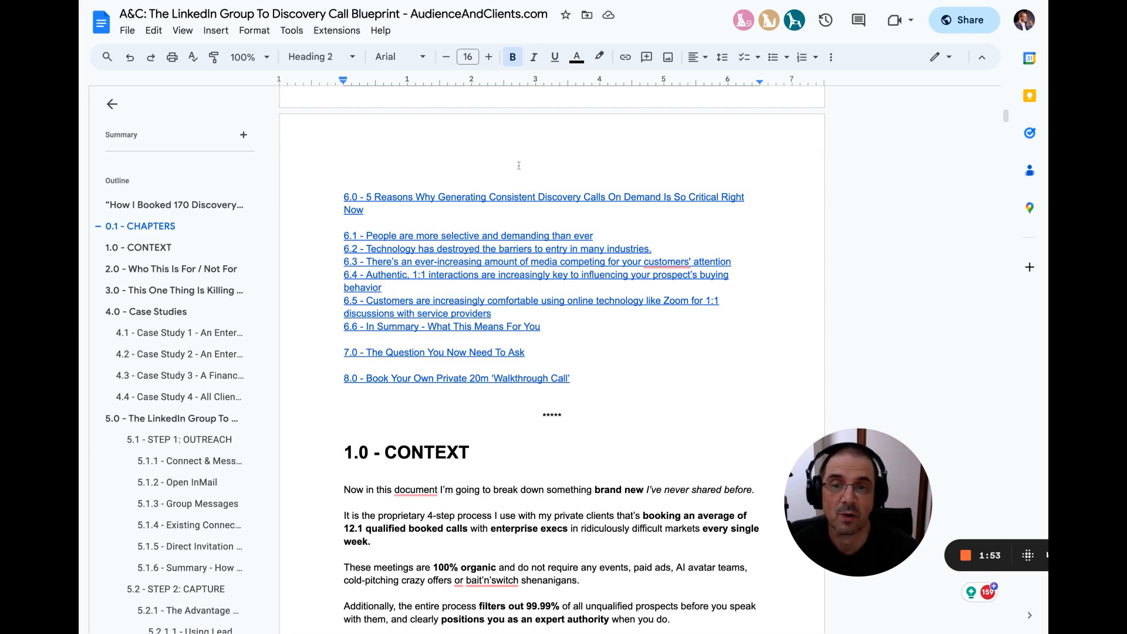
scroll("down", 3)
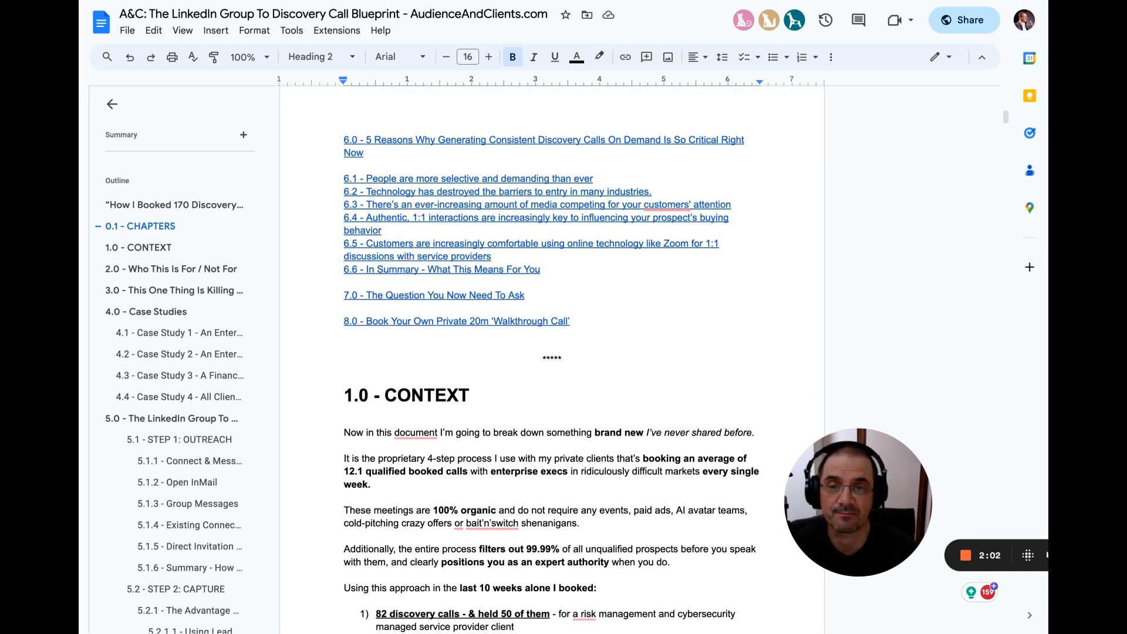
scroll("down", 3)
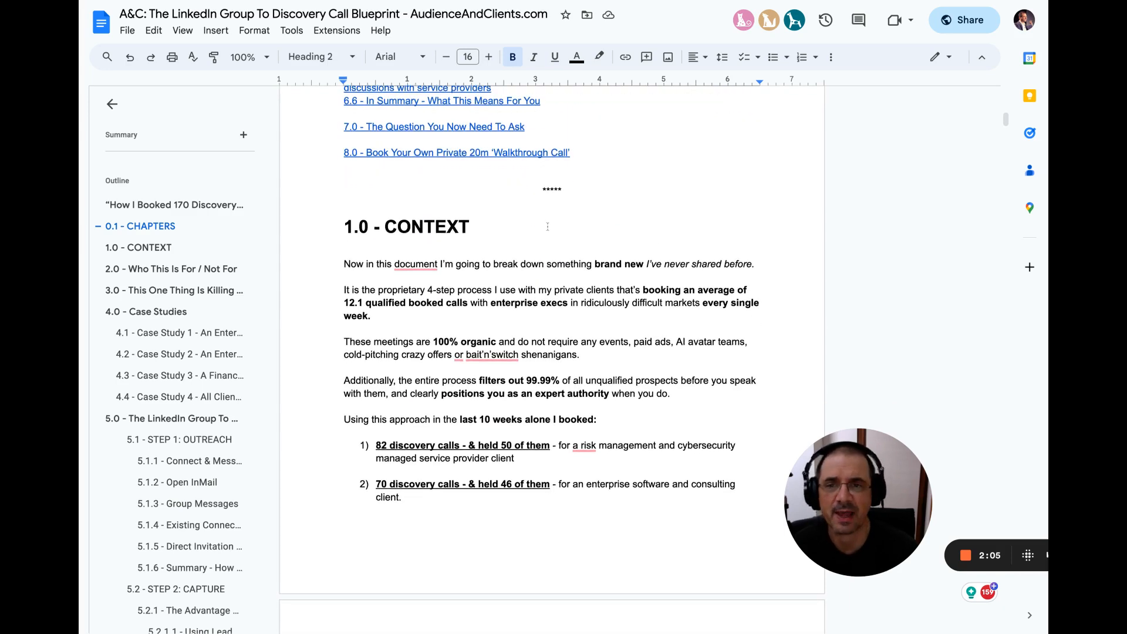
scroll("down", 3)
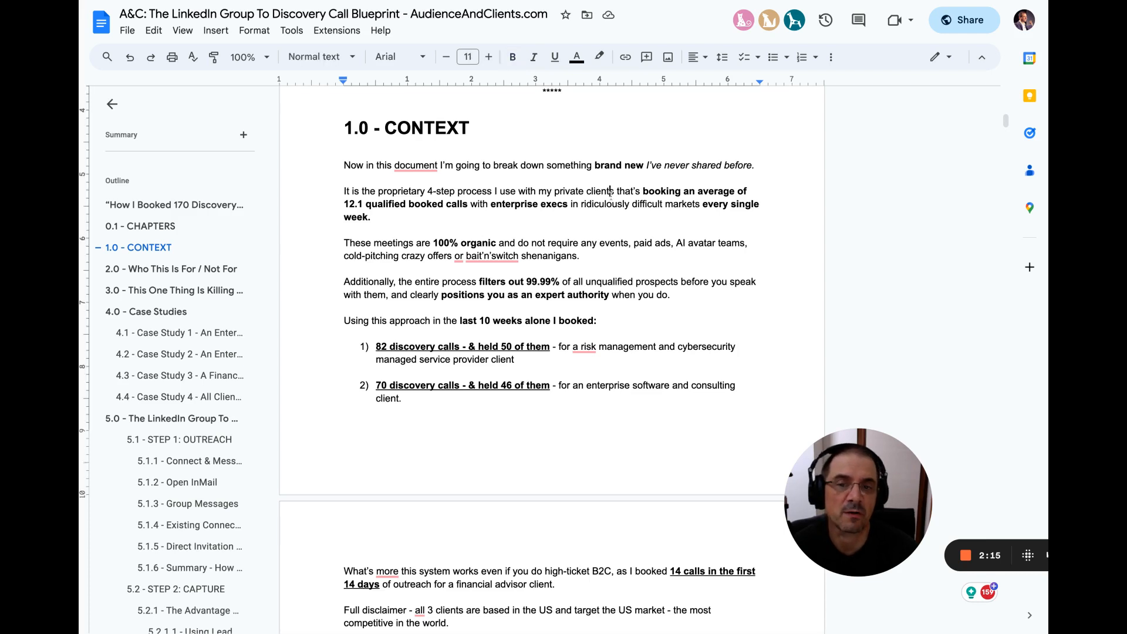
double_click(599, 191)
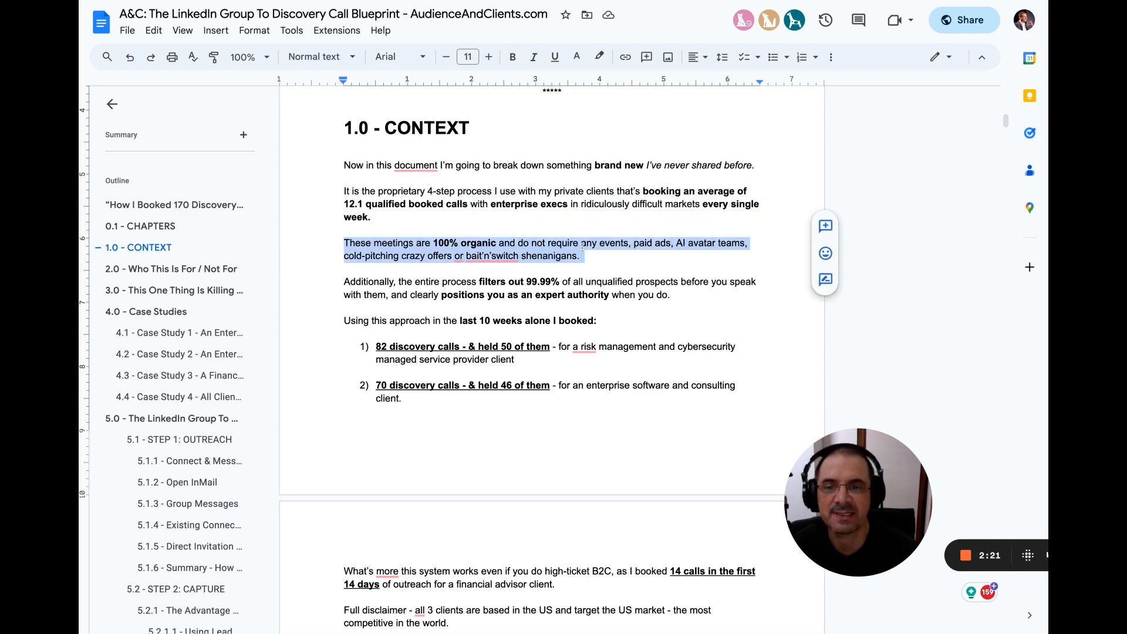
scroll("down", 3)
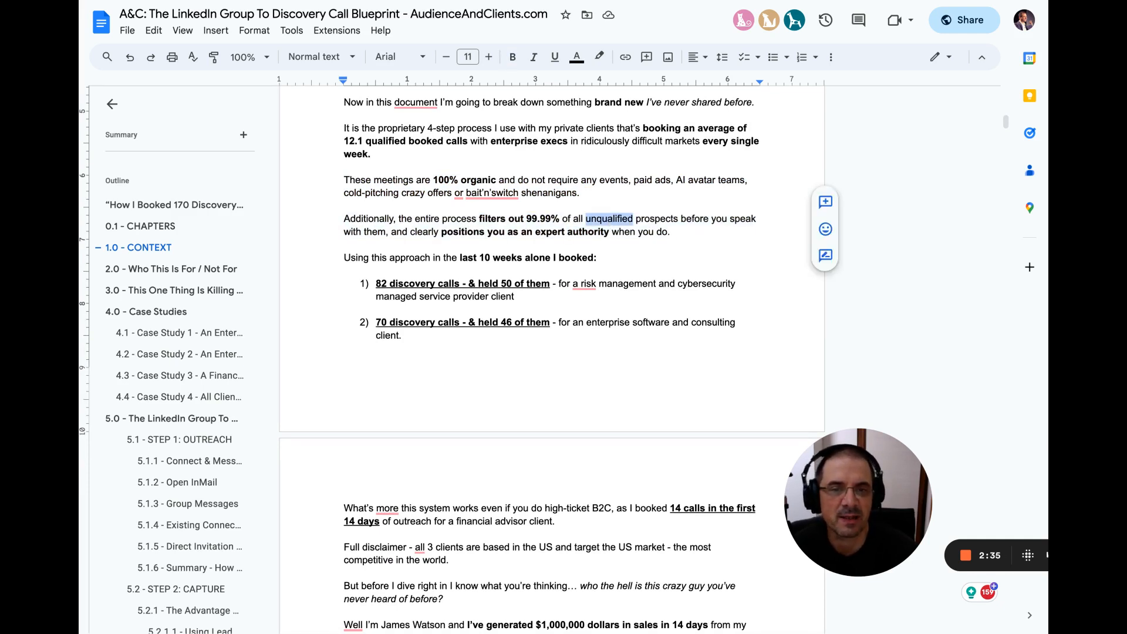
left_click_drag(343, 218, 673, 231)
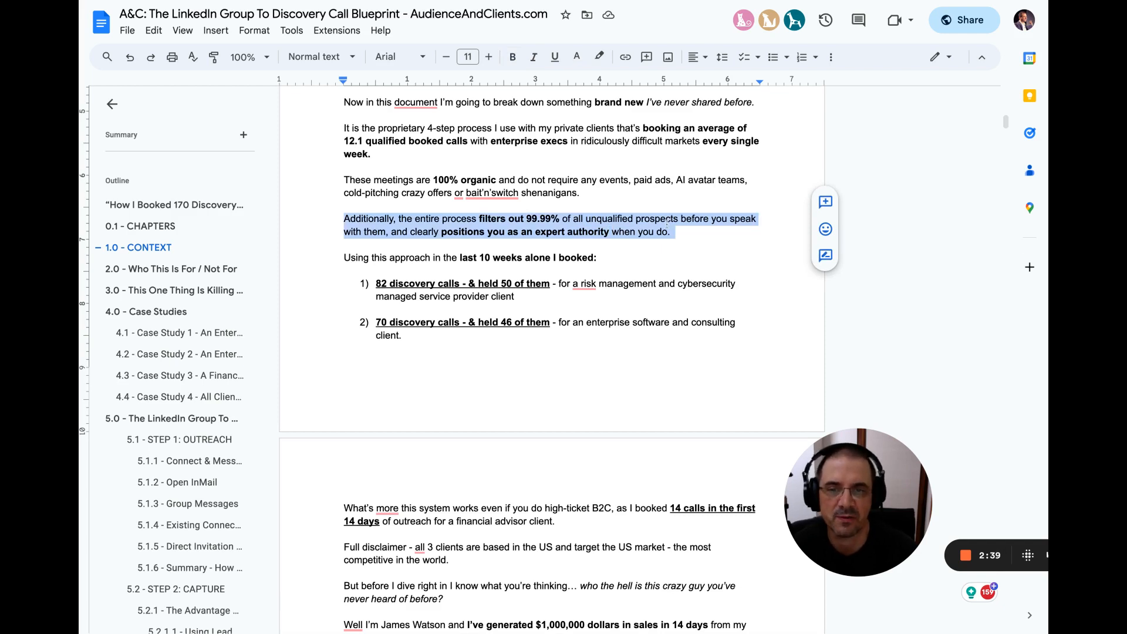
Step: Highlight the second numbered result, about enterprise software calls
scroll("down", 3)
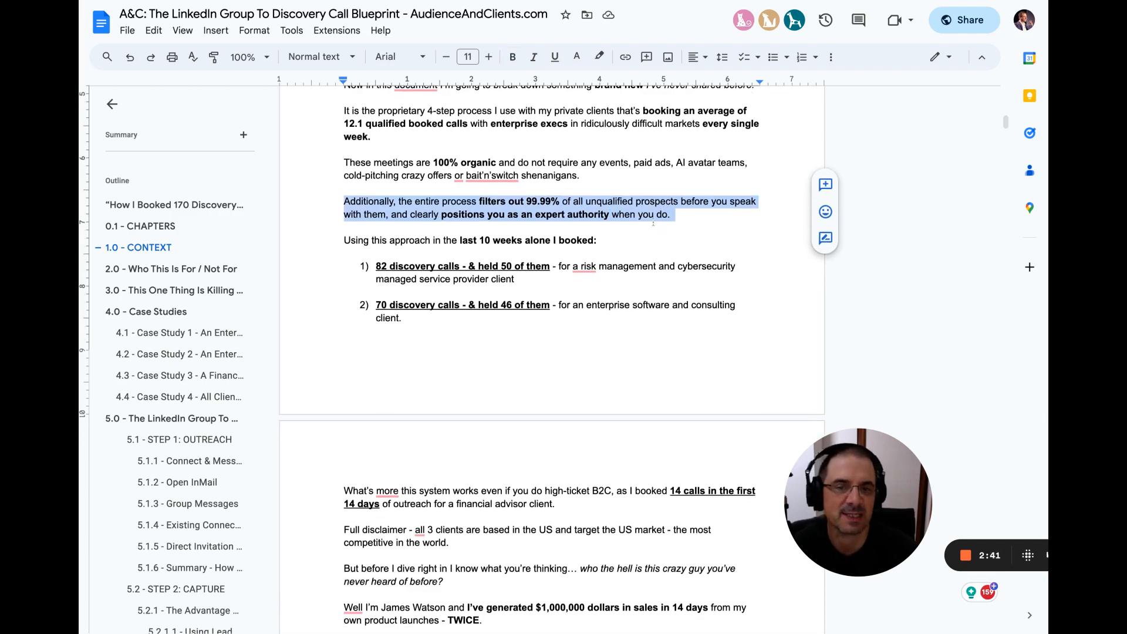
scroll("down", 3)
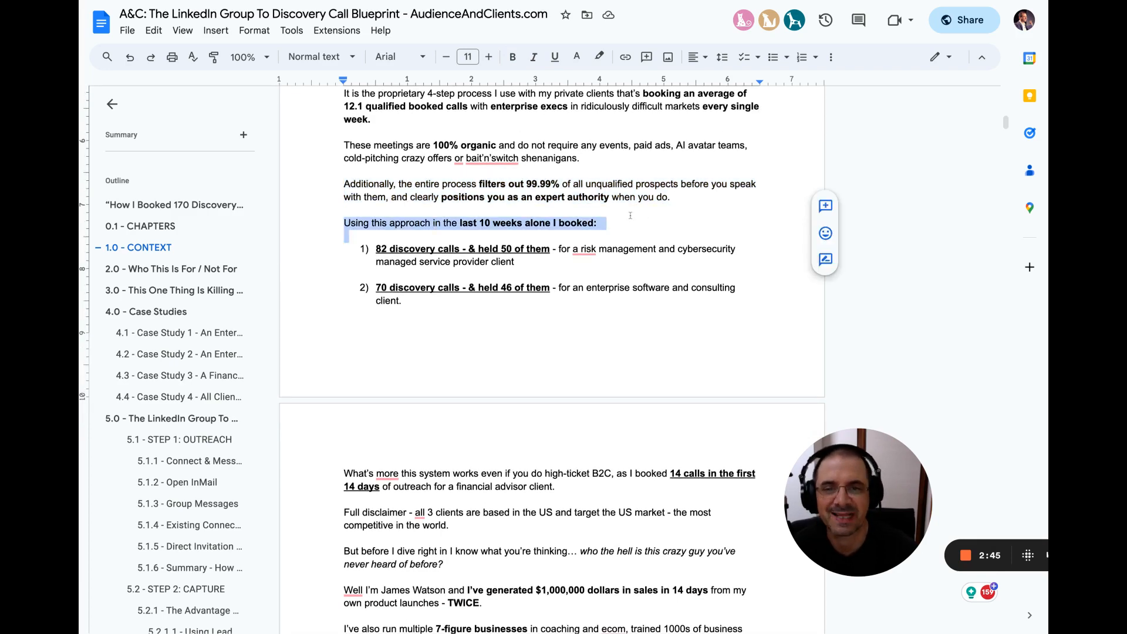
scroll("down", 3)
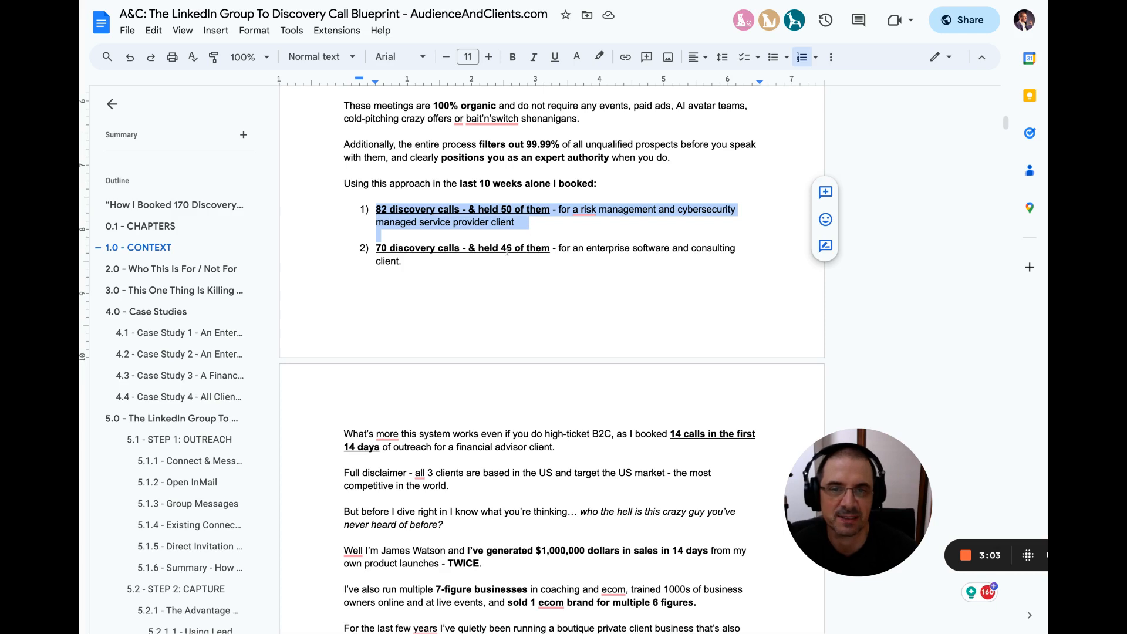
left_click(589, 247)
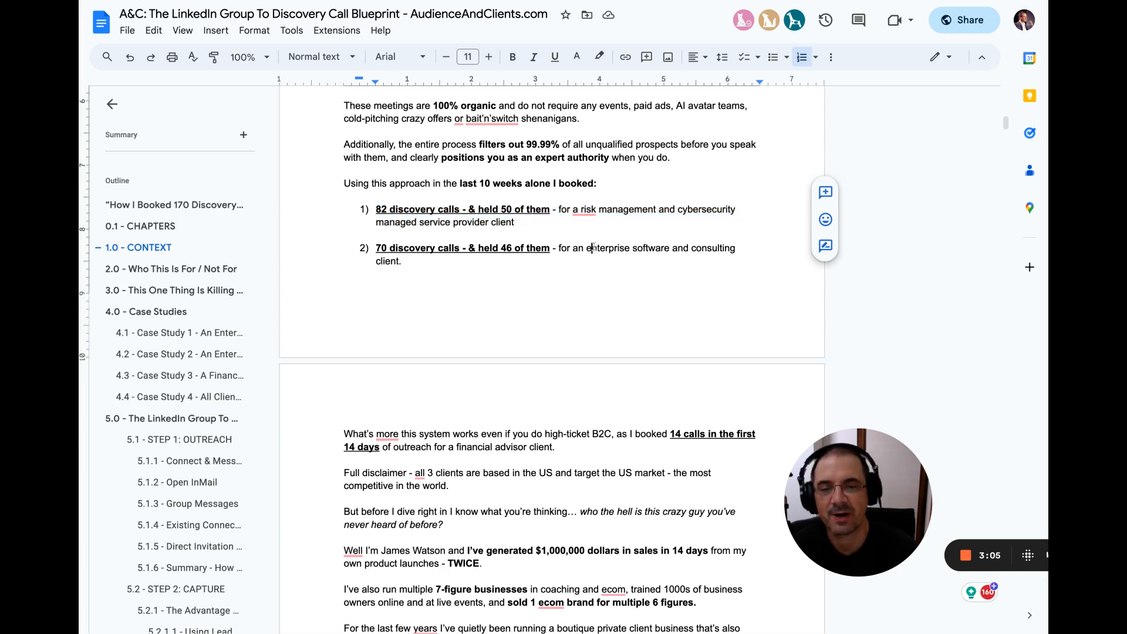
left_click_drag(590, 248, 404, 260)
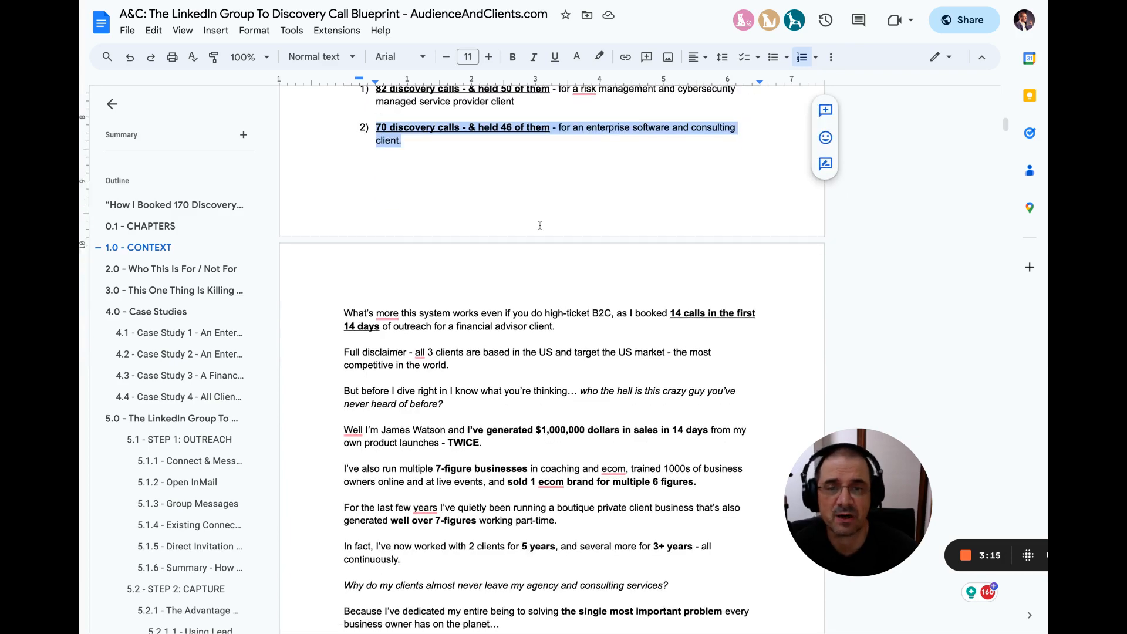
scroll("down", 3)
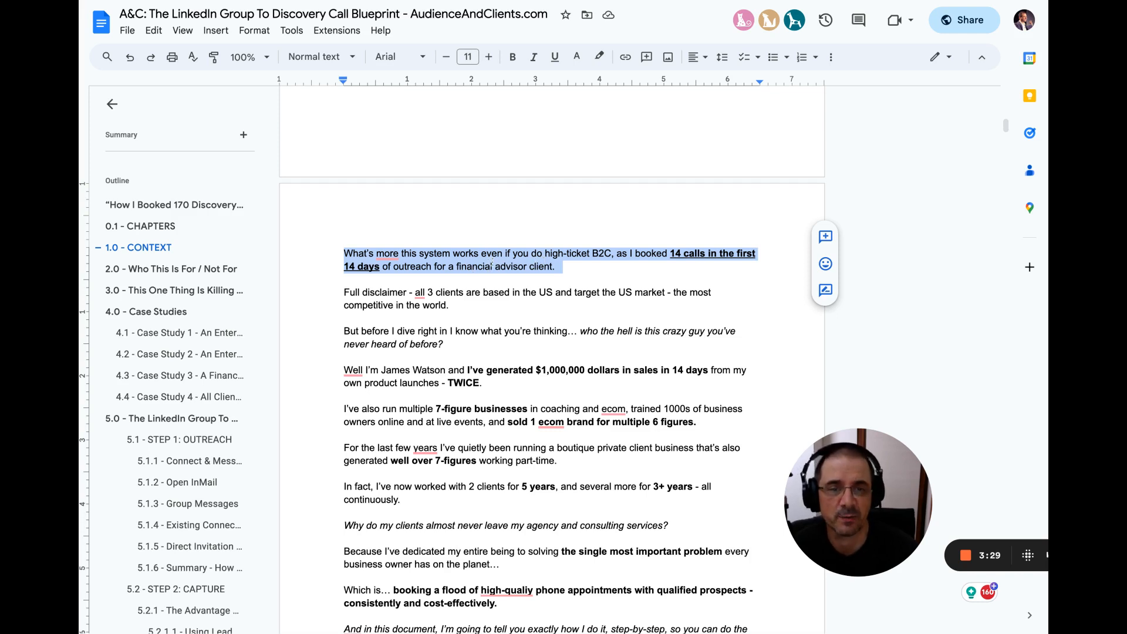
scroll("down", 3)
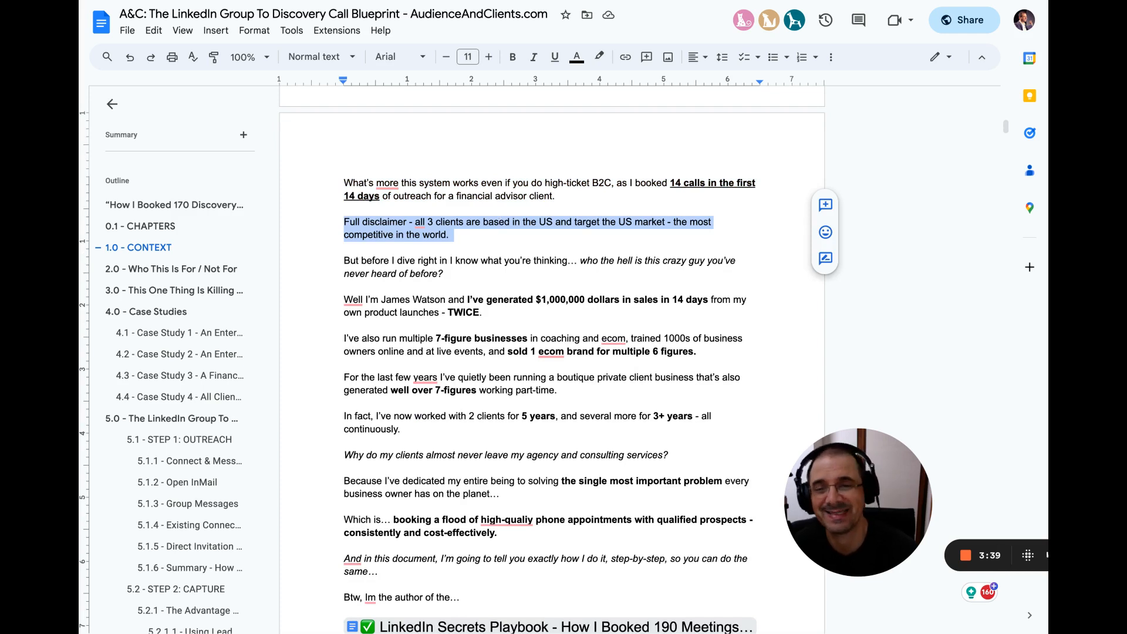
scroll("down", 3)
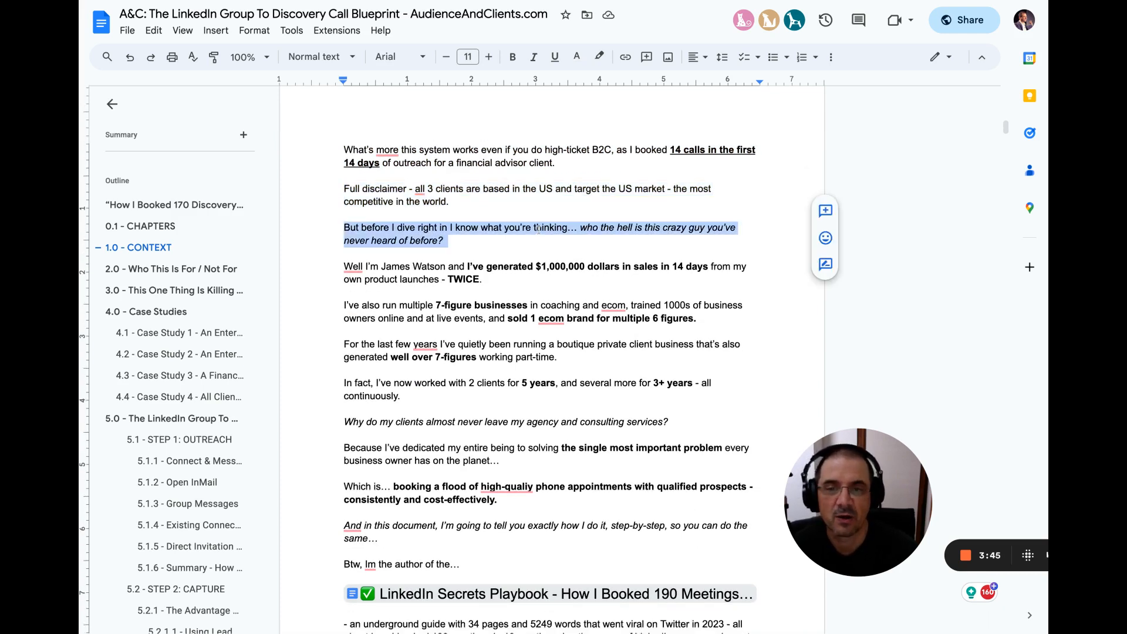
scroll("down", 3)
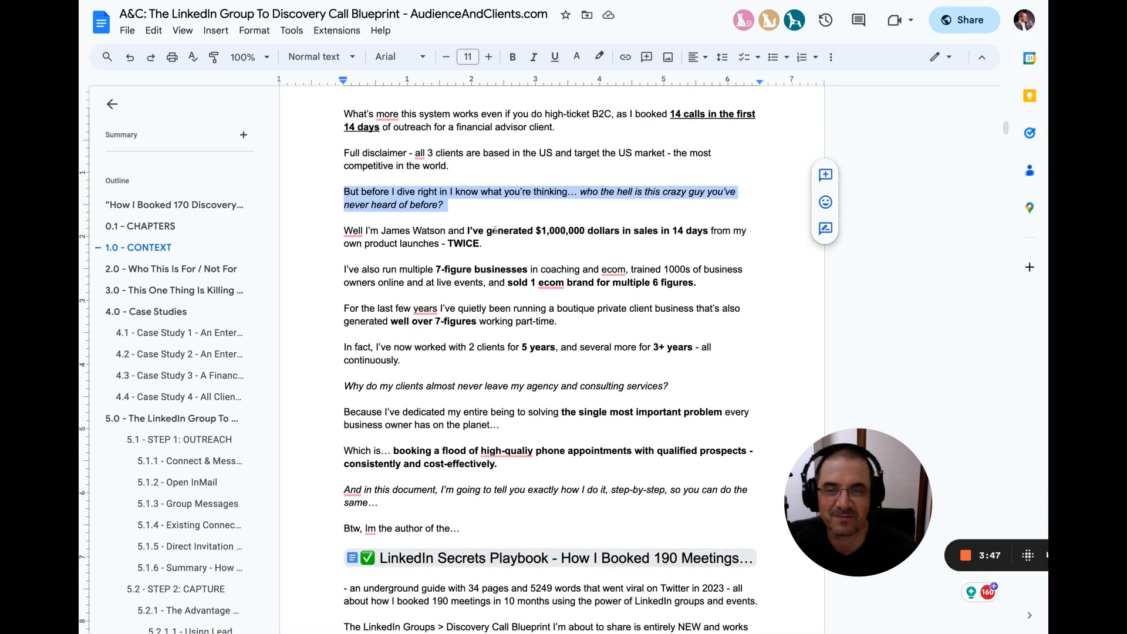
scroll("down", 3)
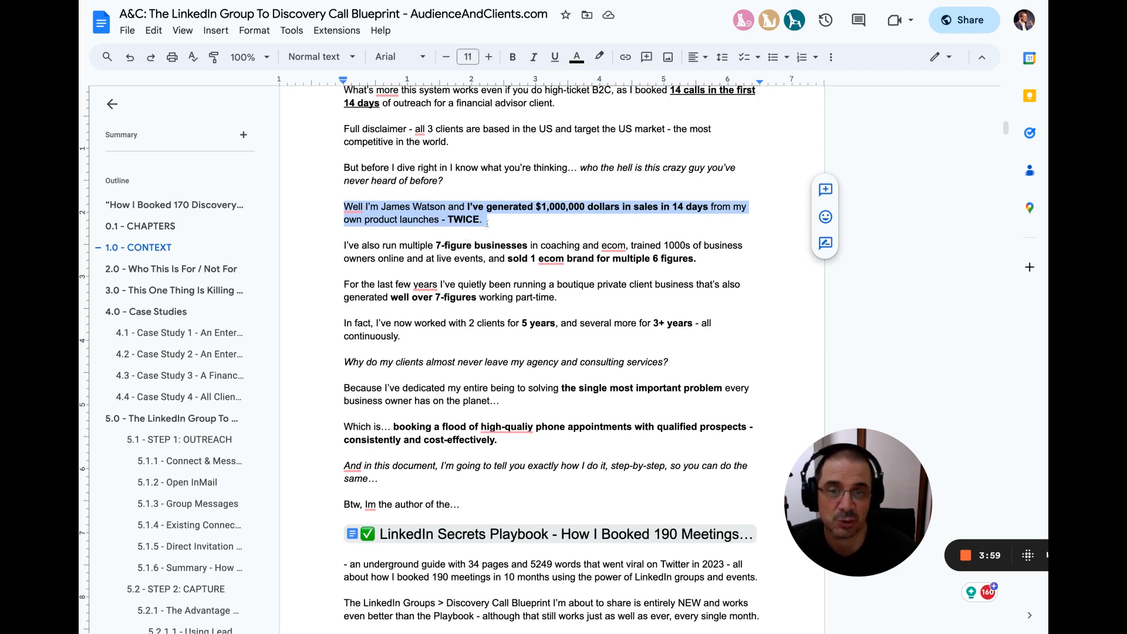
scroll("down", 3)
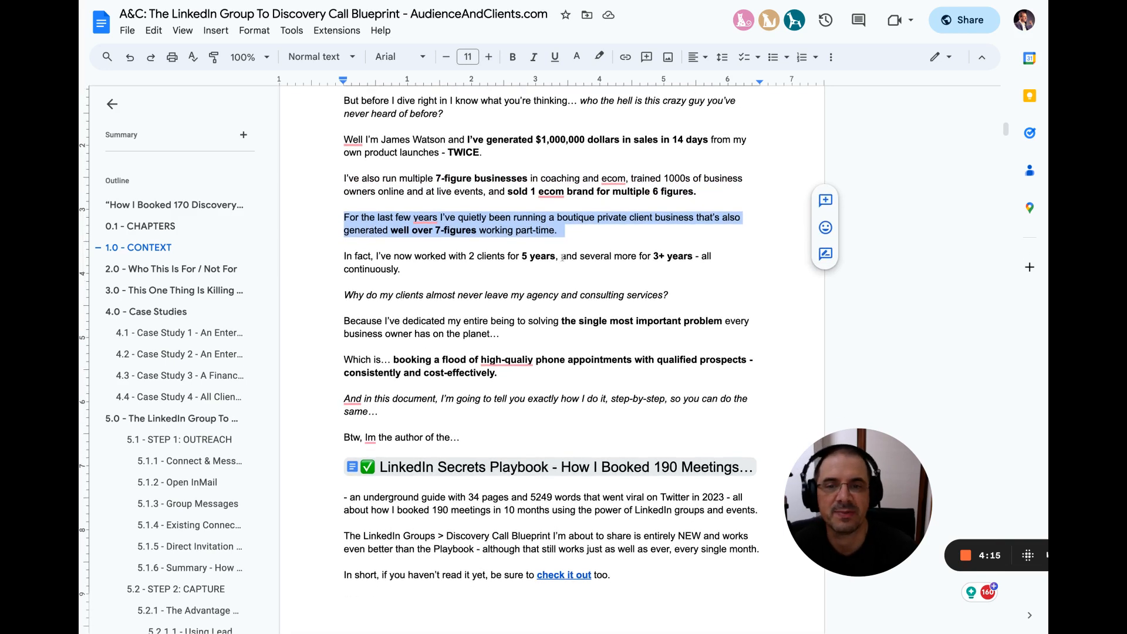
scroll("down", 3)
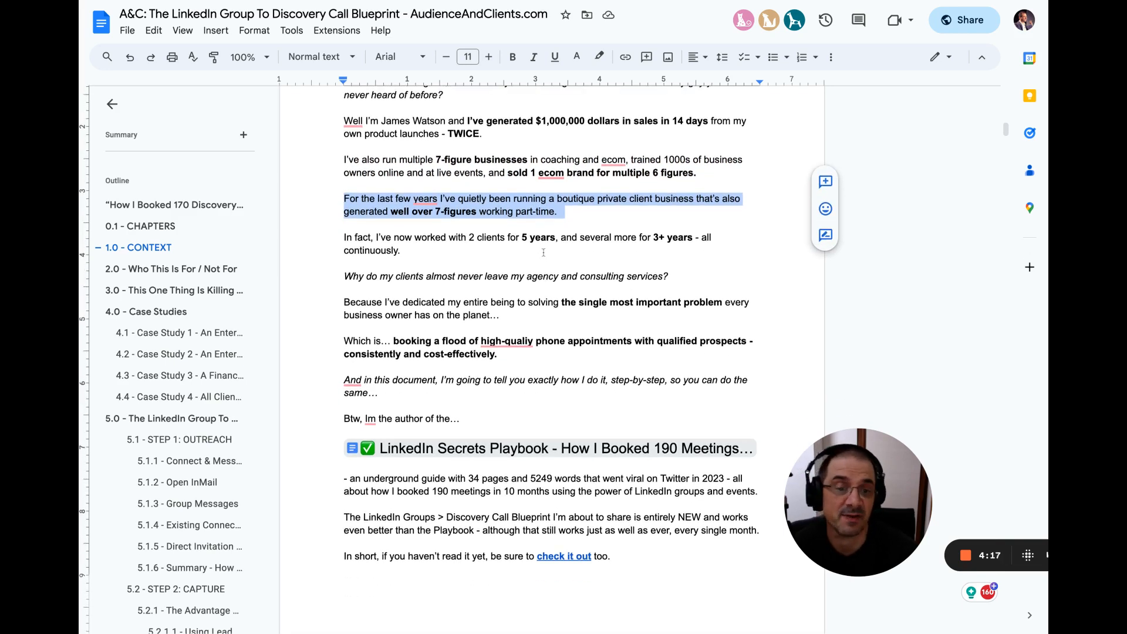
scroll("down", 3)
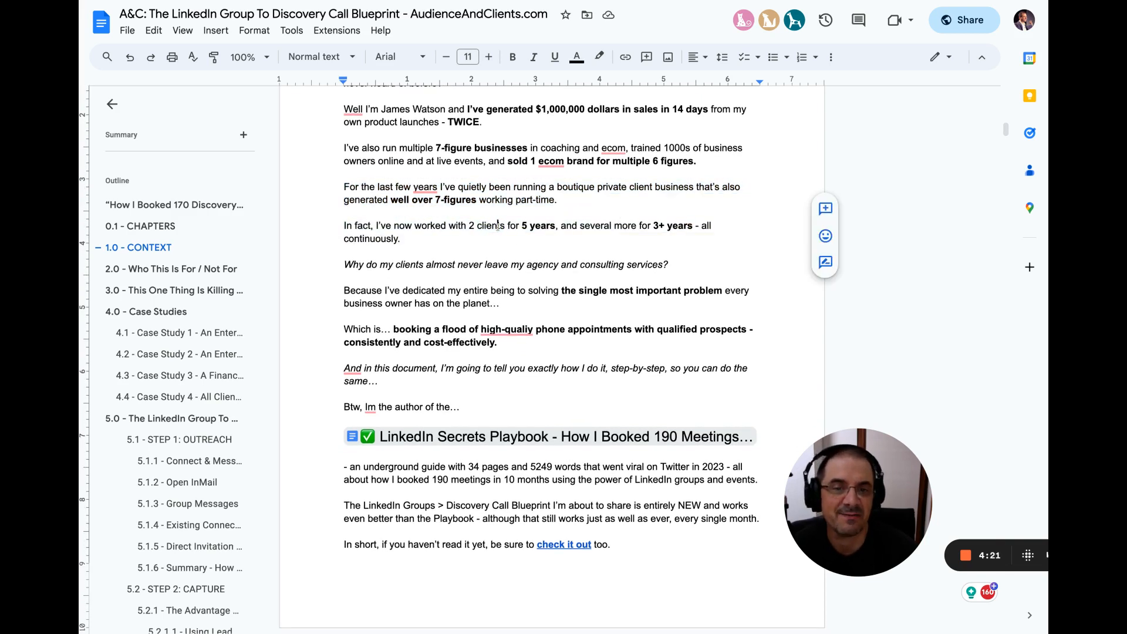
double_click(489, 224)
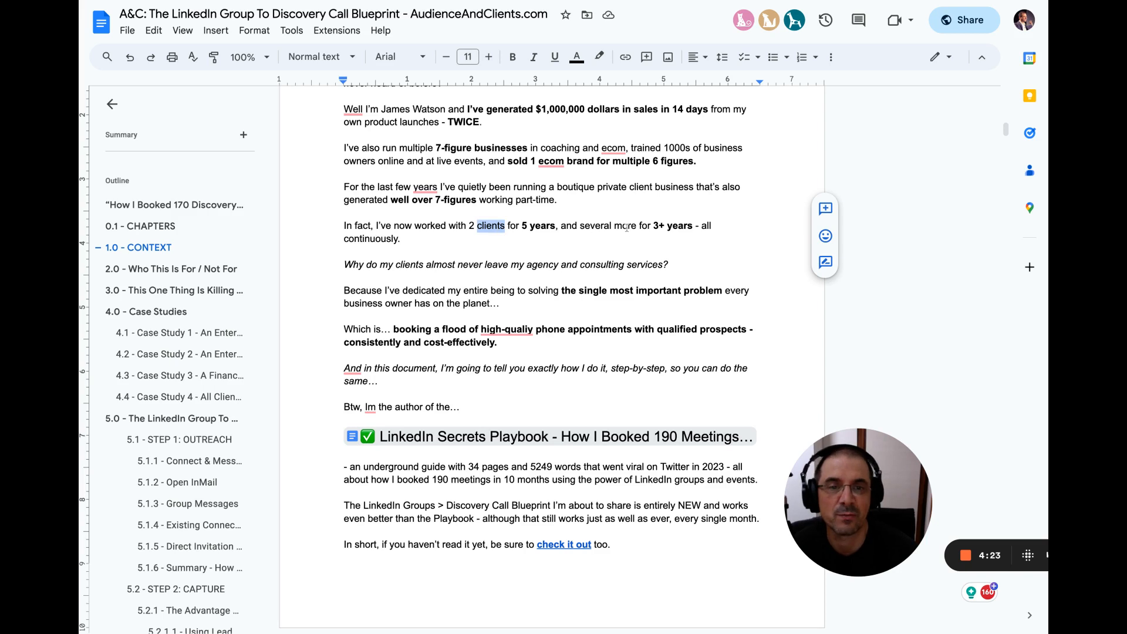
double_click(624, 225)
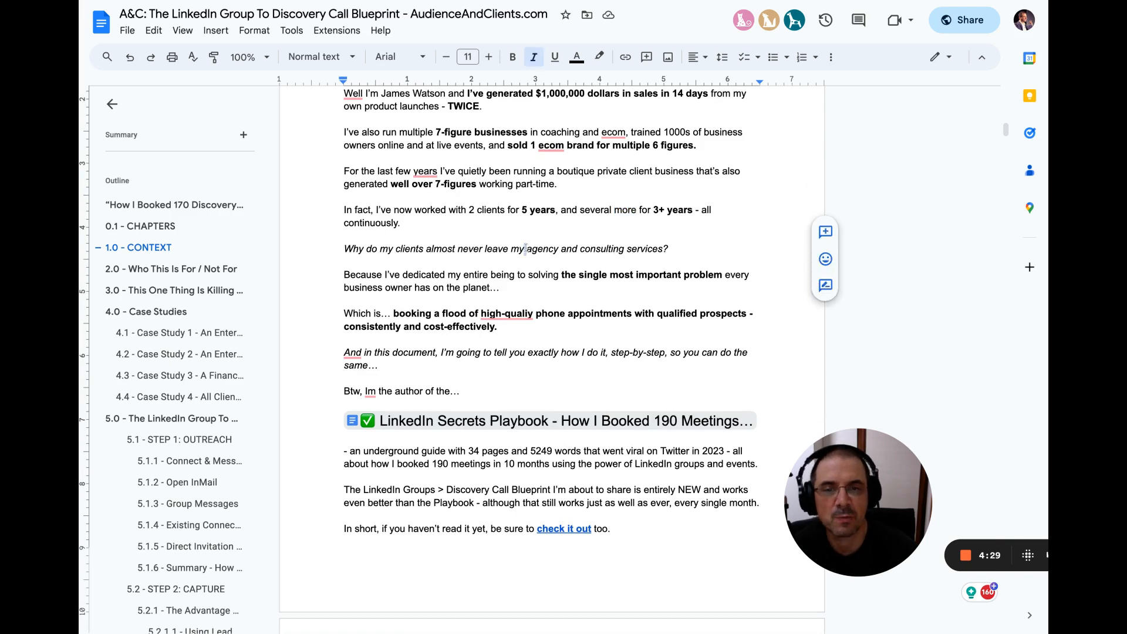
double_click(541, 249)
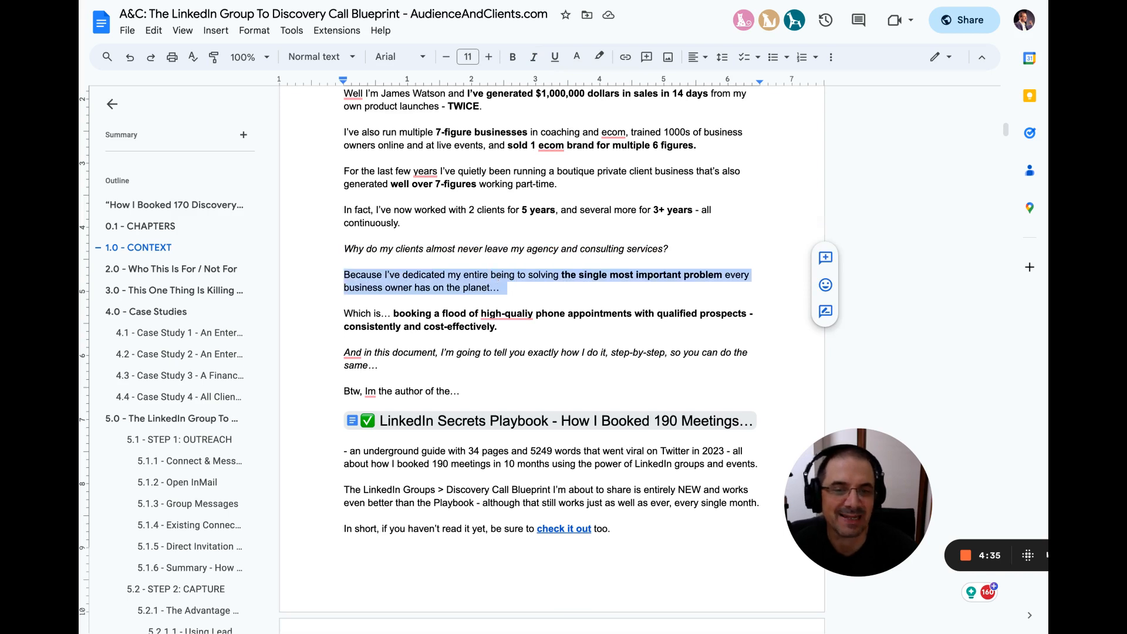
scroll("down", 3)
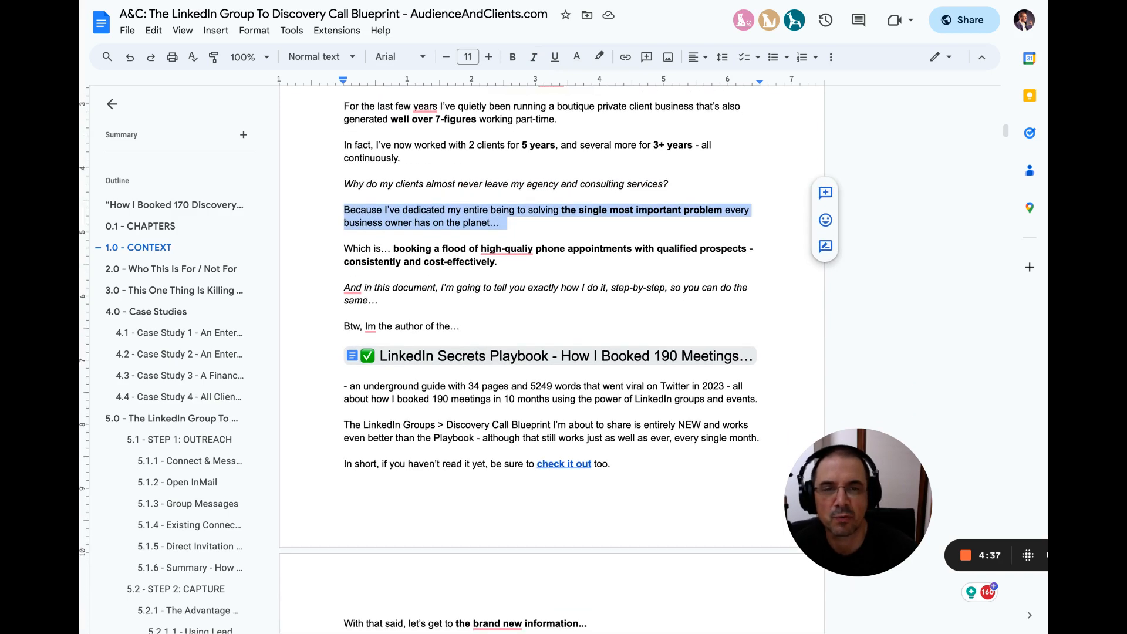
Step: Highlight the step-by-step method sentence and the paragraph describing the underground guide
scroll("down", 3)
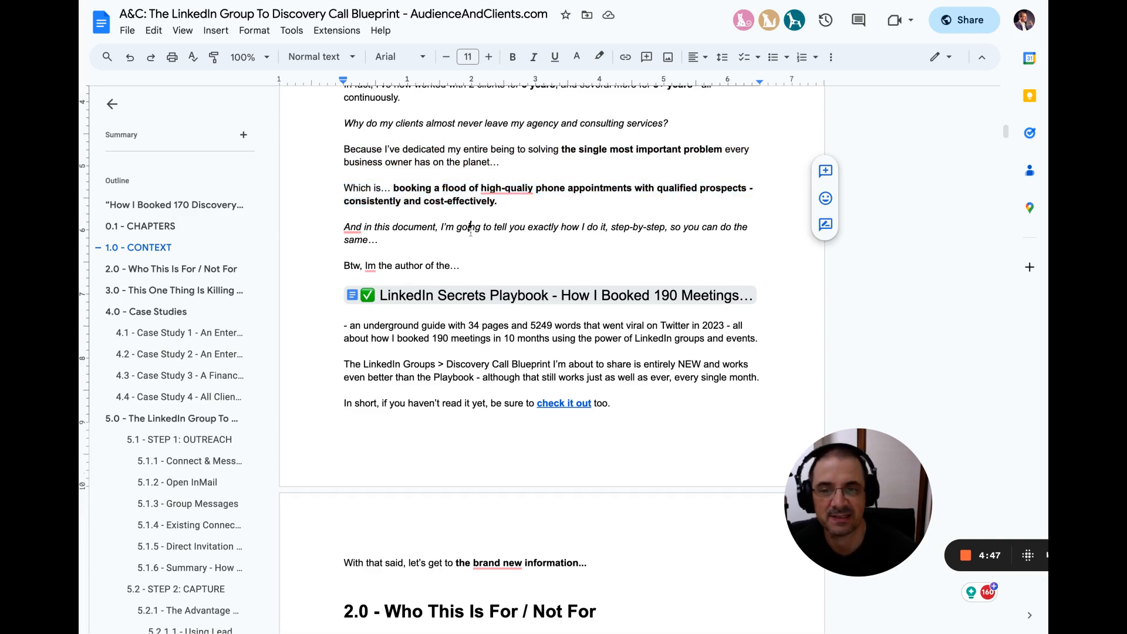
left_click_drag(343, 227, 379, 240)
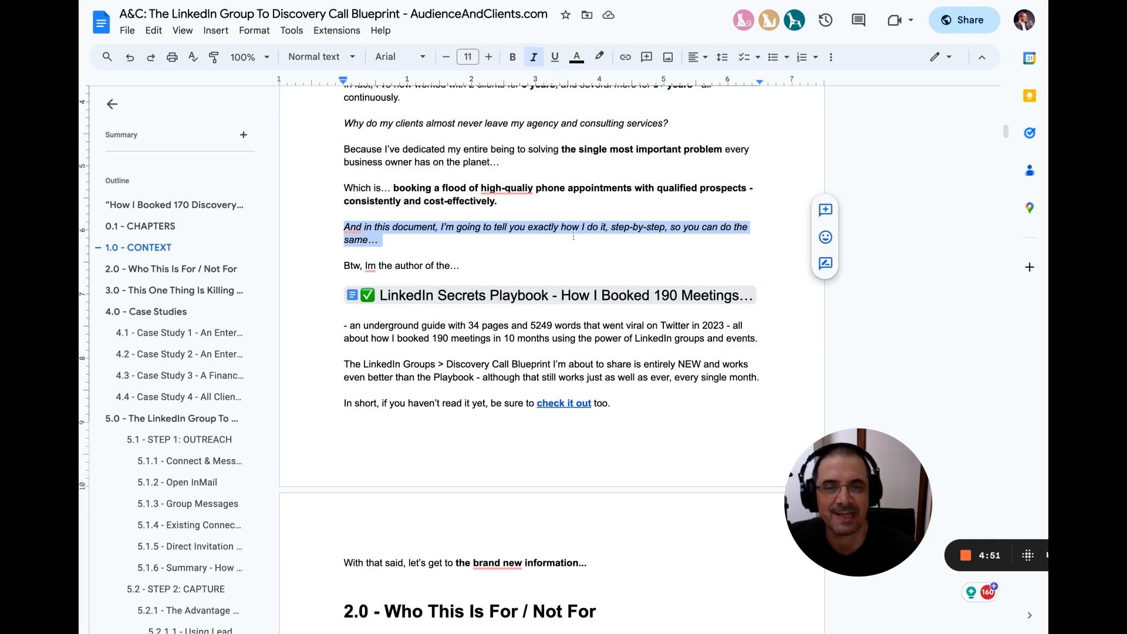
scroll("down", 3)
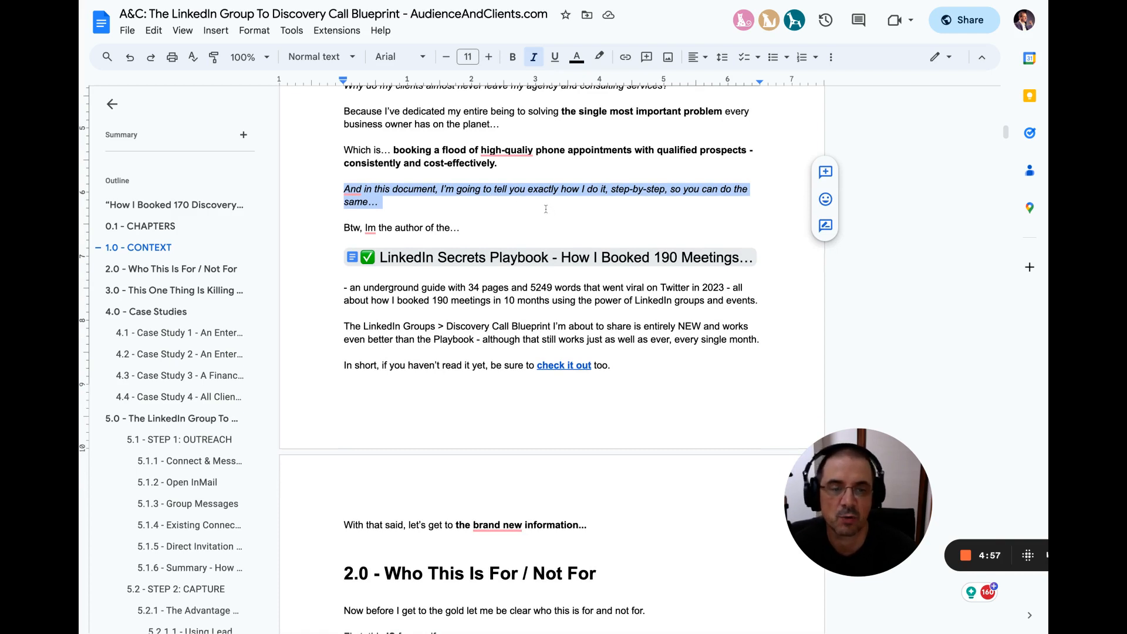
scroll("down", 3)
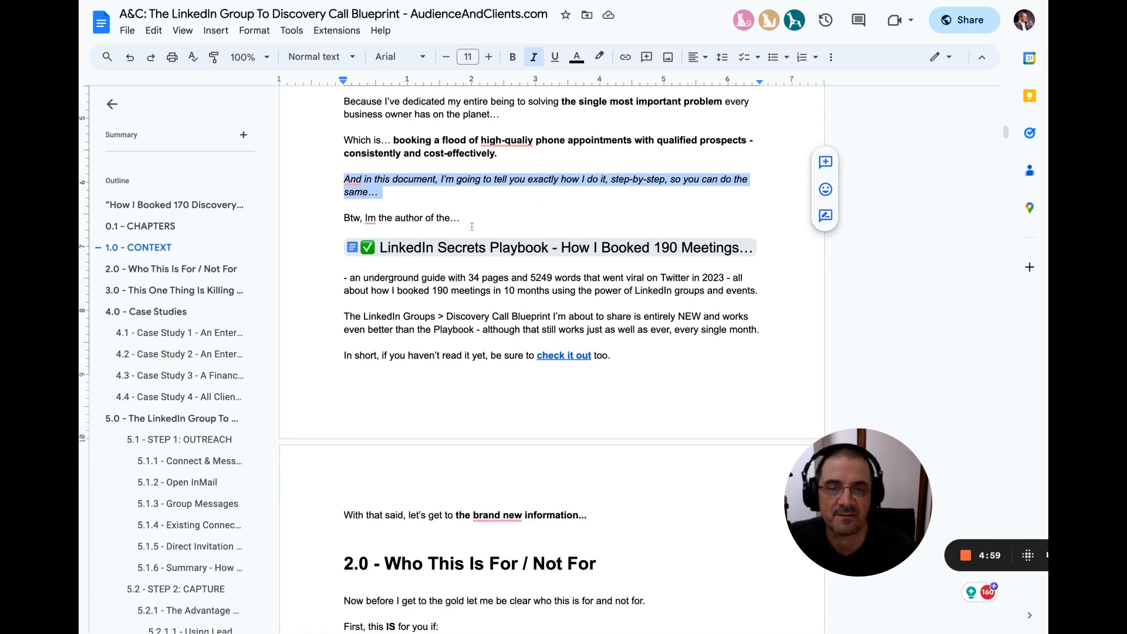
mouse_move(548, 246)
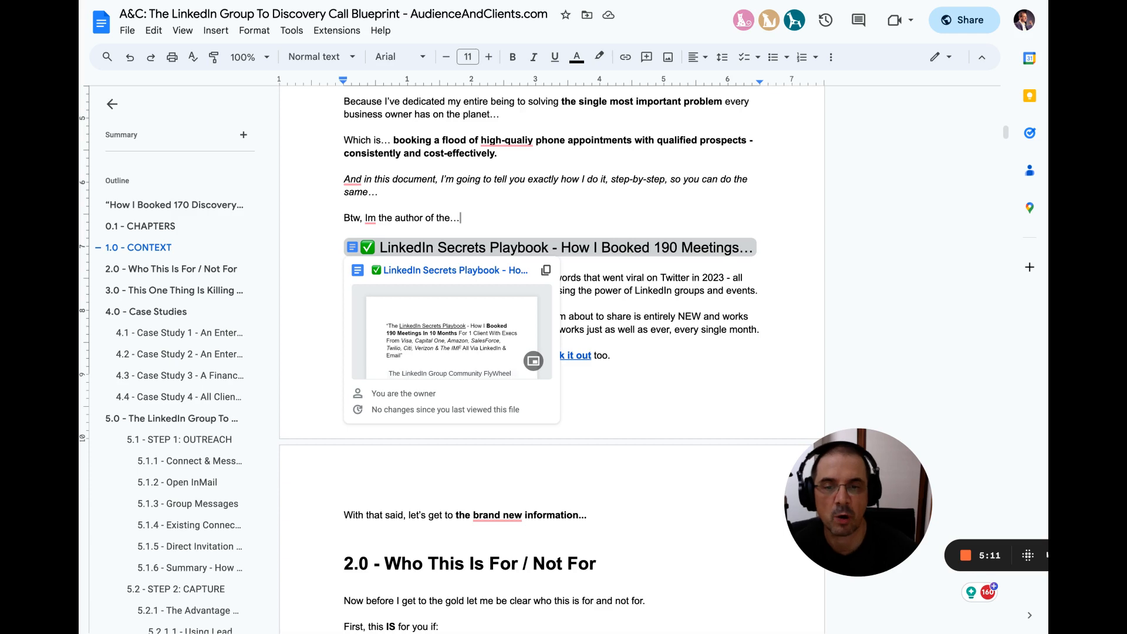
mouse_move(532, 361)
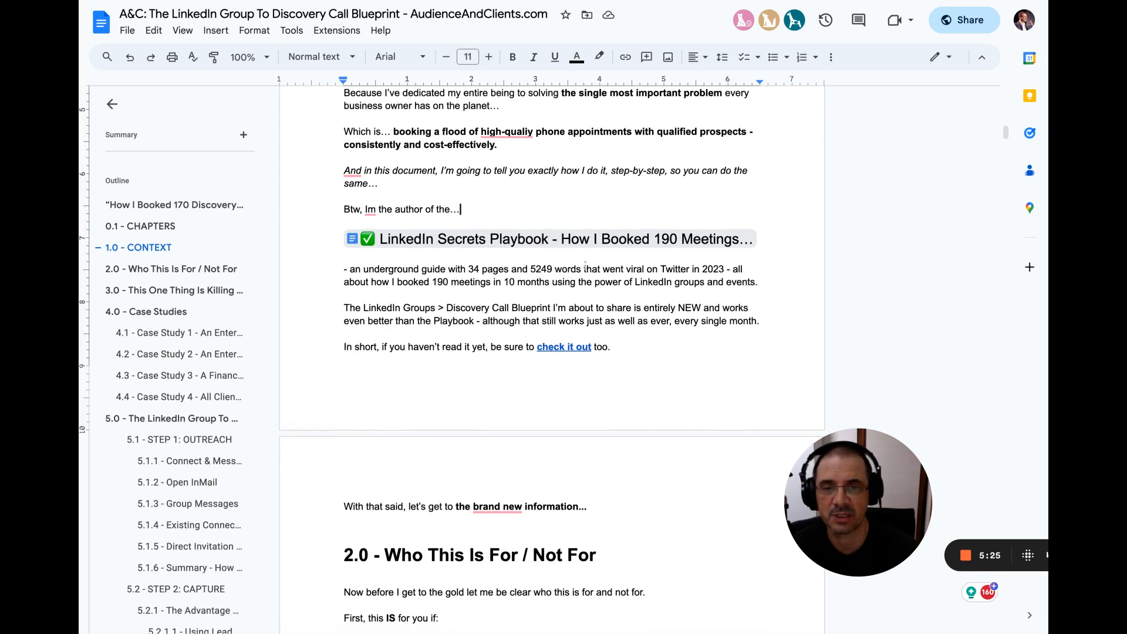
scroll("down", 3)
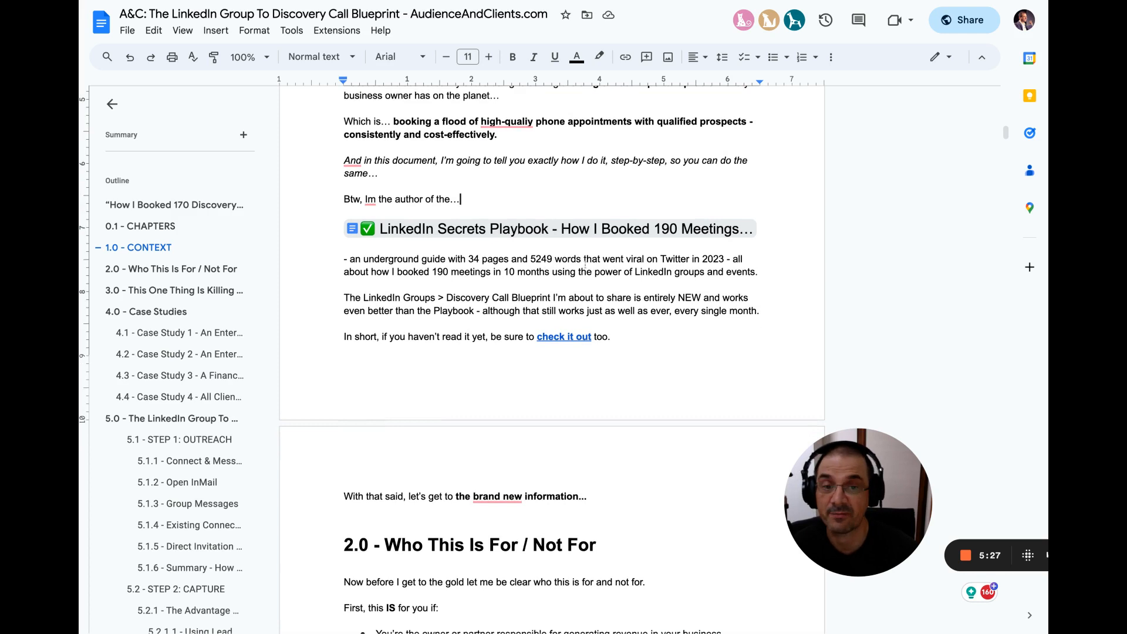
scroll("down", 3)
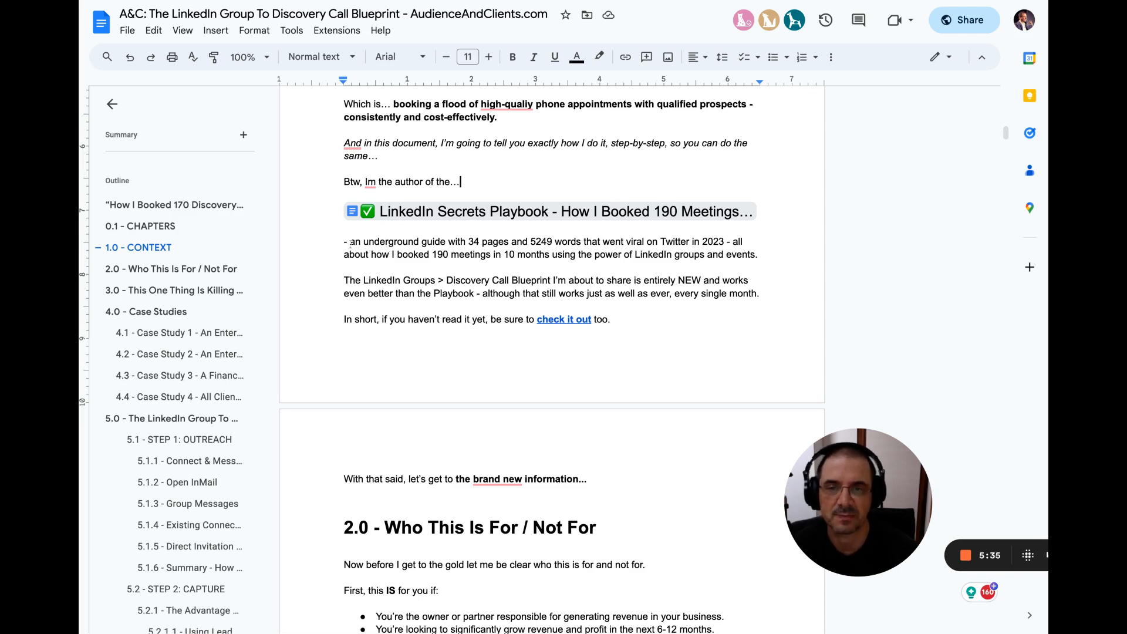
left_click_drag(347, 241, 756, 254)
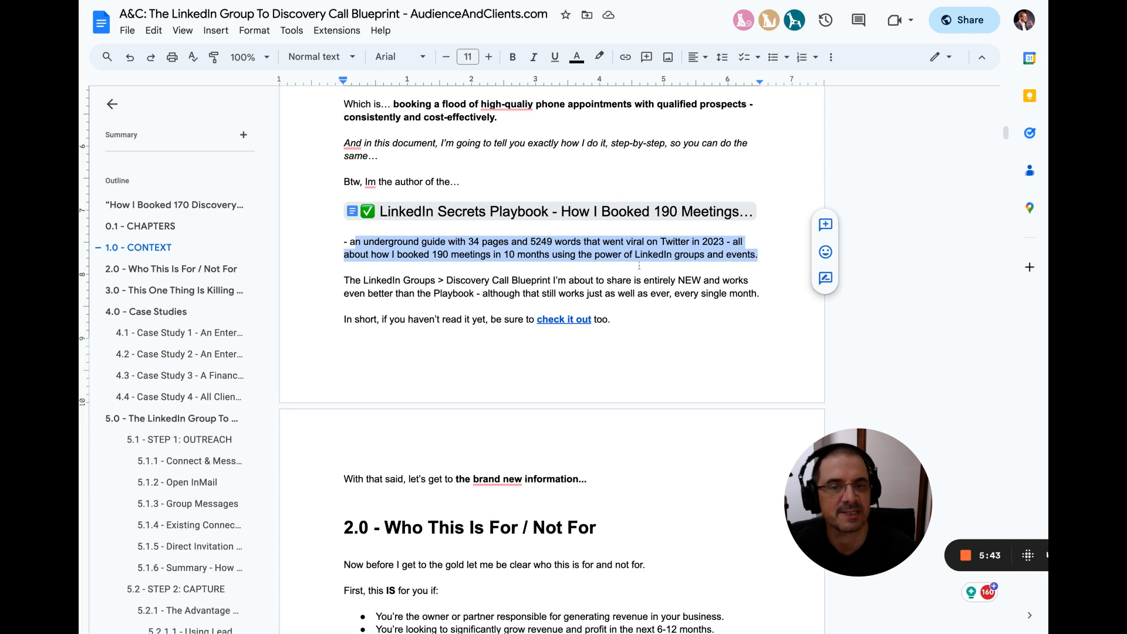
scroll("down", 3)
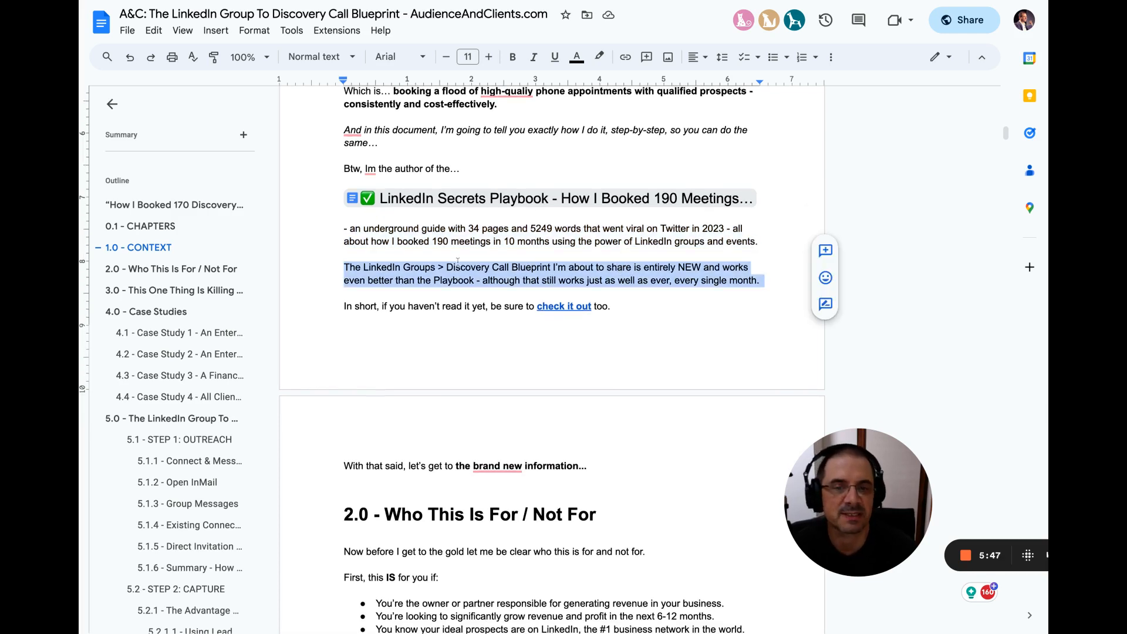
Step: Replace '>' with 'To' in the Blueprint sentence, highlight it, and scroll to 2.0
left_click(456, 266)
type("To")
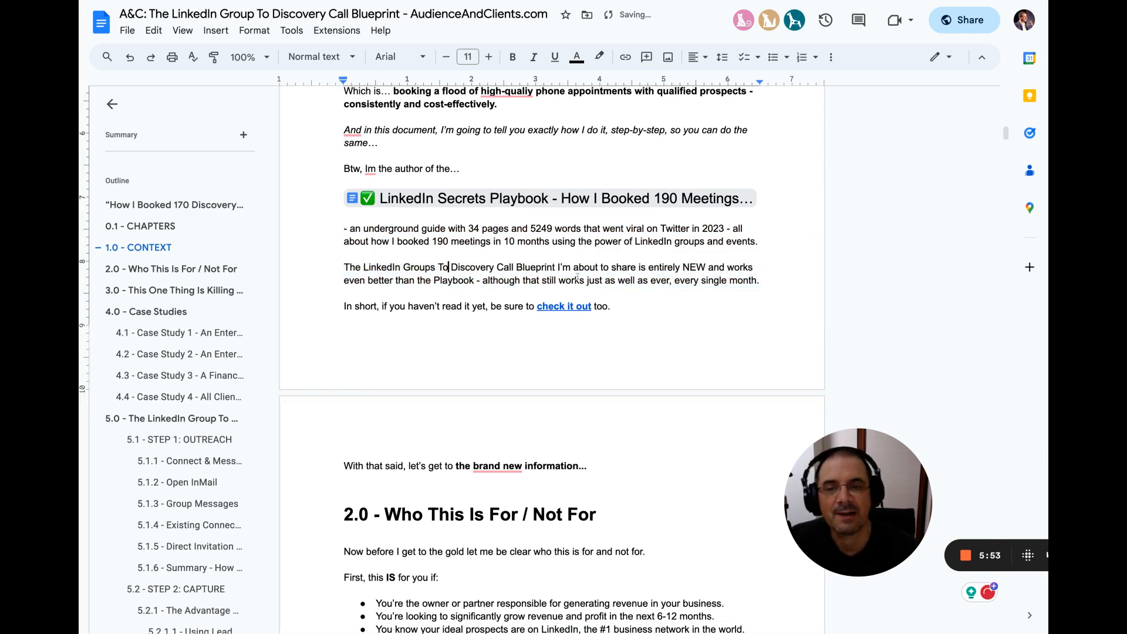
left_click_drag(344, 267, 759, 279)
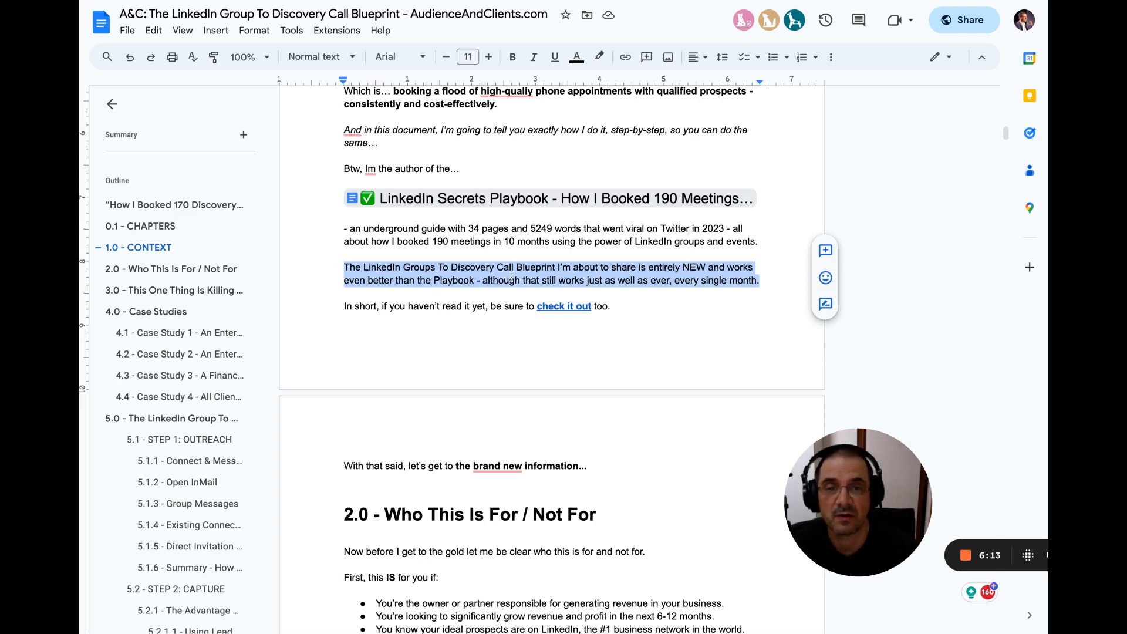
scroll("down", 3)
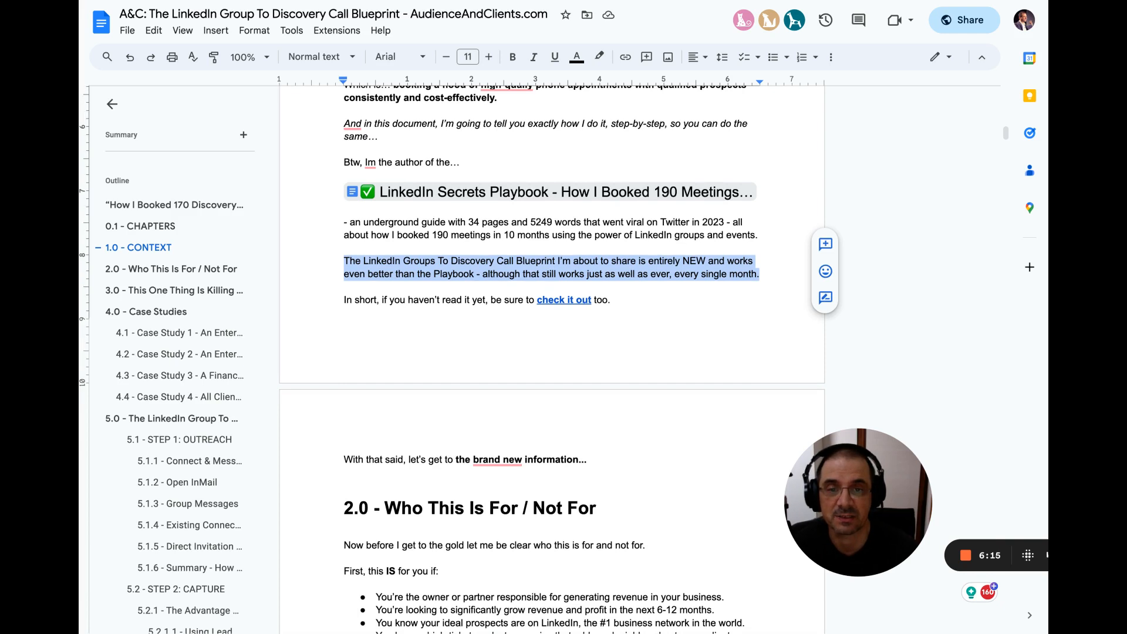
scroll("down", 3)
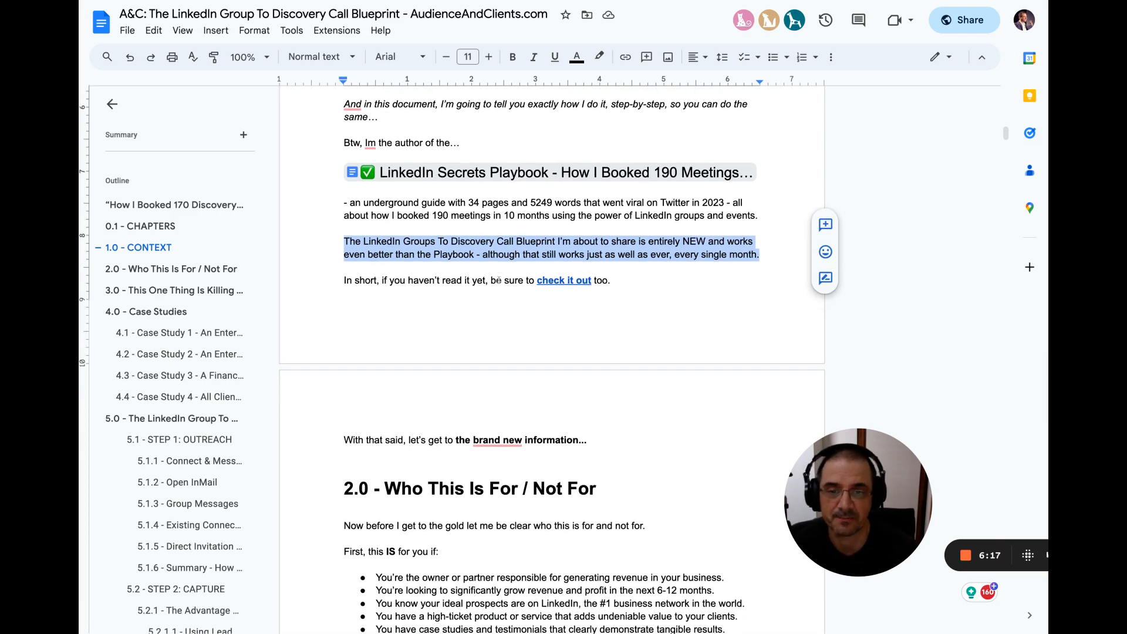
scroll("down", 3)
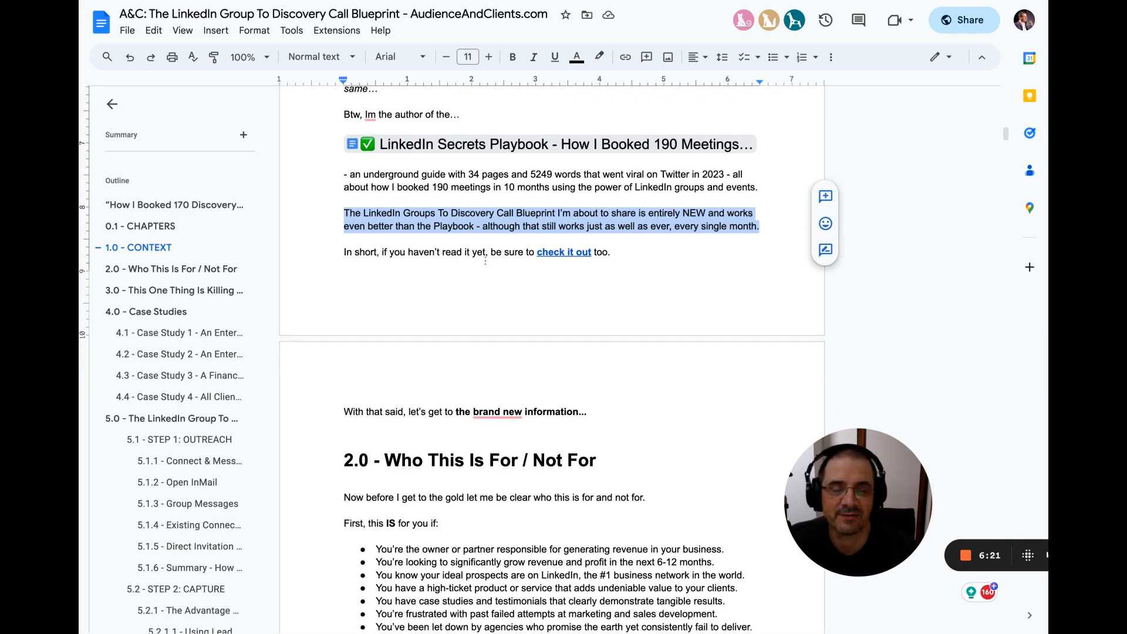
scroll("down", 3)
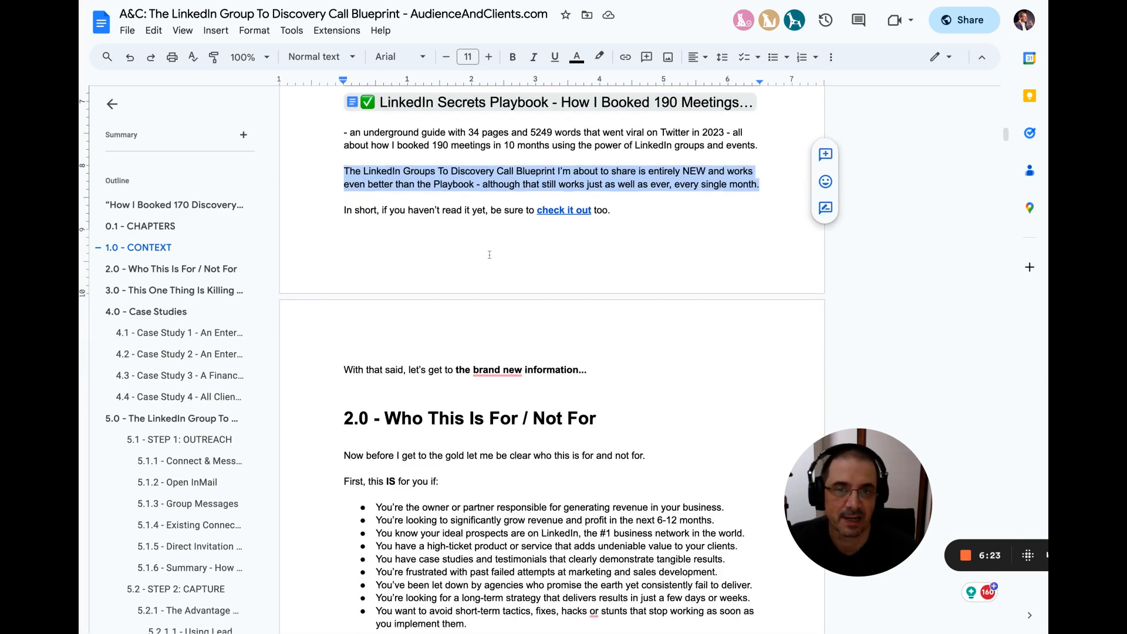
scroll("down", 3)
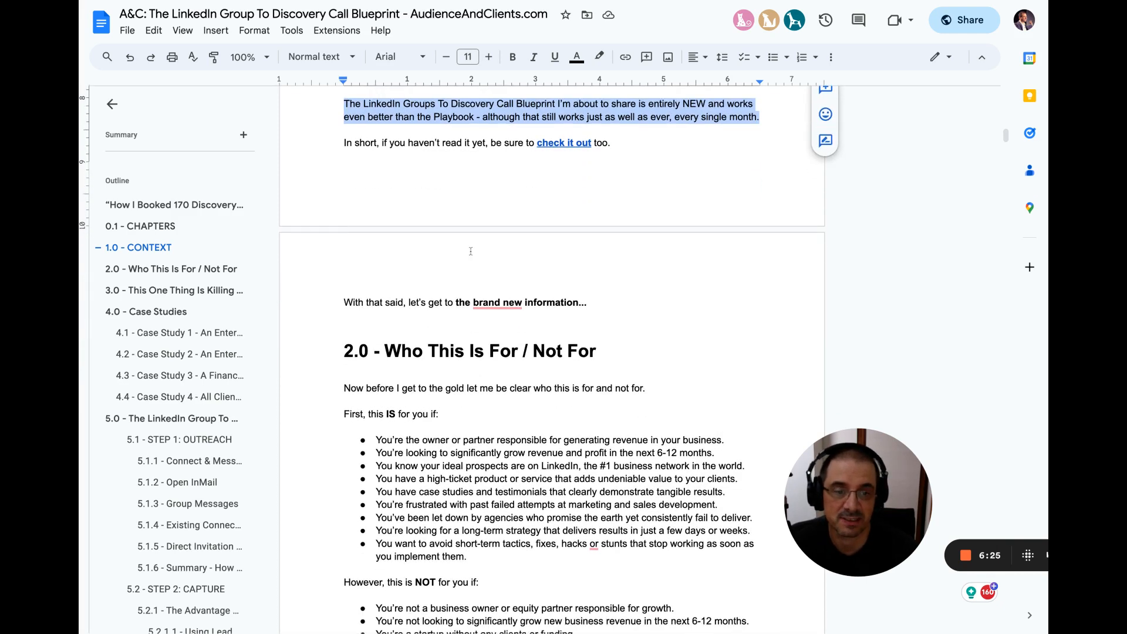
scroll("down", 3)
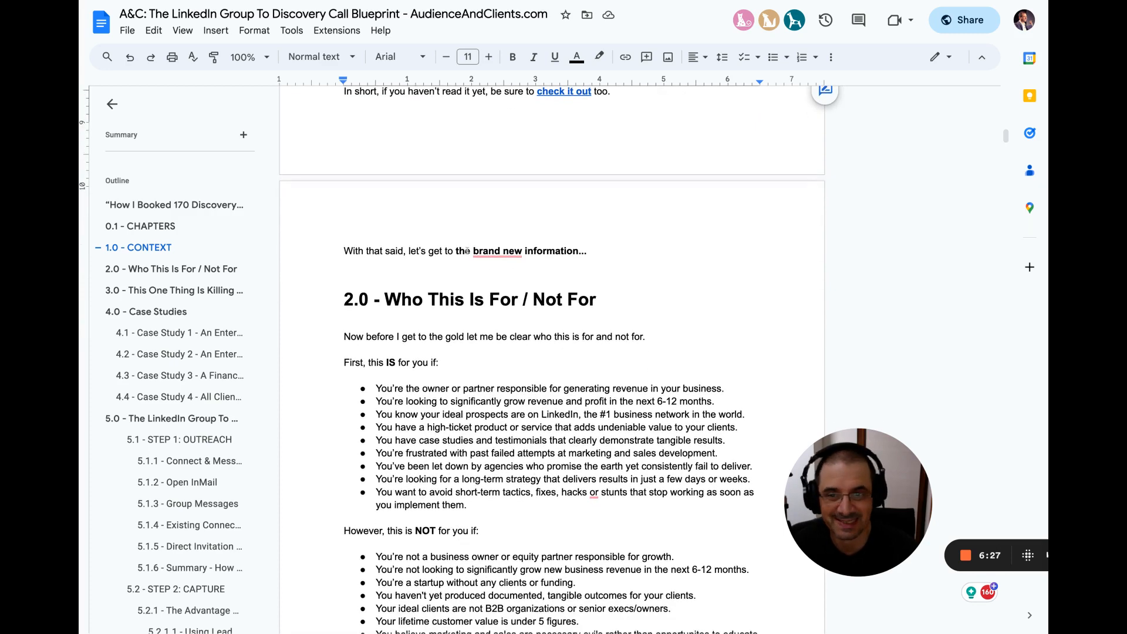
double_click(462, 250)
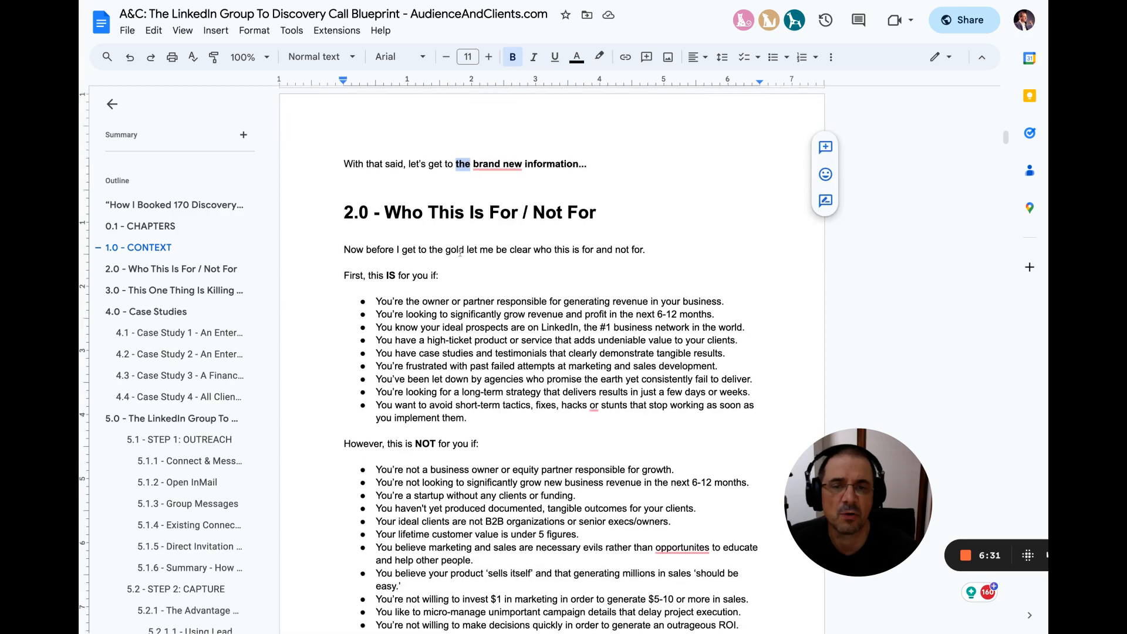
scroll("down", 3)
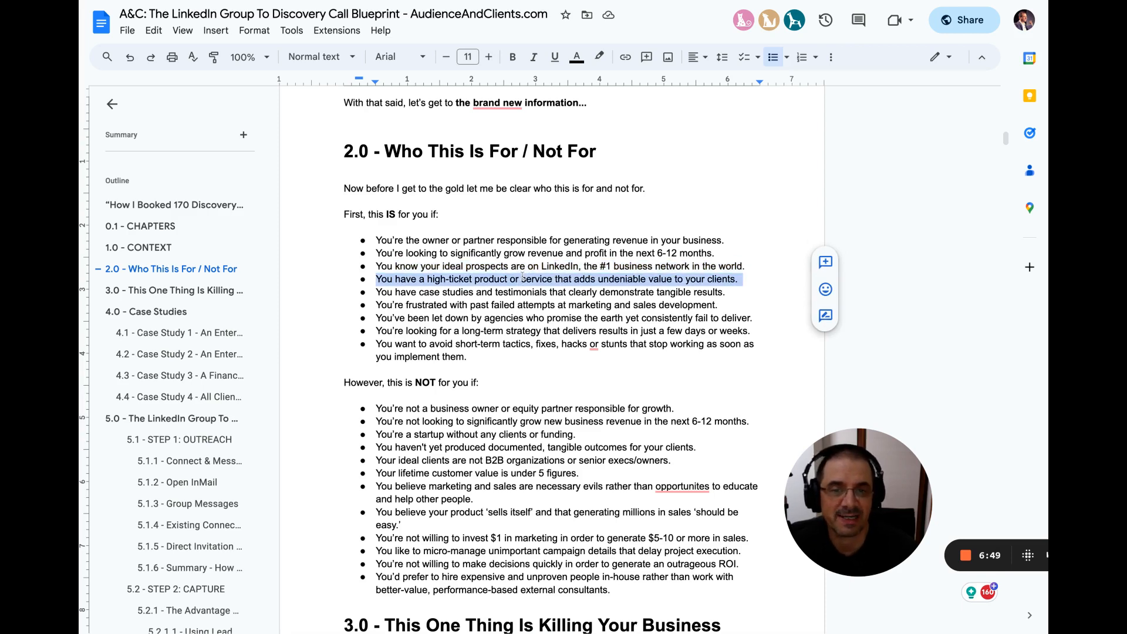
scroll("down", 3)
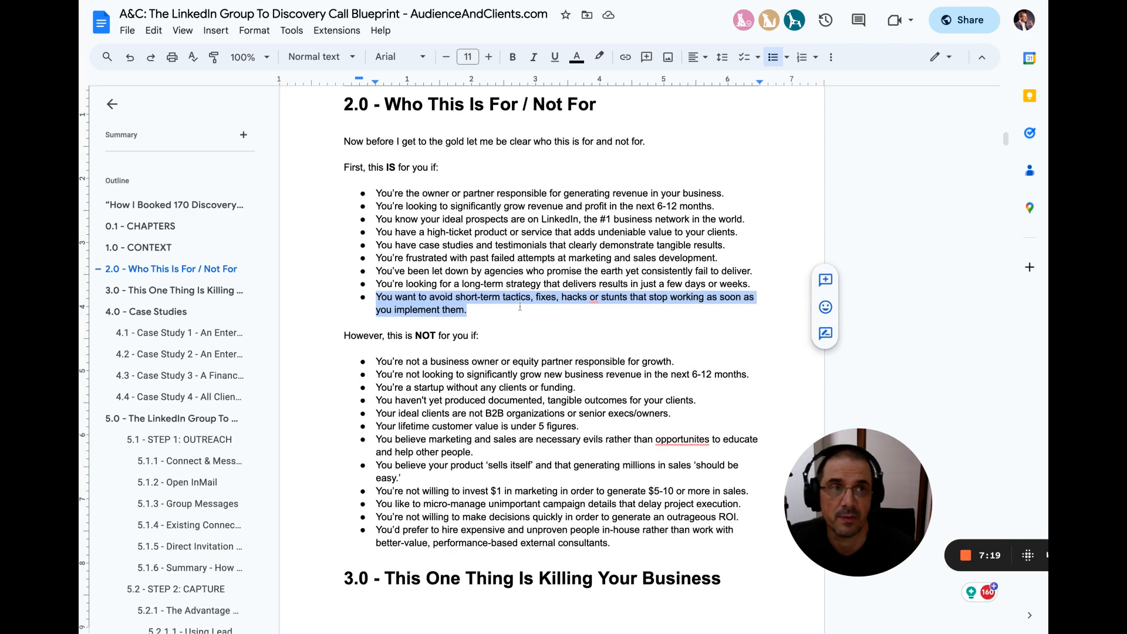
Step: Highlight the word 'documented' and a bullet in the NOT-for list
scroll("down", 3)
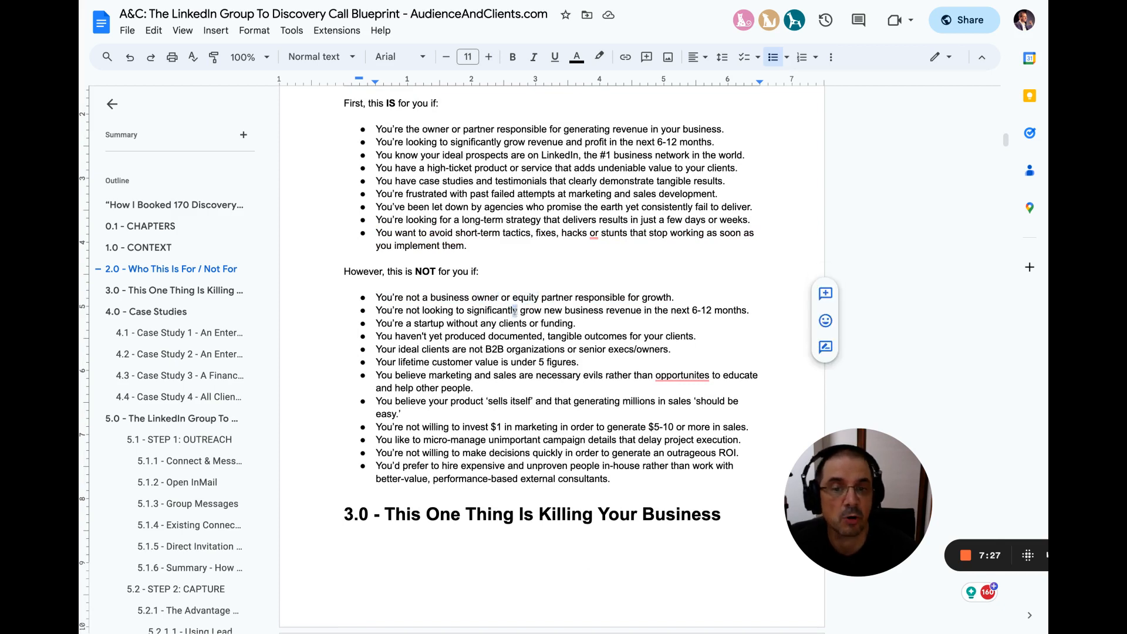
double_click(491, 310)
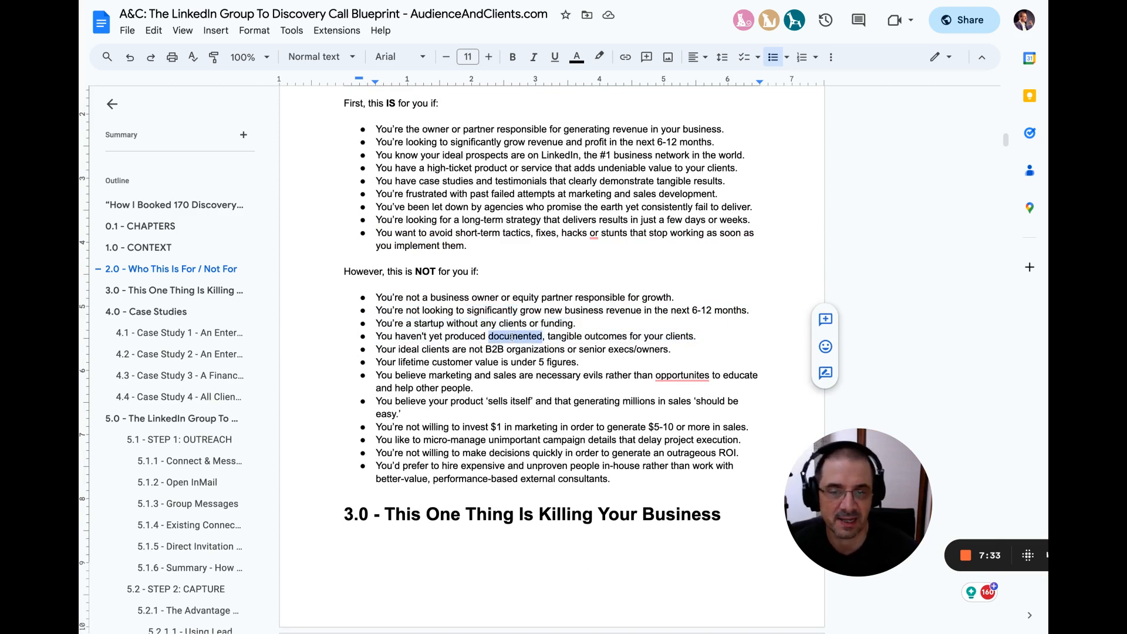
scroll("down", 3)
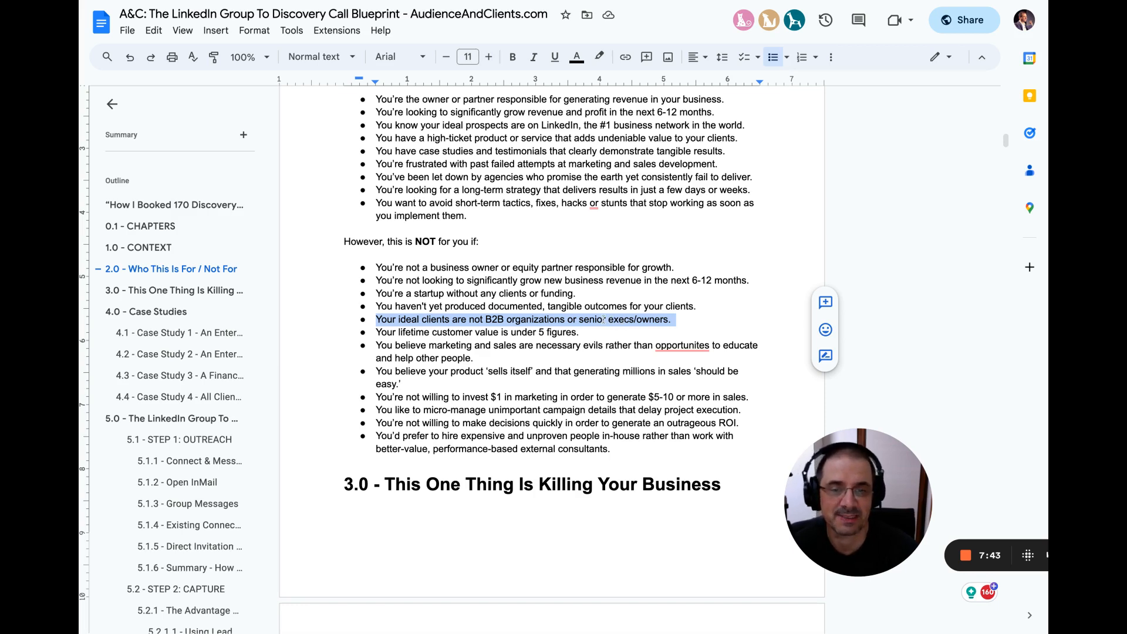
left_click(535, 332)
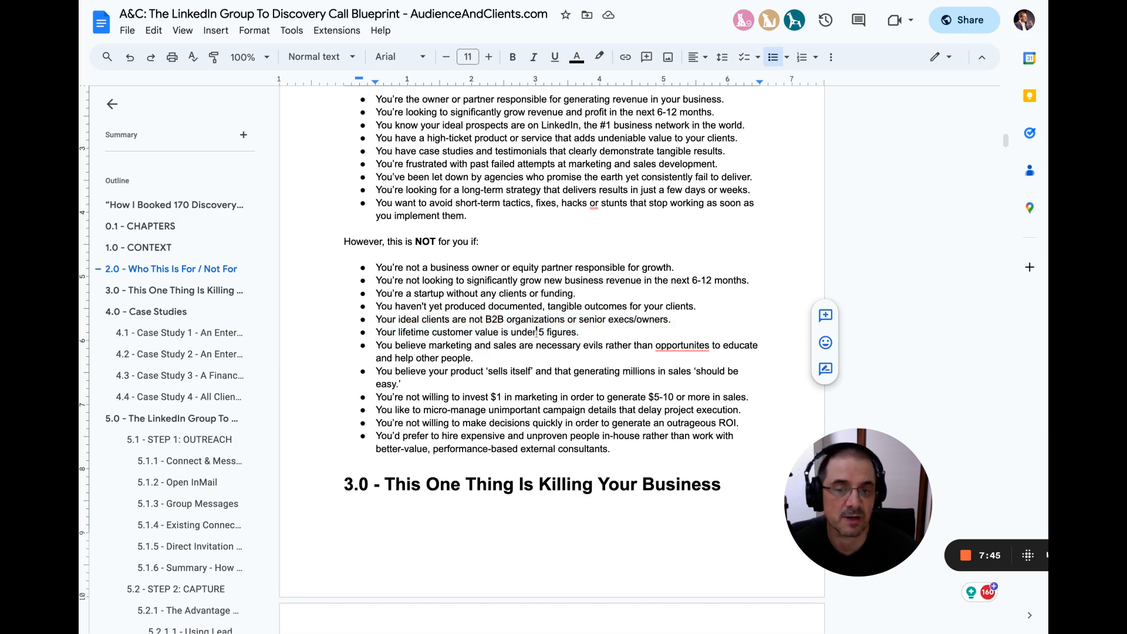
left_click_drag(376, 345, 473, 358)
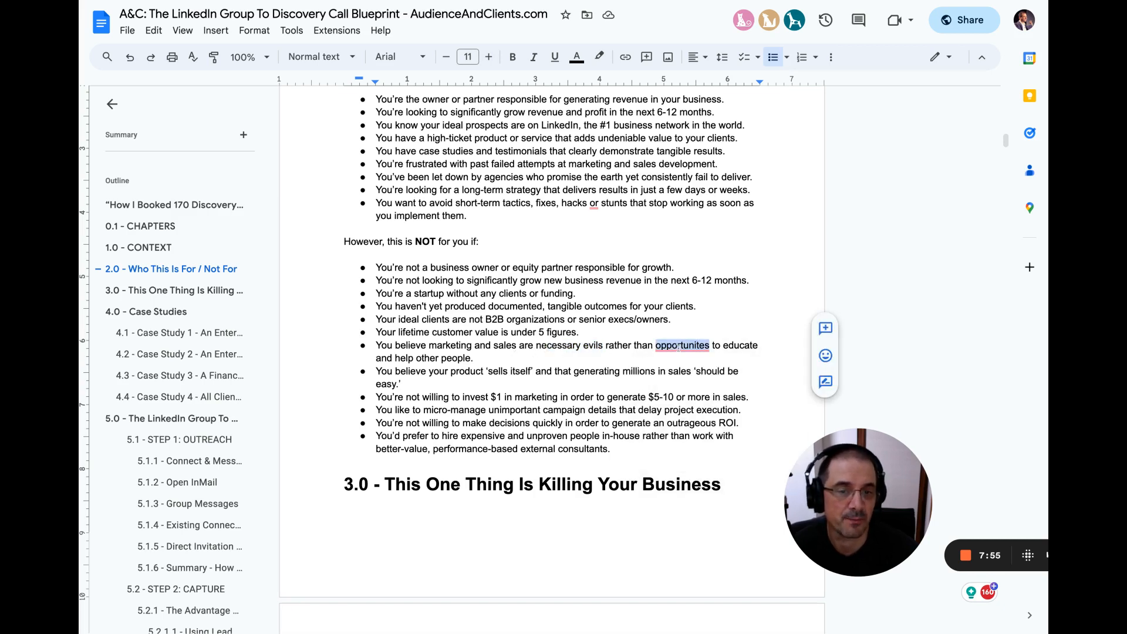
Step: Correct 'opportunites' to 'opportunities', then highlight the bullet about hiring people in-house
left_click(682, 345)
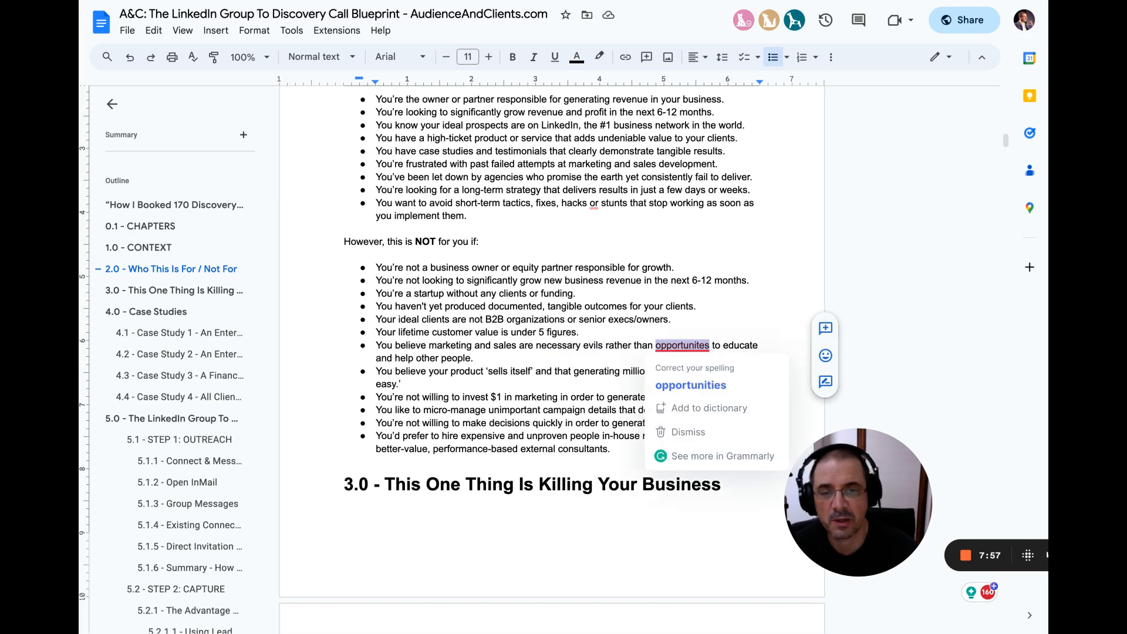
left_click(690, 384)
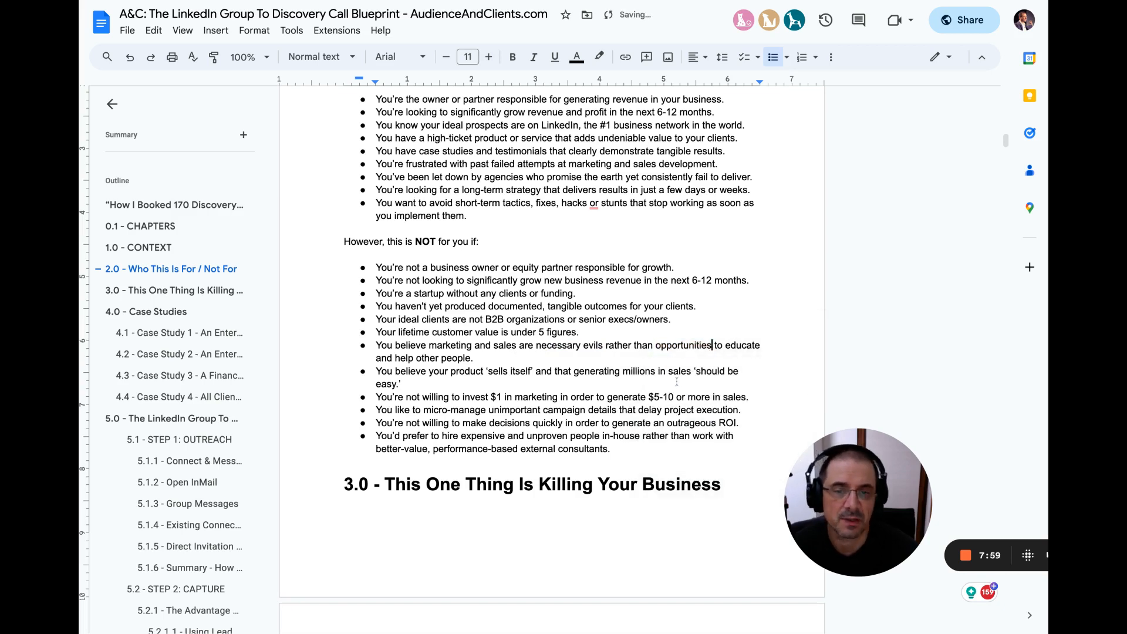
triple_click(554, 371)
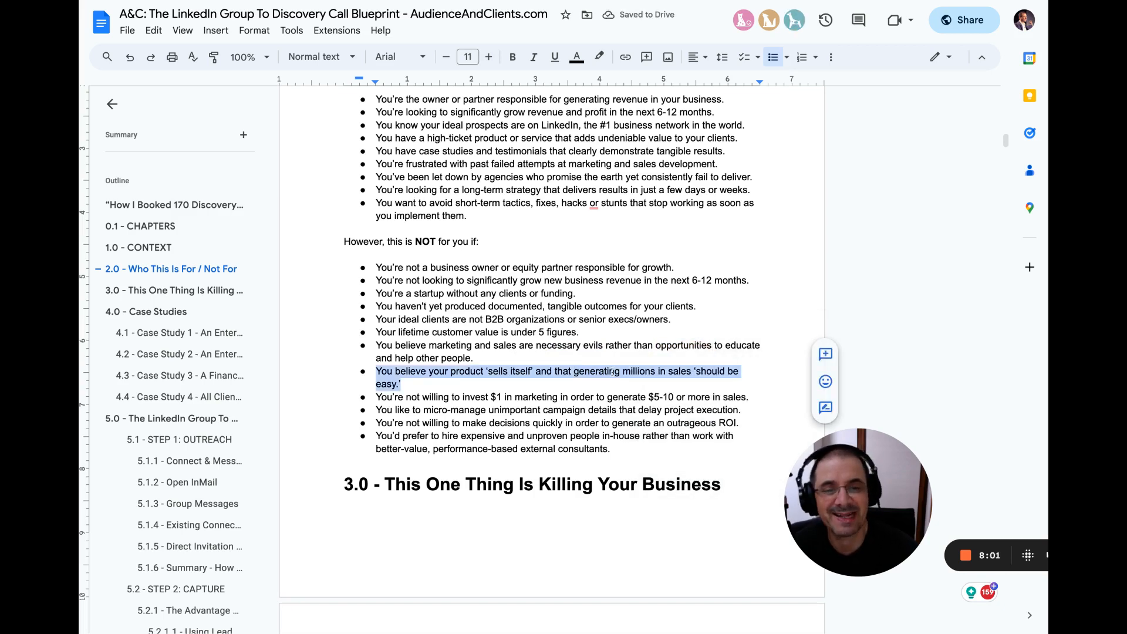
scroll("down", 3)
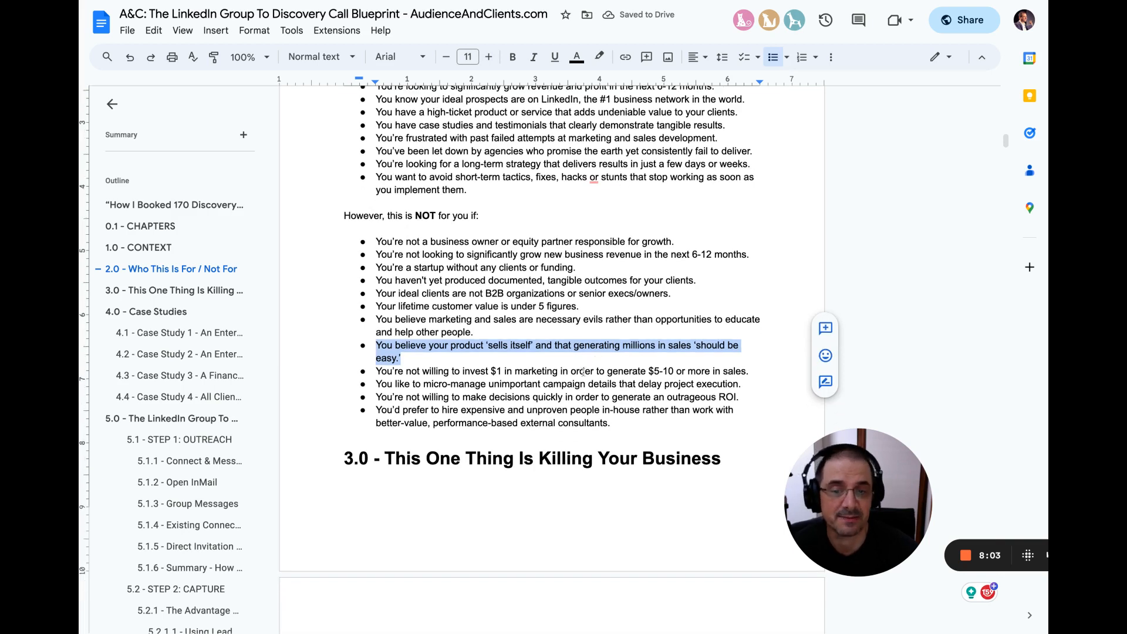
left_click(582, 371)
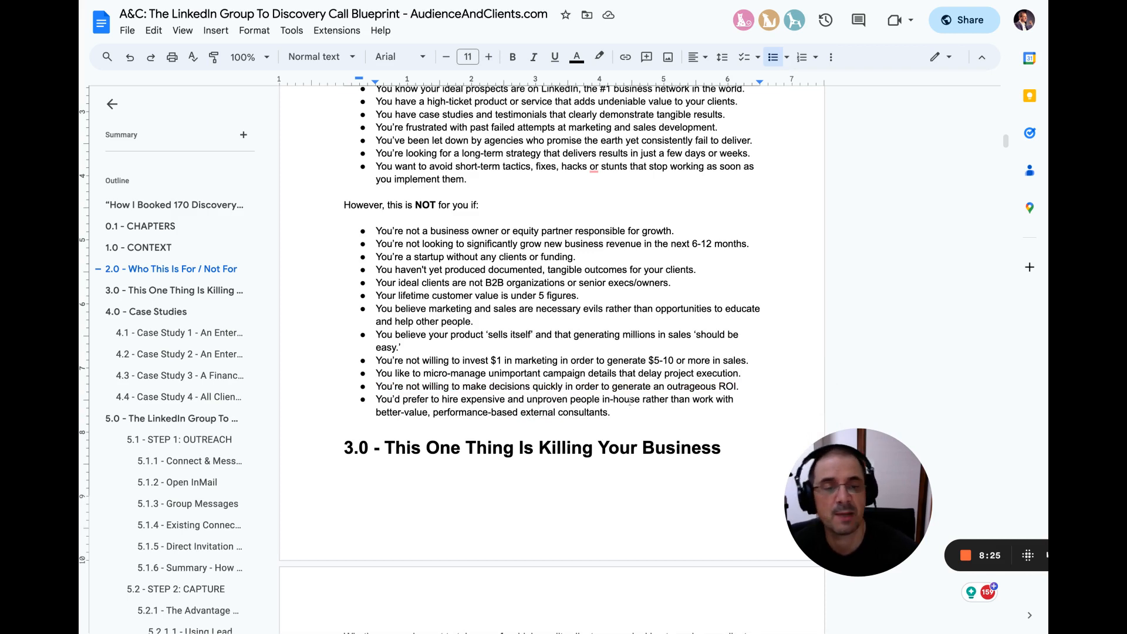
left_click_drag(376, 399, 609, 412)
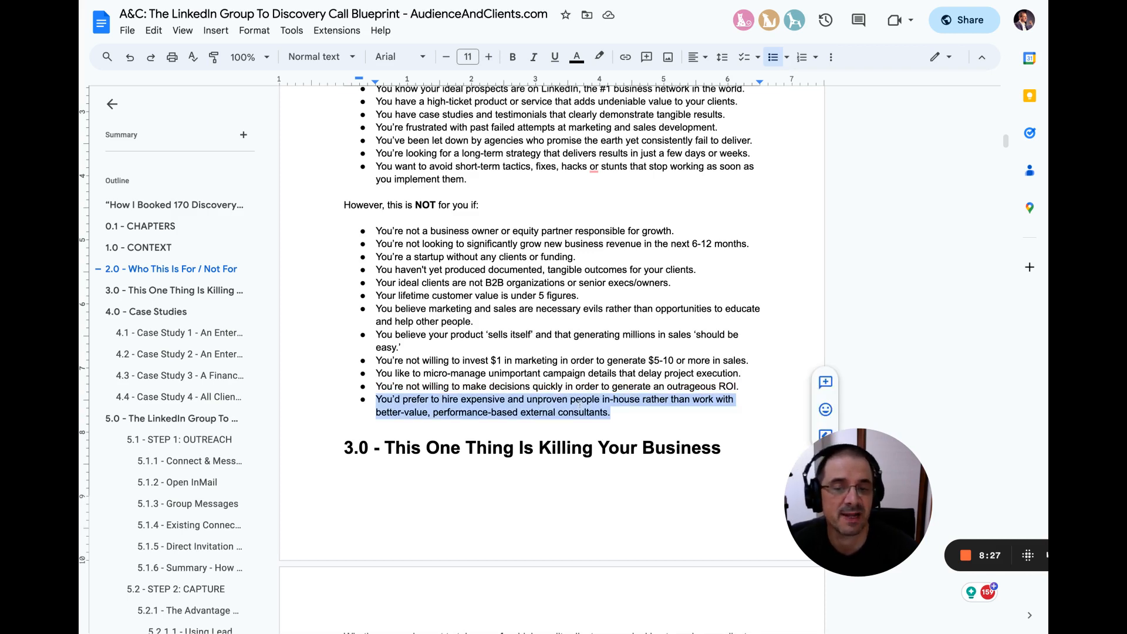
scroll("down", 3)
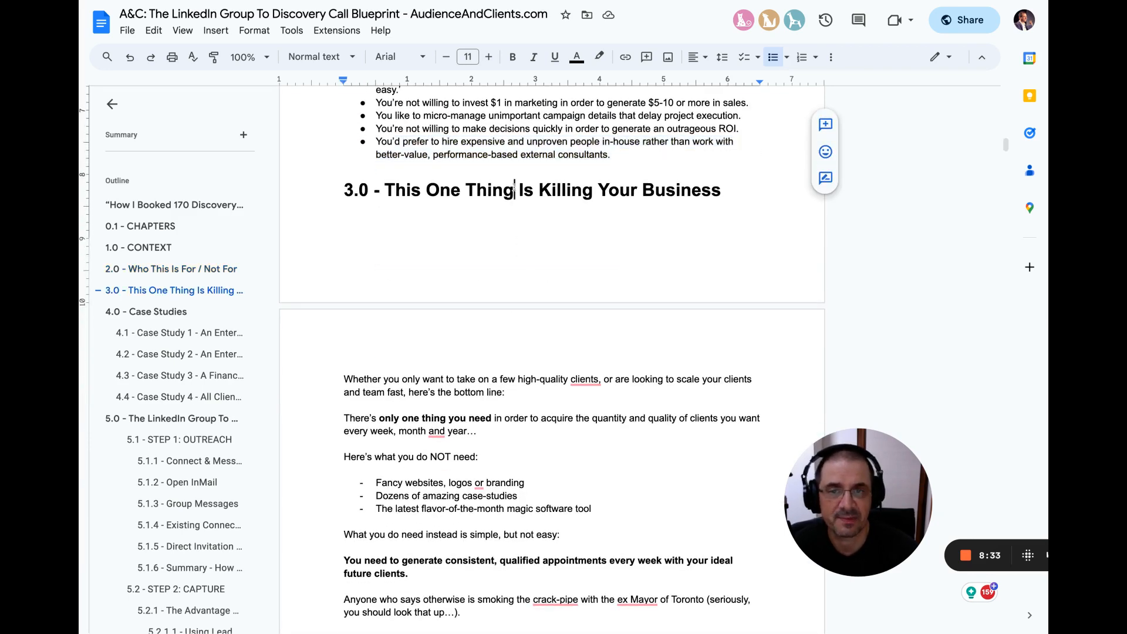
double_click(489, 189)
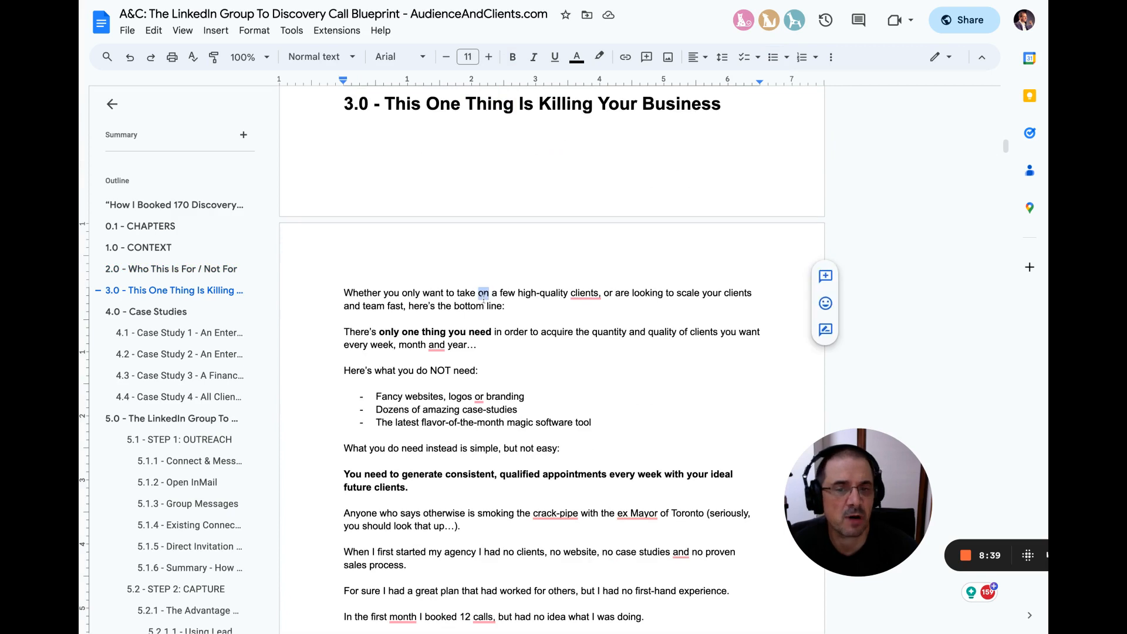
scroll("down", 3)
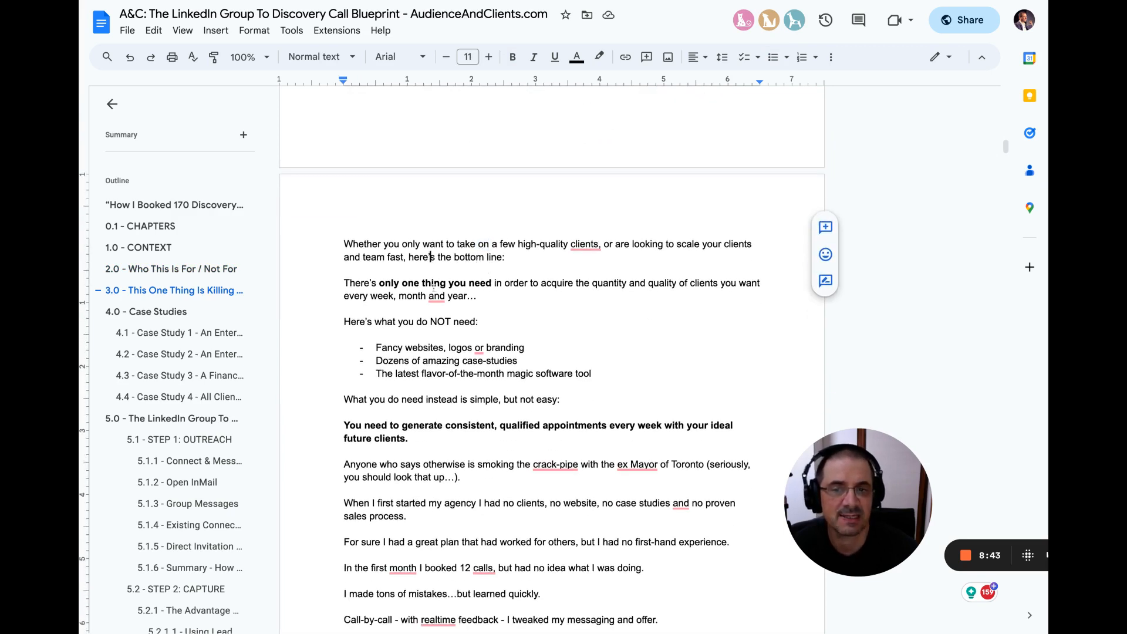
double_click(435, 296)
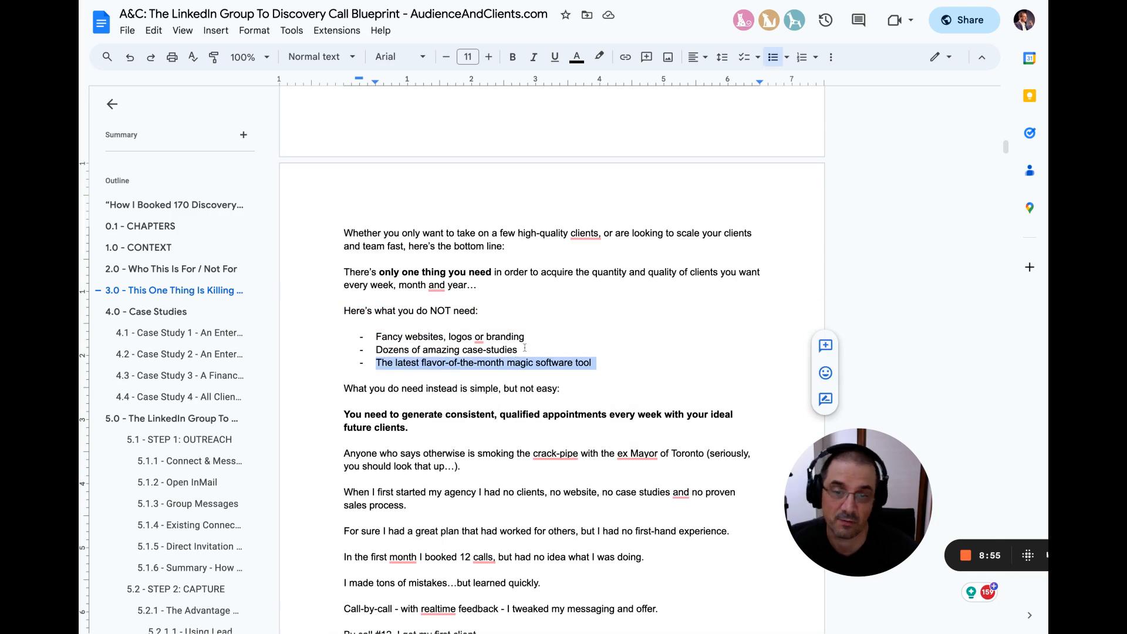
left_click(467, 362)
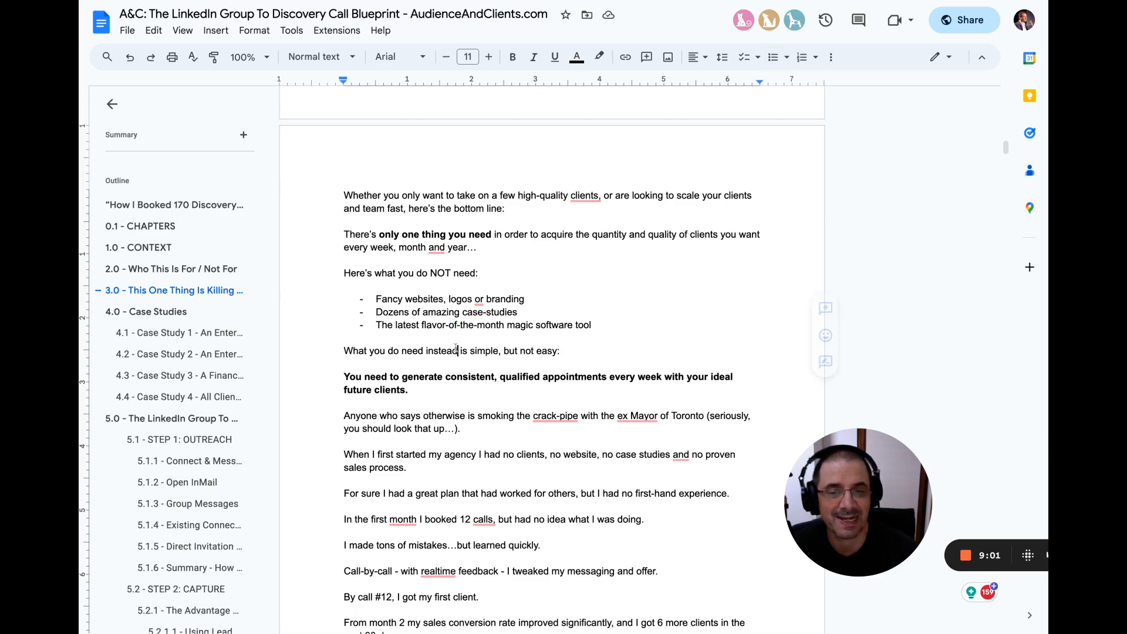
double_click(441, 350)
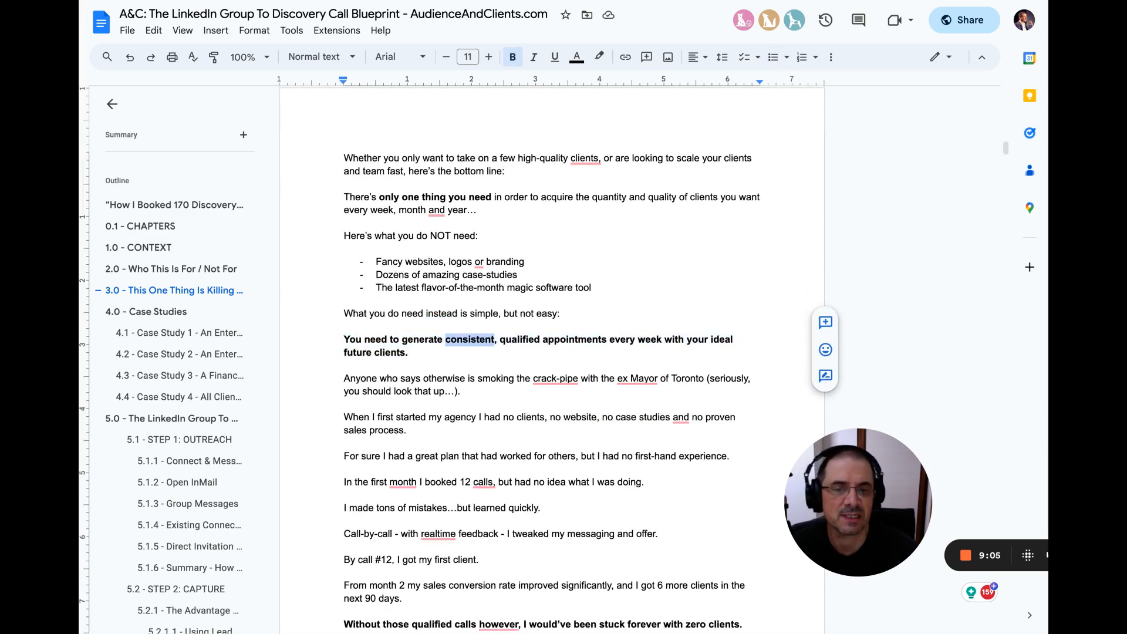
left_click_drag(443, 339, 407, 352)
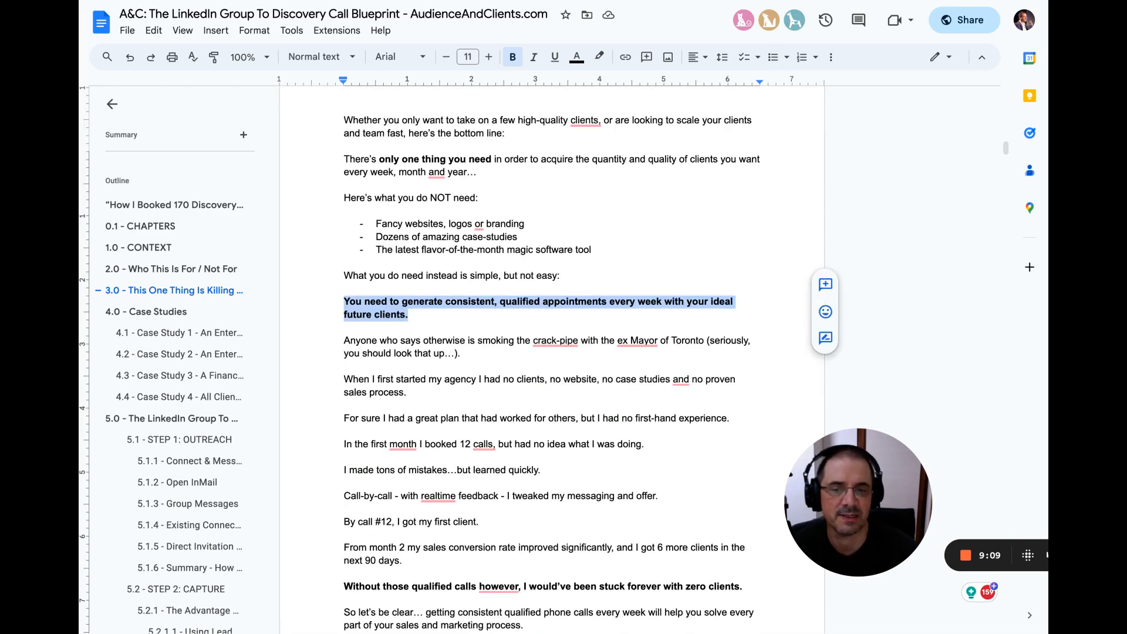
scroll("down", 3)
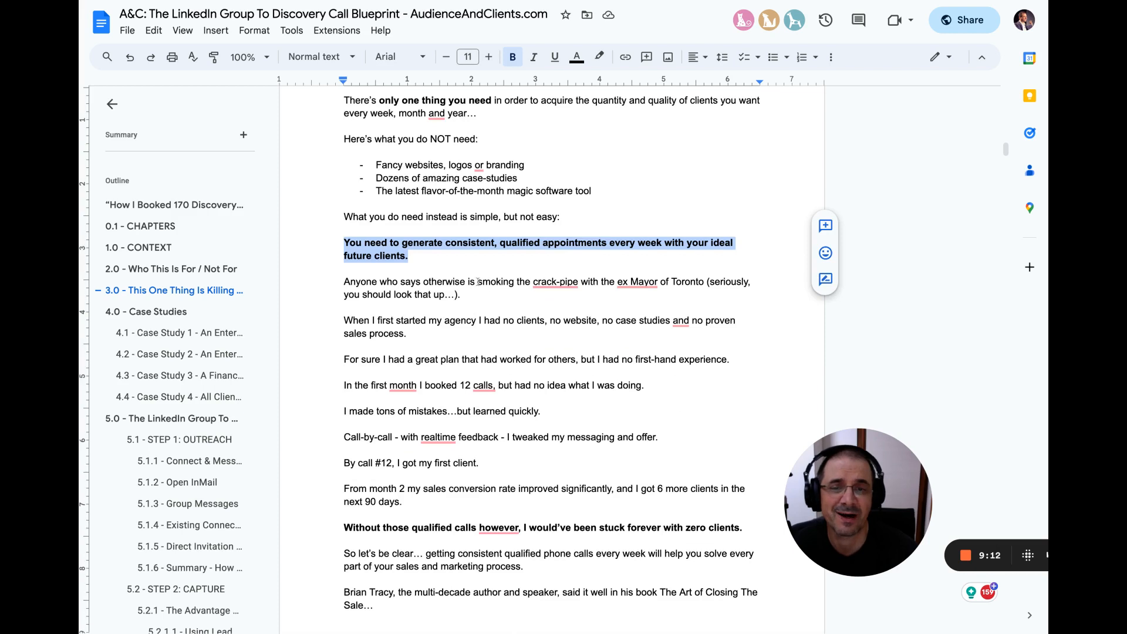
left_click(499, 281)
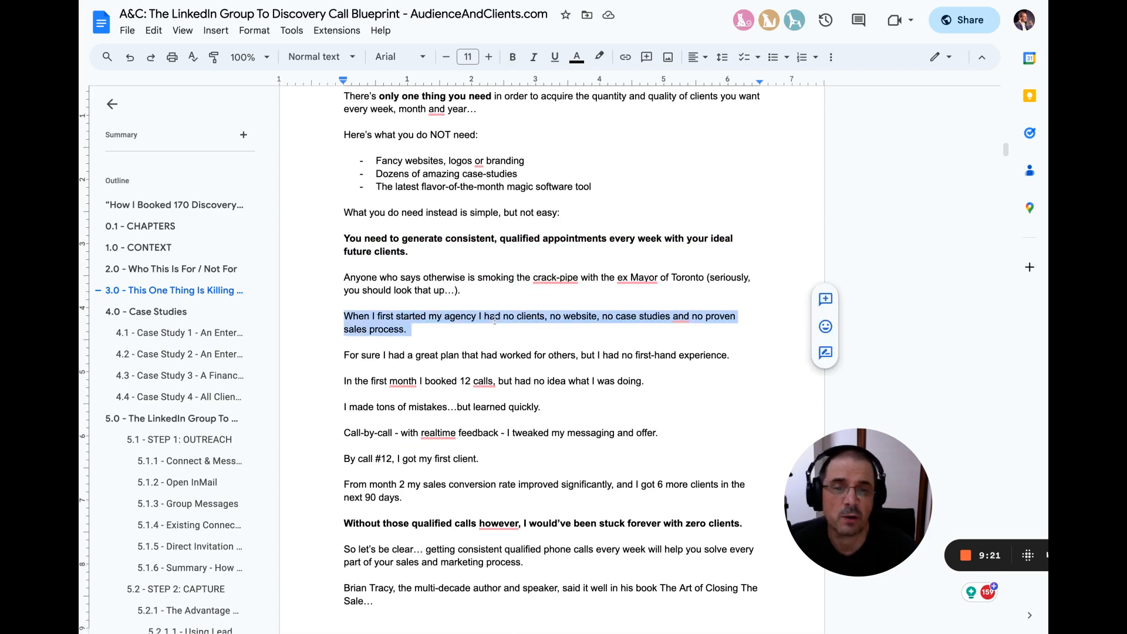
scroll("down", 3)
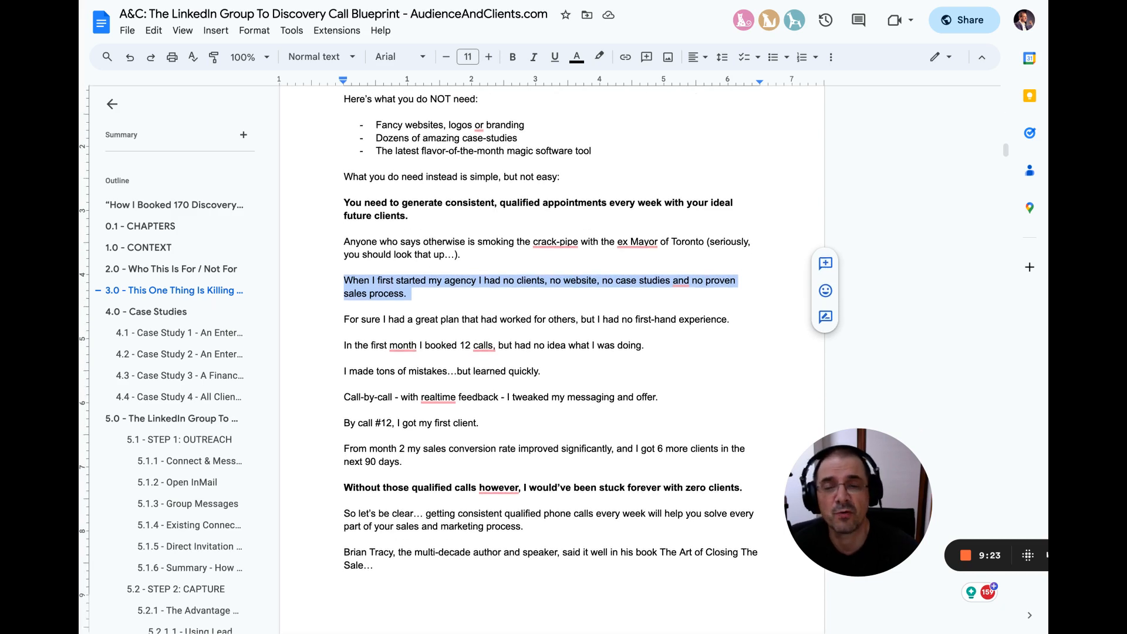
scroll("down", 3)
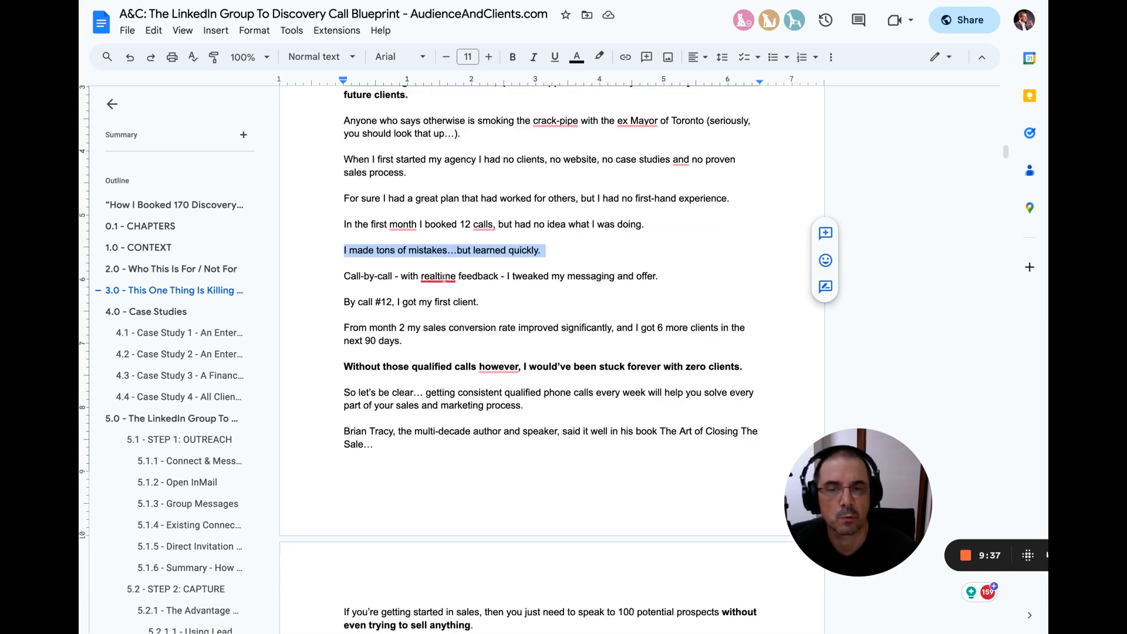
left_click(438, 276)
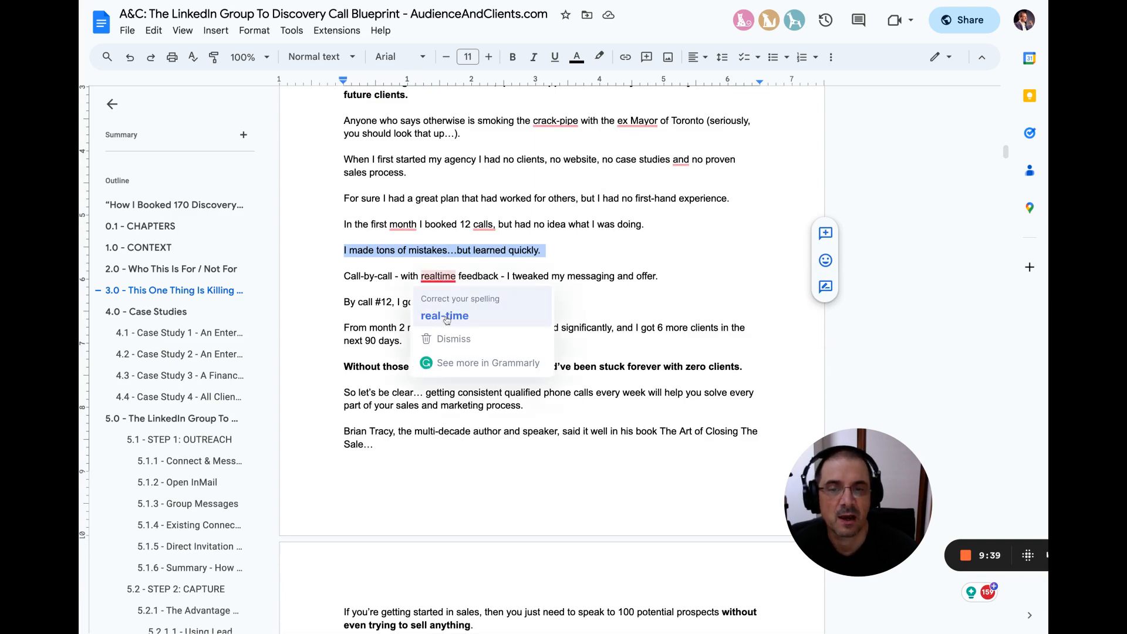
left_click(444, 315)
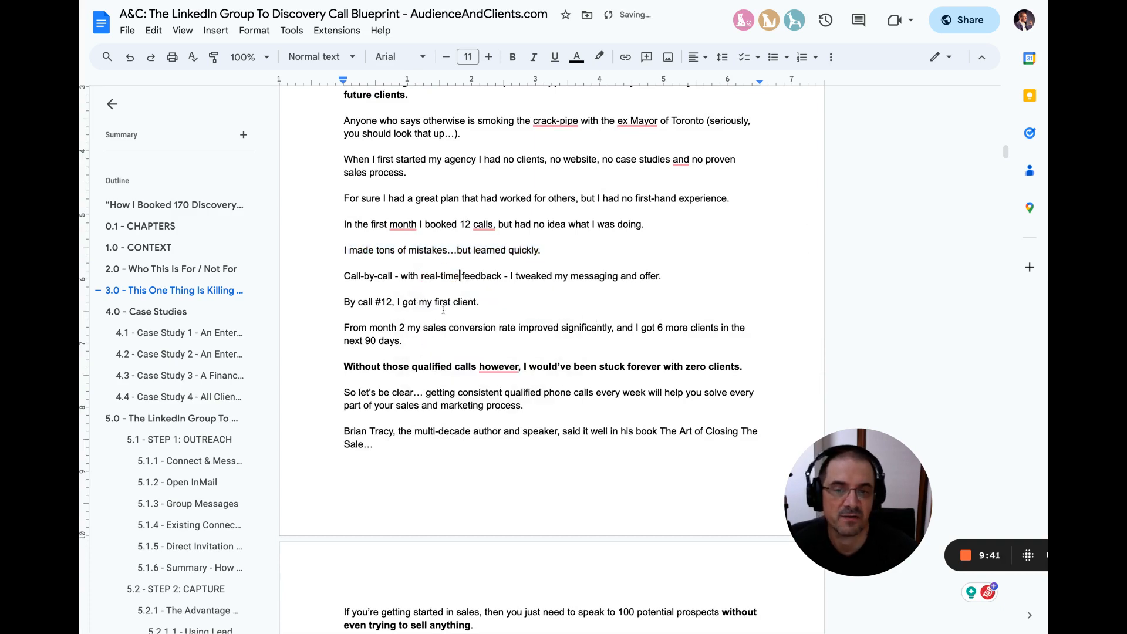
double_click(465, 301)
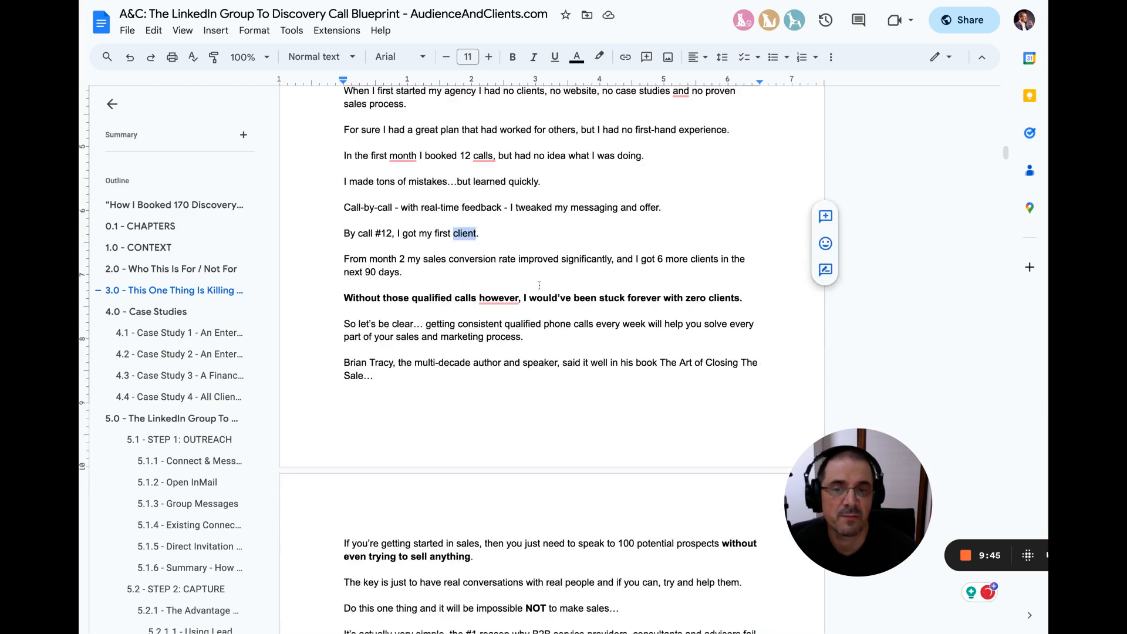
double_click(538, 259)
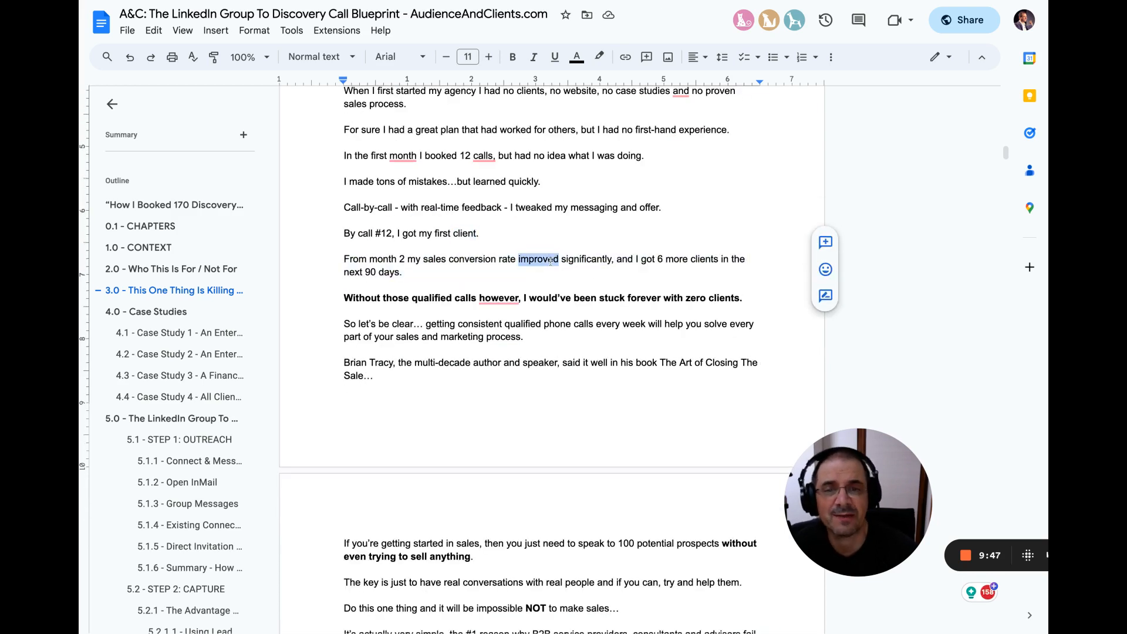
scroll("down", 3)
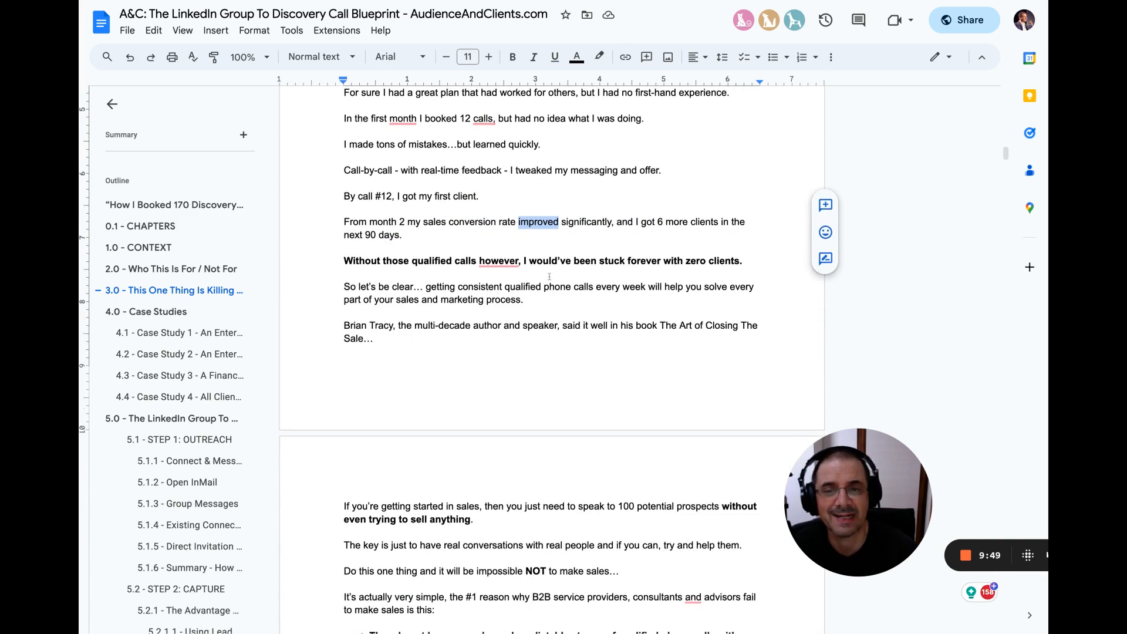
scroll("down", 3)
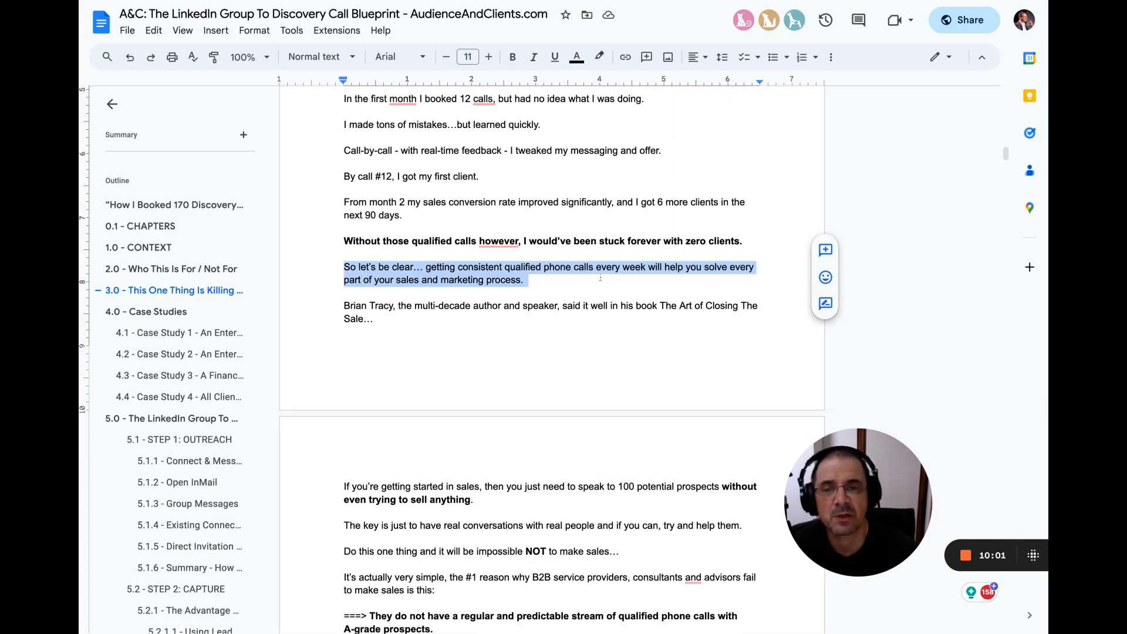
scroll("down", 3)
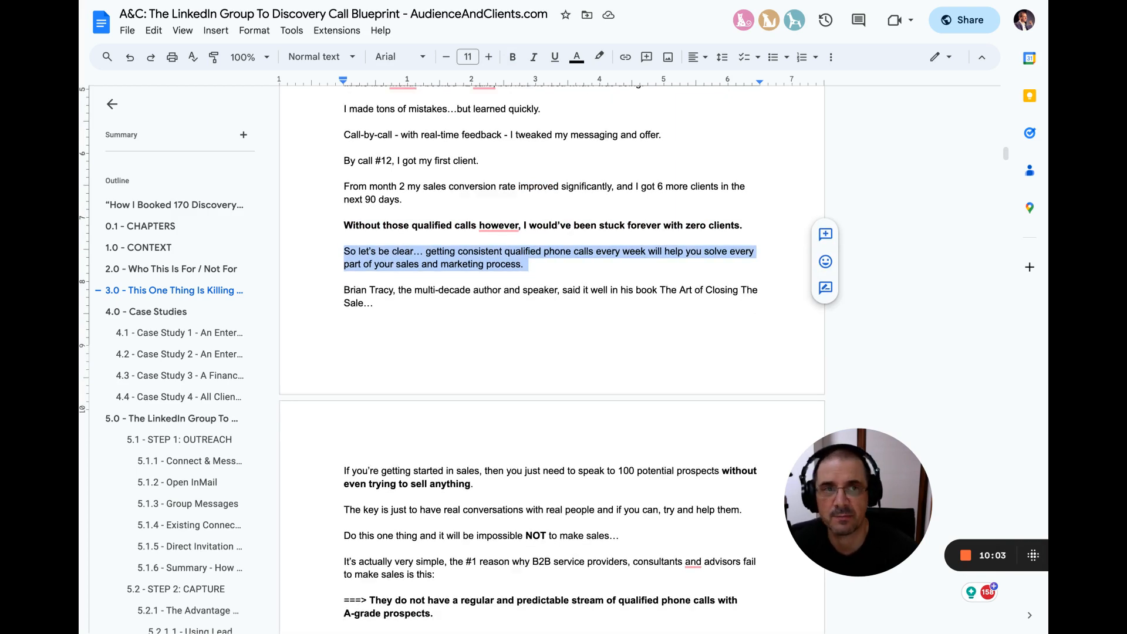
scroll("down", 3)
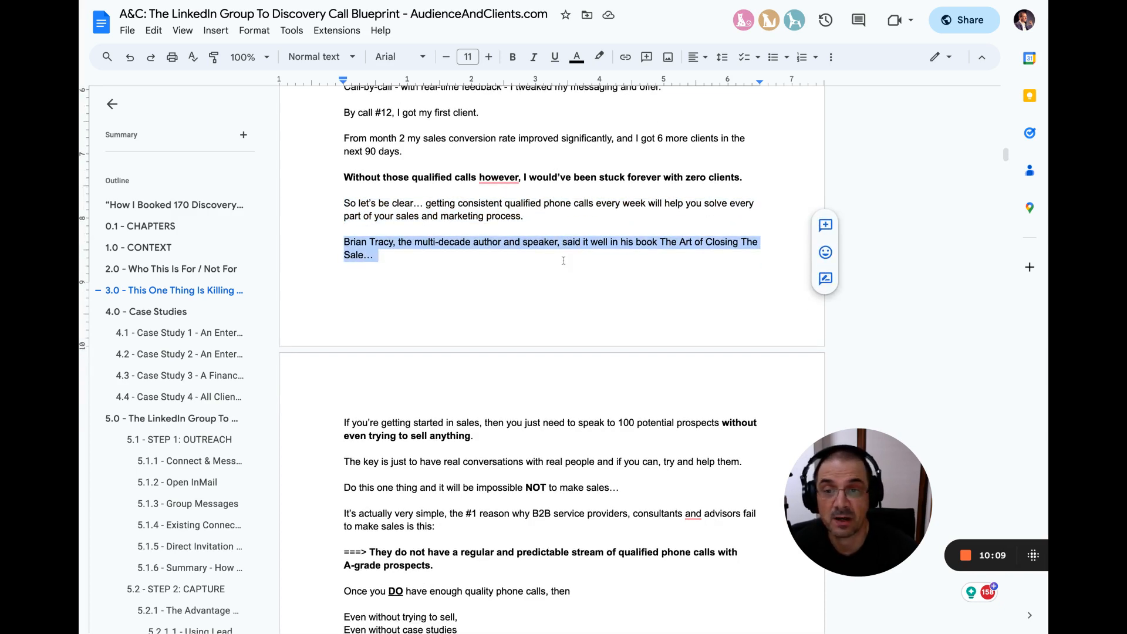
scroll("down", 3)
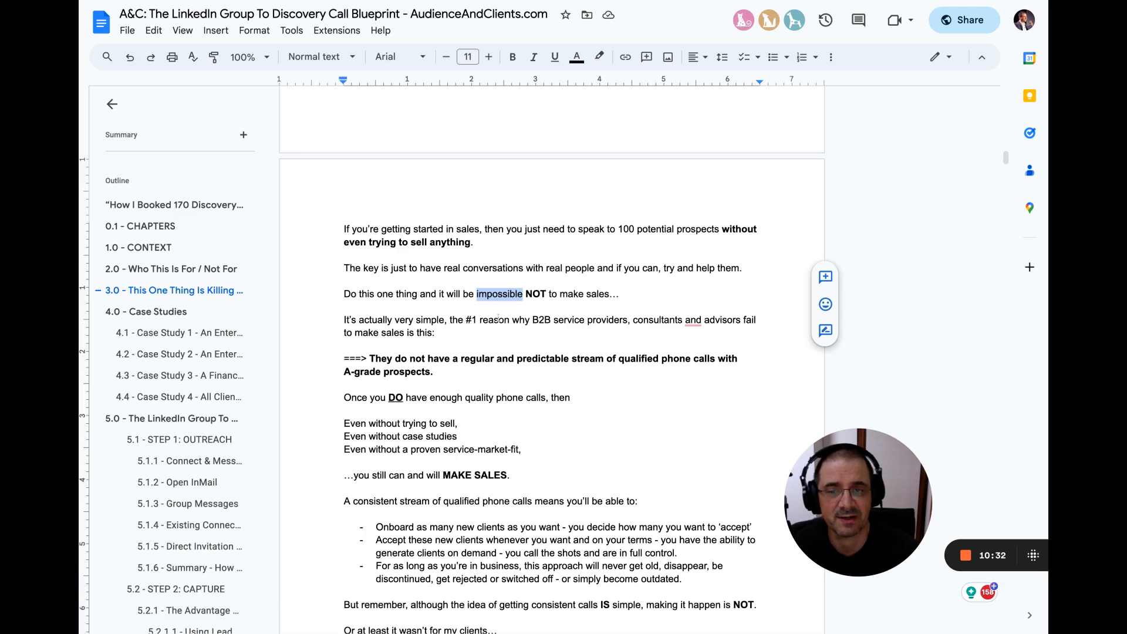
left_click(493, 319)
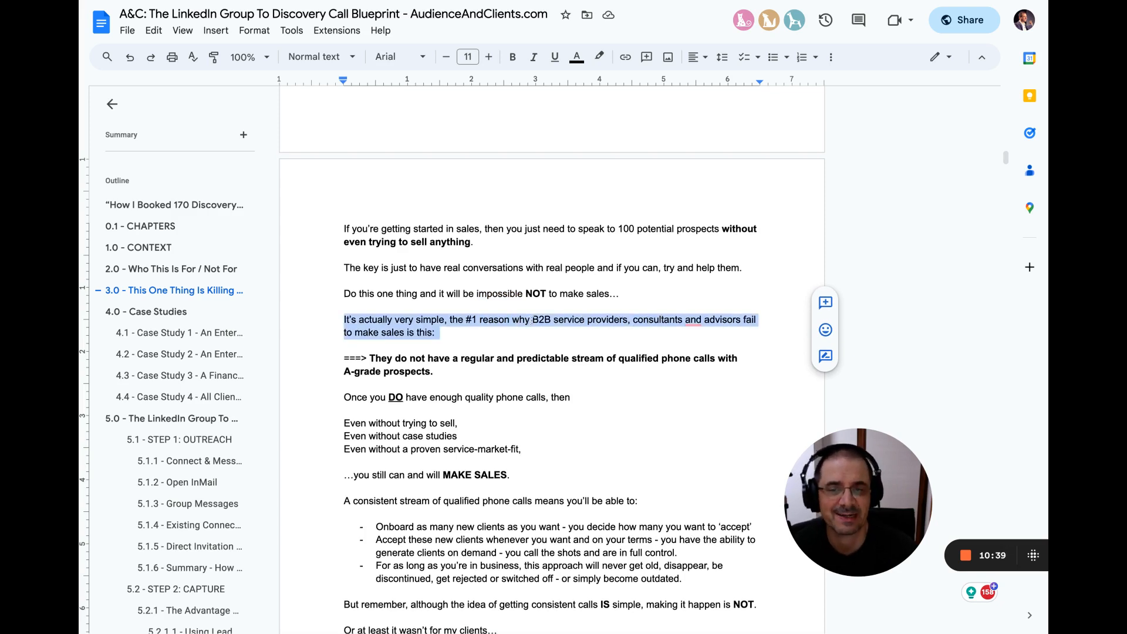
scroll("down", 3)
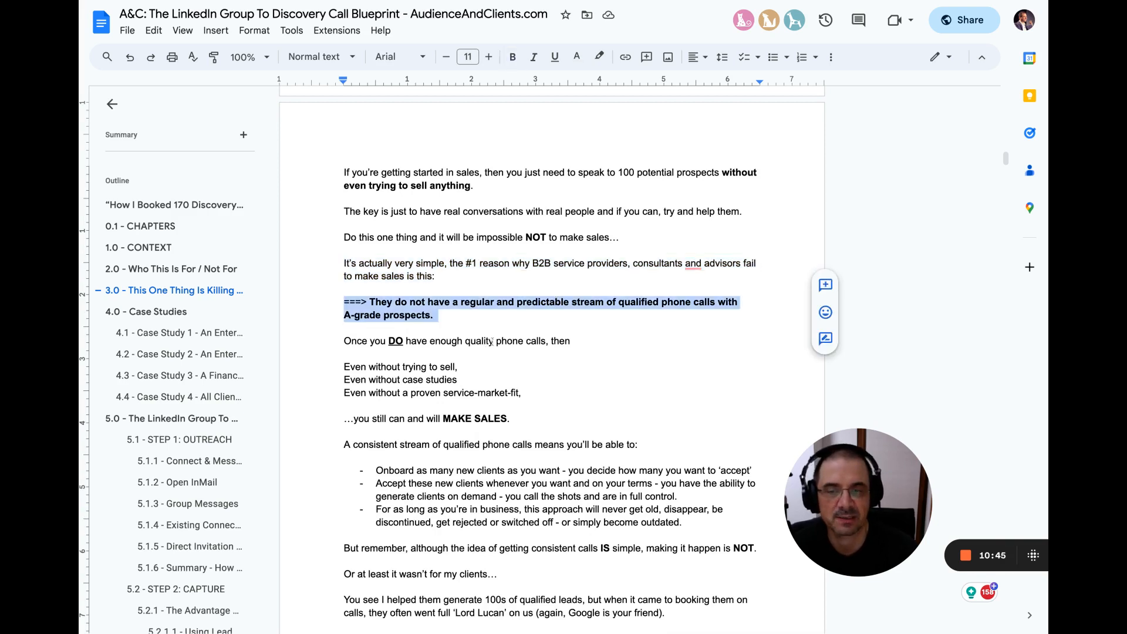
double_click(479, 340)
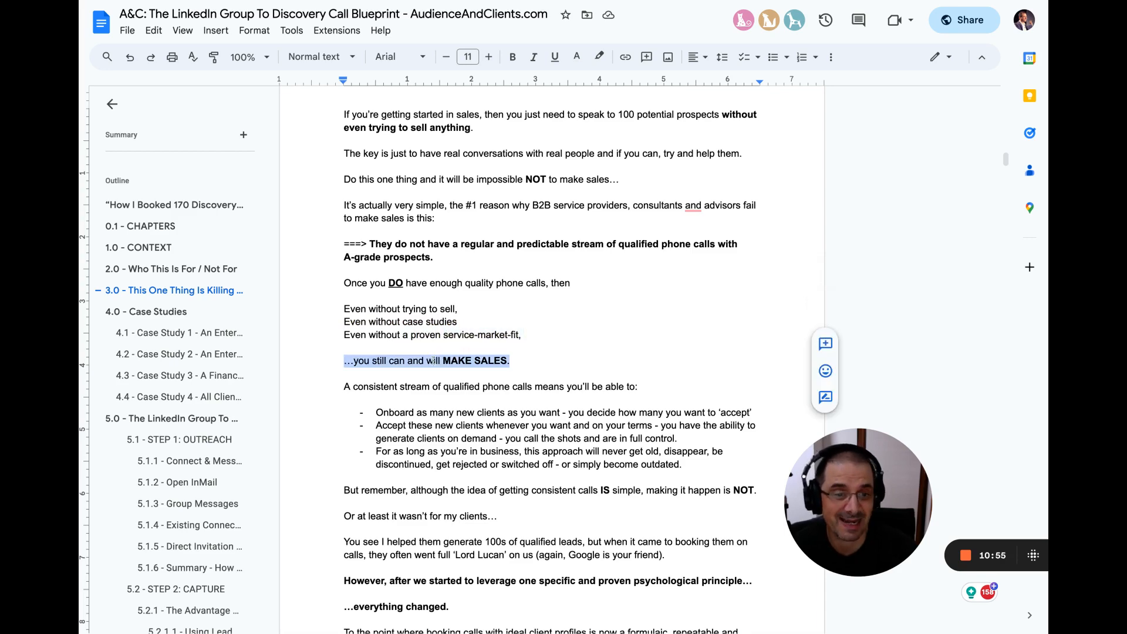
scroll("down", 3)
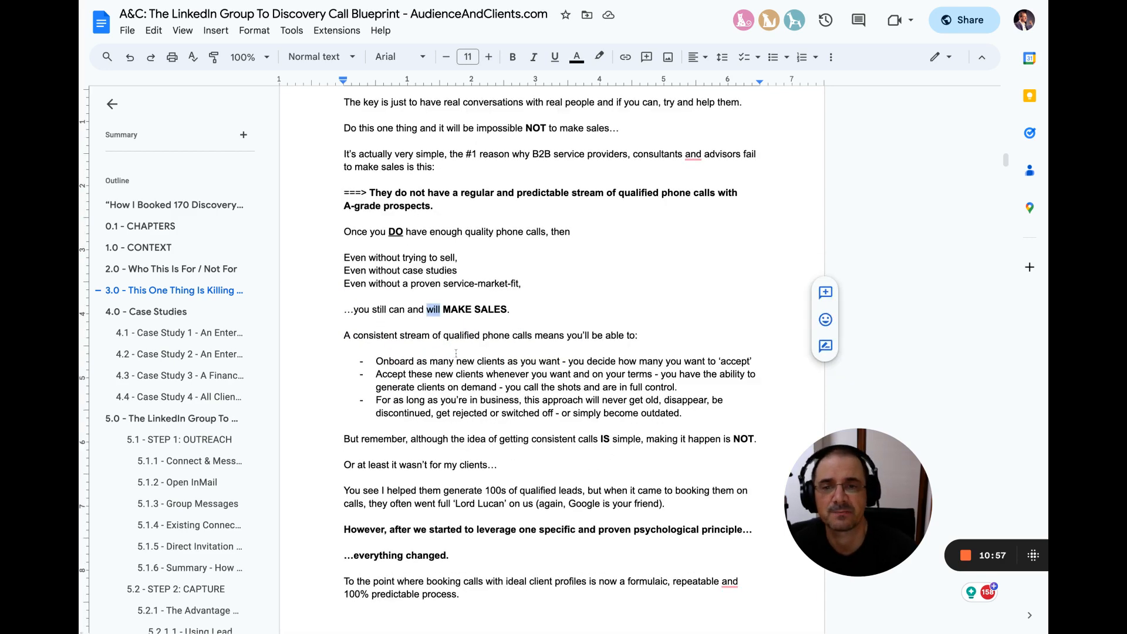
scroll("down", 3)
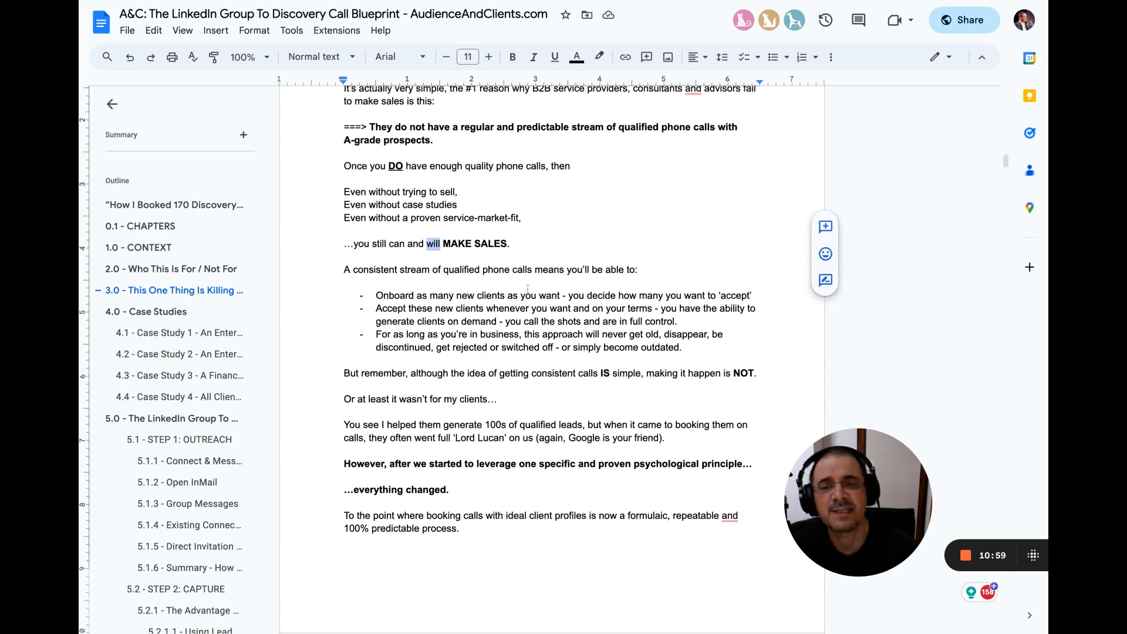
scroll("down", 3)
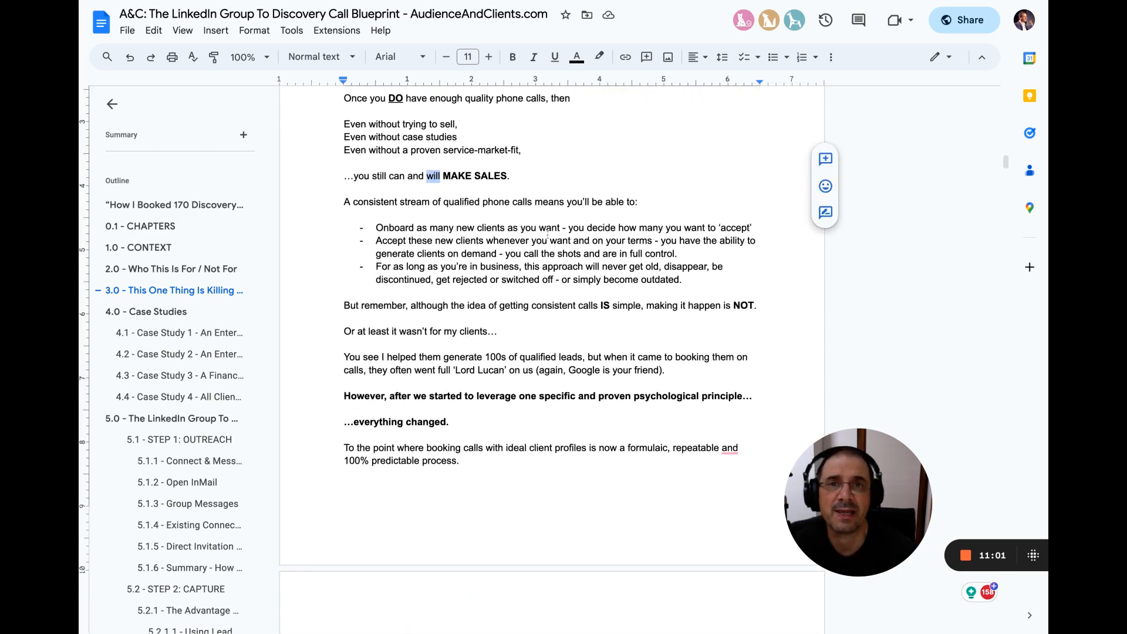
scroll("down", 3)
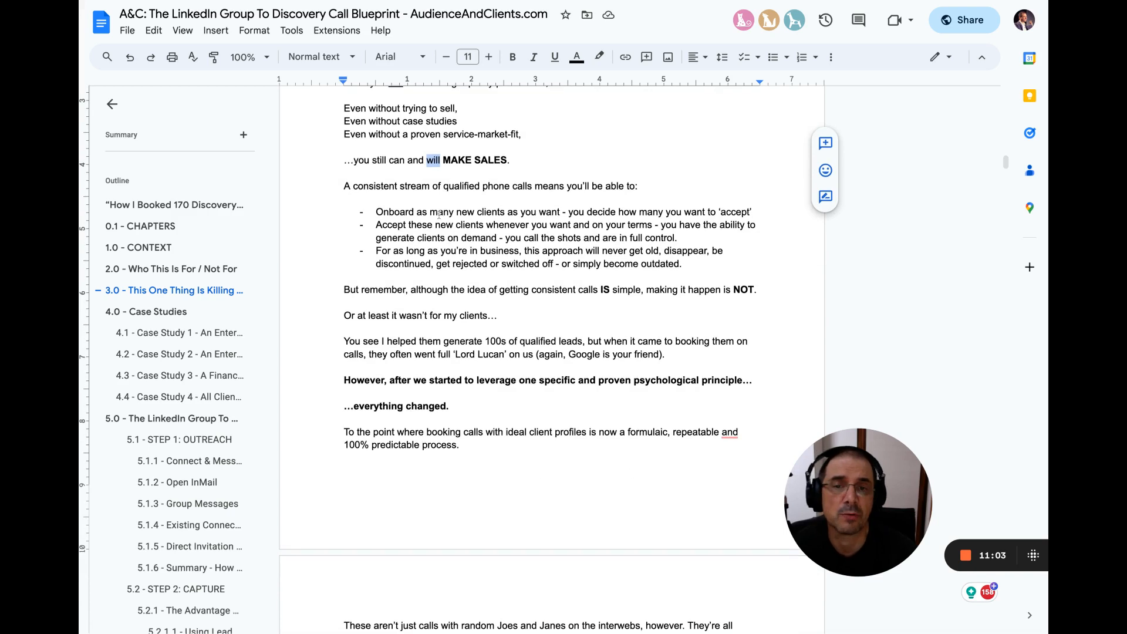
left_click_drag(435, 211, 750, 211)
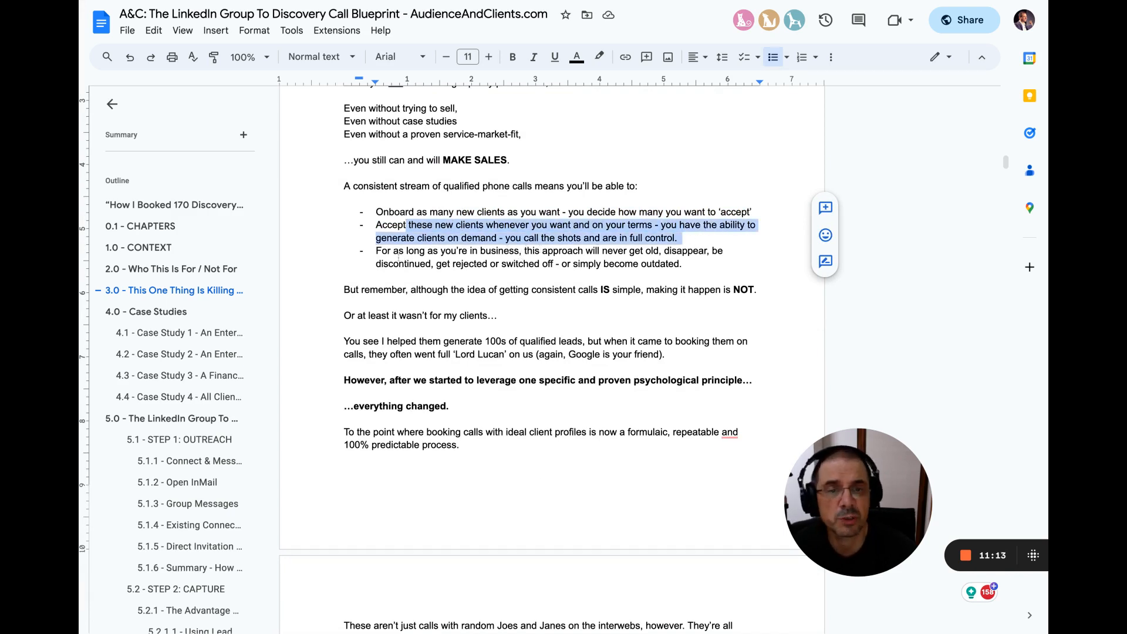
left_click(406, 250)
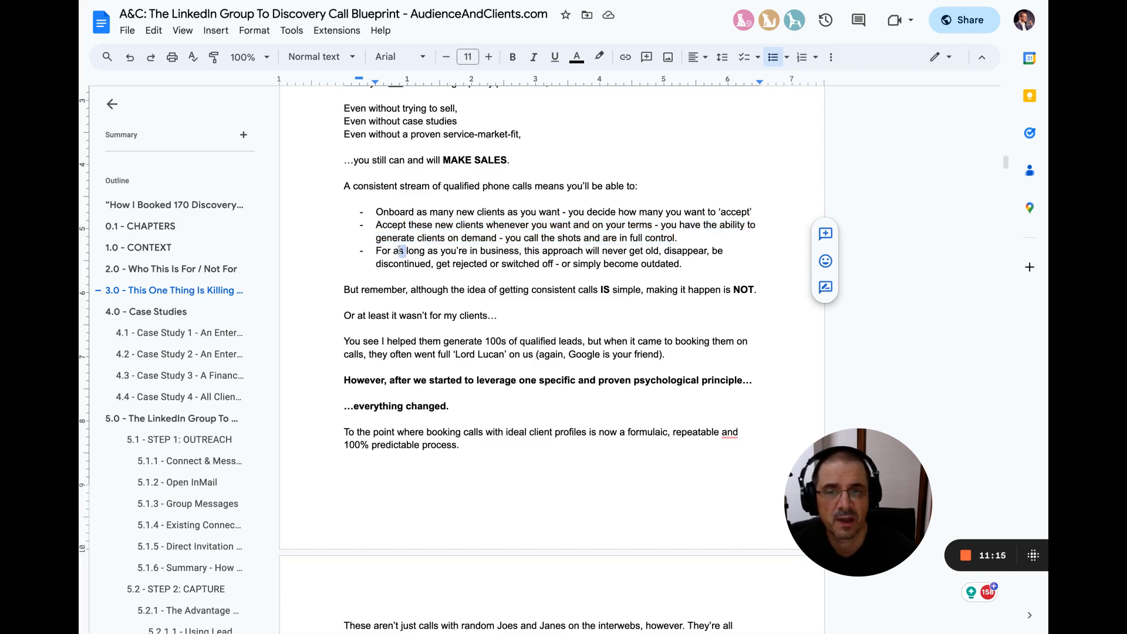
left_click_drag(401, 250, 681, 263)
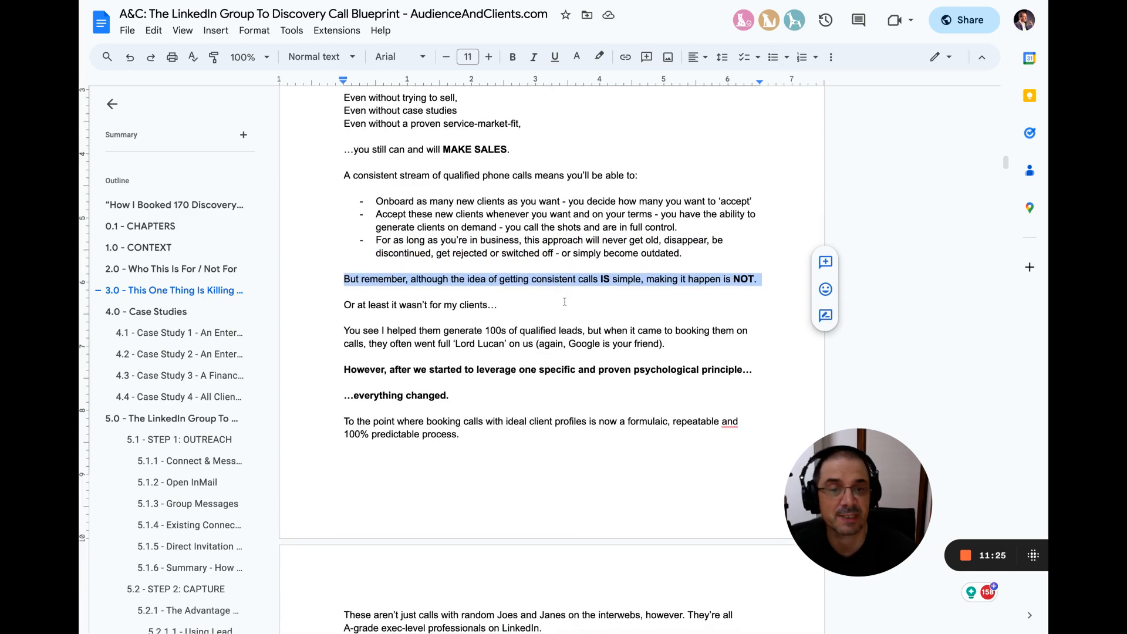
scroll("down", 3)
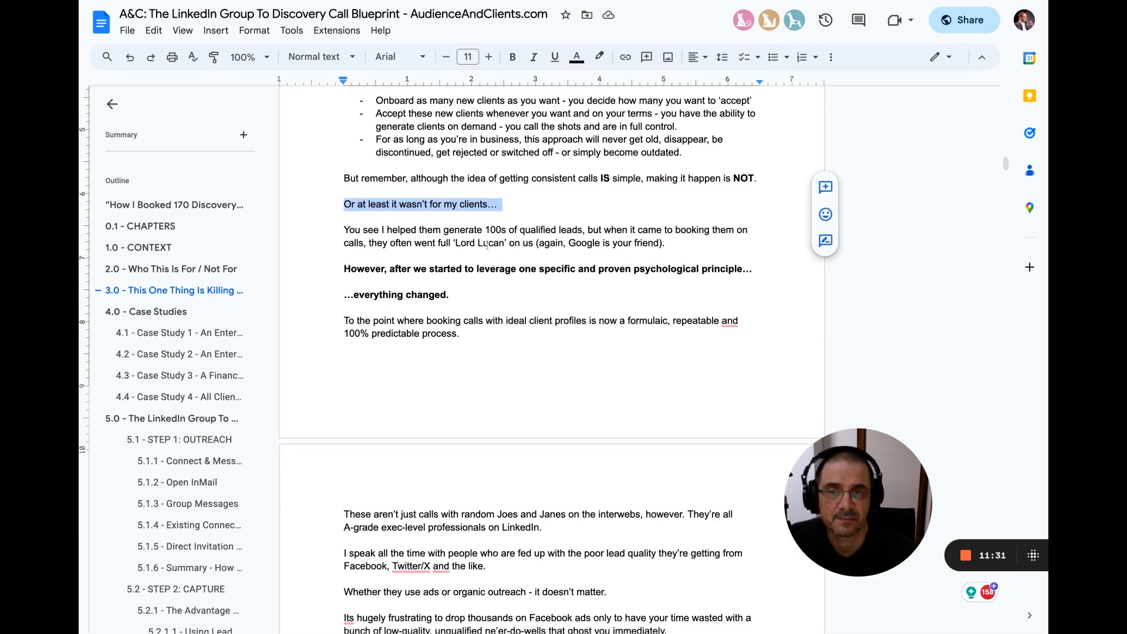
scroll("down", 3)
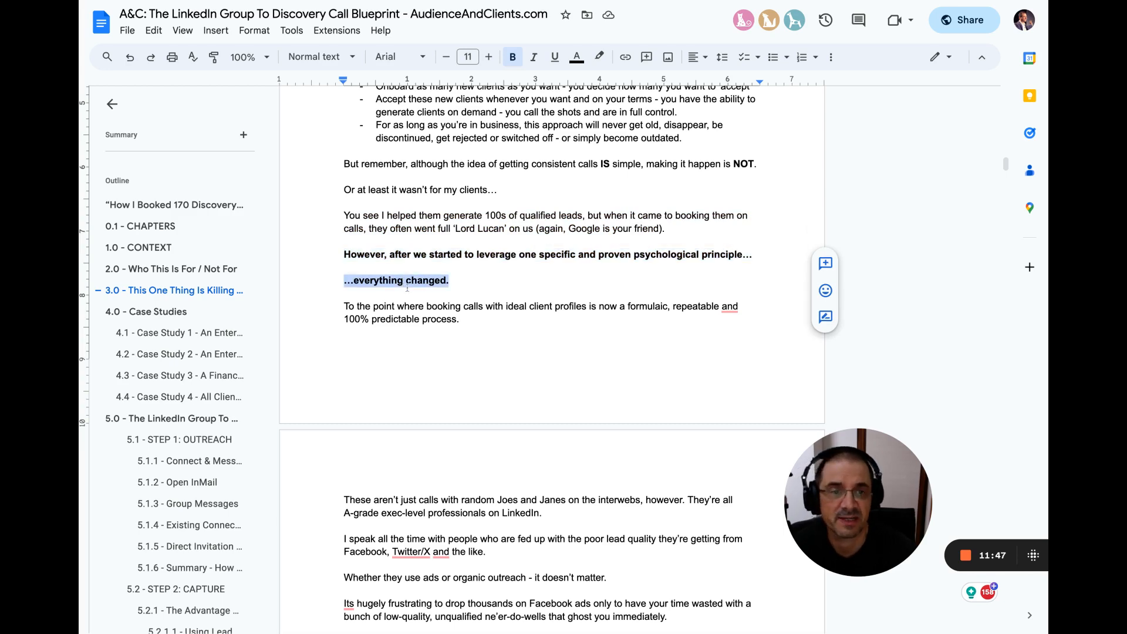
double_click(438, 319)
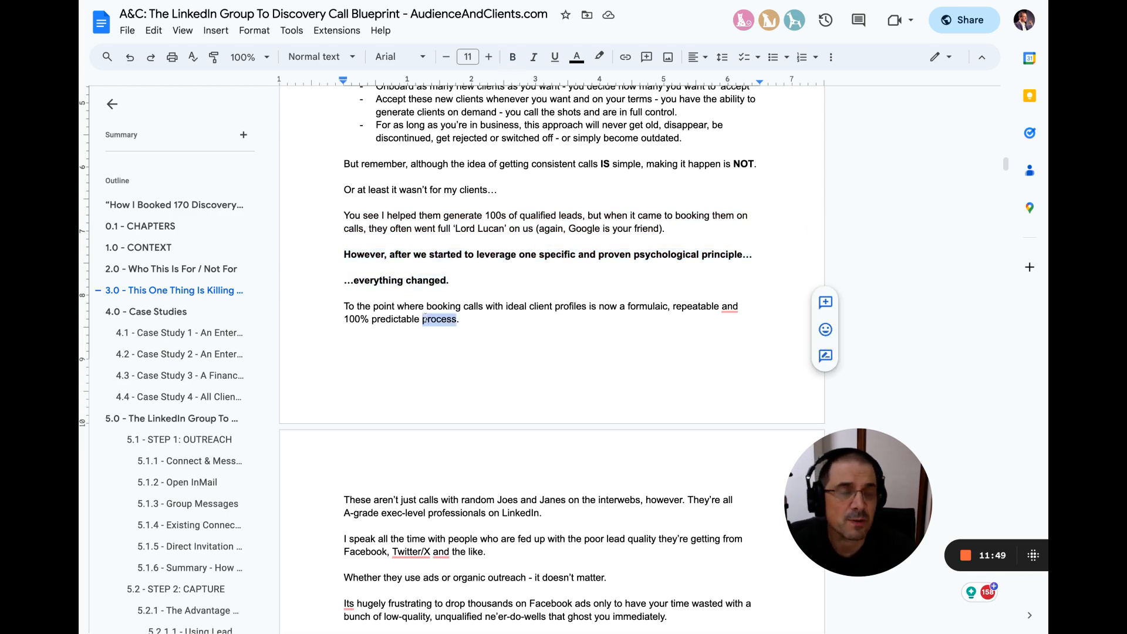
scroll("down", 3)
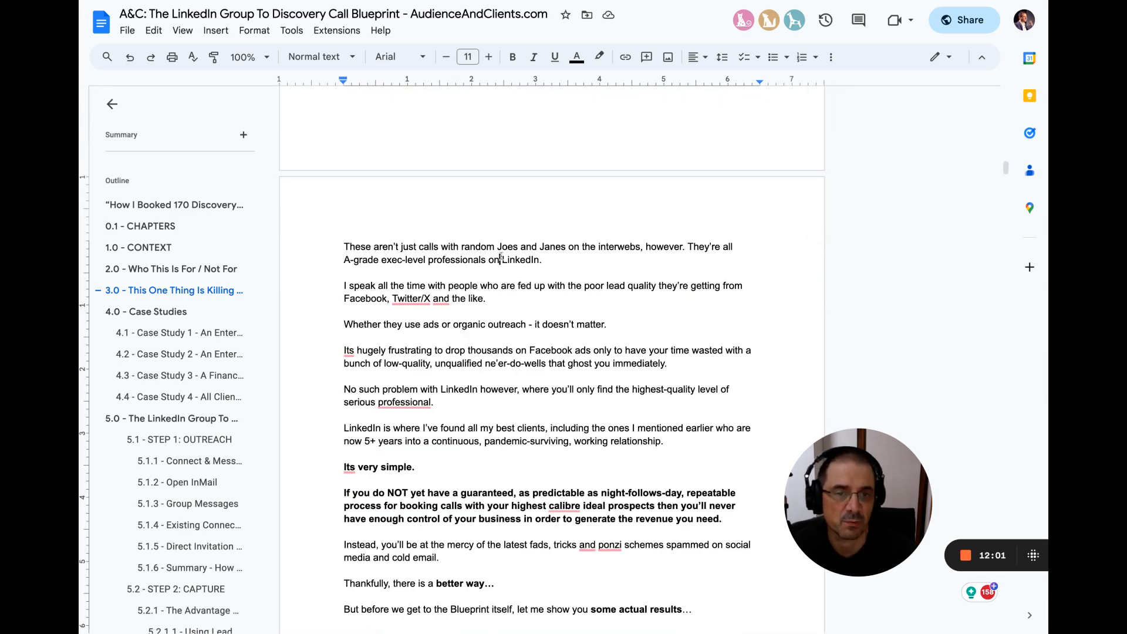
Step: Highlight the word 'organic' and the paragraph about wasted Facebook ads
left_click_drag(344, 246, 540, 259)
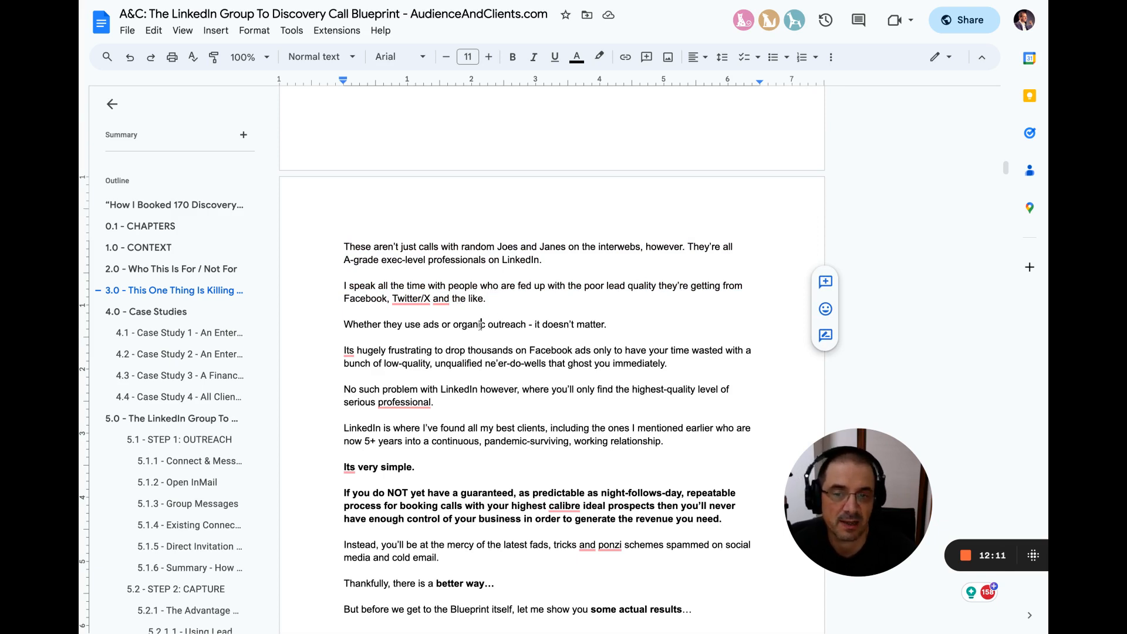
double_click(469, 324)
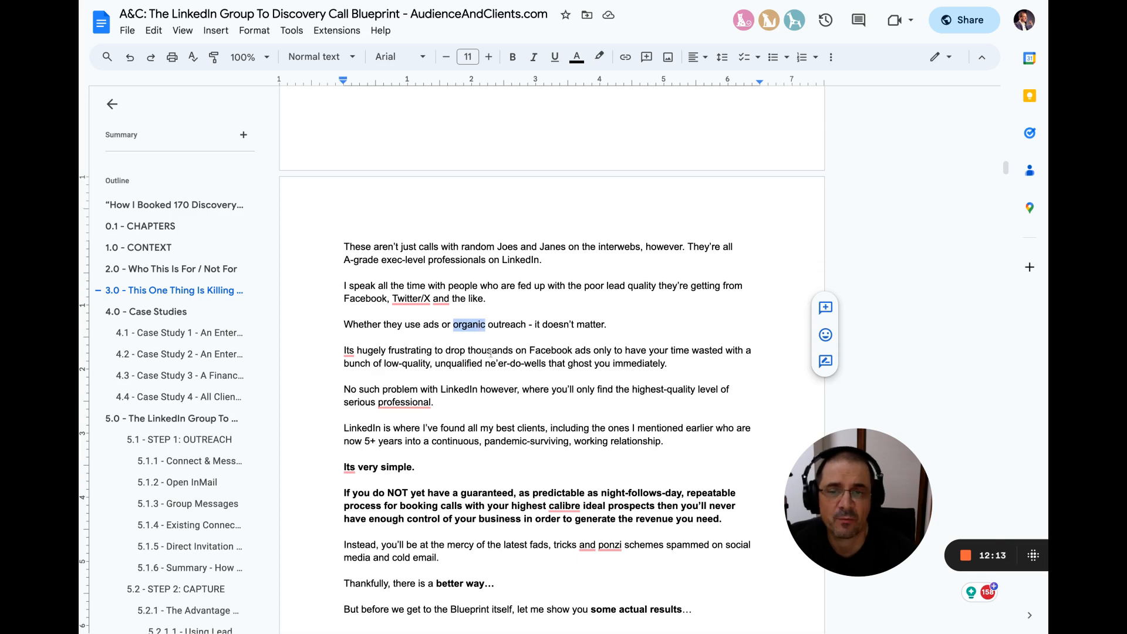
scroll("down", 3)
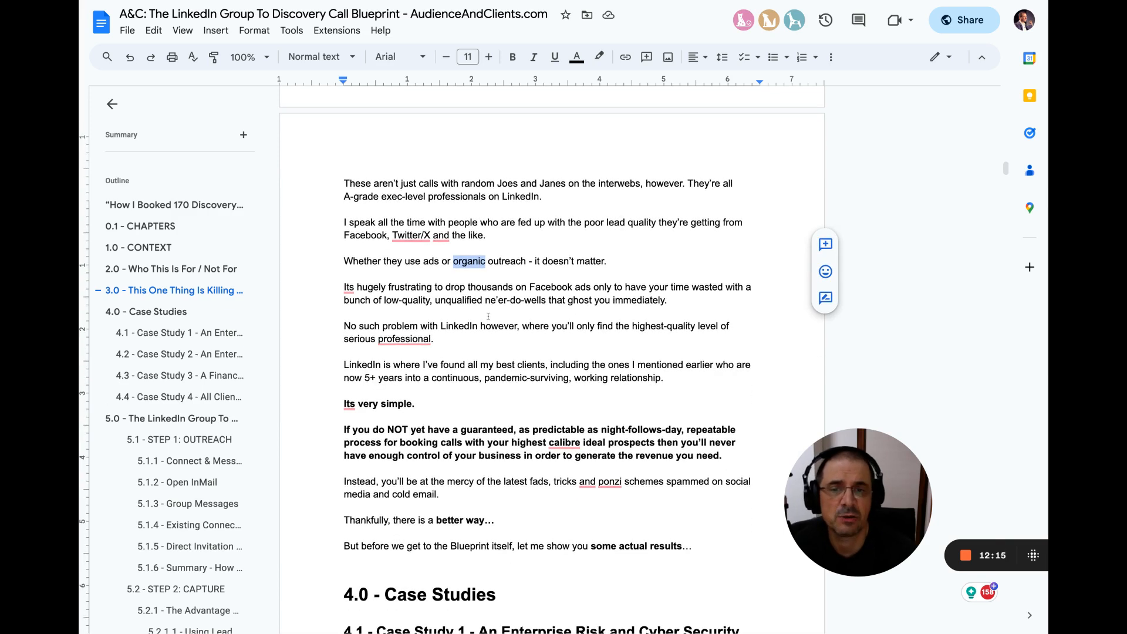
left_click_drag(343, 286, 667, 300)
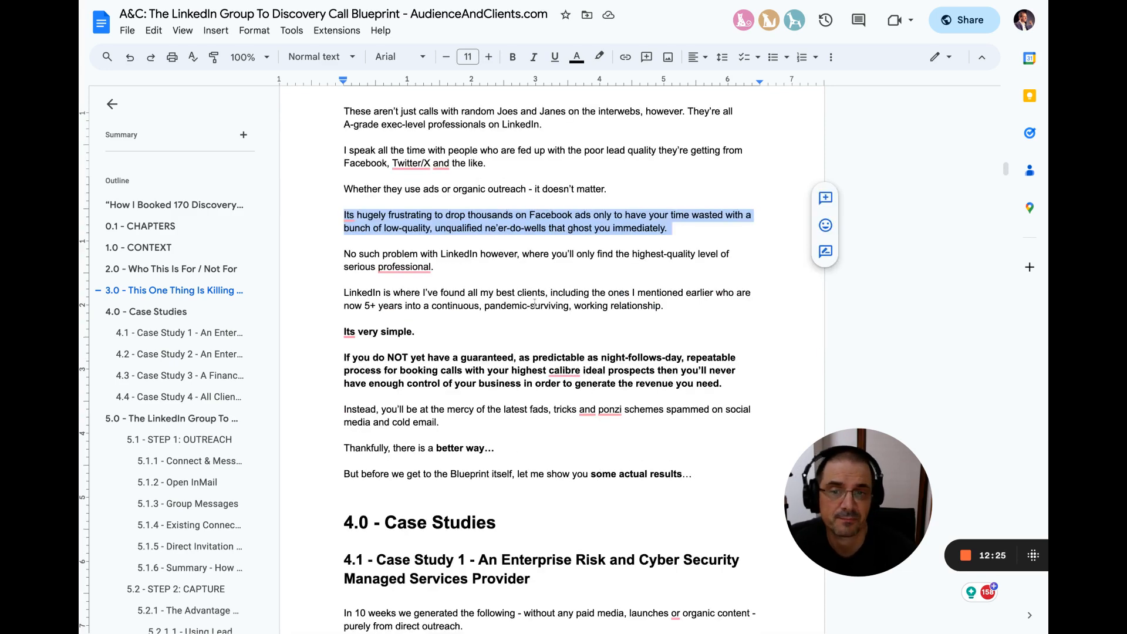
Step: Highlight 'where' and 'LinkedIn', then accept Grammarly's plural 'professionals'
double_click(534, 253)
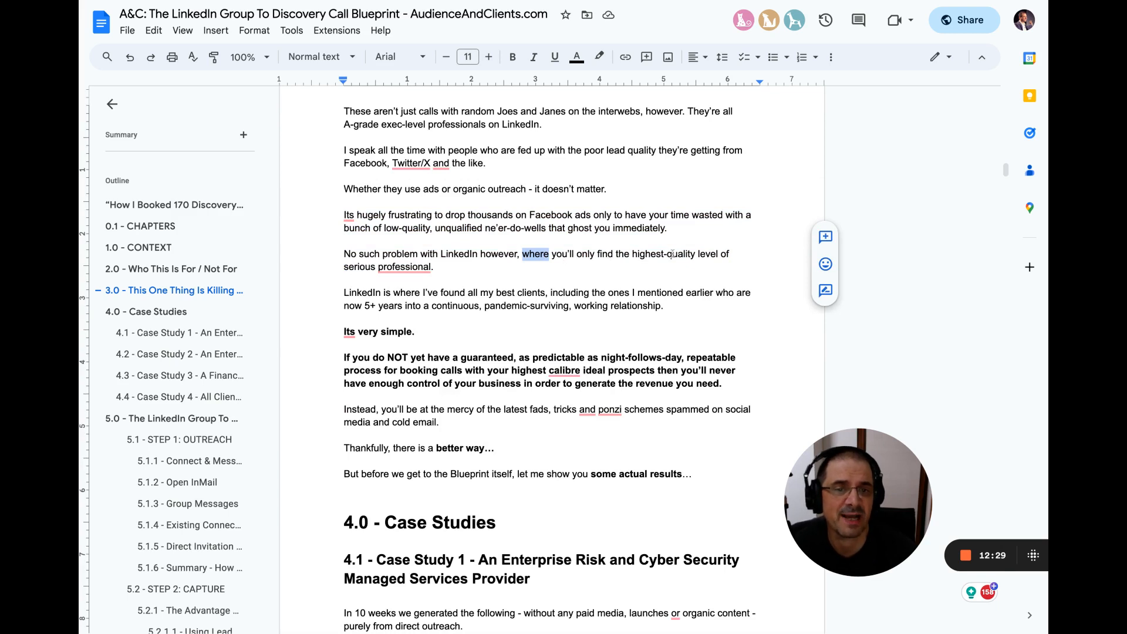
double_click(458, 254)
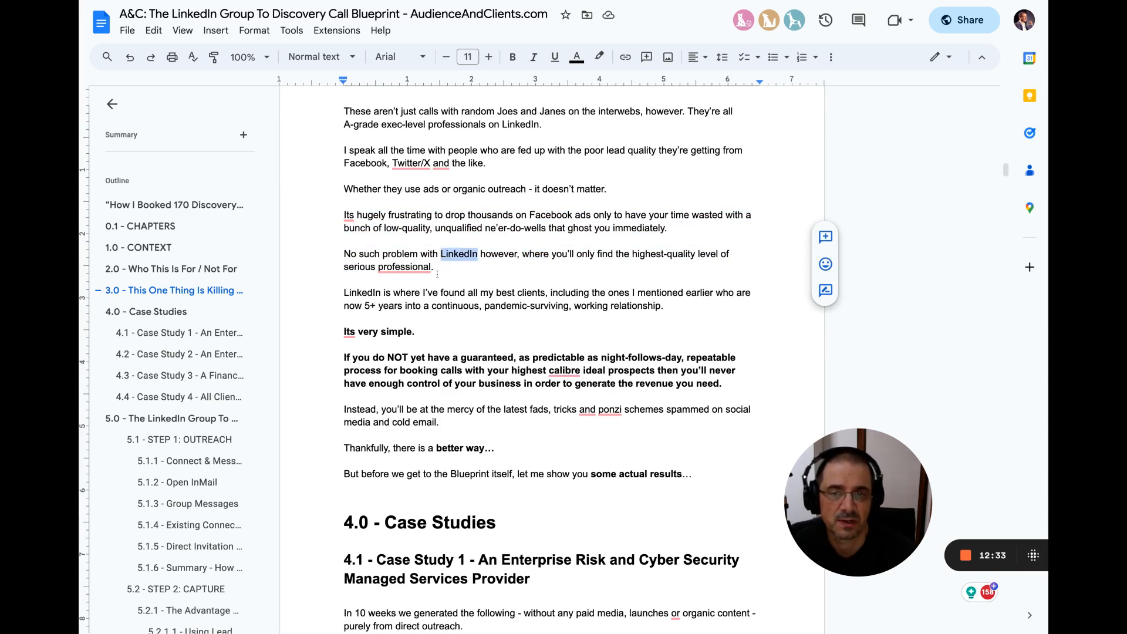
left_click(403, 267)
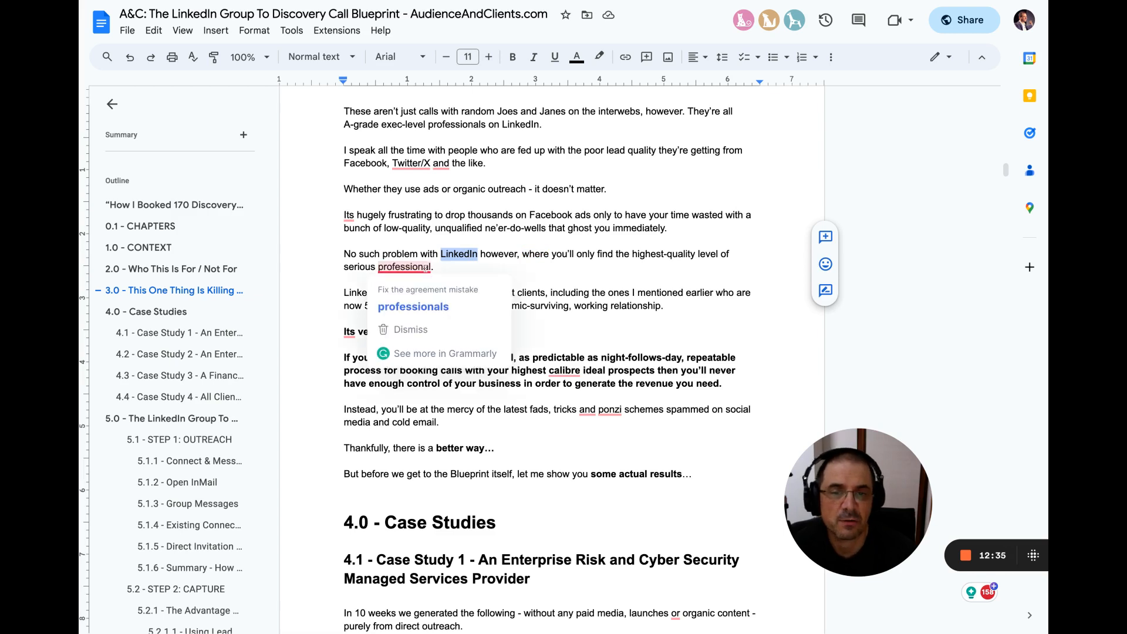
left_click(413, 307)
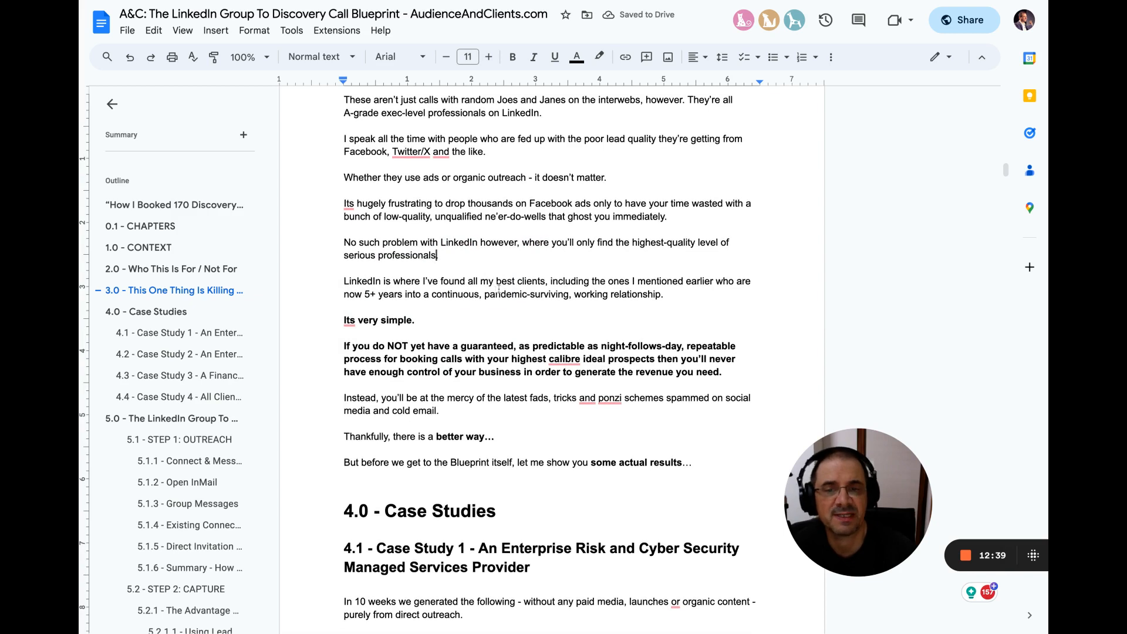
Step: Scroll on and highlight the paragraph about fads and schemes
scroll("down", 3)
type(".")
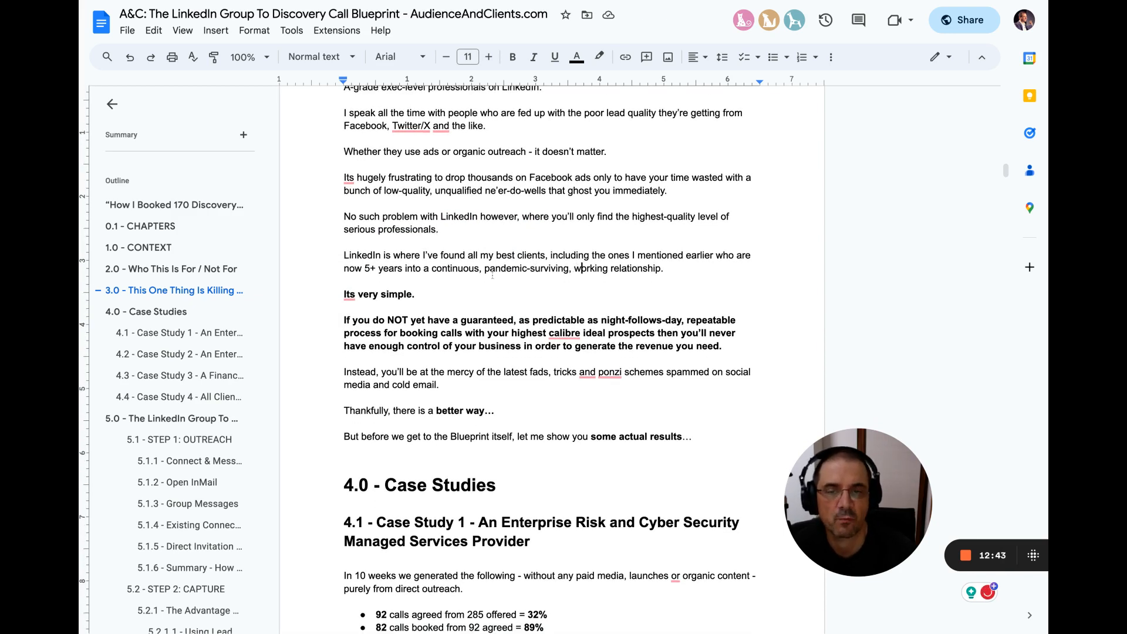
scroll("down", 3)
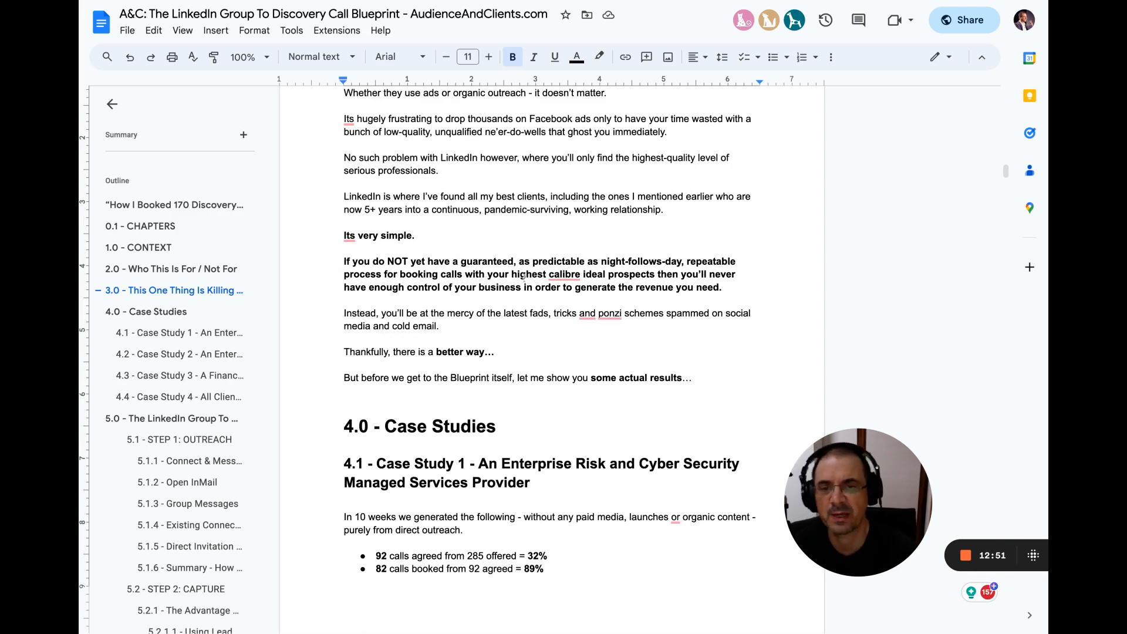
left_click(564, 274)
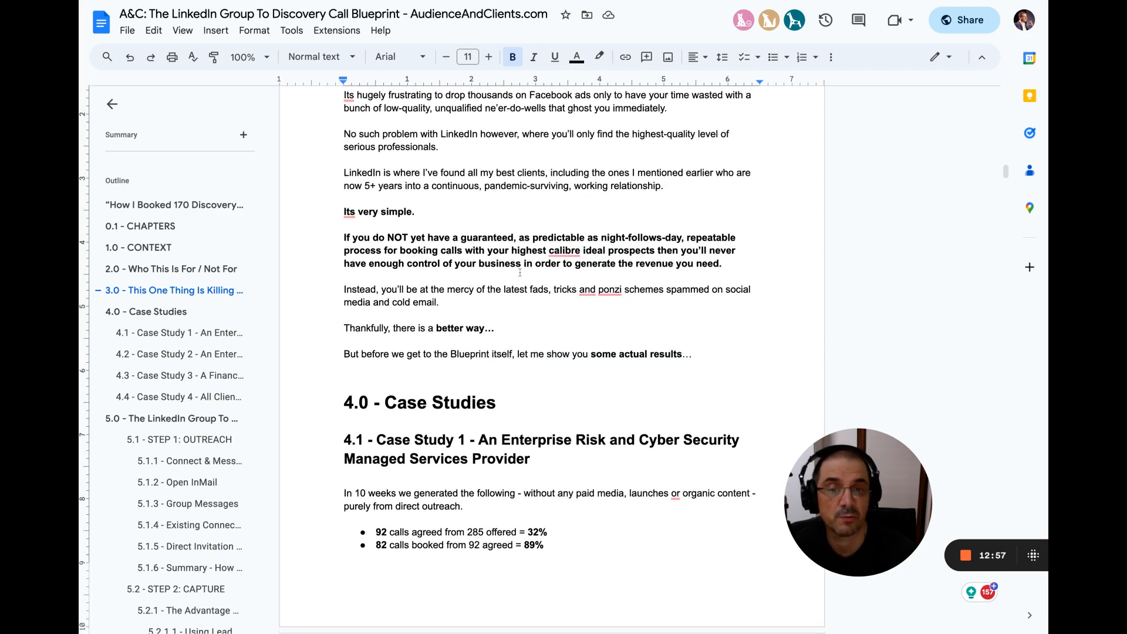
scroll("down", 3)
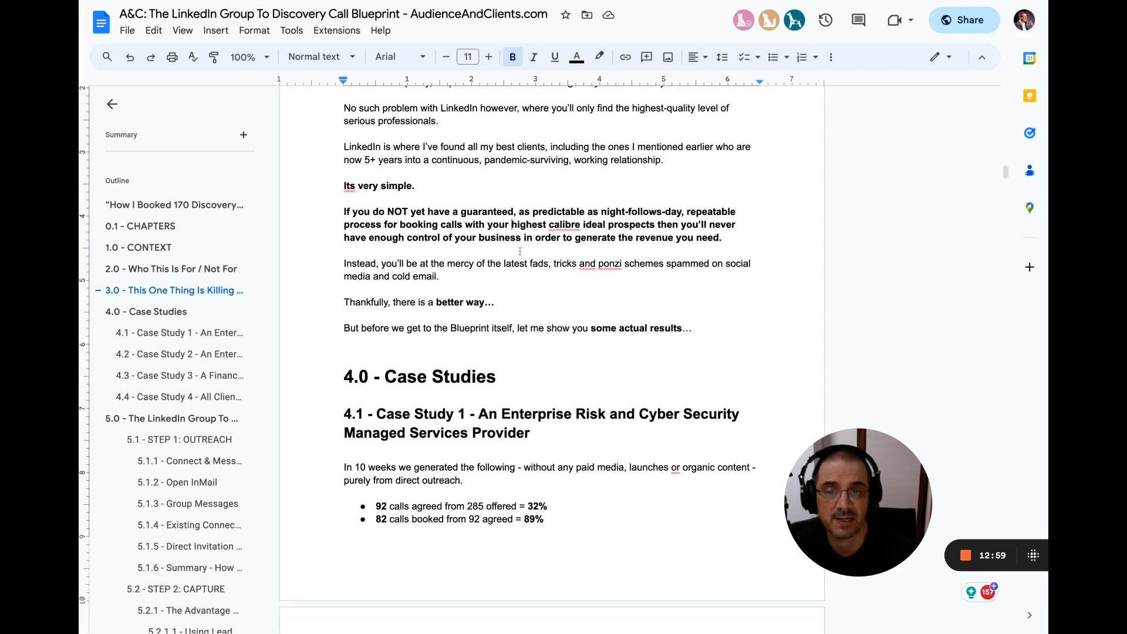
left_click_drag(343, 263, 446, 276)
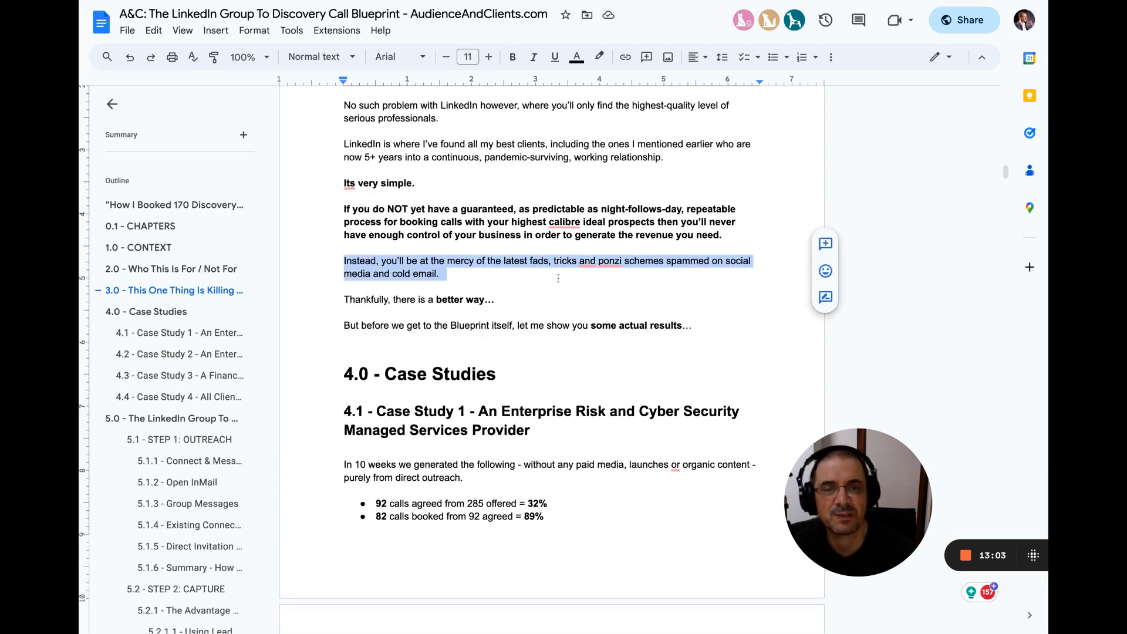
scroll("down", 3)
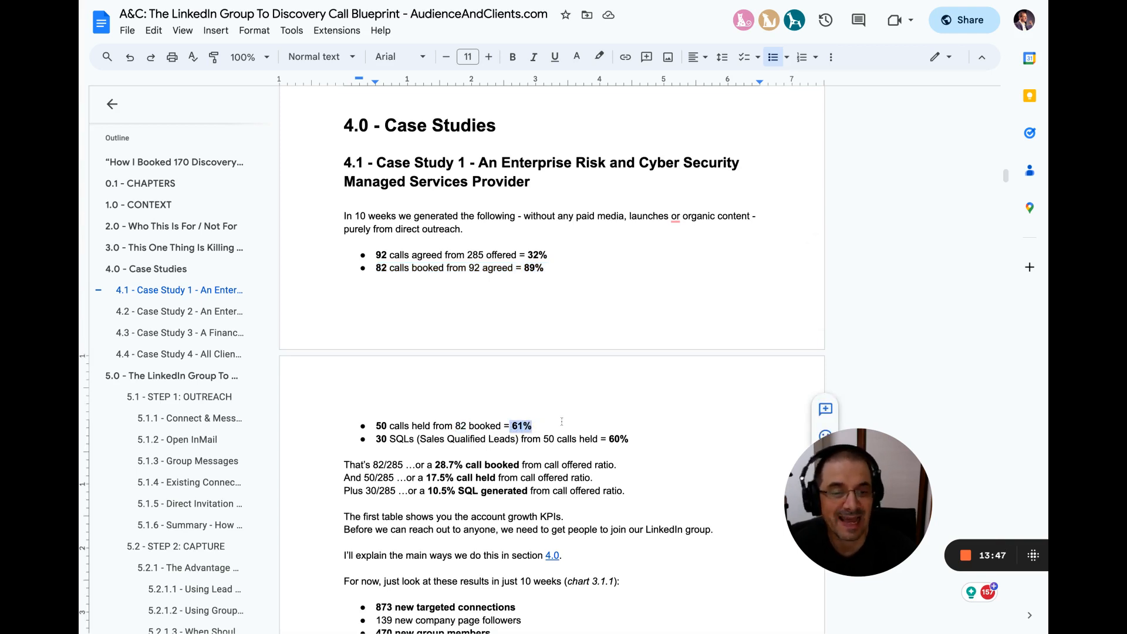
scroll("down", 3)
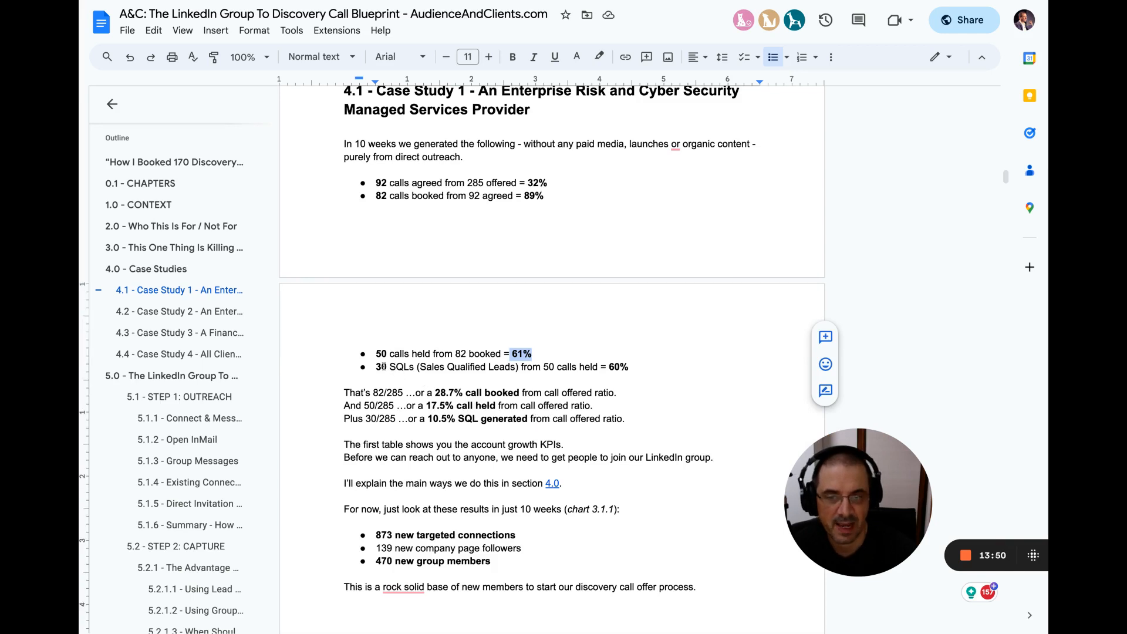
double_click(399, 366)
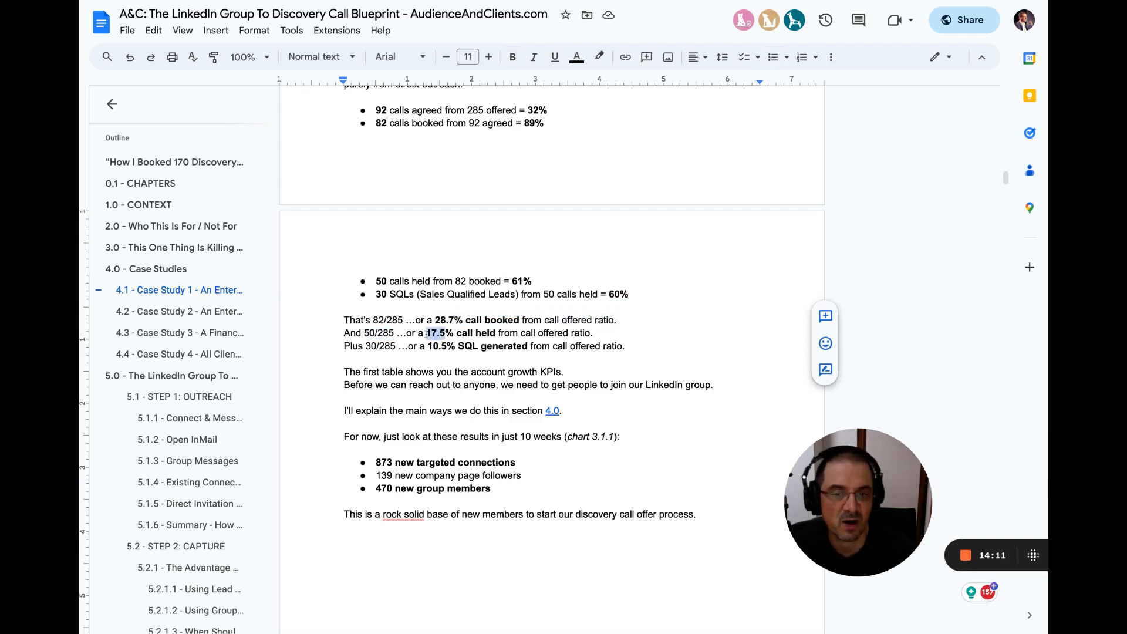
left_click_drag(427, 332, 588, 333)
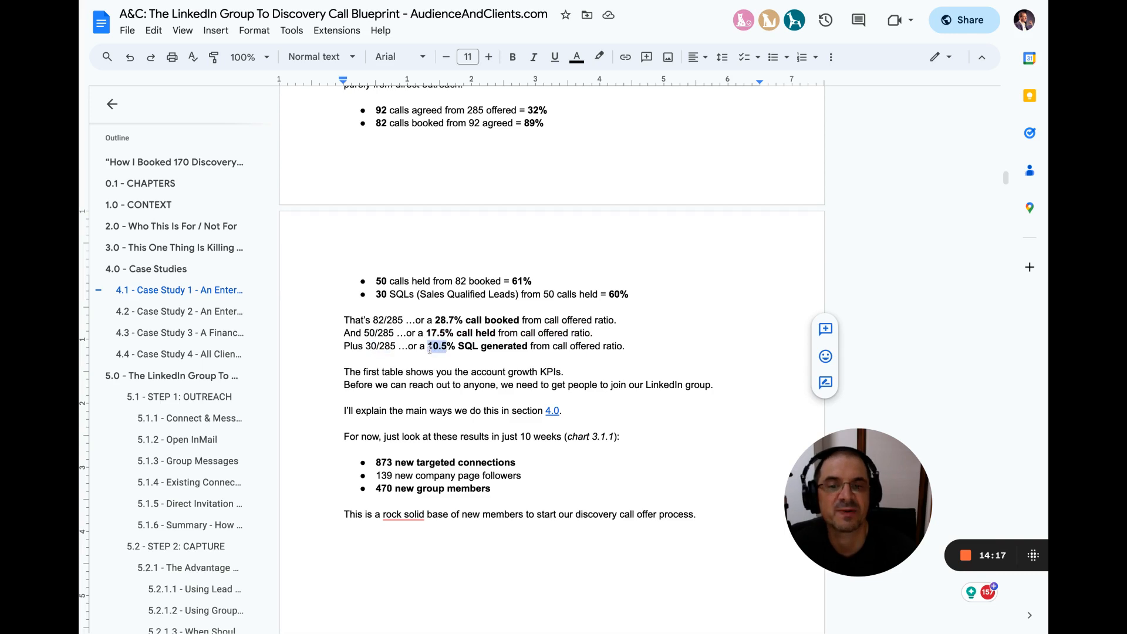
left_click_drag(429, 346, 623, 346)
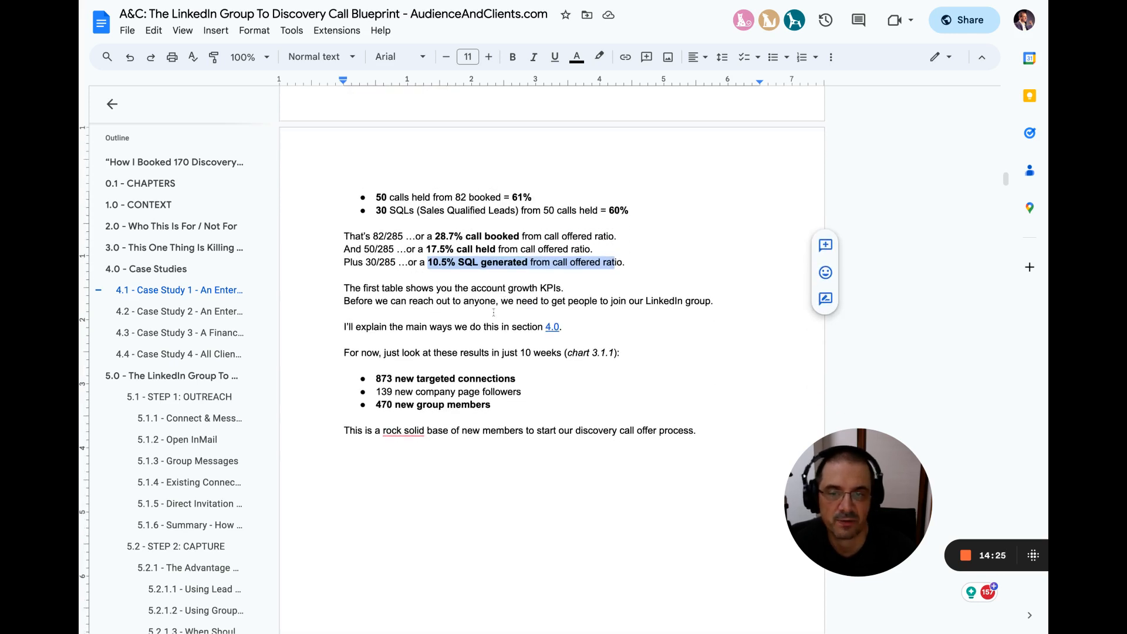
scroll("down", 3)
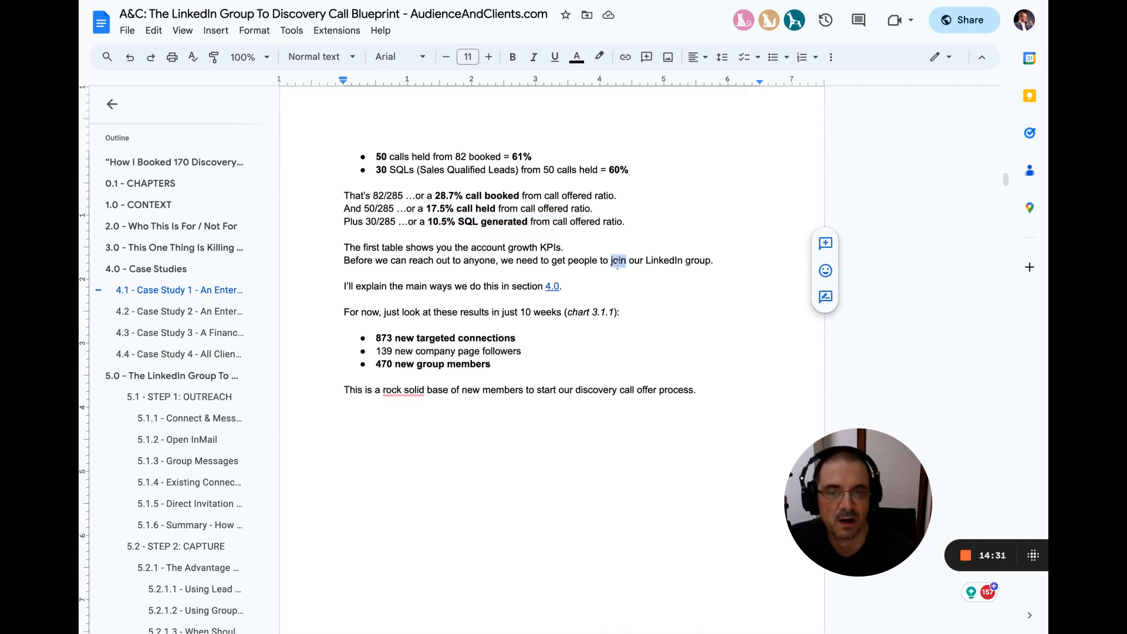
left_click_drag(406, 285, 509, 285)
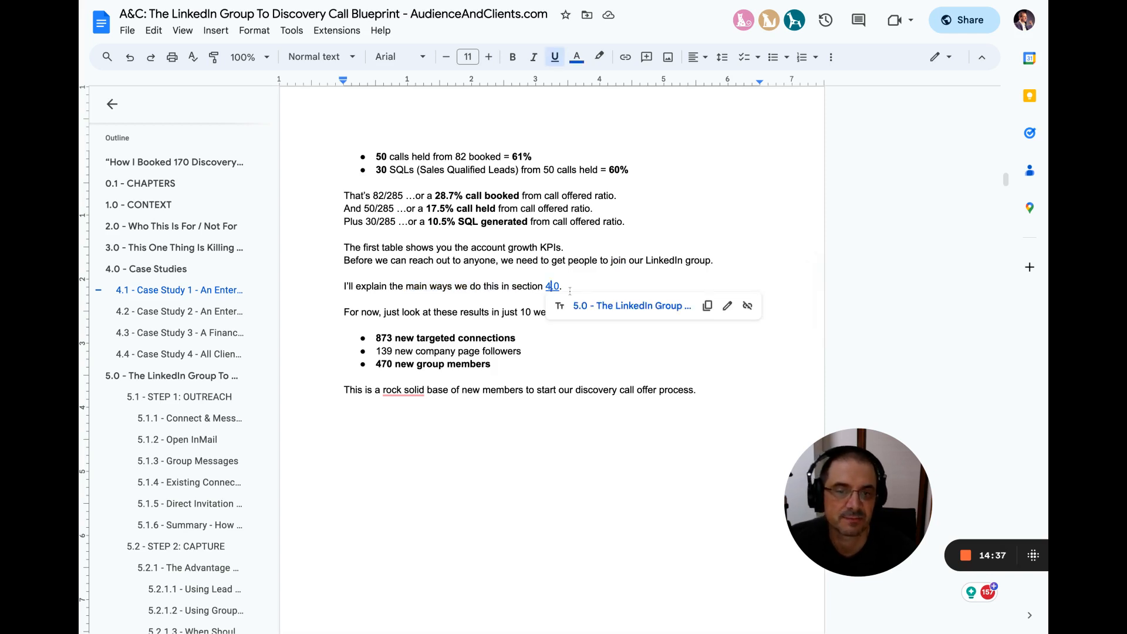
Step: Change the section reference from 4.0 to 5.0
type("5")
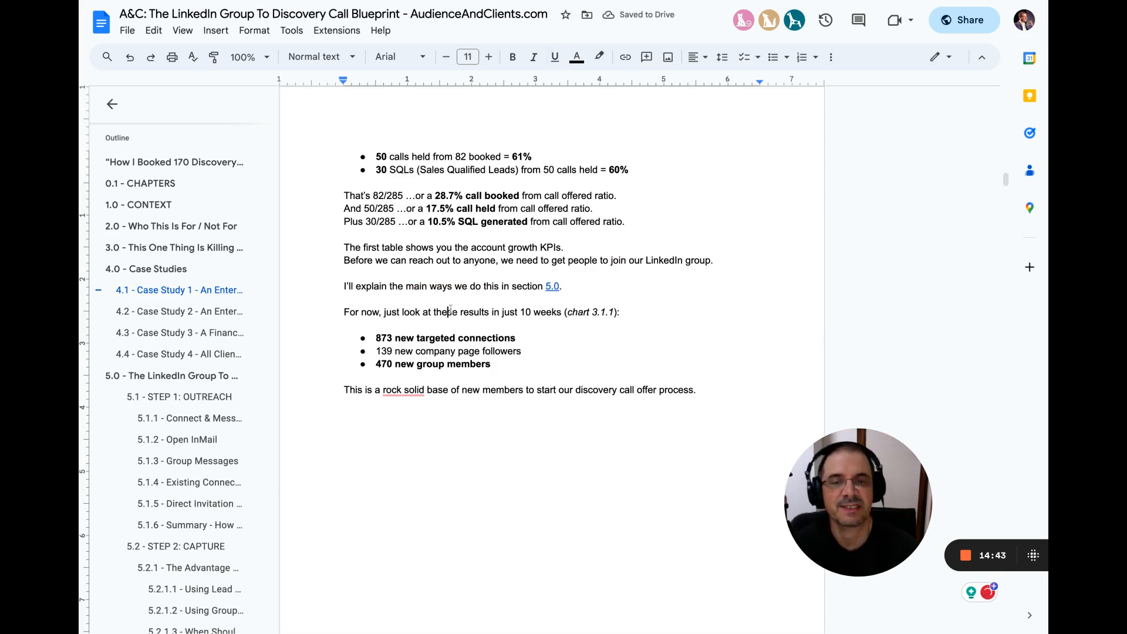
scroll("down", 3)
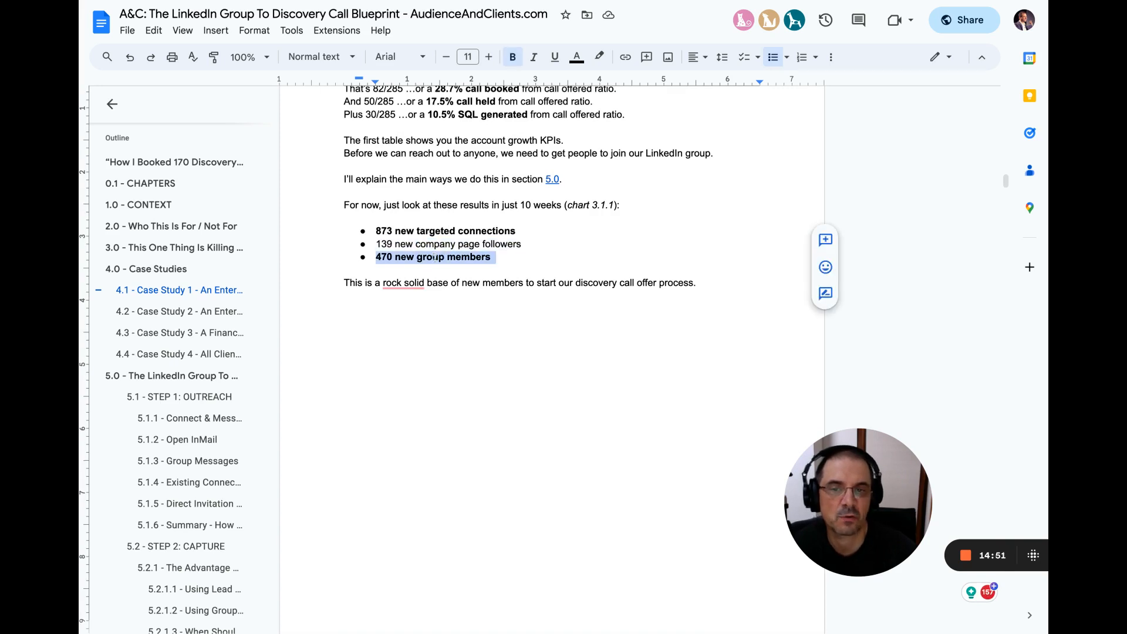
scroll("down", 3)
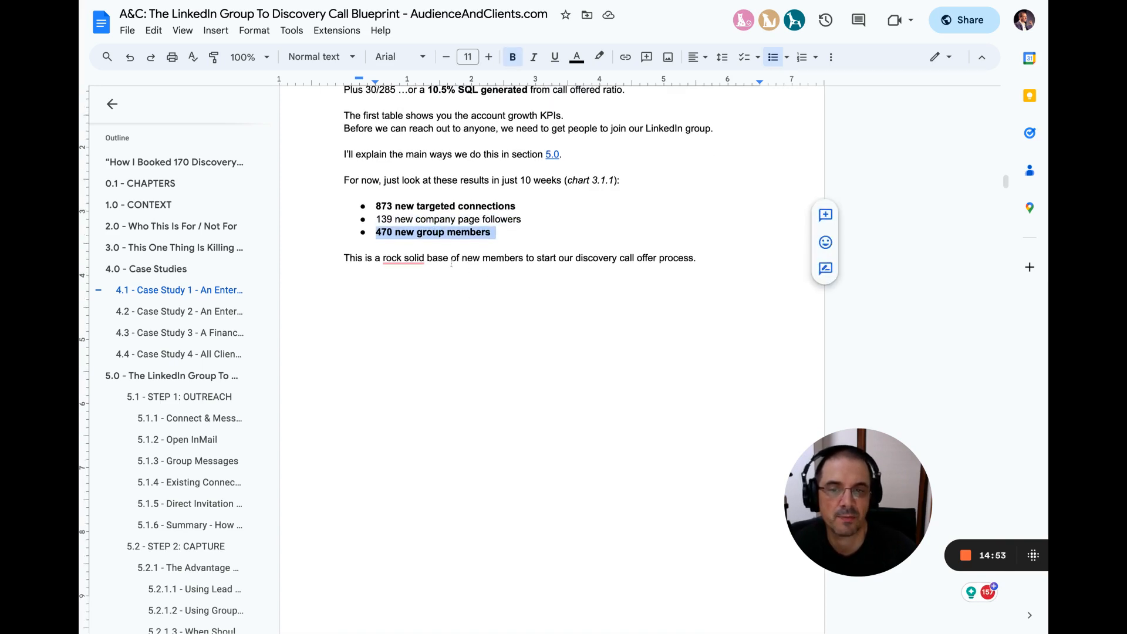
Step: Accept Grammarly's suggestion hyphenating 'rock solid' to 'rock-solid'
left_click(403, 257)
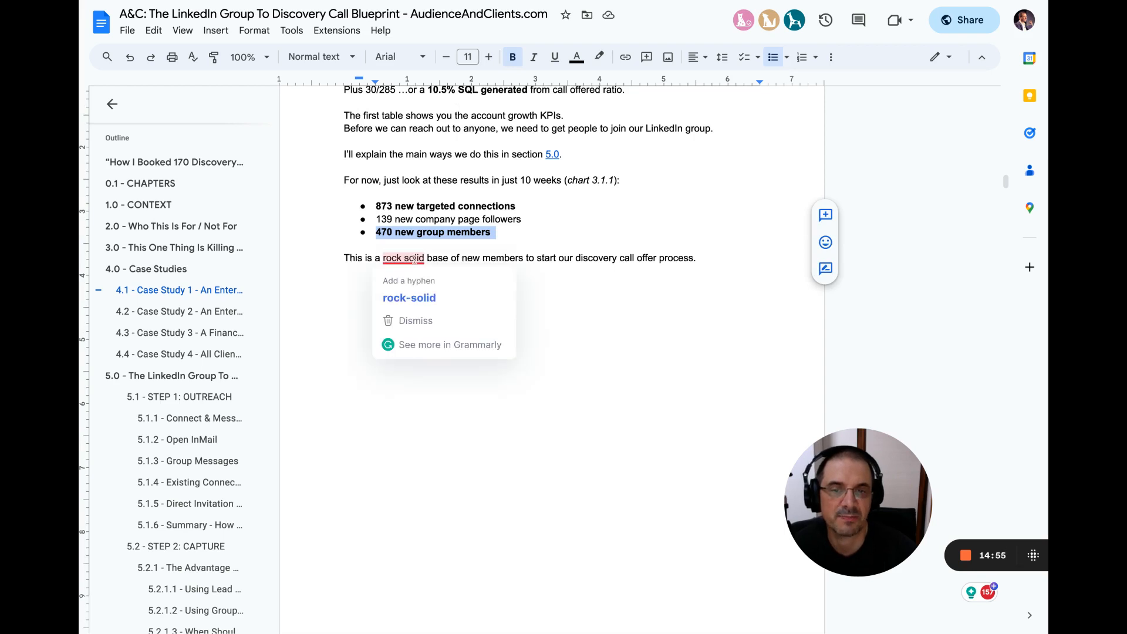
left_click(408, 298)
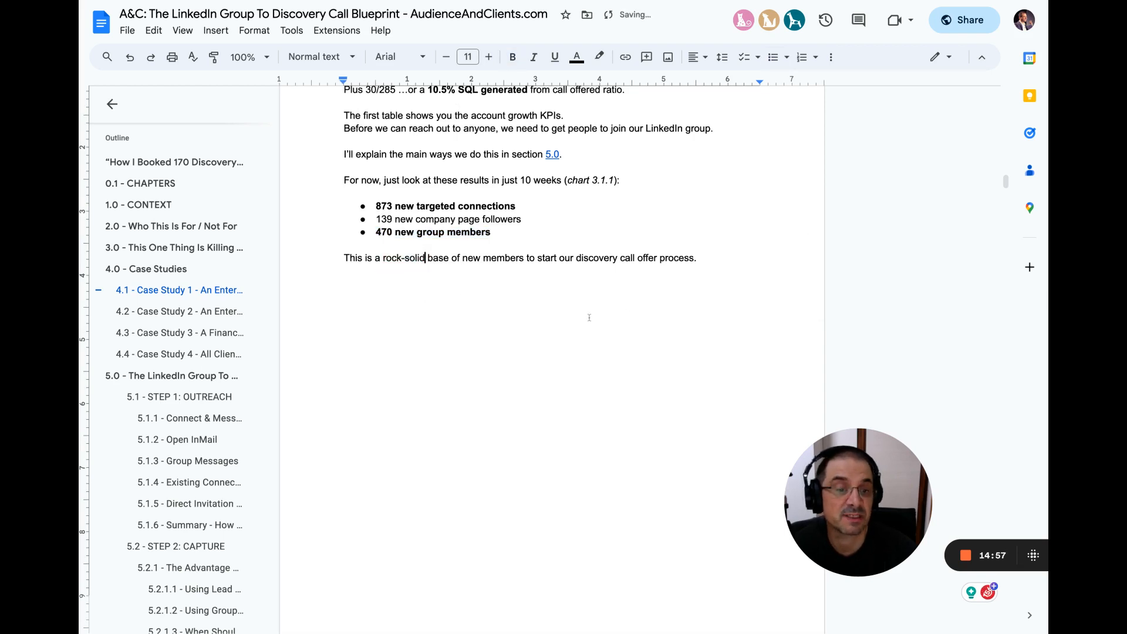
scroll("down", 3)
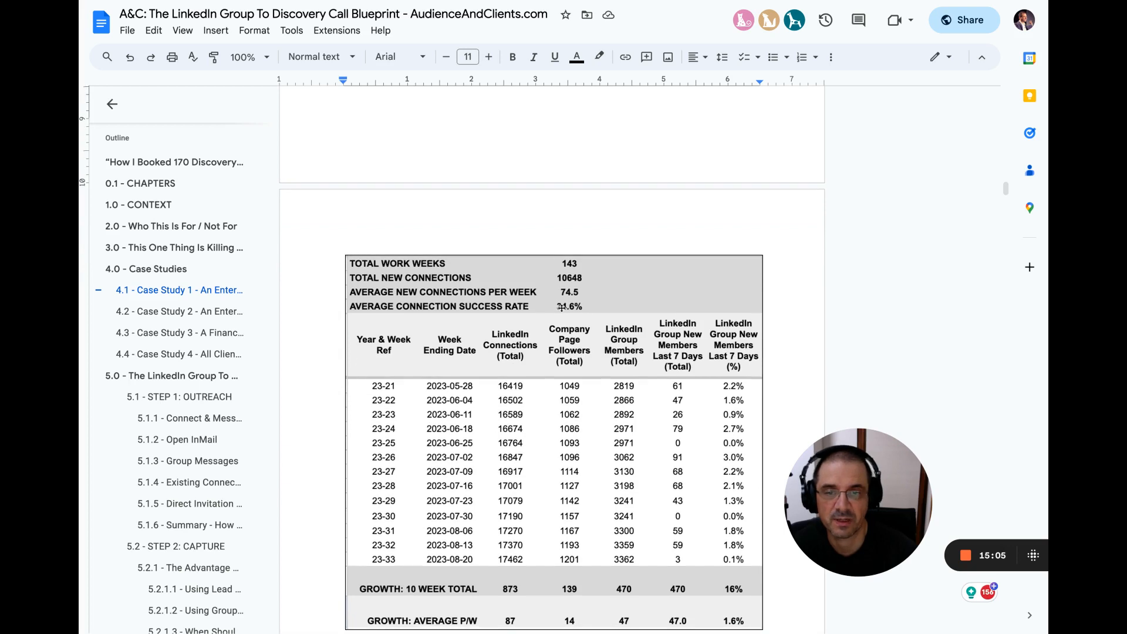
Step: Scroll to Case Study 1 and accept Grammarly's 3500 to 3,500 correction
scroll("down", 3)
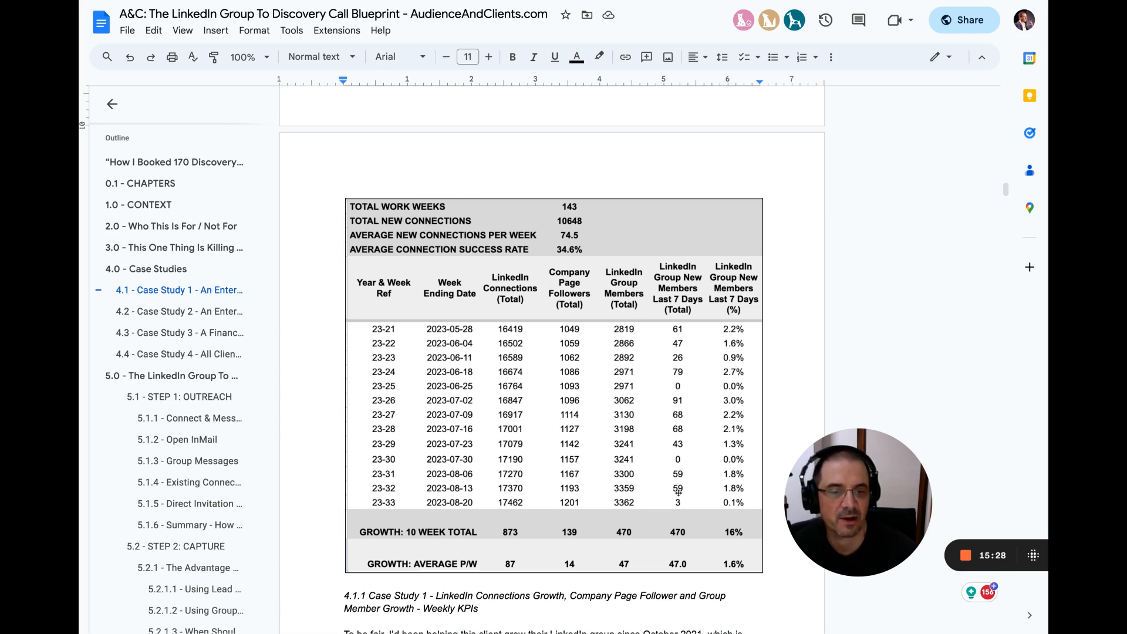
scroll("down", 3)
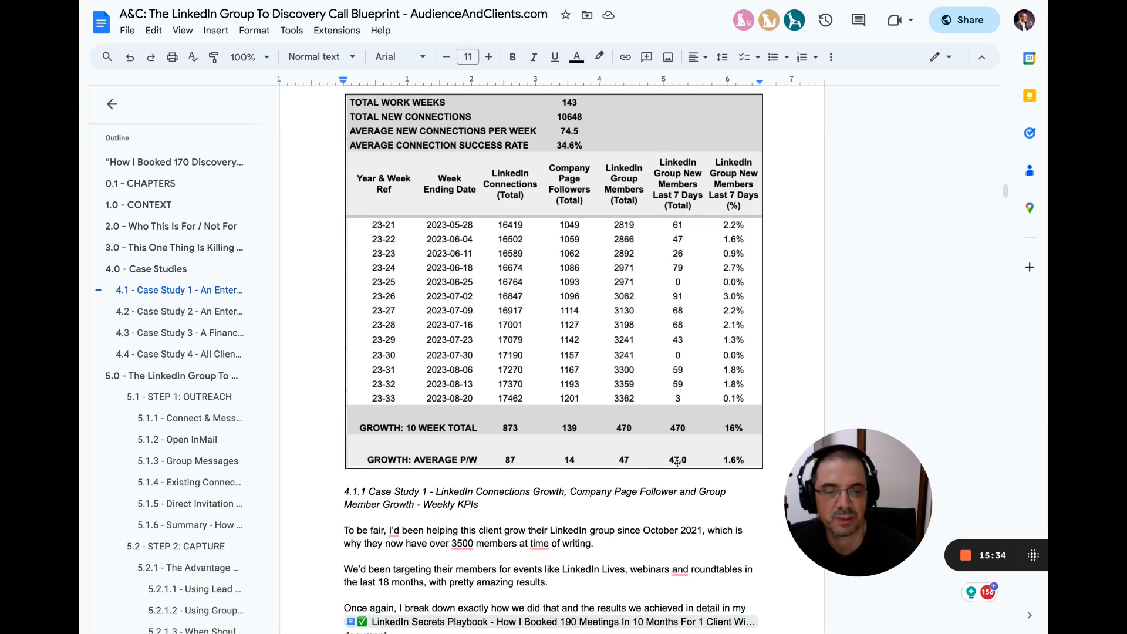
scroll("down", 3)
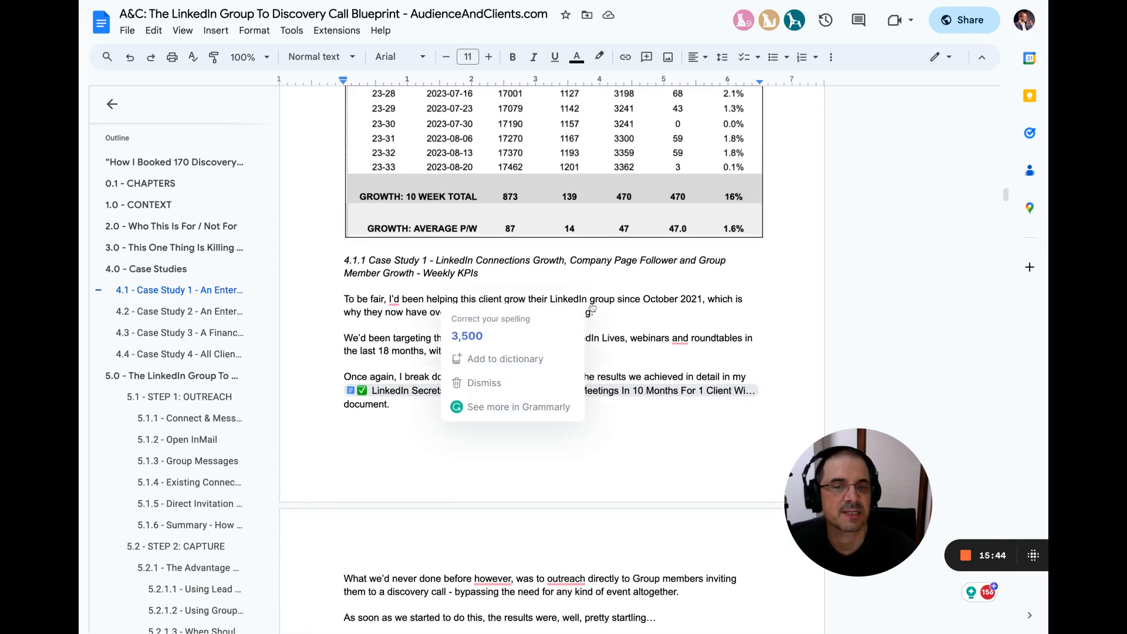
left_click(465, 336)
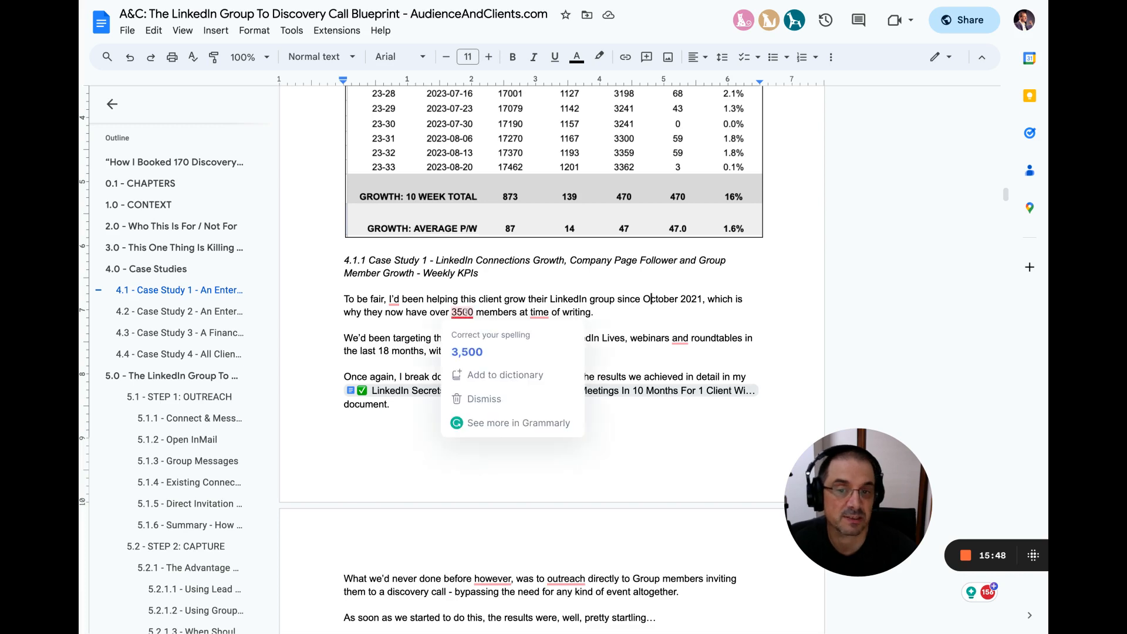
left_click(466, 351)
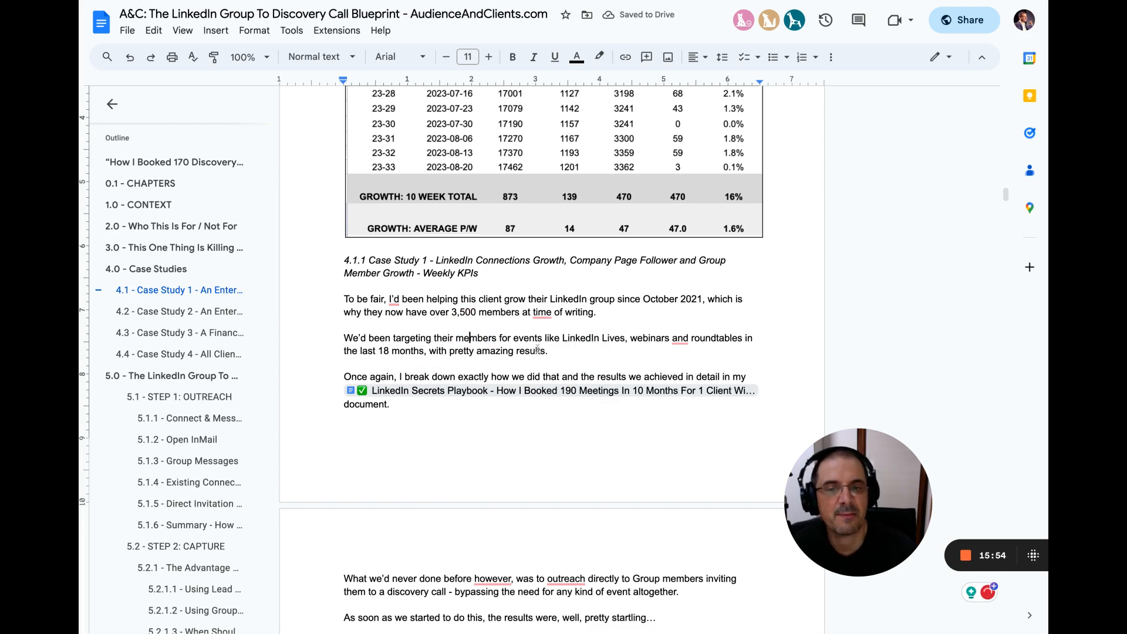
scroll("down", 3)
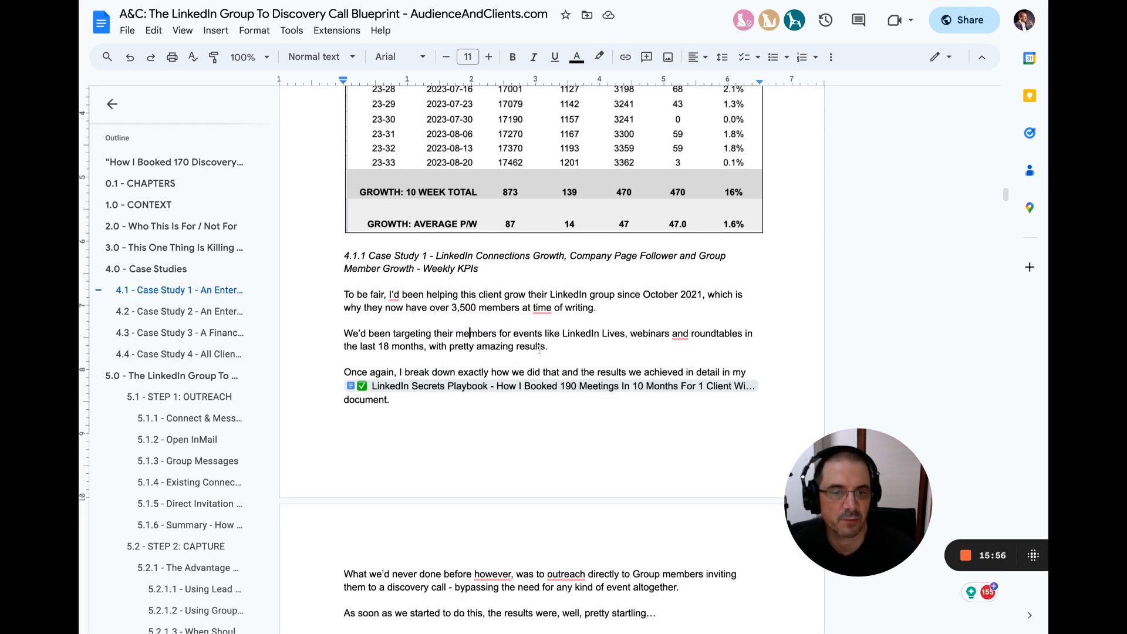
scroll("down", 3)
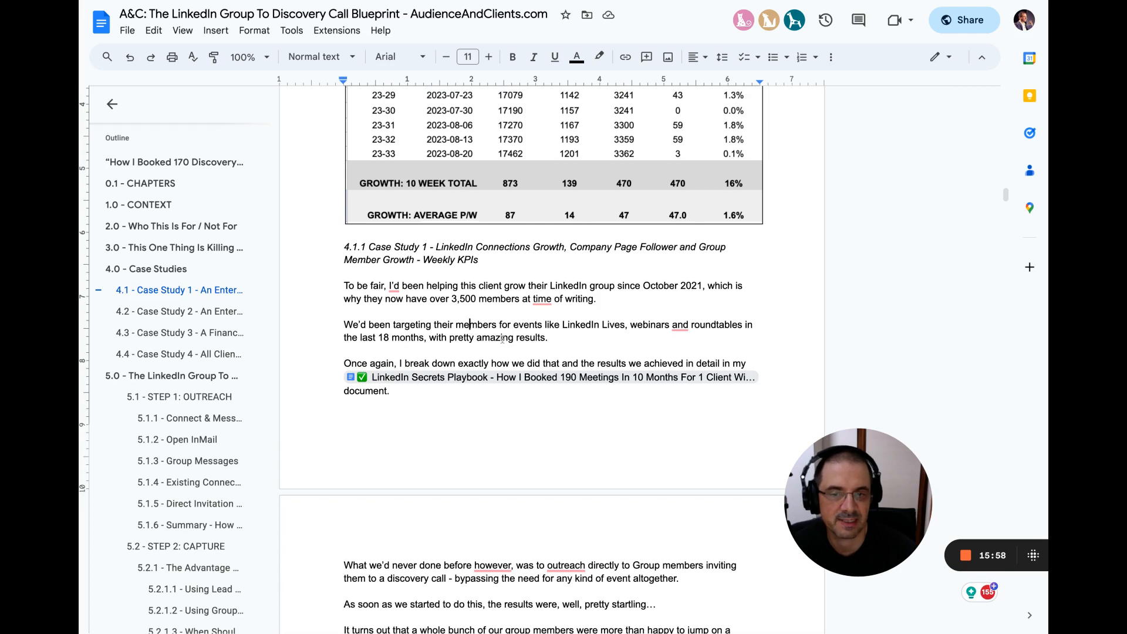
mouse_move(549, 376)
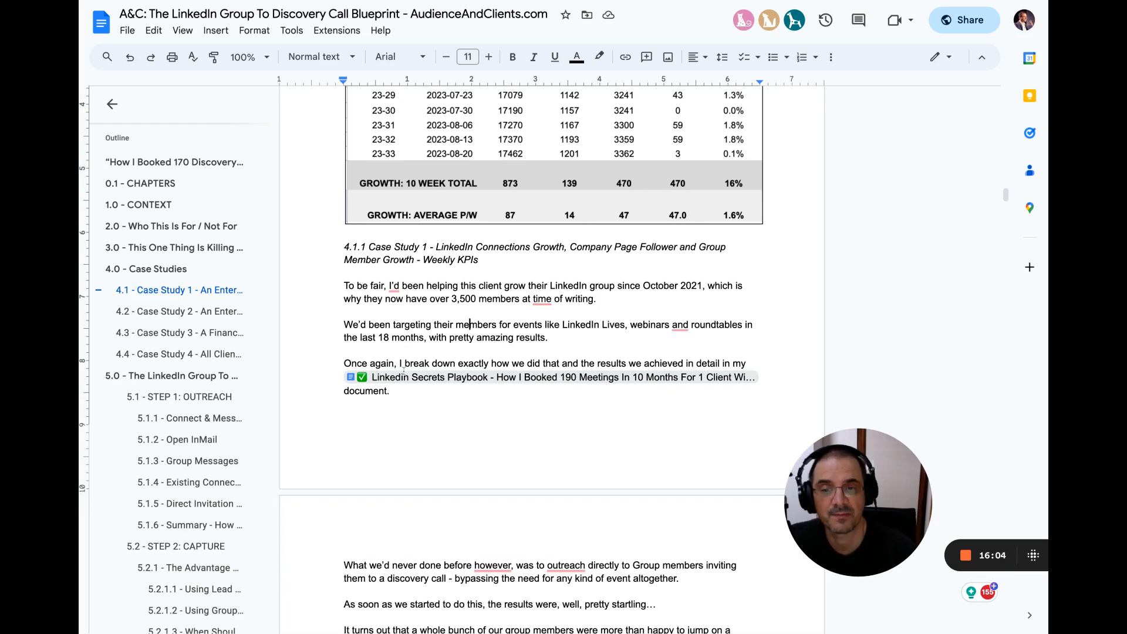
Step: Highlight the paragraphs about inviting group members to calls and members happy to jump on calls
scroll("down", 3)
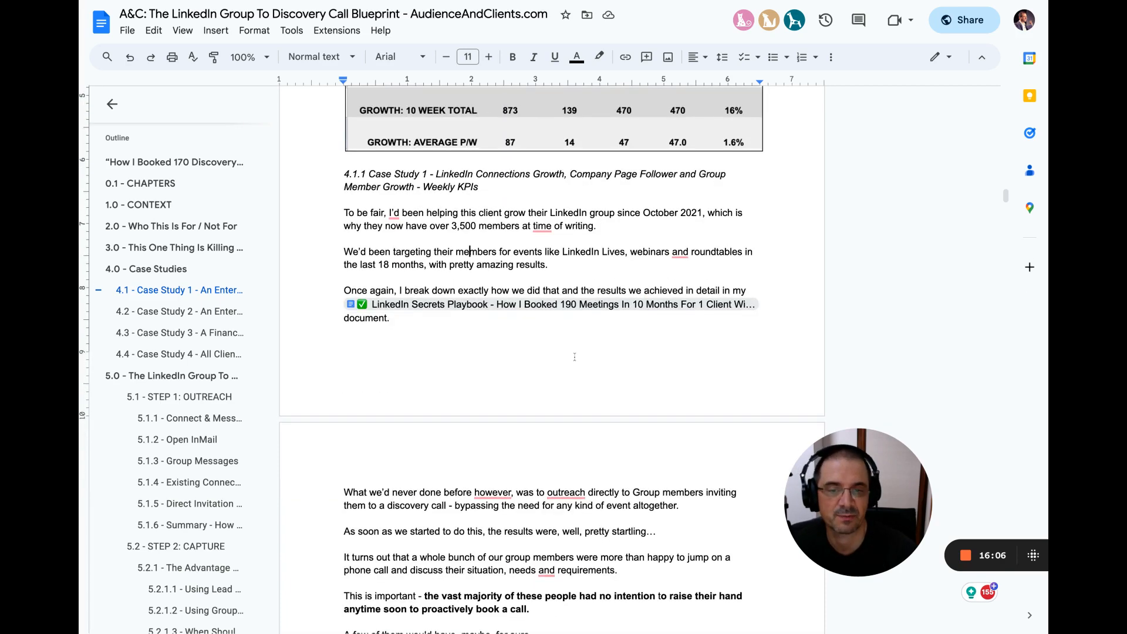
scroll("down", 3)
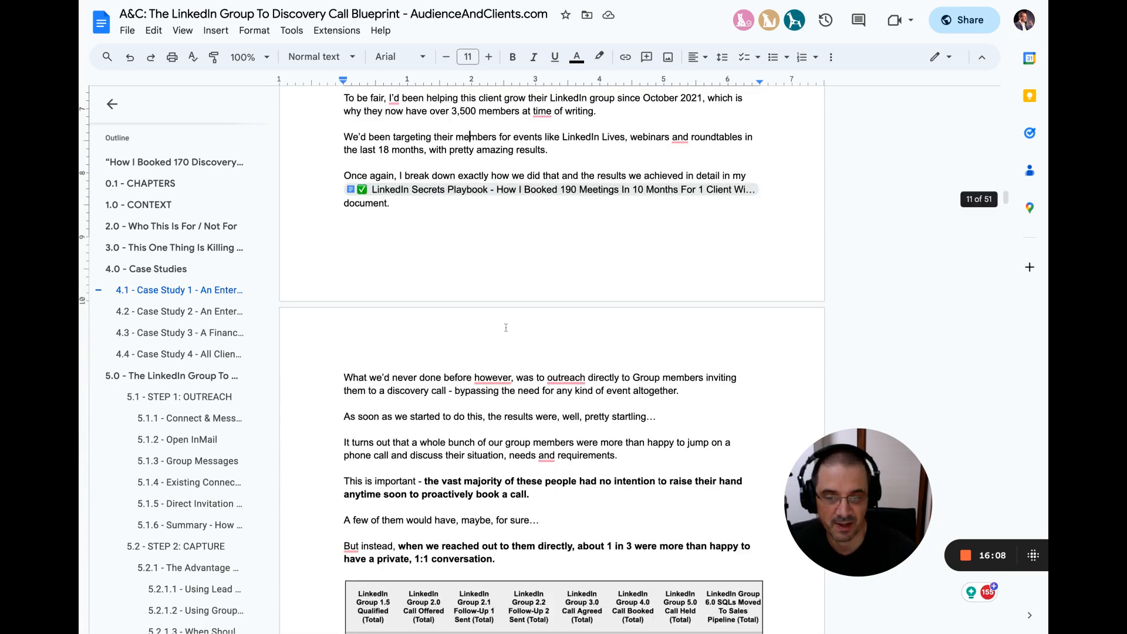
scroll("down", 3)
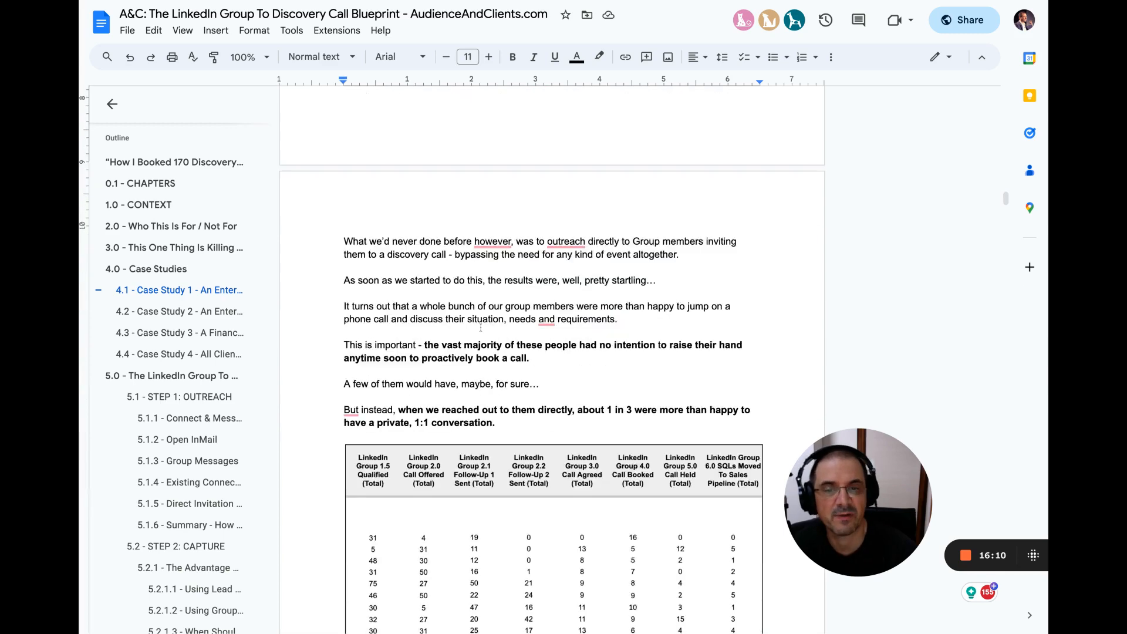
scroll("down", 3)
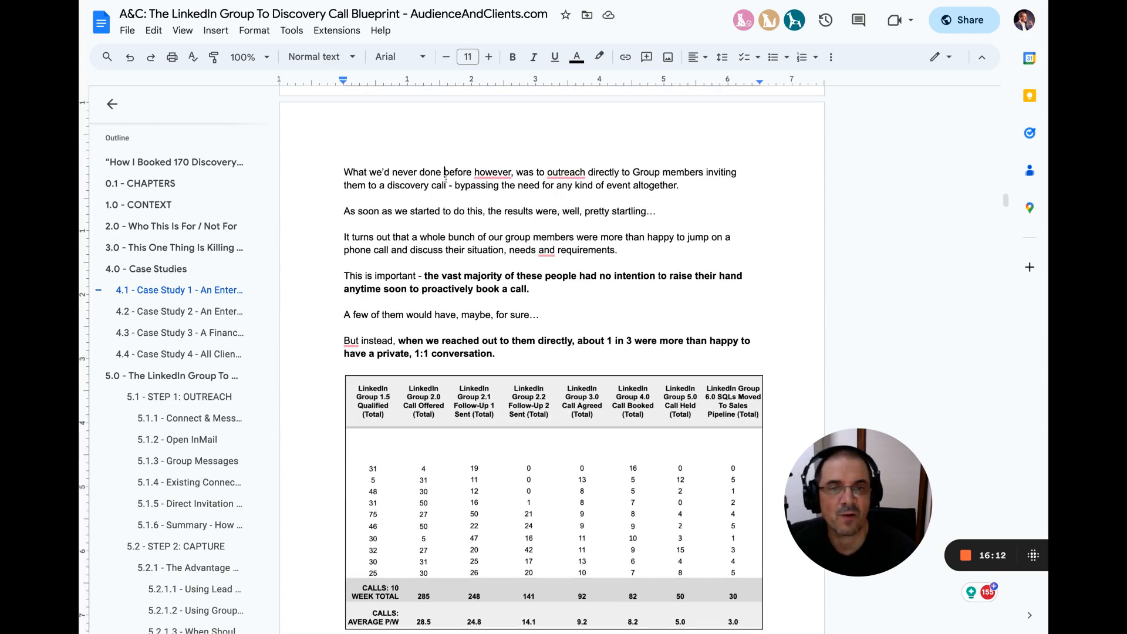
left_click_drag(344, 172, 678, 185)
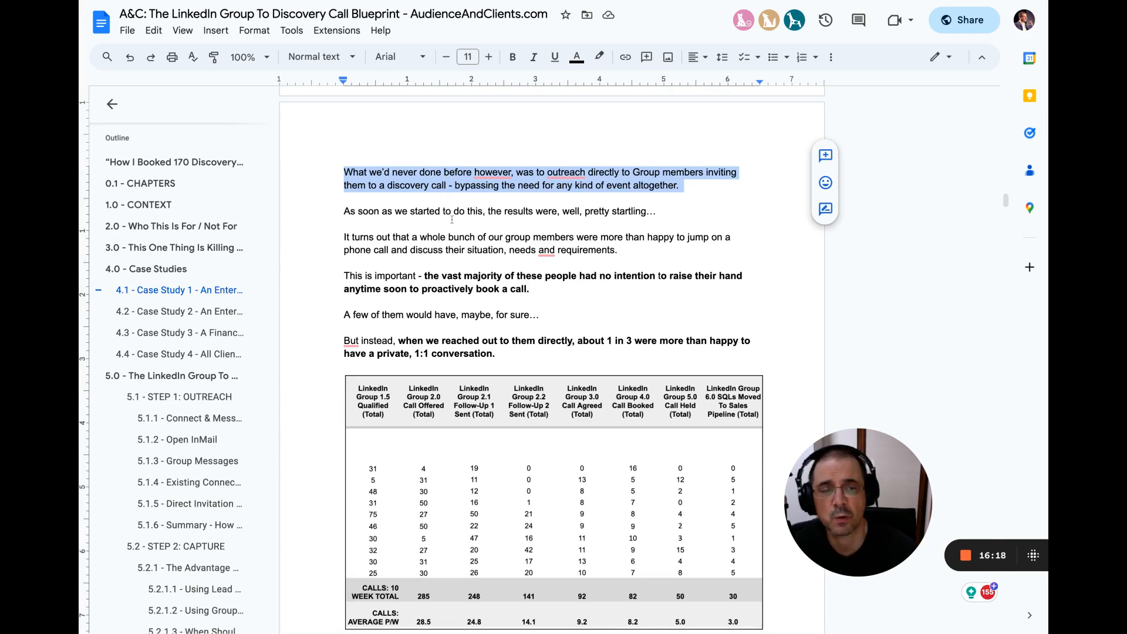
double_click(423, 211)
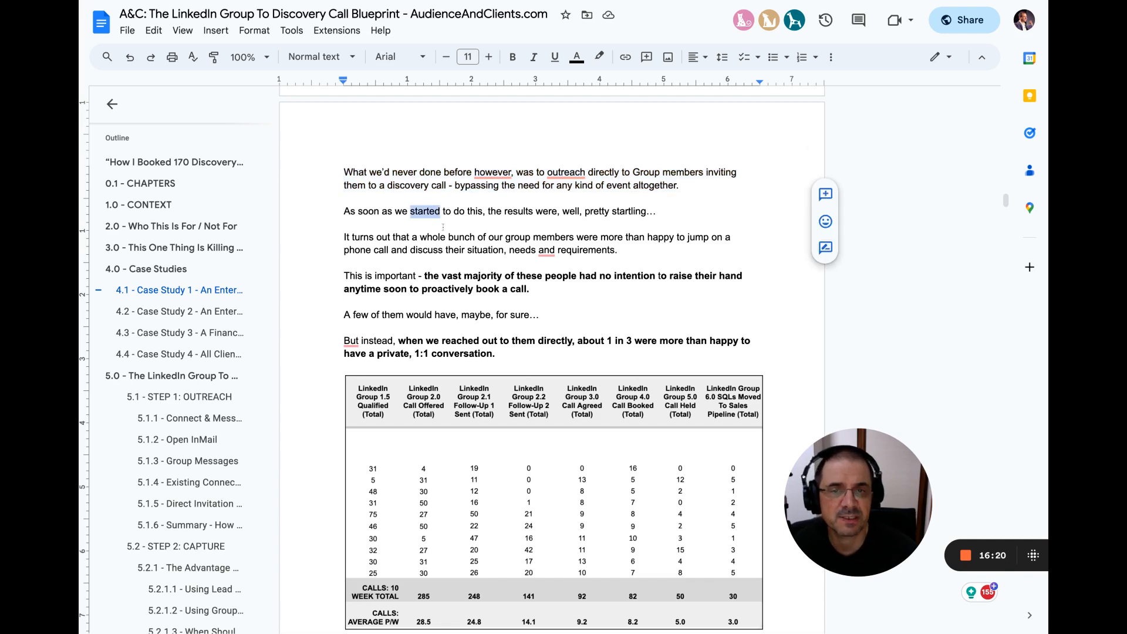
left_click(612, 211)
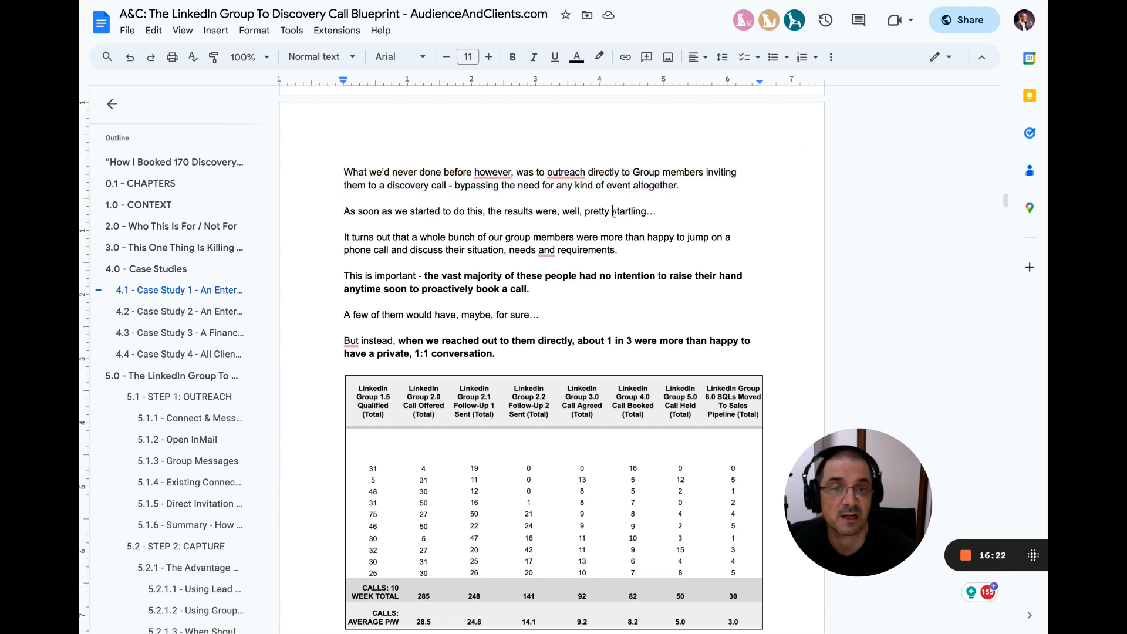
double_click(494, 237)
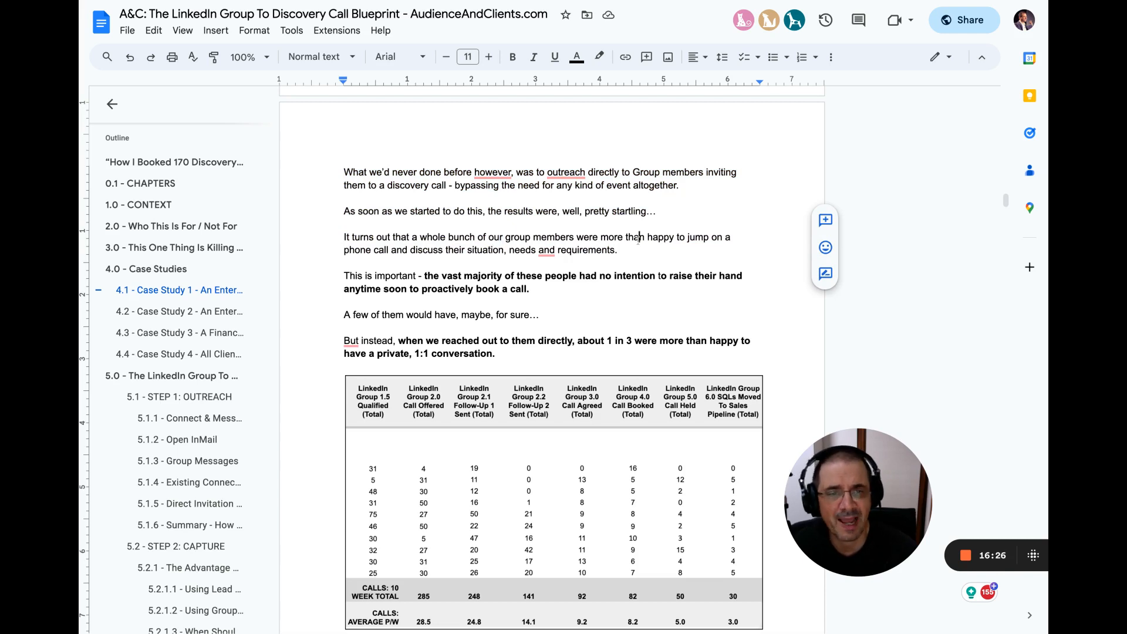
left_click_drag(345, 237, 617, 250)
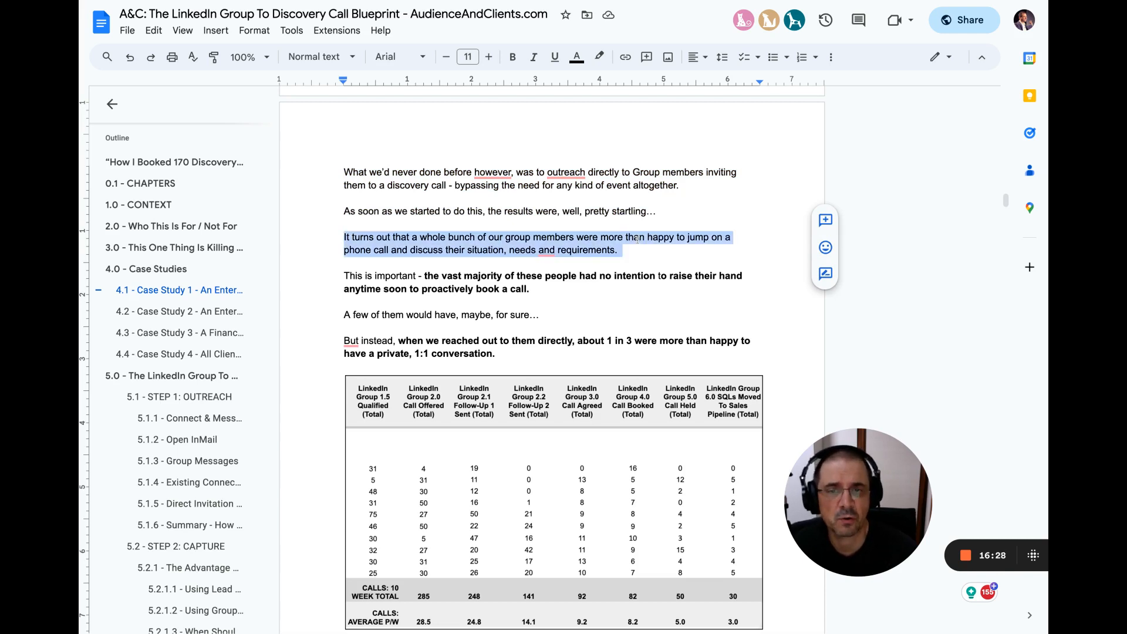
Step: Clear the highlighted paragraph and scroll down to the weekly KPI table
scroll("down", 3)
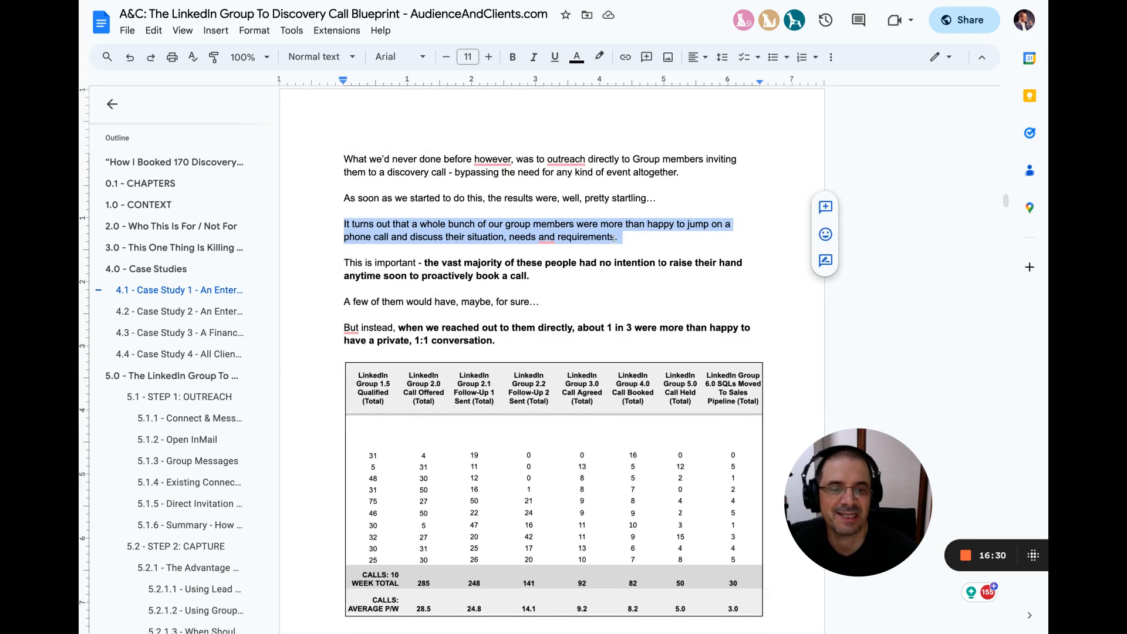
scroll("down", 3)
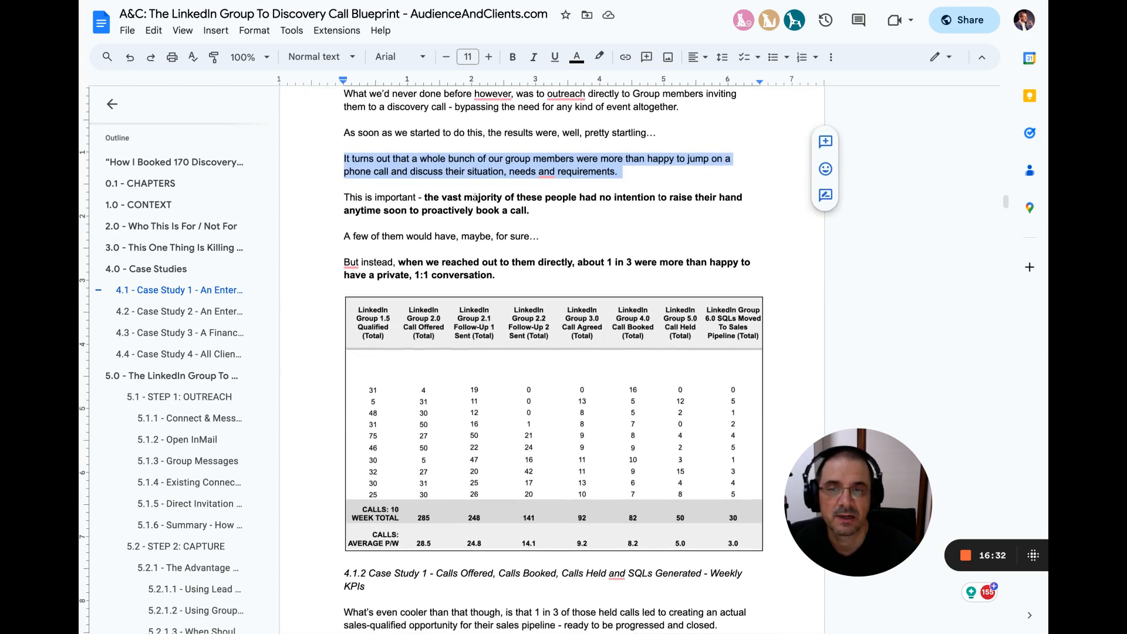
double_click(483, 197)
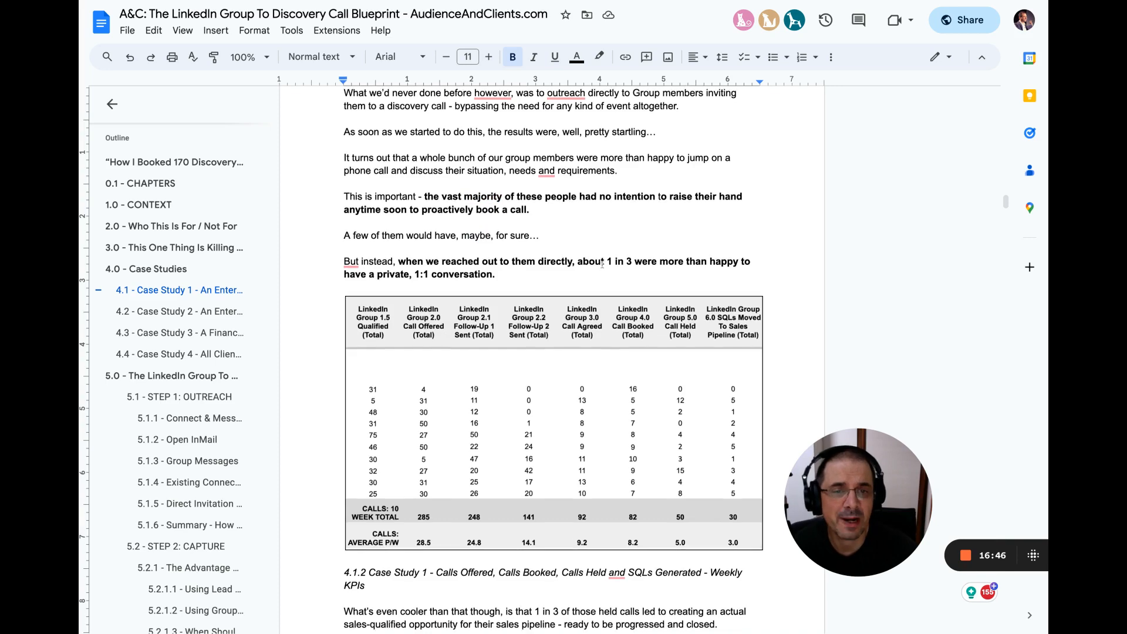
scroll("down", 3)
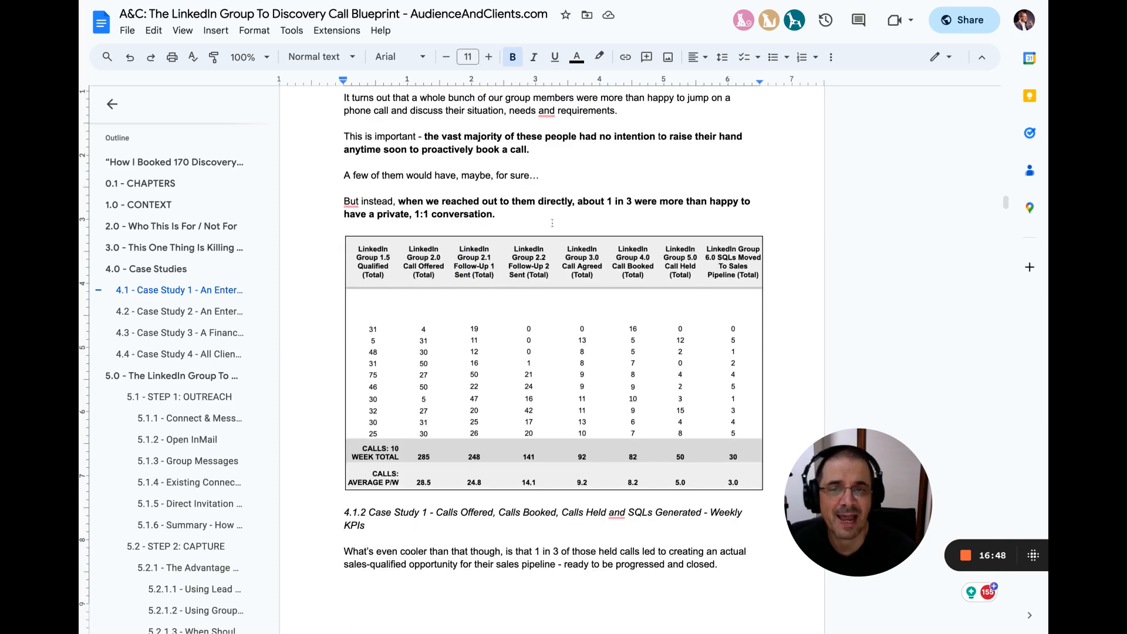
scroll("down", 3)
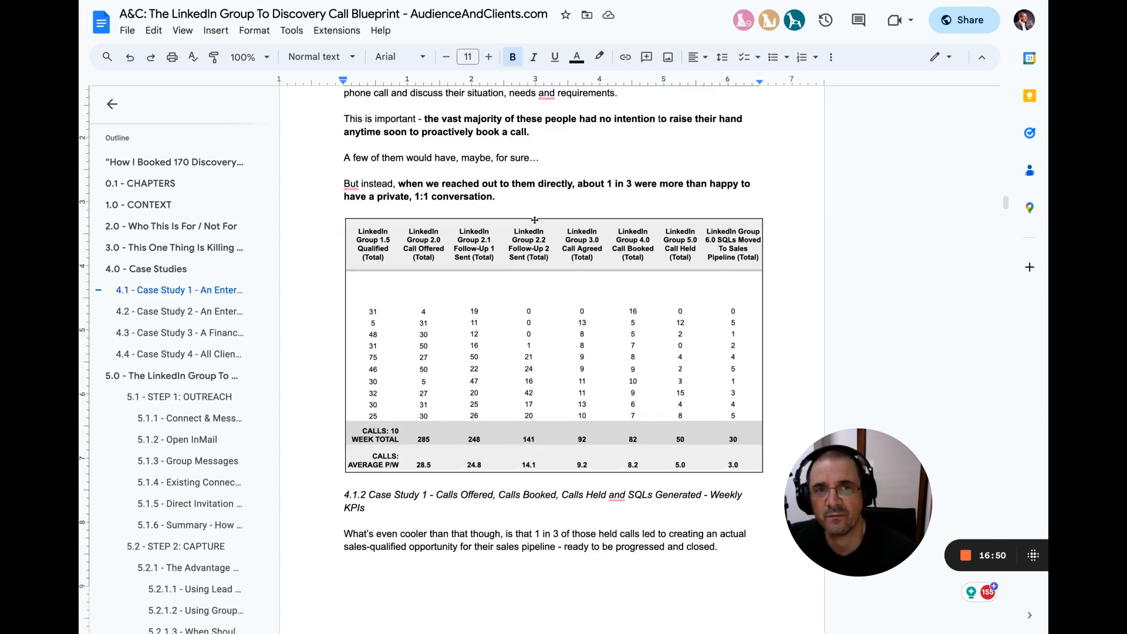
scroll("down", 3)
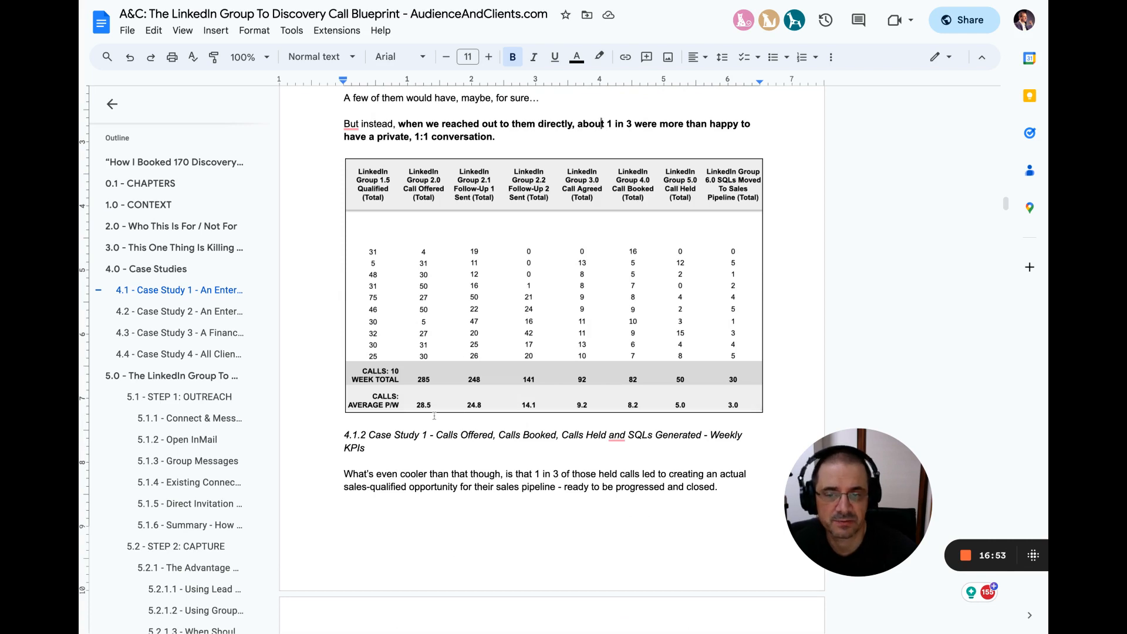
scroll("down", 3)
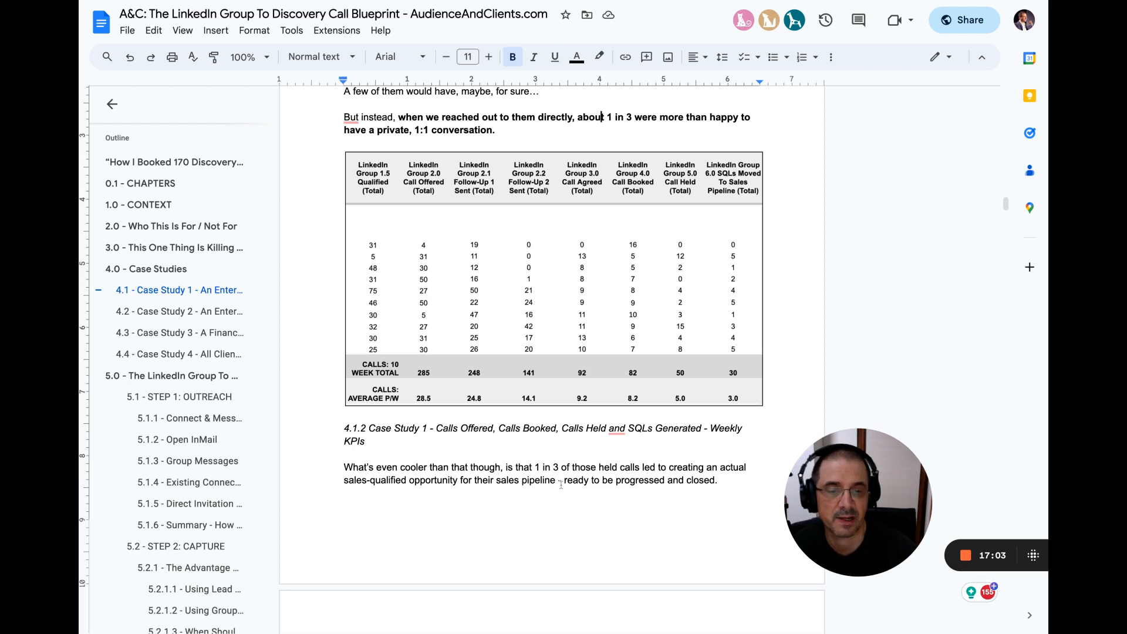
left_click_drag(564, 480, 716, 480)
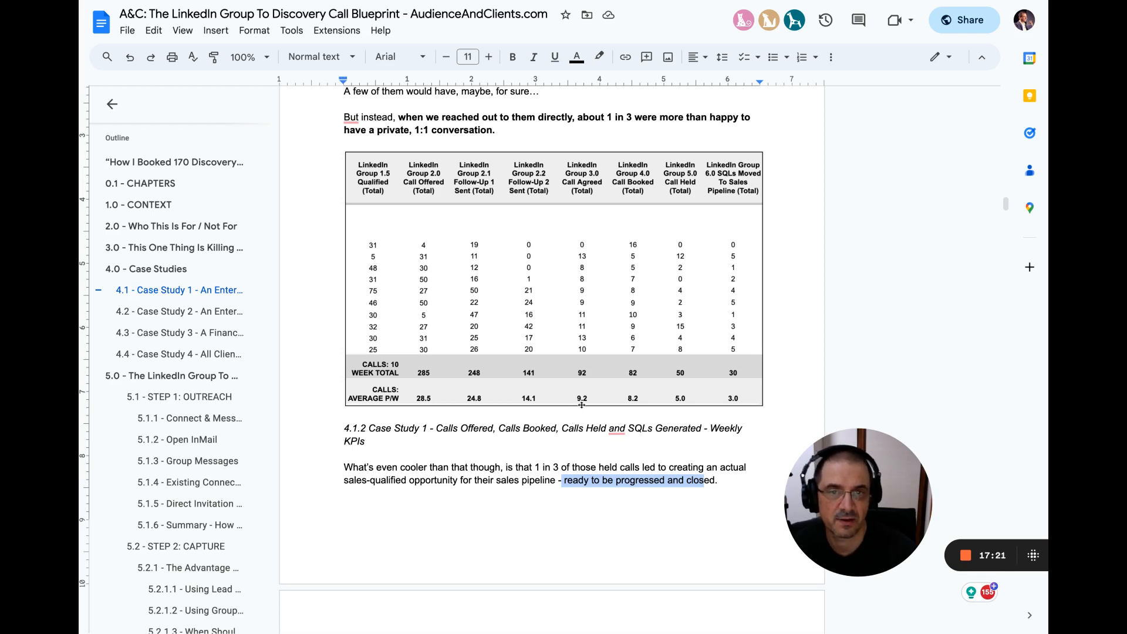
mouse_move(624, 397)
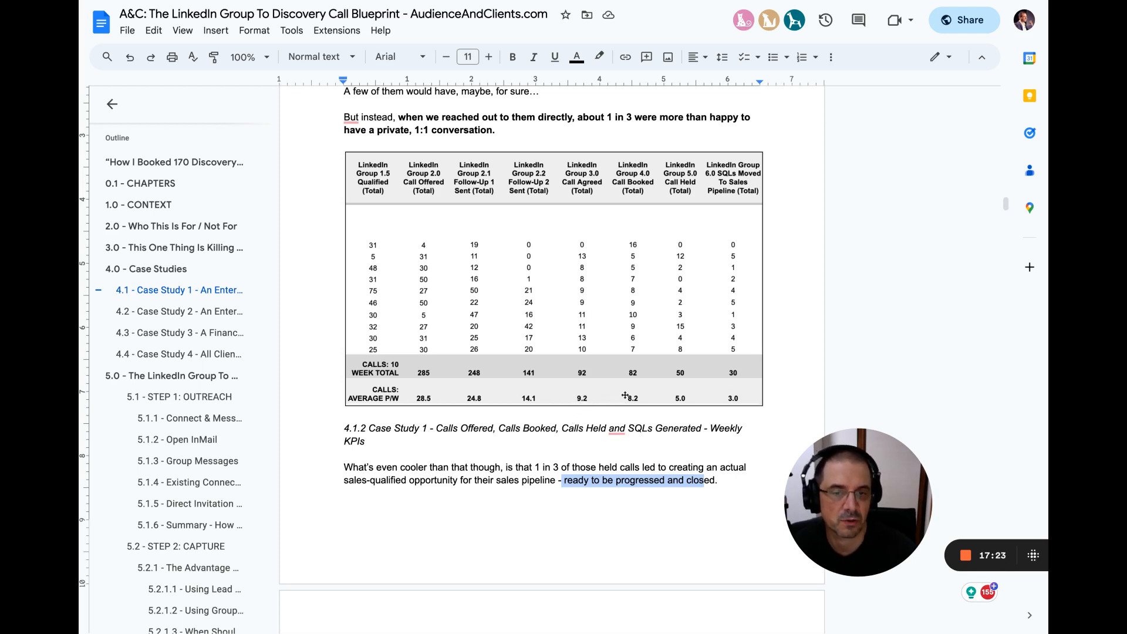
mouse_move(663, 396)
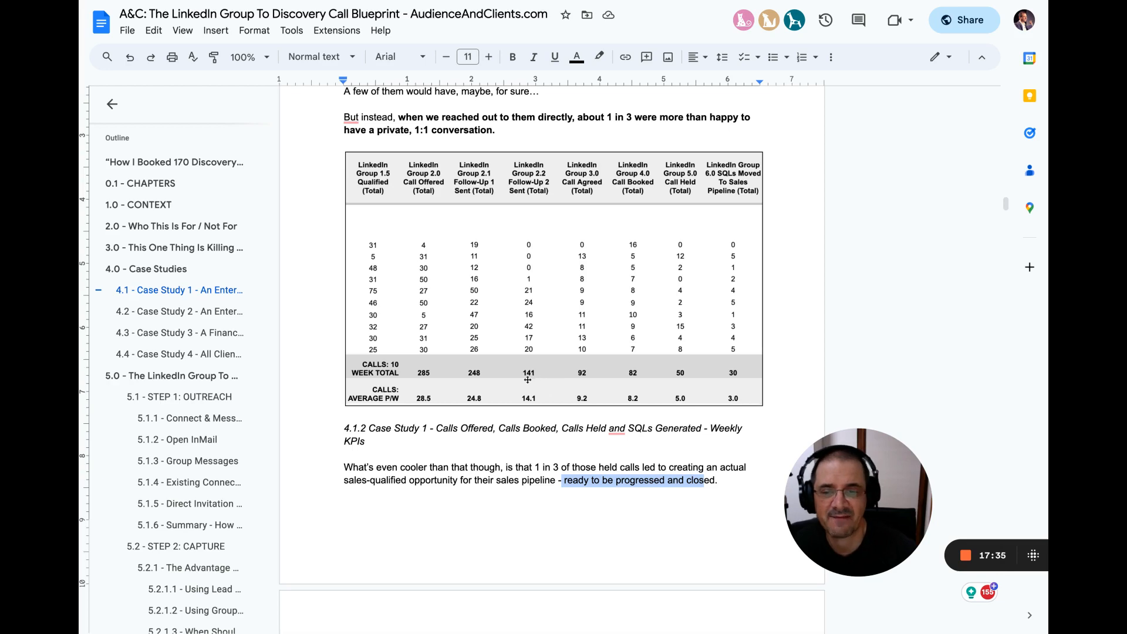
Step: Highlight the 'This instantly gives you concrete…' sentence and scroll to 4.2 Case Study 2
scroll("down", 3)
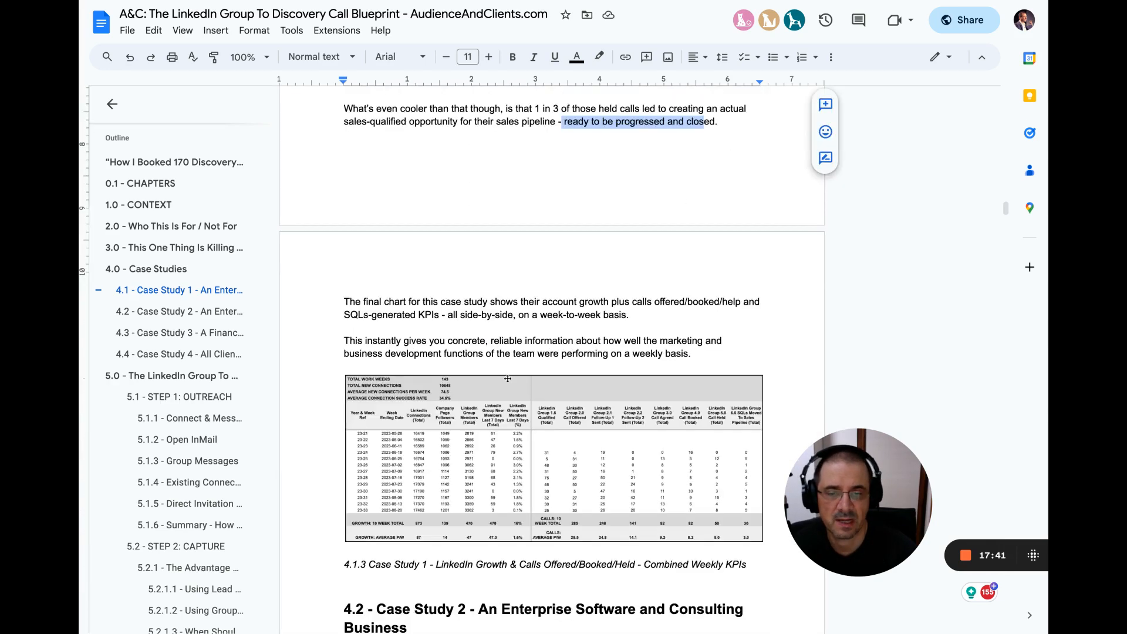
scroll("down", 3)
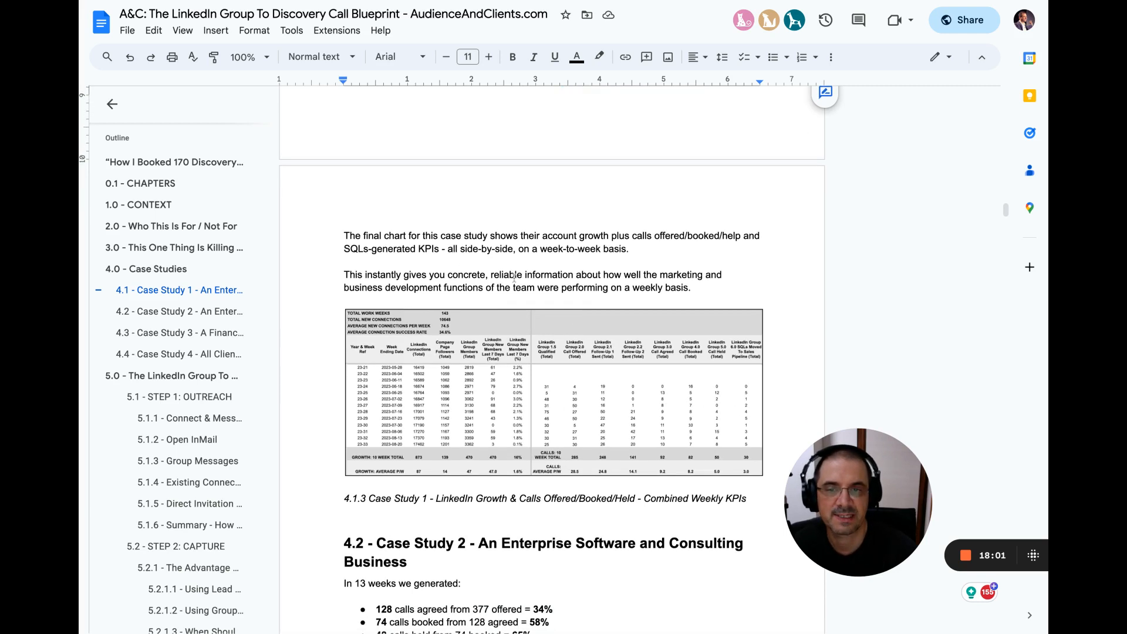
left_click_drag(345, 275, 690, 288)
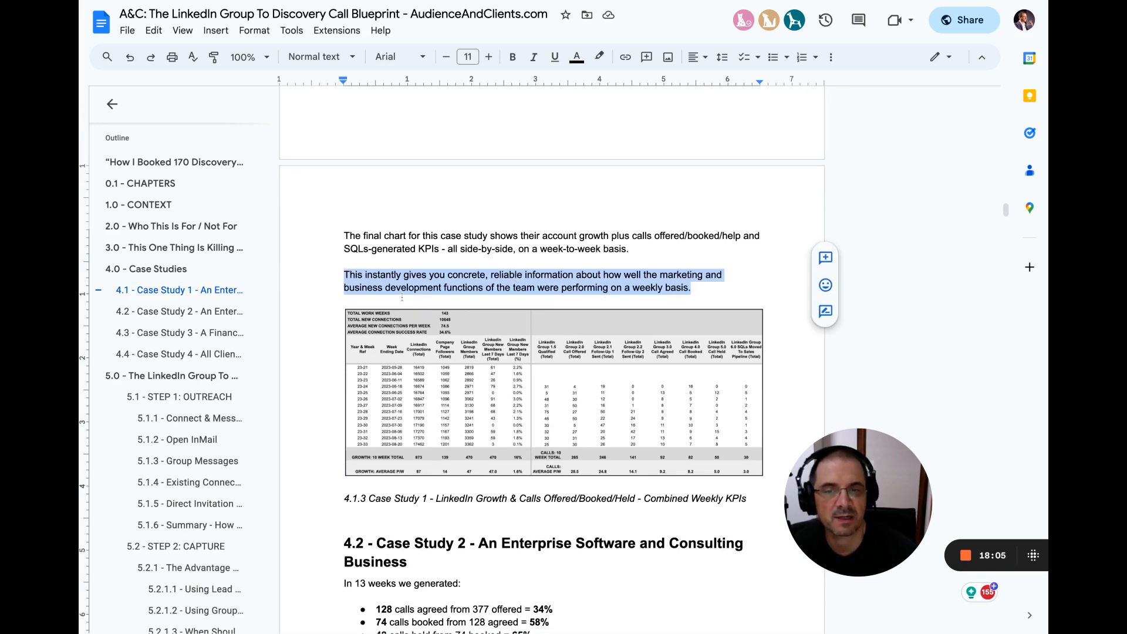
scroll("down", 3)
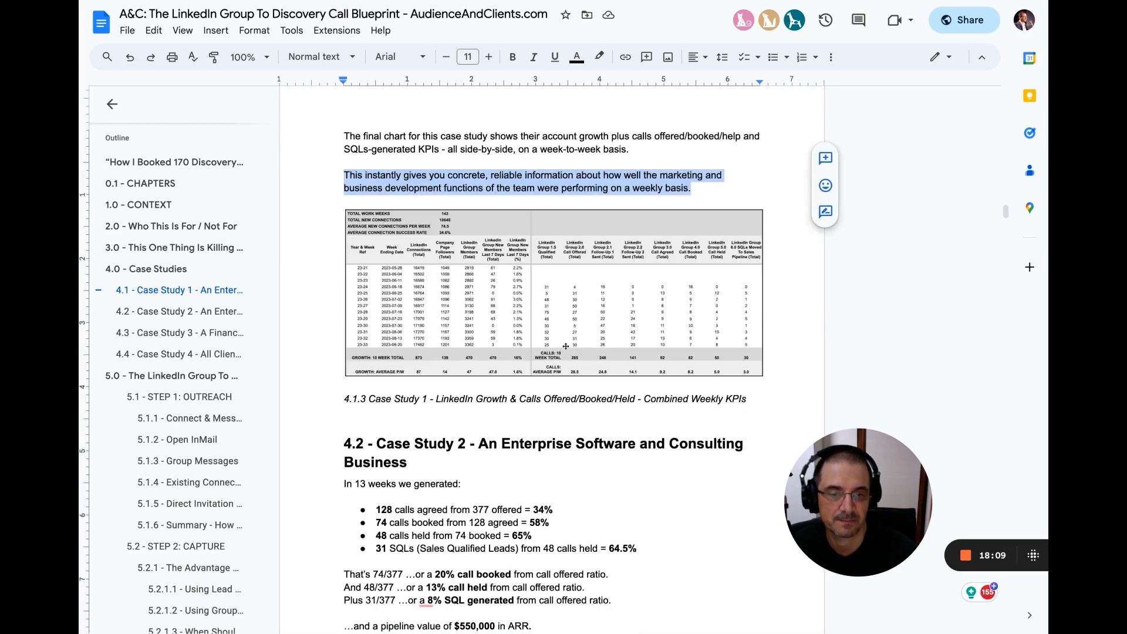
scroll("down", 3)
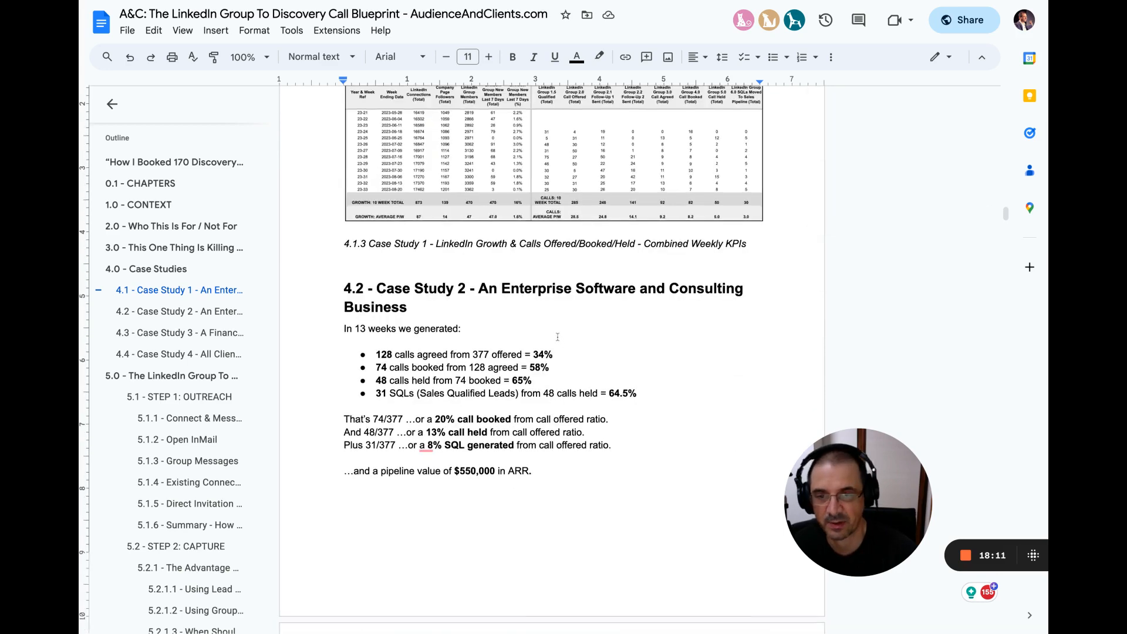
Step: Highlight the 74 calls booked, 31 SQLs, 13% calls held (48/377) and $550,000 pipeline lines
scroll("down", 3)
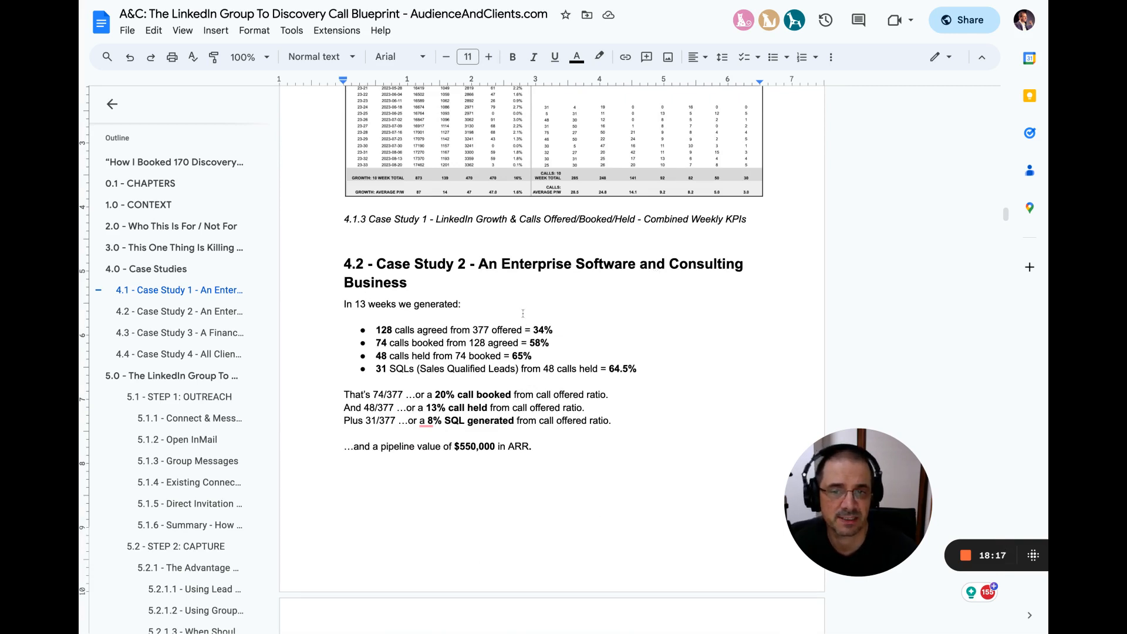
scroll("down", 3)
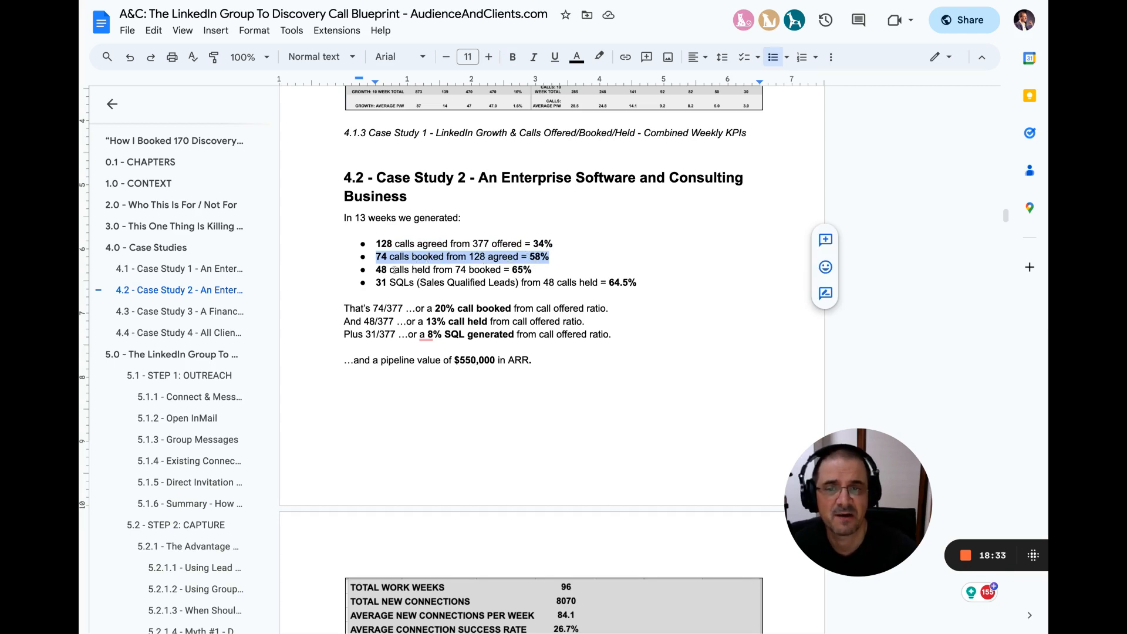
left_click(388, 269)
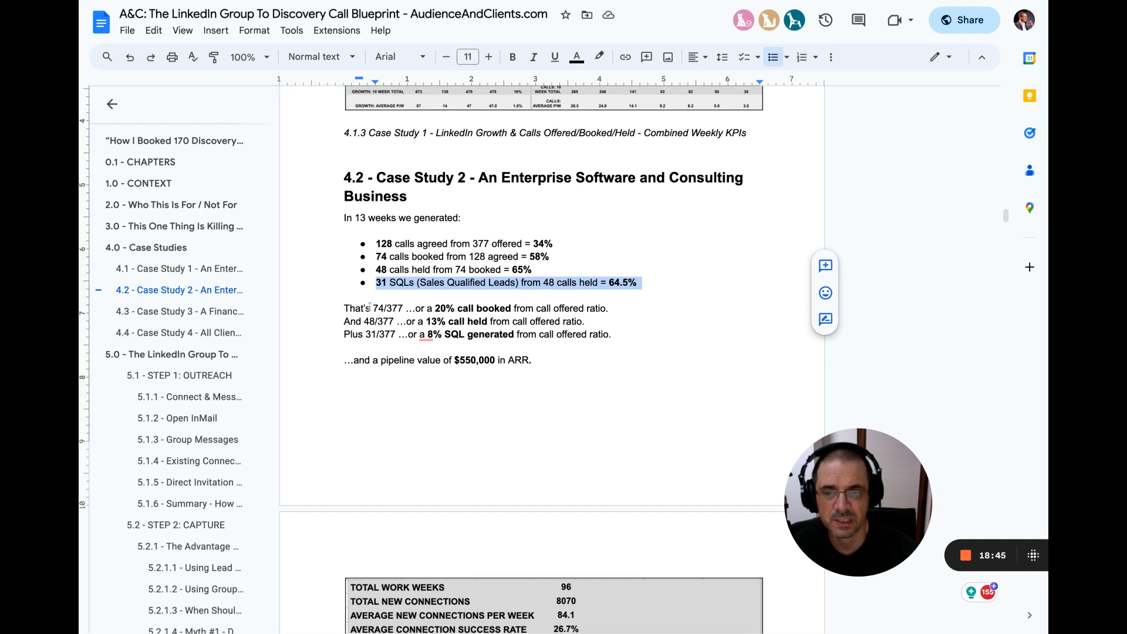
double_click(386, 307)
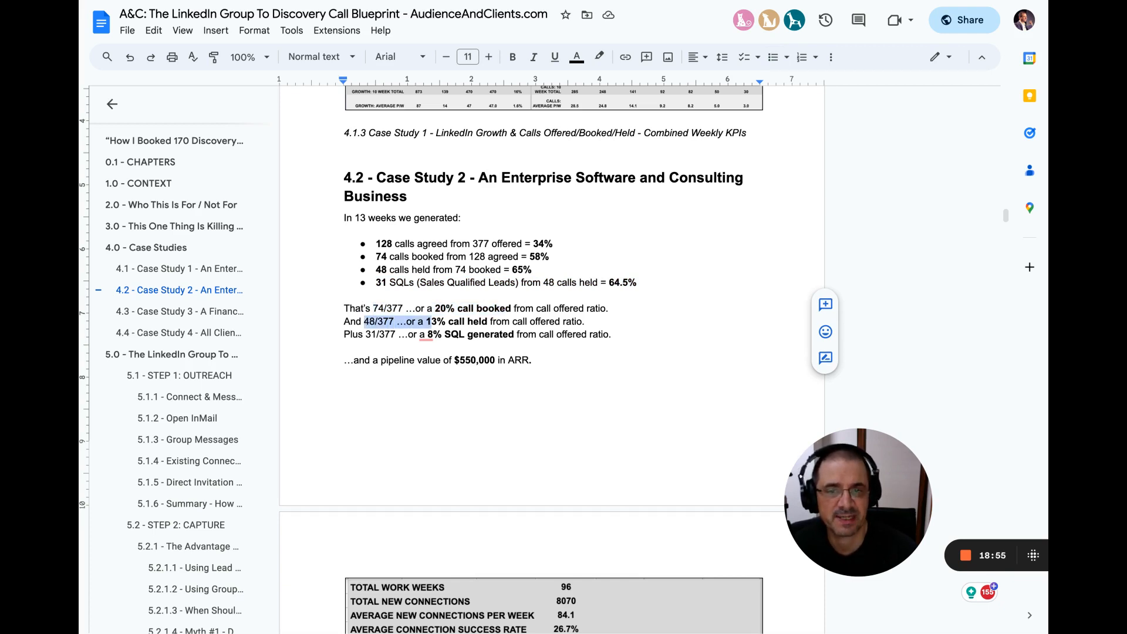
left_click_drag(423, 321, 487, 321)
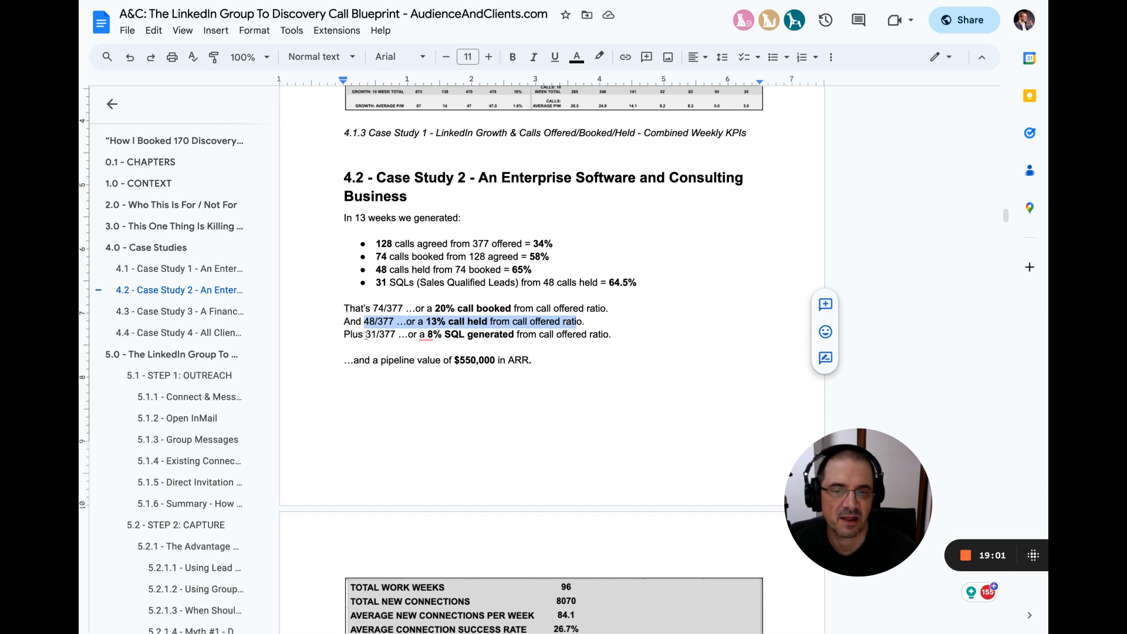
left_click_drag(363, 321, 464, 334)
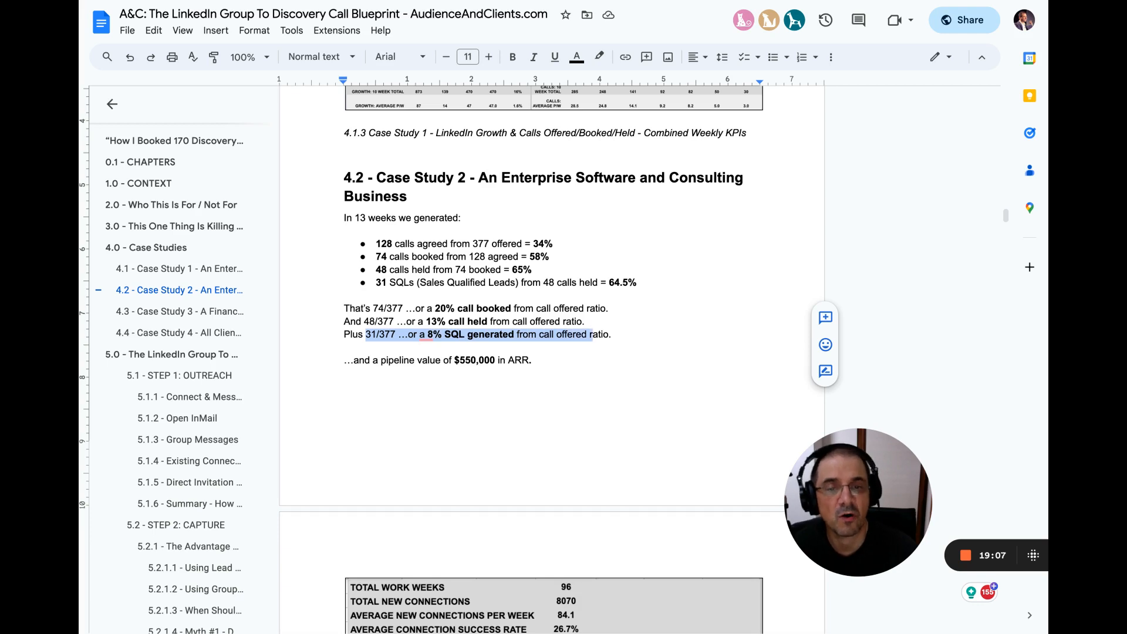
left_click(446, 359)
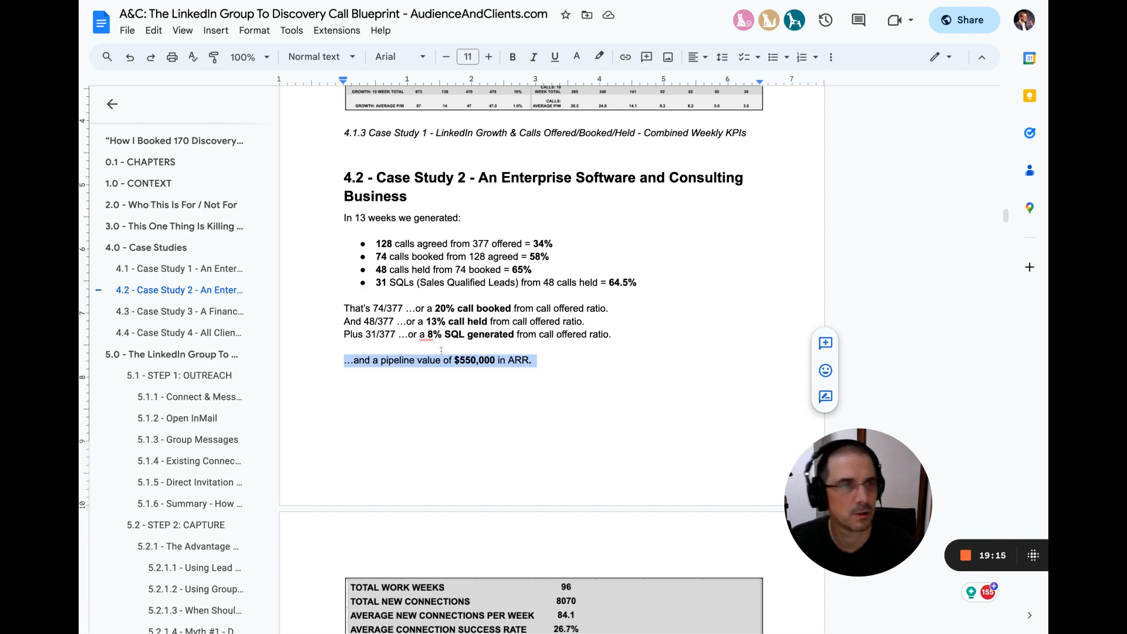
scroll("down", 3)
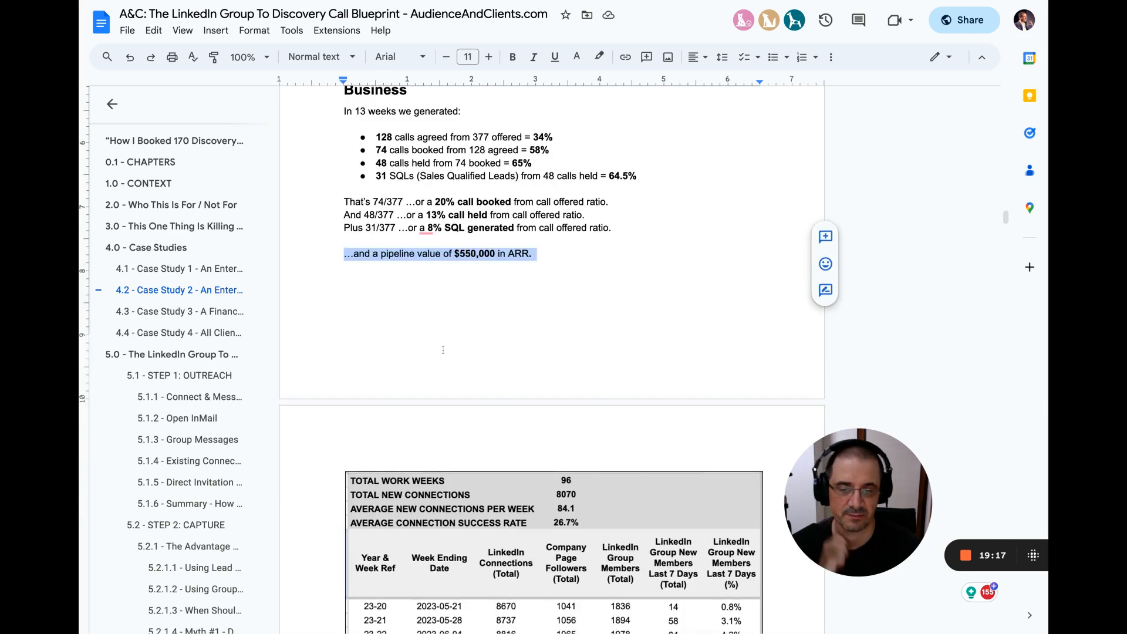
Step: Scroll past the 4.2.1 connections growth table to the 4.2.2 calls offered/booked/held table
scroll("down", 3)
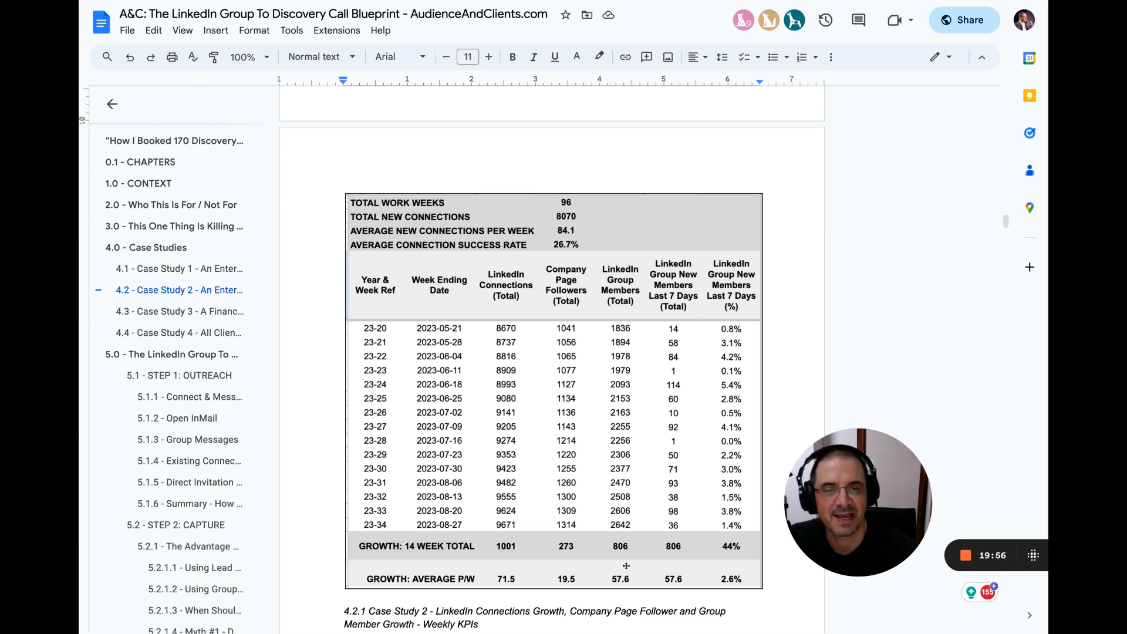
scroll("down", 3)
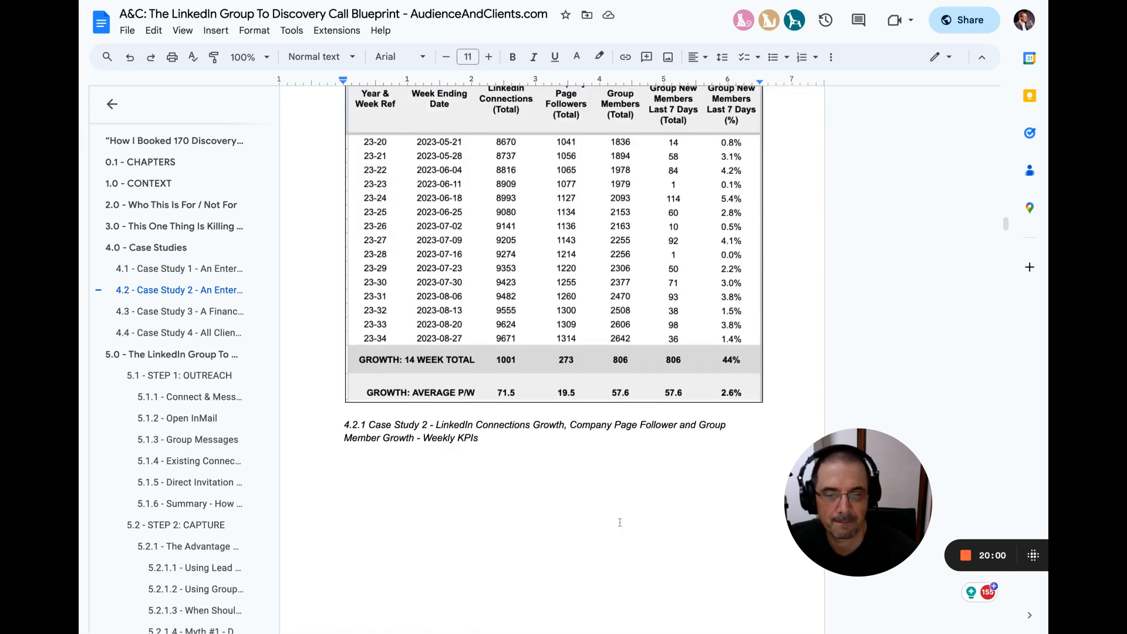
scroll("down", 3)
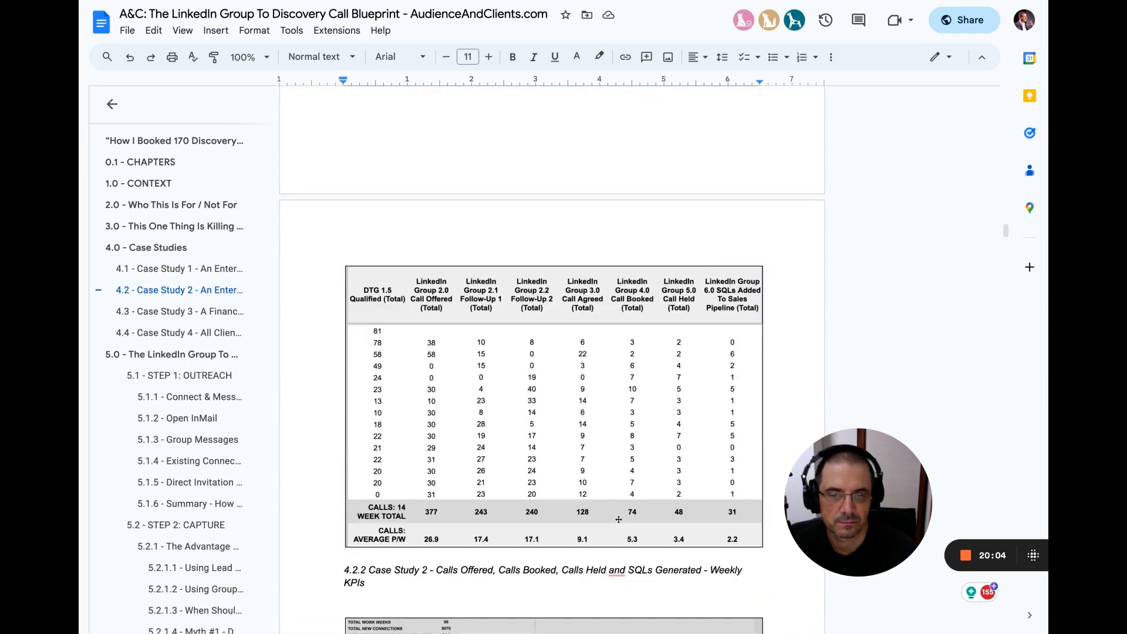
Step: Scroll from the 4.2.2 calls table down to the 4.2.3 combined weekly KPIs chart
scroll("down", 3)
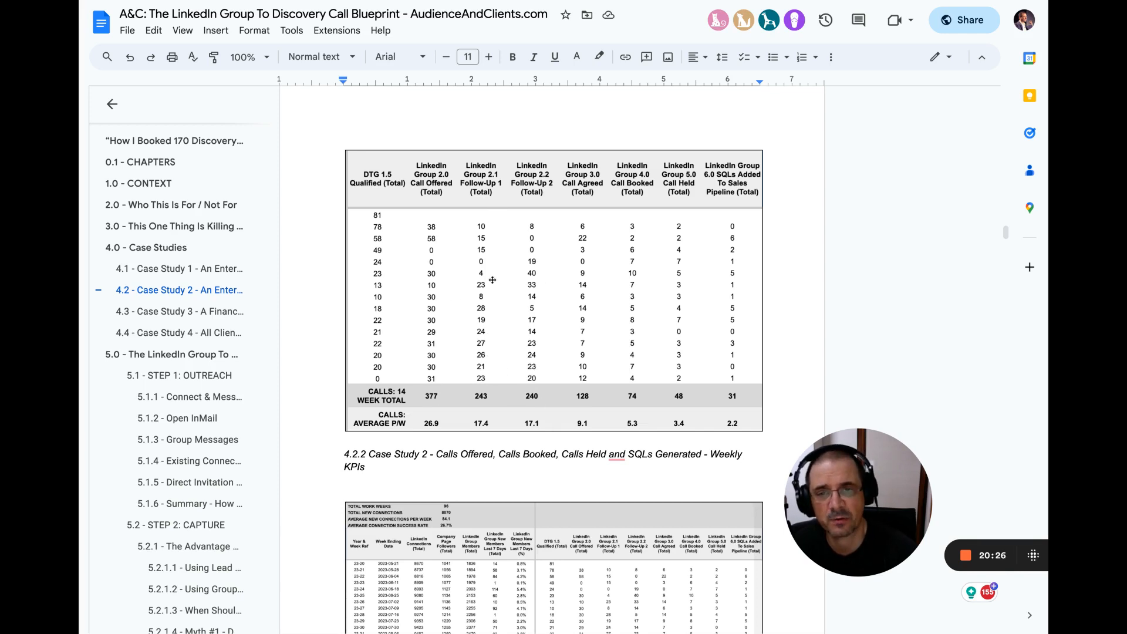
mouse_move(587, 399)
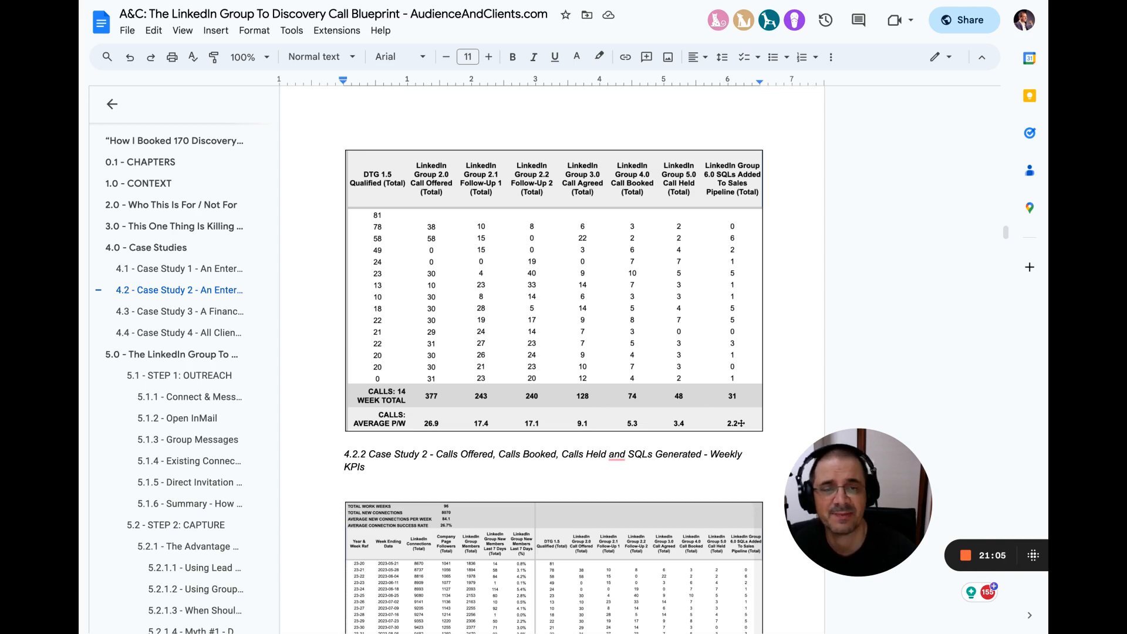
scroll("down", 3)
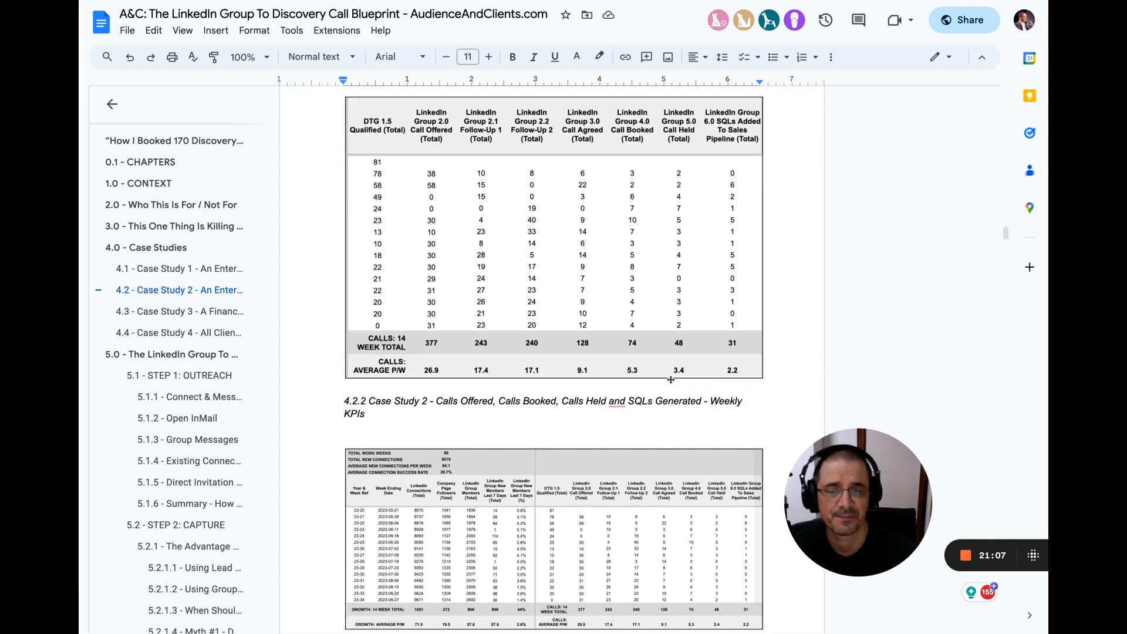
scroll("down", 3)
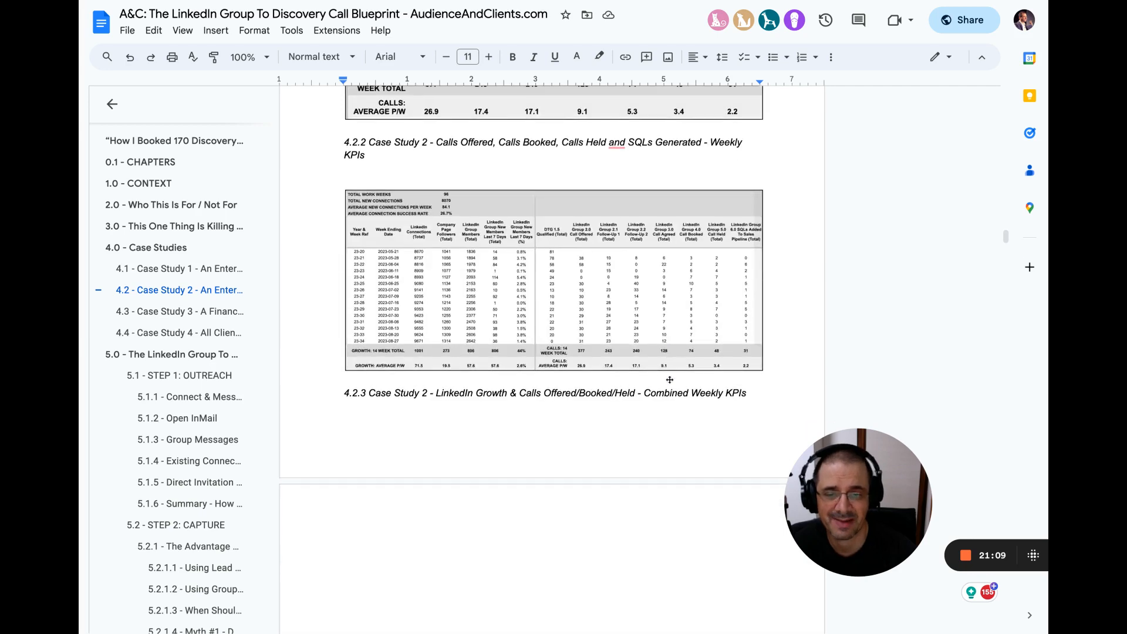
Step: Highlight the 11 SQLs from 11 calls result, the 16% booked ratio and 11% SQL ratio
scroll("down", 3)
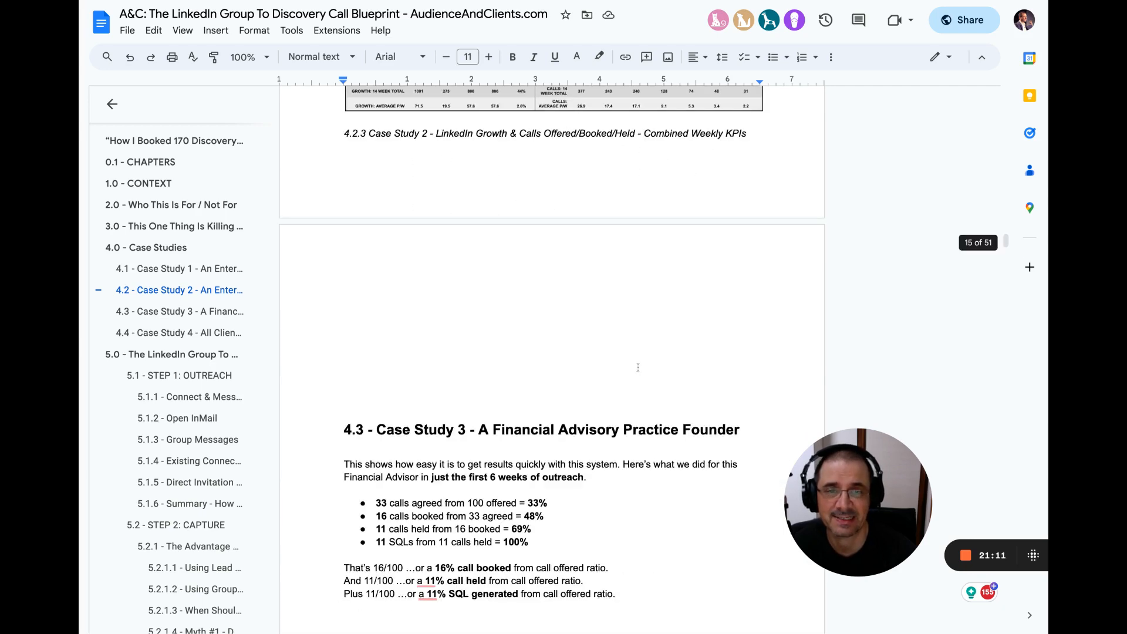
scroll("down", 3)
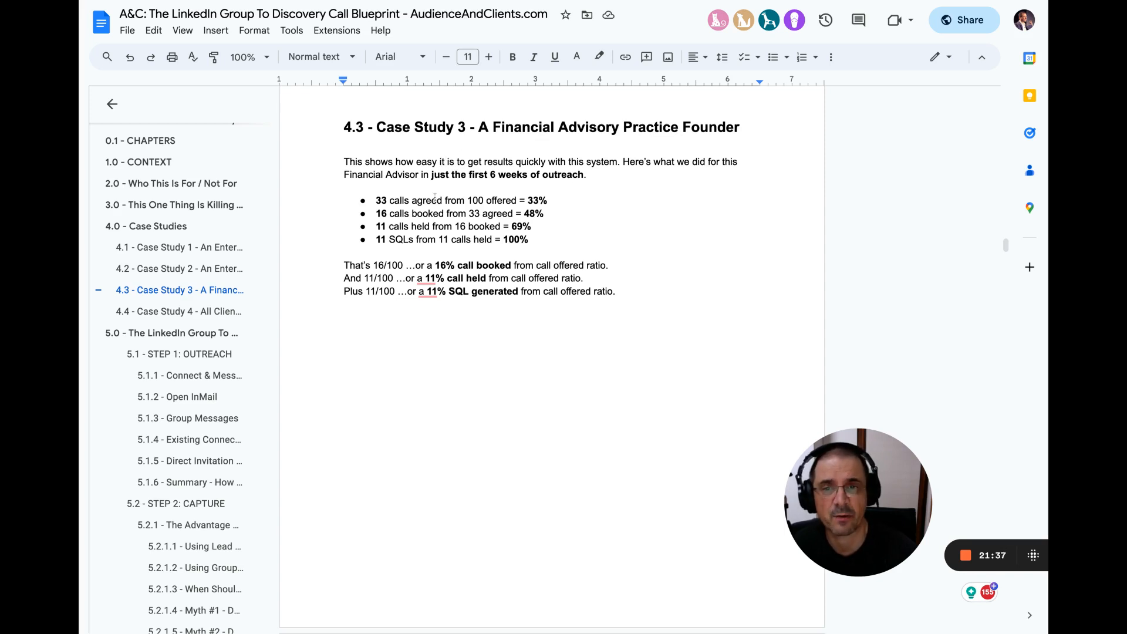
left_click_drag(378, 199, 465, 199)
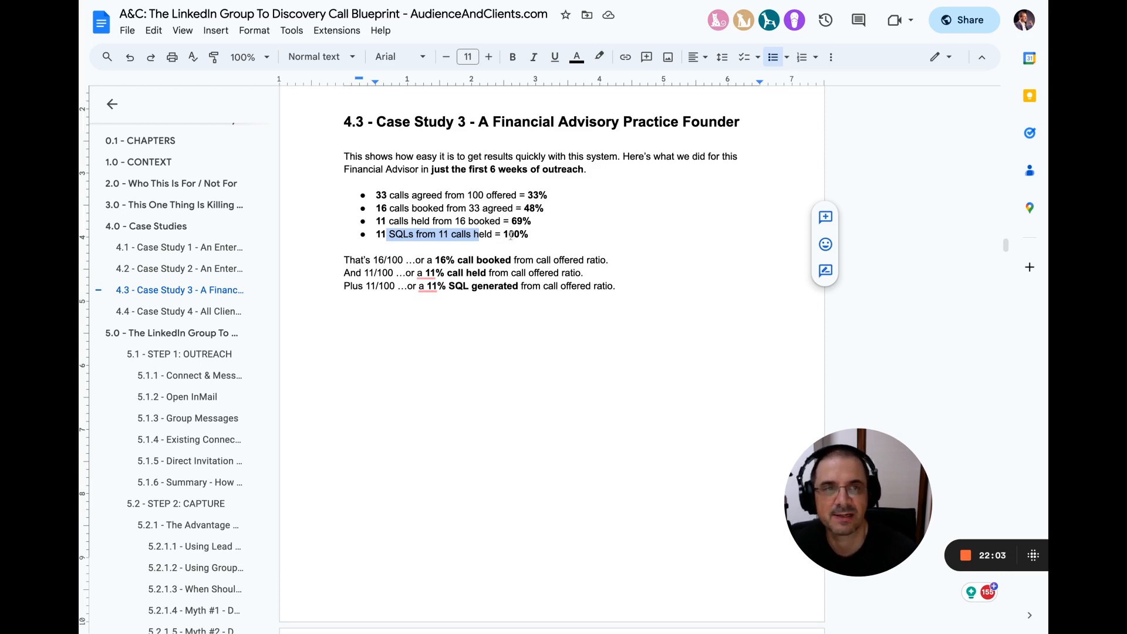
left_click(511, 57)
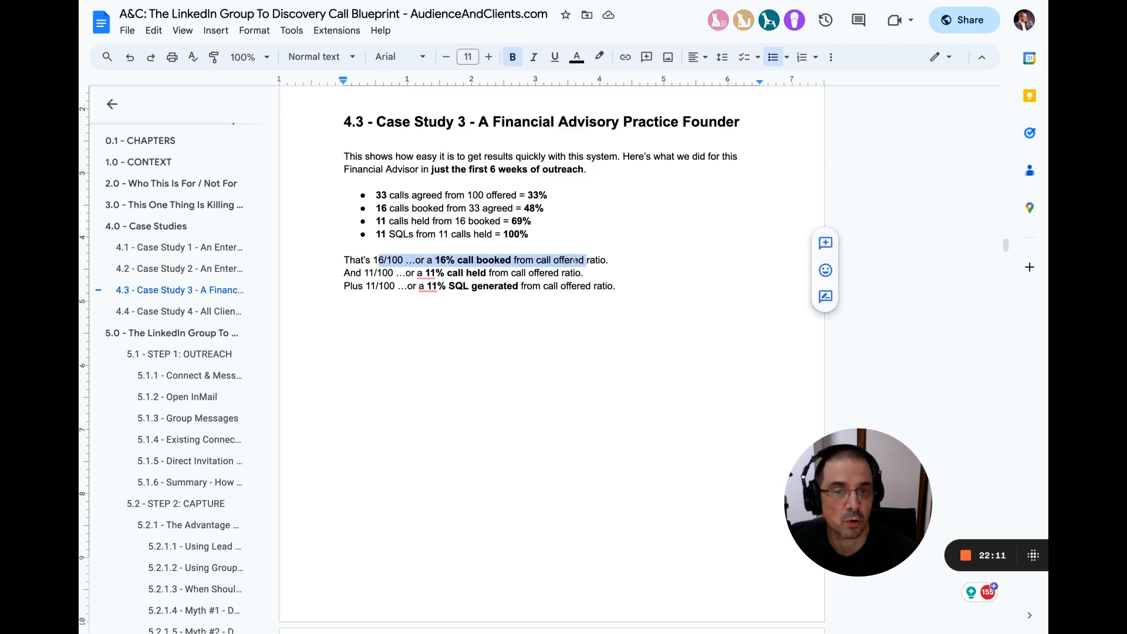
left_click(430, 272)
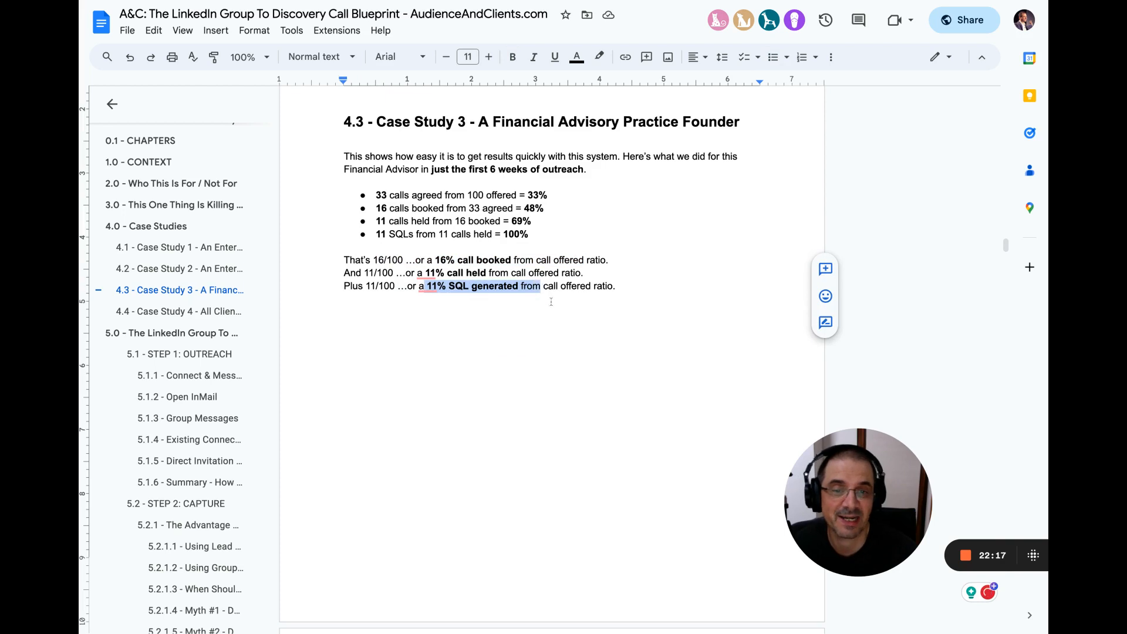
Step: Scroll past tables 4.3.1 and 4.3.2 to combined table 4.3.3 and section 4.4
scroll("down", 3)
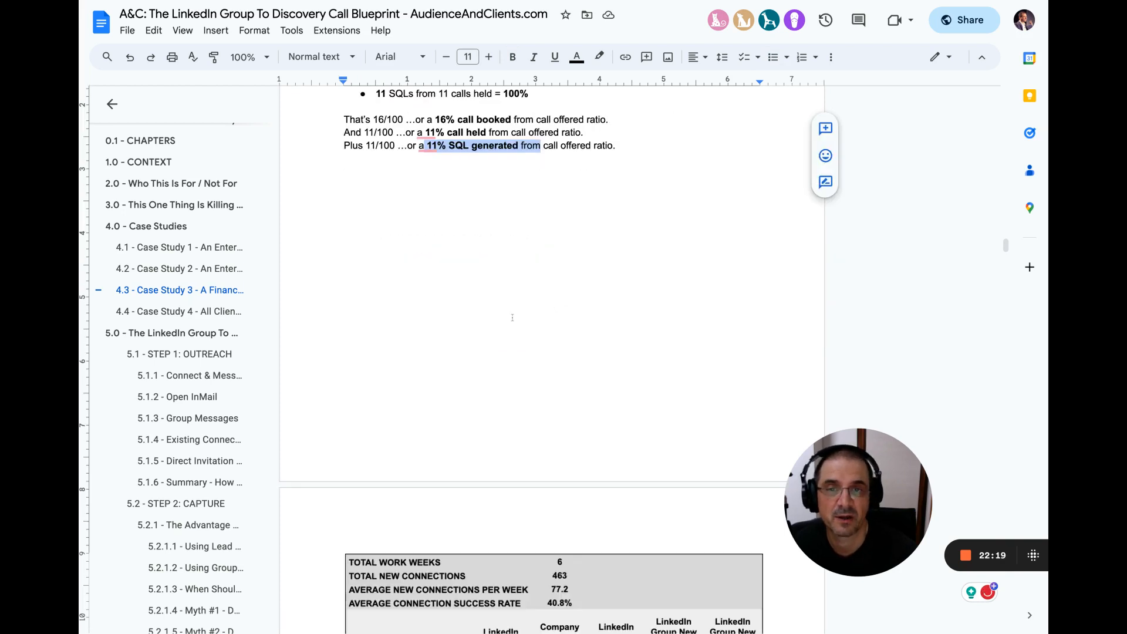
scroll("down", 3)
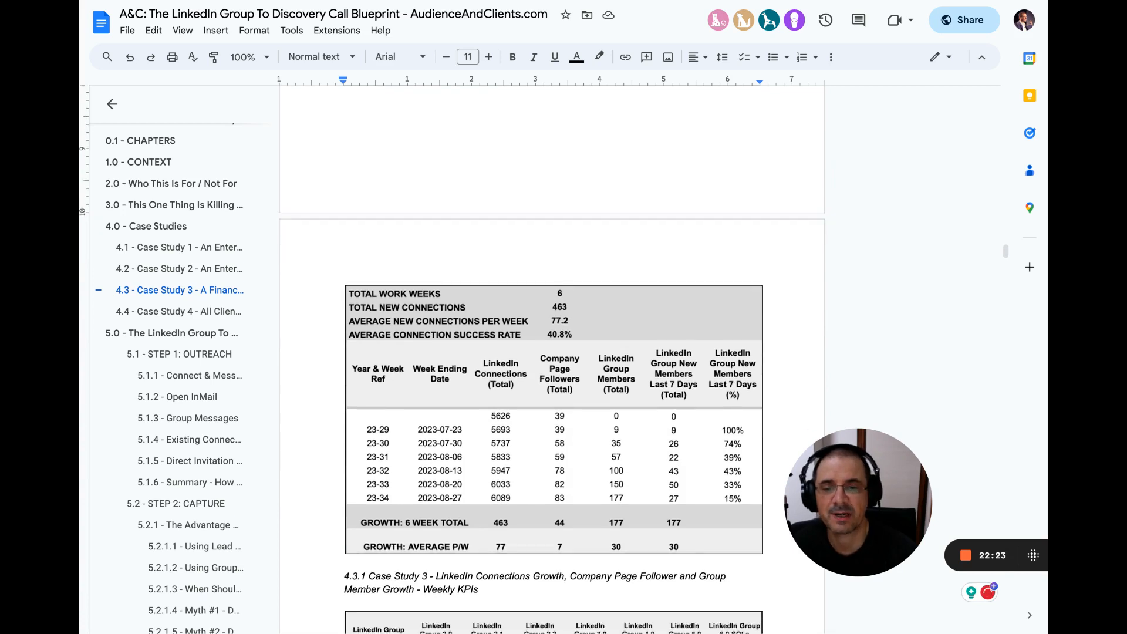
scroll("down", 3)
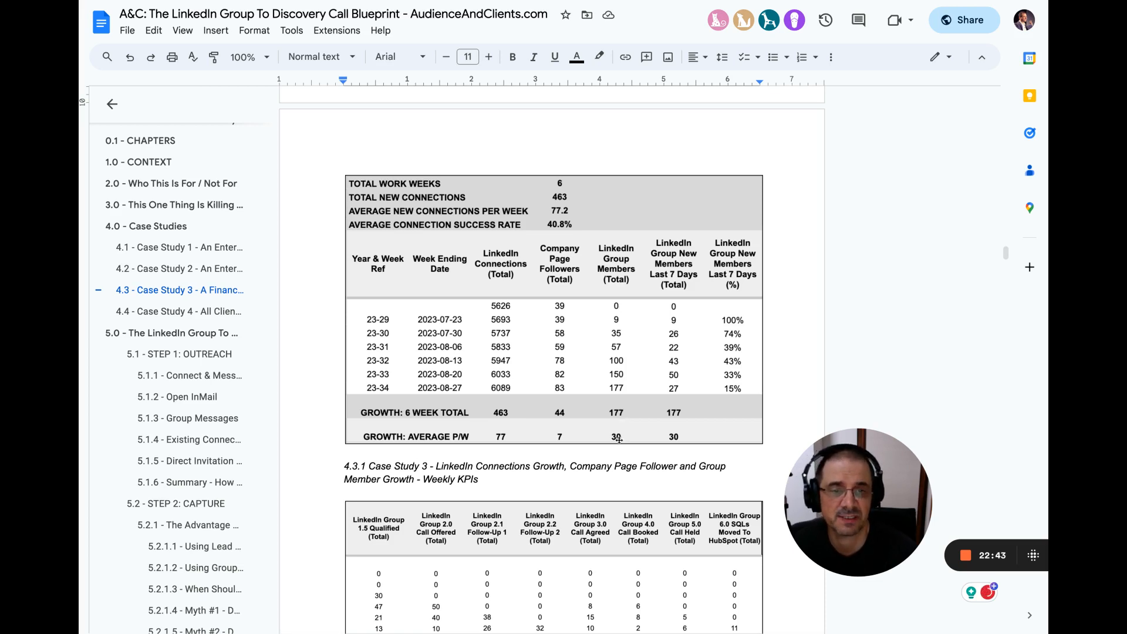
scroll("down", 3)
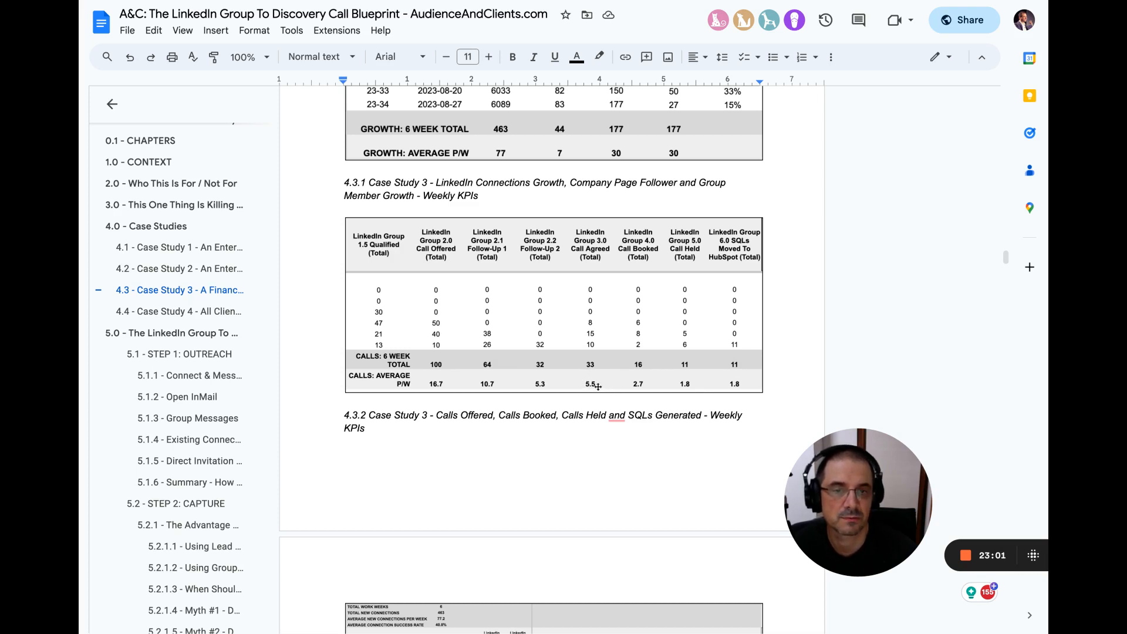
mouse_move(653, 383)
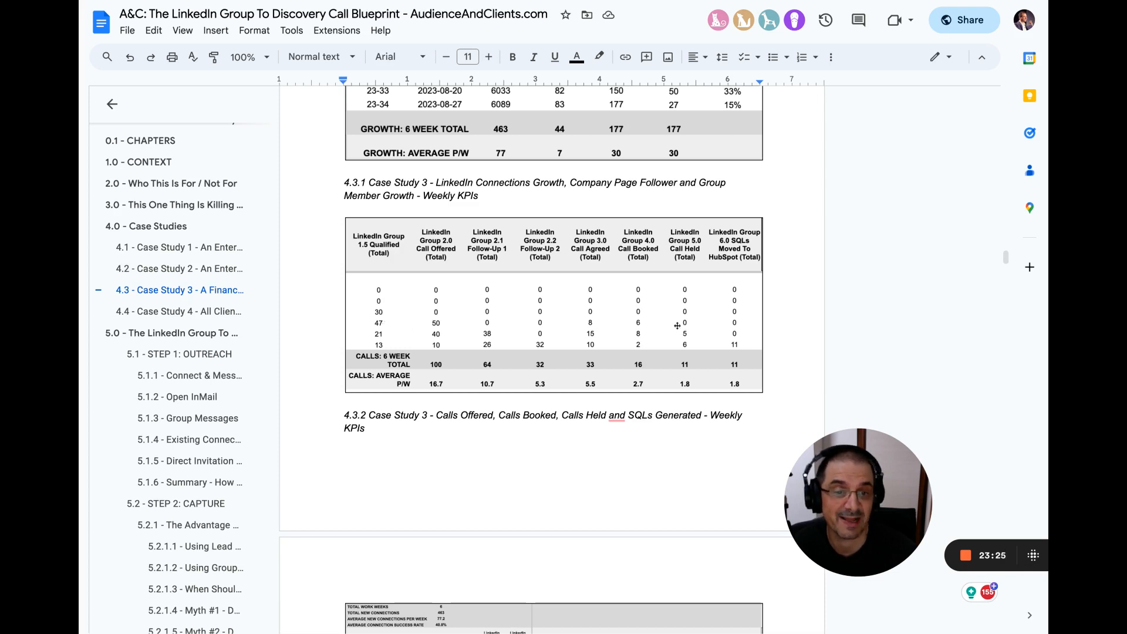
mouse_move(676, 375)
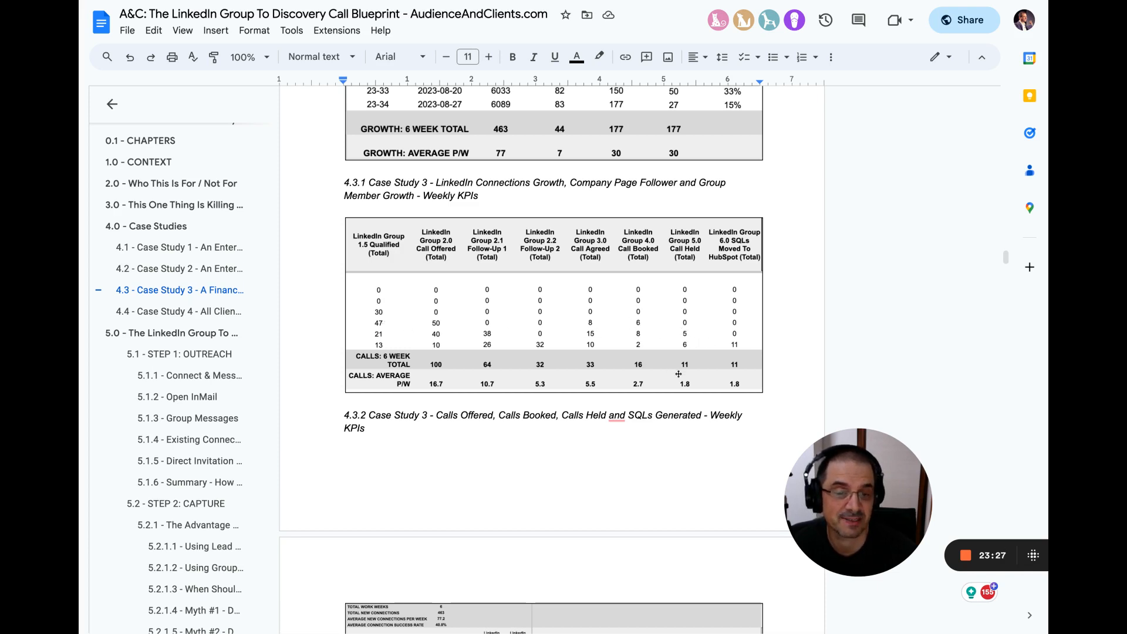
mouse_move(647, 387)
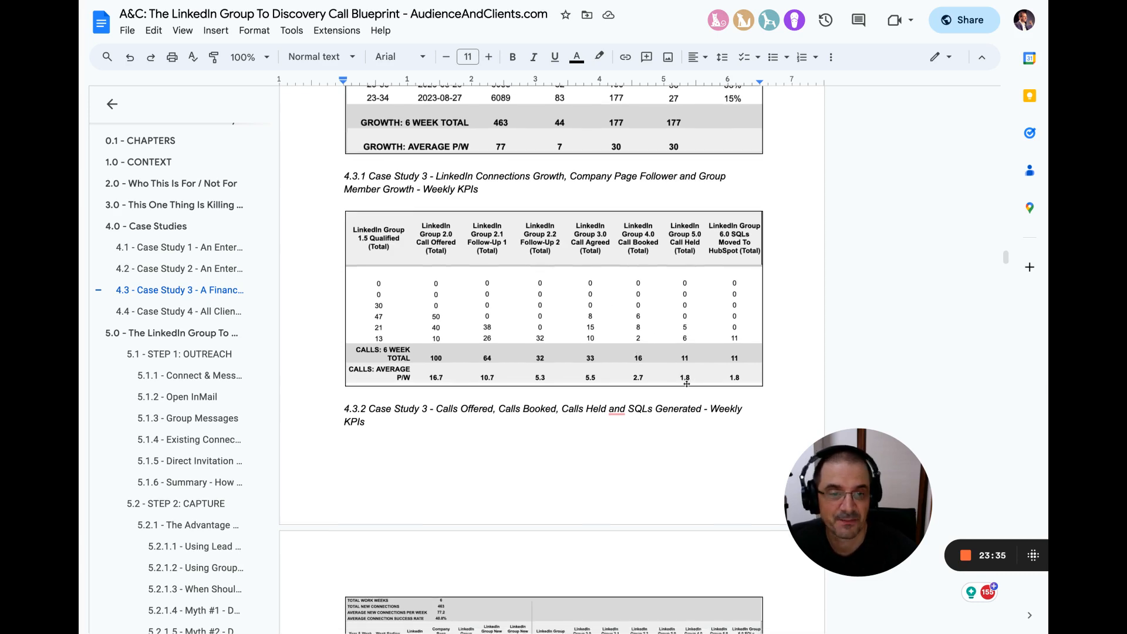
scroll("down", 3)
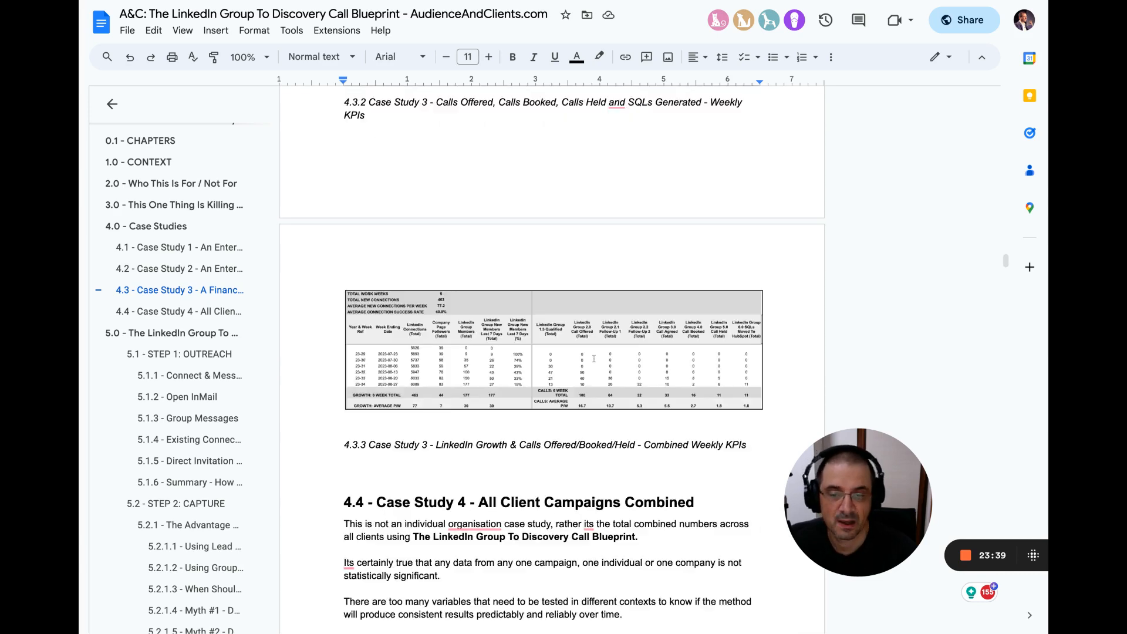
Step: Highlight the paragraph about too many variables, then clear the highlight
scroll("down", 3)
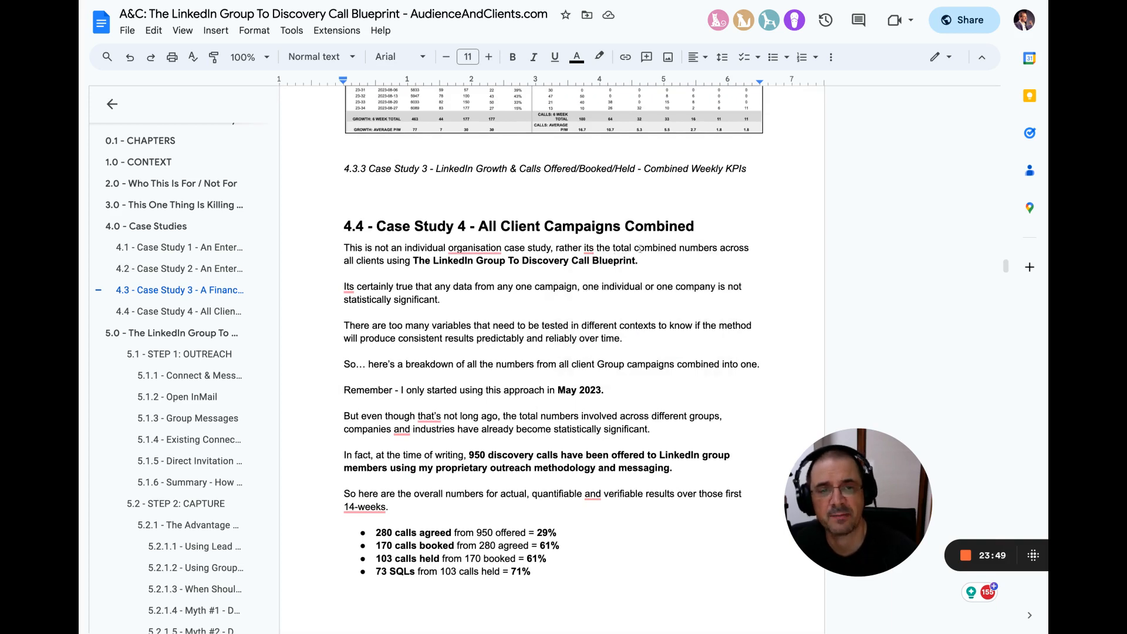
mouse_move(655, 266)
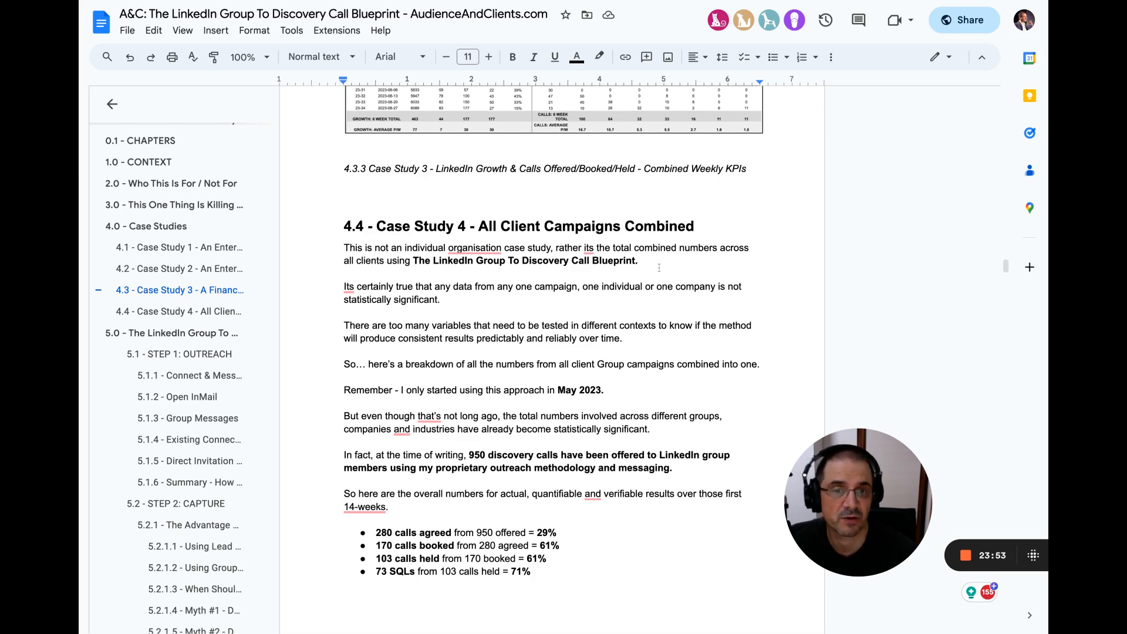
scroll("down", 3)
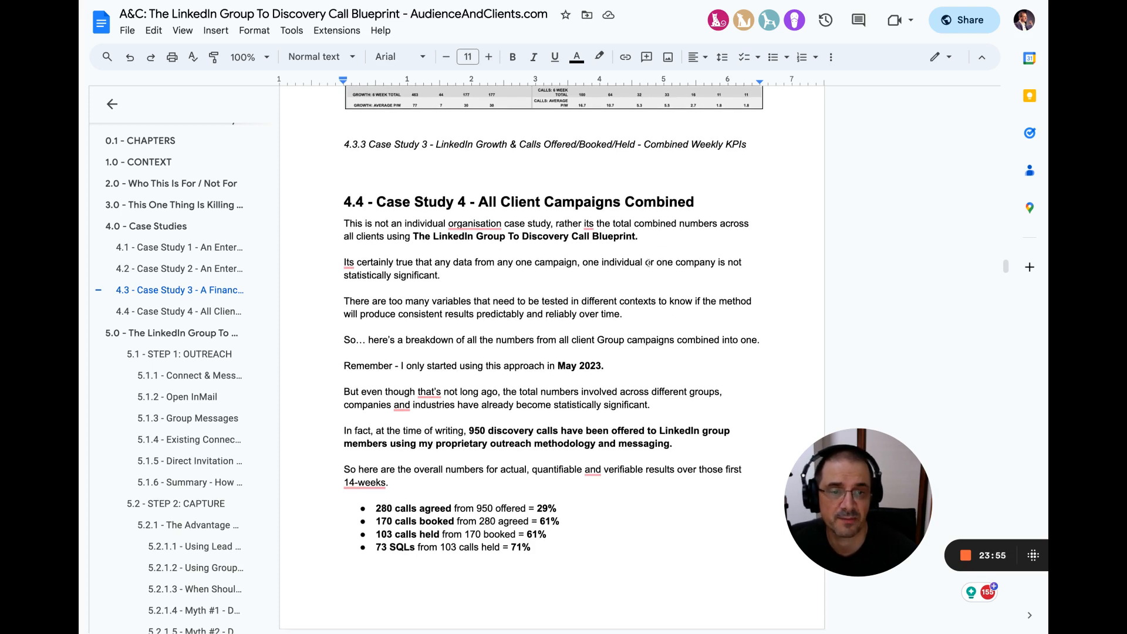
scroll("down", 3)
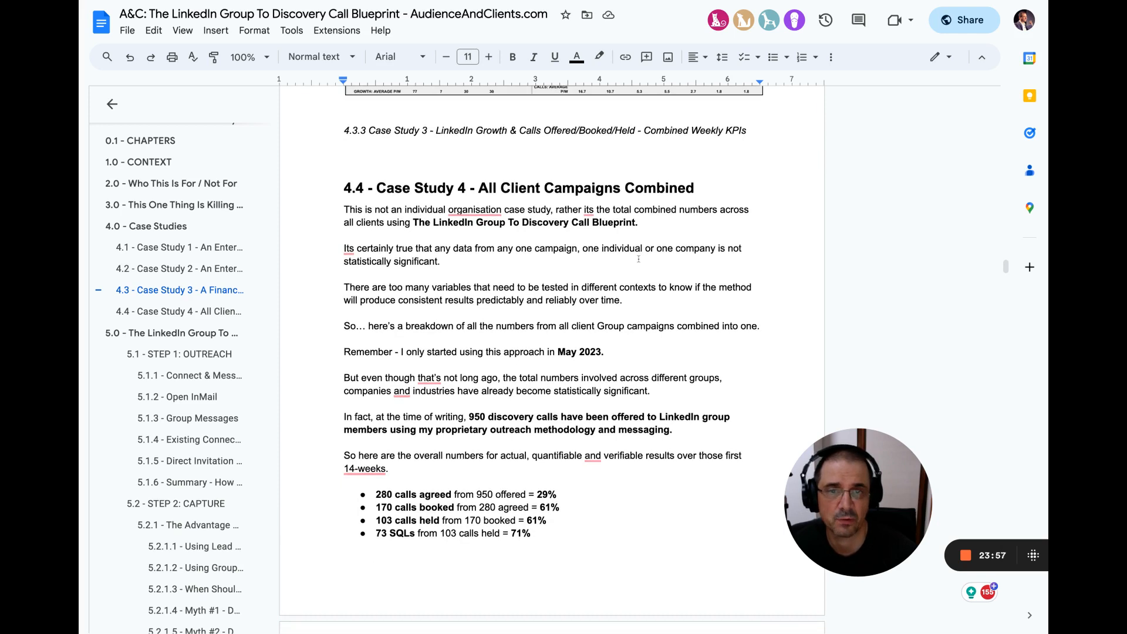
scroll("down", 3)
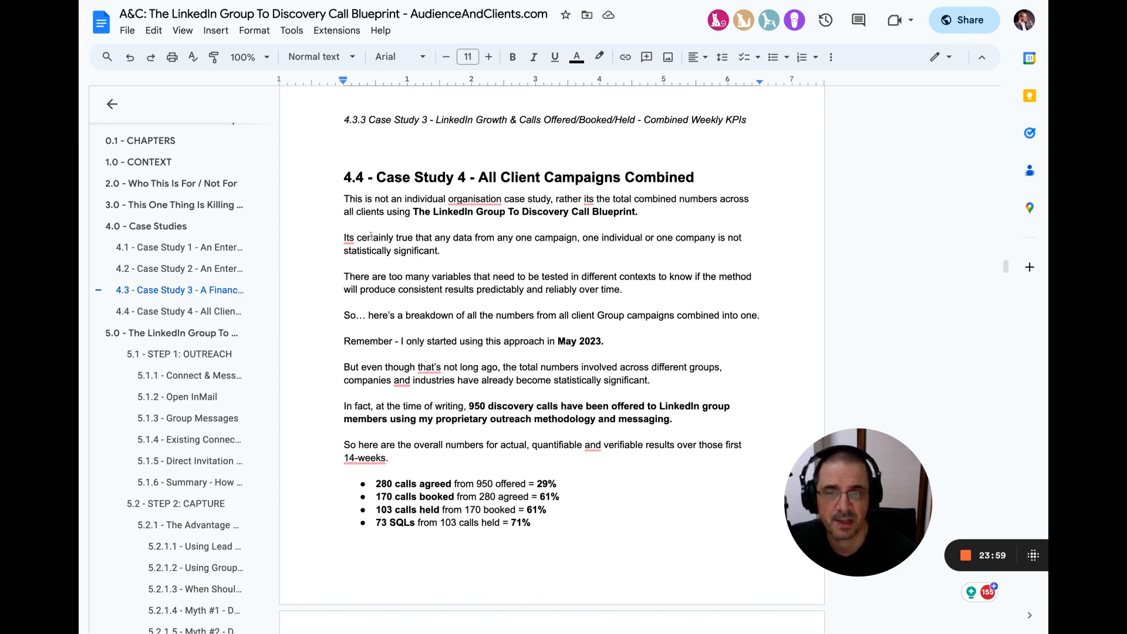
left_click_drag(343, 237, 448, 250)
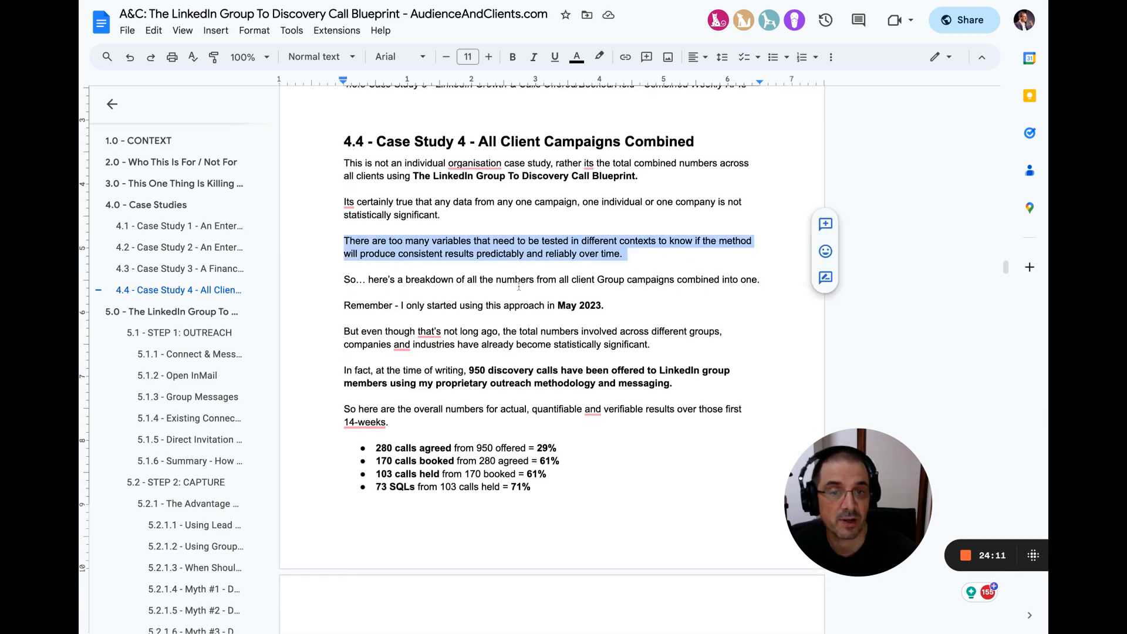
left_click(514, 278)
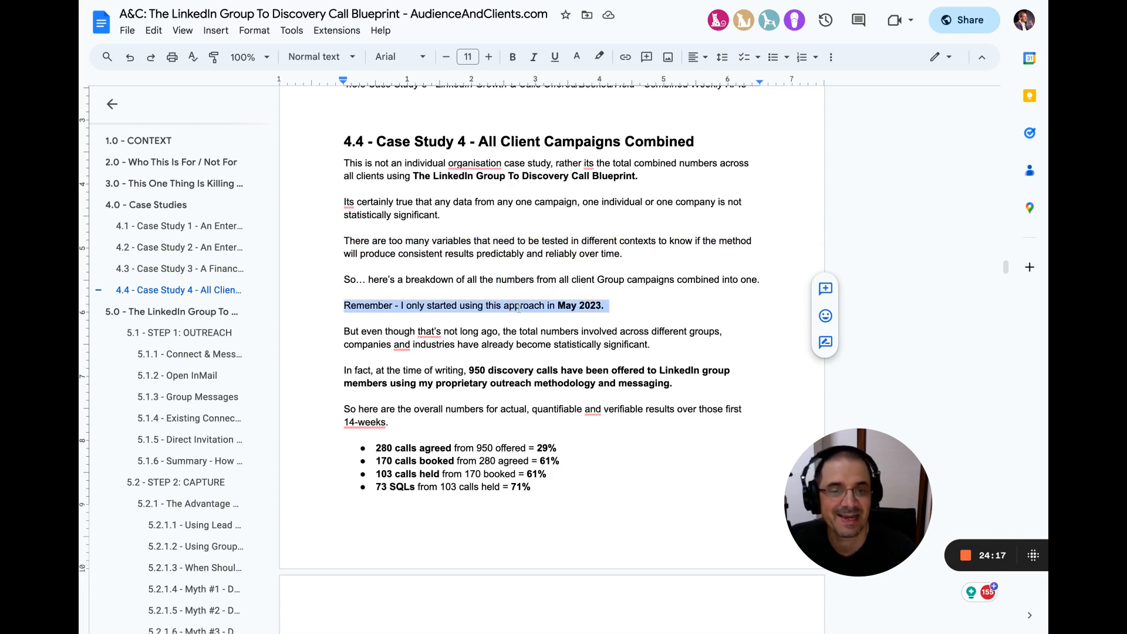
Step: Highlight the sentence about 950 discovery calls offered
scroll("down", 3)
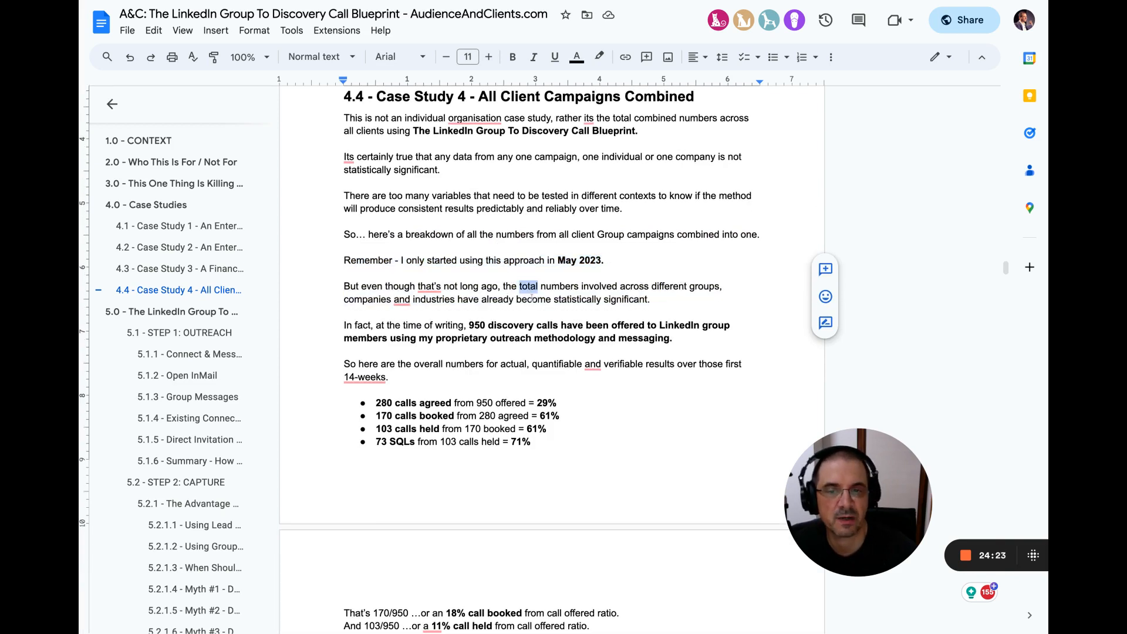
scroll("down", 3)
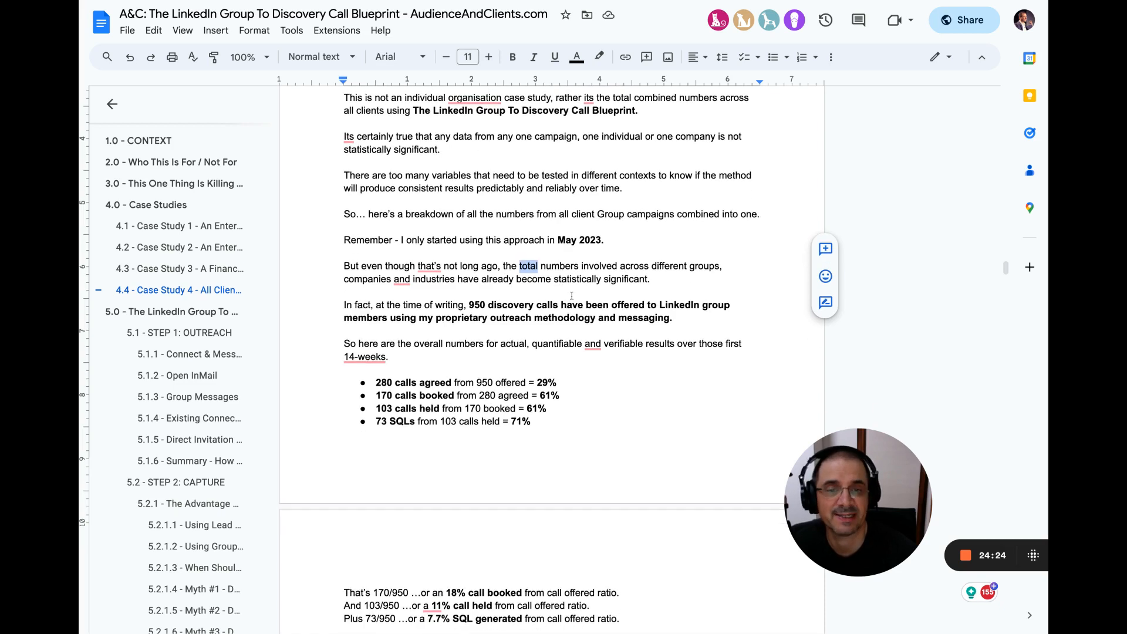
scroll("down", 3)
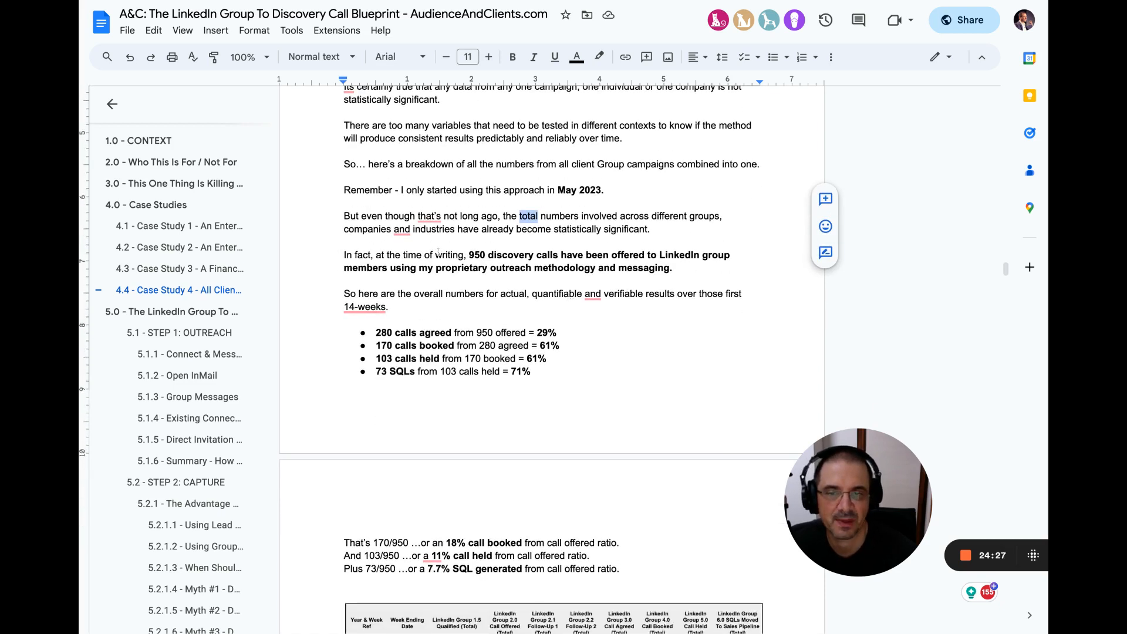
left_click_drag(345, 254, 672, 268)
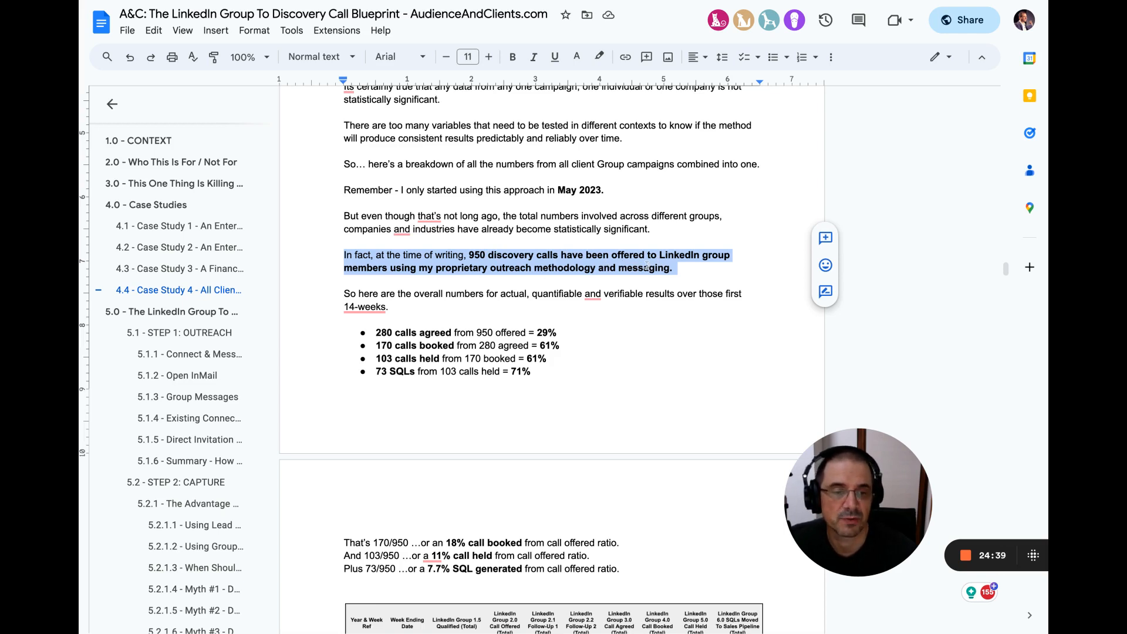
Step: Highlight the 73 SQLs figure and its whole bullet, then scroll toward the ratio lines
scroll("down", 3)
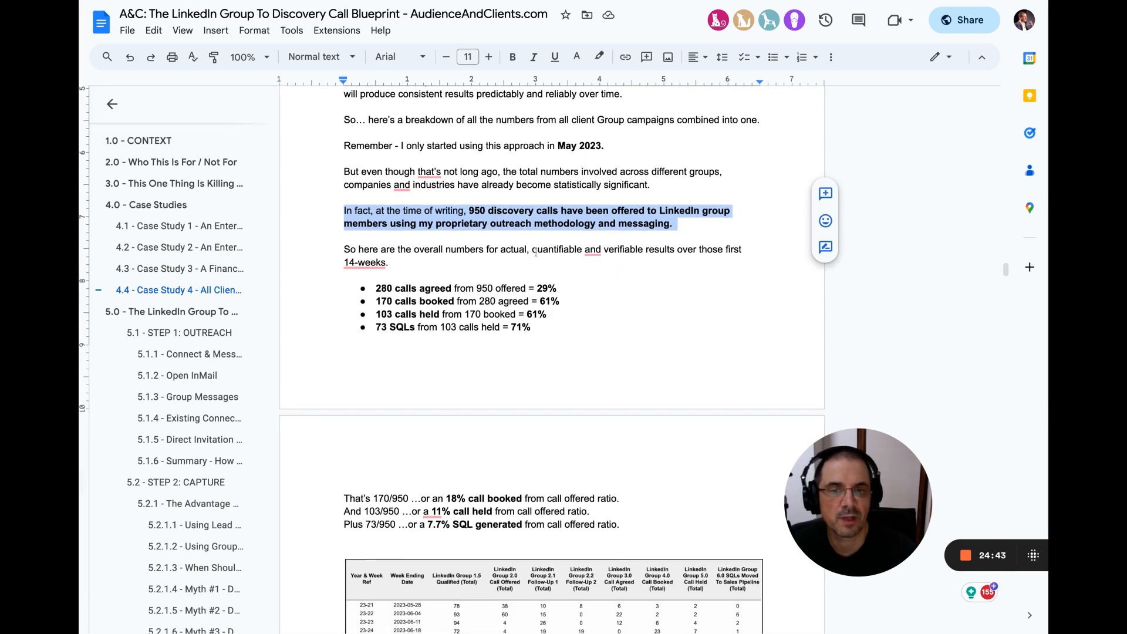
scroll("down", 3)
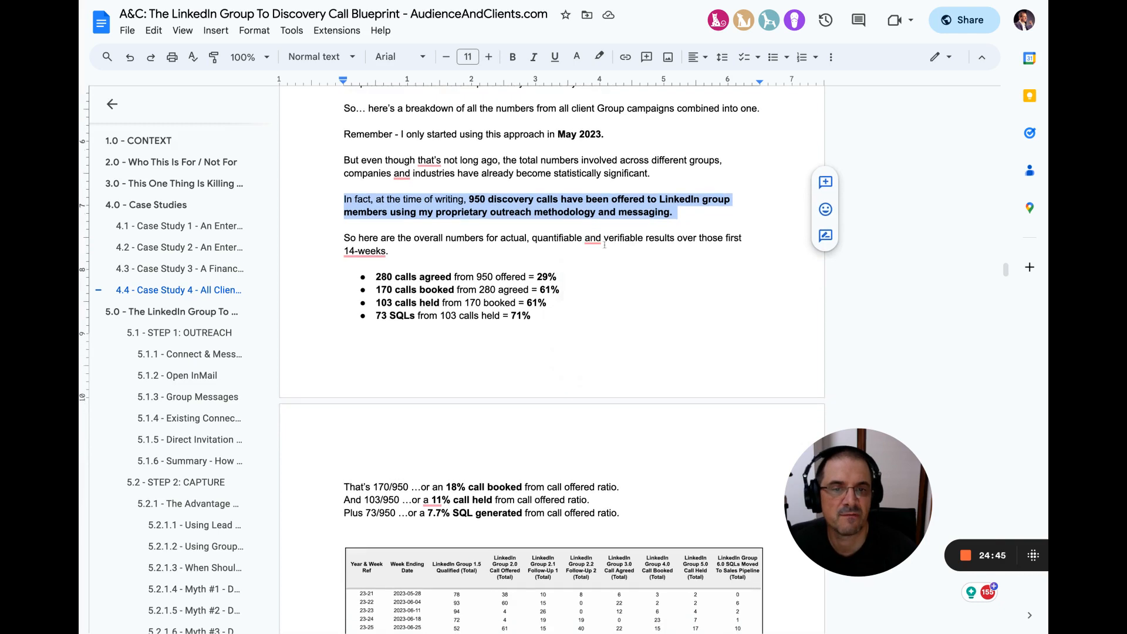
scroll("down", 3)
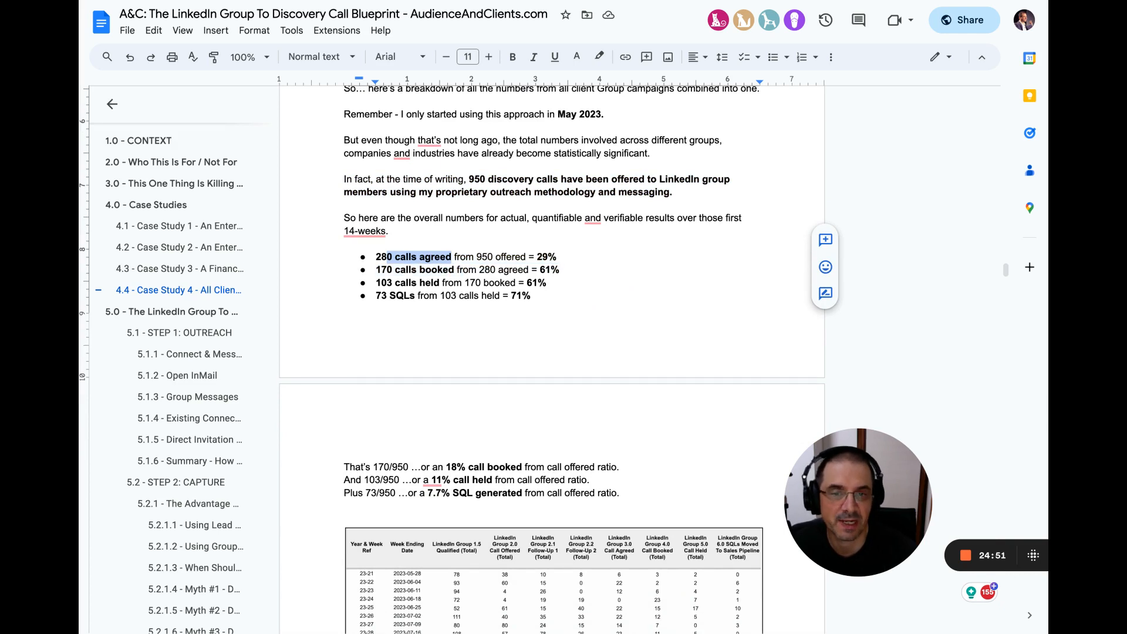
left_click_drag(463, 257, 525, 256)
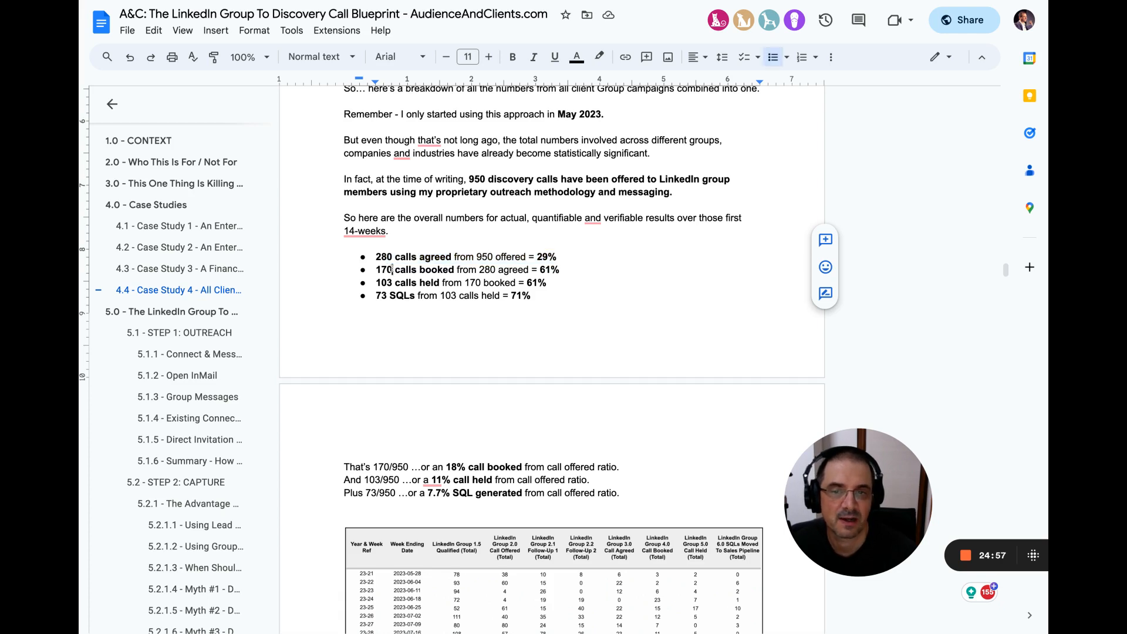
left_click_drag(392, 269, 512, 269)
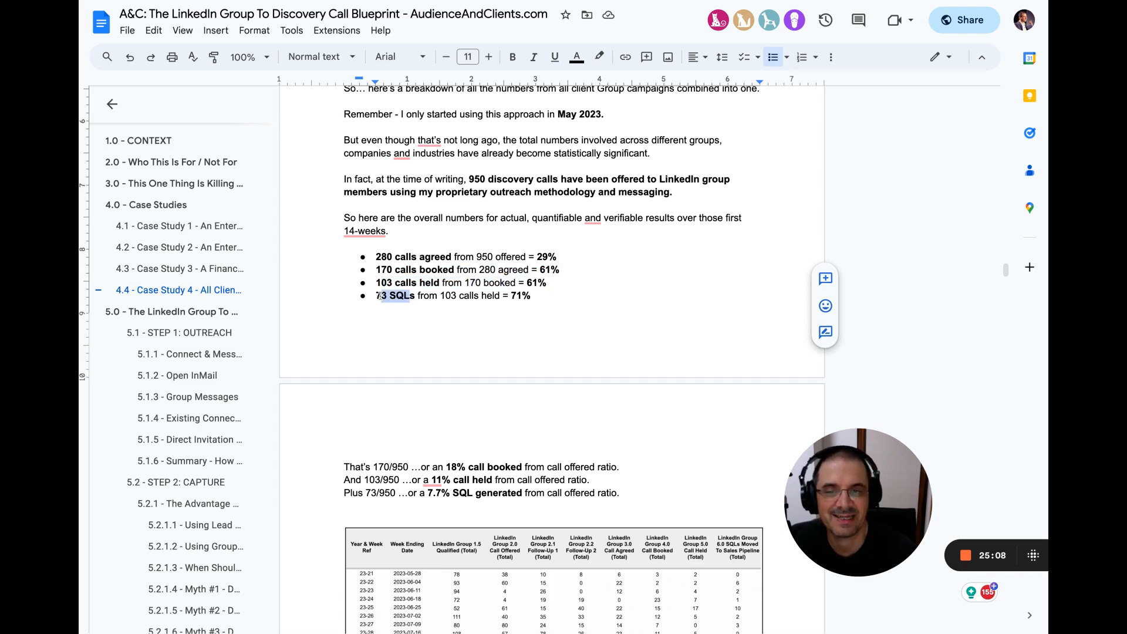
left_click_drag(406, 296, 536, 295)
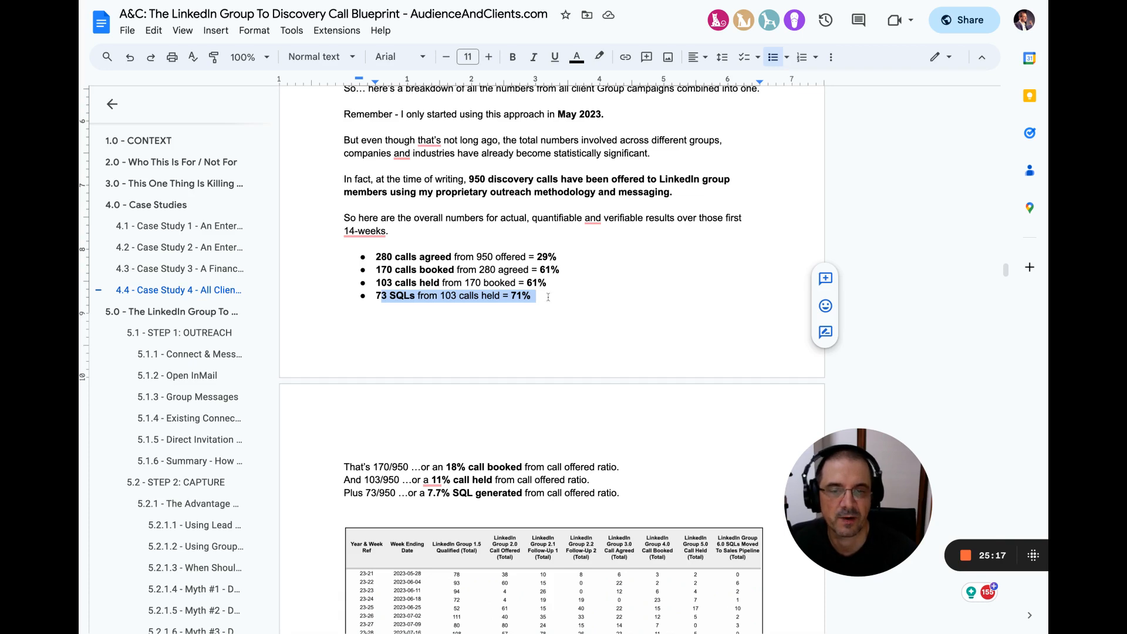
scroll("down", 3)
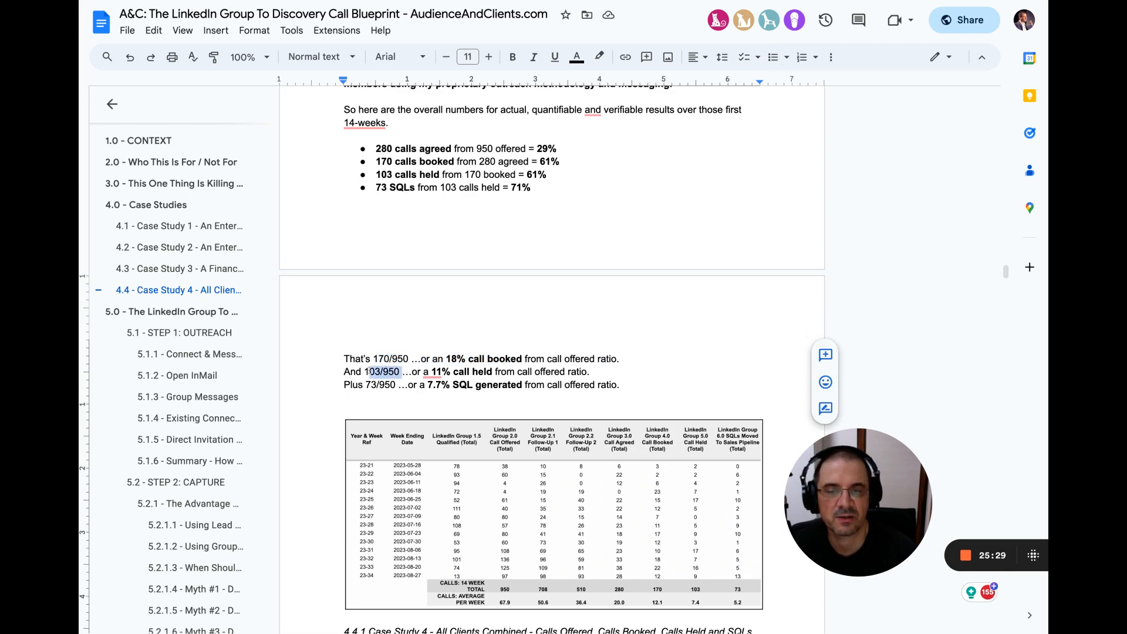
Step: Highlight the 7.7% SQL generated ratio line and scroll to the 4.4 summary paragraph
left_click_drag(400, 372, 580, 371)
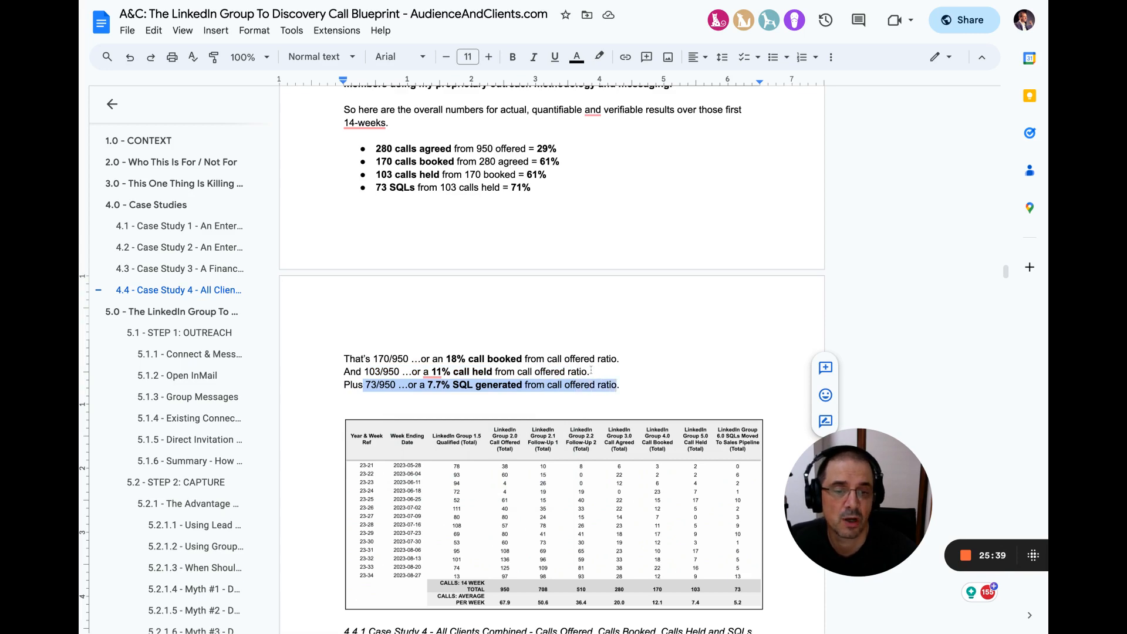
scroll("down", 3)
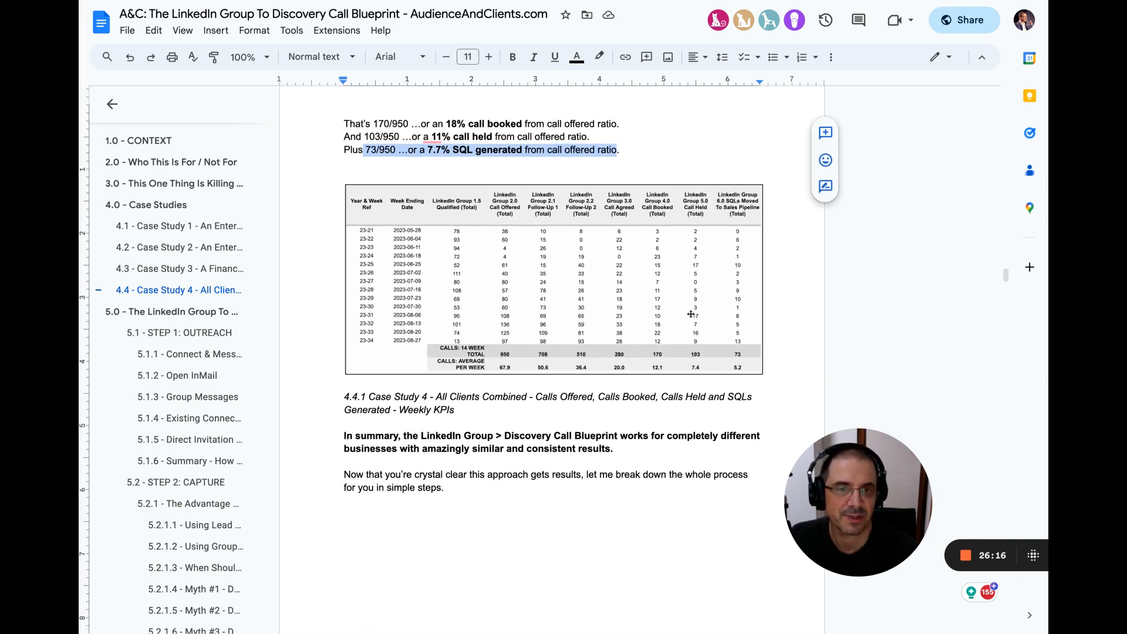
scroll("down", 3)
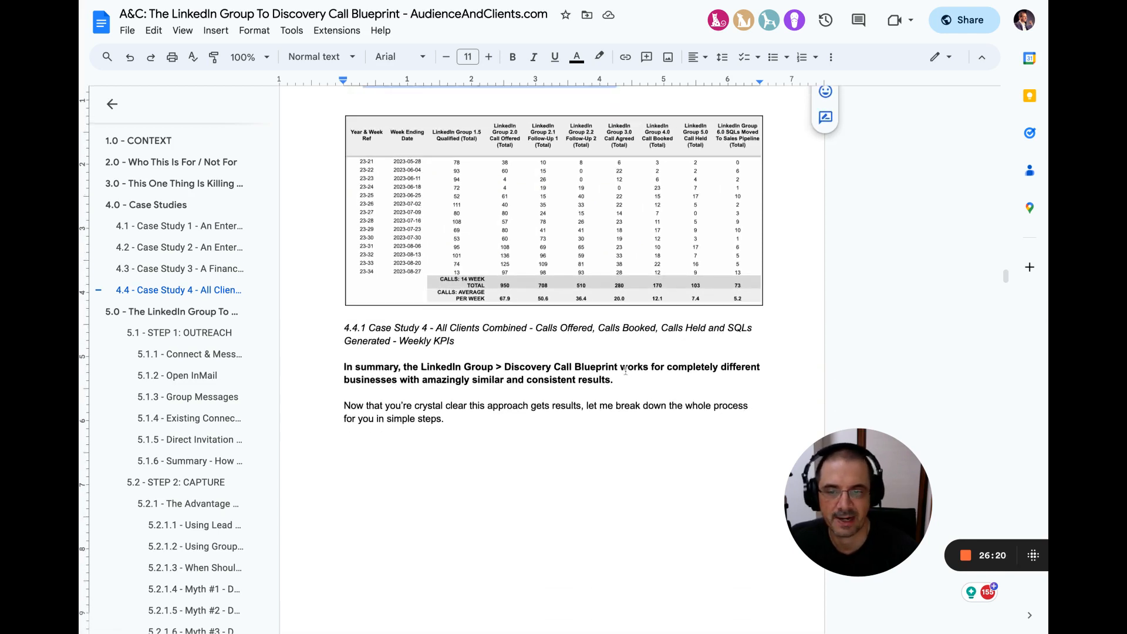
scroll("down", 3)
type("To")
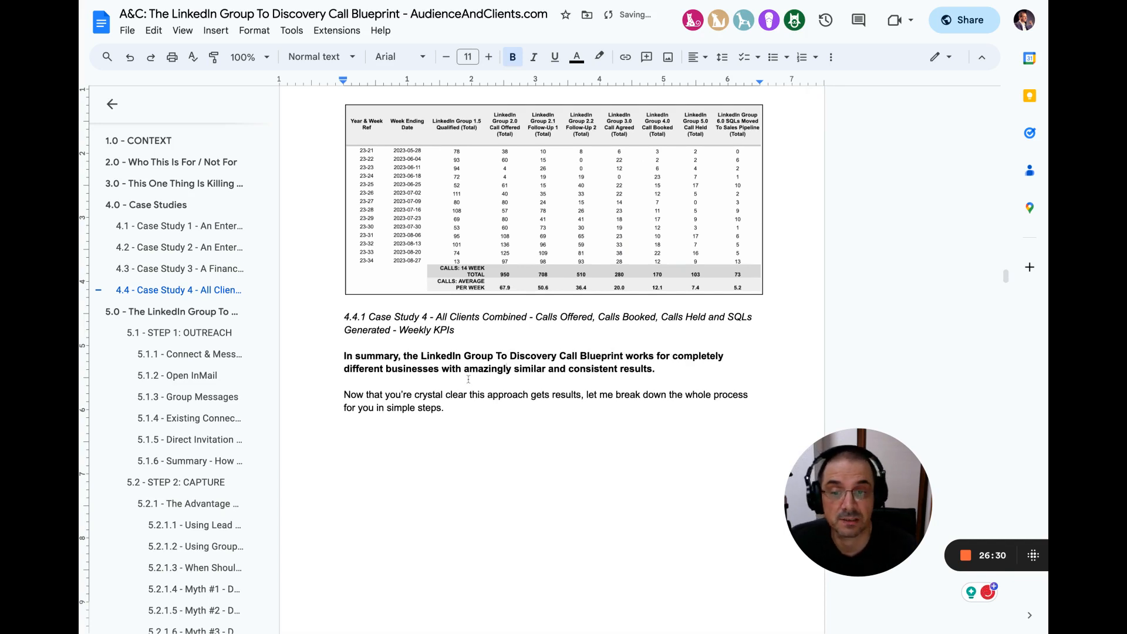
Step: Select the word 'this' in the closing sentence and scroll toward the 5.0 blueprint diagram
double_click(476, 393)
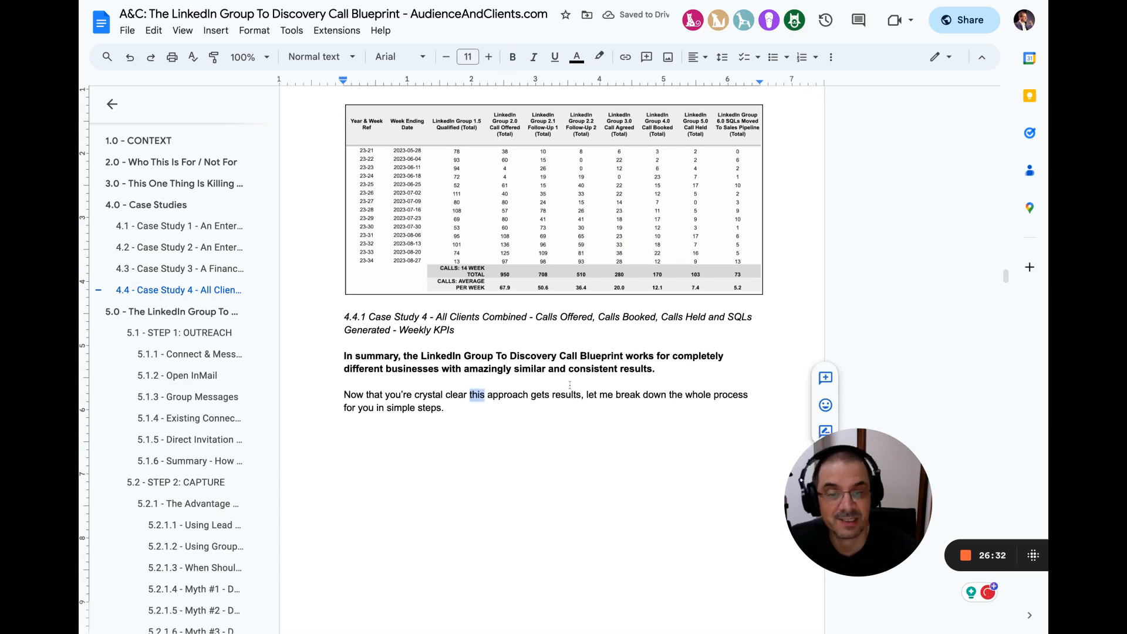
scroll("down", 3)
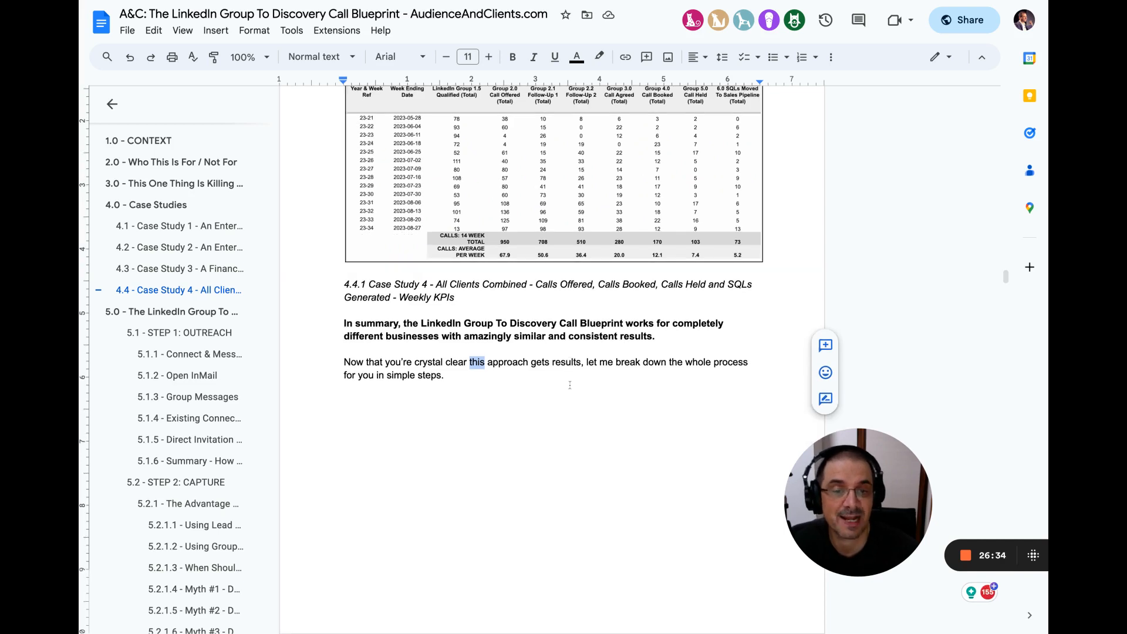
scroll("down", 3)
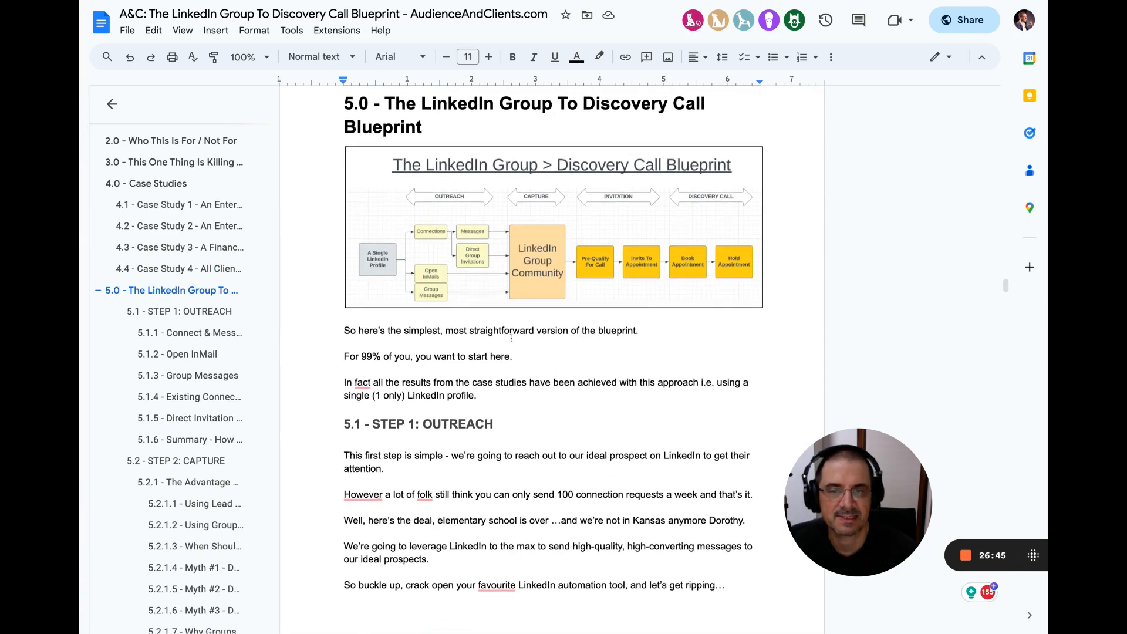
left_click_drag(394, 330, 534, 330)
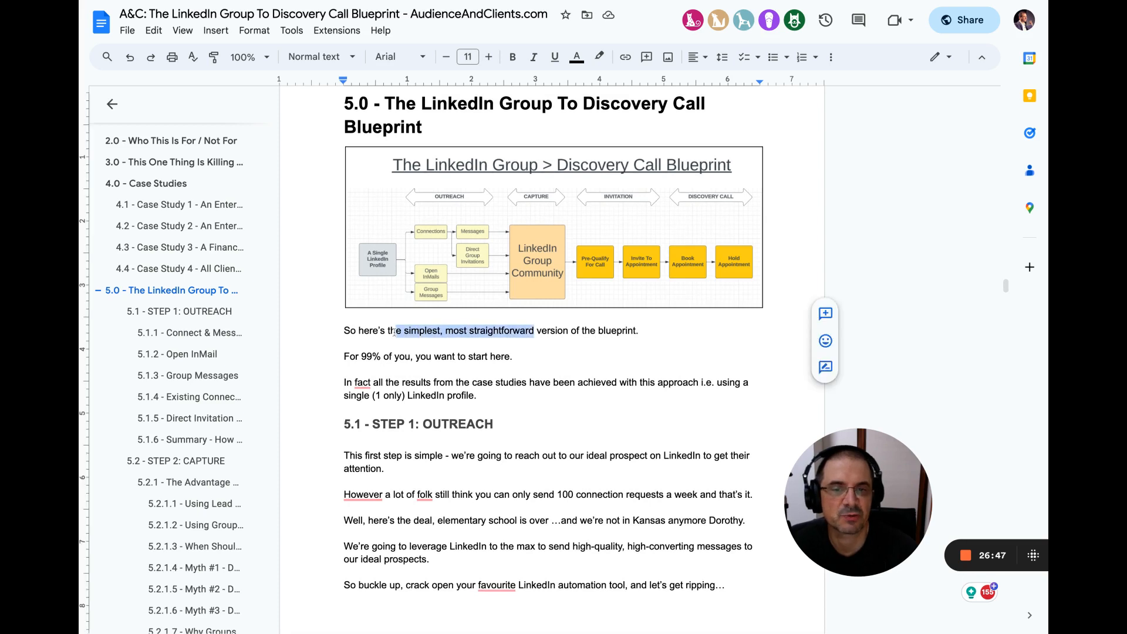
left_click_drag(534, 329, 635, 330)
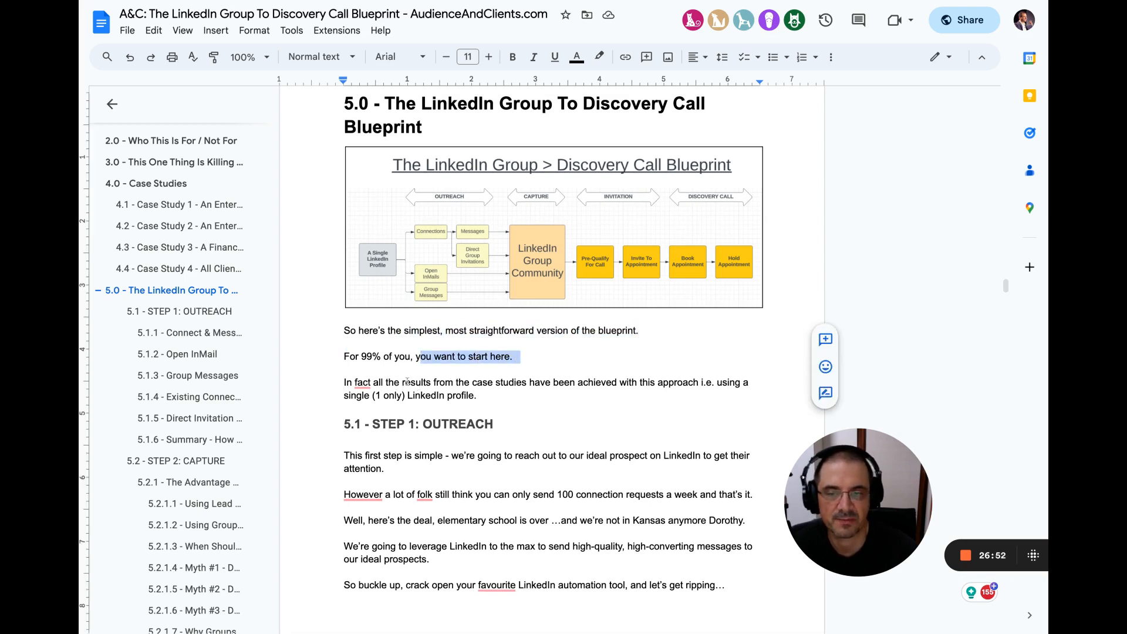
left_click_drag(348, 381, 476, 395)
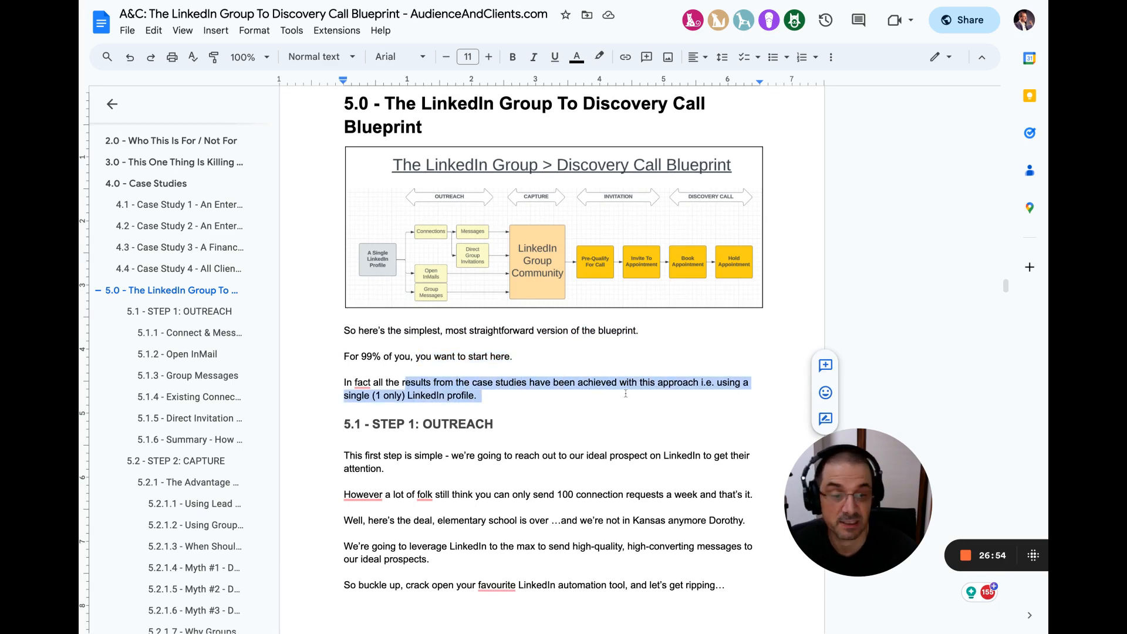
scroll("down", 3)
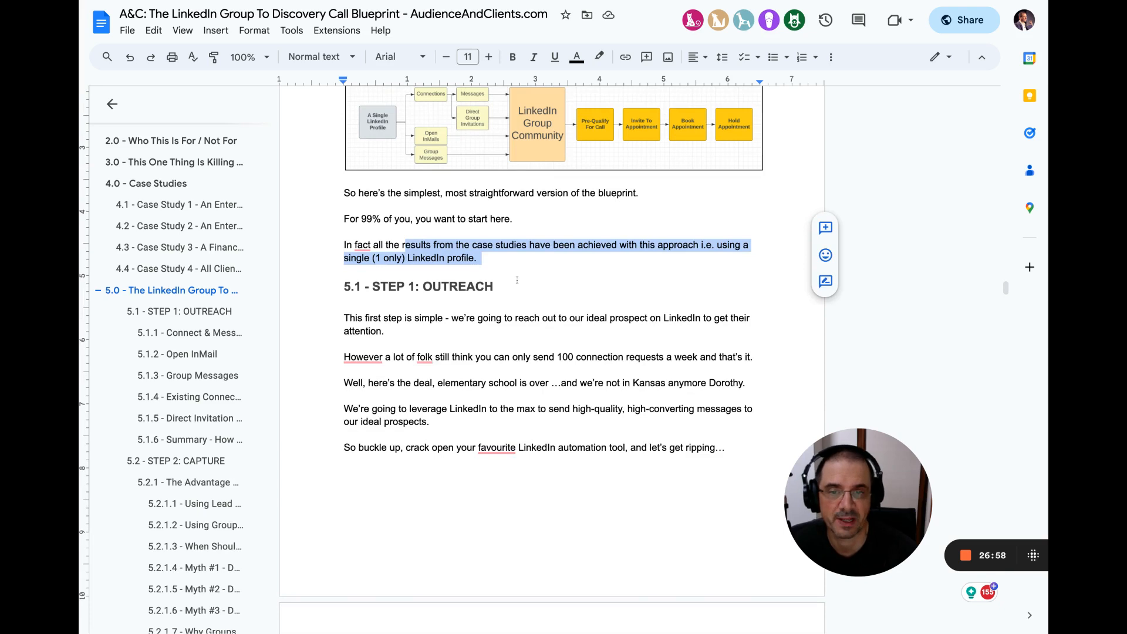
scroll("down", 3)
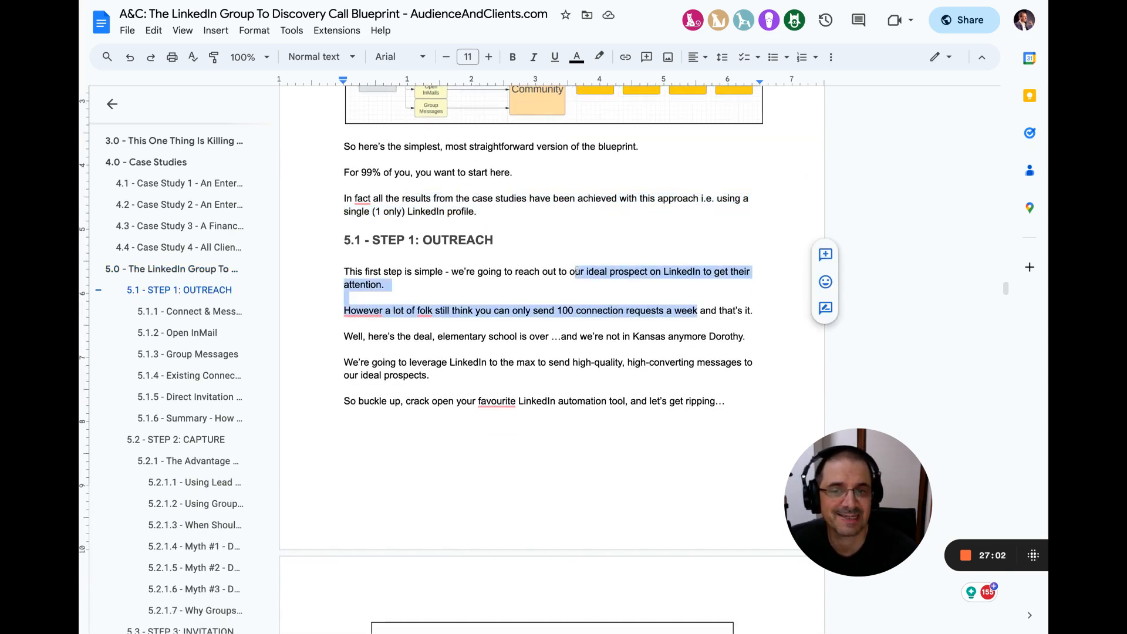
scroll("down", 3)
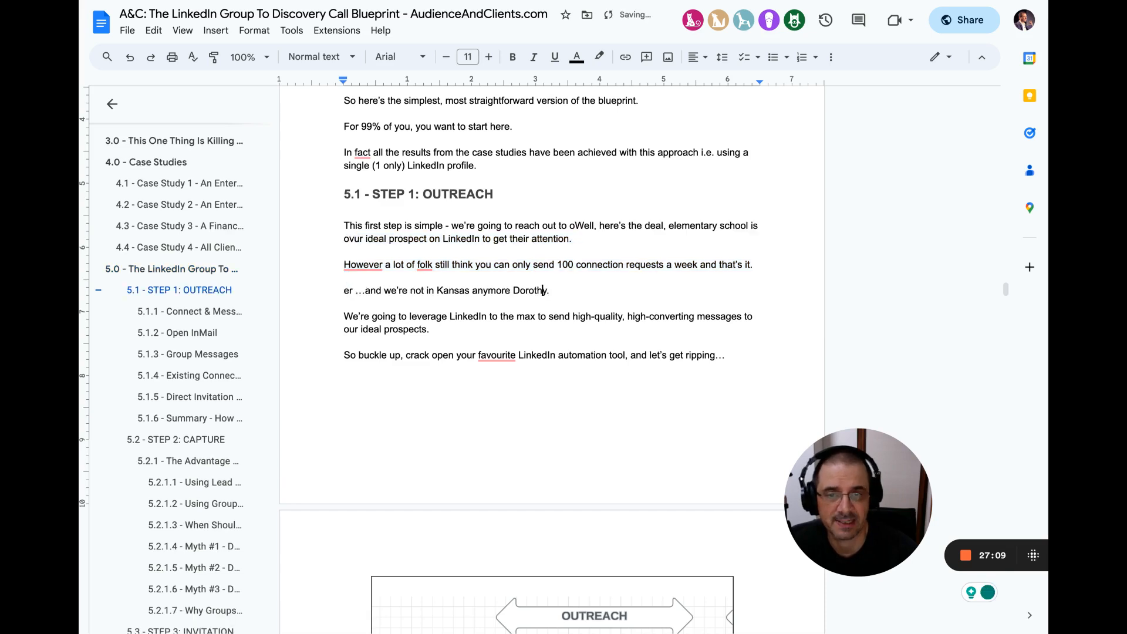
left_click_drag(571, 224, 752, 263)
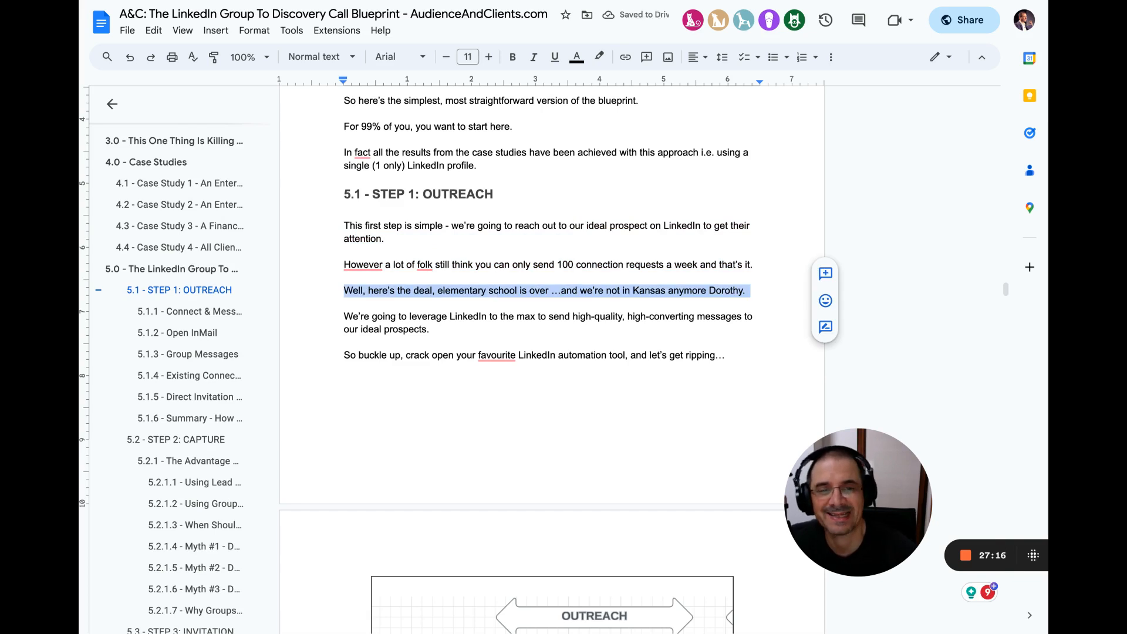
scroll("down", 3)
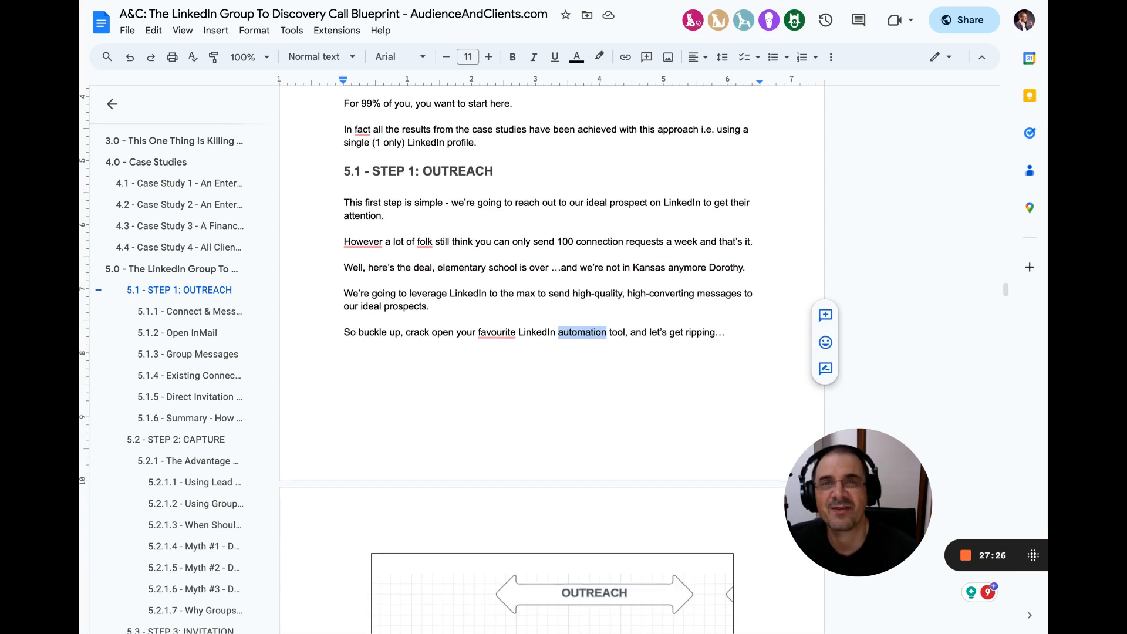
scroll("down", 3)
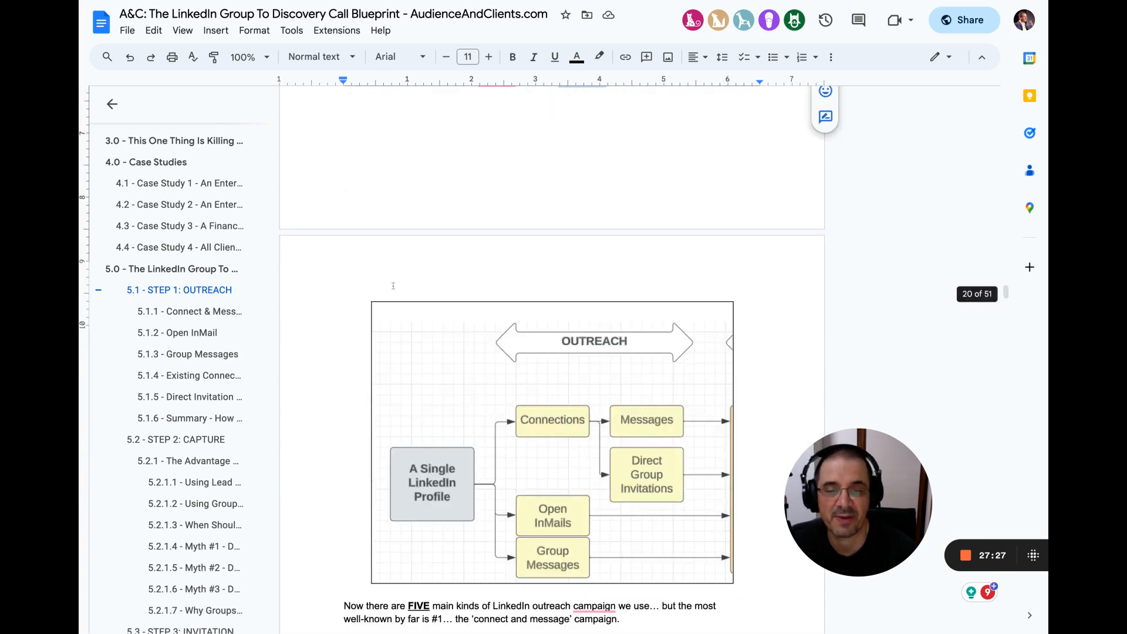
Step: Pluralise 'campaign', fix the misspelled here'e, and highlight the C&M campaign sentence
scroll("down", 3)
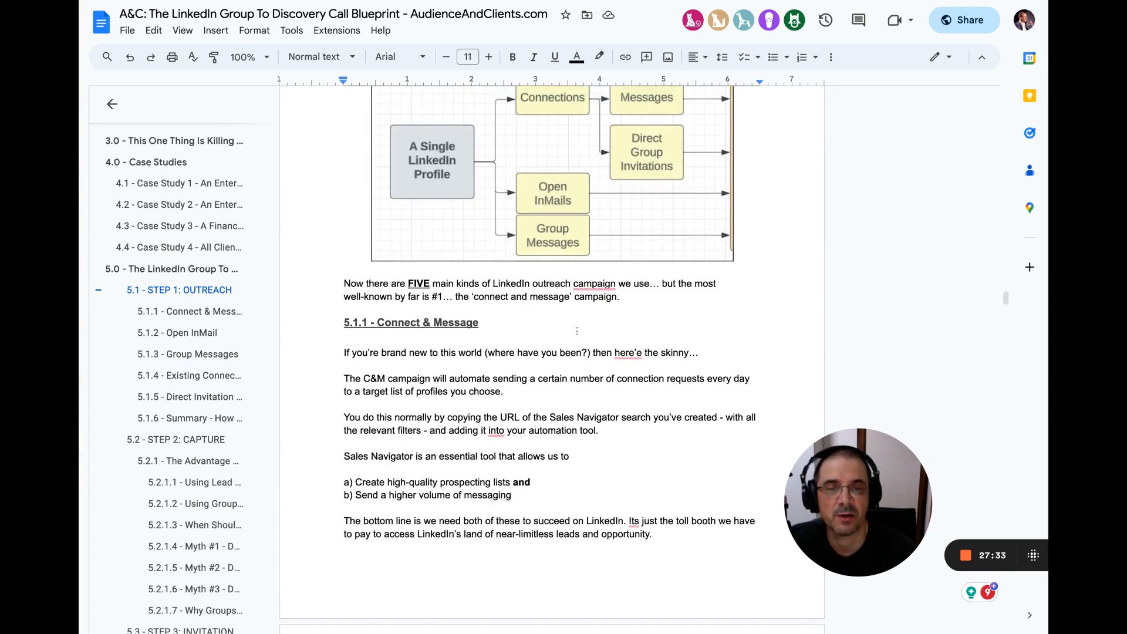
left_click(594, 282)
type("s")
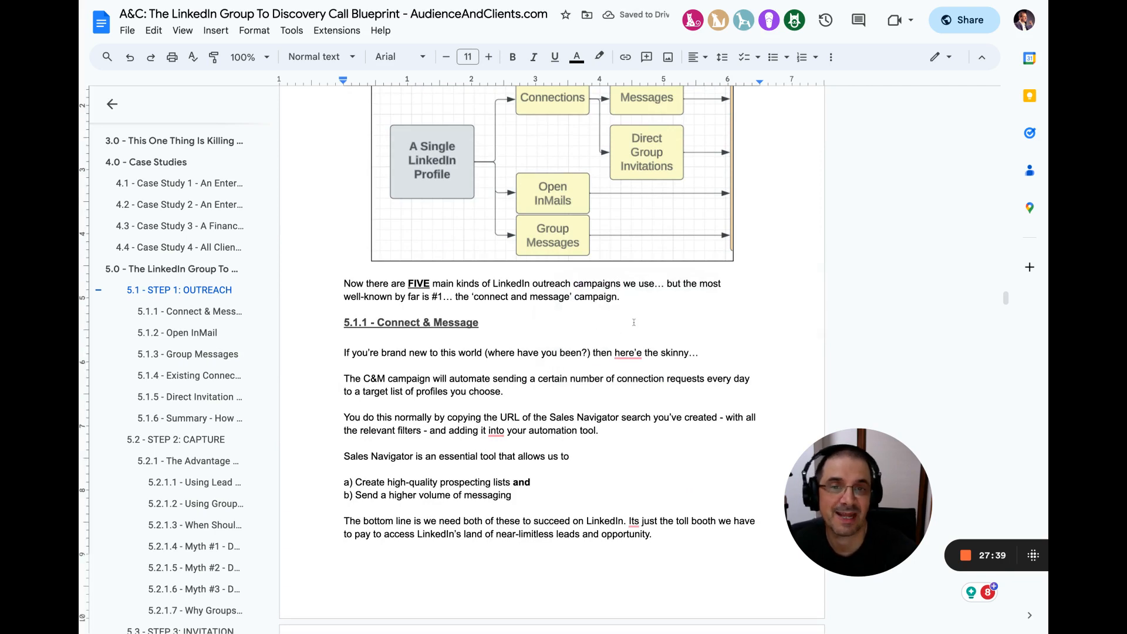
scroll("down", 3)
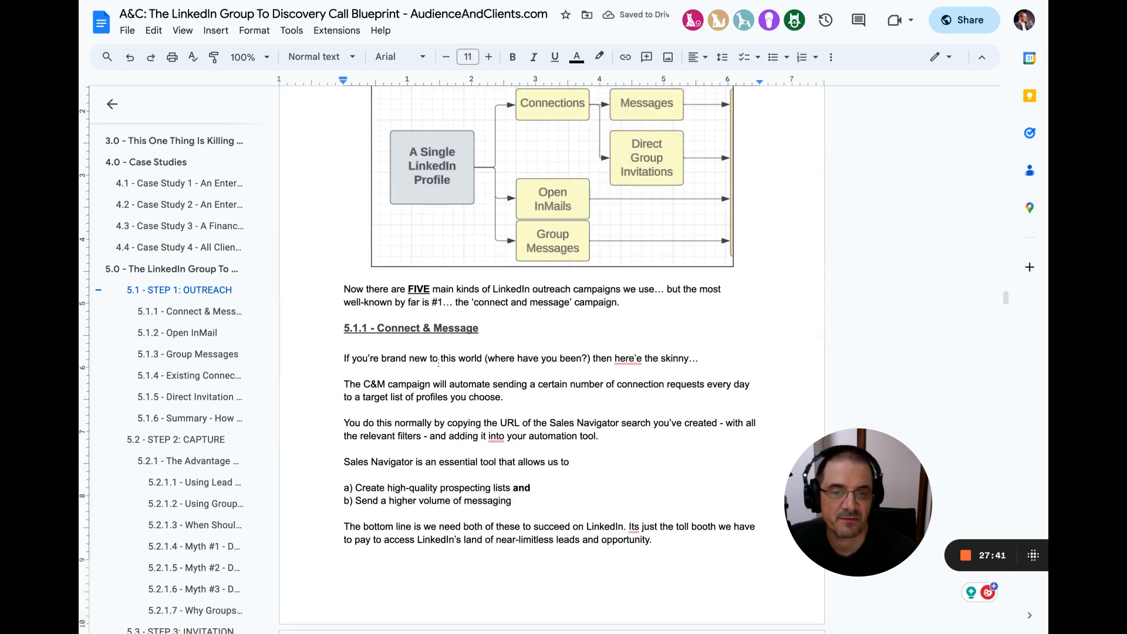
left_click_drag(439, 358, 585, 358)
type("s")
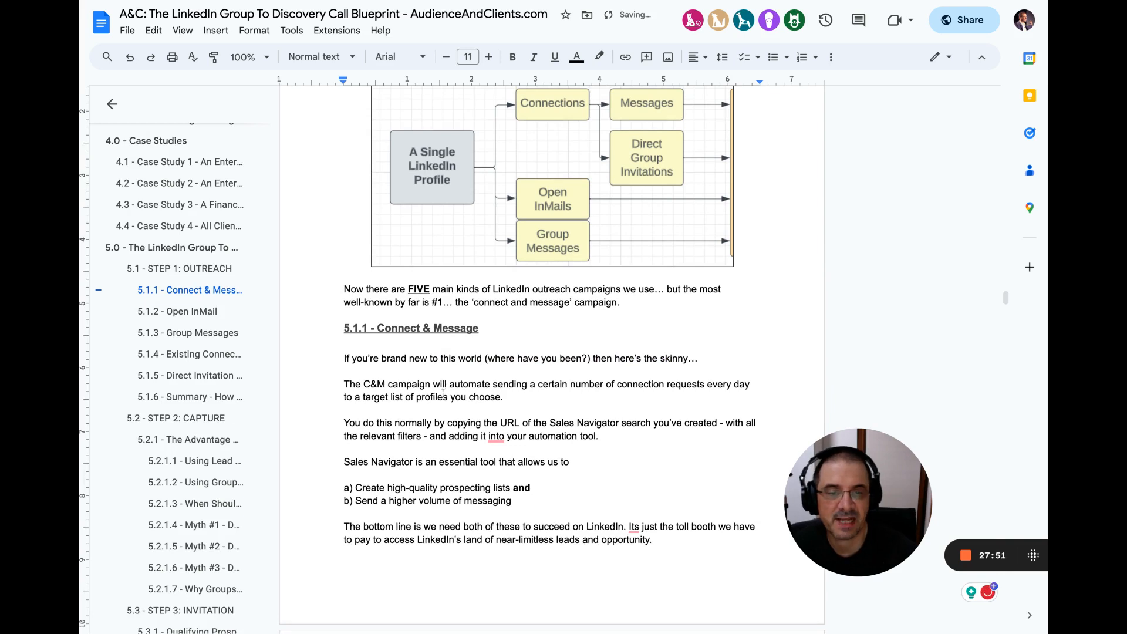
left_click_drag(343, 383, 504, 397)
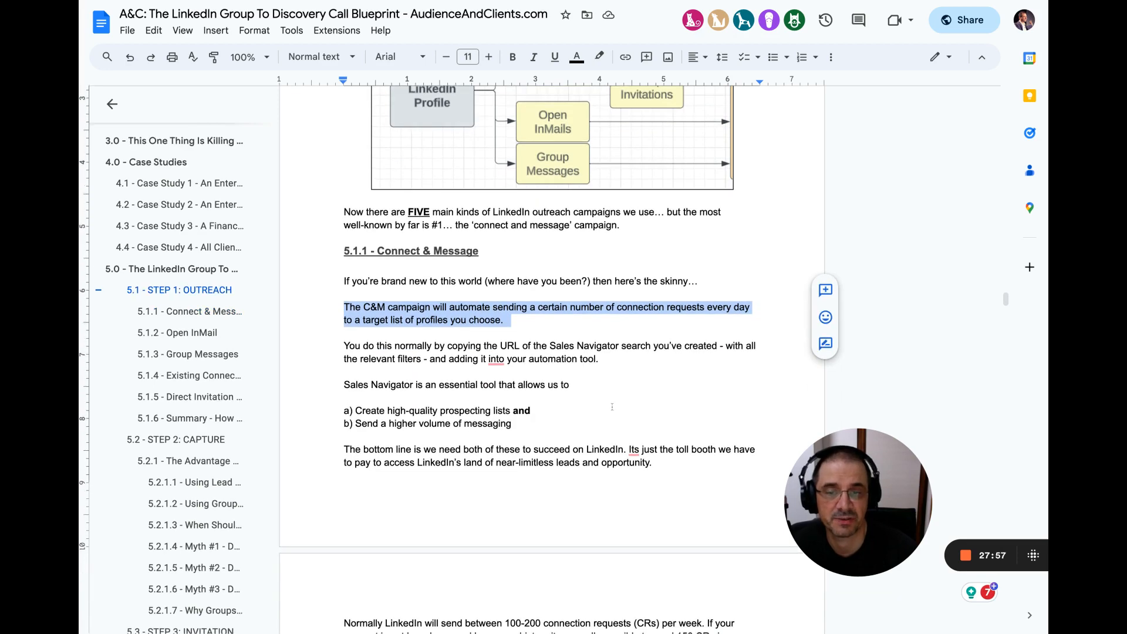
Step: Highlight the two things Sales Navigator lets you do
scroll("down", 3)
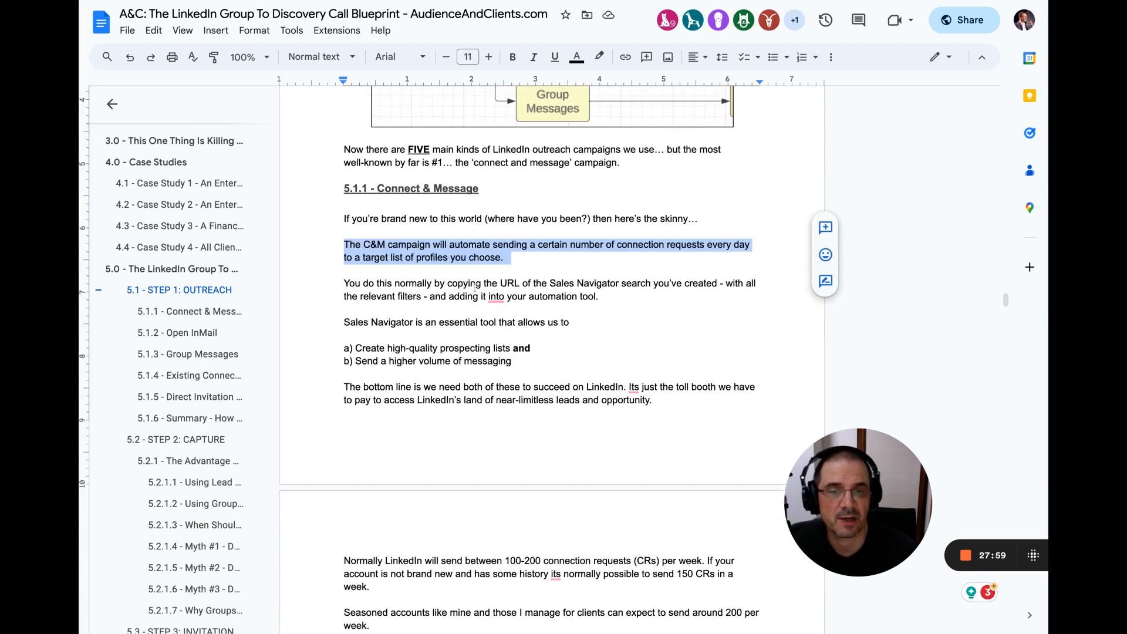
mouse_move(605, 286)
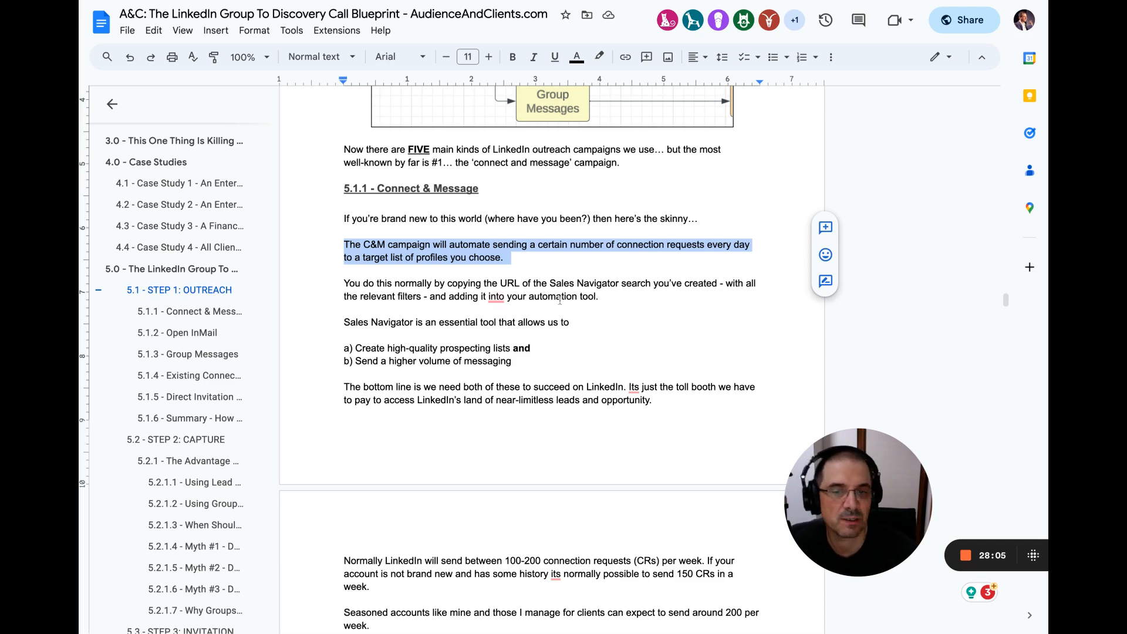
scroll("down", 3)
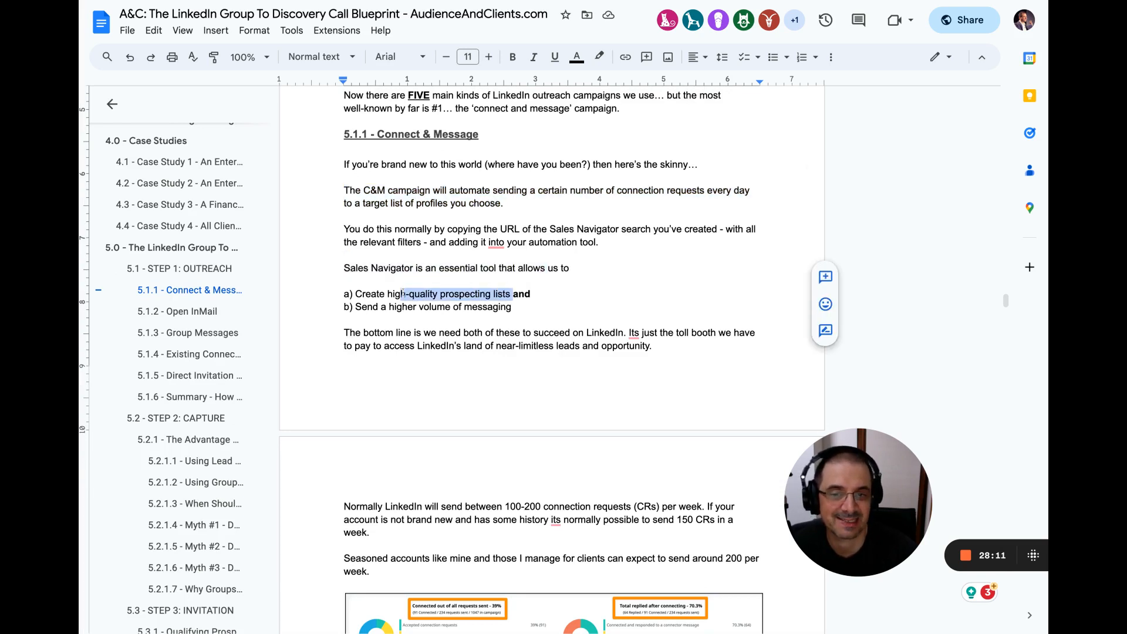
left_click_drag(403, 294, 532, 306)
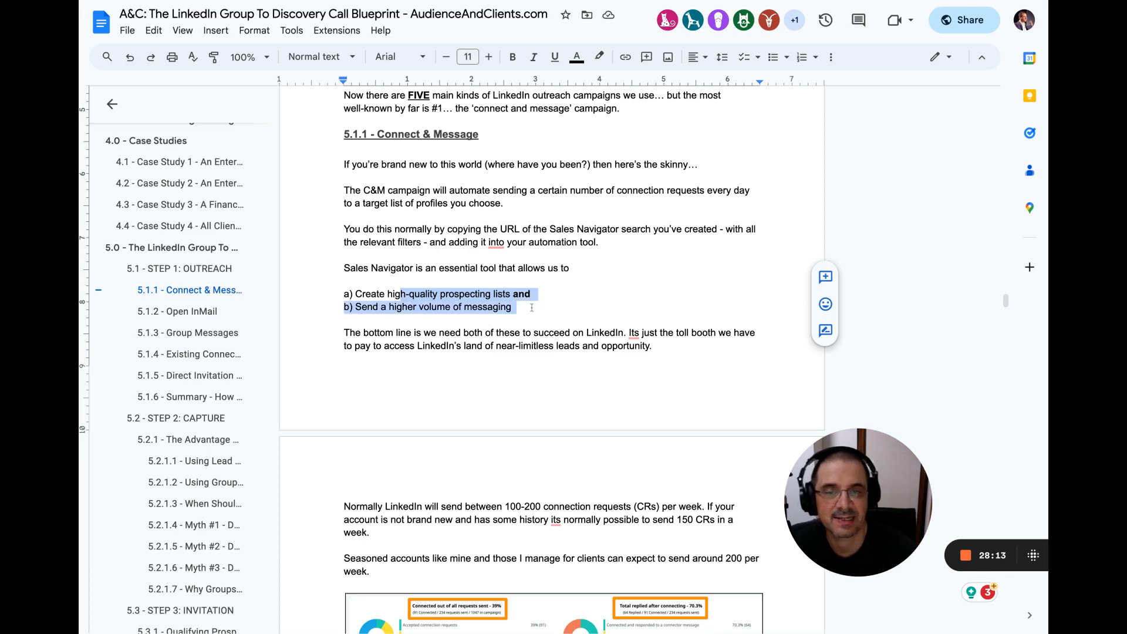
Step: Insert 'allow you to' after 'will' and highlight the seasoned accounts sending 200 sentence
scroll("down", 3)
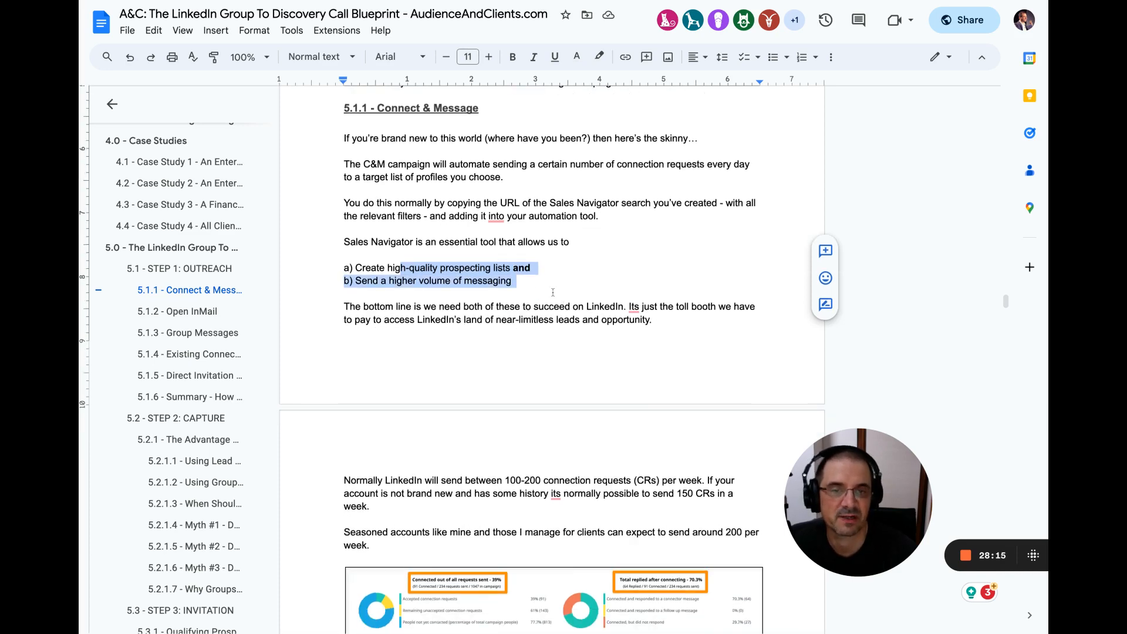
scroll("down", 3)
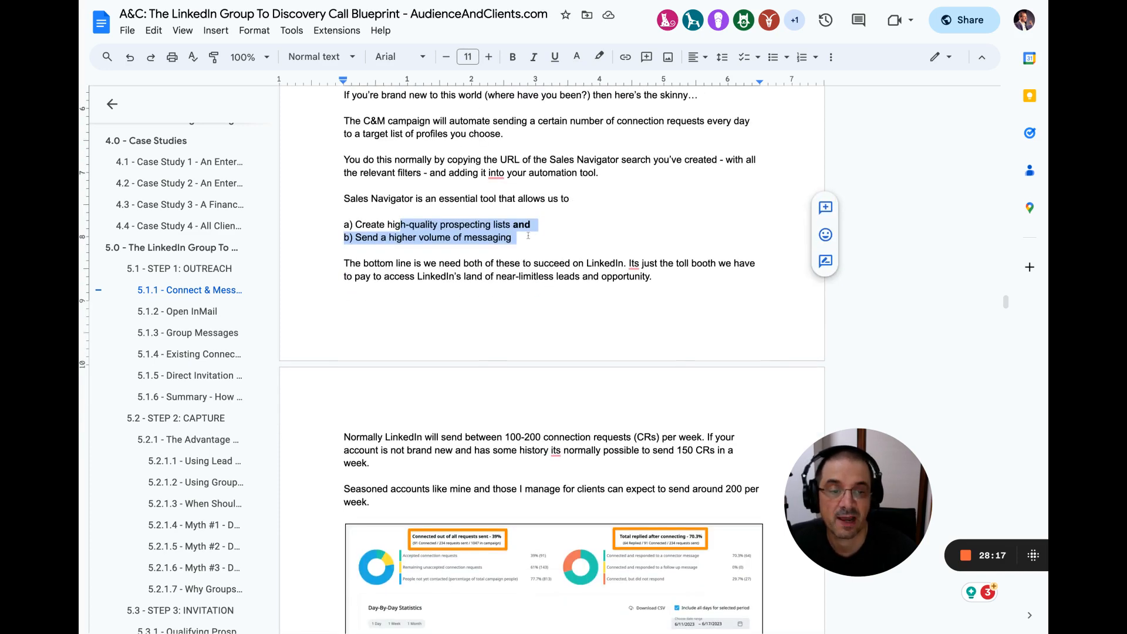
scroll("down", 3)
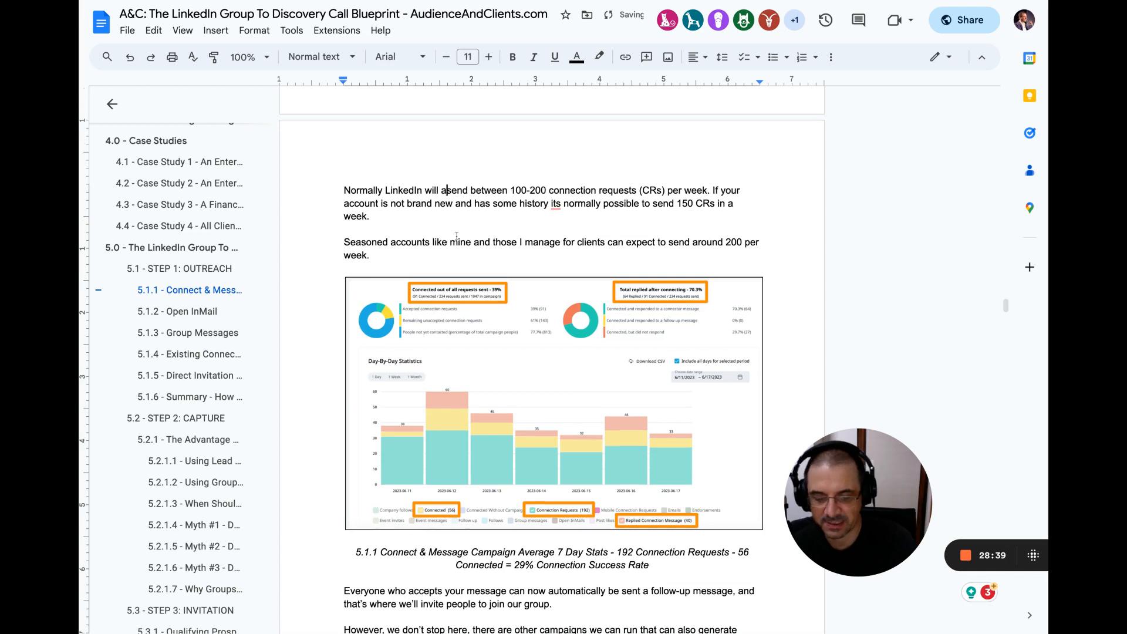
type("allow you")
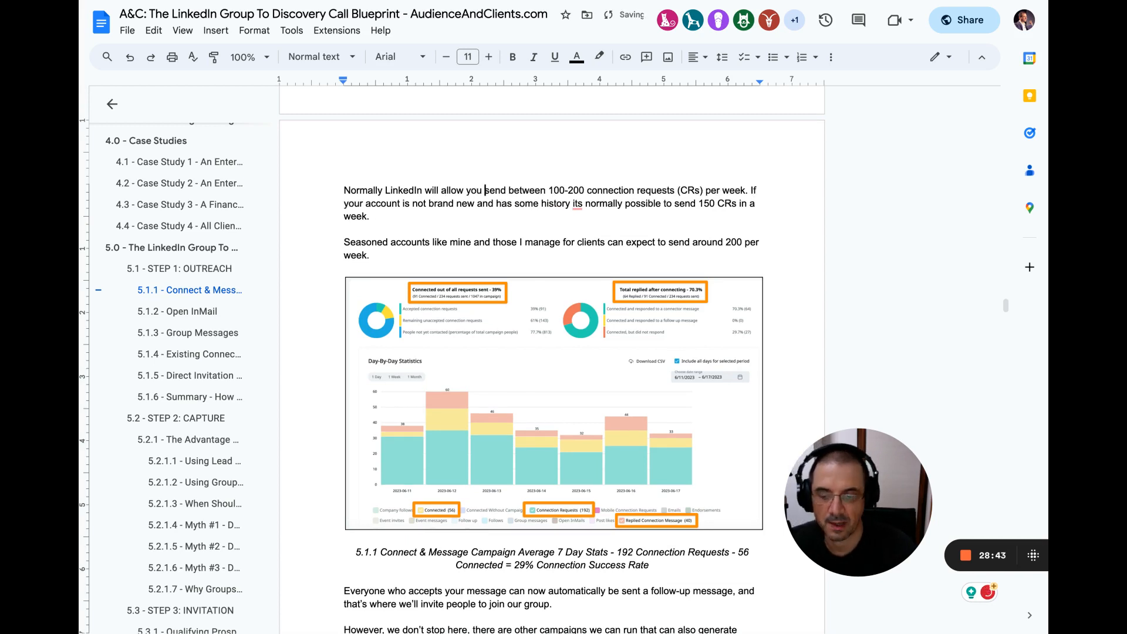
type("to")
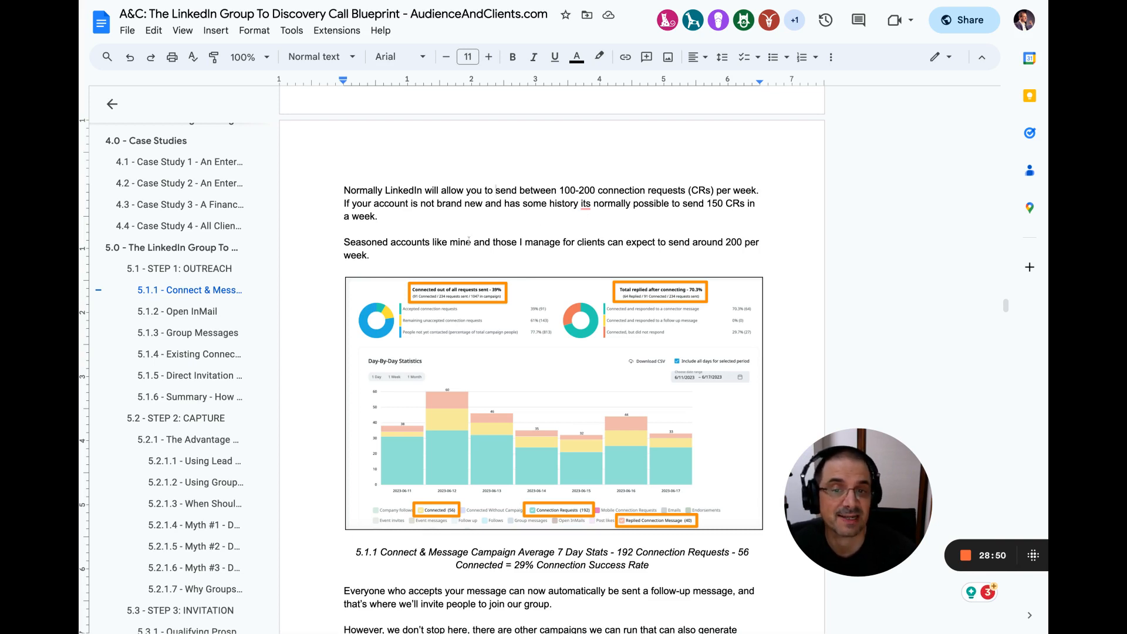
left_click_drag(345, 243, 374, 255)
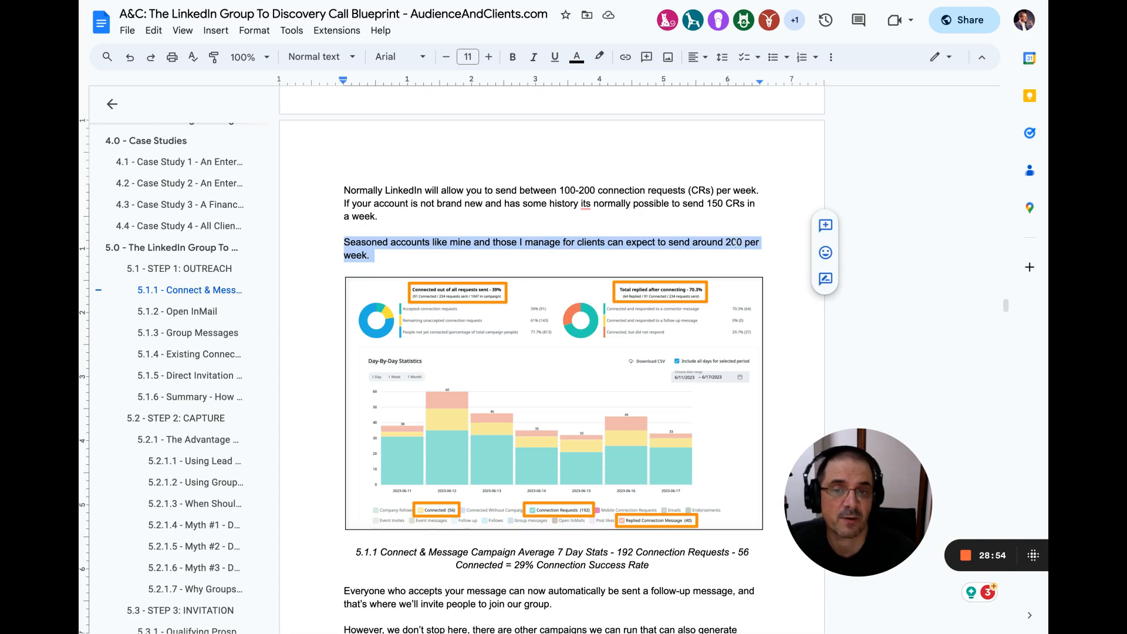
scroll("down", 3)
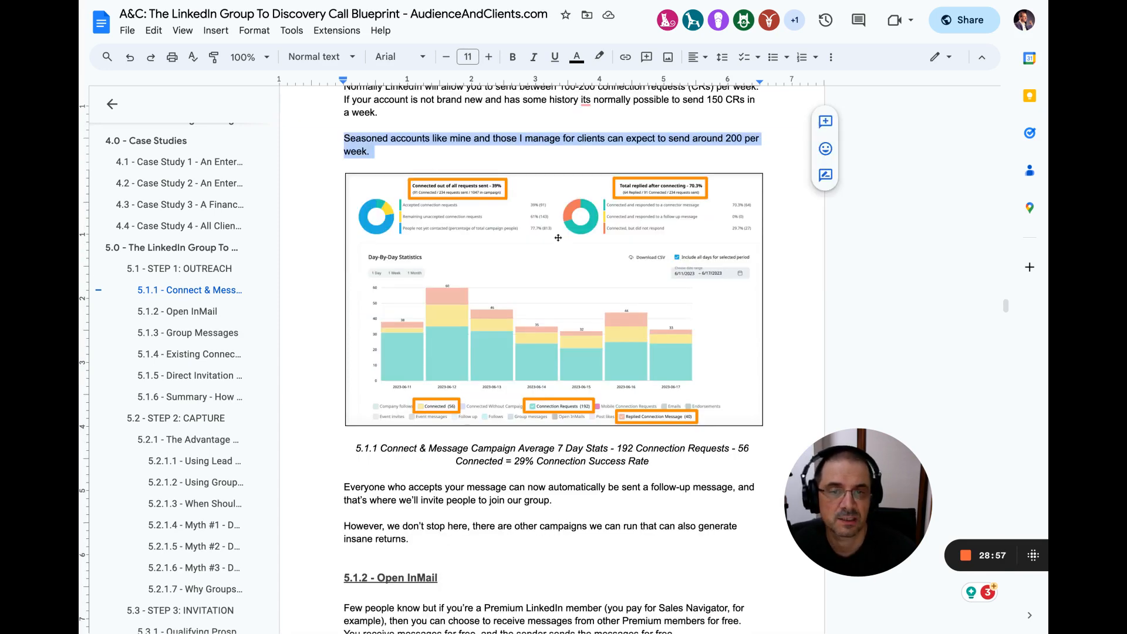
scroll("down", 3)
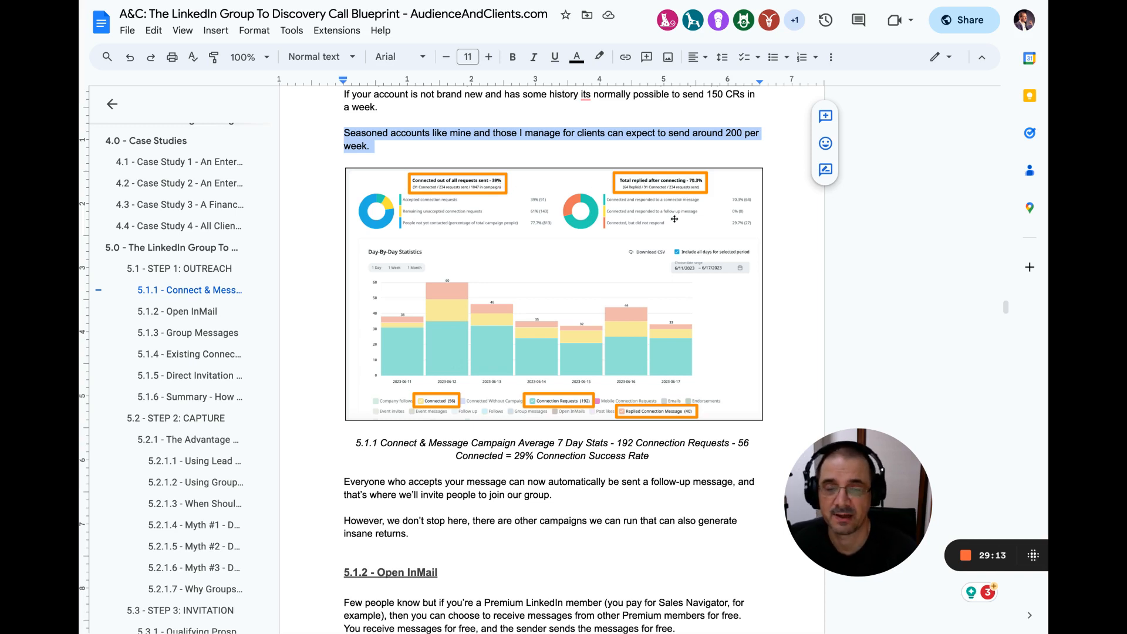
scroll("down", 3)
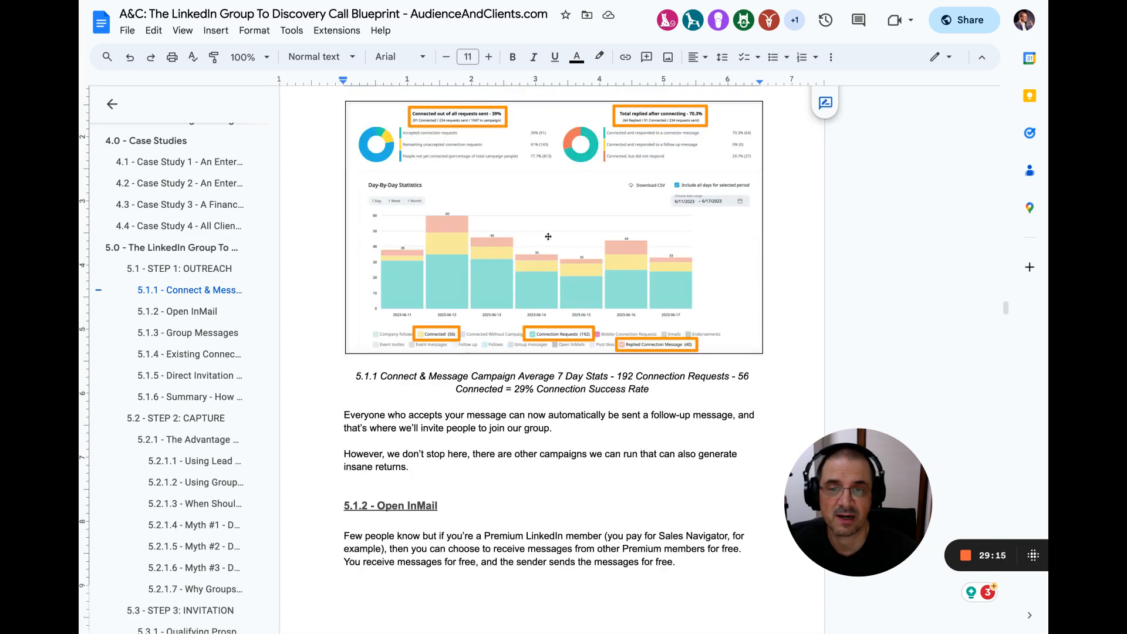
scroll("down", 3)
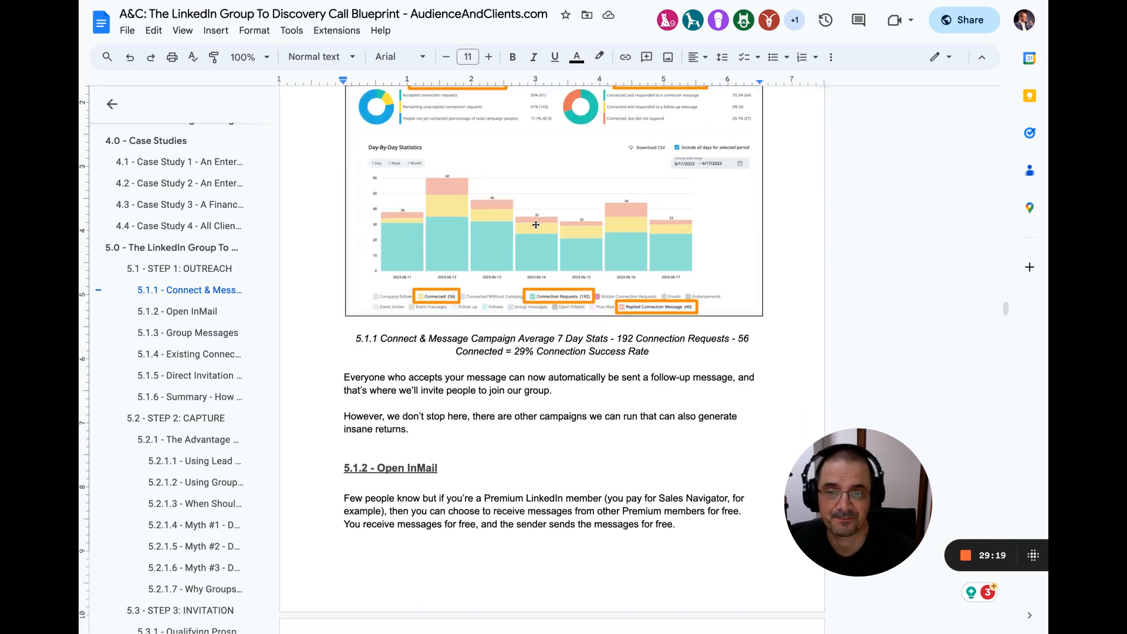
scroll("down", 3)
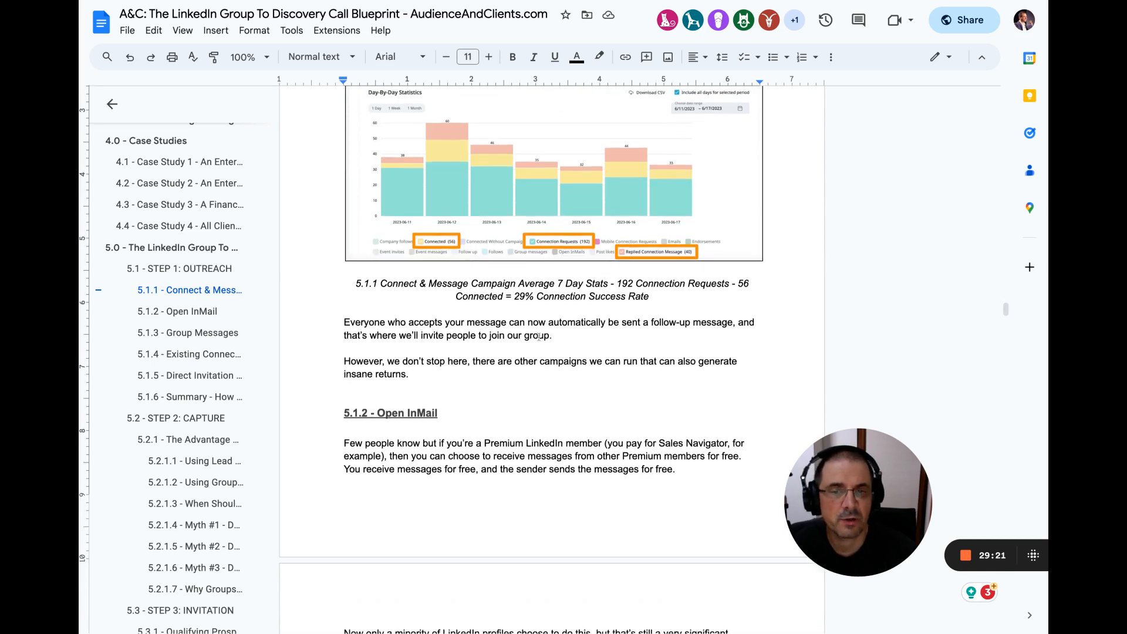
left_click_drag(344, 322, 551, 335)
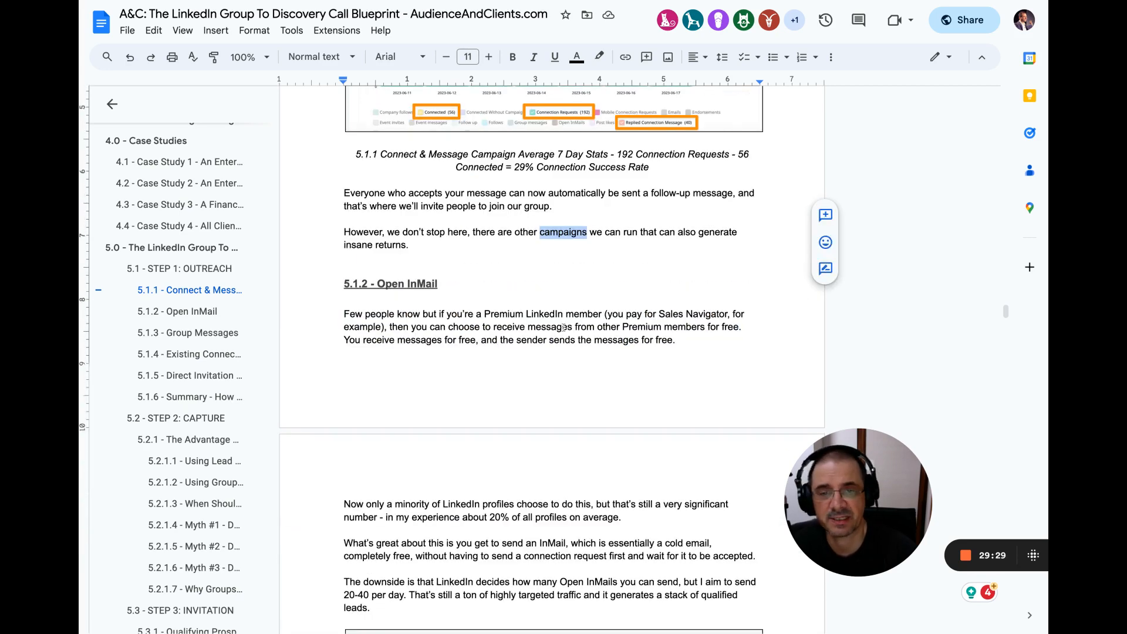
Step: Highlight the 5.1.2 paragraph about sending free InMails
scroll("down", 3)
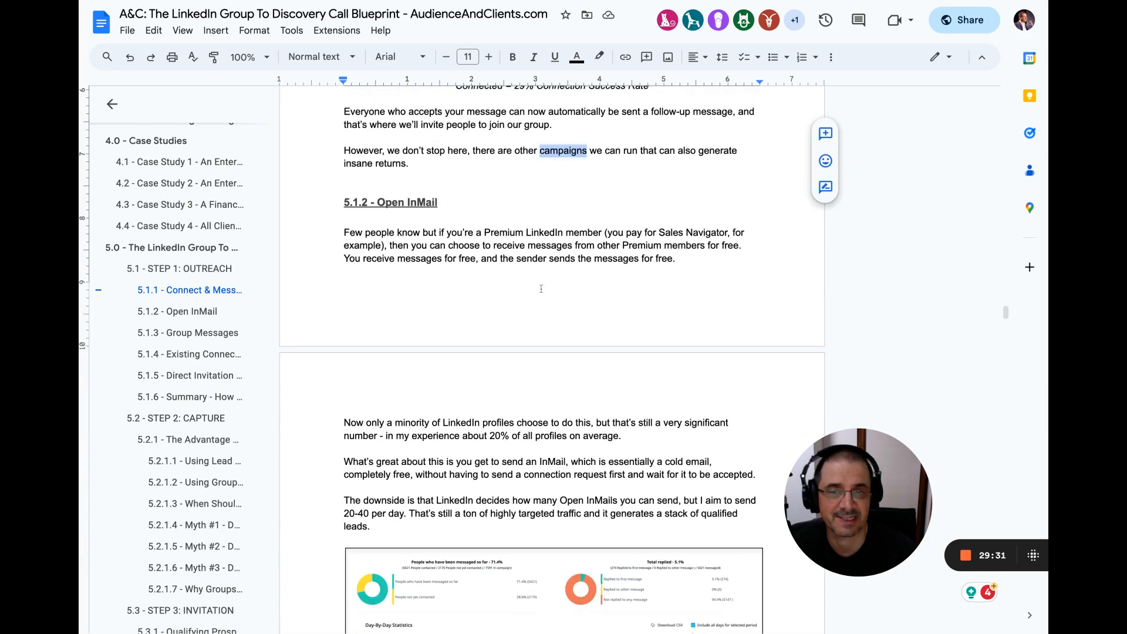
scroll("down", 3)
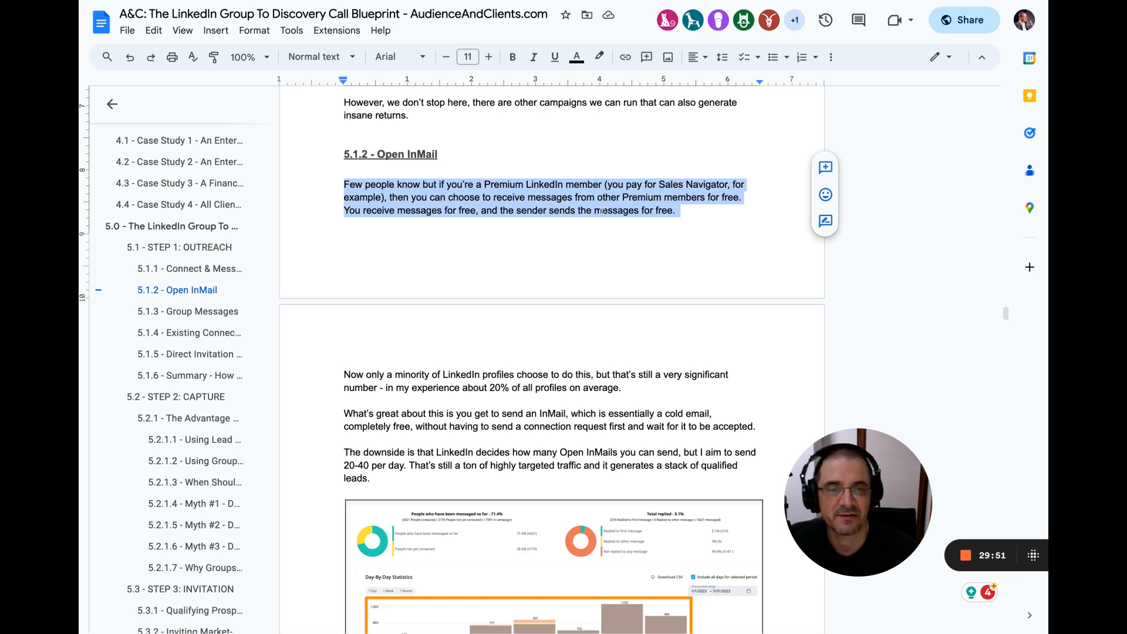
scroll("down", 3)
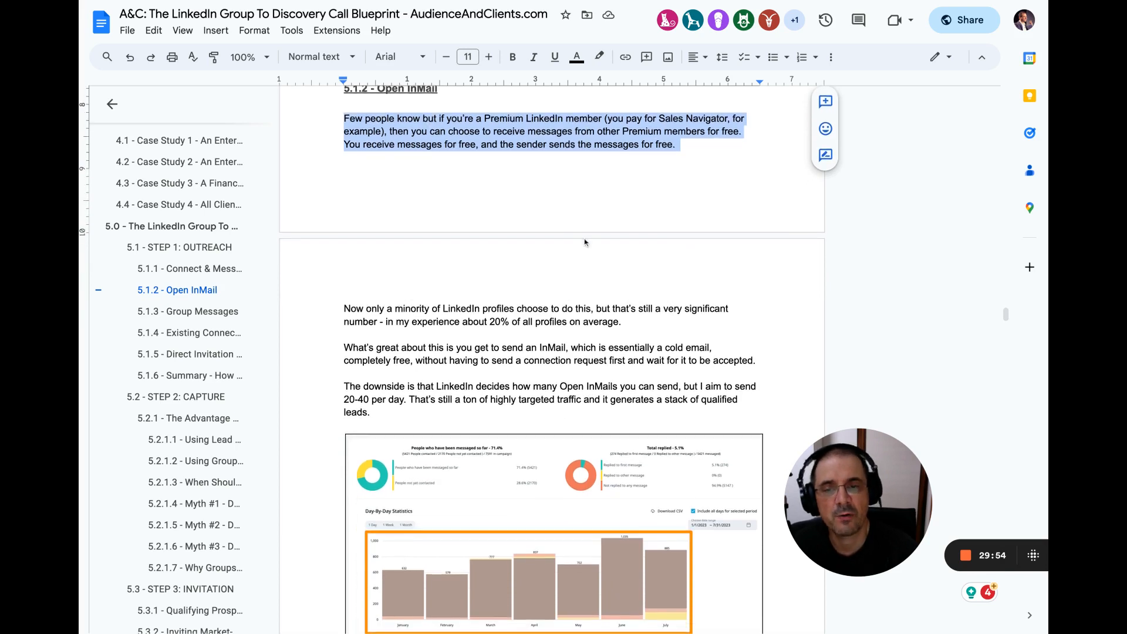
scroll("down", 3)
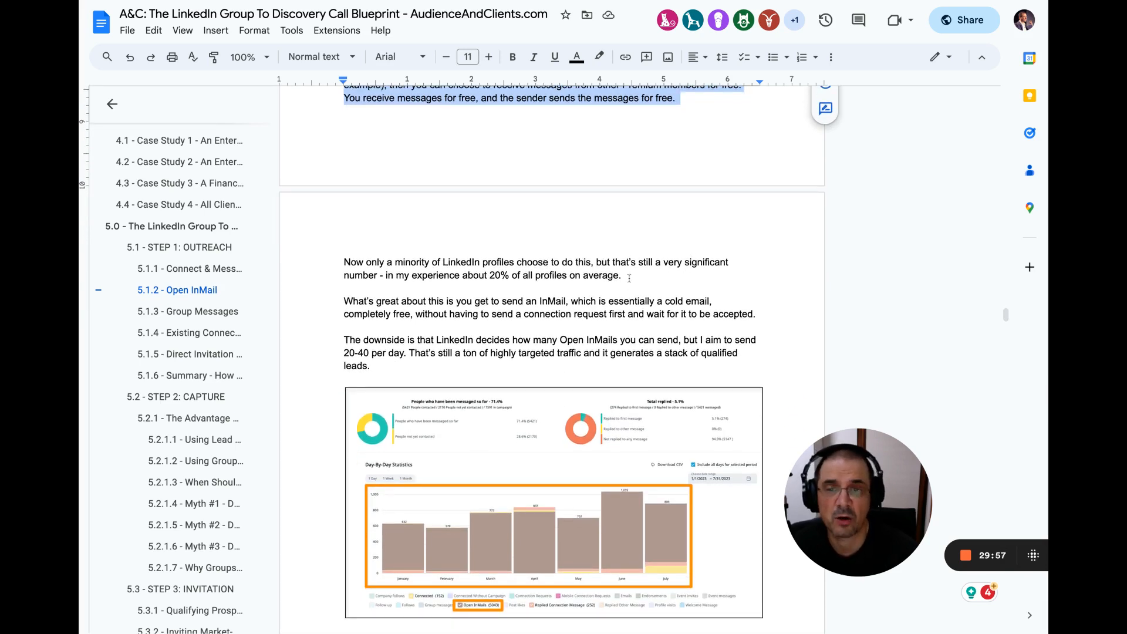
scroll("down", 3)
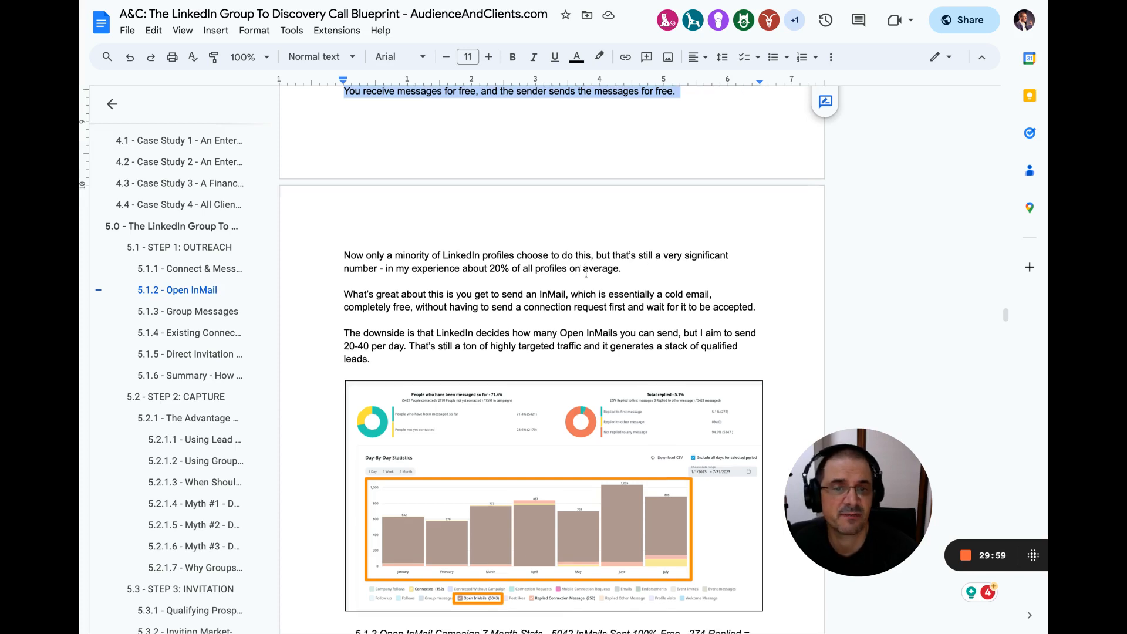
scroll("down", 3)
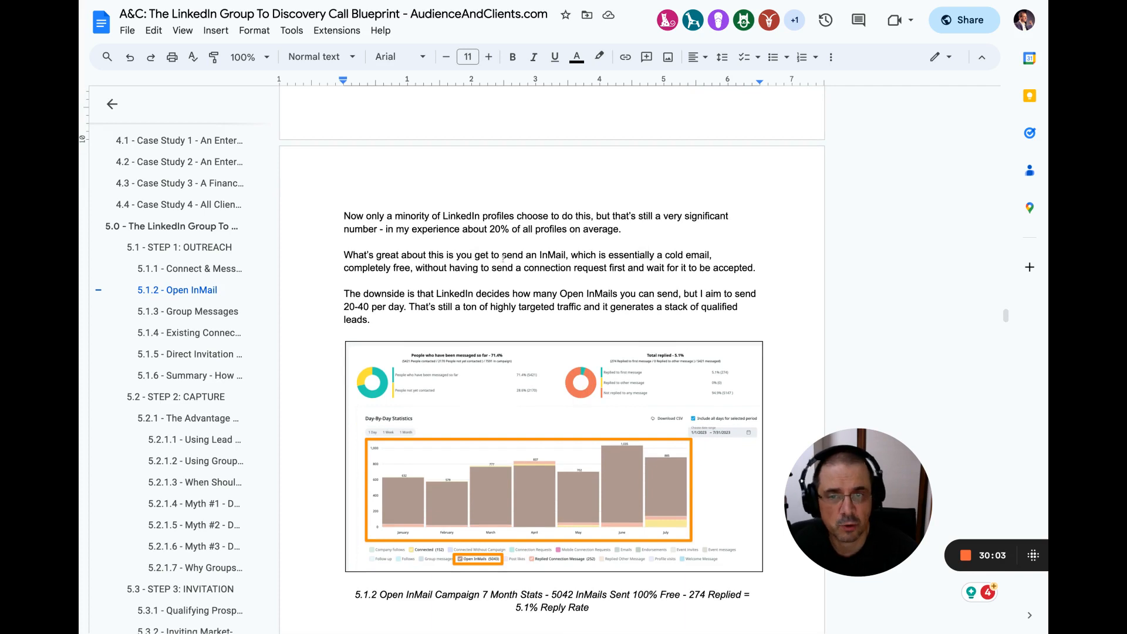
left_click_drag(343, 254, 755, 267)
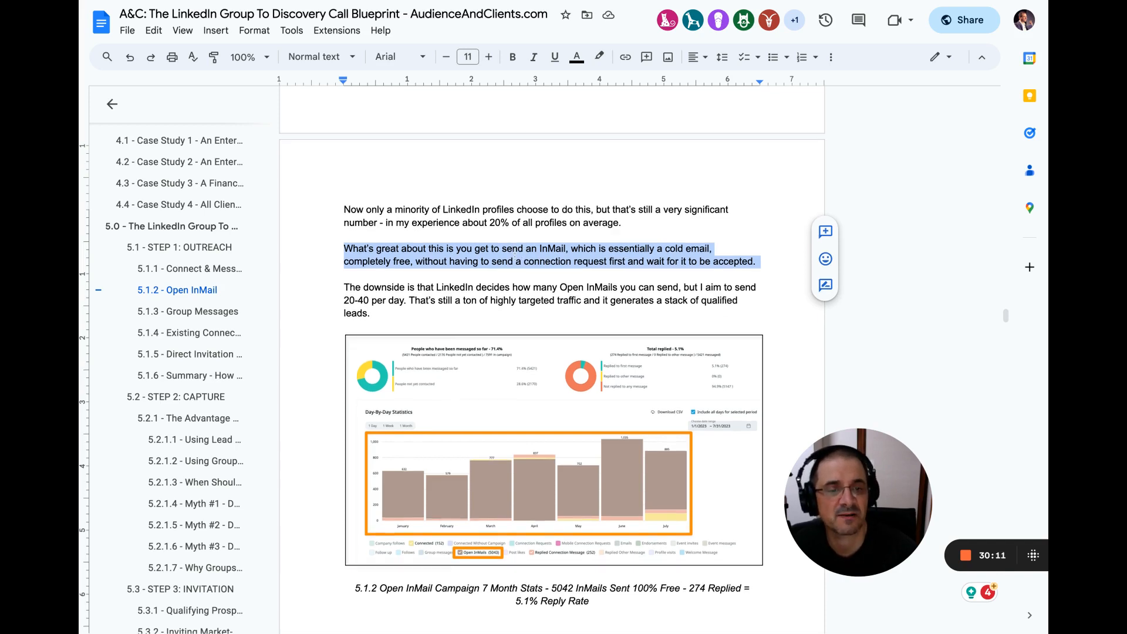
Step: Scroll past the 7-month InMail stats chart to the 5.1.3 Group Messages heading
scroll("down", 3)
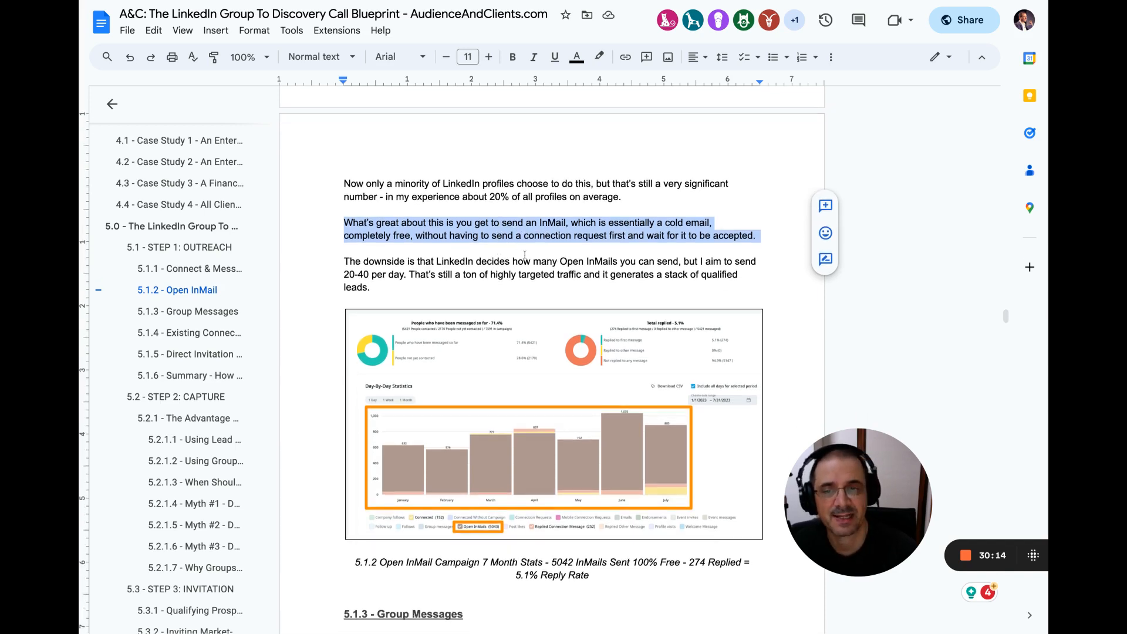
scroll("down", 3)
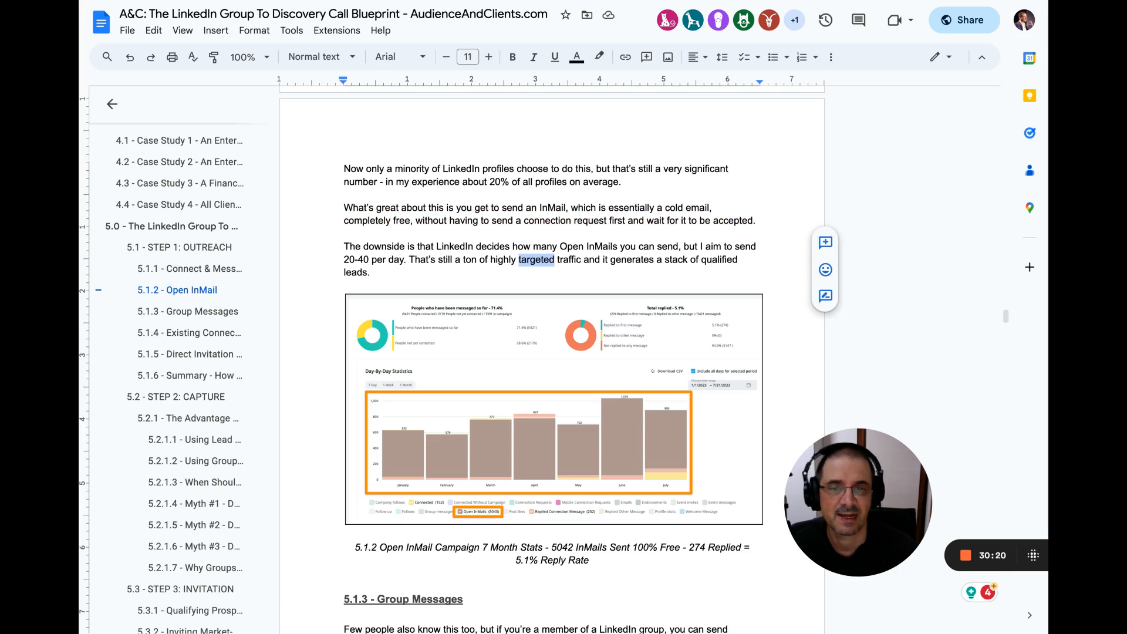
scroll("down", 3)
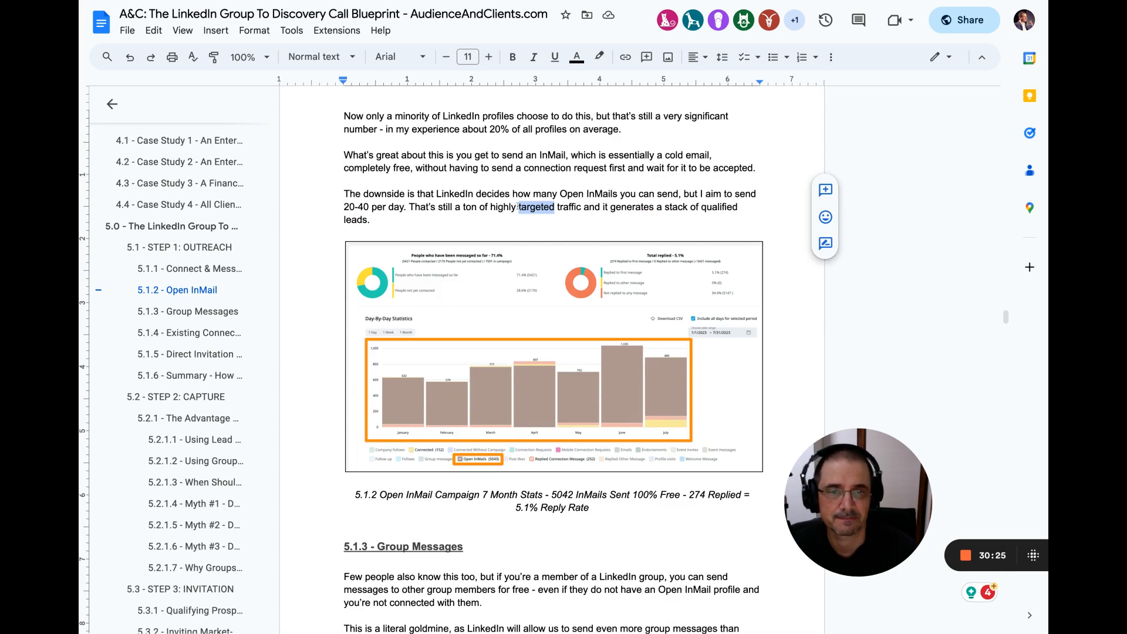
Step: Scroll until the 5.1.3 Group Messages heading and its opening paragraphs are at the top
scroll("down", 3)
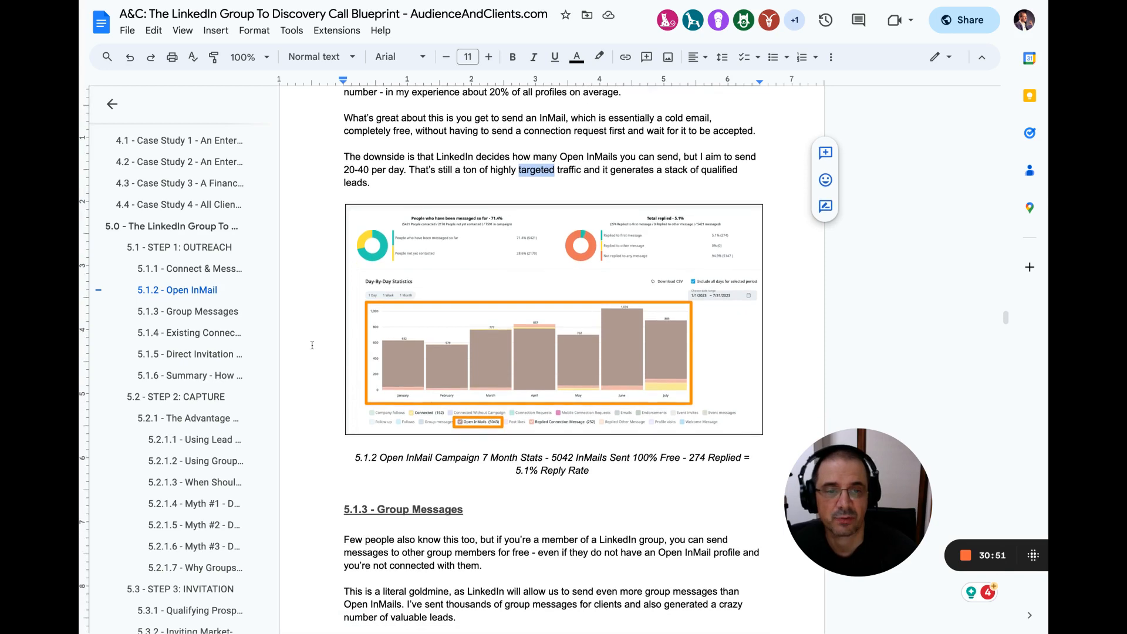
scroll("down", 3)
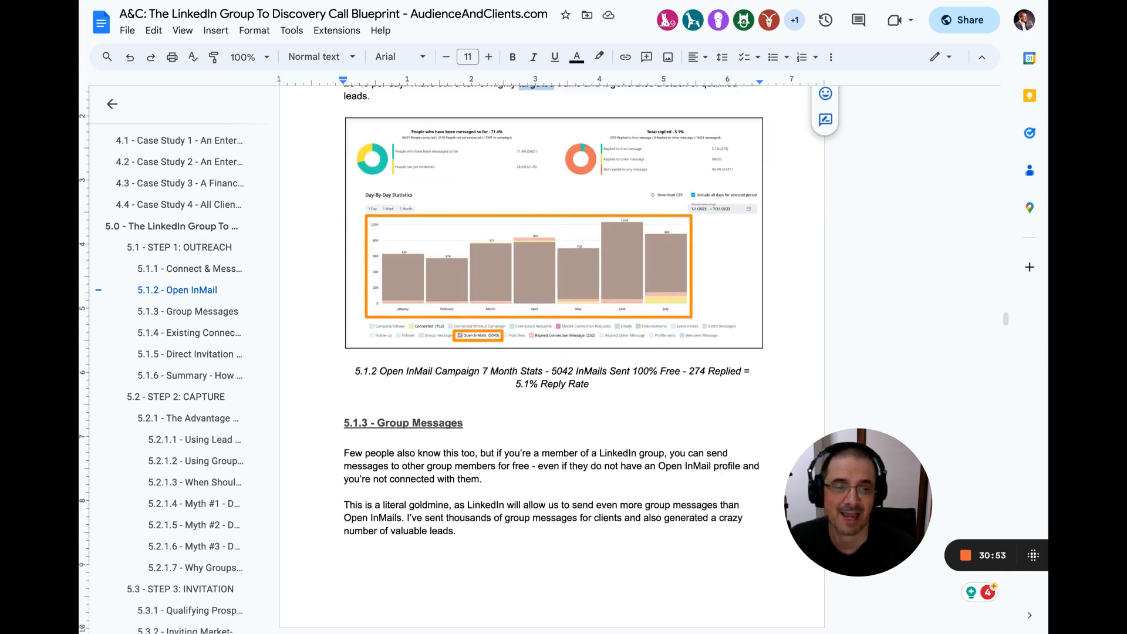
scroll("down", 3)
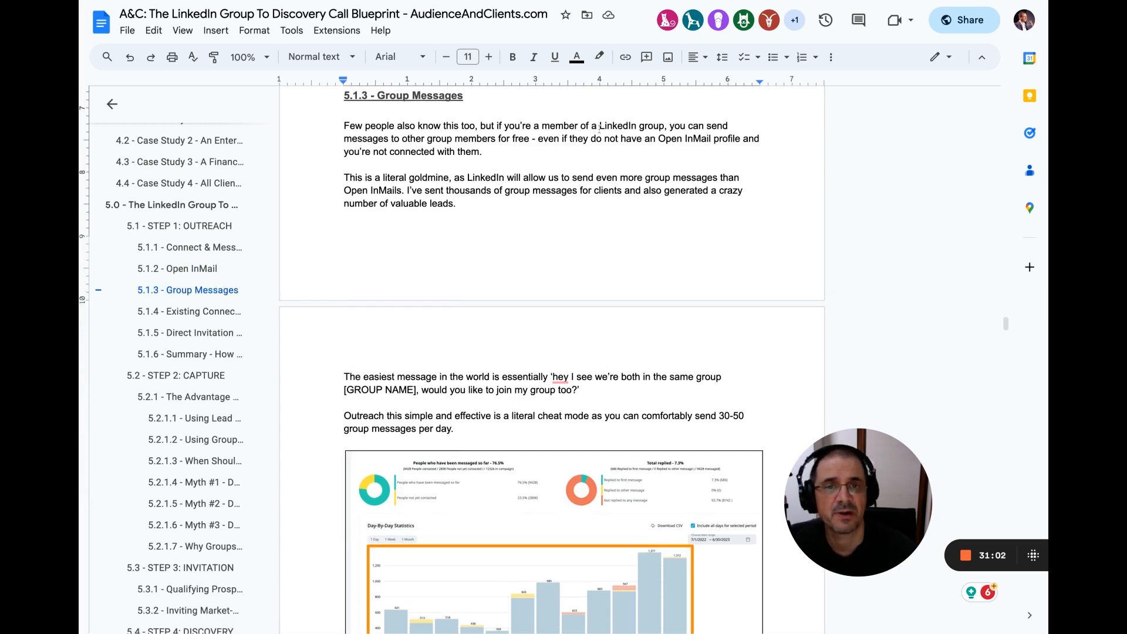
Step: Highlight the 'literal goldmine' paragraph, then scroll through the sample message to the 12-month stats
left_click_drag(343, 125, 484, 151)
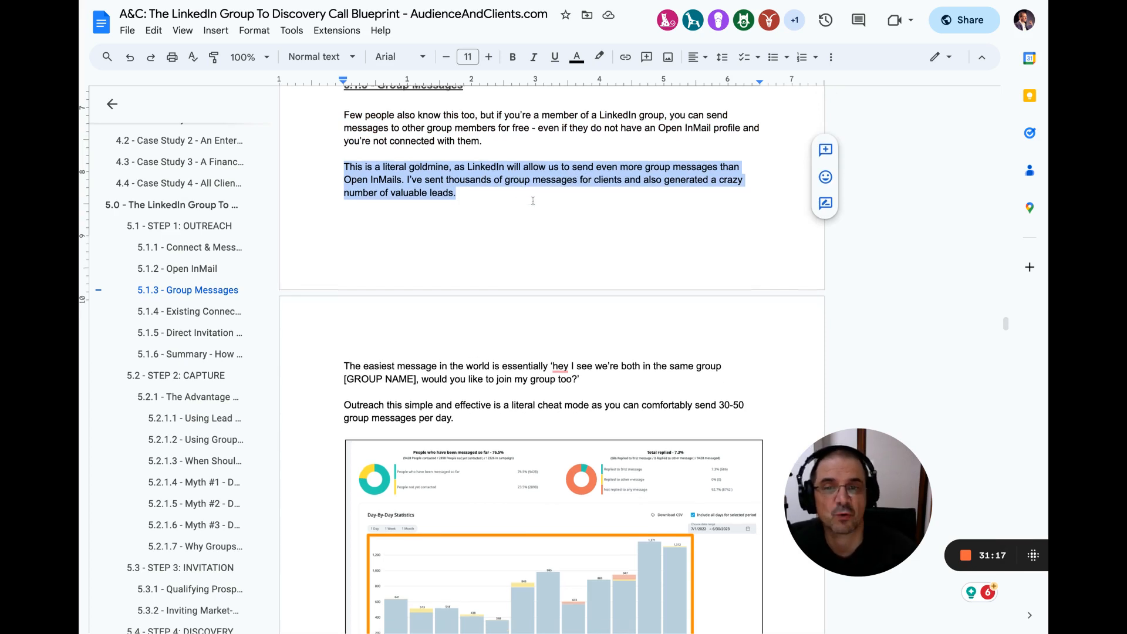
scroll("down", 3)
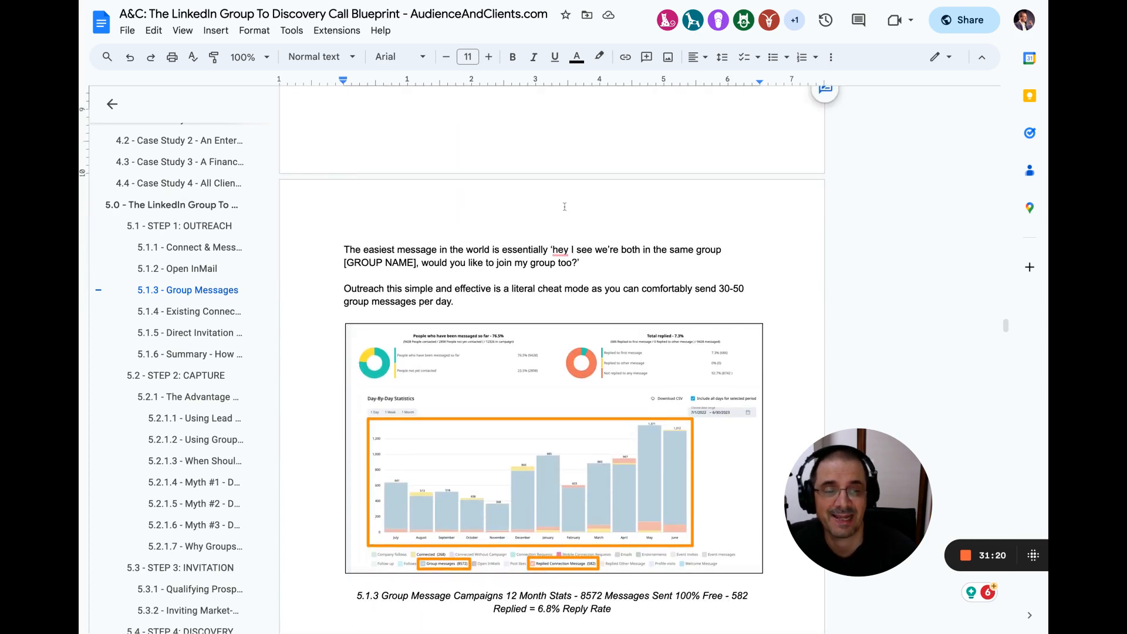
scroll("down", 3)
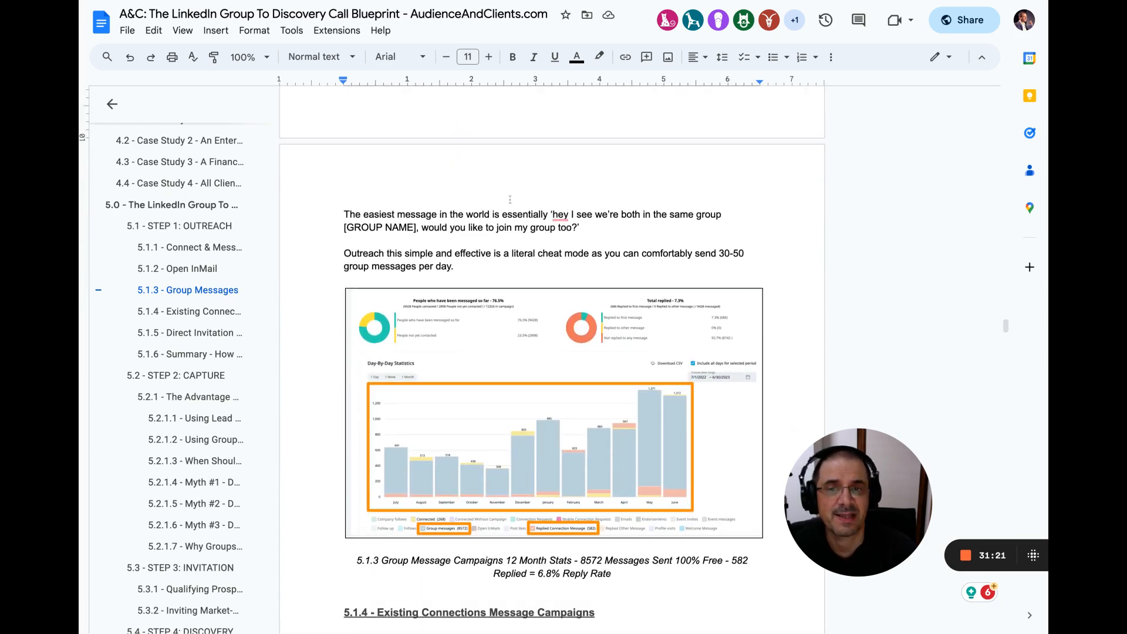
scroll("down", 3)
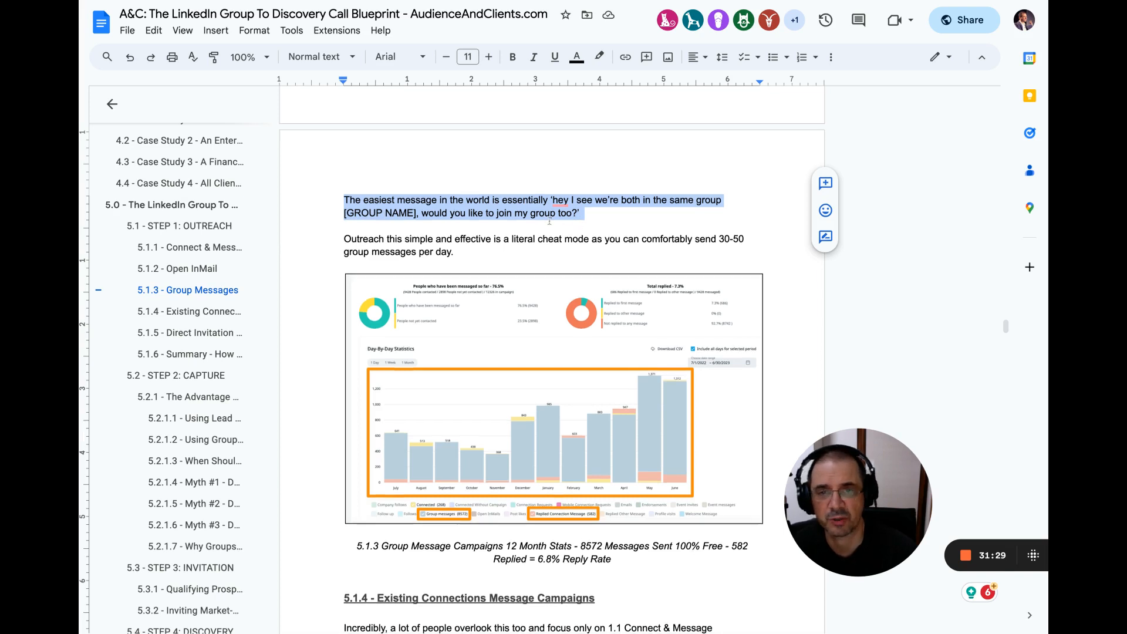
scroll("down", 3)
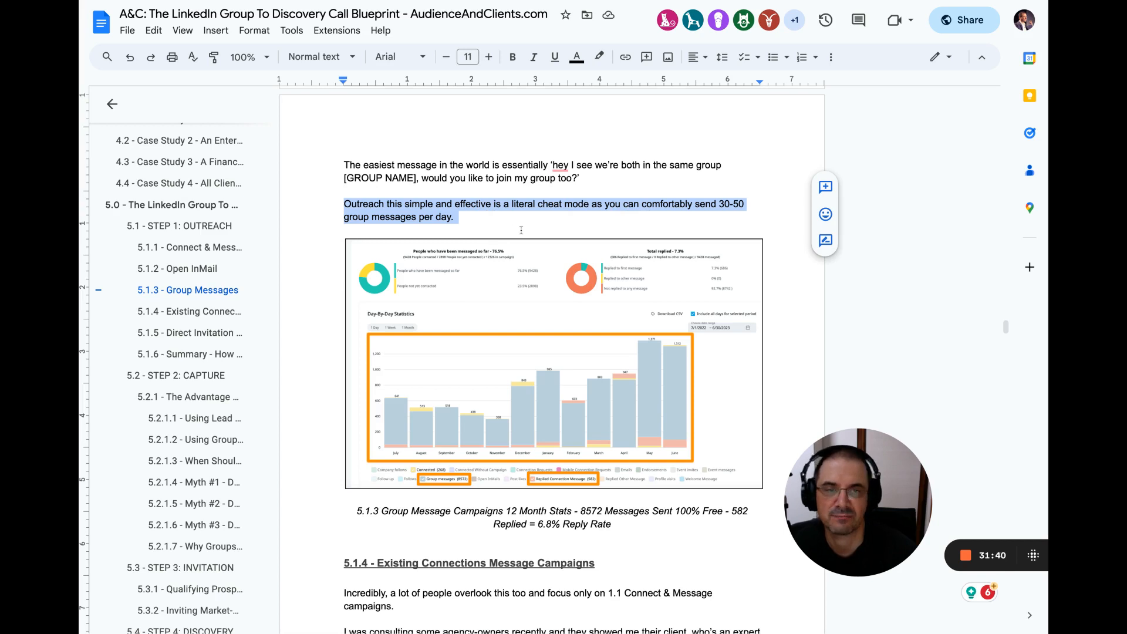
Step: Highlight the 6.8% Reply Rate caption figure, then scroll to 5.1.4 Existing Connections
scroll("down", 3)
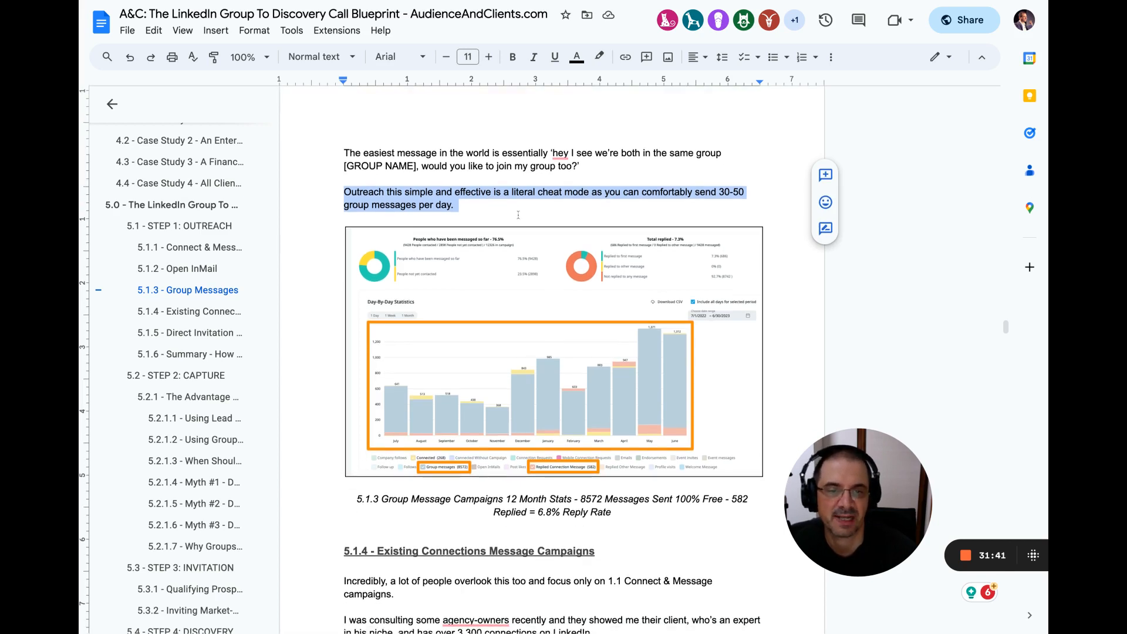
scroll("down", 3)
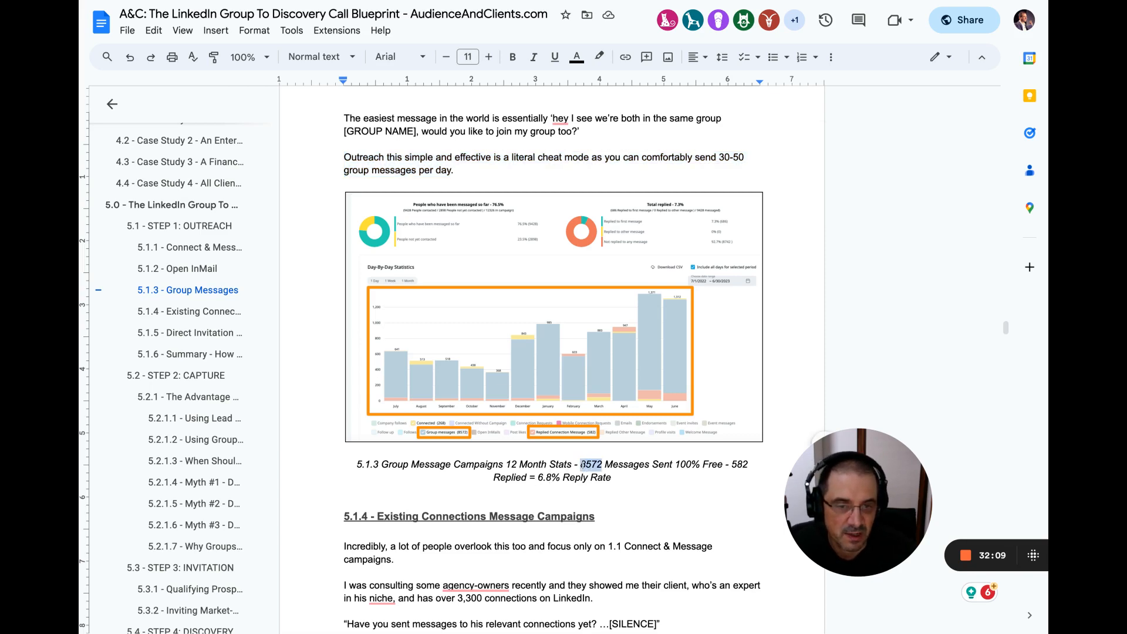
left_click(534, 56)
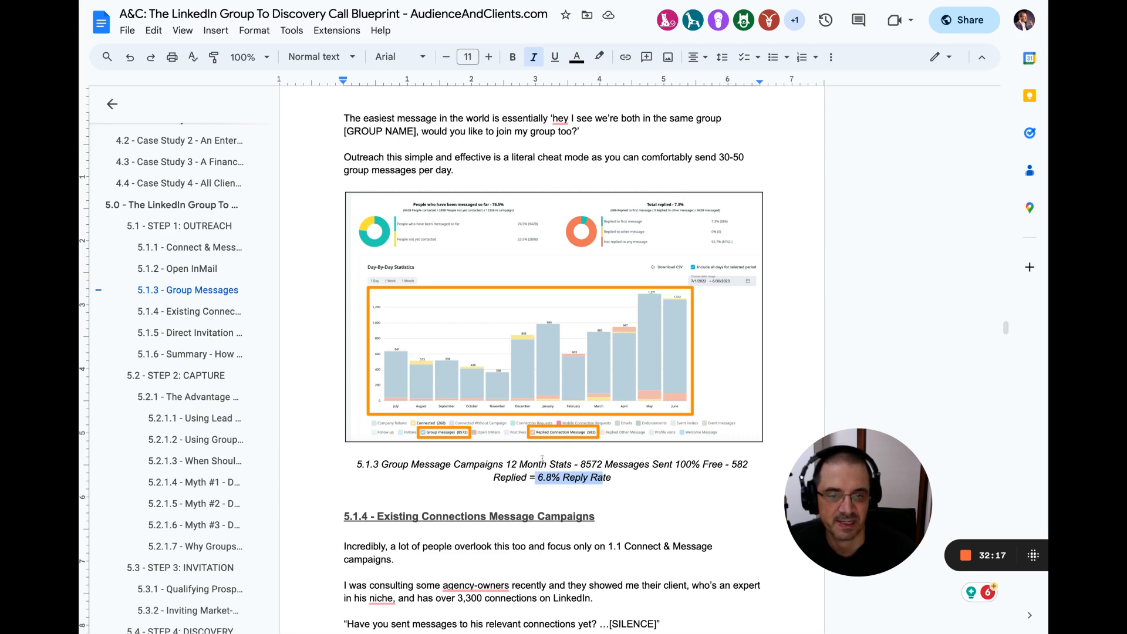
mouse_move(579, 387)
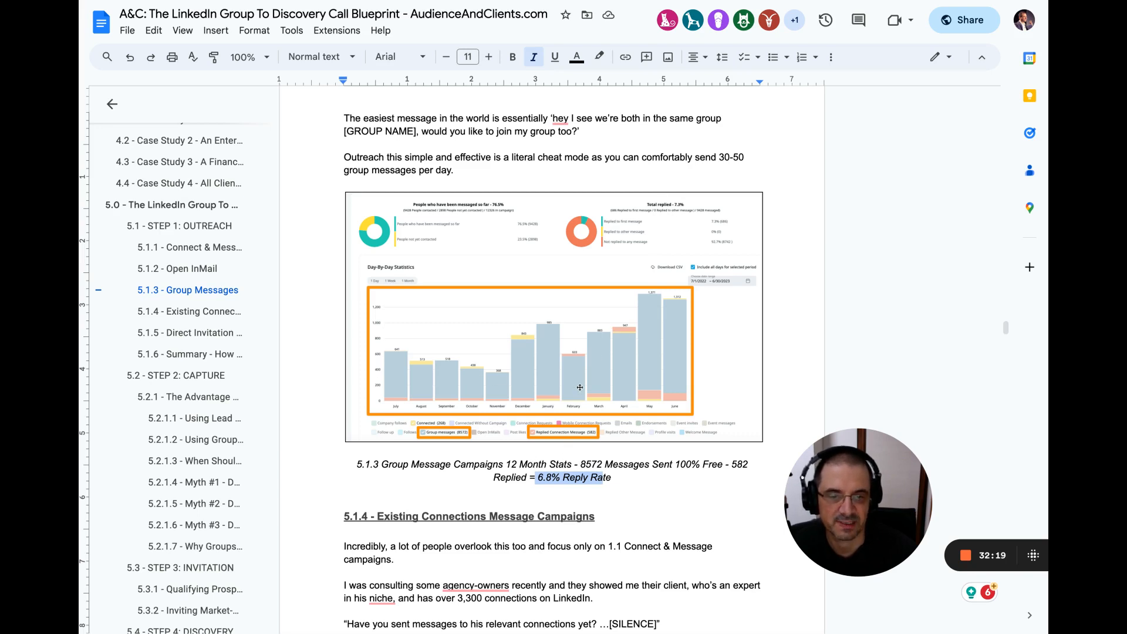
scroll("down", 3)
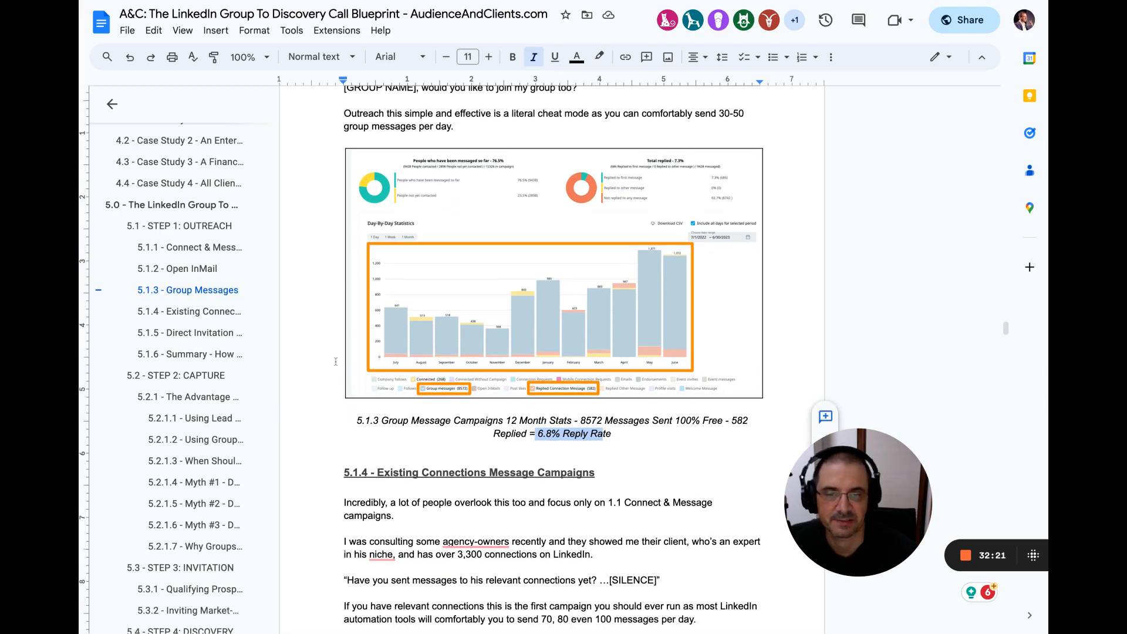
scroll("down", 3)
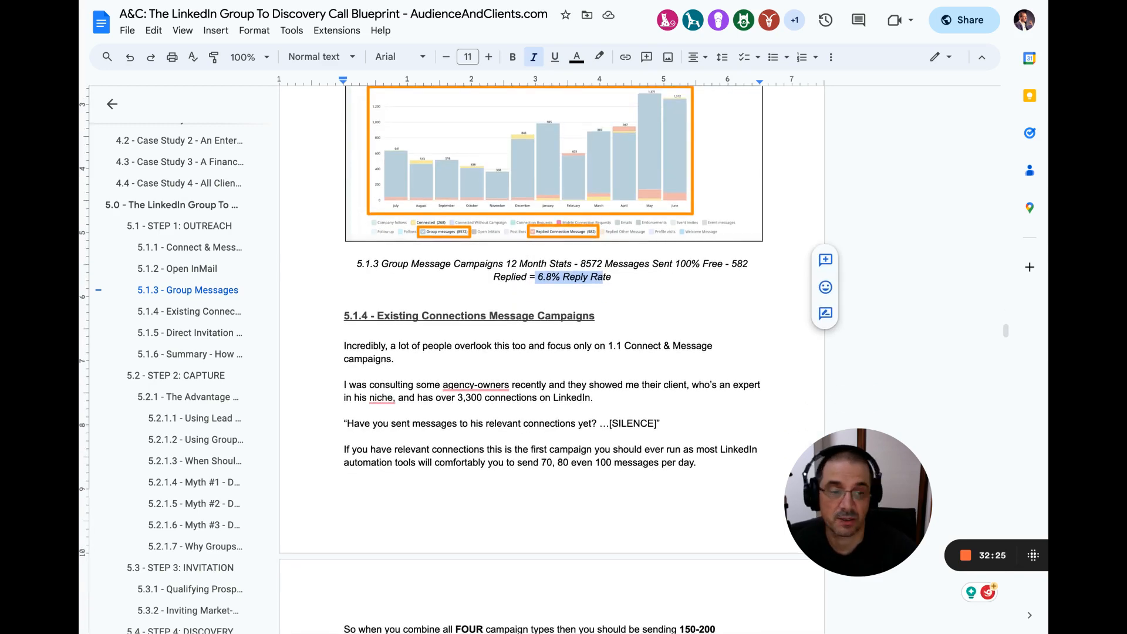
scroll("down", 3)
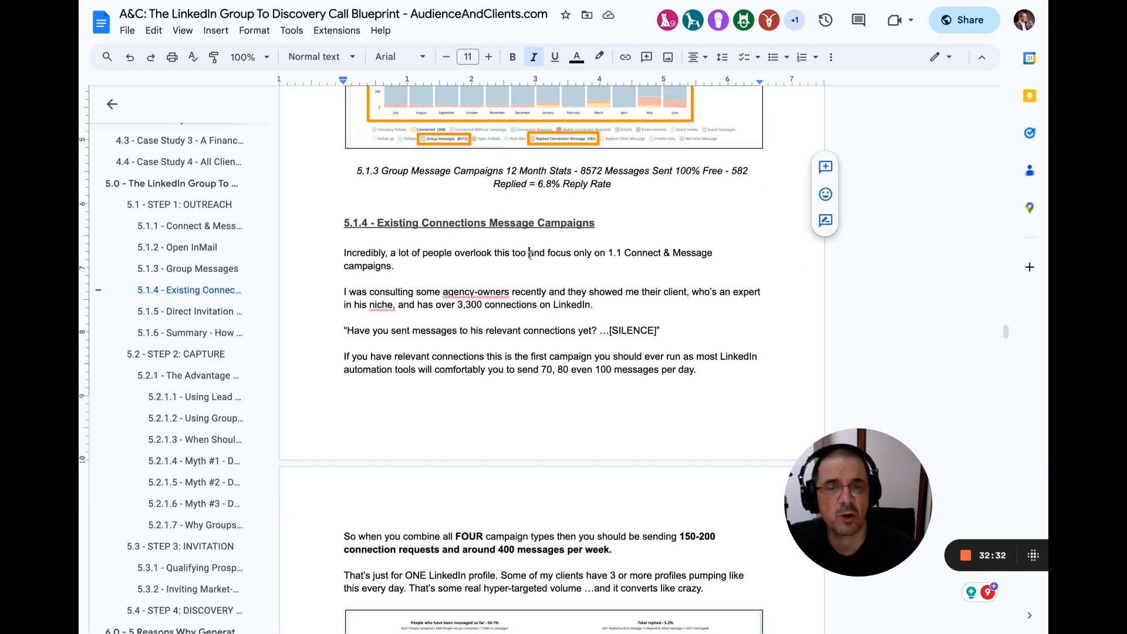
Step: Highlight the Existing Connections opening paragraph and the relevant-connections paragraph
left_click_drag(344, 253, 393, 265)
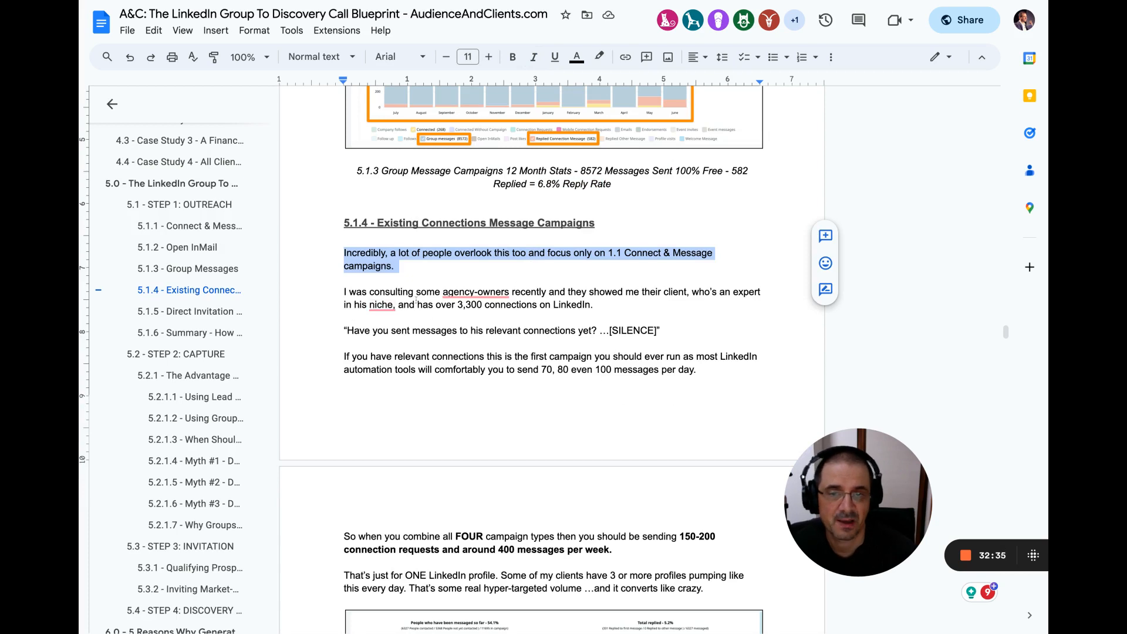
left_click(537, 291)
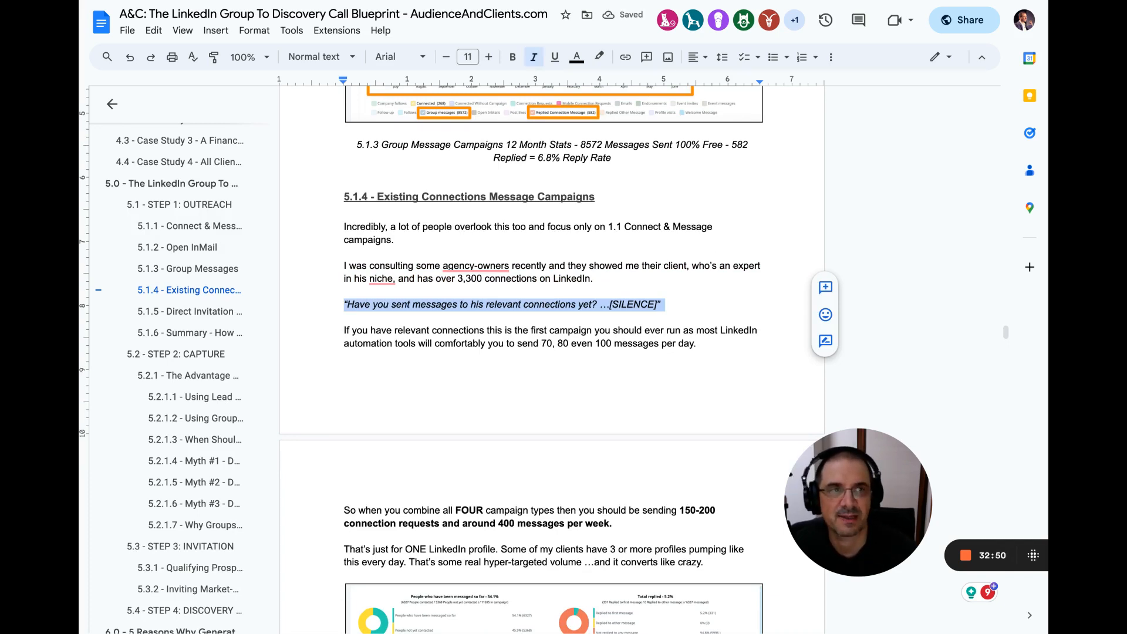
scroll("down", 3)
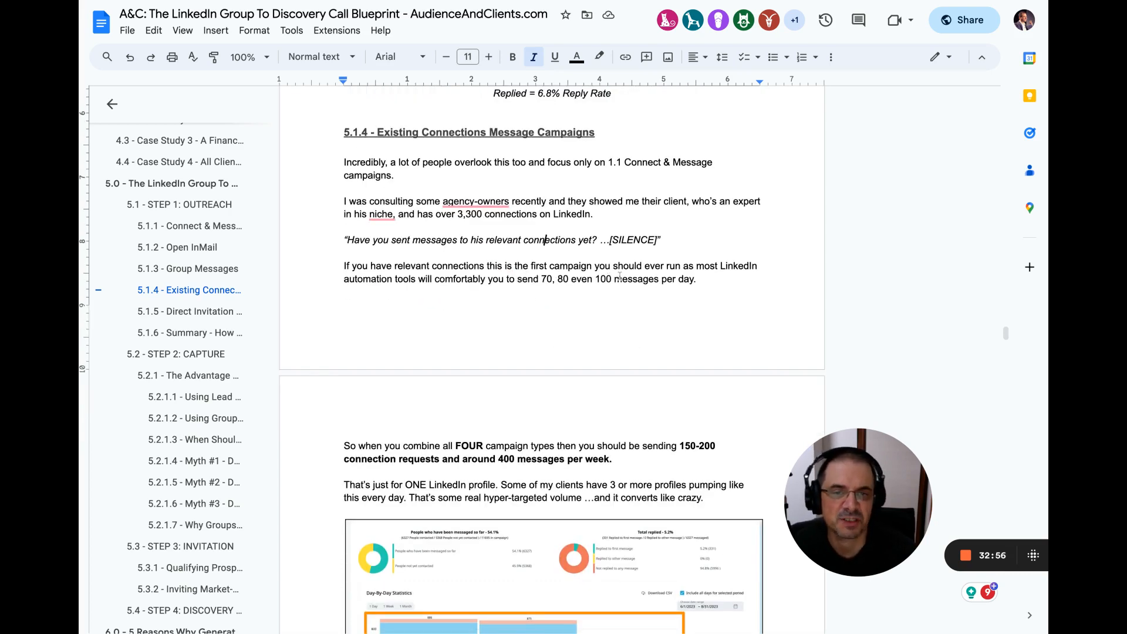
left_click_drag(343, 265, 695, 278)
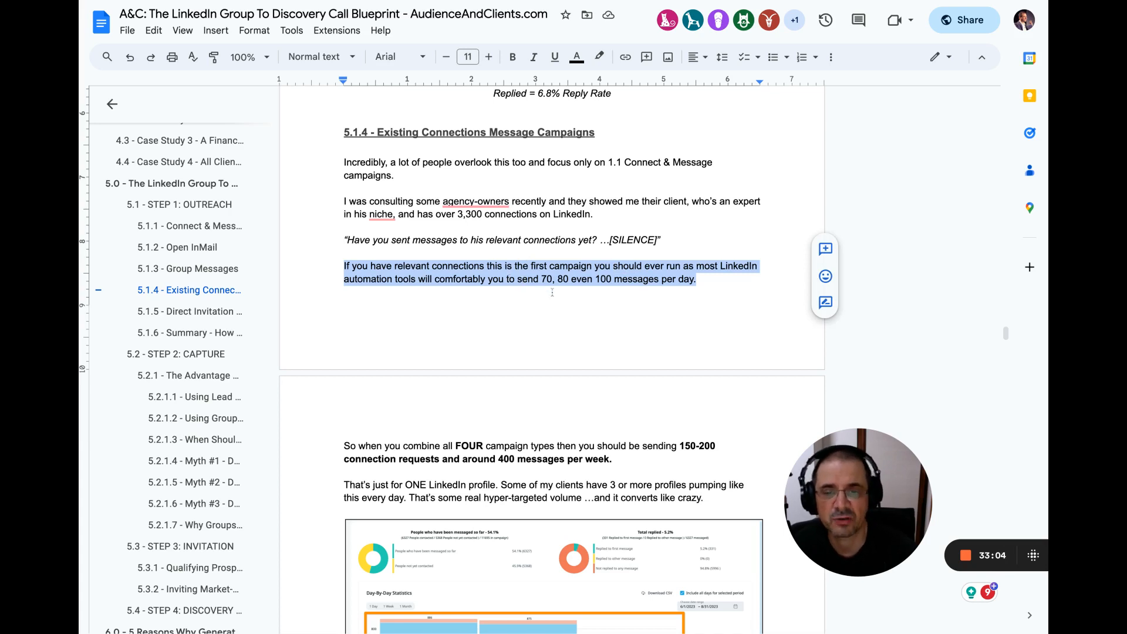
scroll("down", 3)
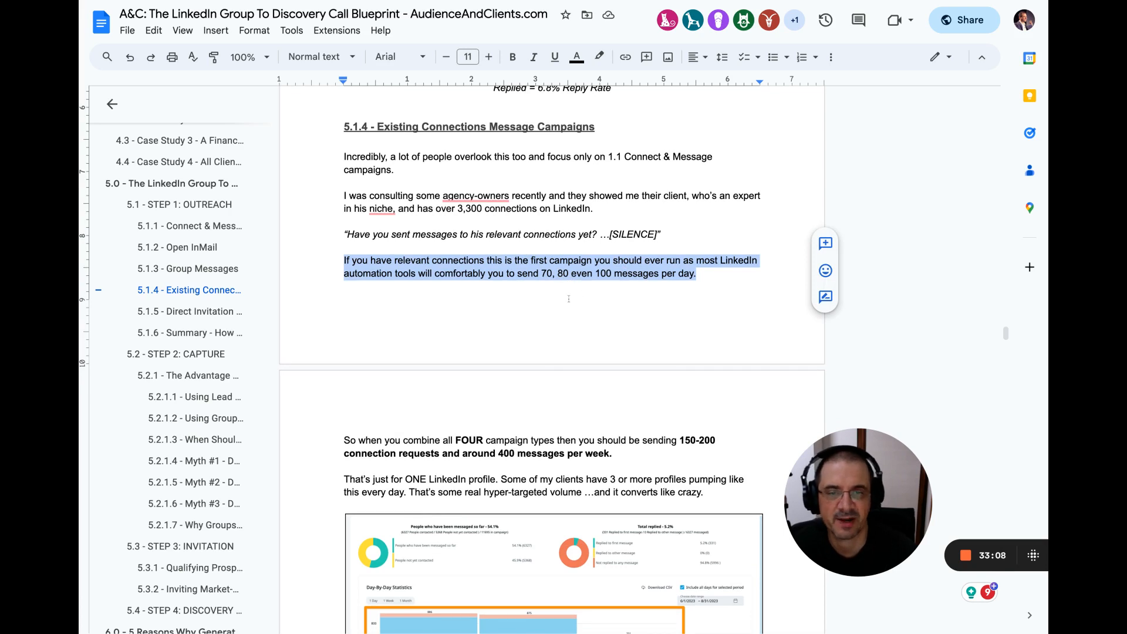
scroll("down", 3)
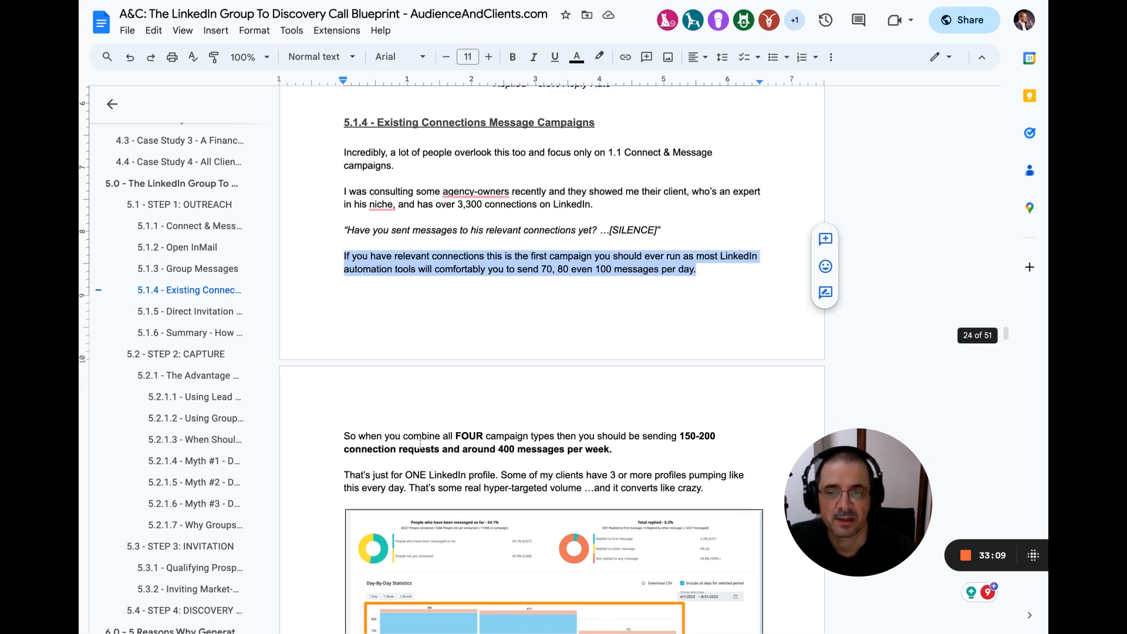
Step: Highlight the combined four-campaign-types sentence through 400 messages per week
left_click_drag(386, 435, 586, 436)
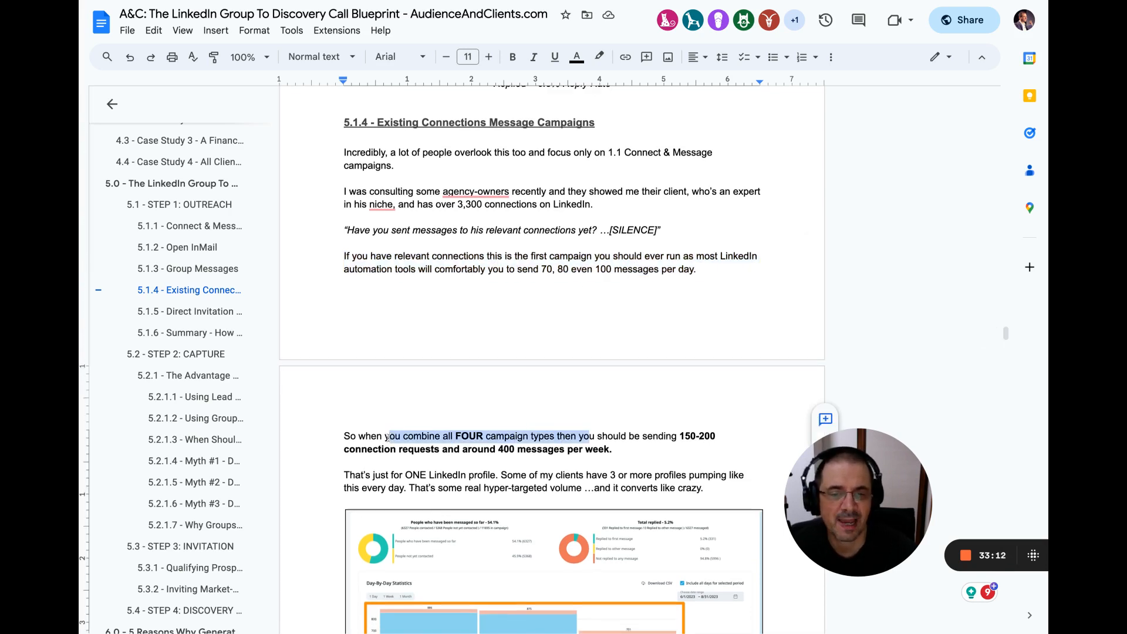
left_click_drag(384, 435, 613, 448)
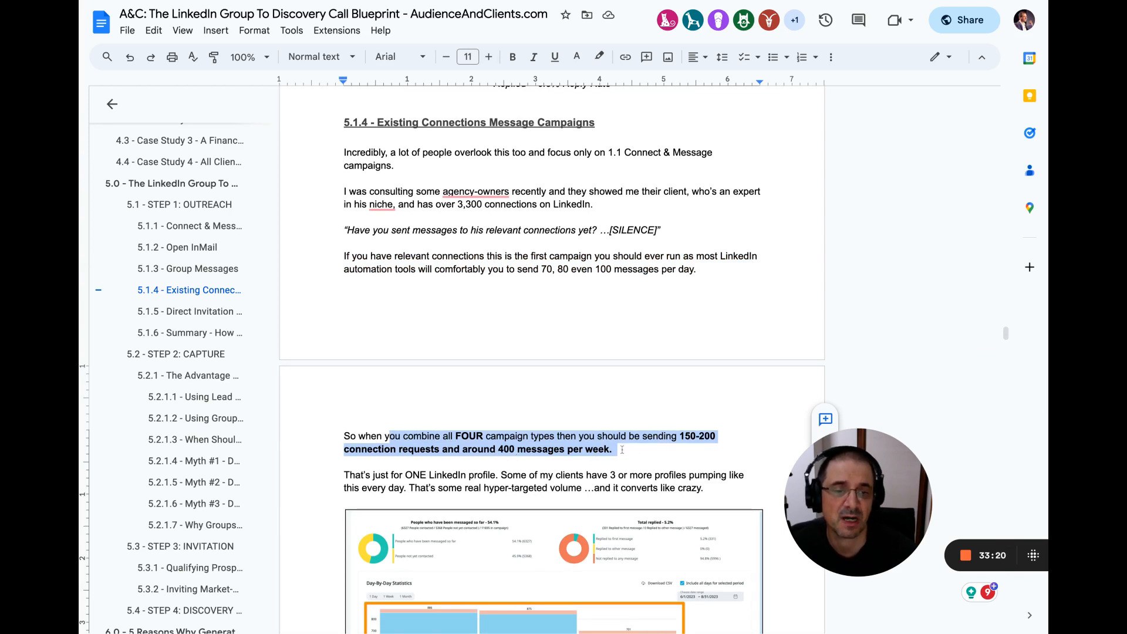
scroll("down", 3)
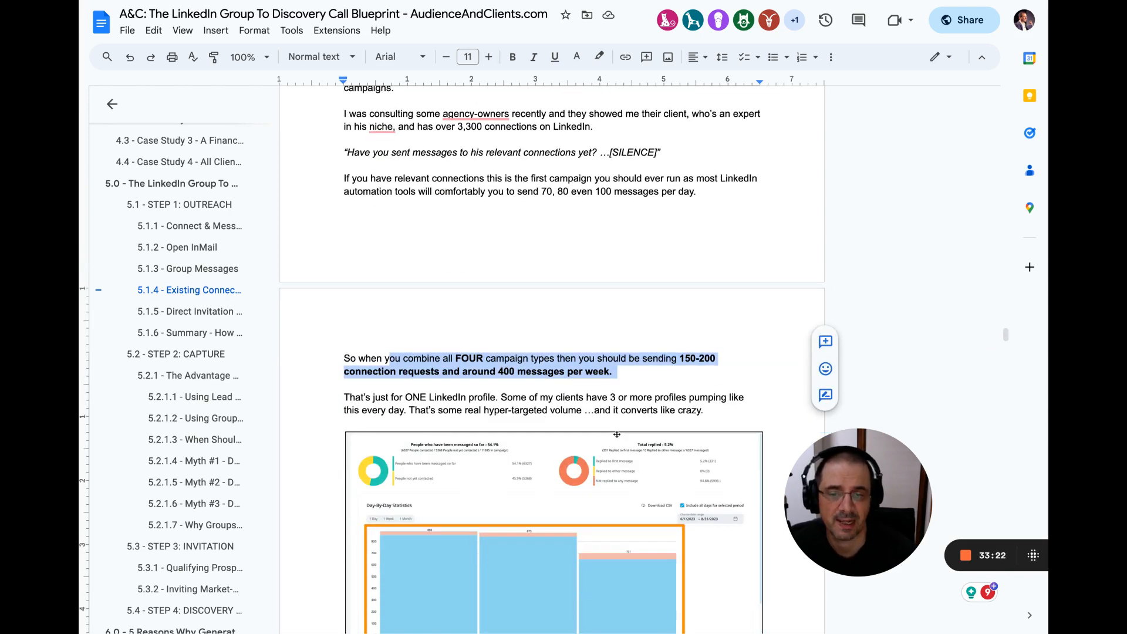
scroll("down", 3)
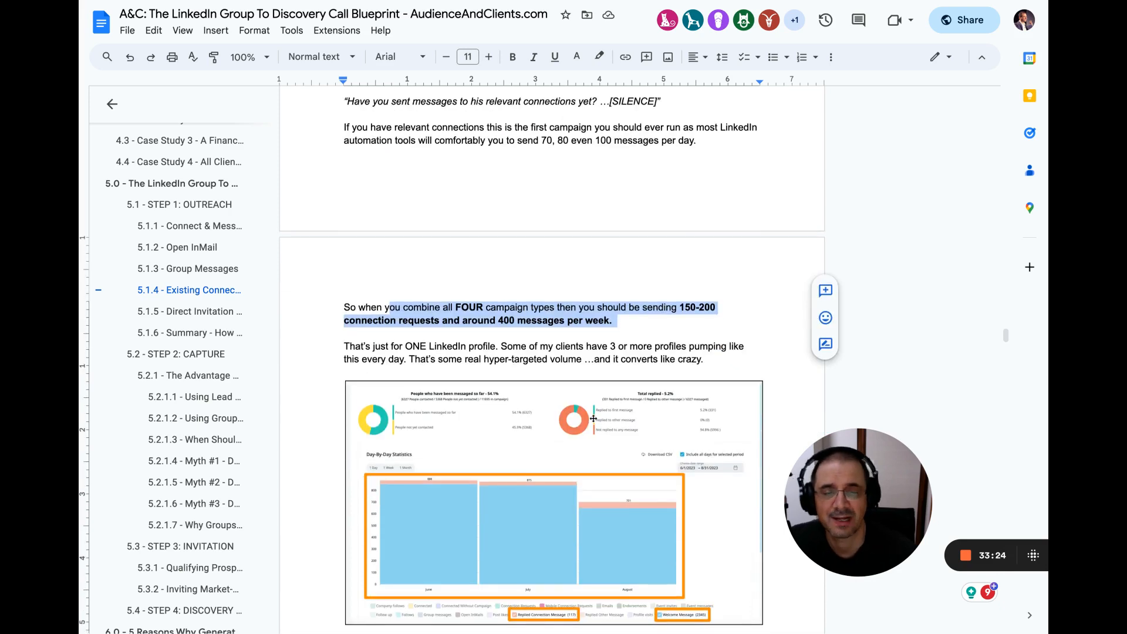
scroll("down", 3)
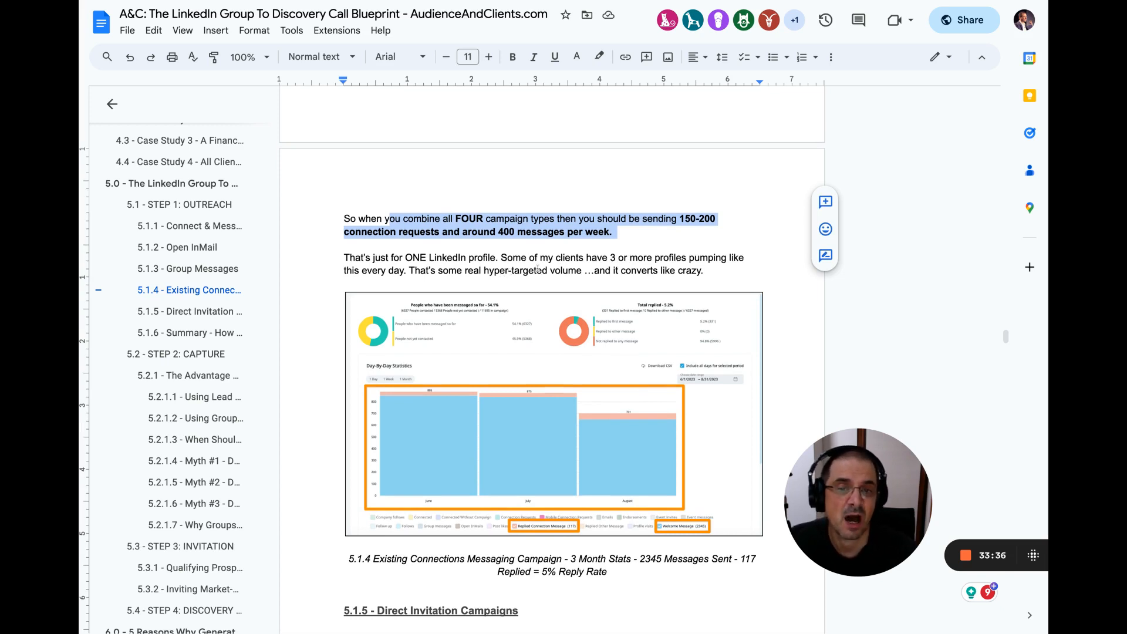
scroll("down", 3)
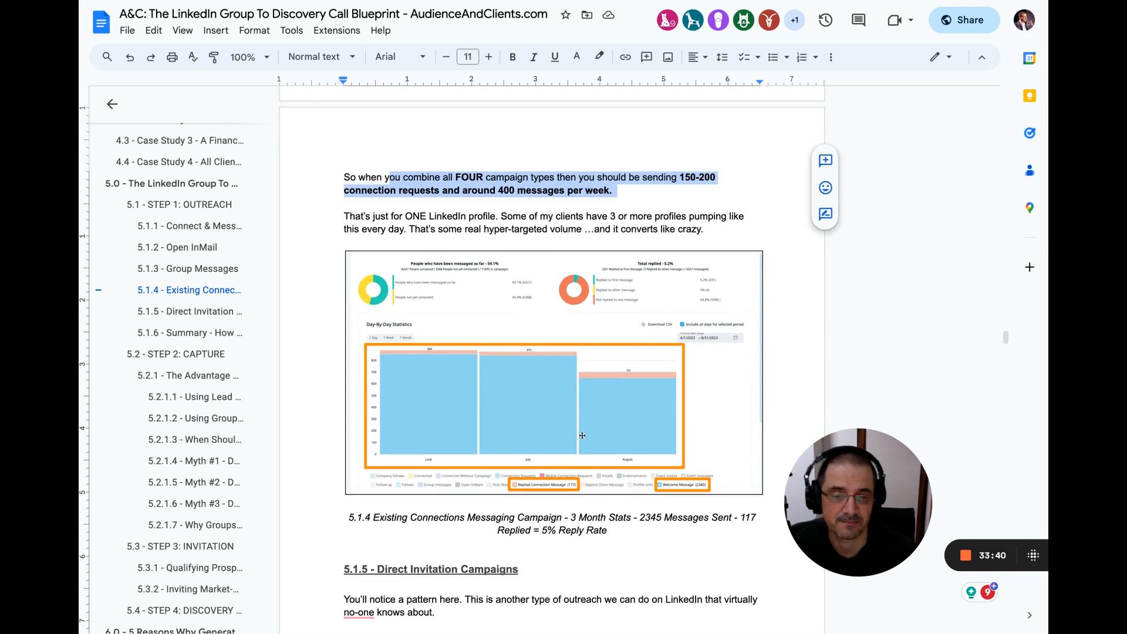
scroll("down", 3)
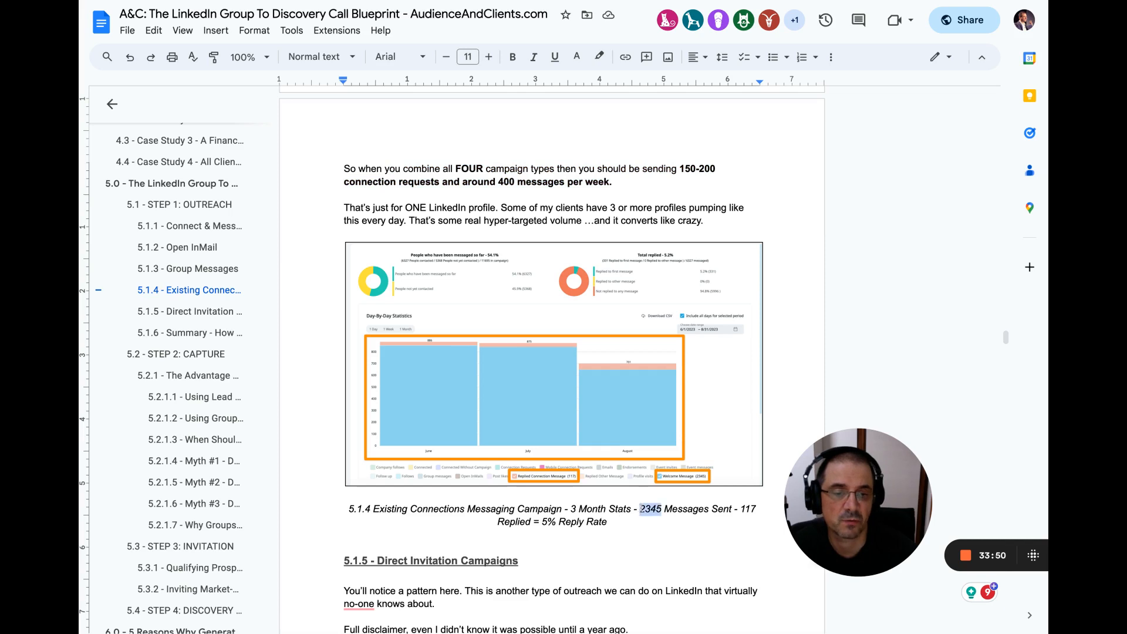
Step: Emphasise the 2345 messages figure in the 5.1.4 caption, then reach 5.1.5 Direct Invitation Campaigns
left_click(534, 57)
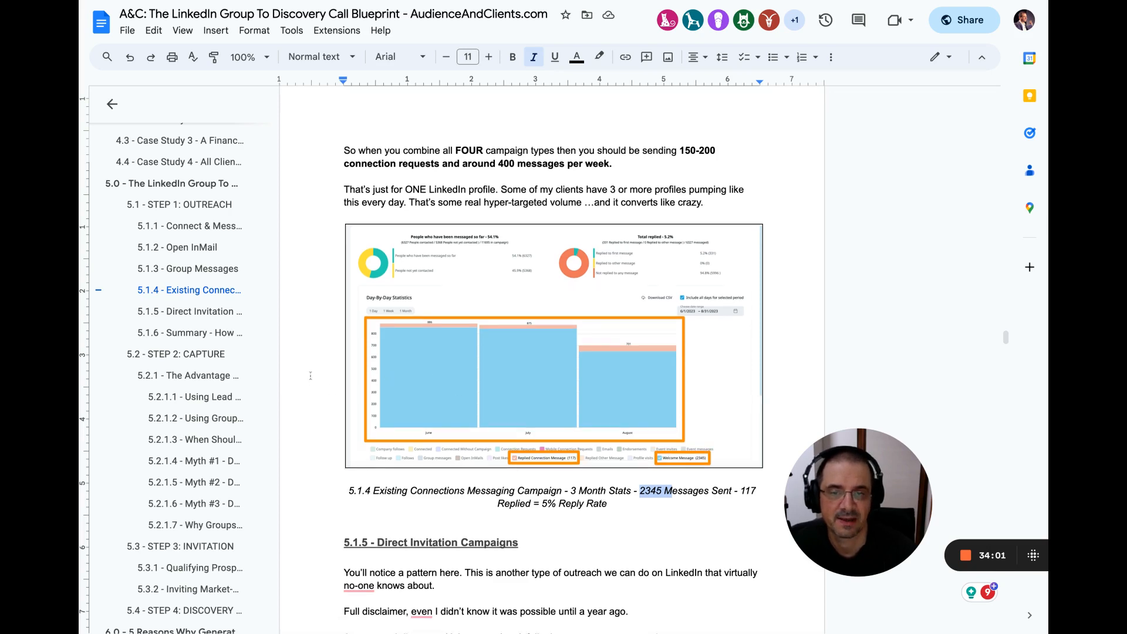
scroll("down", 3)
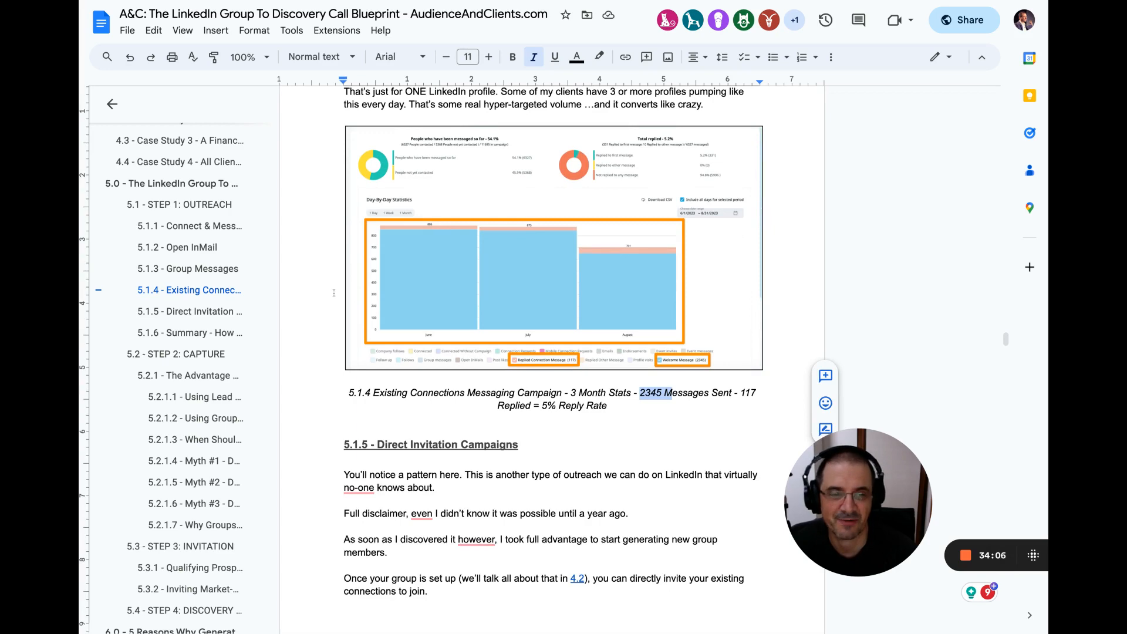
scroll("down", 3)
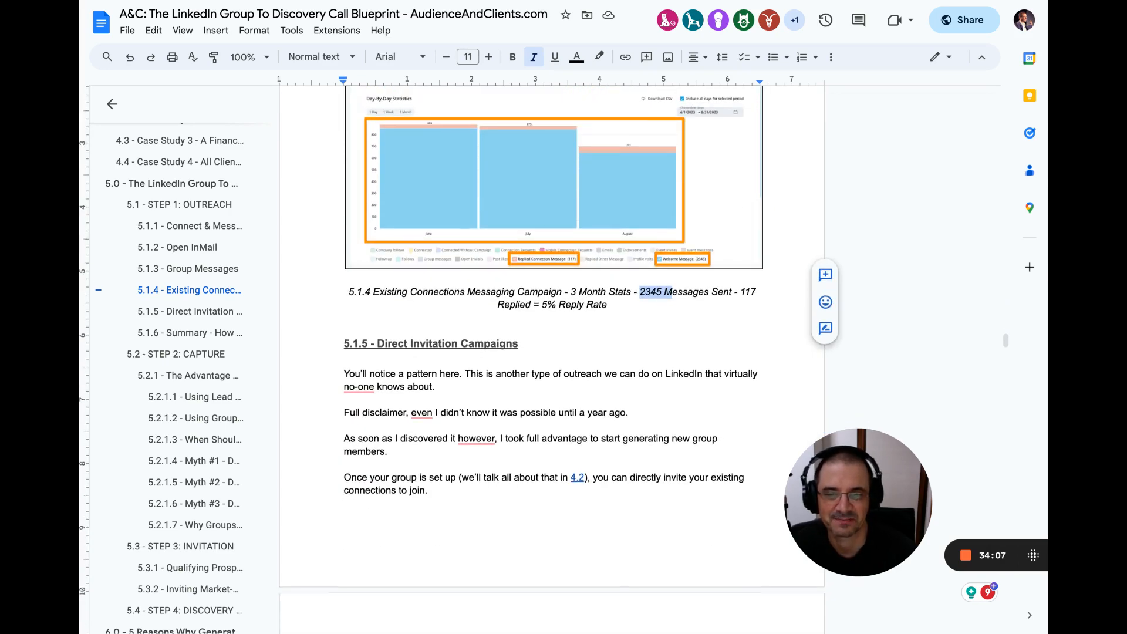
scroll("down", 3)
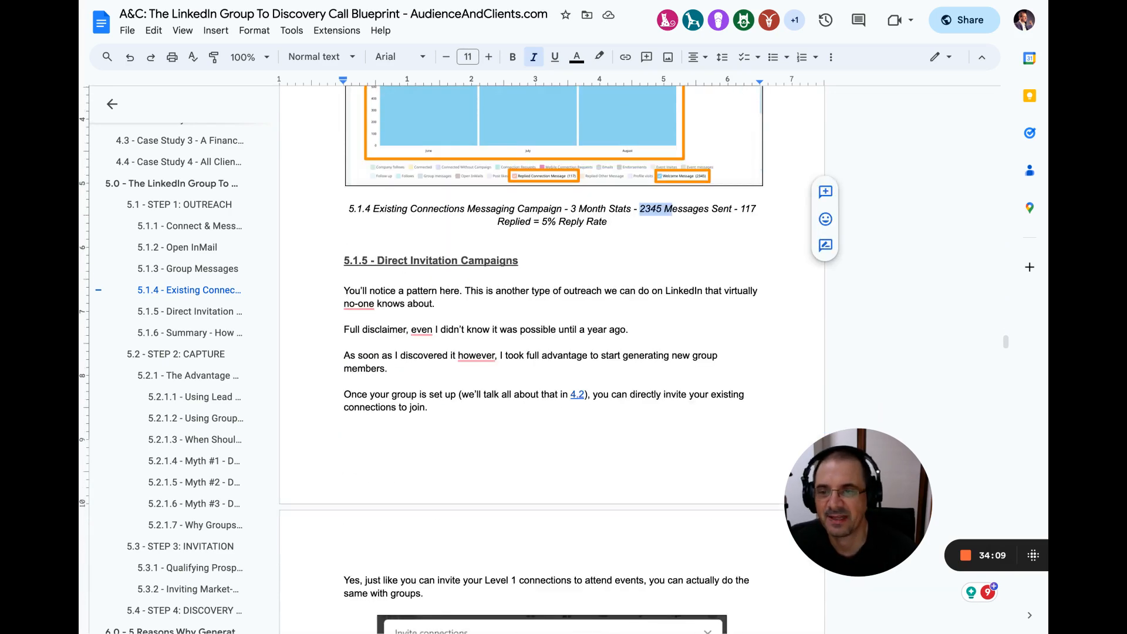
scroll("down", 3)
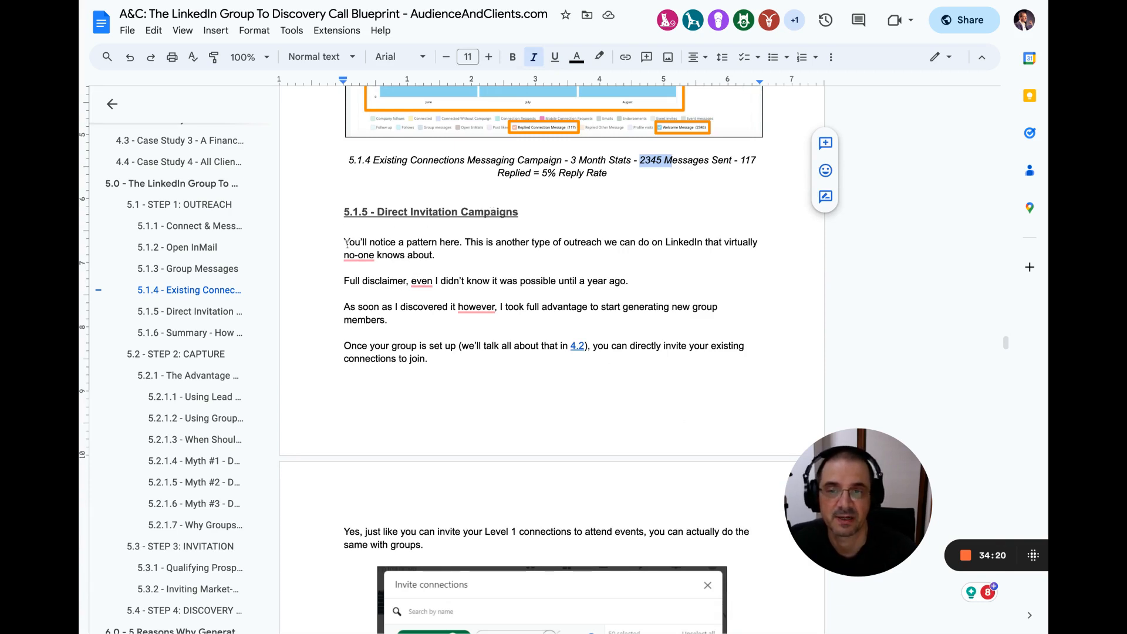
Step: Highlight the new-group-members paragraph and change its '4.2' cross-reference to '5.2'
left_click_drag(345, 242, 435, 256)
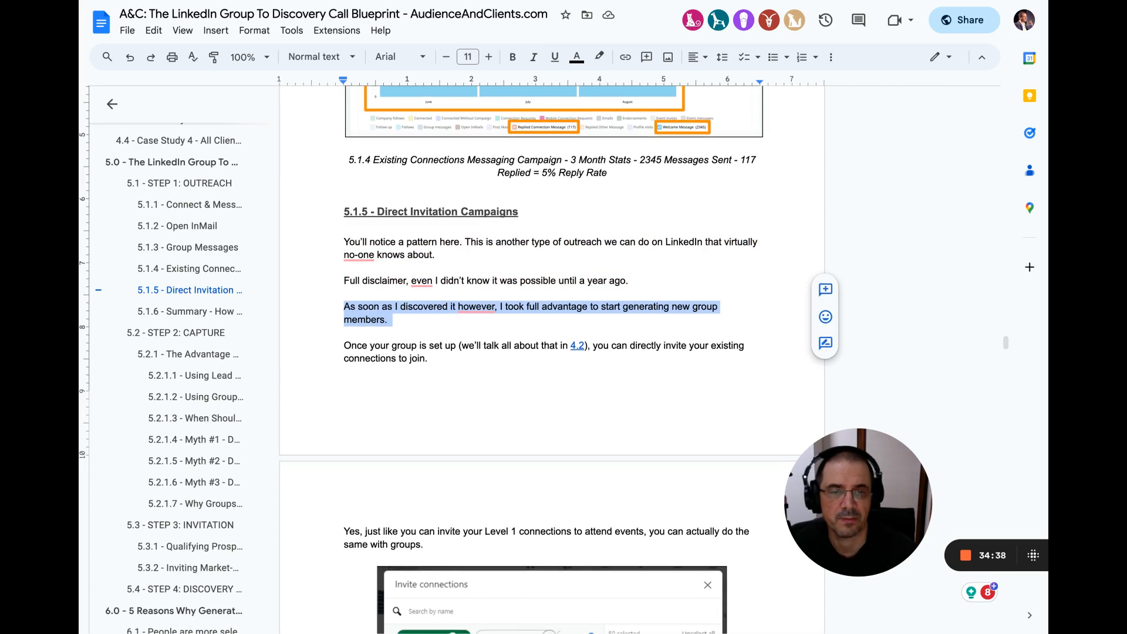
scroll("down", 3)
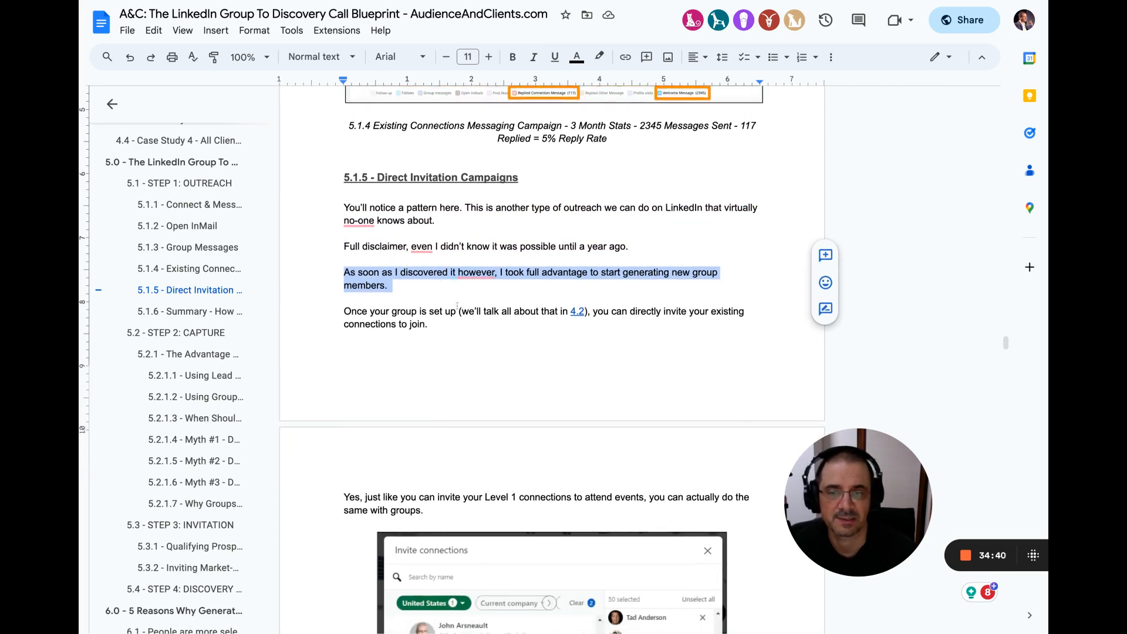
scroll("down", 3)
type("5")
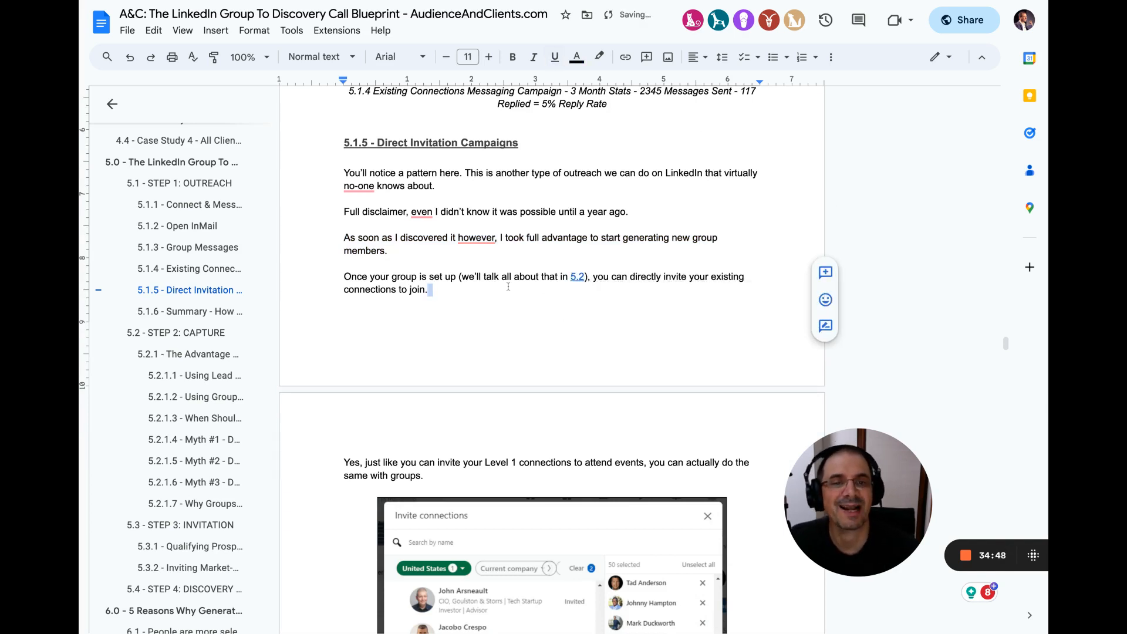
scroll("down", 3)
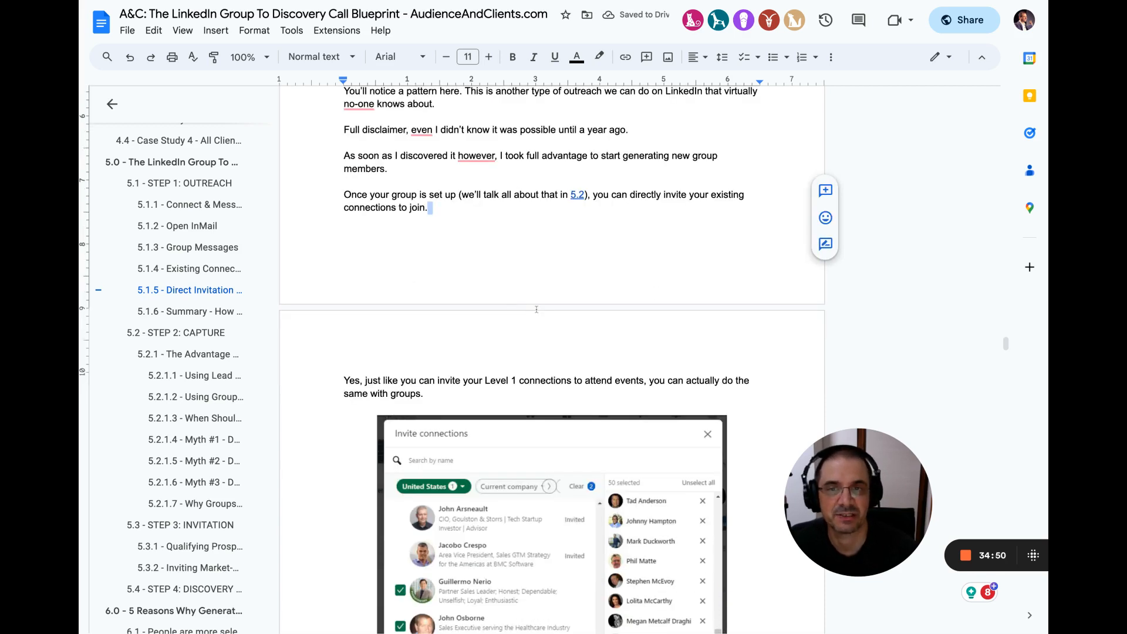
scroll("down", 3)
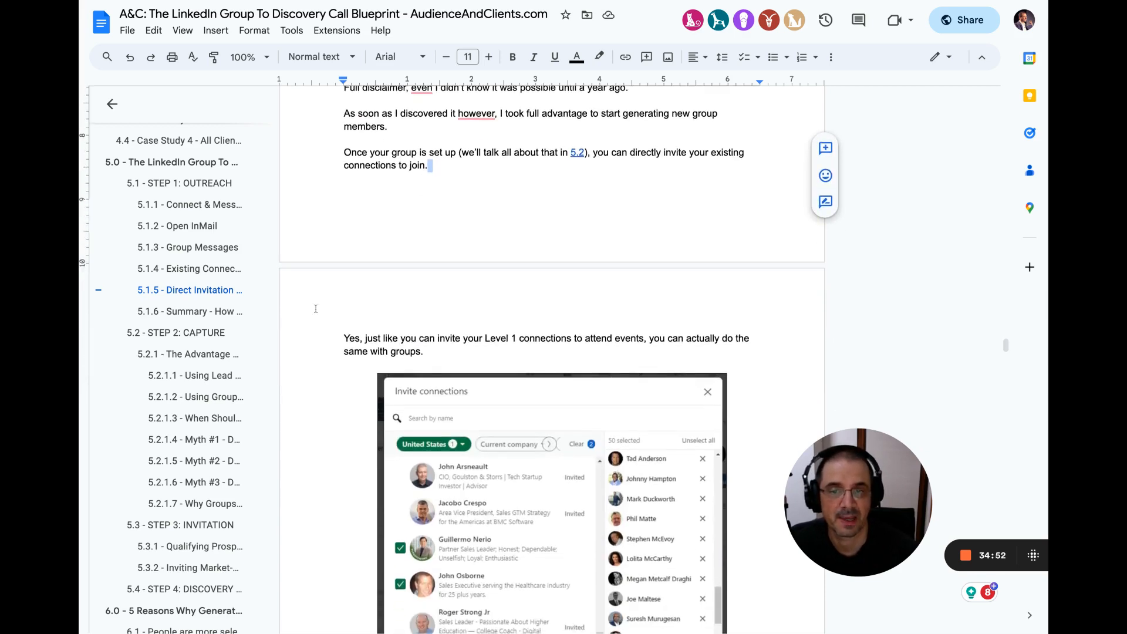
scroll("down", 3)
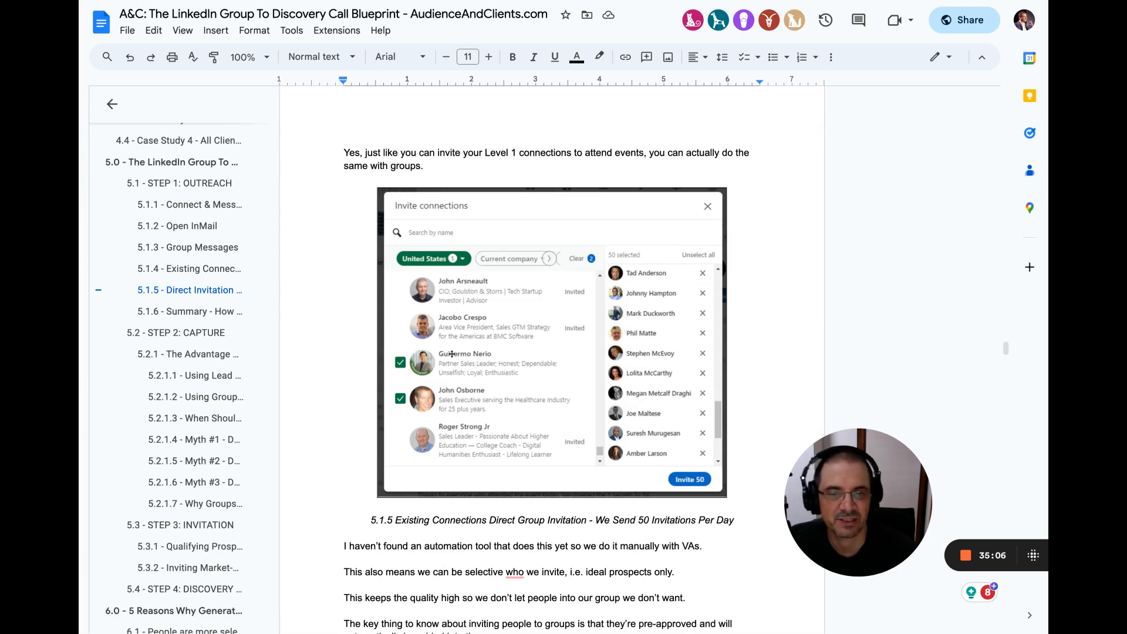
mouse_move(422, 424)
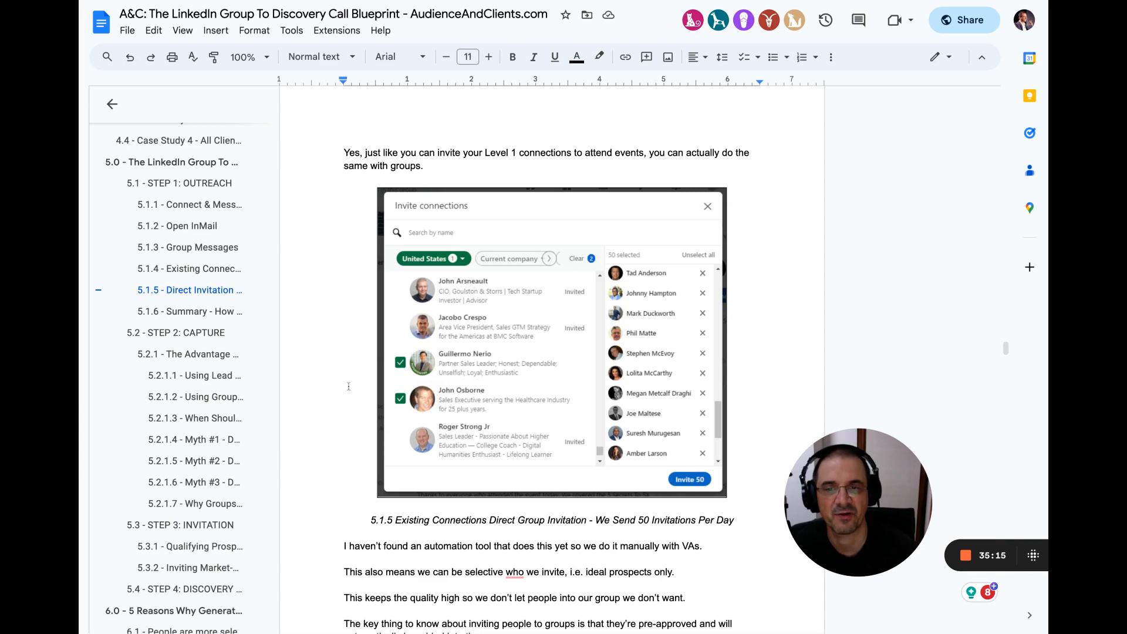
Step: Scroll past the Invite connections screenshot and highlight the paragraph on removing unwanted members
scroll("down", 3)
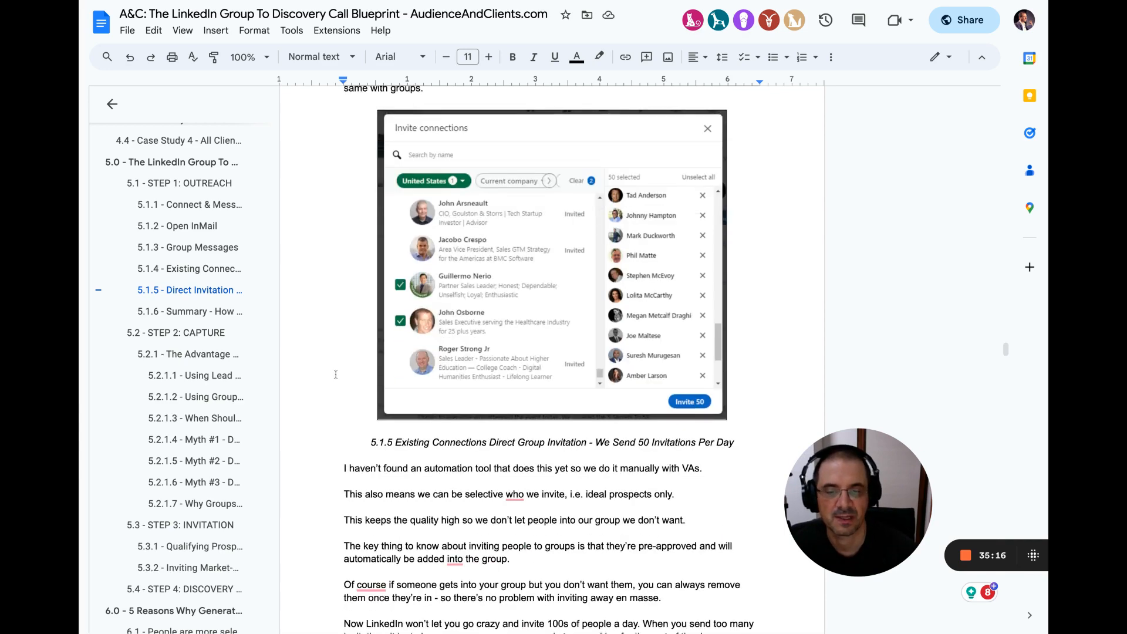
scroll("down", 3)
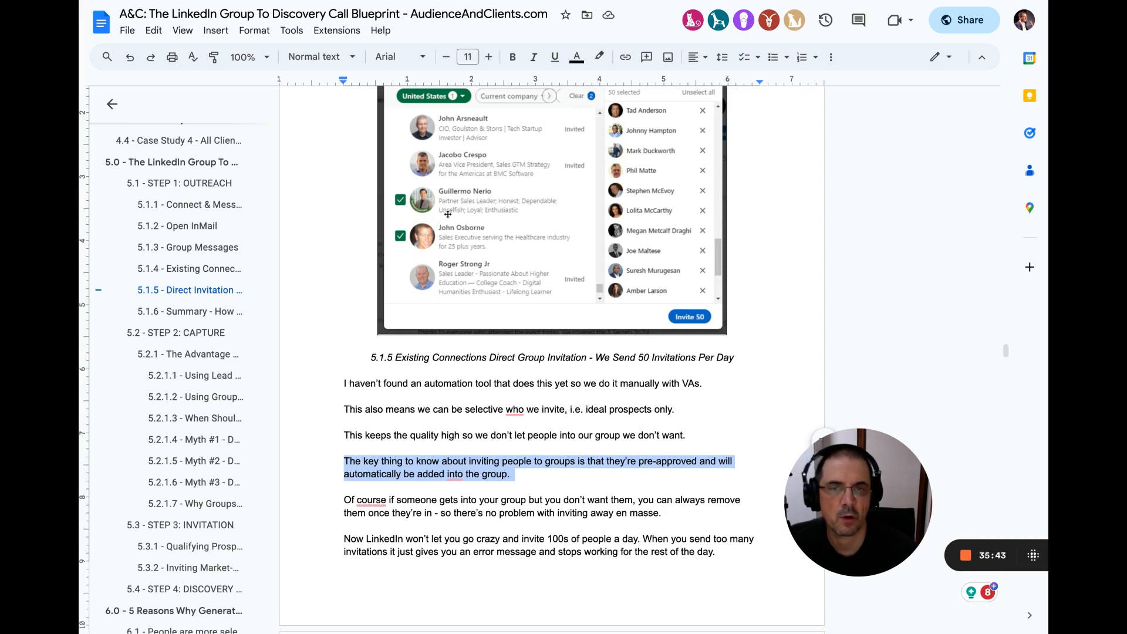
mouse_move(538, 244)
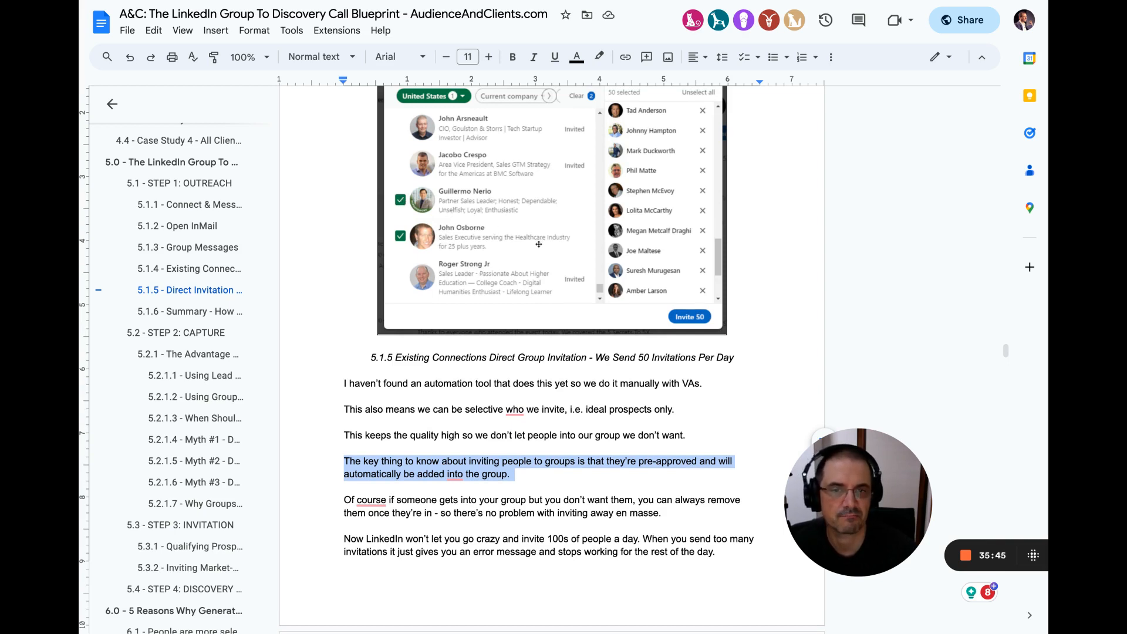
scroll("down", 3)
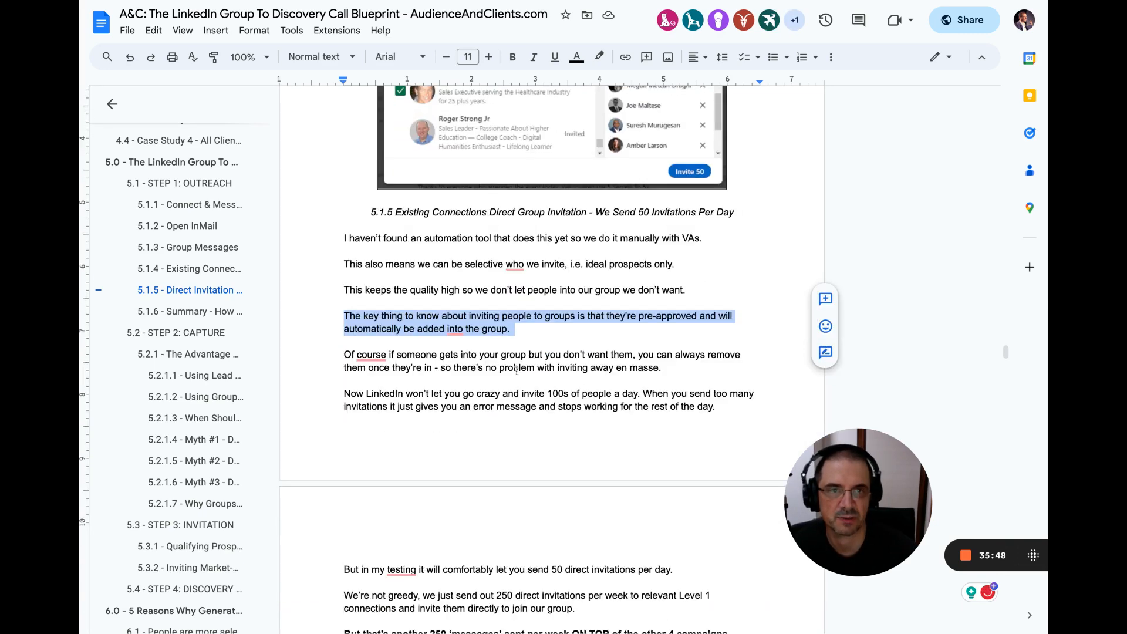
left_click(503, 366)
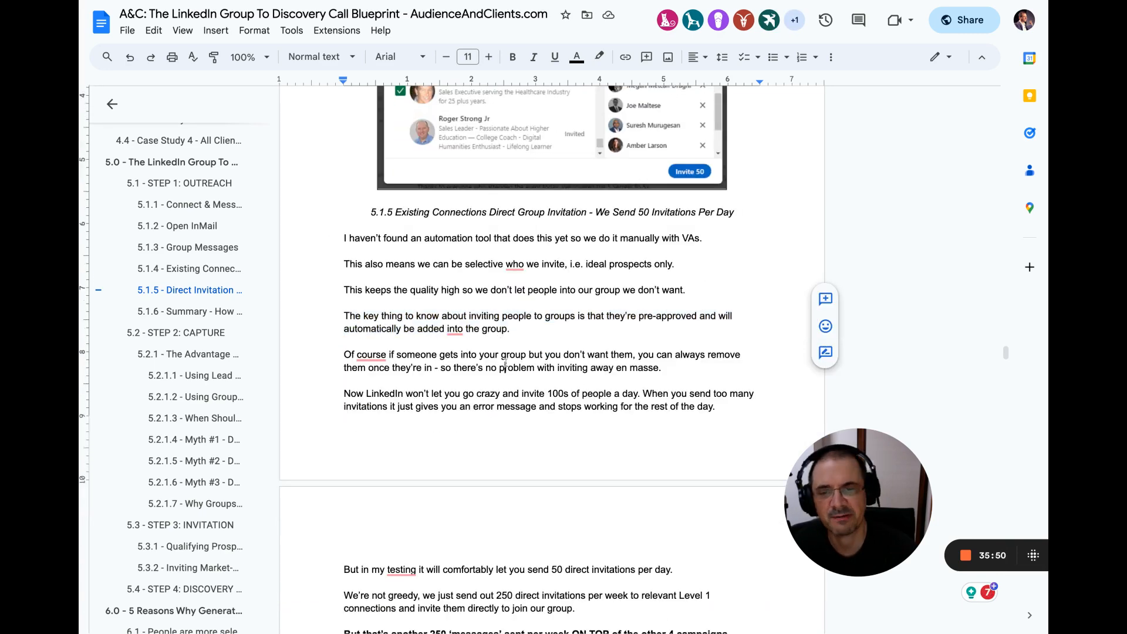
left_click_drag(344, 354, 660, 368)
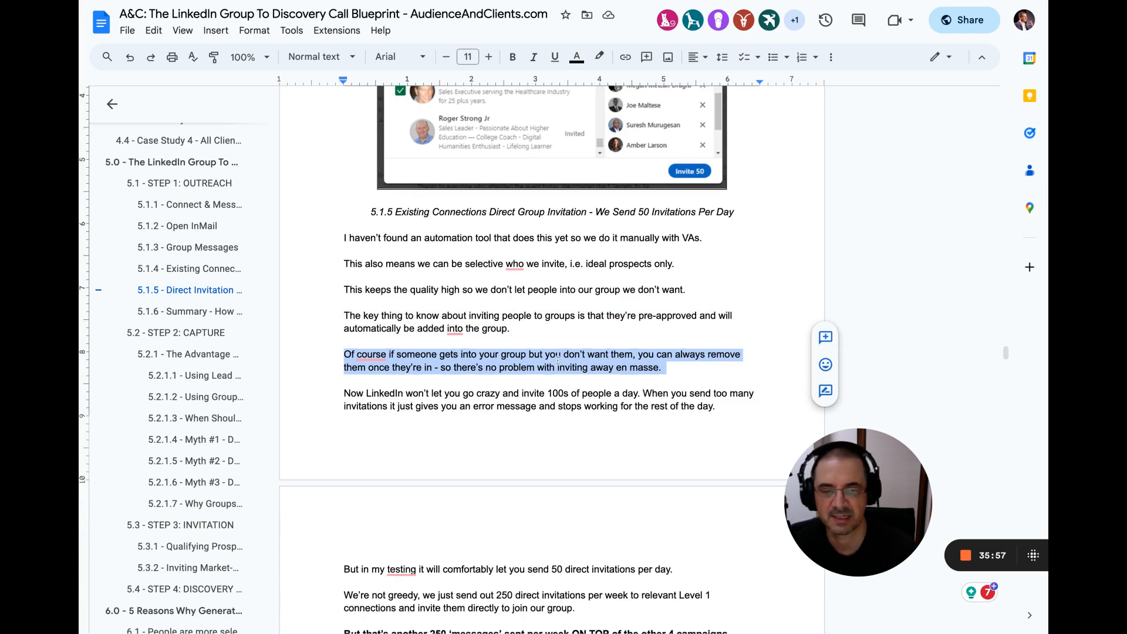
scroll("down", 3)
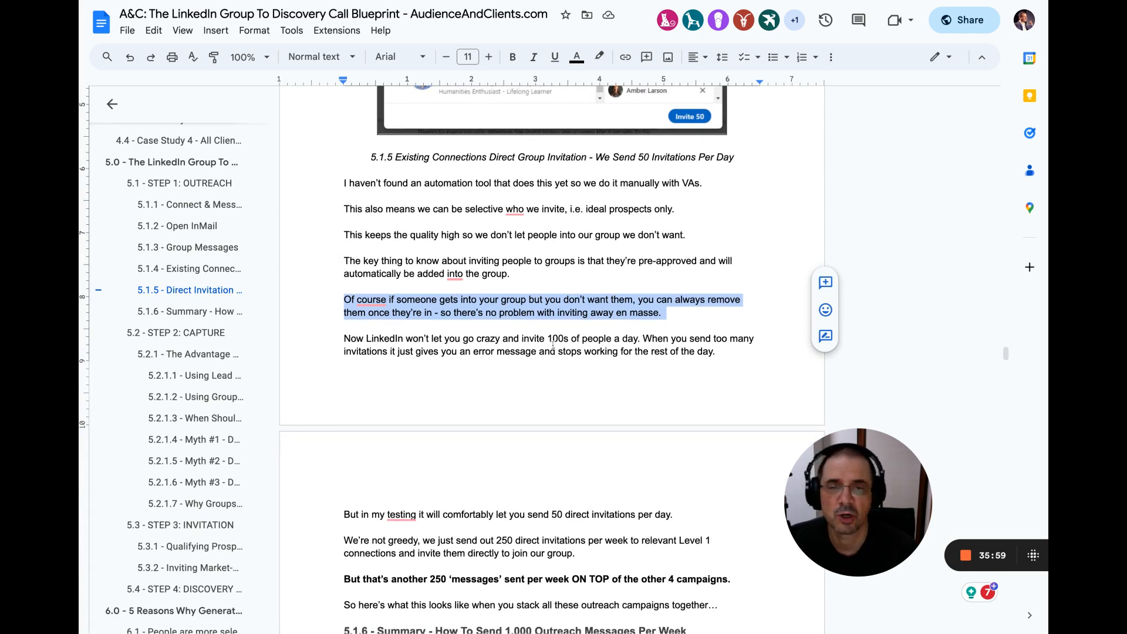
scroll("down", 3)
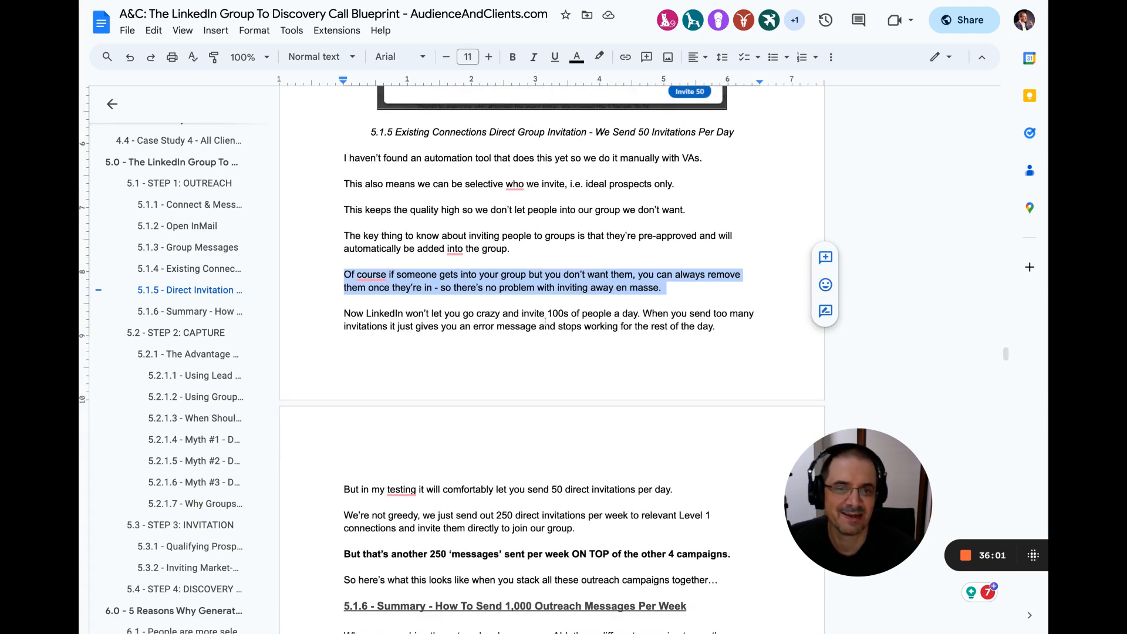
Step: Highlight the daily invitation-limit and 250 weekly invitations paragraphs, then reach the 5.1.6 Summary table
left_click(546, 326)
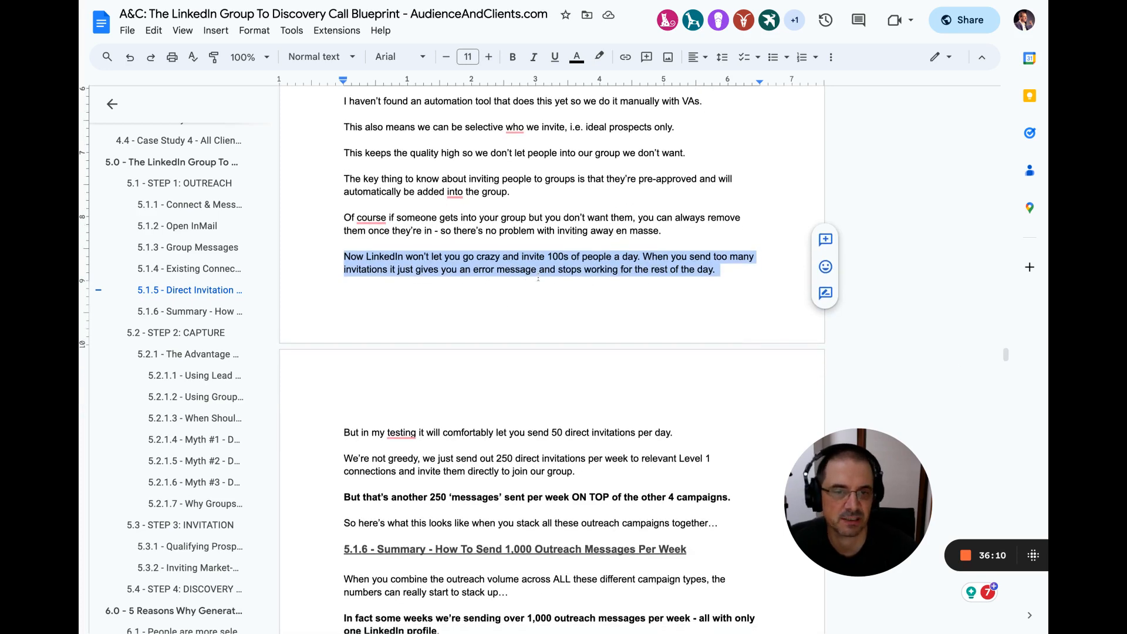
scroll("down", 3)
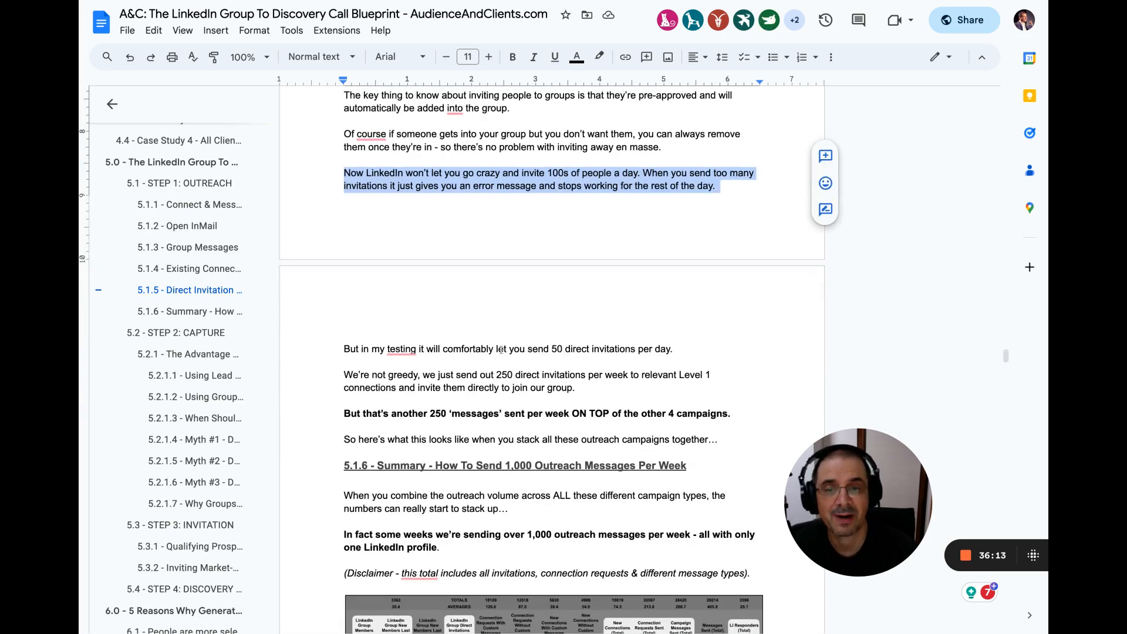
double_click(516, 348)
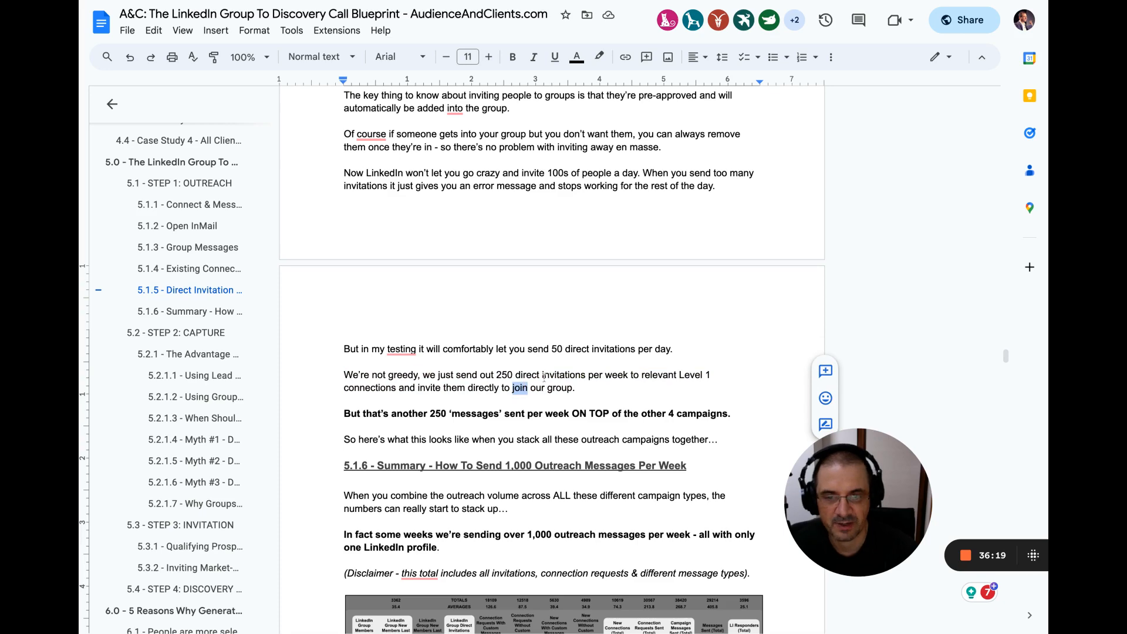
left_click_drag(344, 375, 575, 387)
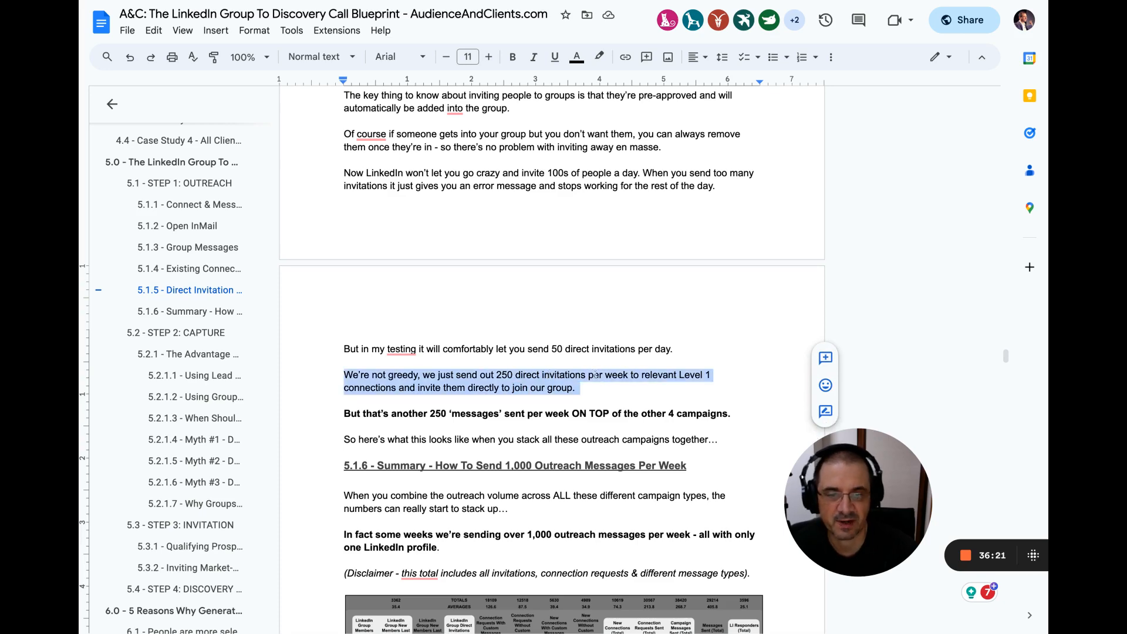
scroll("down", 3)
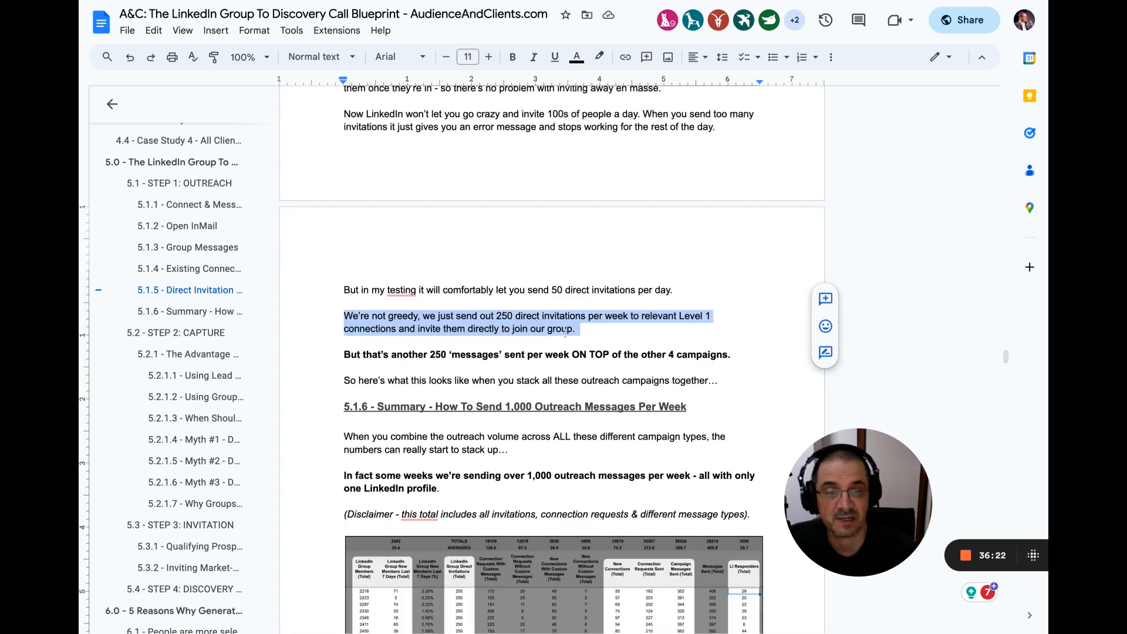
scroll("down", 3)
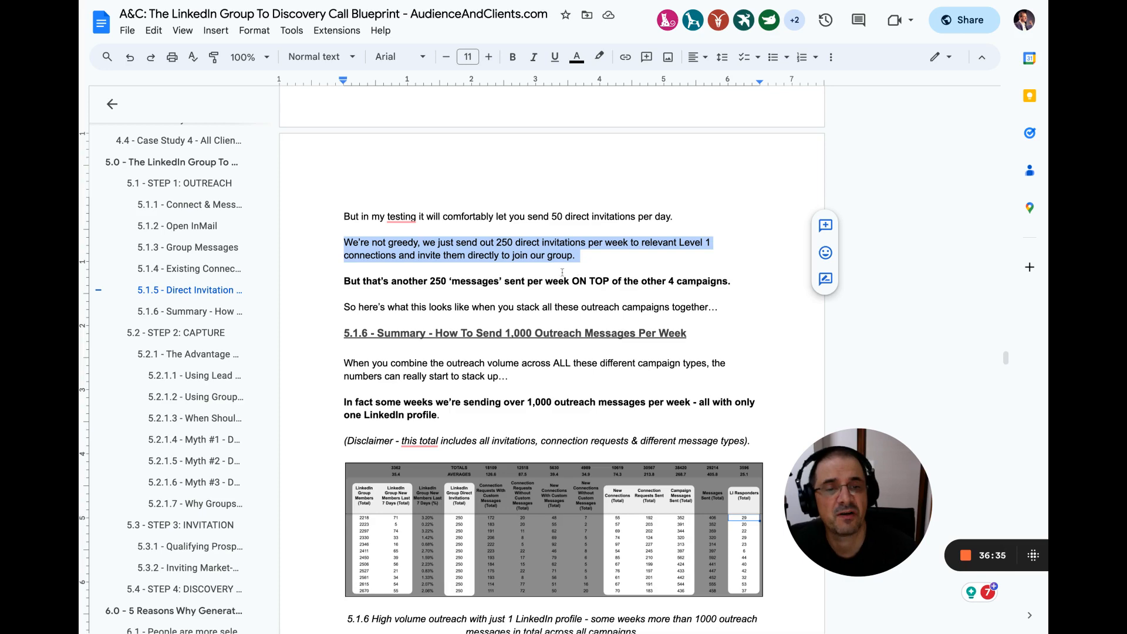
scroll("down", 3)
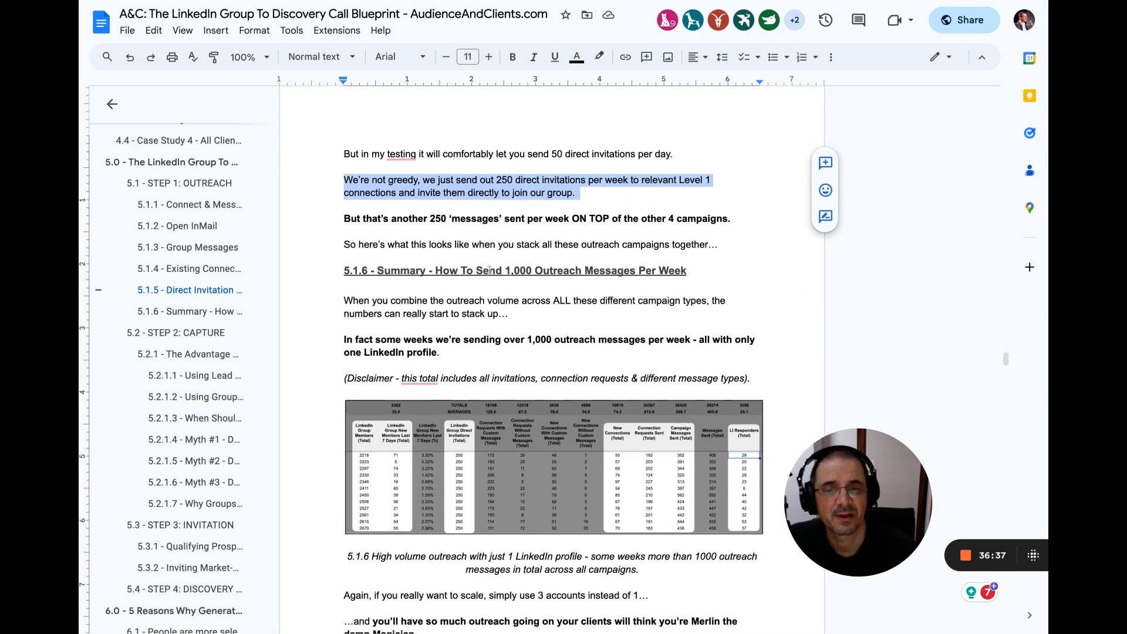
scroll("down", 3)
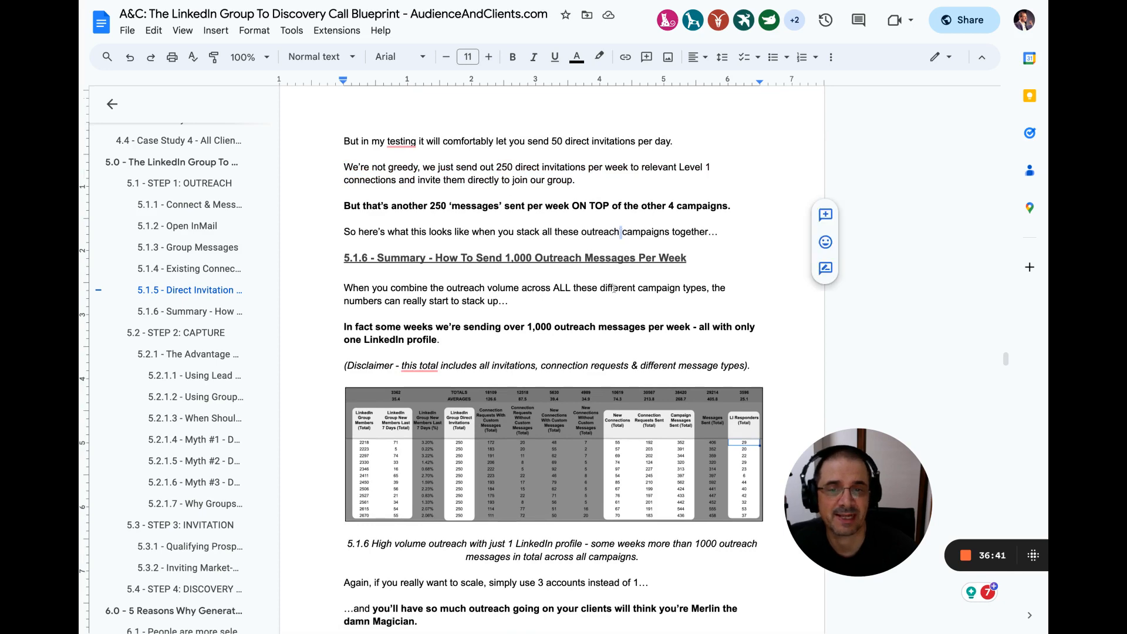
scroll("down", 3)
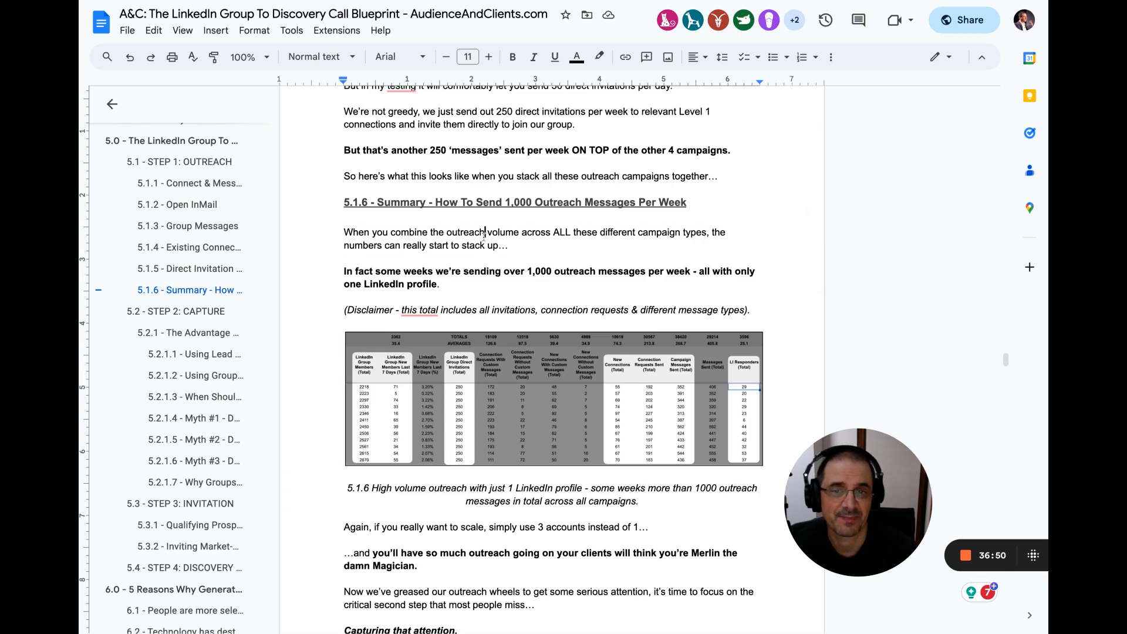
left_click_drag(343, 232, 506, 245)
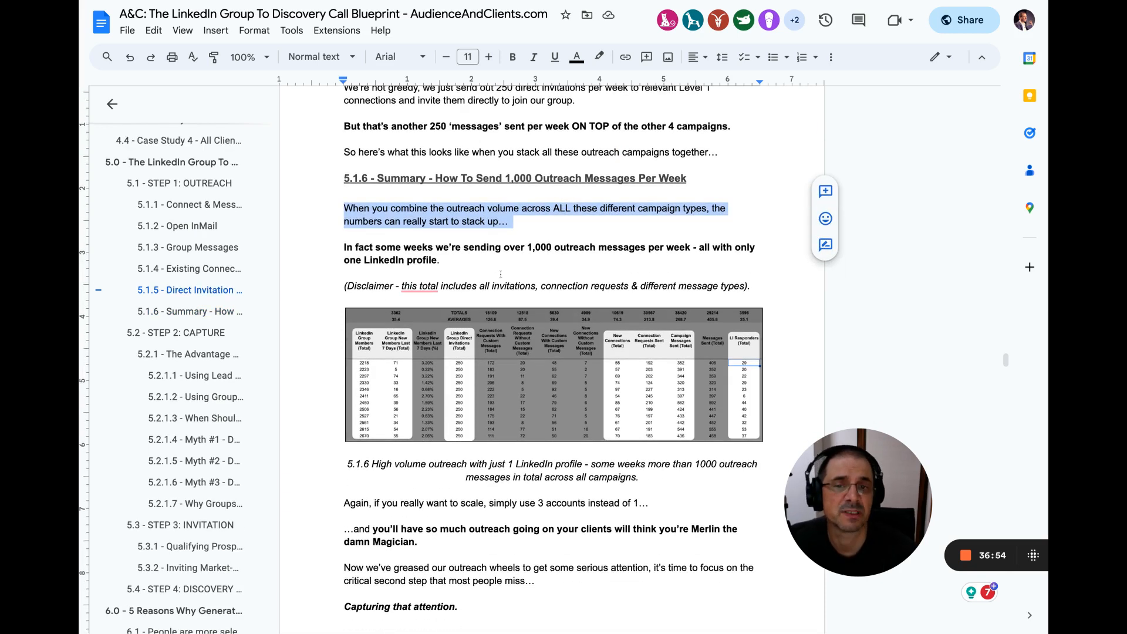
scroll("down", 3)
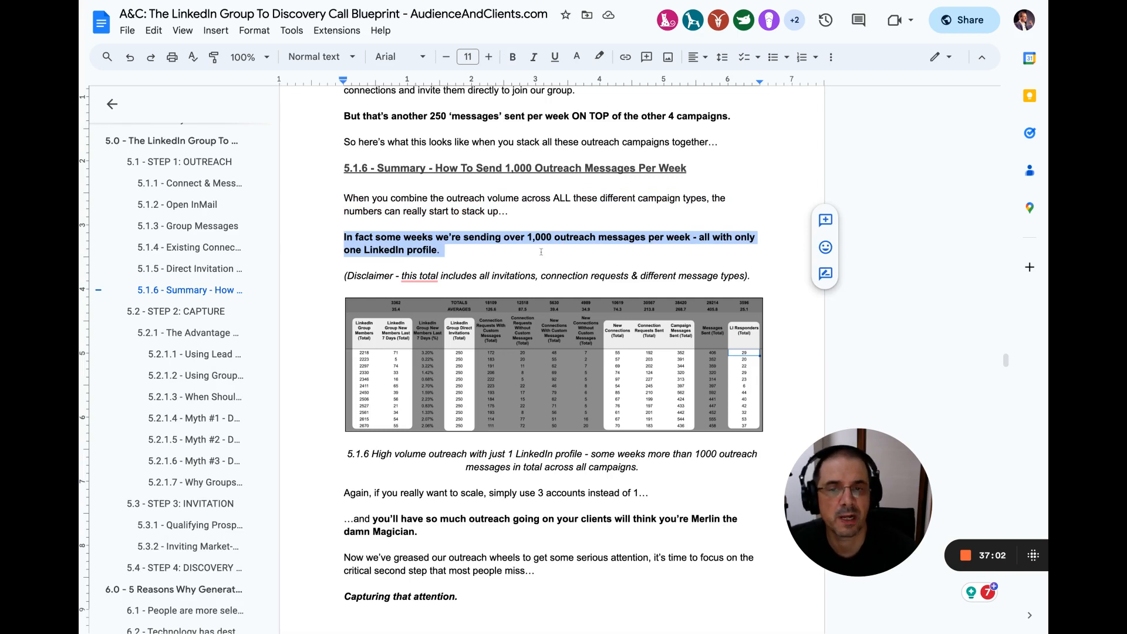
scroll("down", 3)
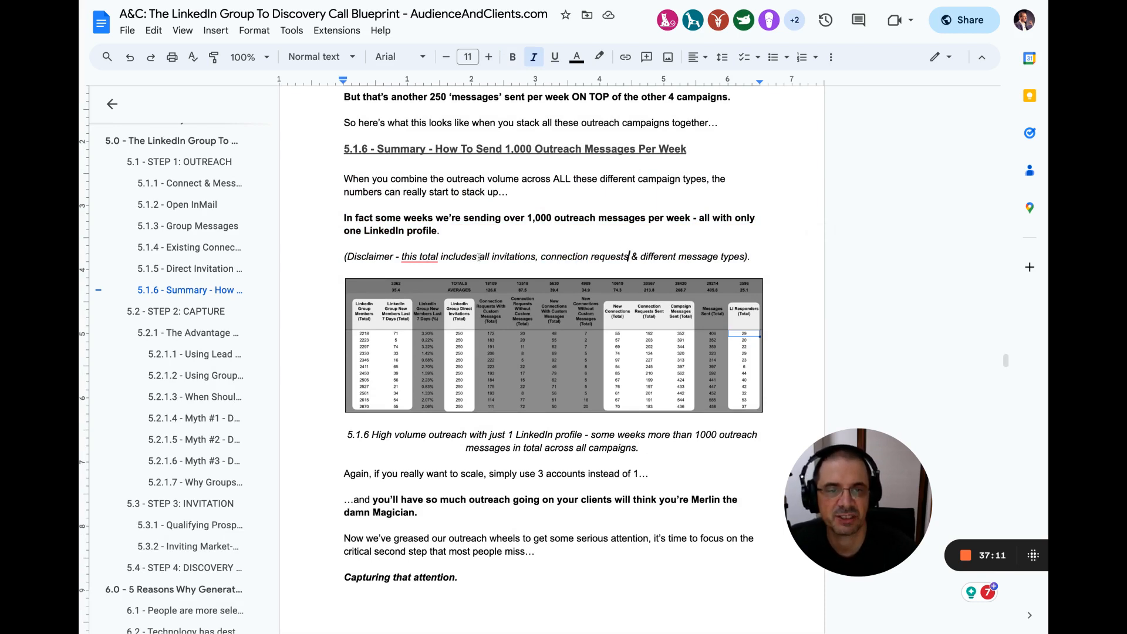
scroll("down", 3)
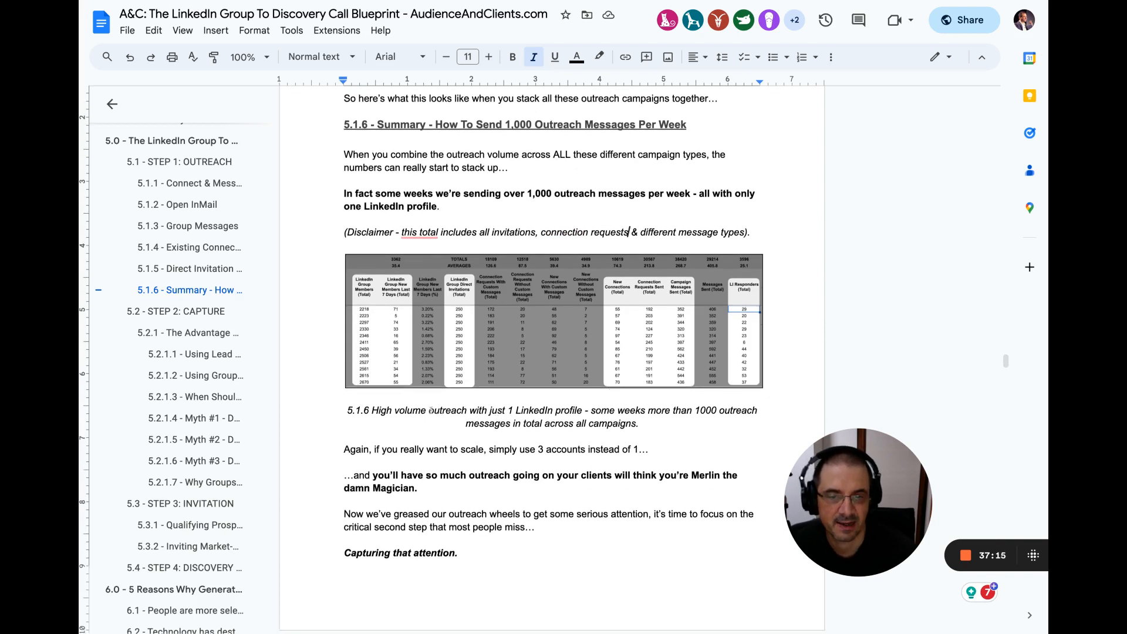
left_click_drag(428, 410, 638, 423)
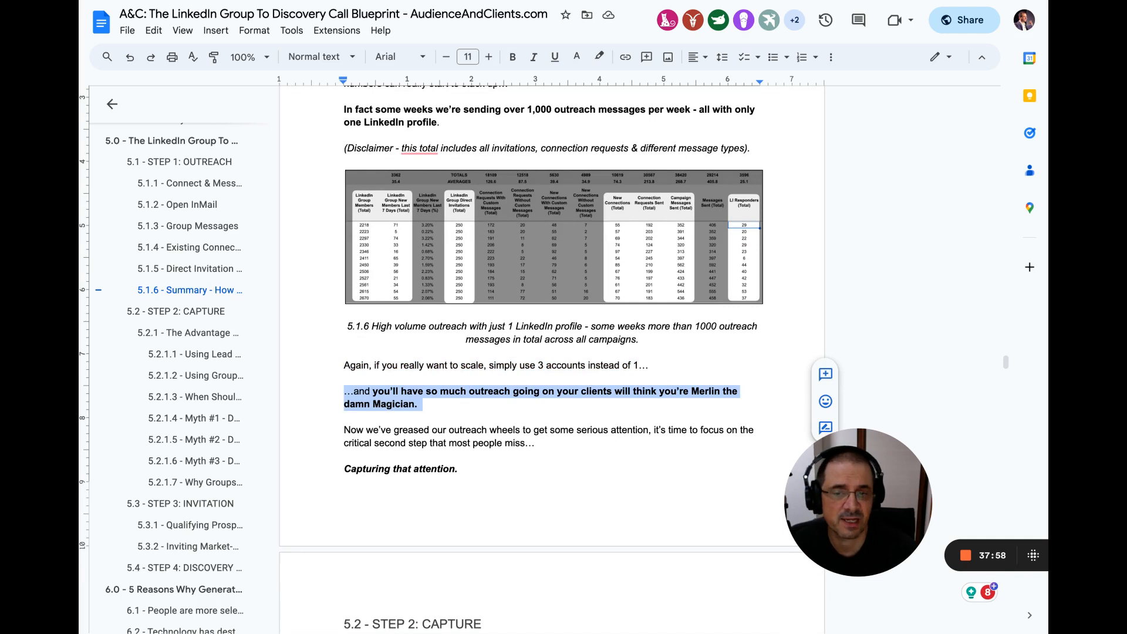
Step: Scroll past the 5.2 Capture diagram and highlight the line about not stopping there
scroll("down", 3)
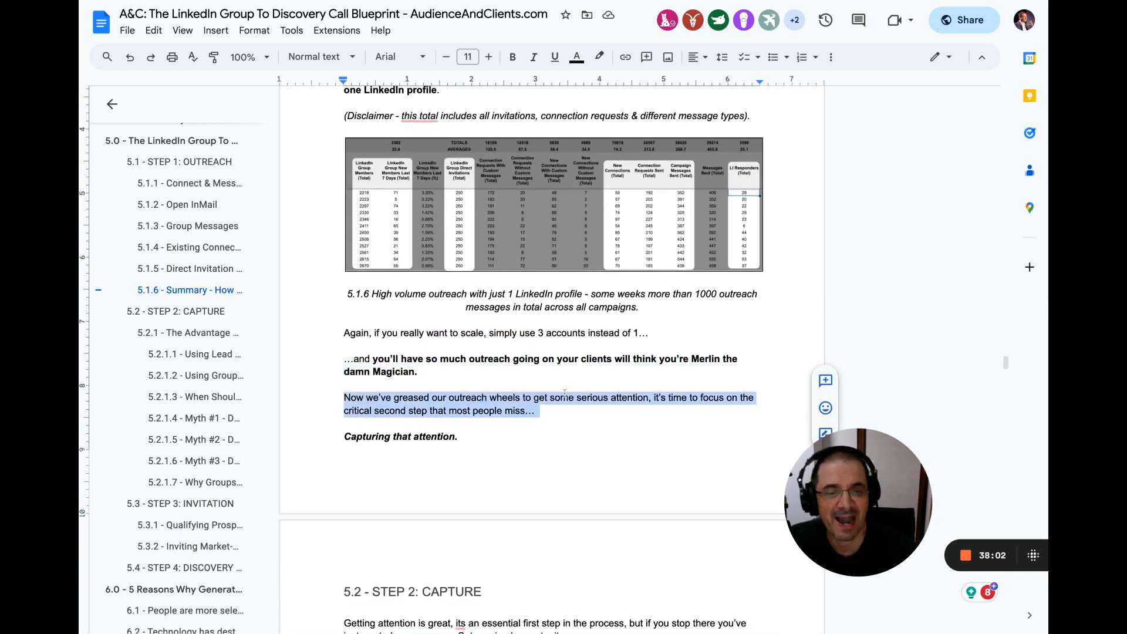
scroll("down", 3)
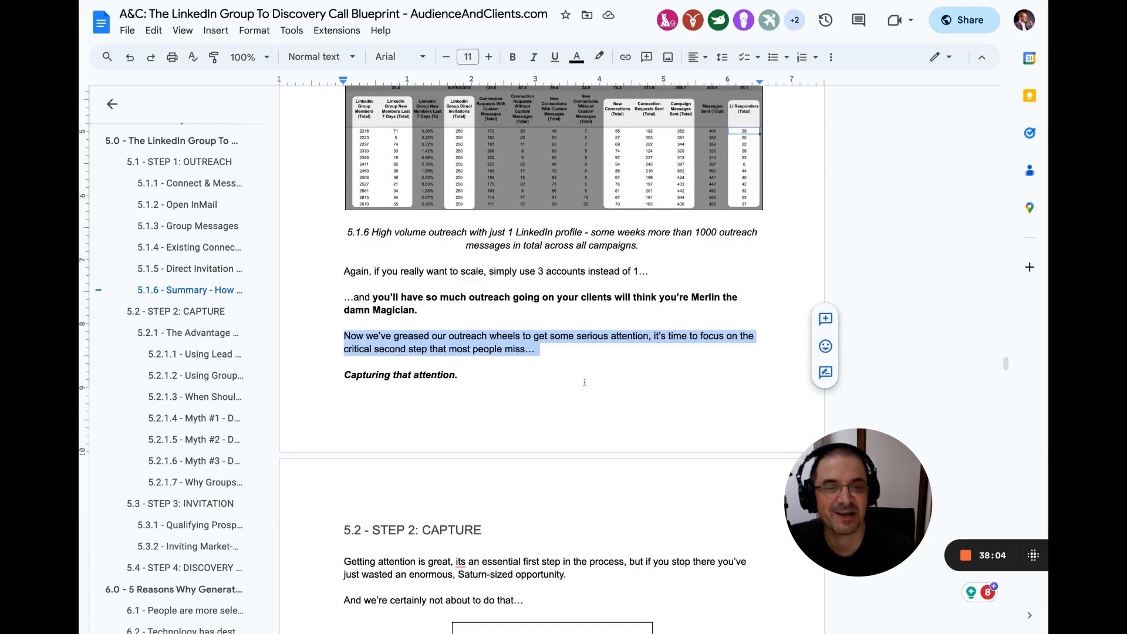
scroll("down", 3)
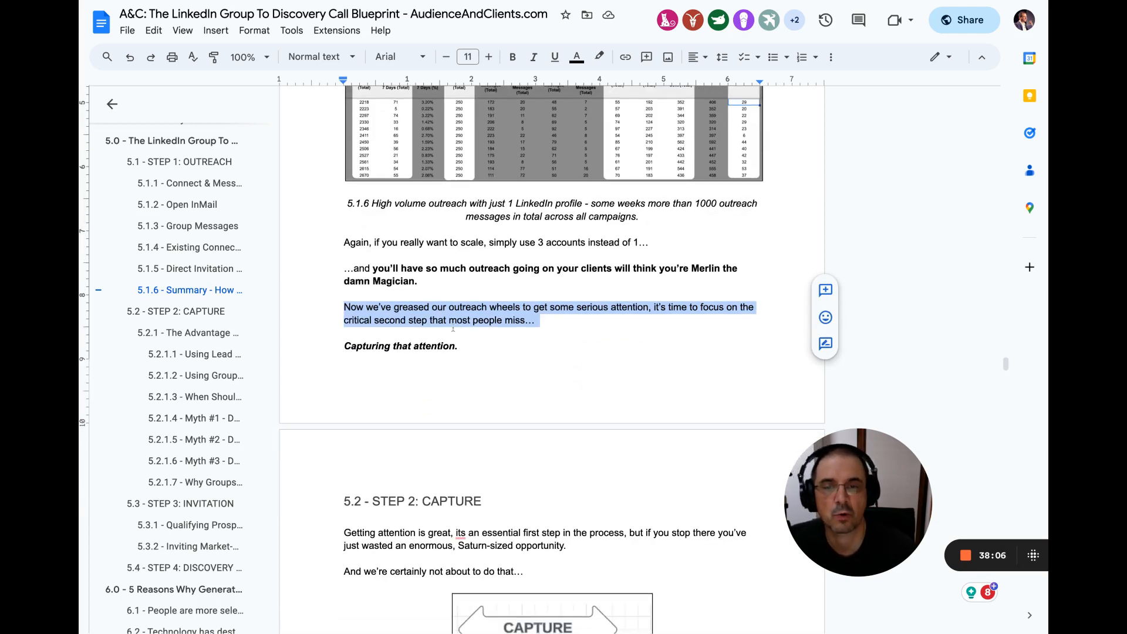
scroll("down", 3)
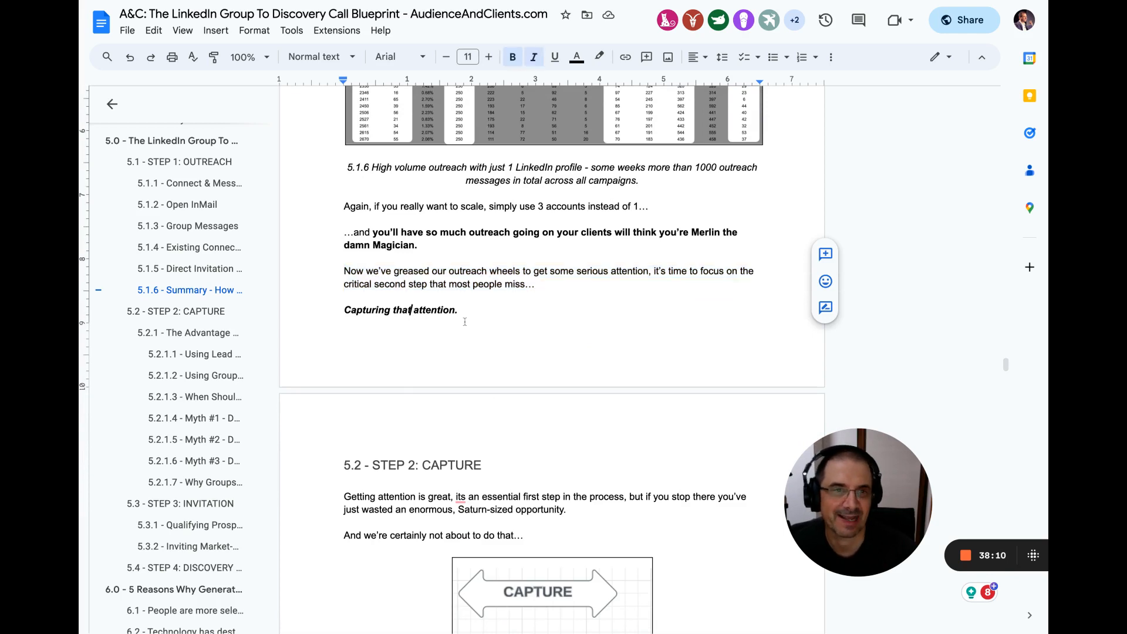
scroll("down", 3)
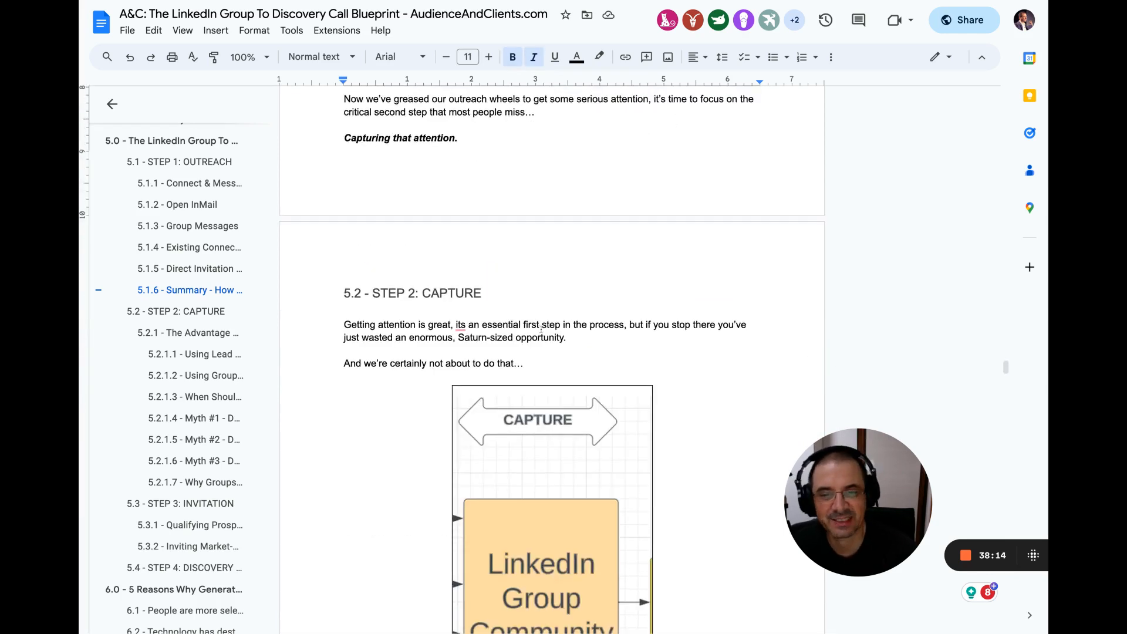
scroll("down", 3)
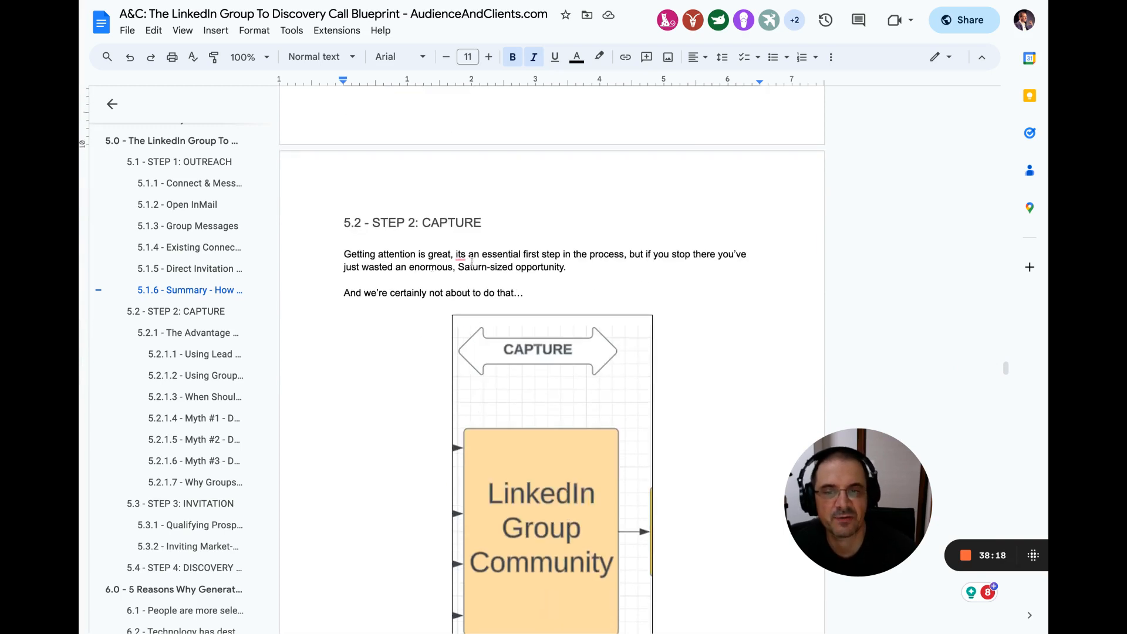
left_click_drag(343, 253, 566, 266)
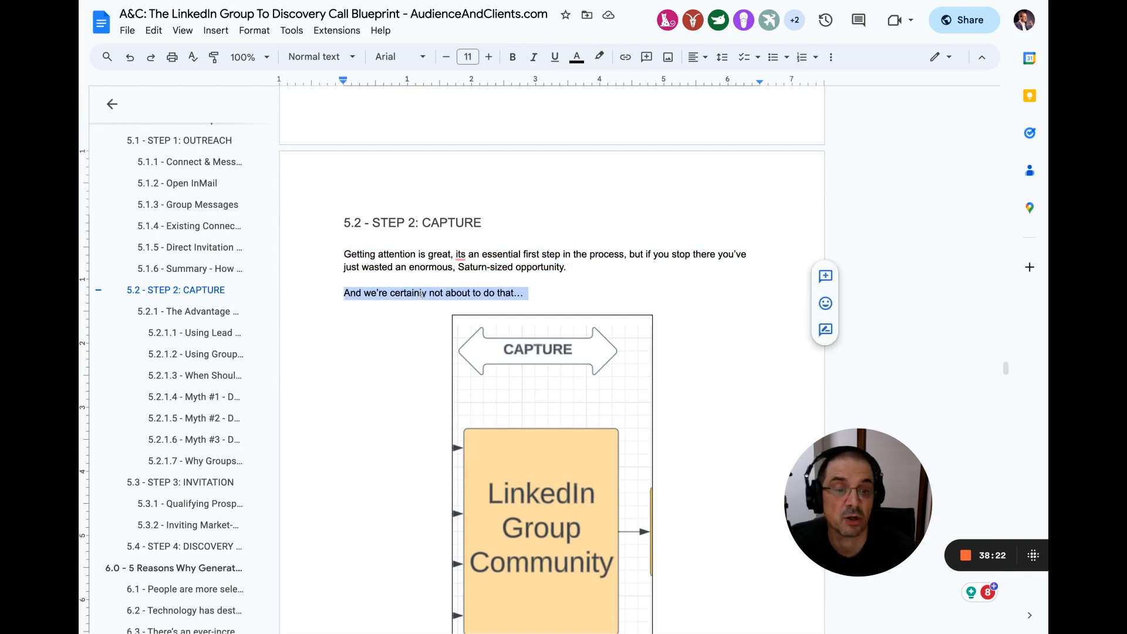
Step: Bold 'you control.' and 'owning attention' in section 5.2.1
scroll("down", 3)
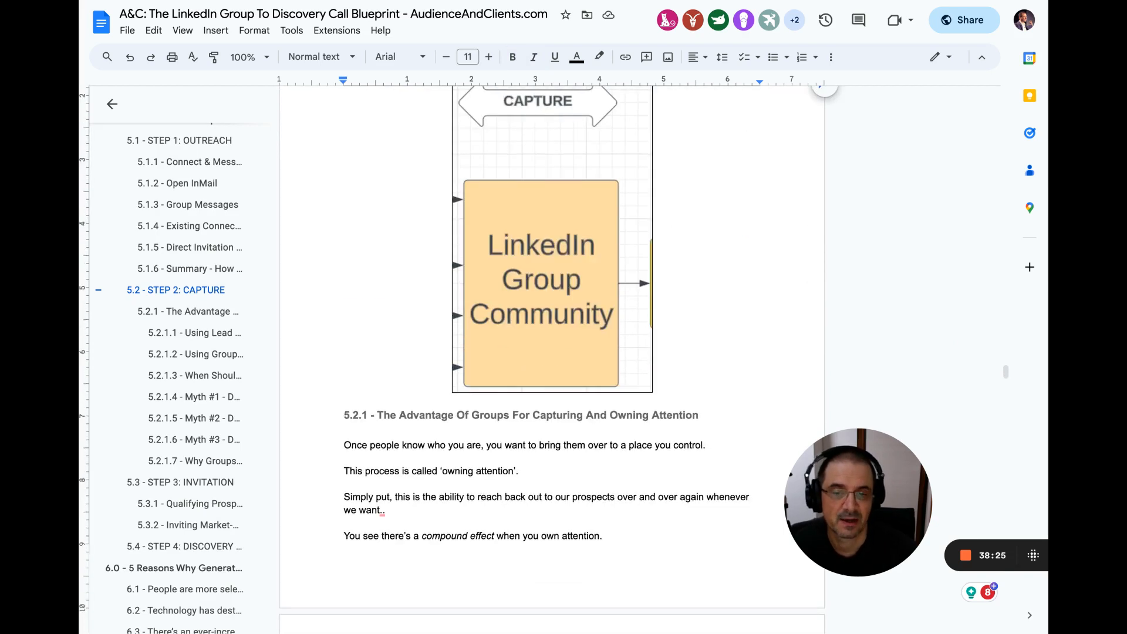
scroll("down", 3)
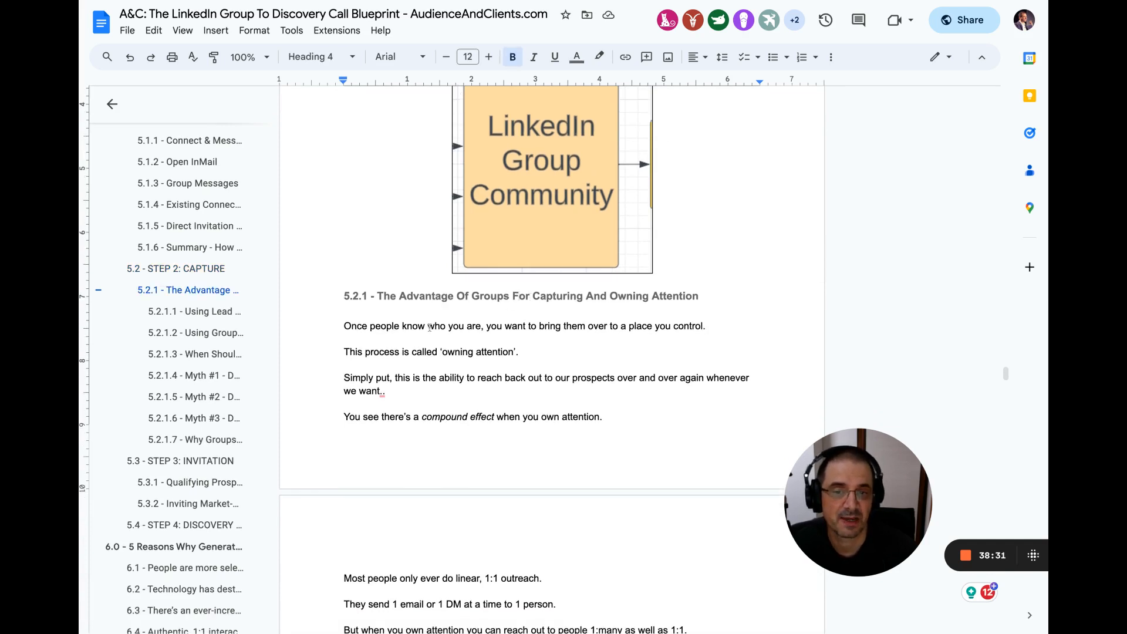
double_click(435, 325)
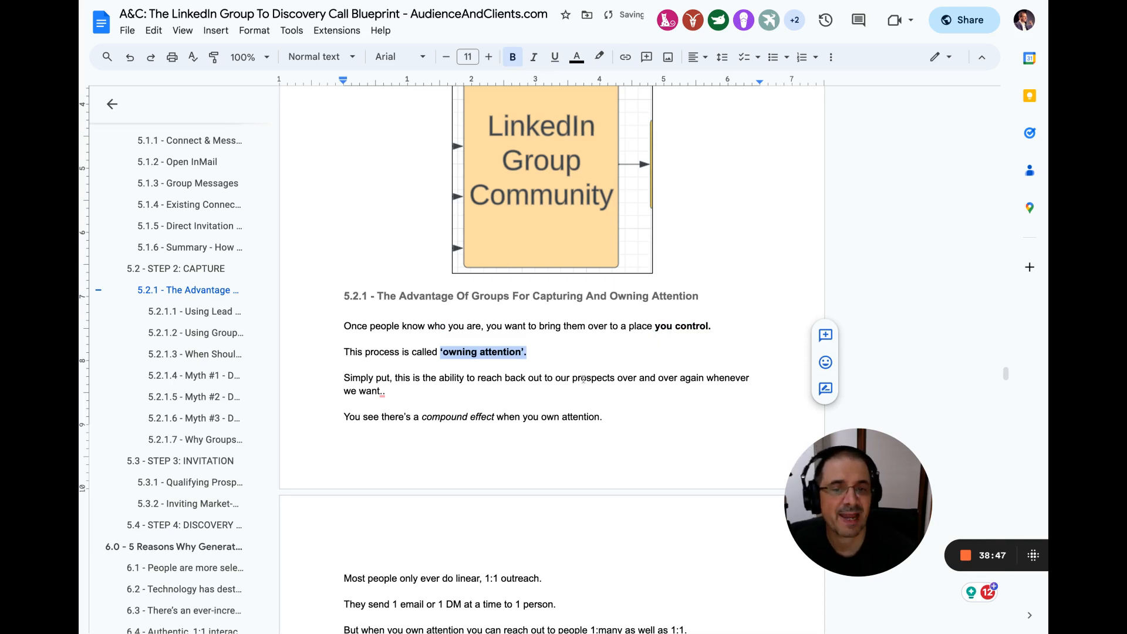
left_click_drag(344, 377, 384, 391)
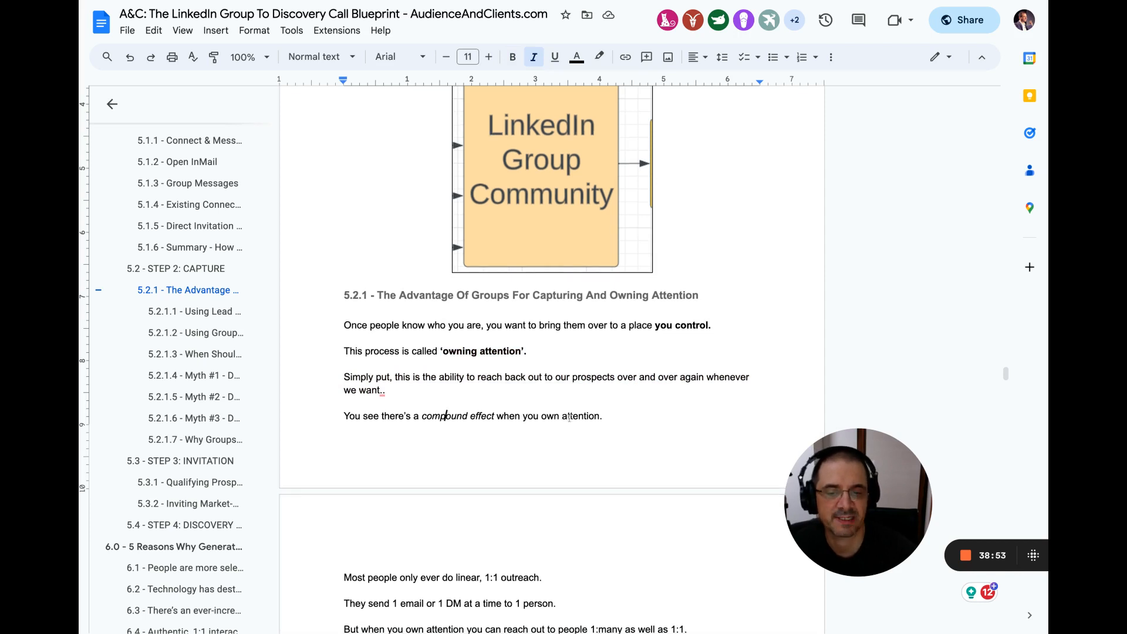
scroll("down", 3)
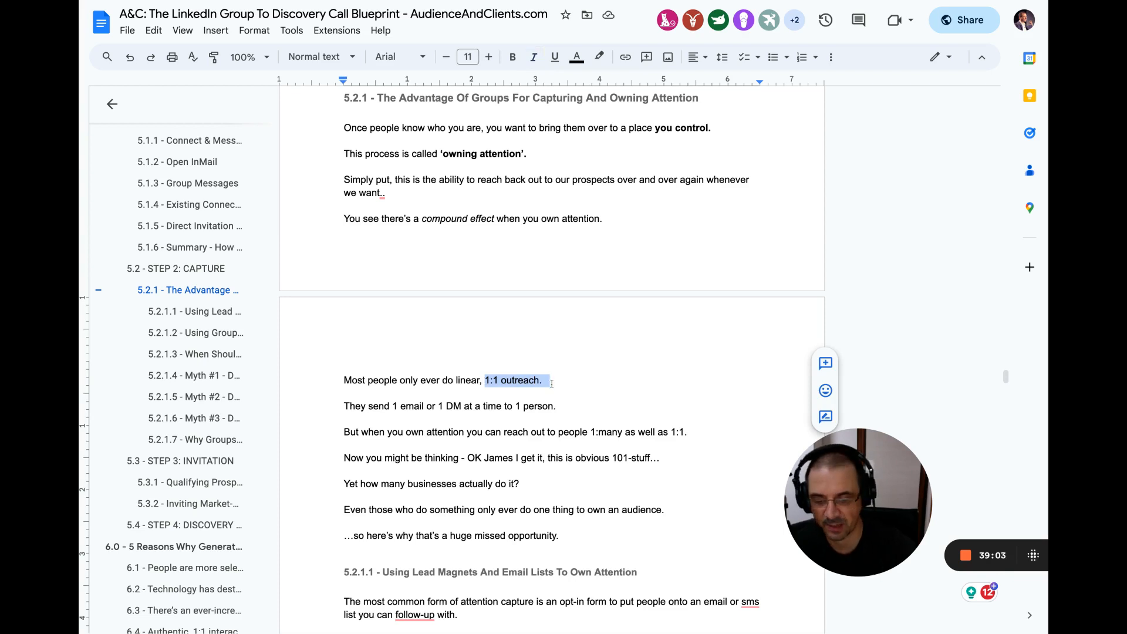
Step: Bold '1:1 outreach.' and the 1:many line; italicise 'Yet how many businesses actually do it?'
left_click(512, 57)
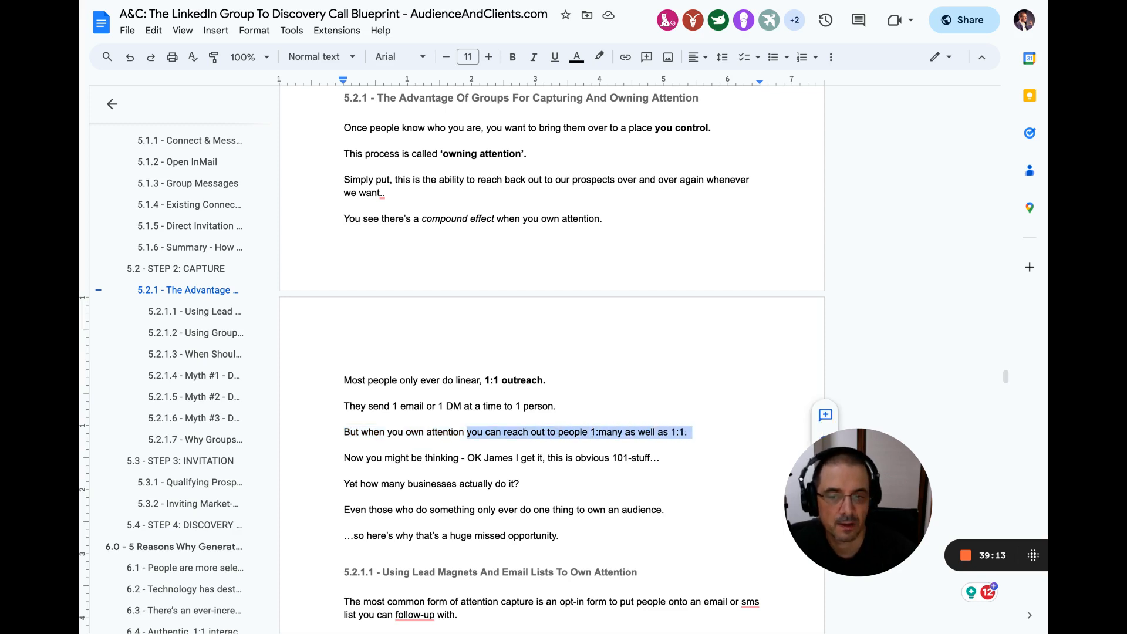
left_click(512, 57)
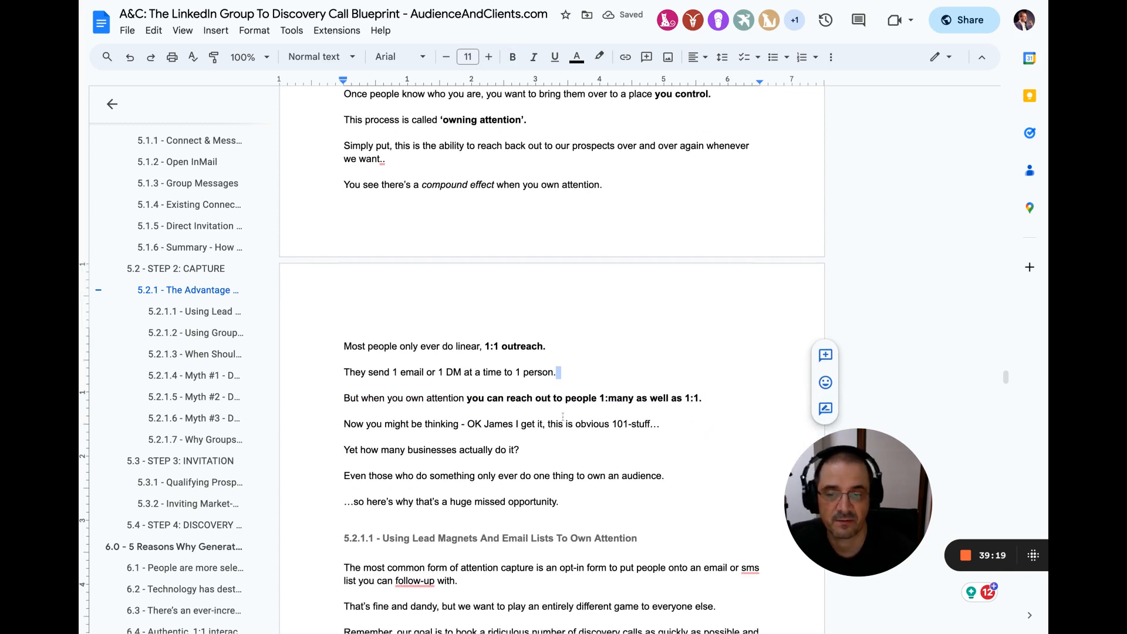
scroll("down", 3)
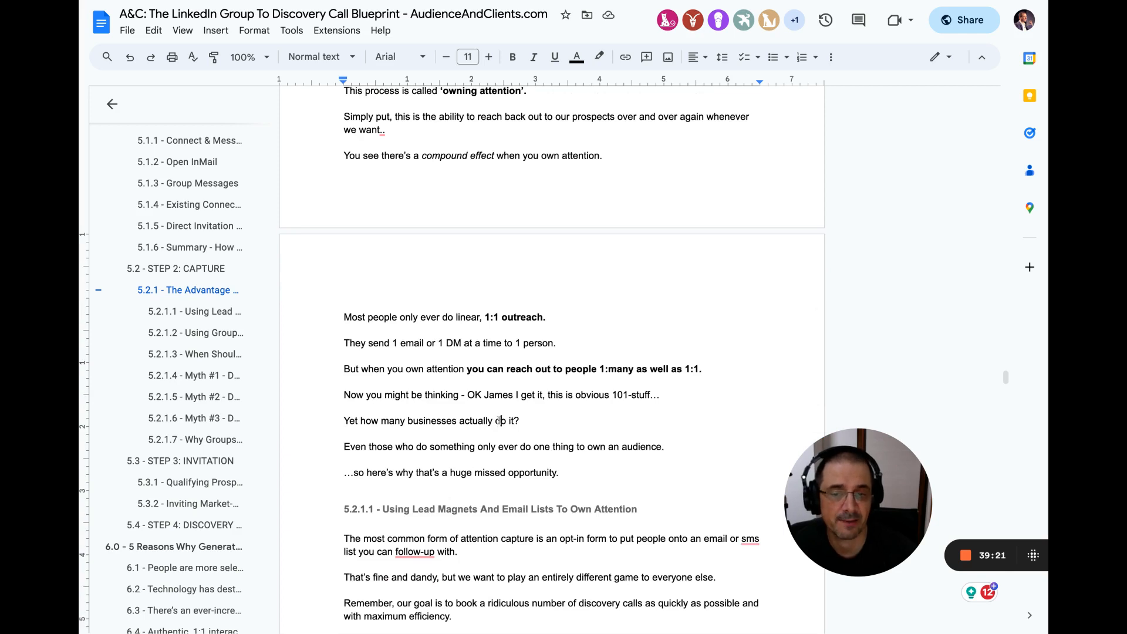
double_click(474, 420)
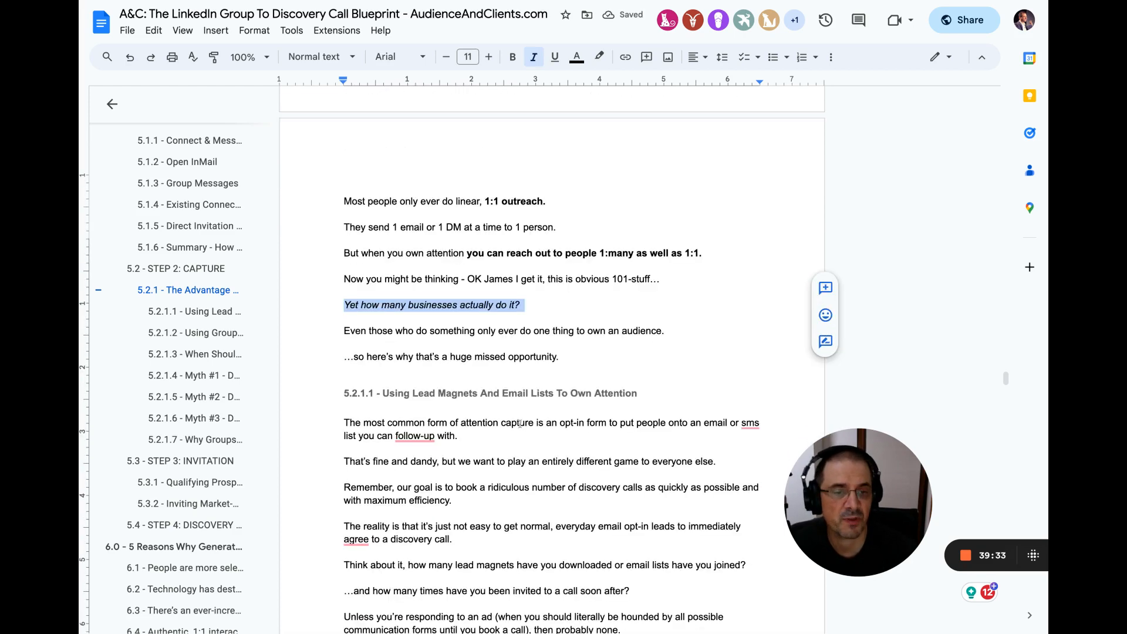
scroll("down", 3)
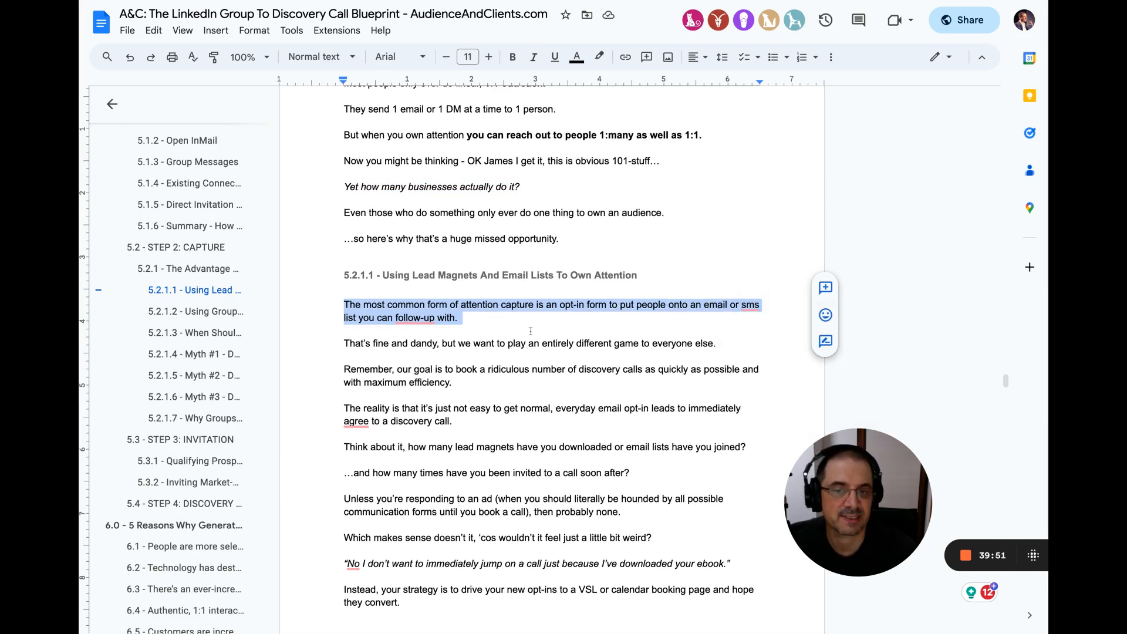
Step: Bold the 'ridiculous number of discovery calls… maximum efficiency' passage
scroll("down", 3)
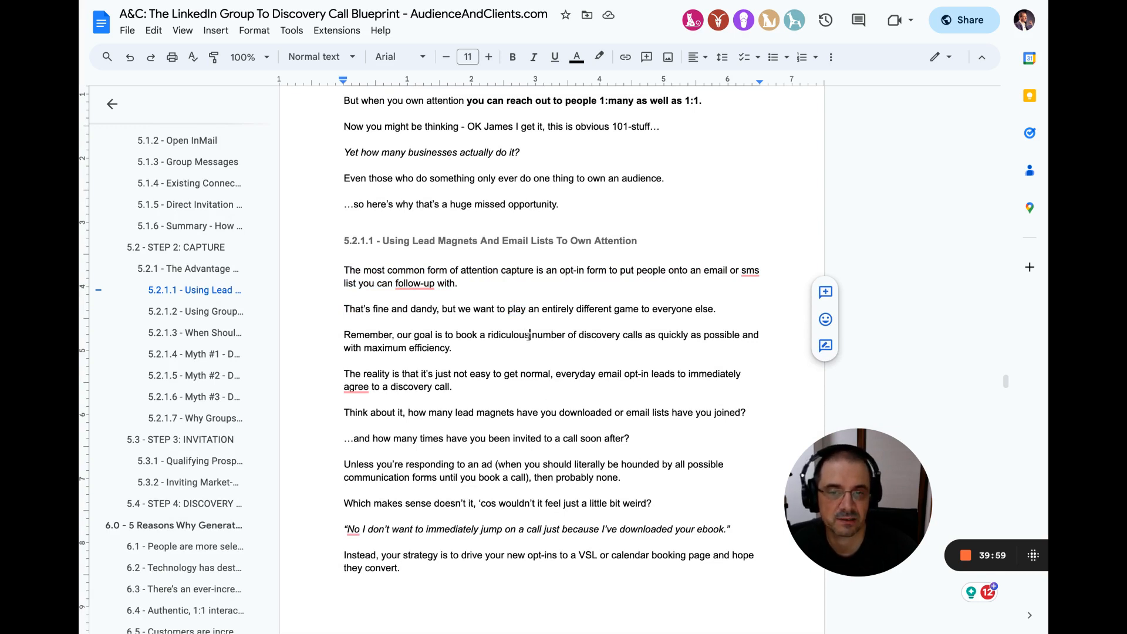
double_click(508, 334)
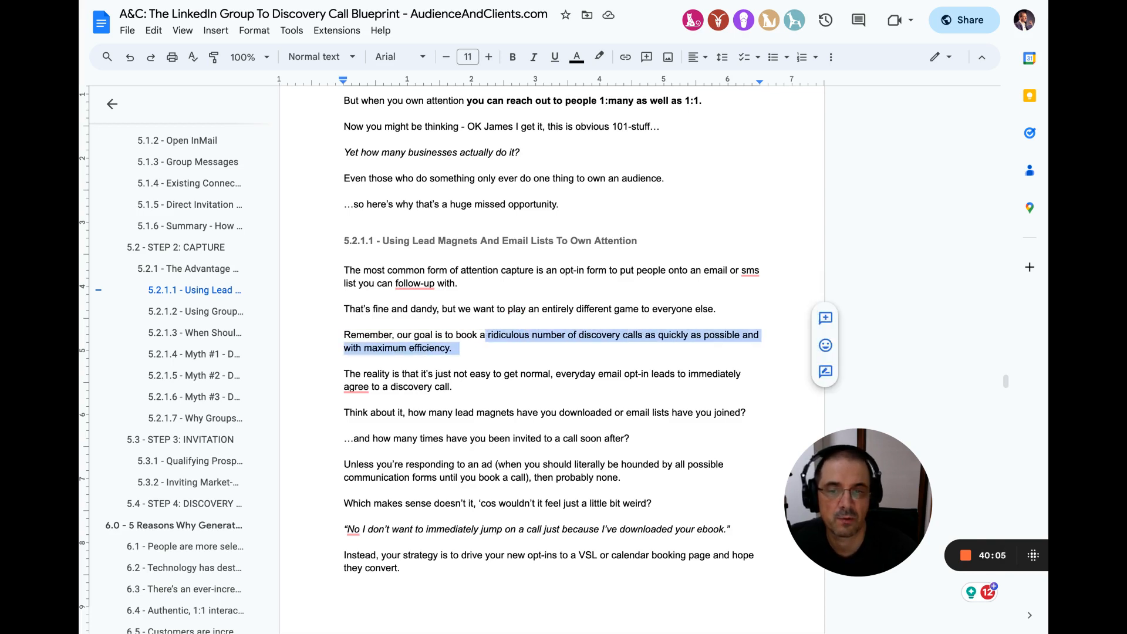
left_click(512, 56)
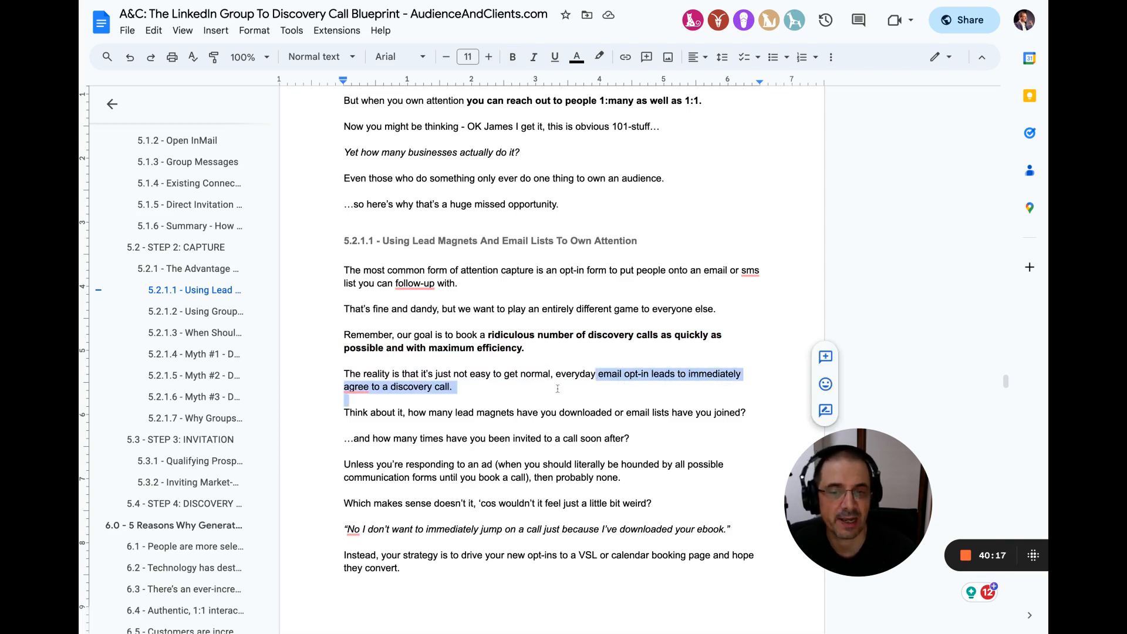
Step: Highlight the call-invitation question, 'Which makes sense' sentence and VSL opt-in strategy
left_click(463, 412)
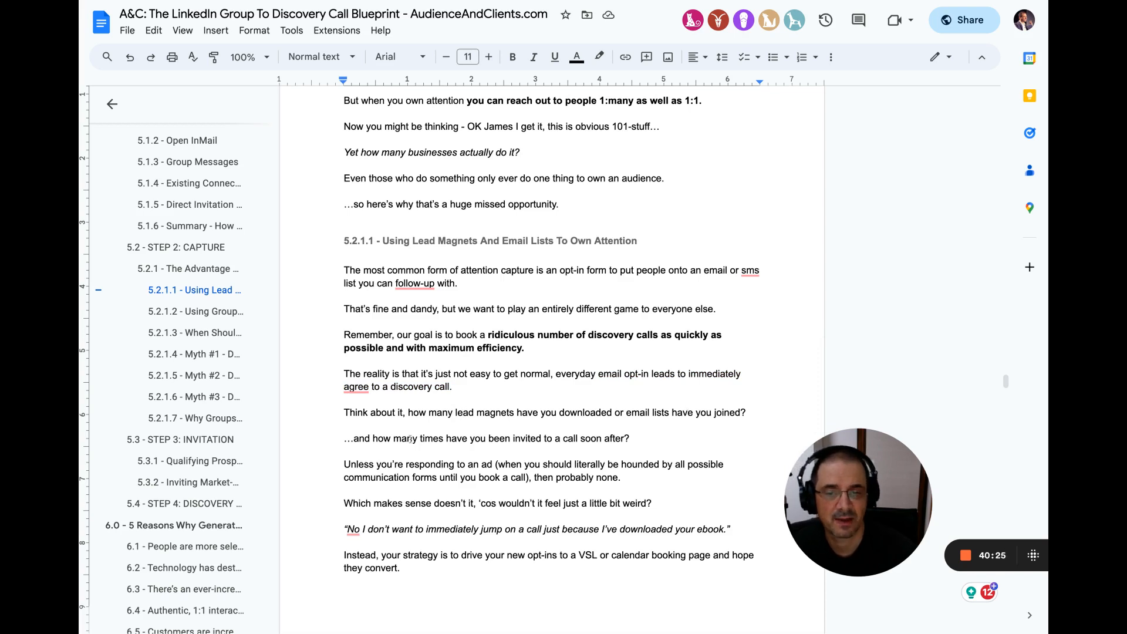
left_click_drag(414, 439, 629, 438)
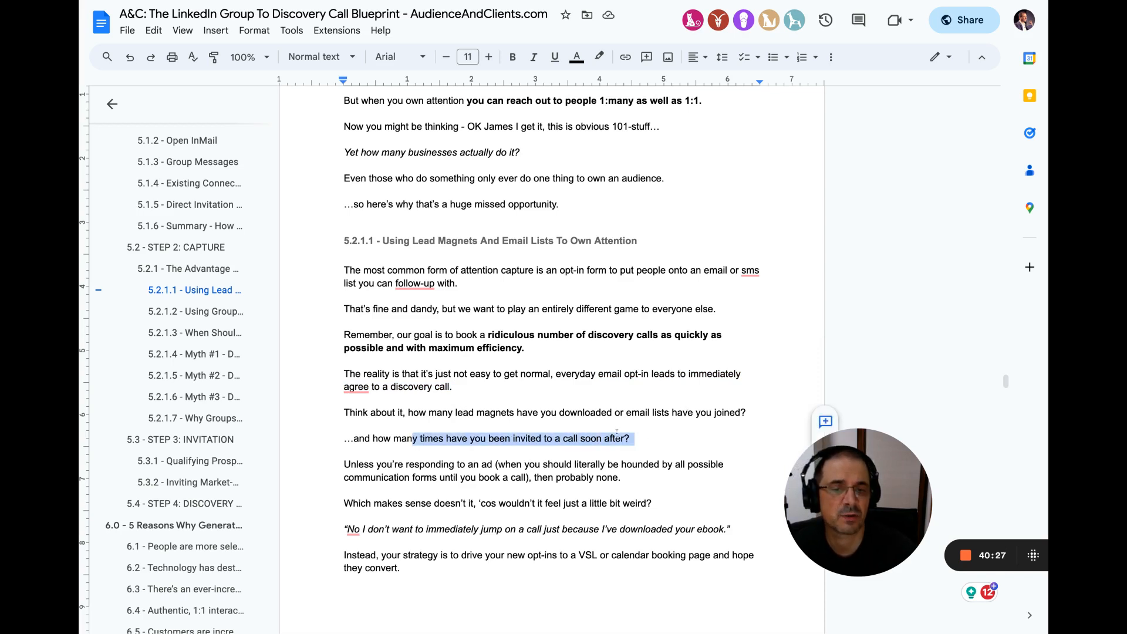
scroll("down", 3)
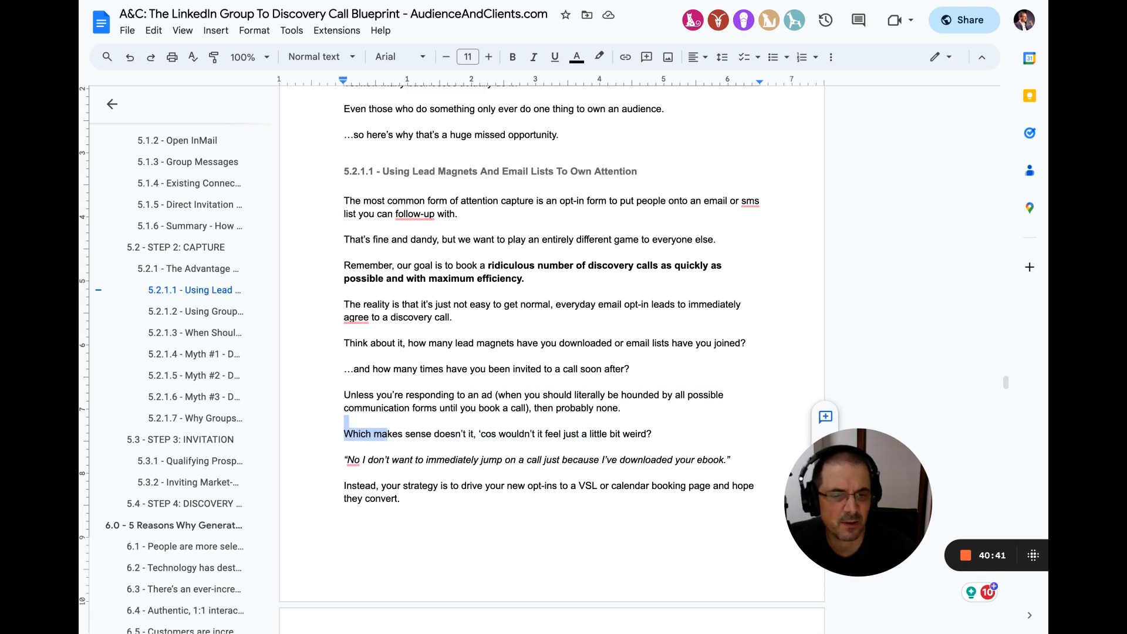
double_click(450, 459)
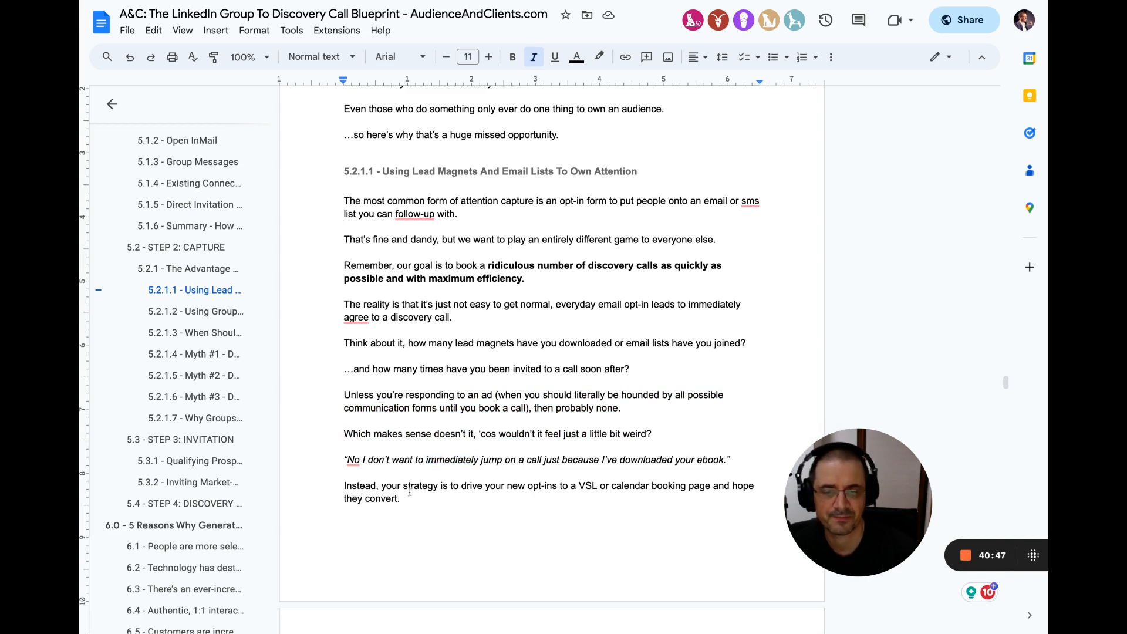
left_click_drag(404, 485, 399, 498)
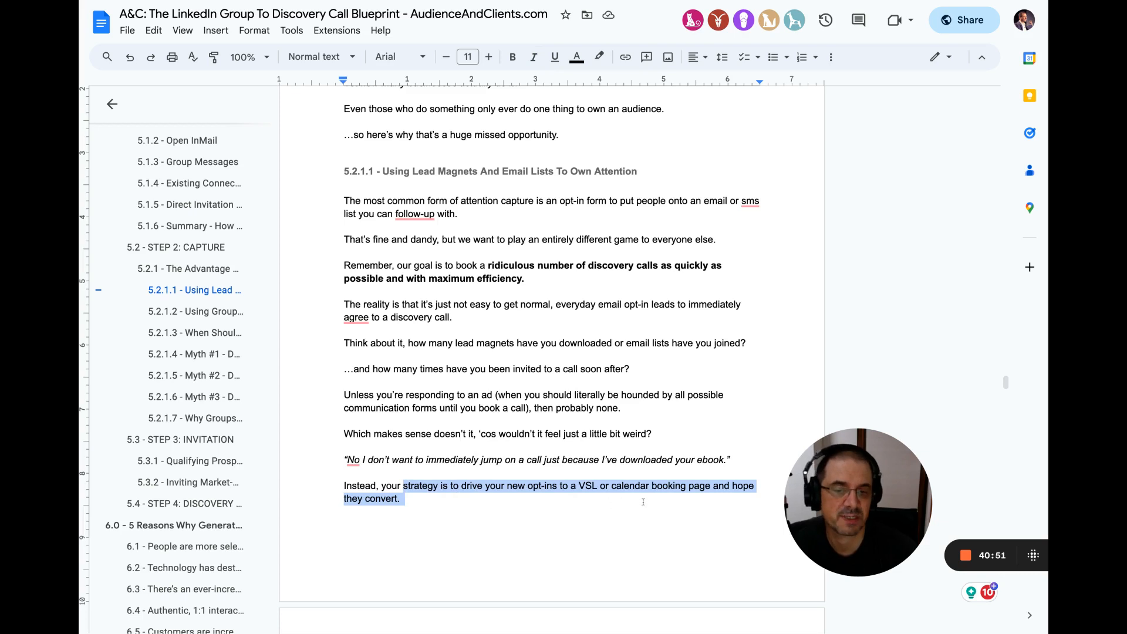
mouse_move(650, 503)
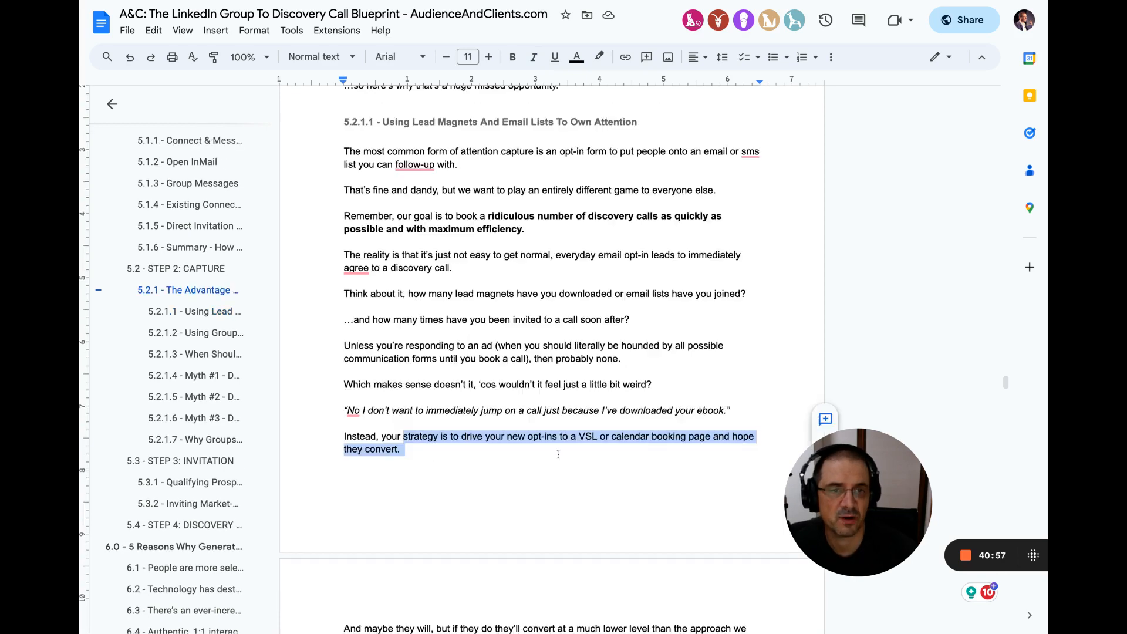
Step: Highlight 5.2.1.2 sentences, including converting at a lower level, until 5.2.1.3 appears
scroll("down", 3)
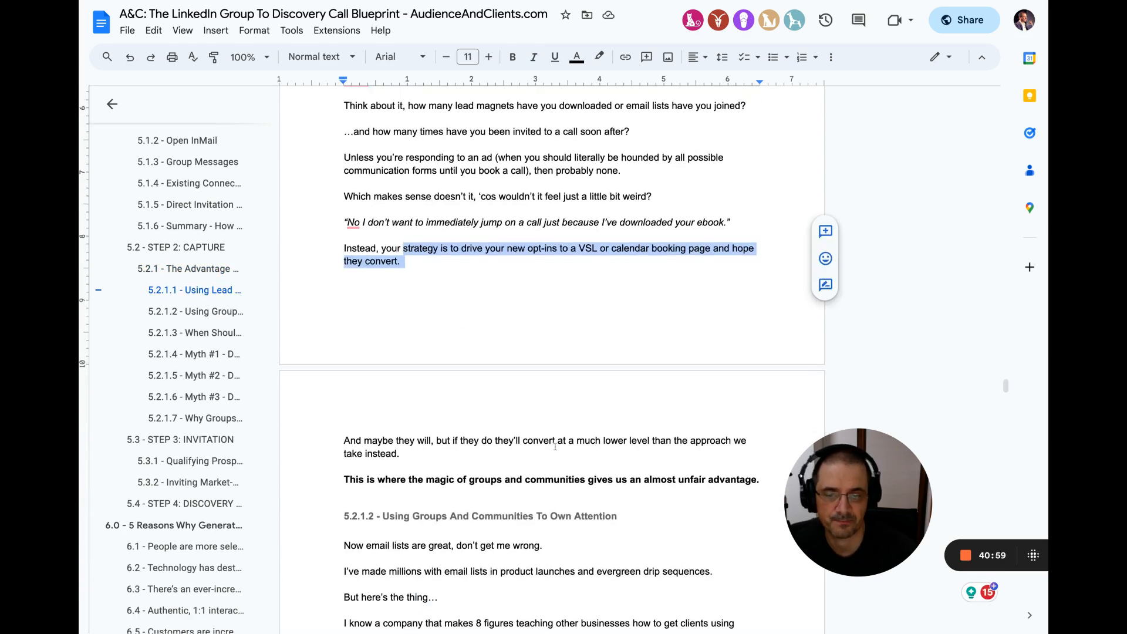
scroll("down", 3)
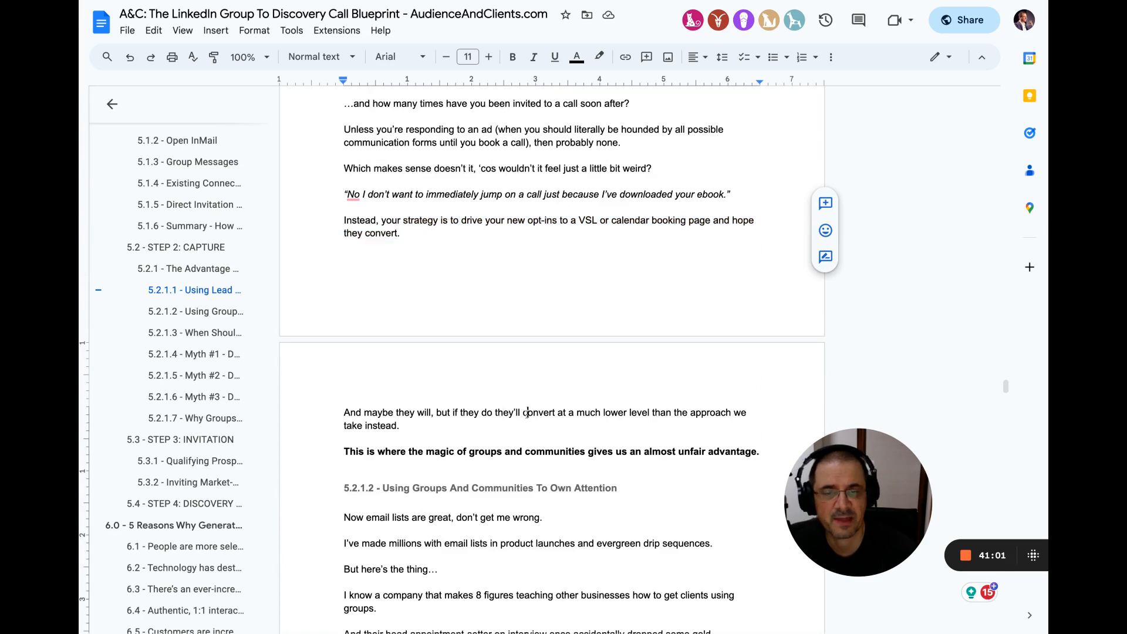
left_click_drag(343, 412, 399, 425)
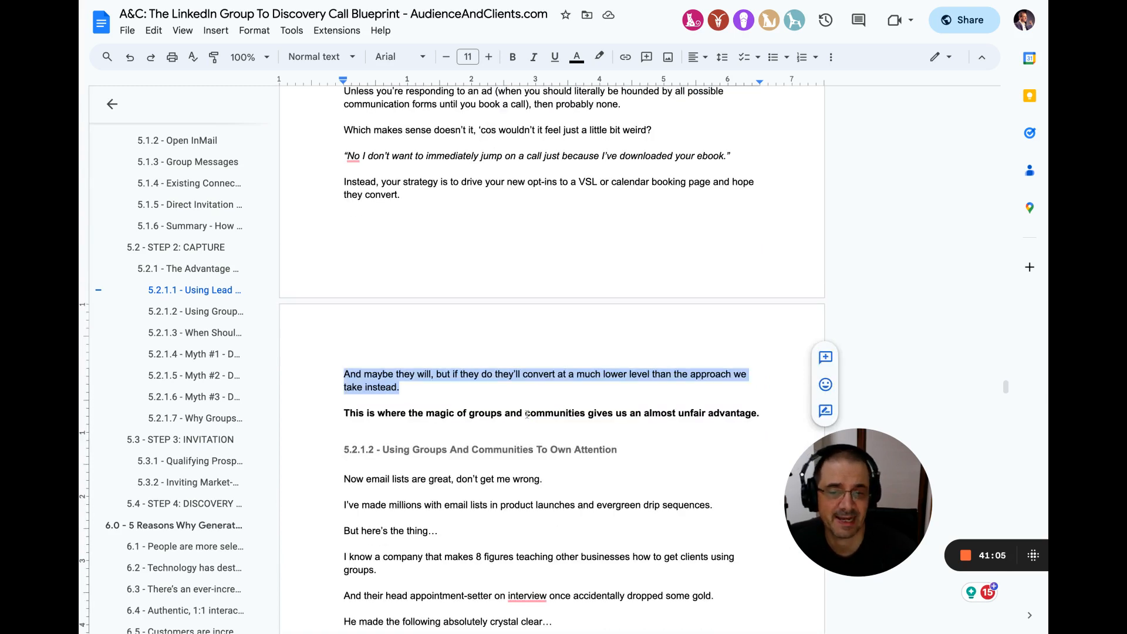
double_click(554, 413)
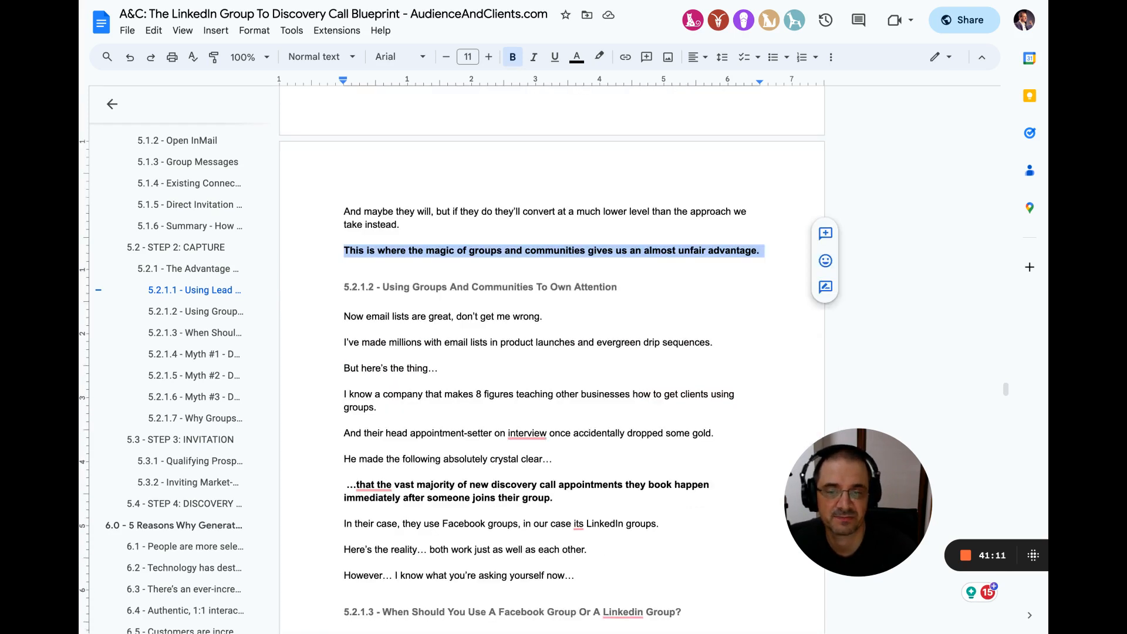
scroll("down", 3)
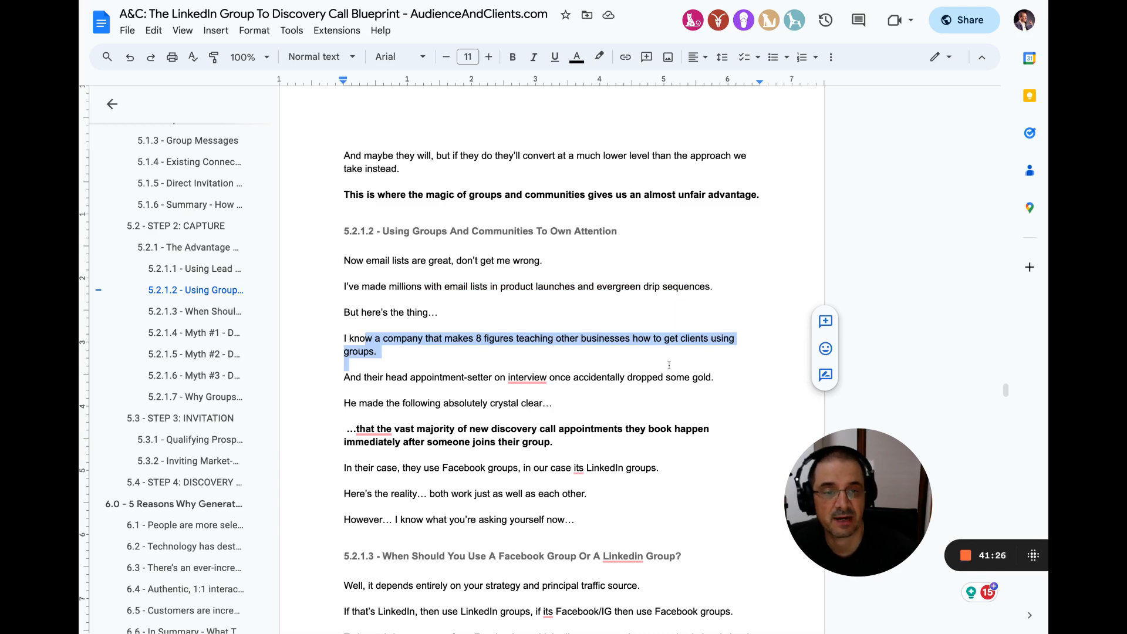
scroll("down", 3)
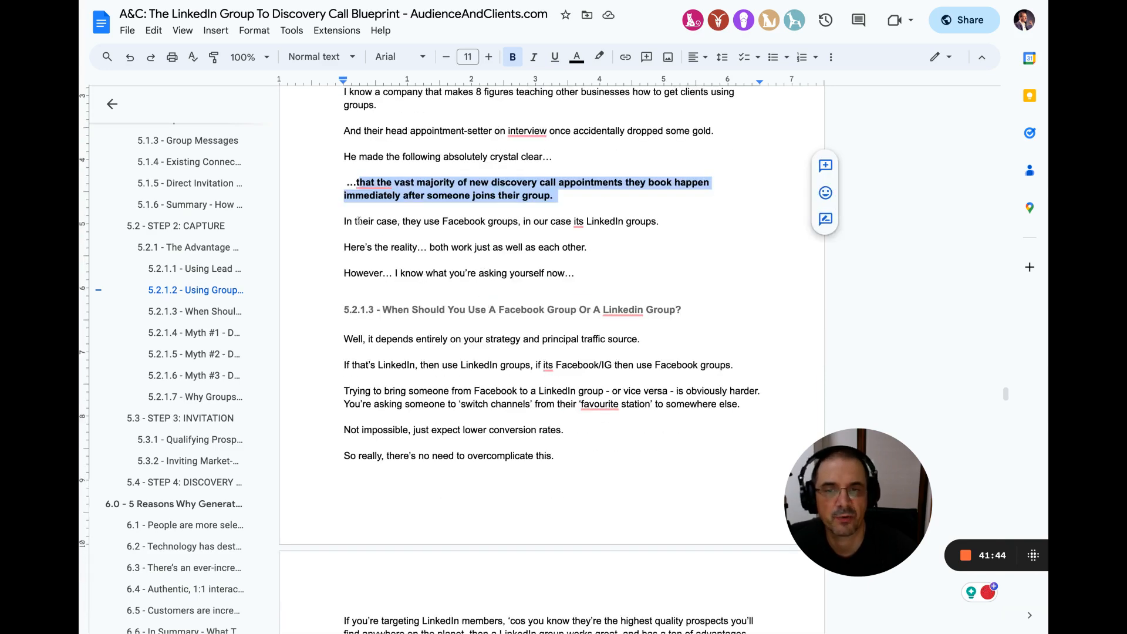
left_click_drag(344, 196, 583, 221)
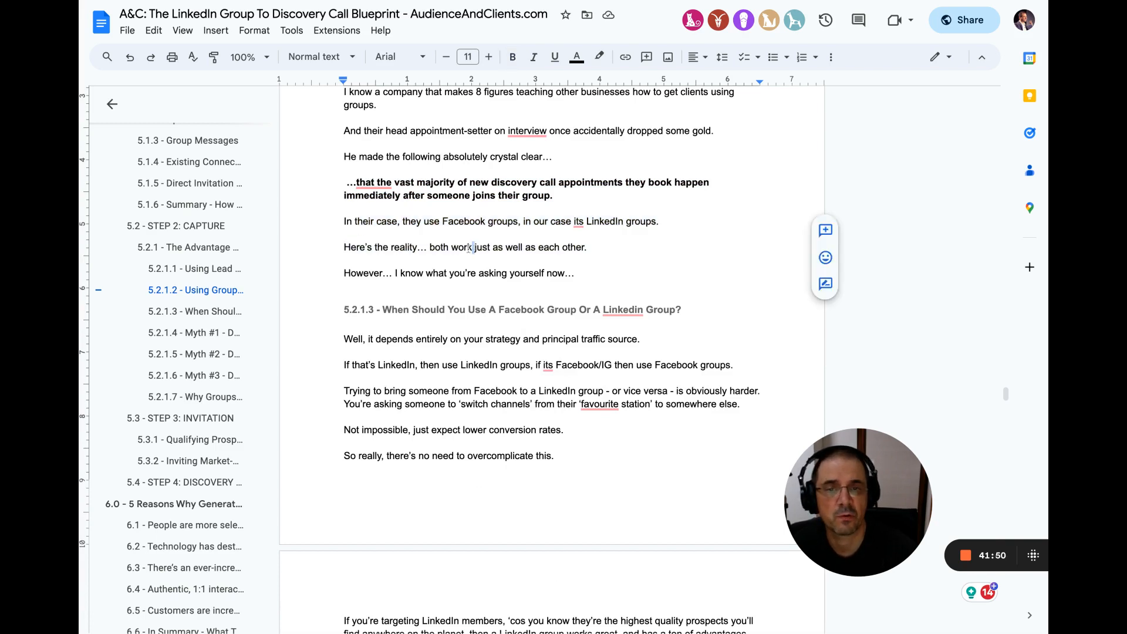
double_click(438, 246)
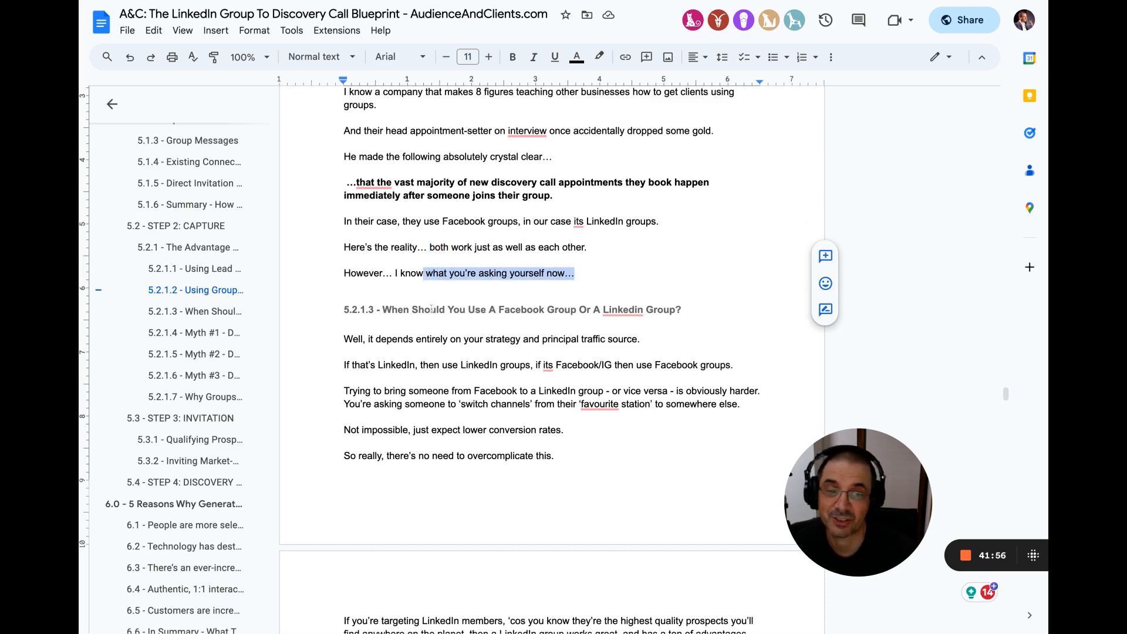
scroll("down", 3)
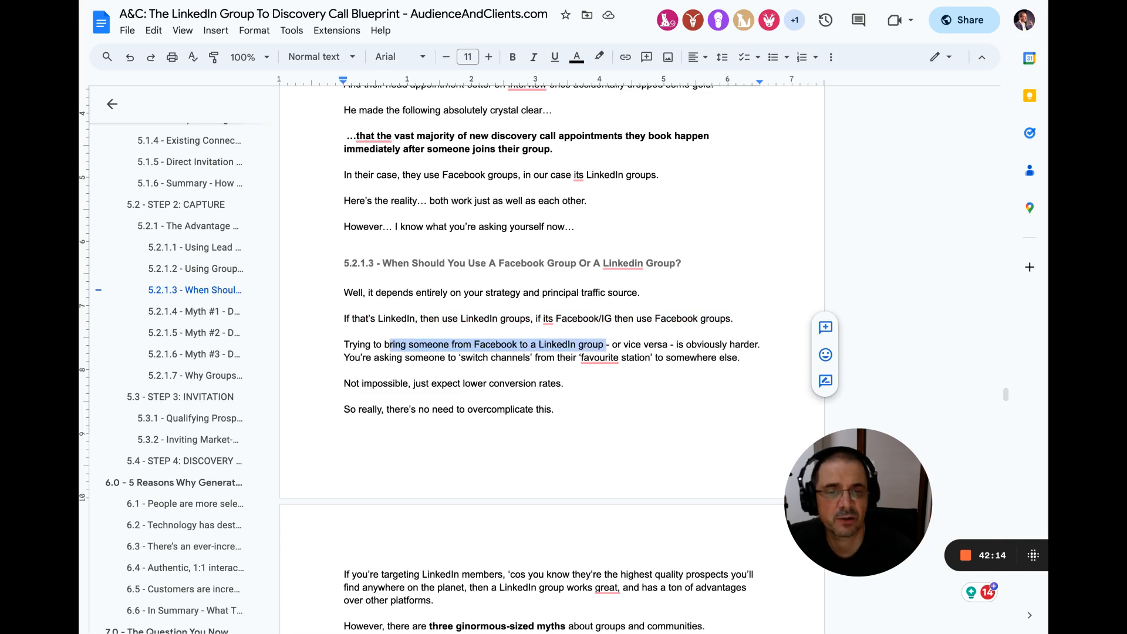
Step: Highlight the channel-switching passage and scroll down to 5.2.1.4 Myth #1
left_click_drag(605, 345, 758, 345)
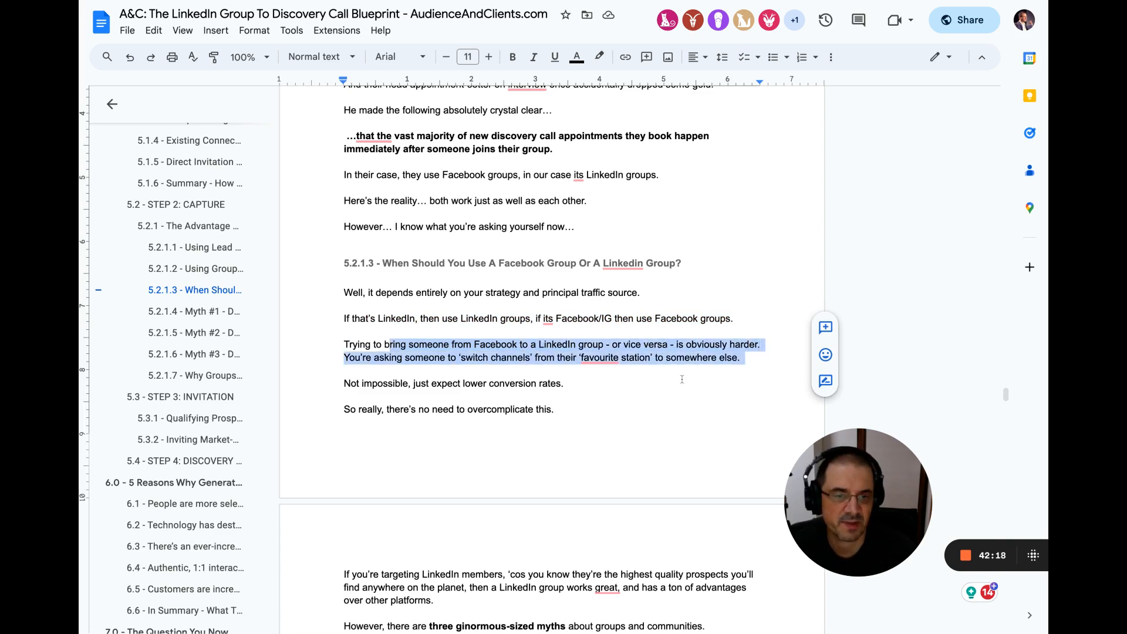
scroll("down", 3)
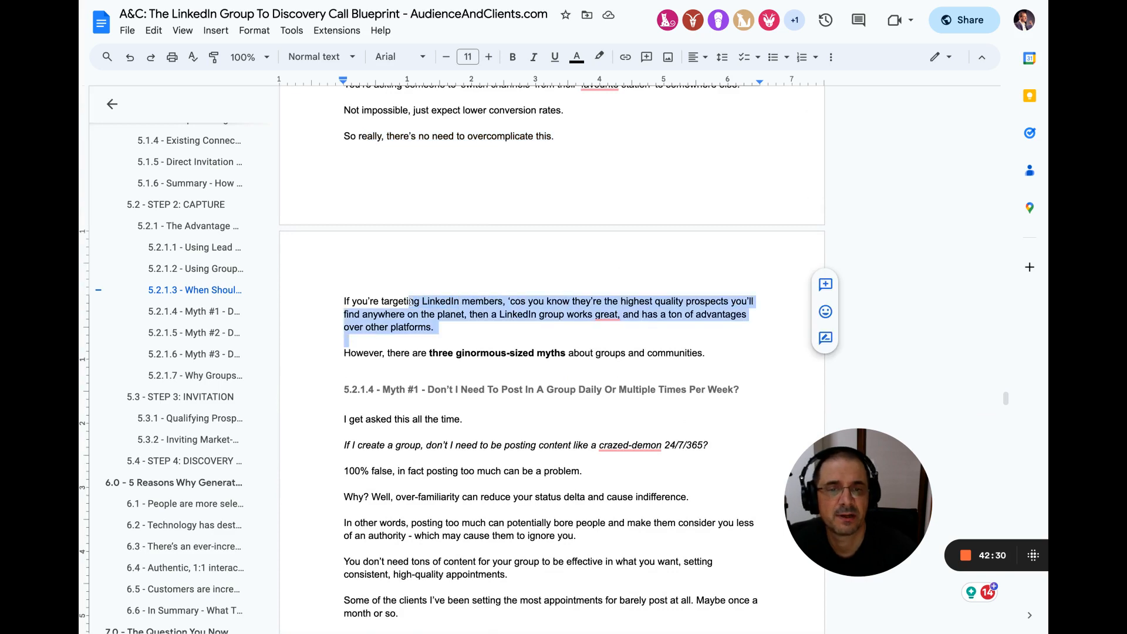
scroll("down", 3)
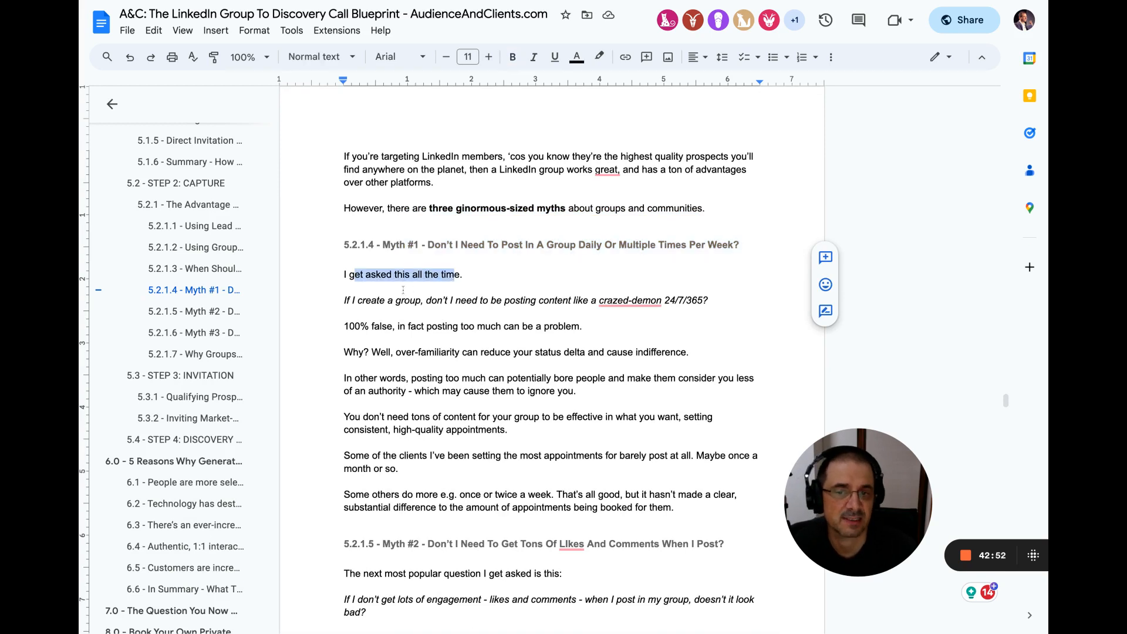
Step: Bold the '100% false' sentence and make it read 'can be a real problem'
left_click_drag(353, 300, 567, 300)
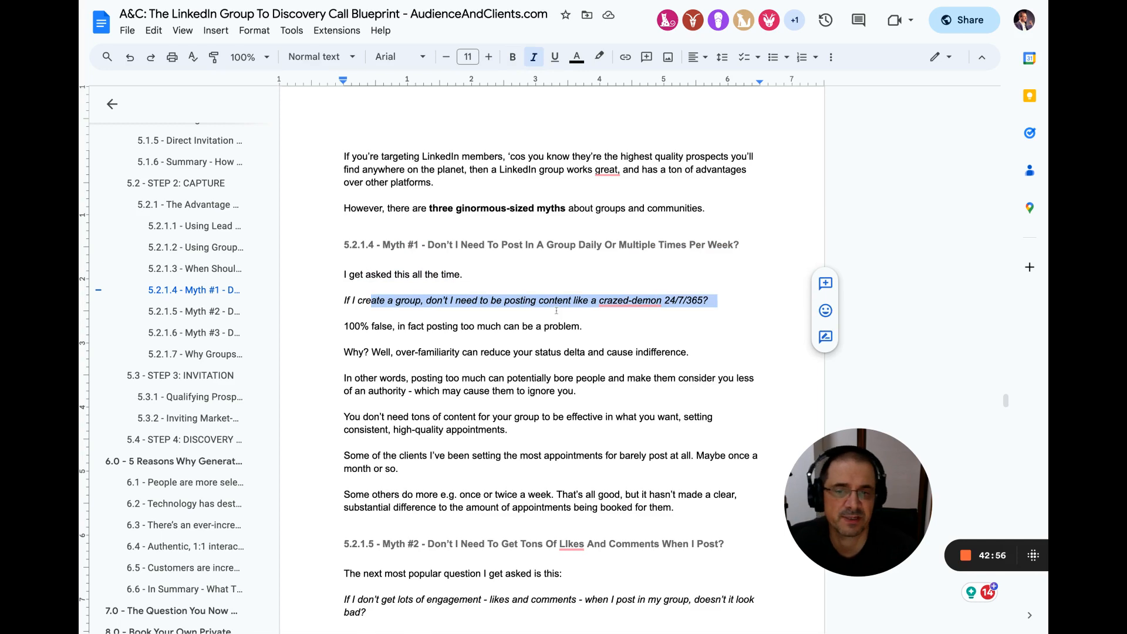
scroll("down", 3)
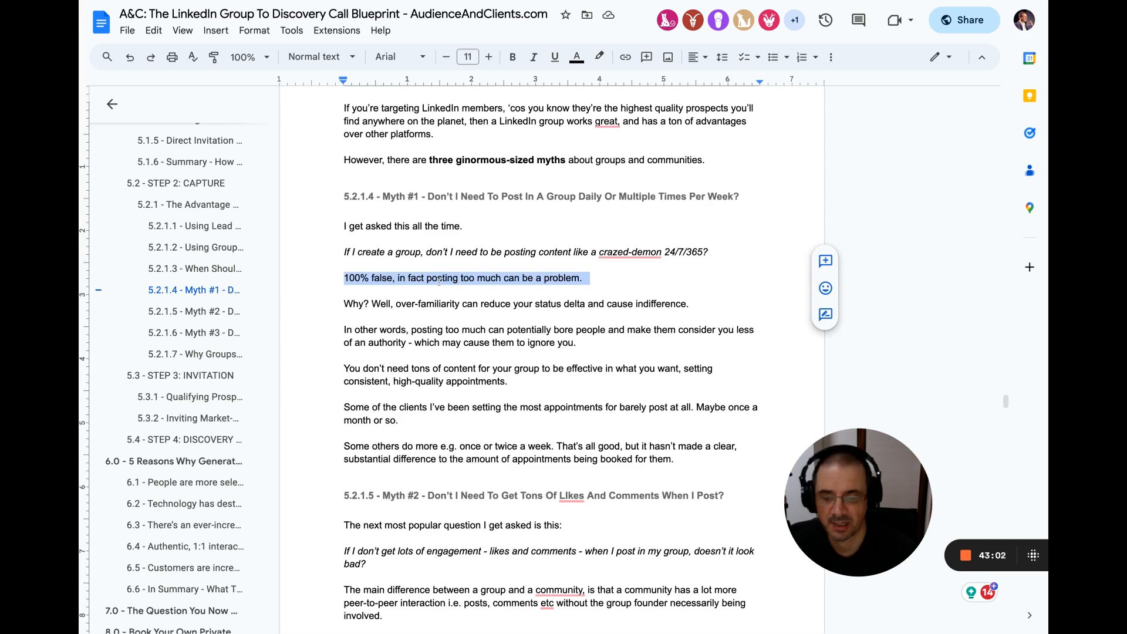
left_click(512, 57)
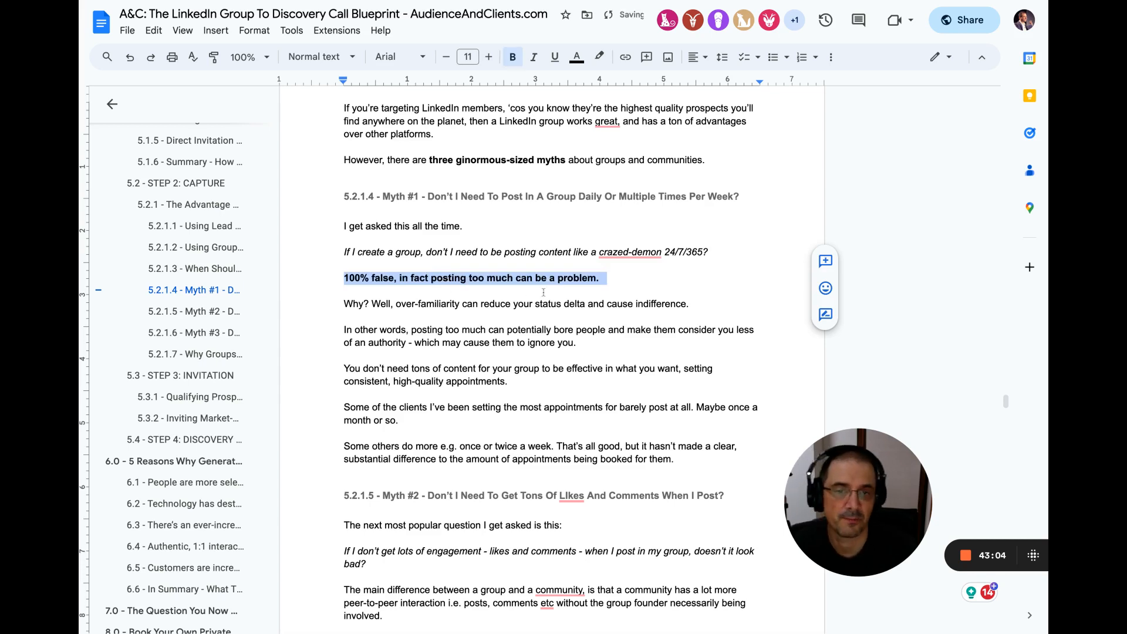
type("real")
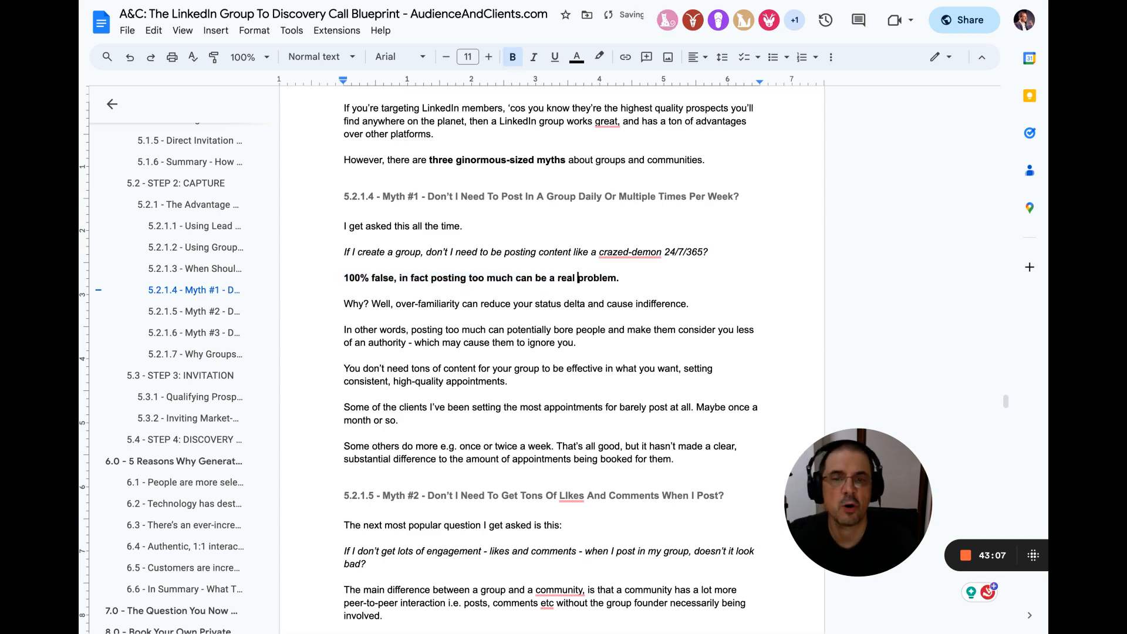
Step: Highlight 'delta' and the no-tons-of-content sentence, reading on into 5.2.1.5 Myth #2
double_click(573, 303)
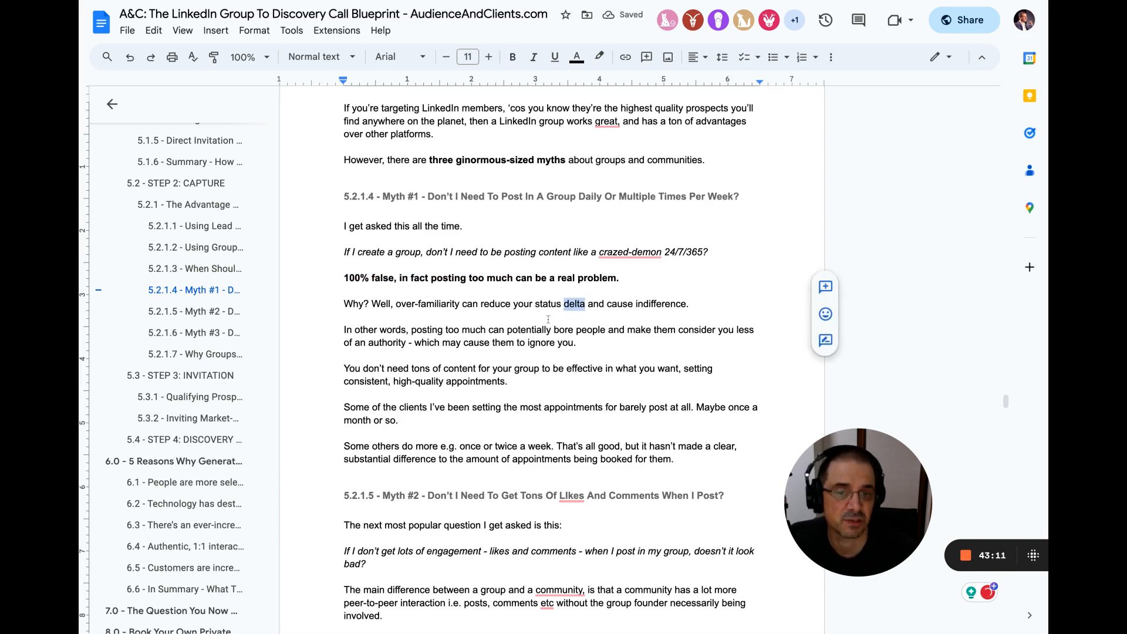
double_click(476, 342)
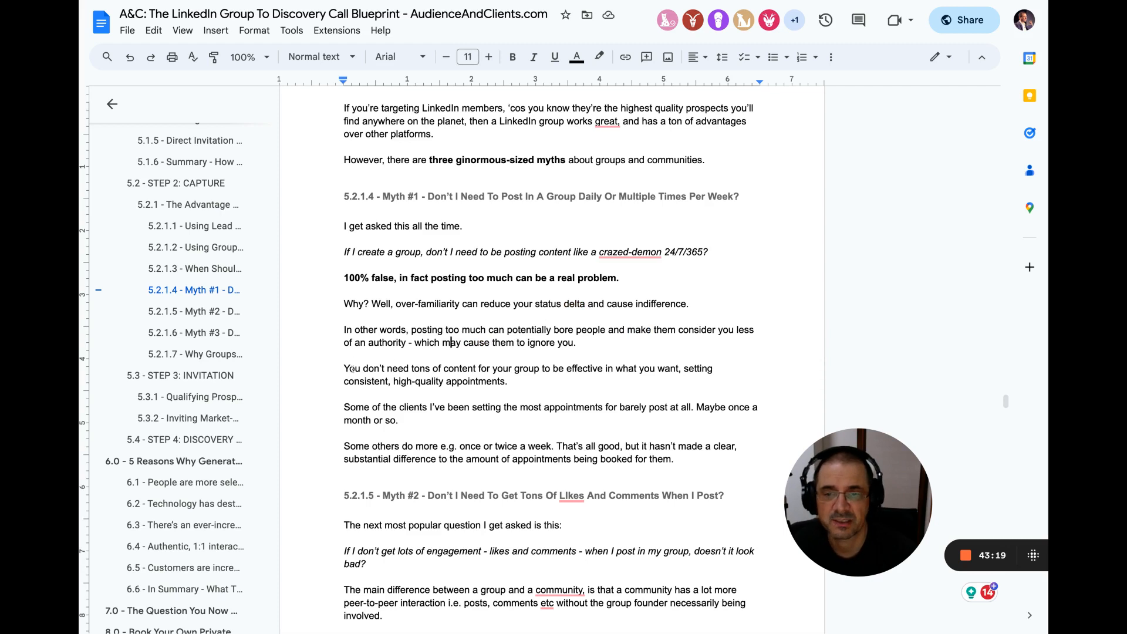
left_click_drag(345, 368, 506, 381)
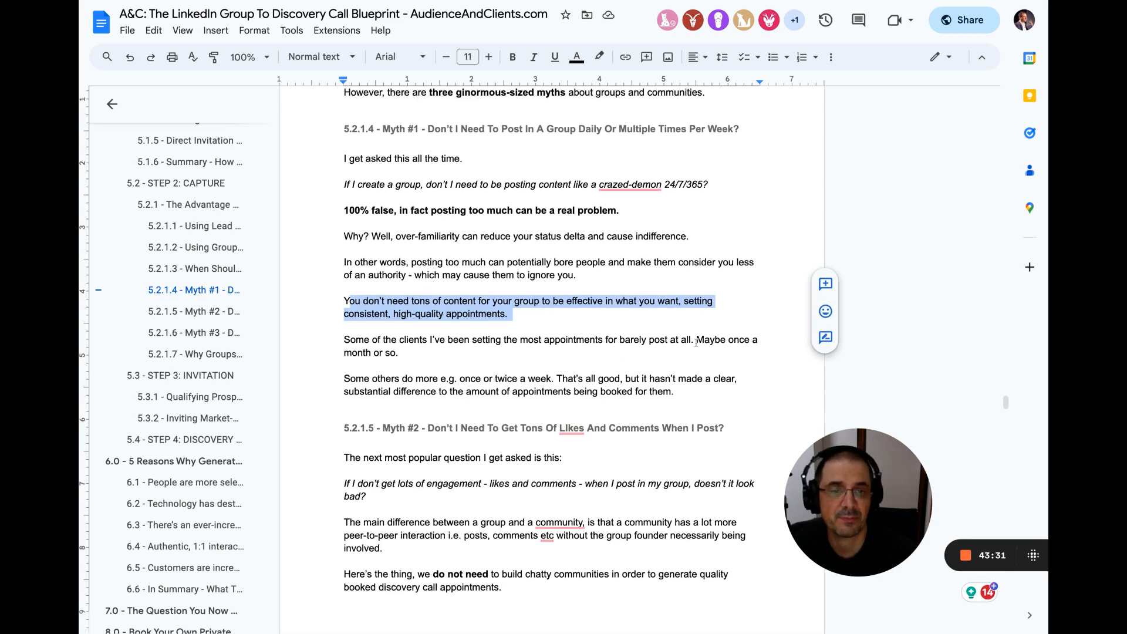
scroll("down", 3)
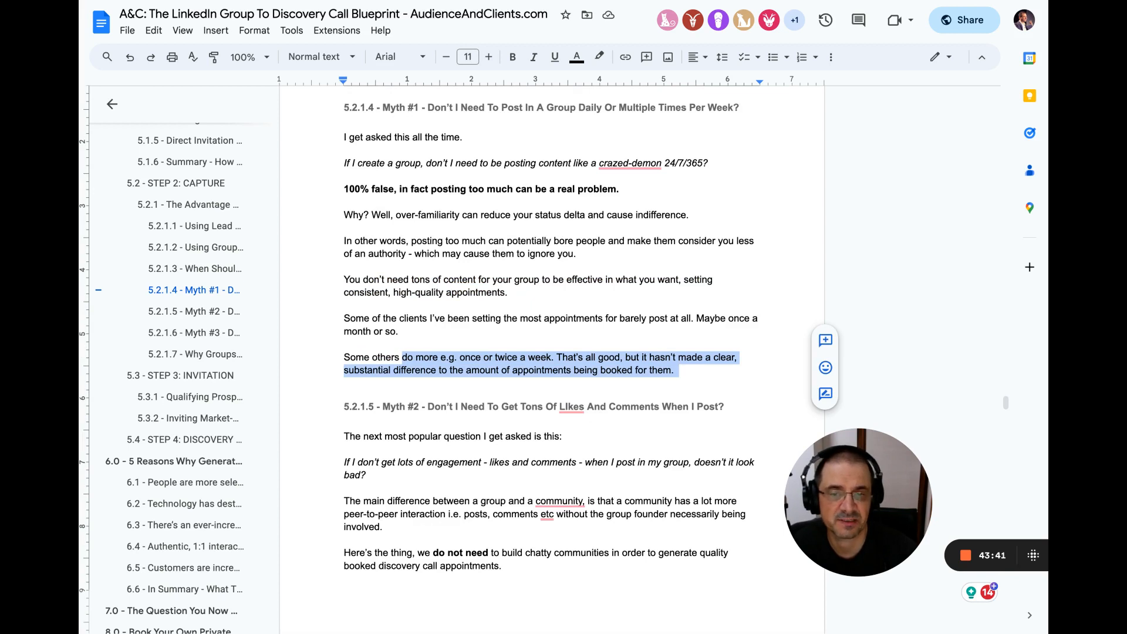
scroll("down", 3)
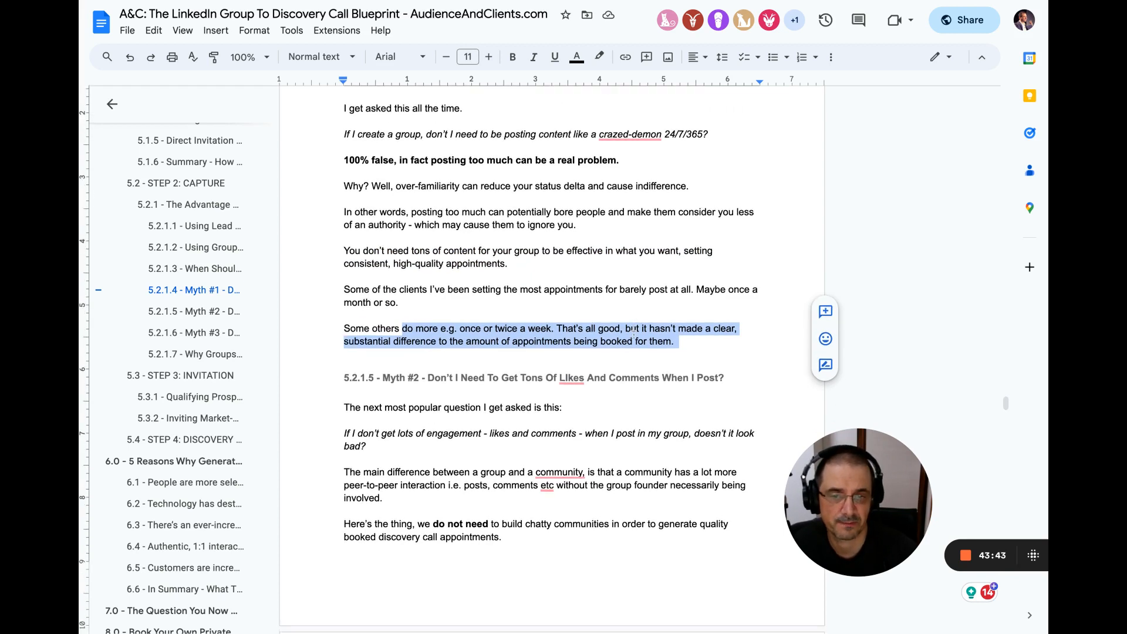
scroll("down", 3)
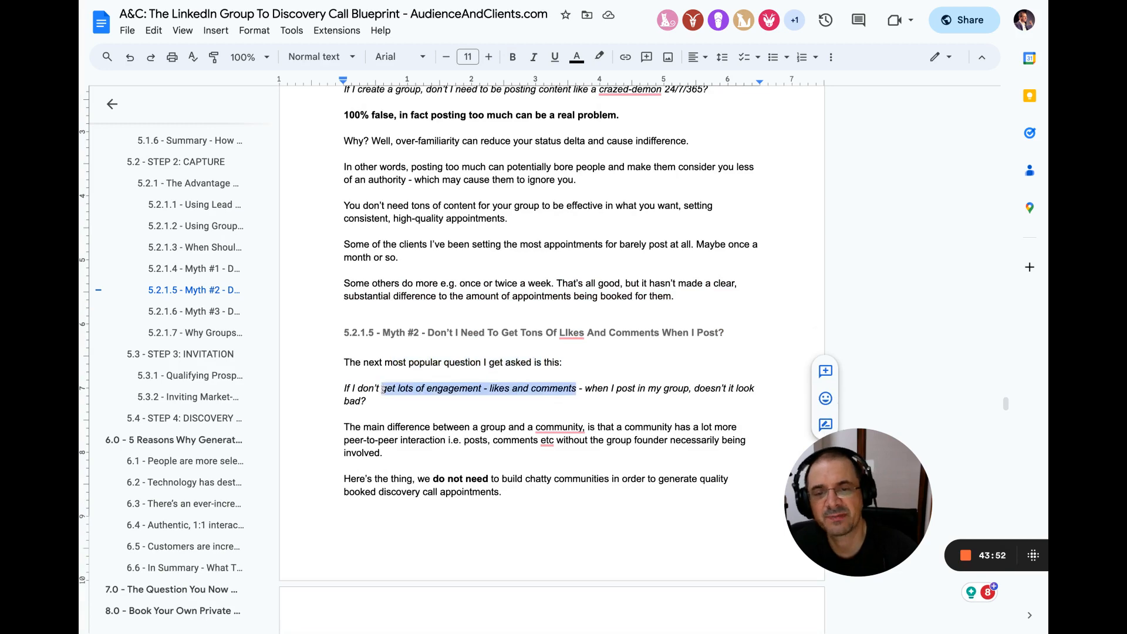
Step: Highlight the engagement question and the sentence saying chatty communities aren't needed
left_click(512, 57)
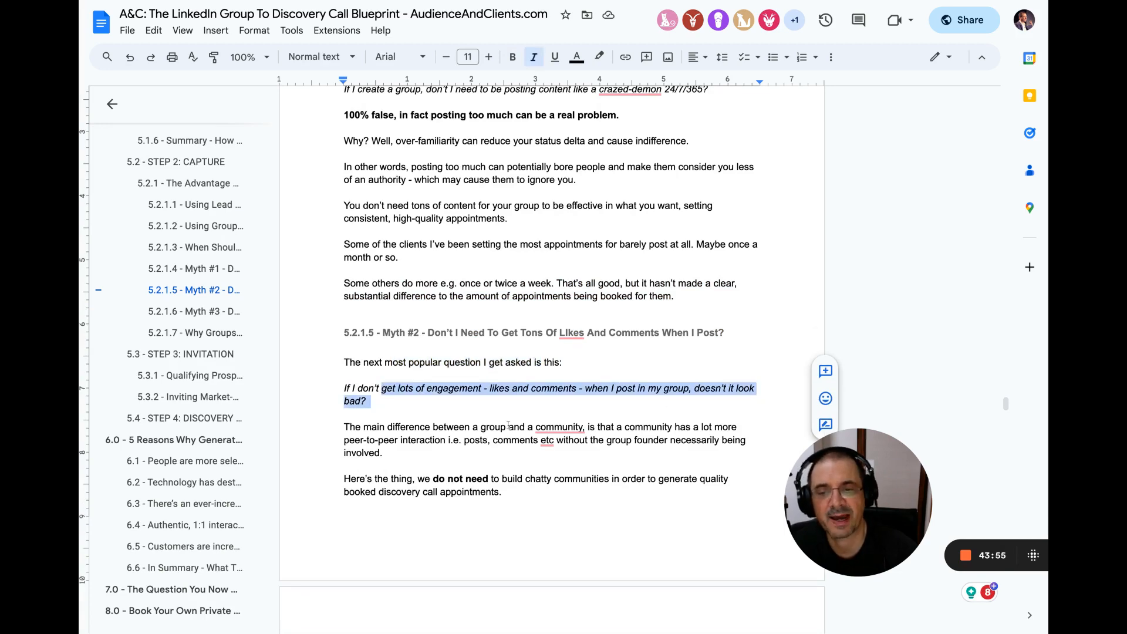
scroll("down", 3)
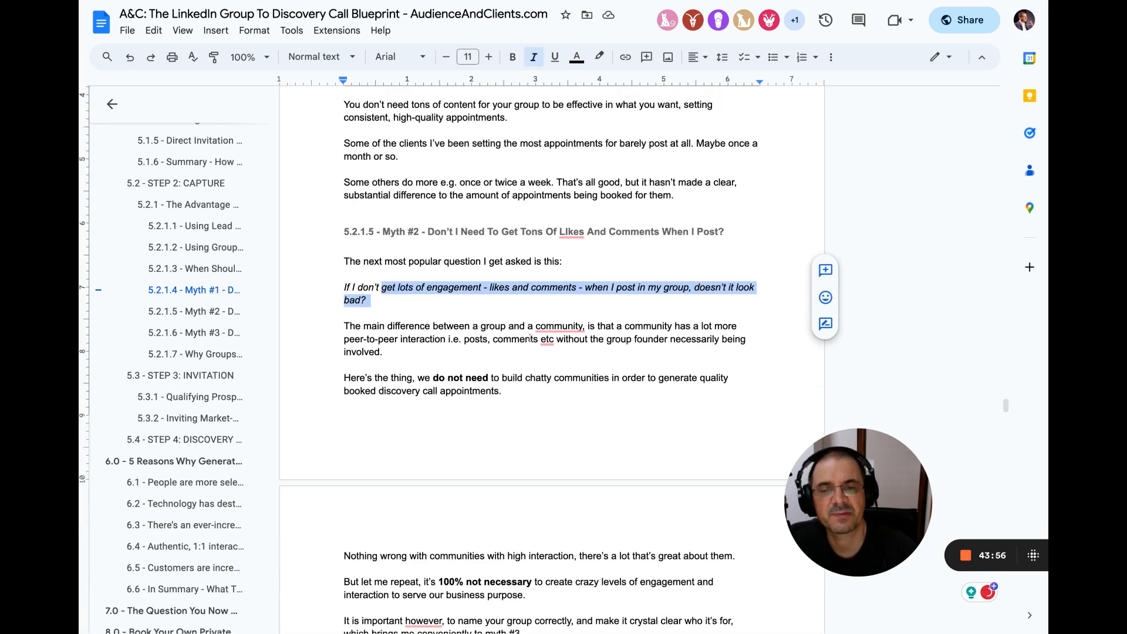
scroll("down", 3)
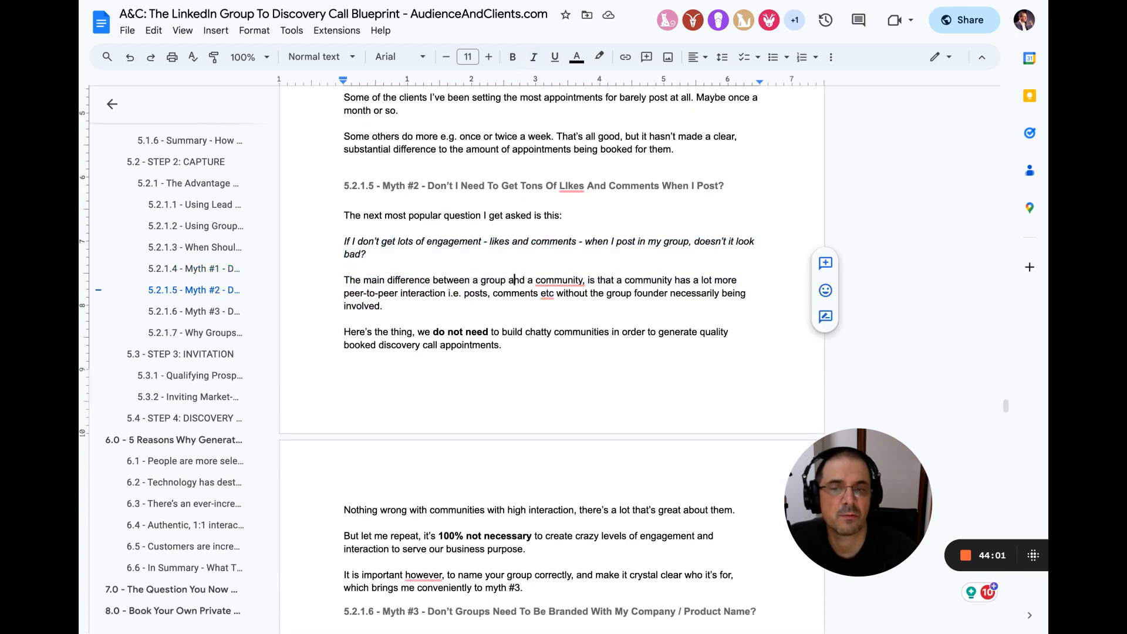
left_click_drag(344, 280, 385, 305)
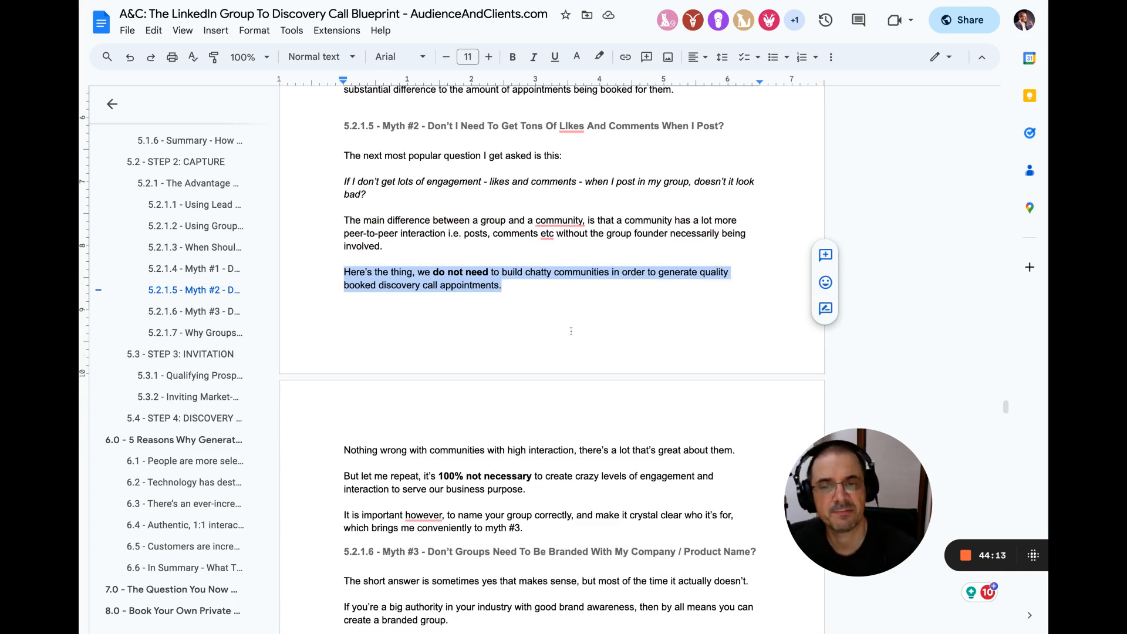
Step: Highlight the sentence repeating engagement isn't necessary, scrolling toward heading 5.2.1.6 Myth #3
scroll("down", 3)
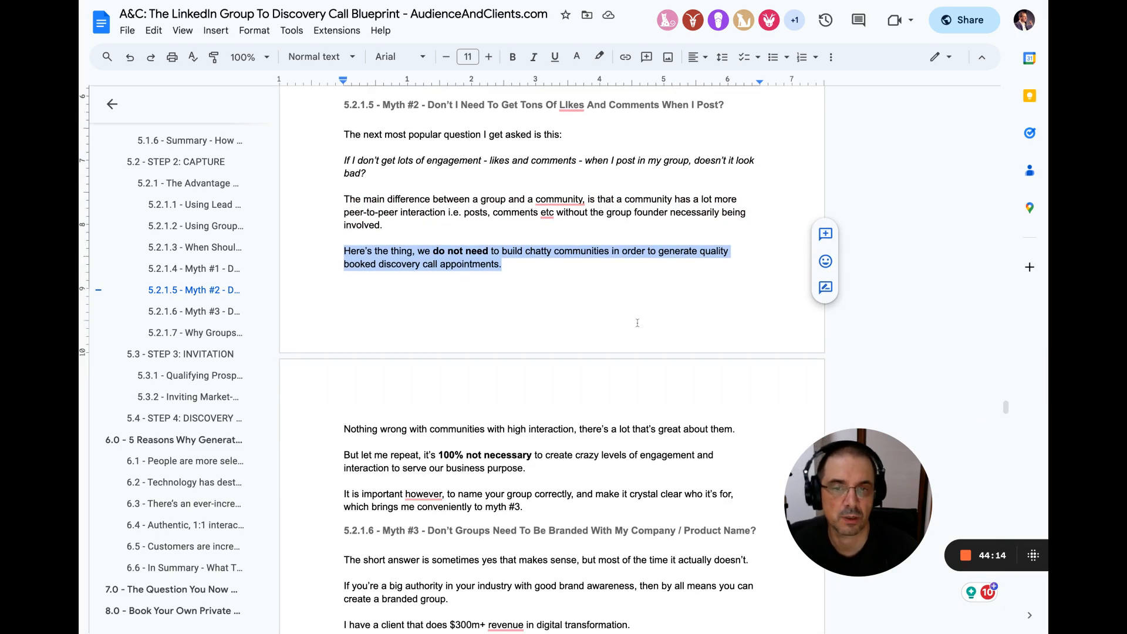
scroll("down", 3)
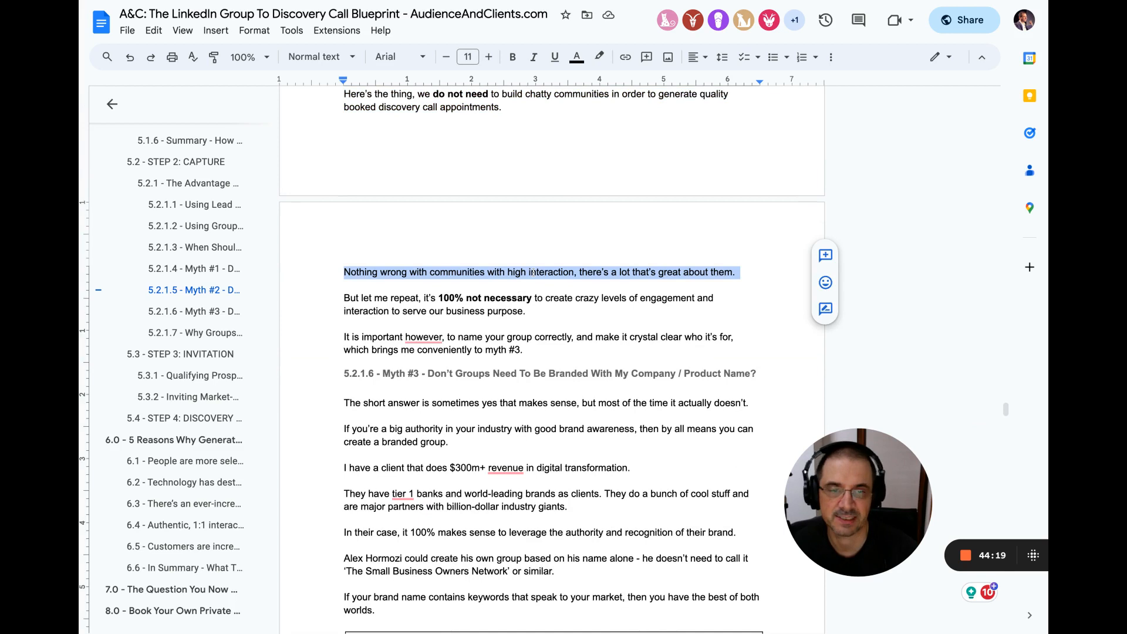
double_click(403, 298)
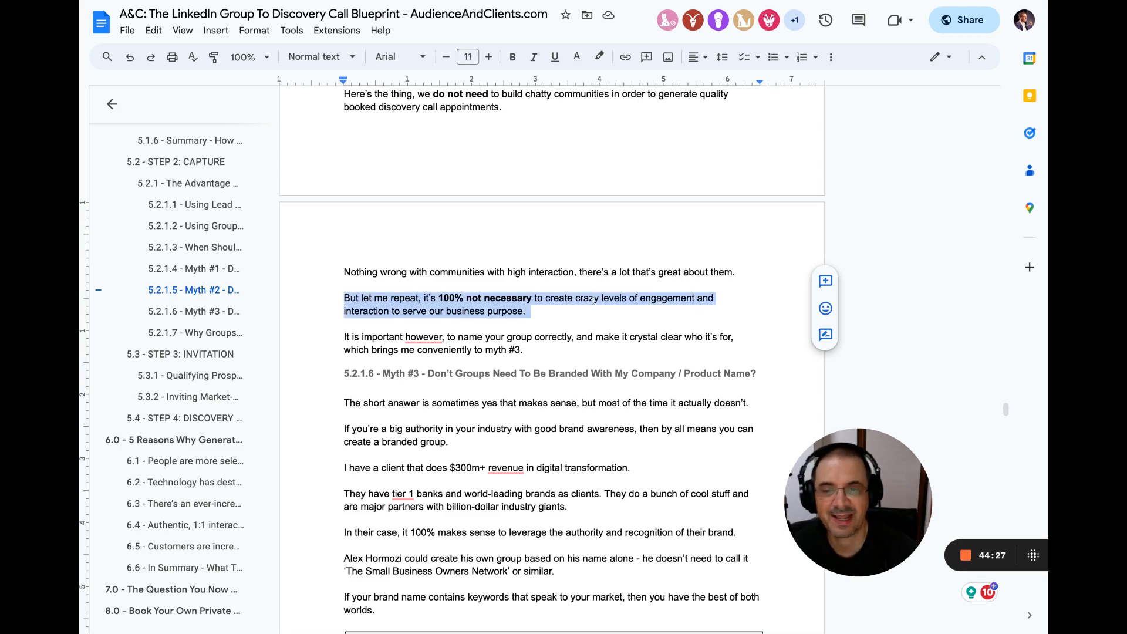
scroll("down", 3)
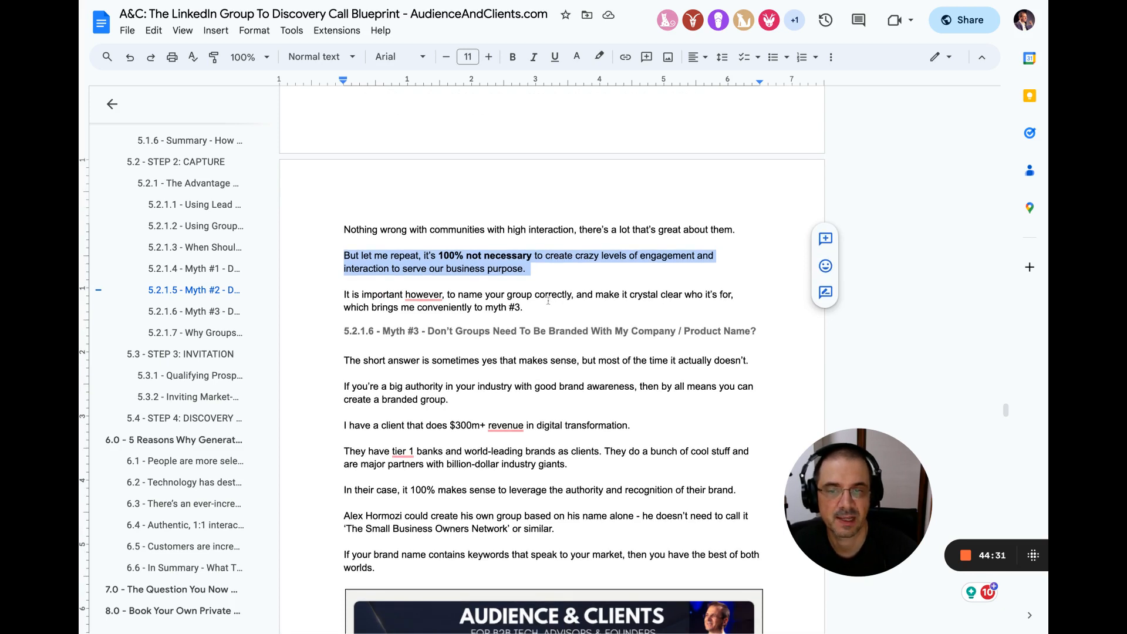
double_click(554, 294)
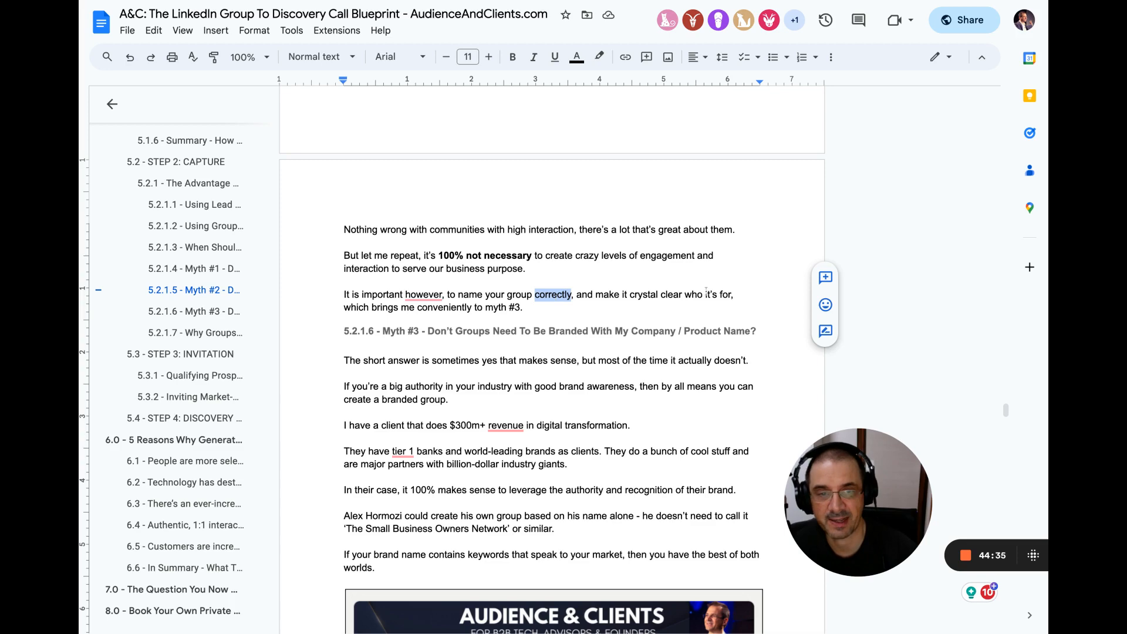
left_click_drag(536, 294, 525, 307)
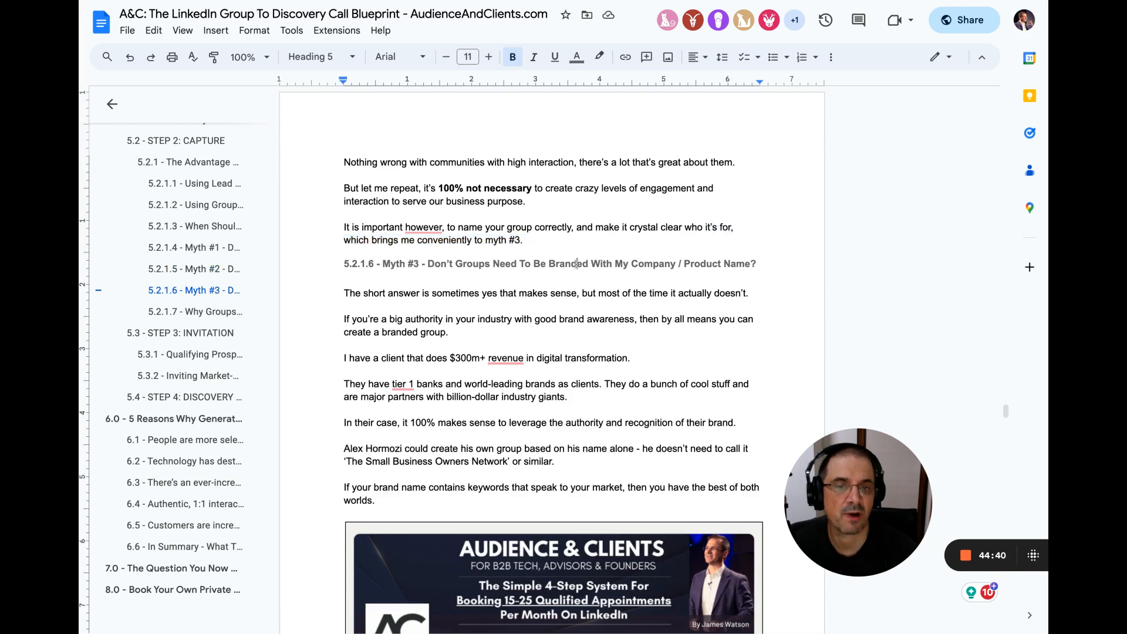
double_click(567, 263)
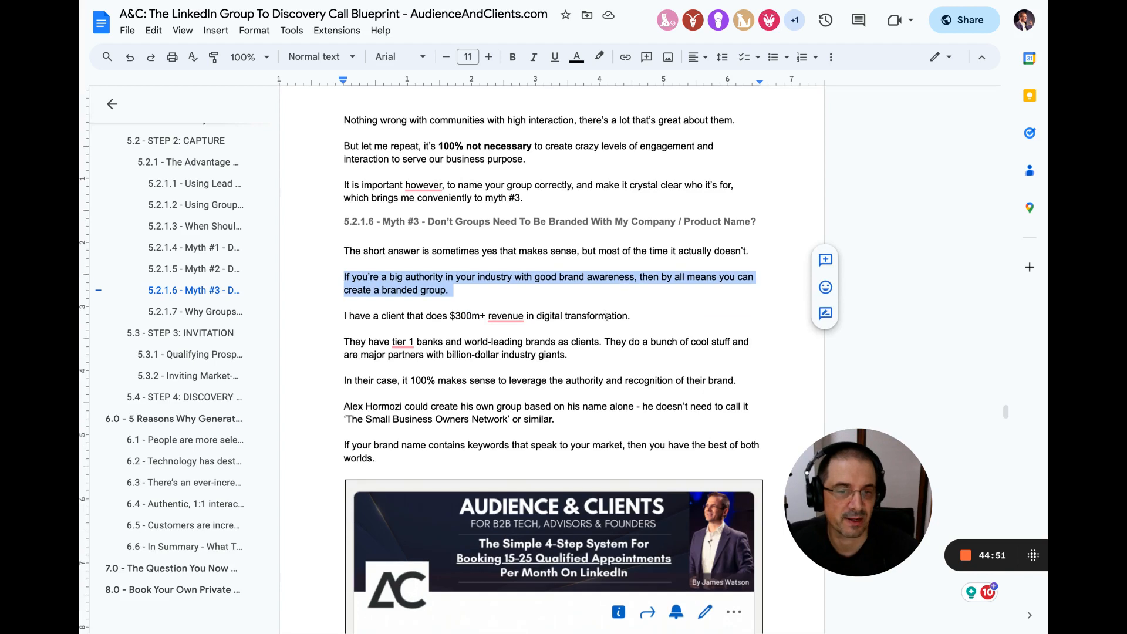
scroll("down", 3)
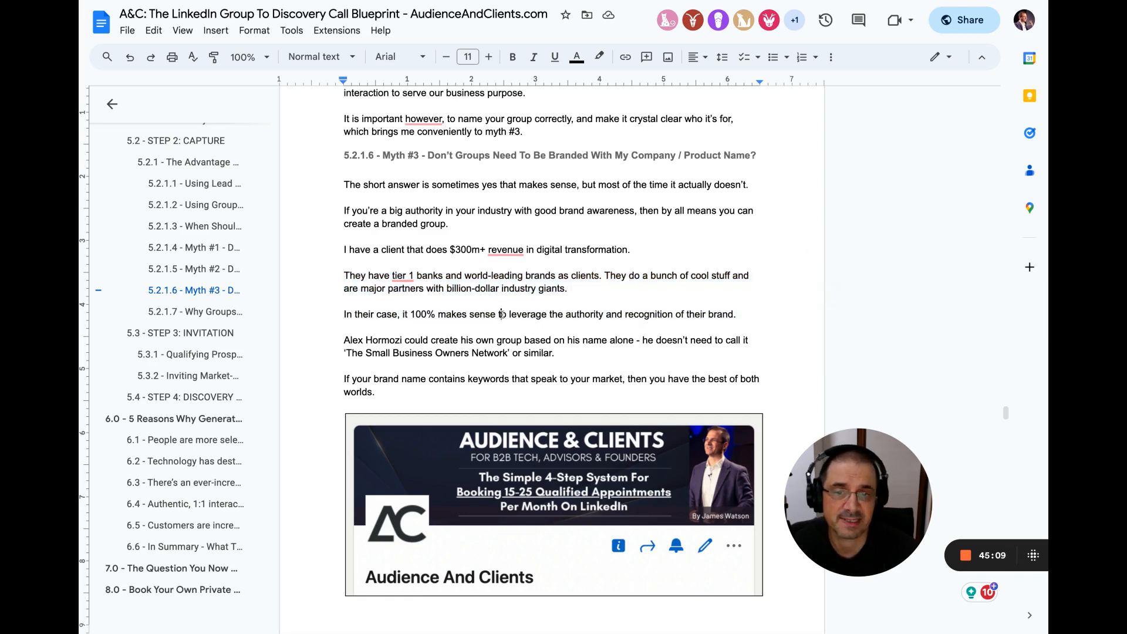
double_click(526, 313)
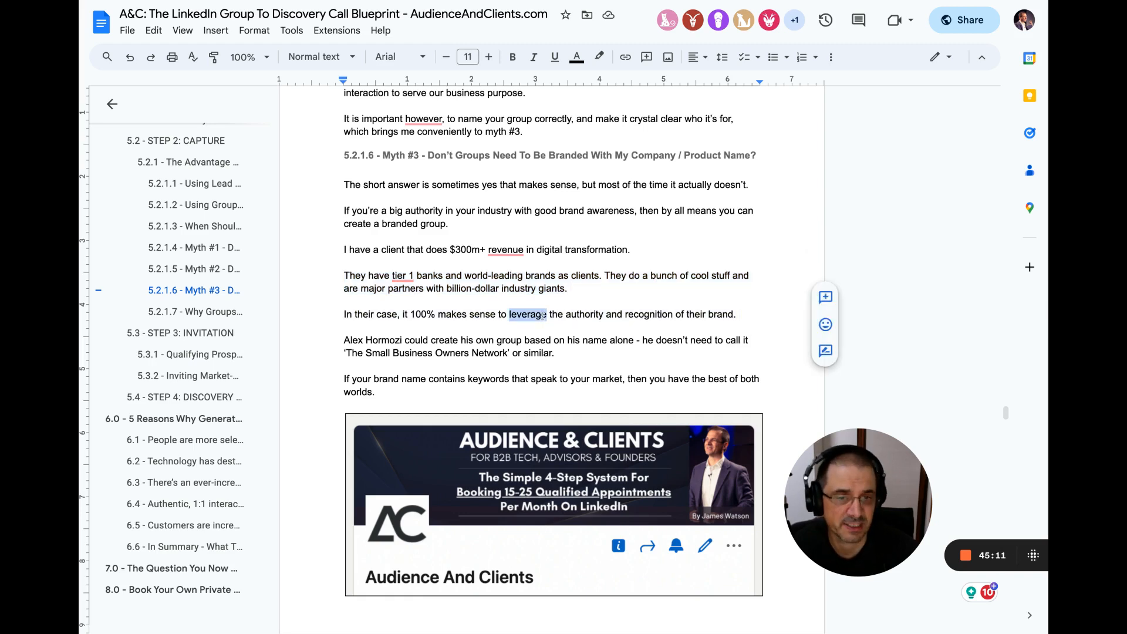
scroll("down", 3)
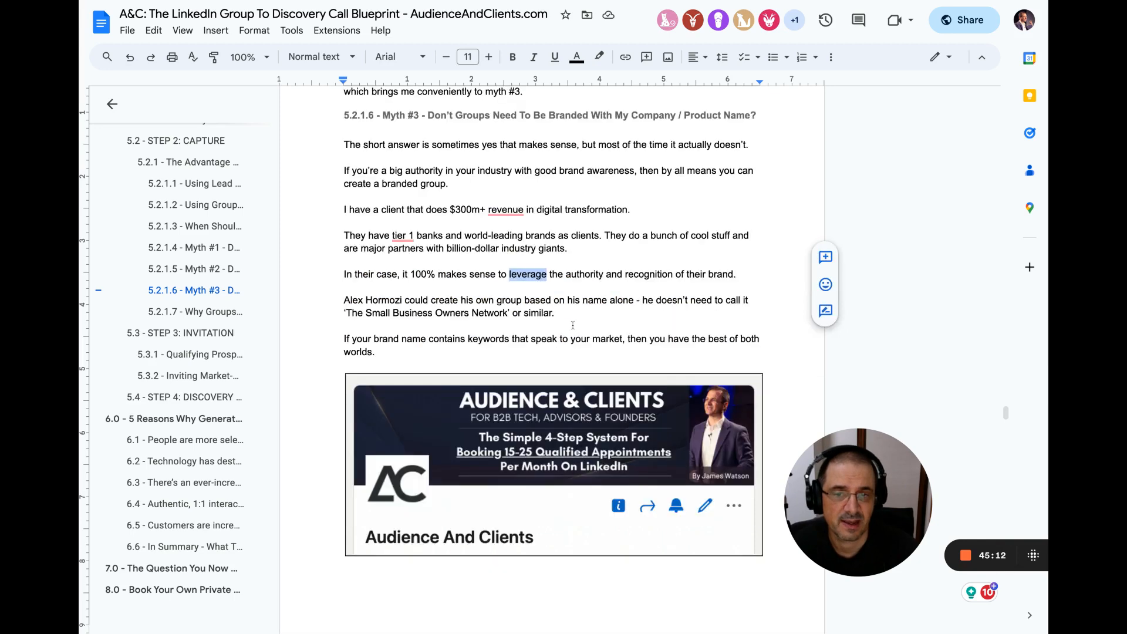
scroll("down", 3)
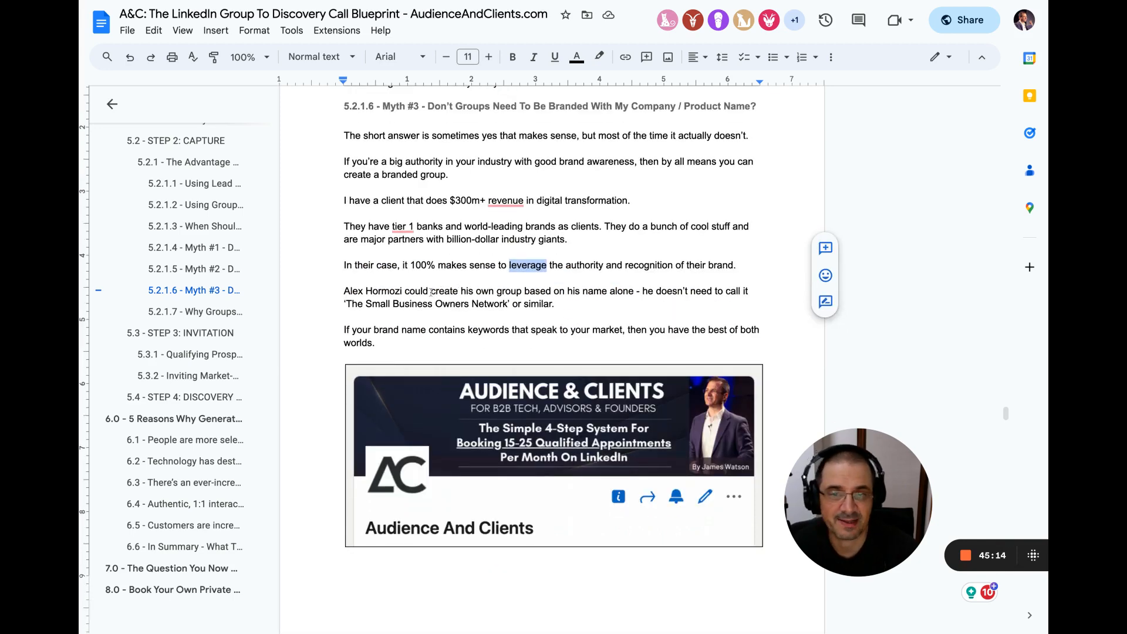
double_click(444, 290)
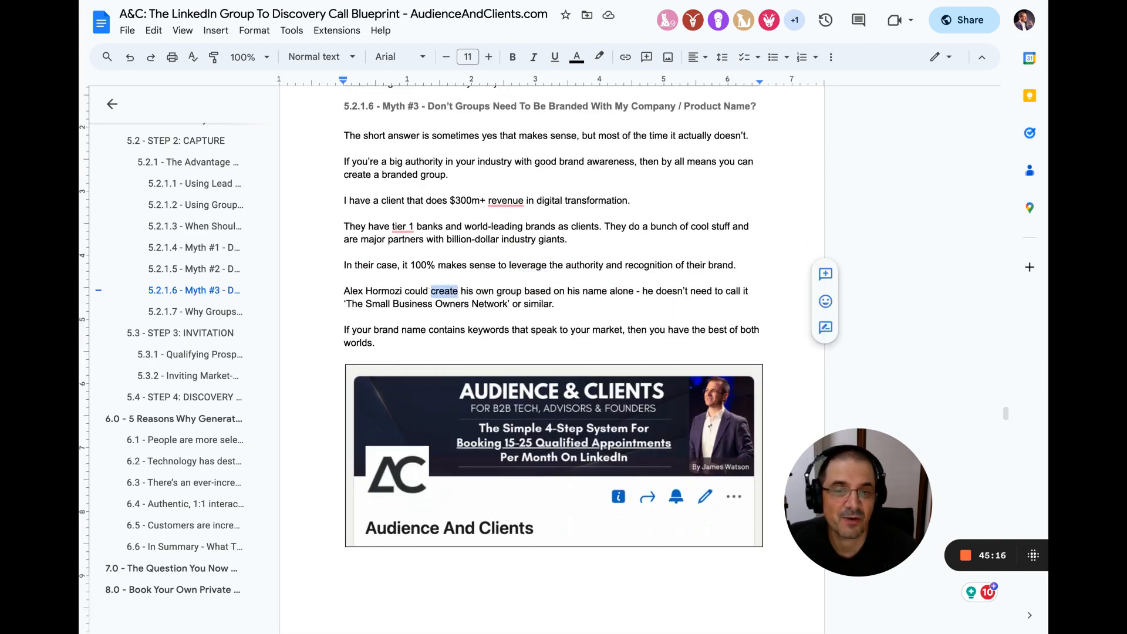
left_click_drag(444, 291, 635, 291)
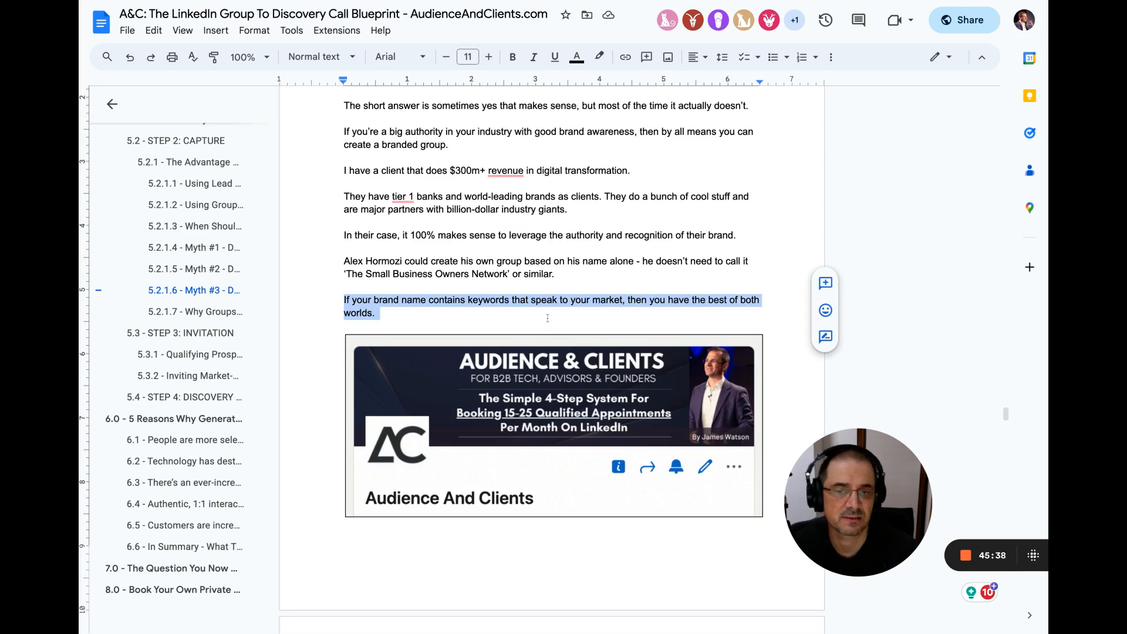
scroll("down", 3)
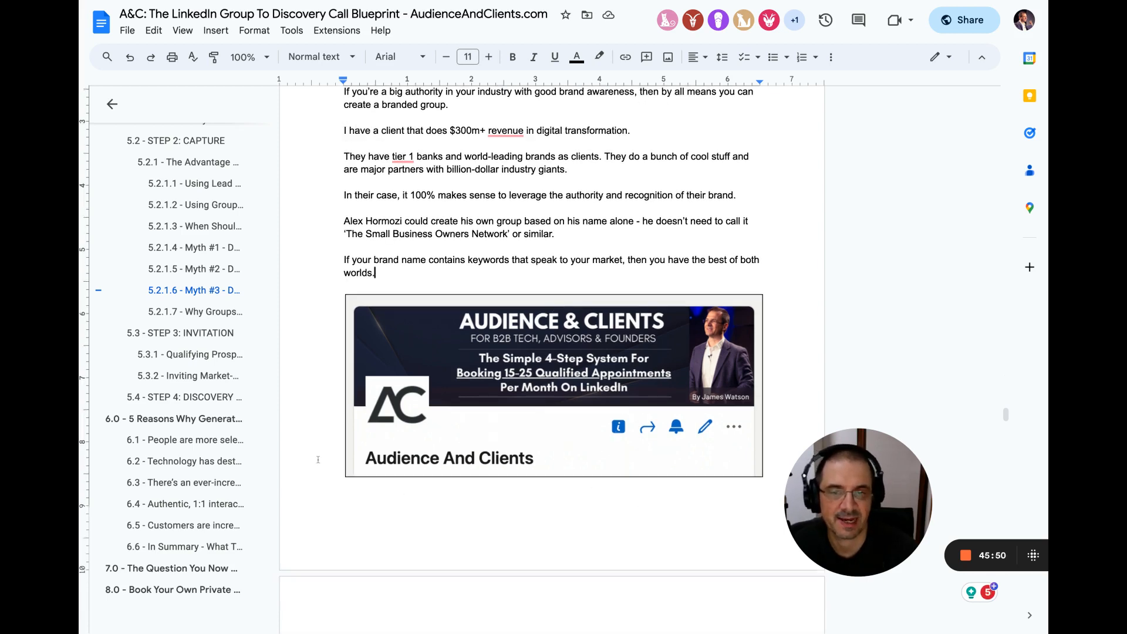
scroll("down", 3)
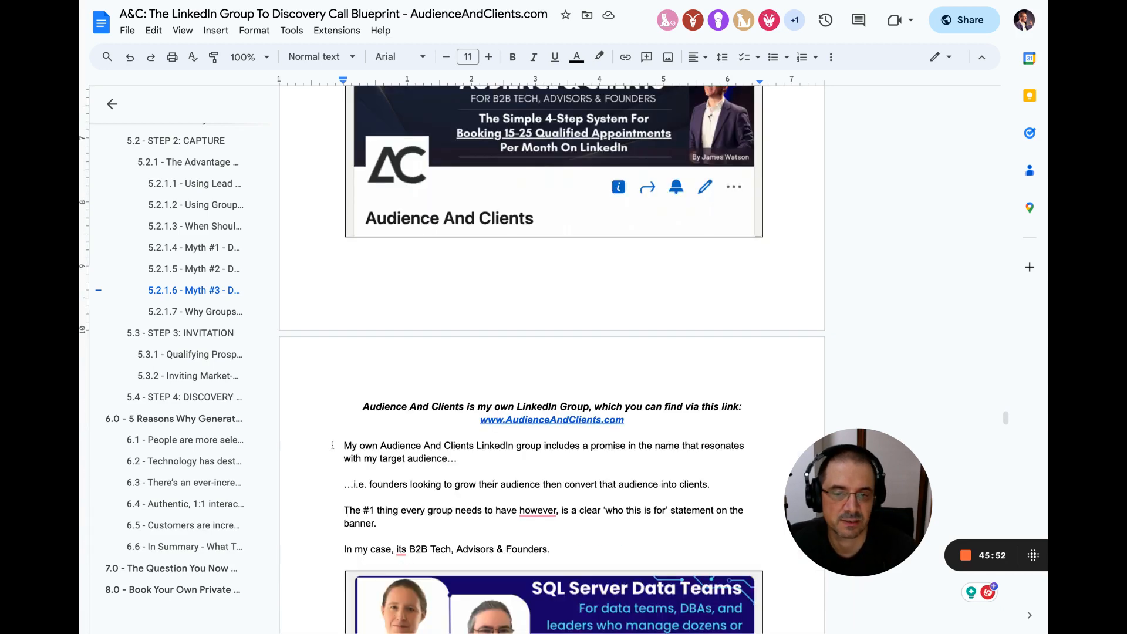
scroll("down", 3)
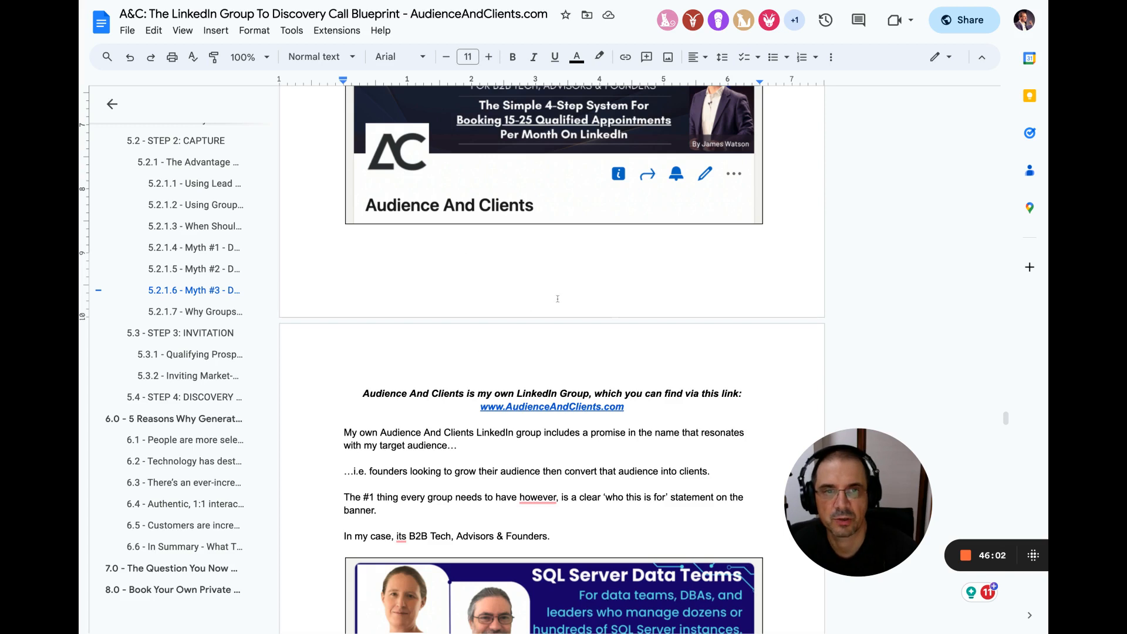
mouse_move(516, 271)
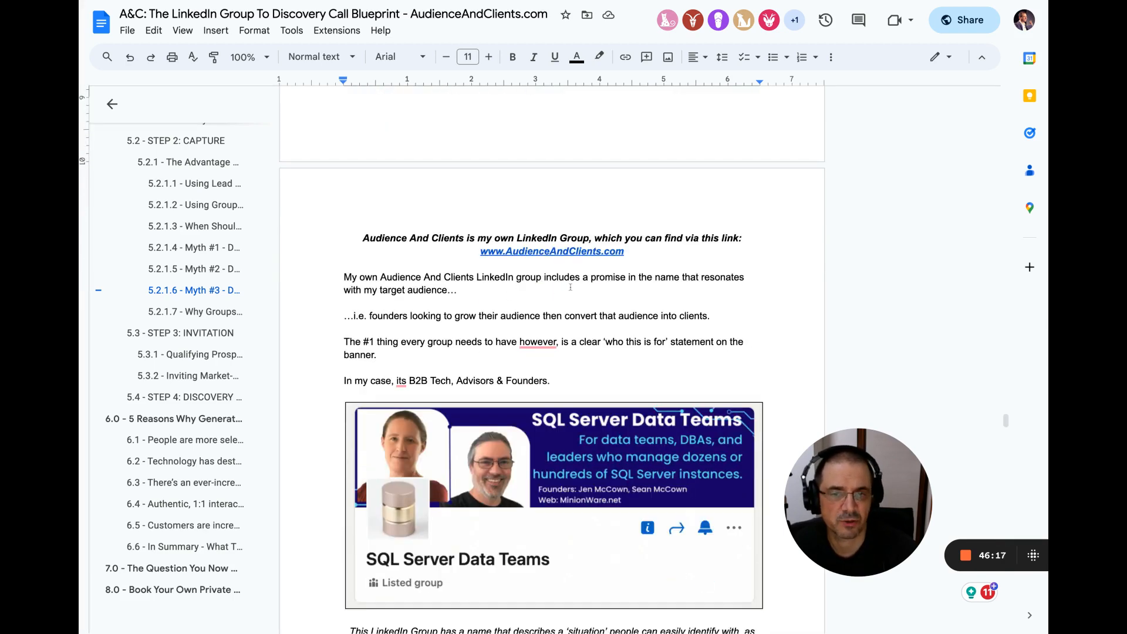
left_click_drag(591, 277, 454, 291)
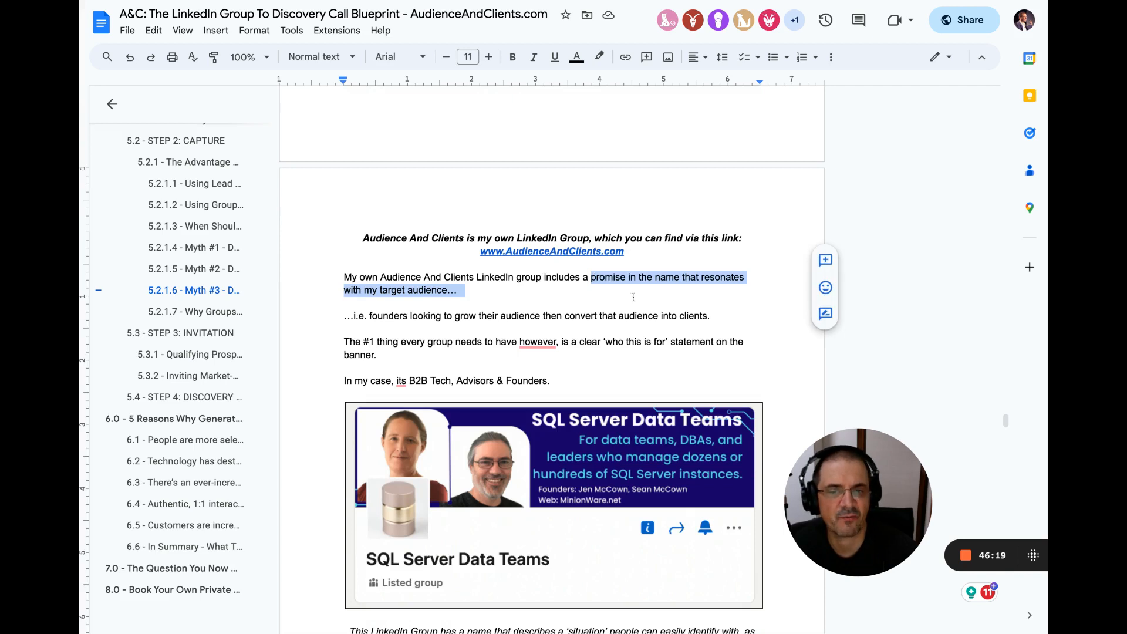
scroll("down", 3)
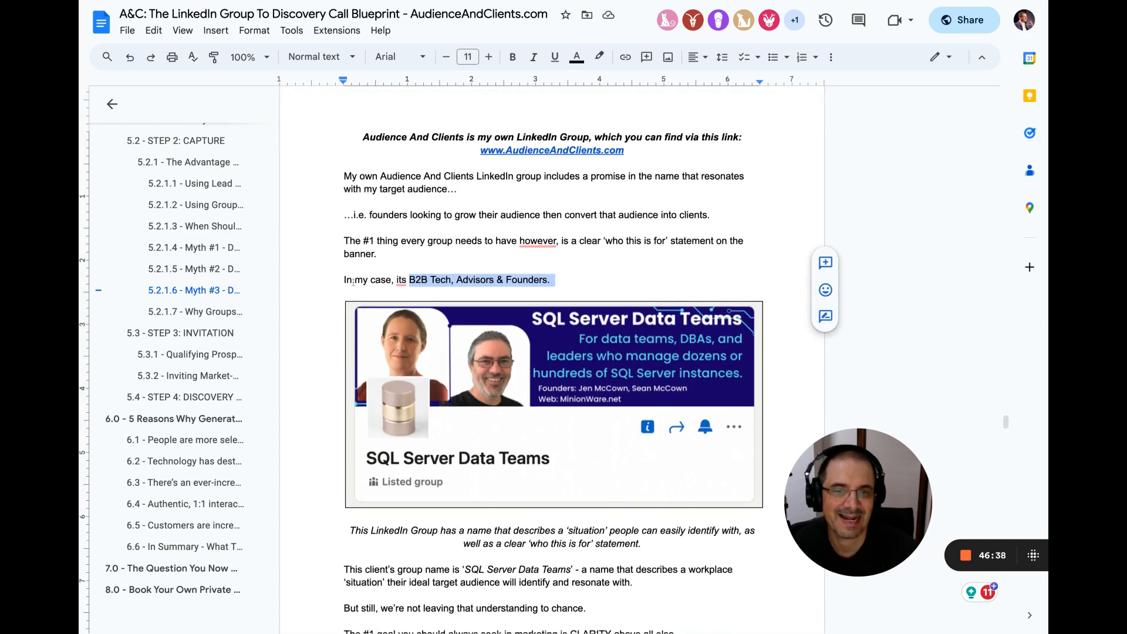
scroll("down", 3)
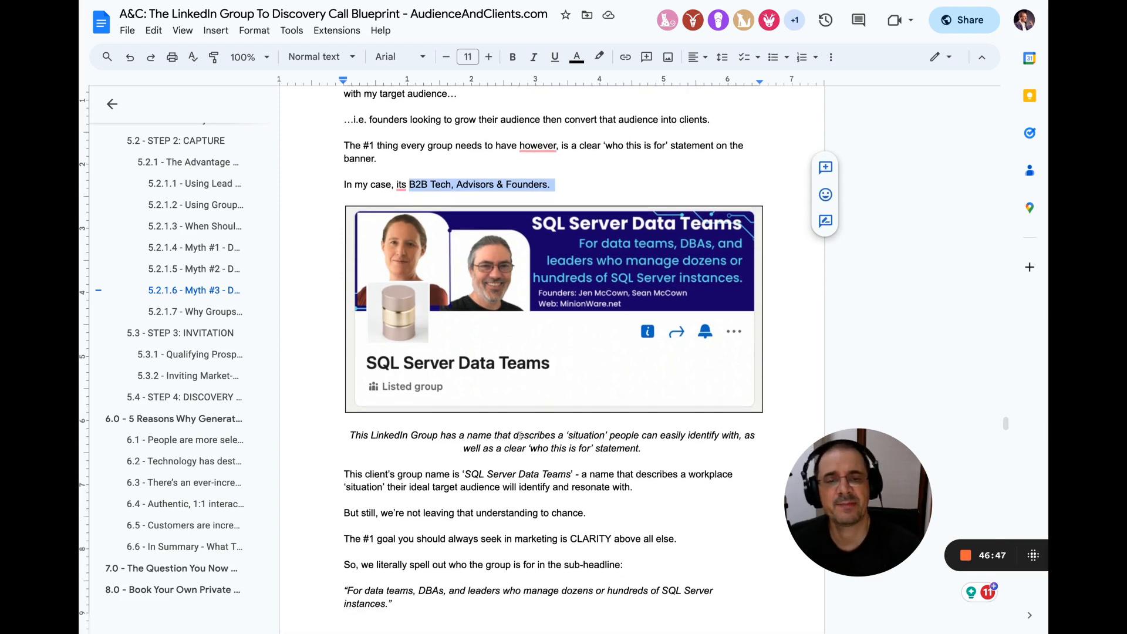
double_click(533, 435)
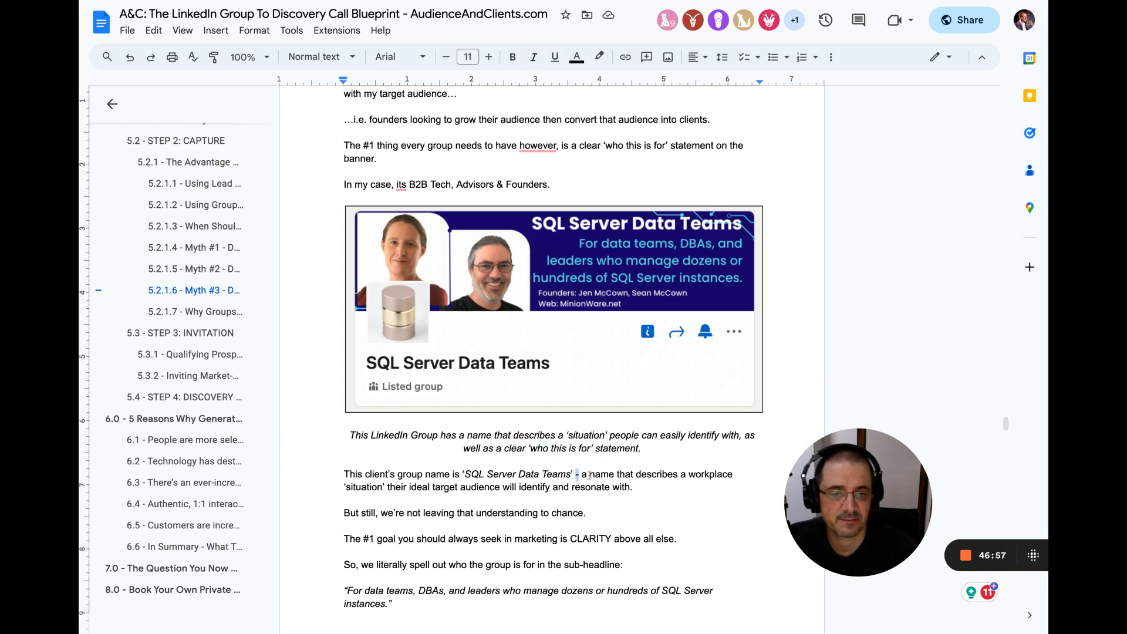
left_click_drag(580, 474, 633, 486)
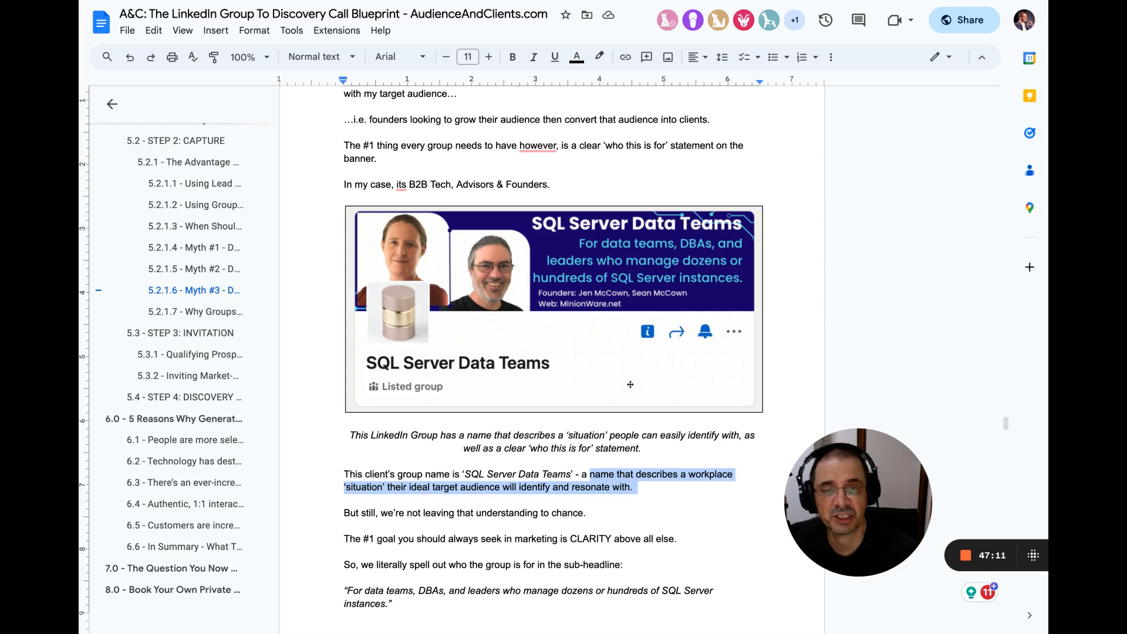
mouse_move(618, 387)
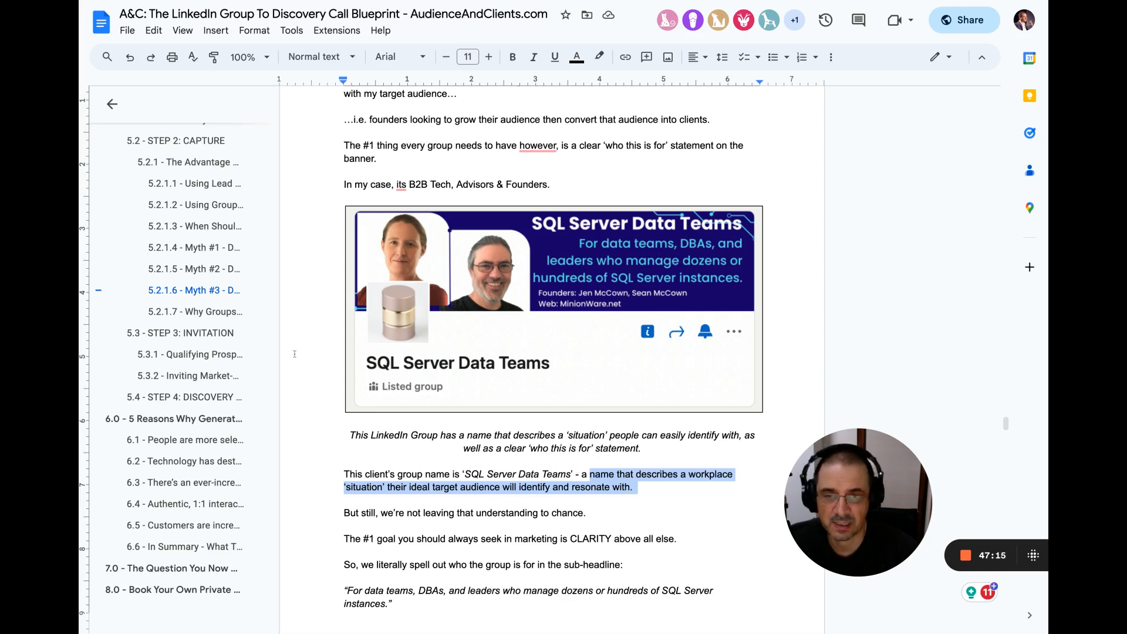
scroll("down", 3)
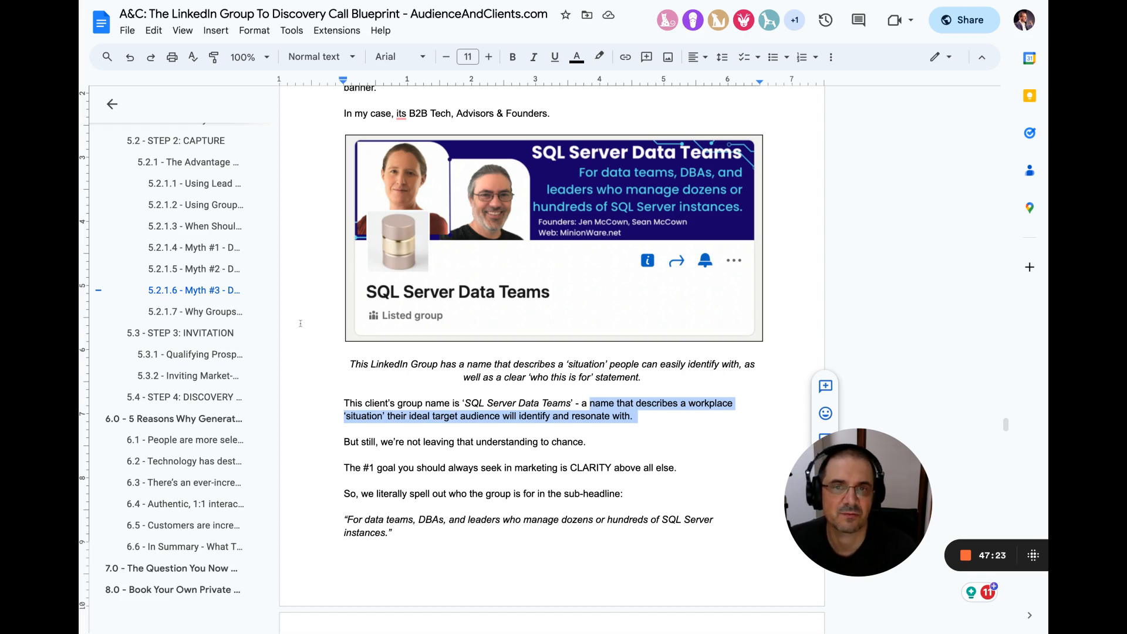
scroll("down", 3)
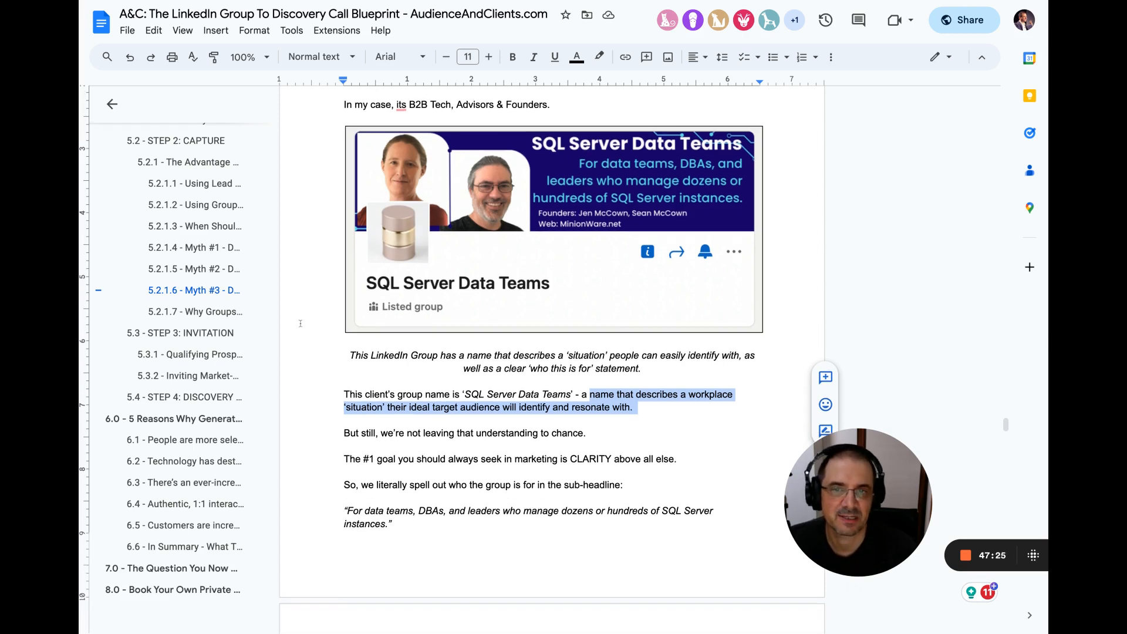
scroll("down", 3)
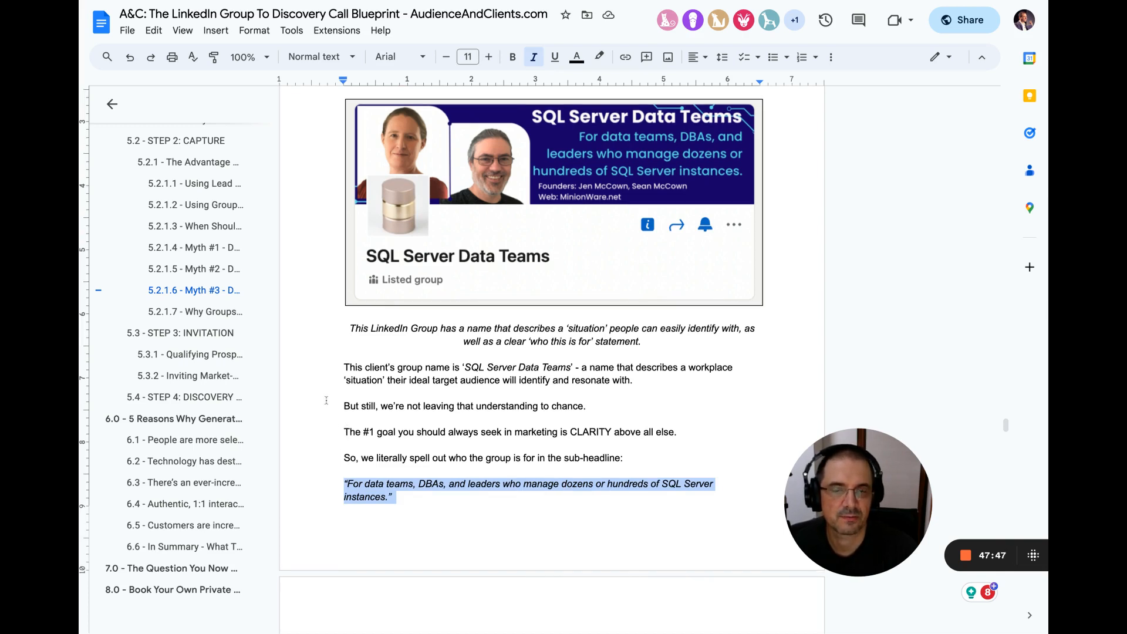
scroll("down", 3)
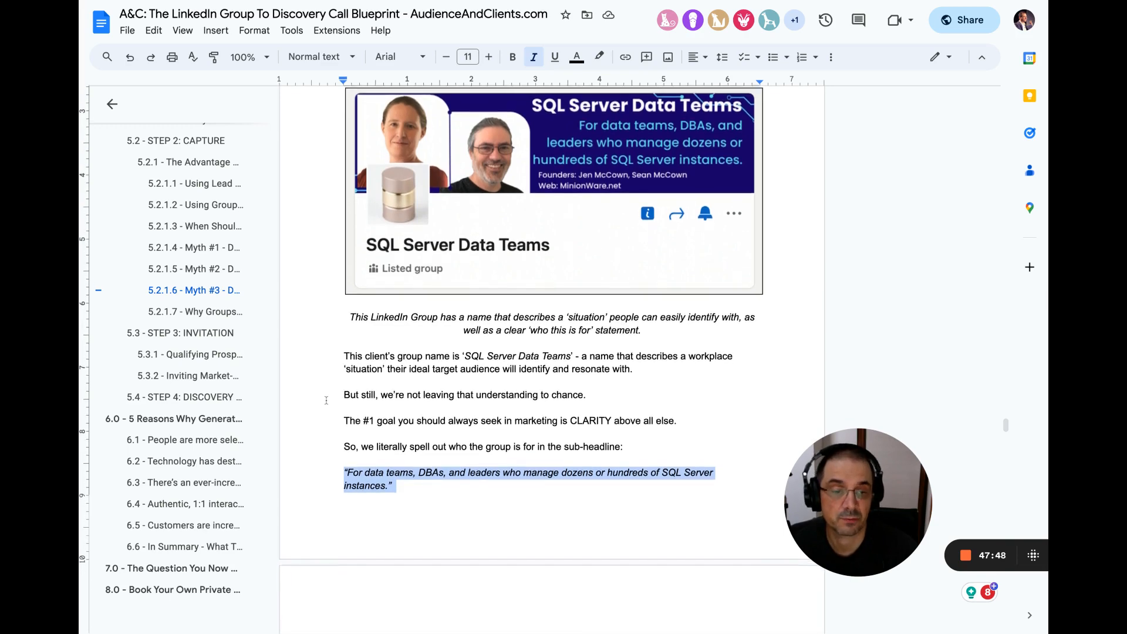
scroll("down", 3)
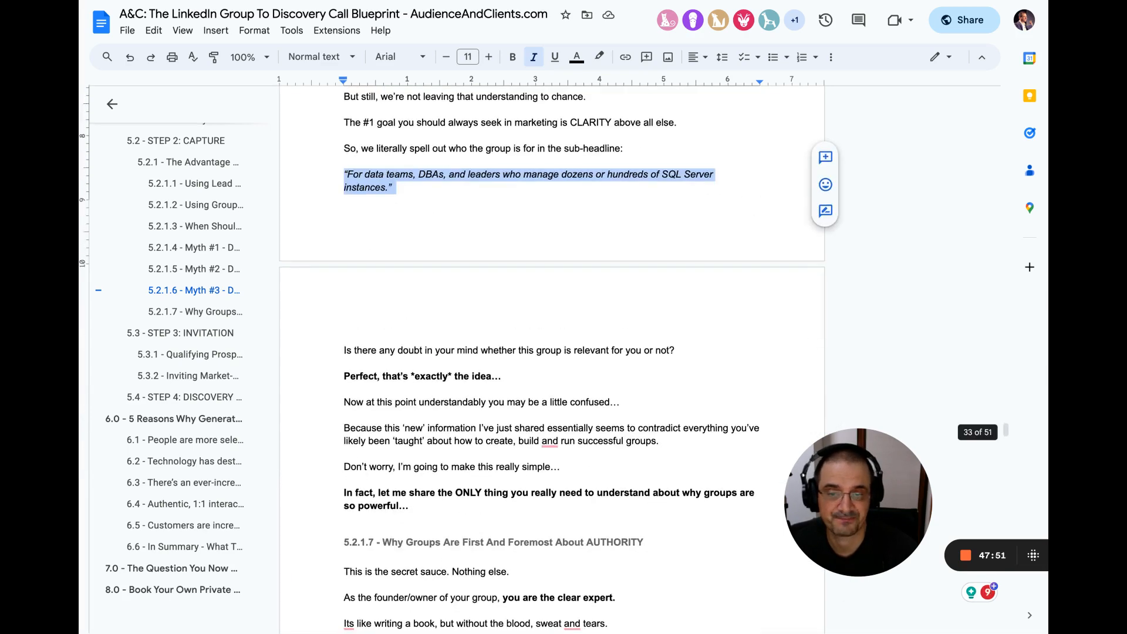
scroll("down", 3)
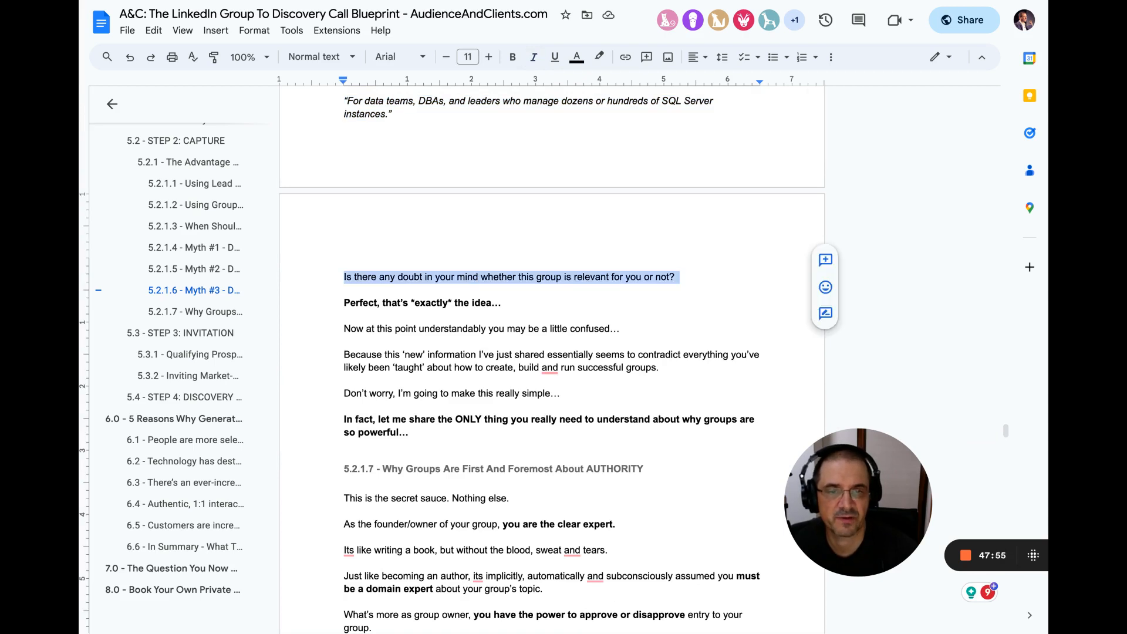
double_click(432, 303)
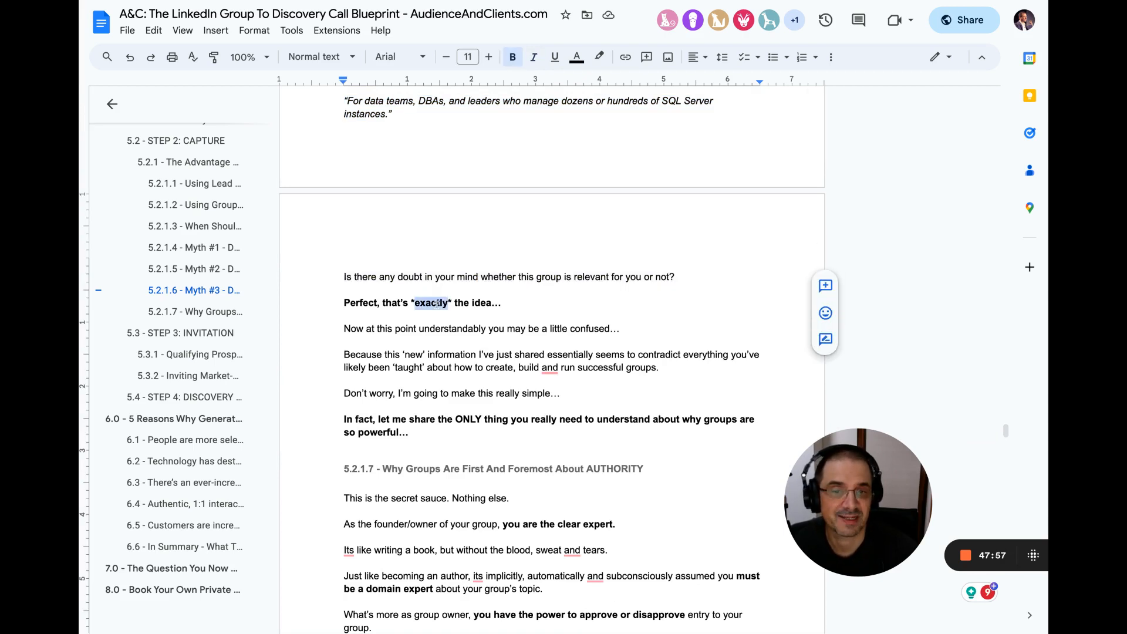
double_click(450, 328)
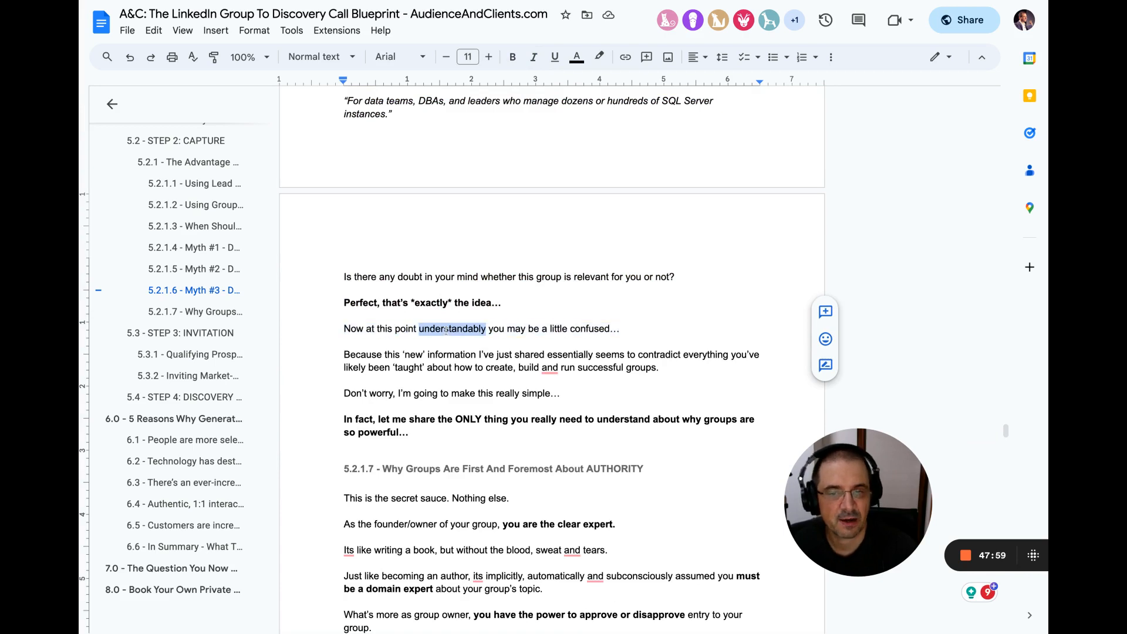
left_click_drag(344, 353, 657, 367)
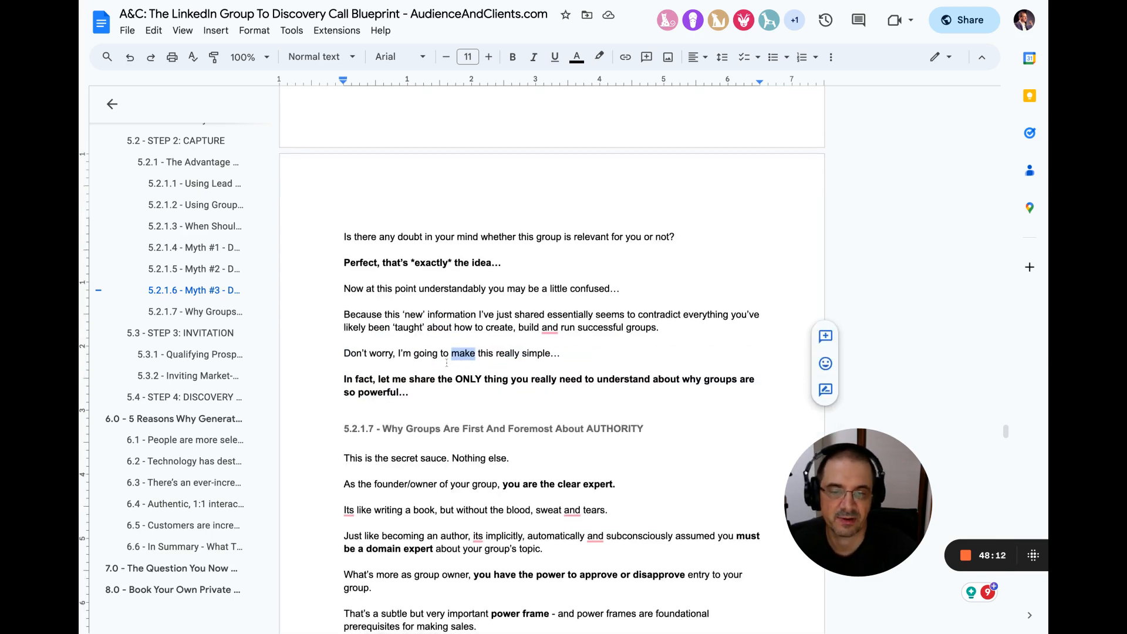
scroll("down", 3)
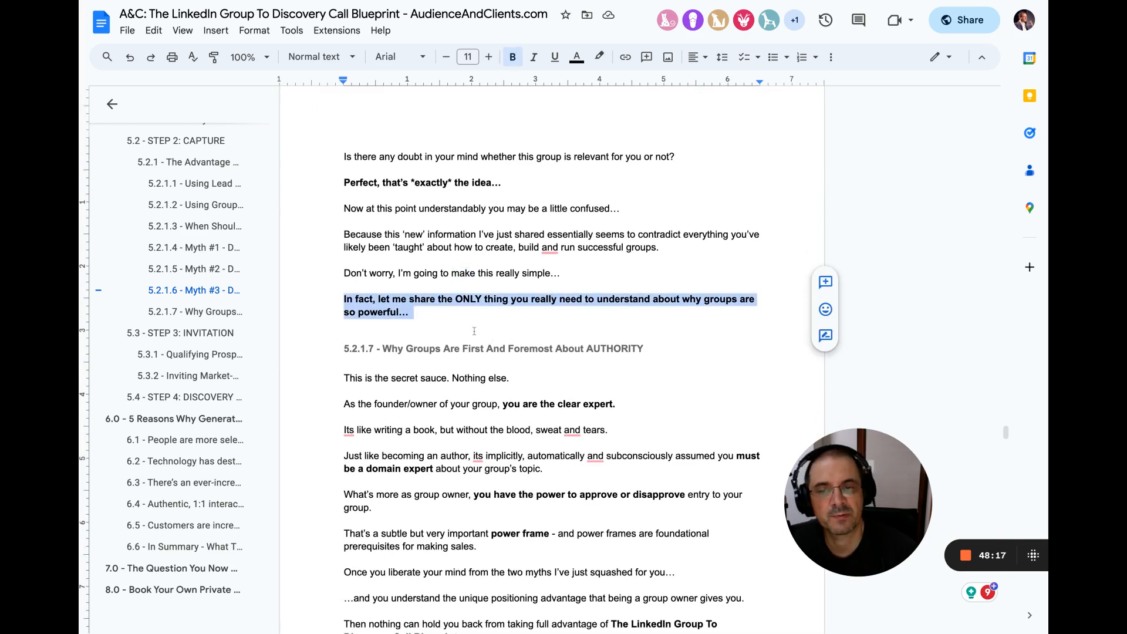
scroll("down", 3)
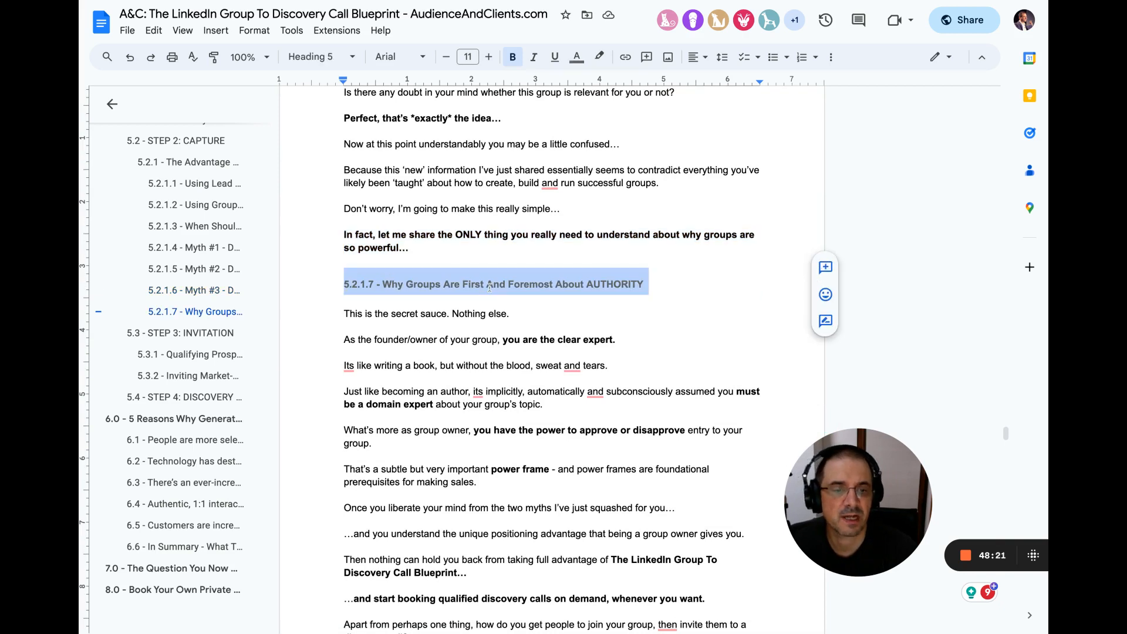
Step: Scroll through section 5.2.1.7 and highlight the sentence about the power frame
scroll("down", 3)
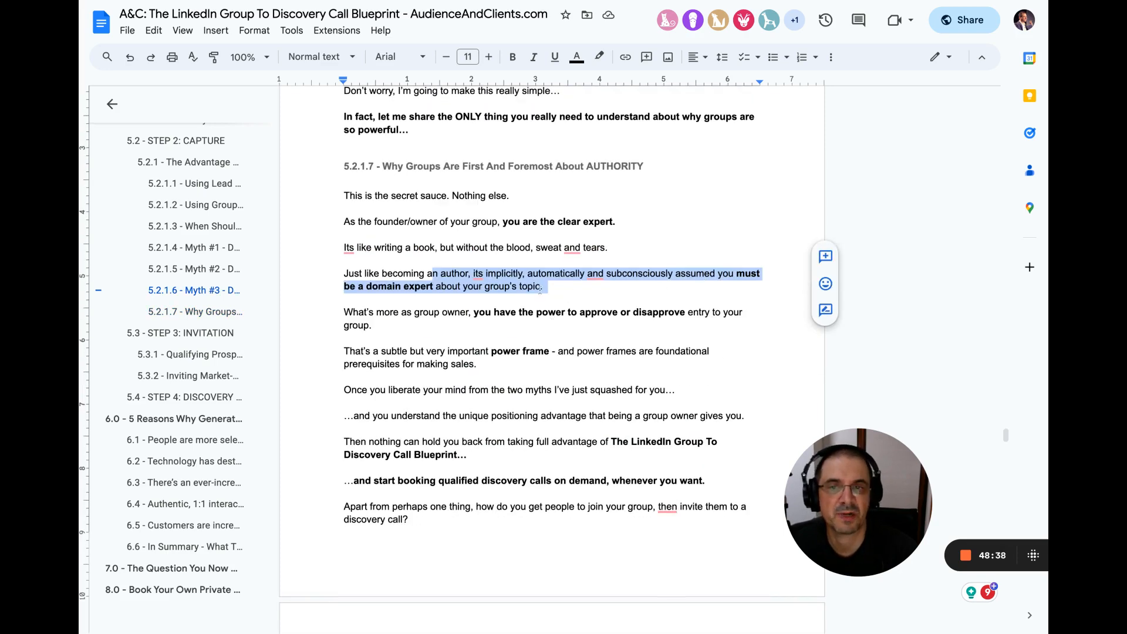
scroll("down", 3)
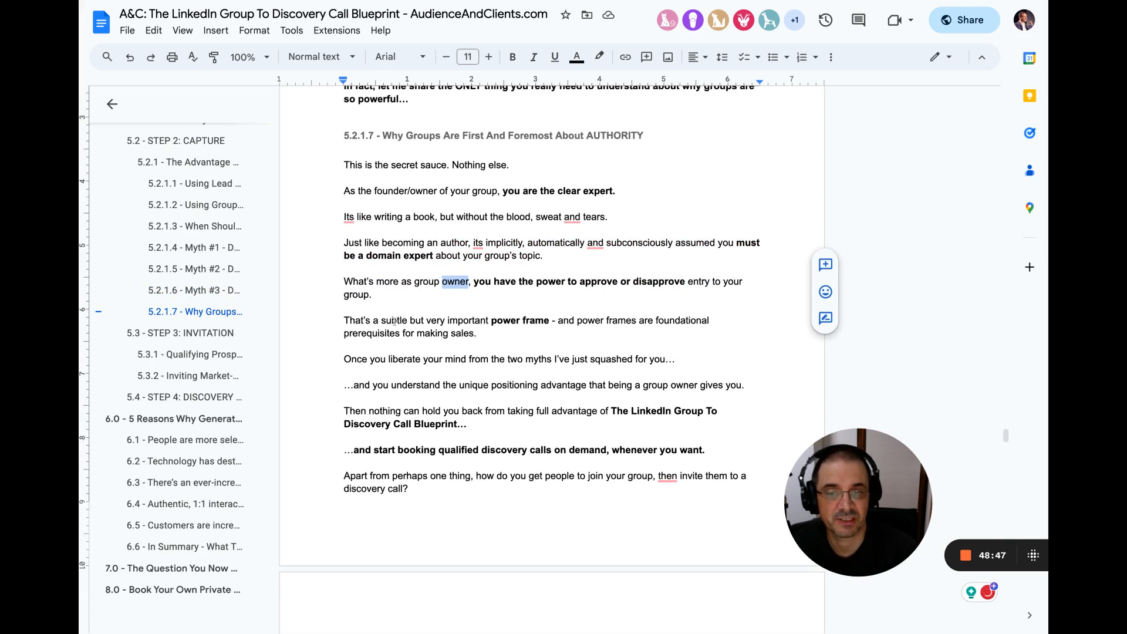
left_click_drag(381, 320, 475, 333)
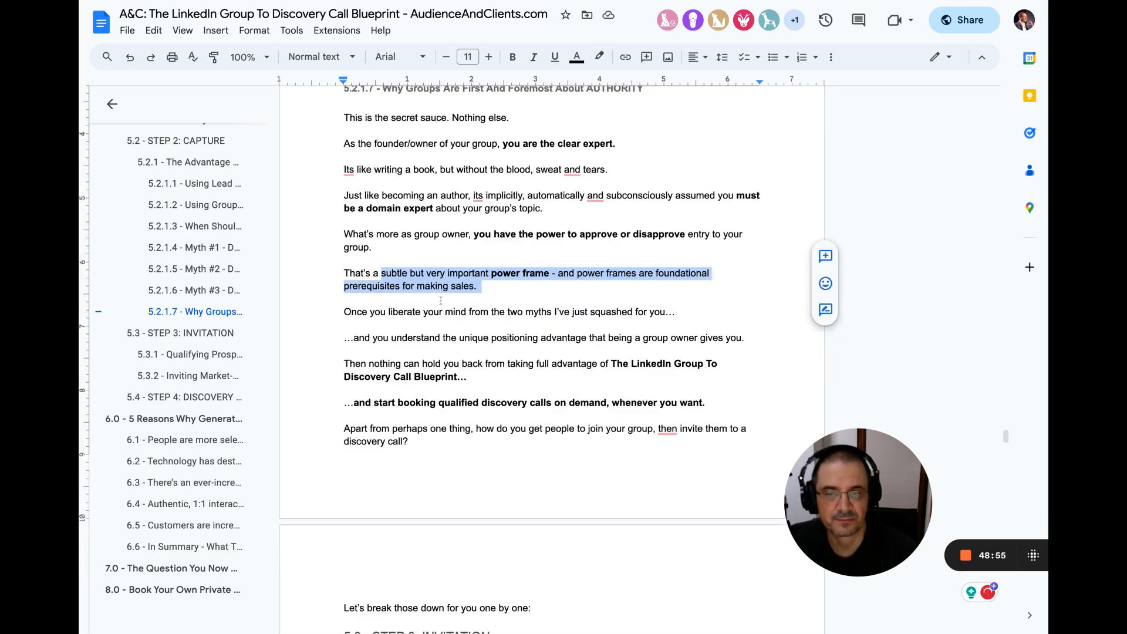
Step: Highlight the sentence about taking full advantage of the Blueprint, reaching 5.3 Step 3: Invitation
scroll("down", 3)
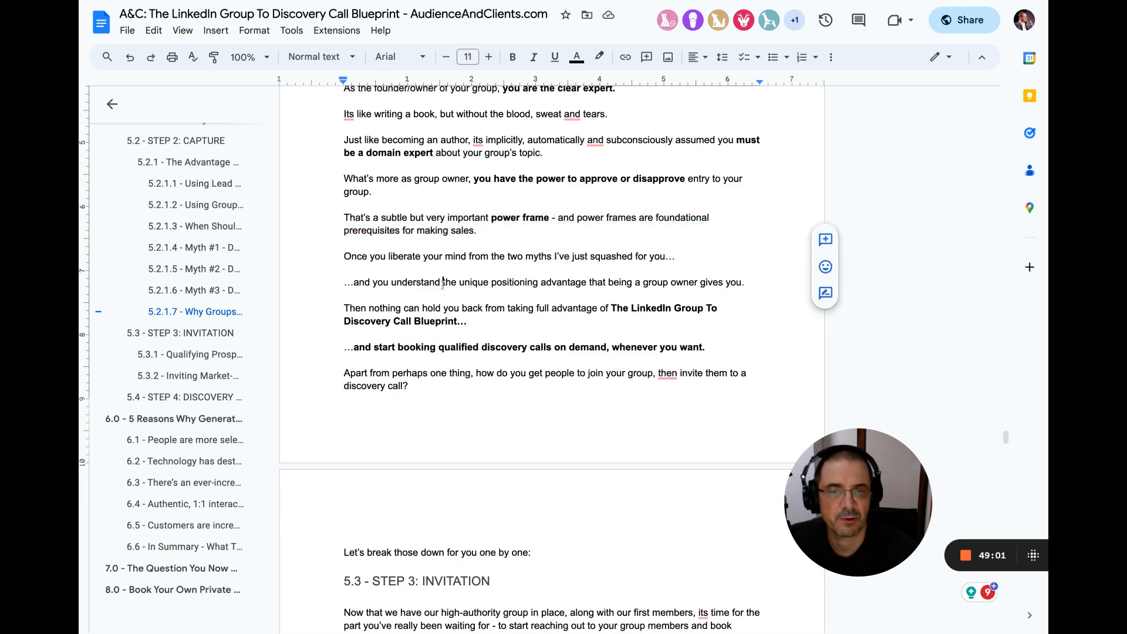
left_click_drag(444, 282, 740, 282)
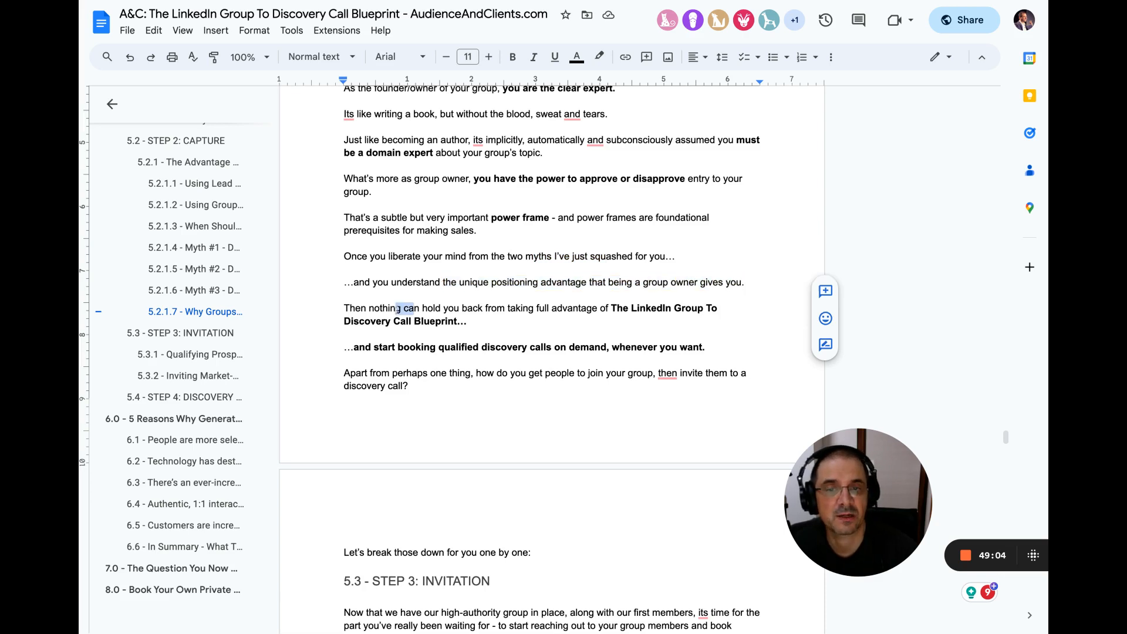
left_click_drag(406, 307, 465, 321)
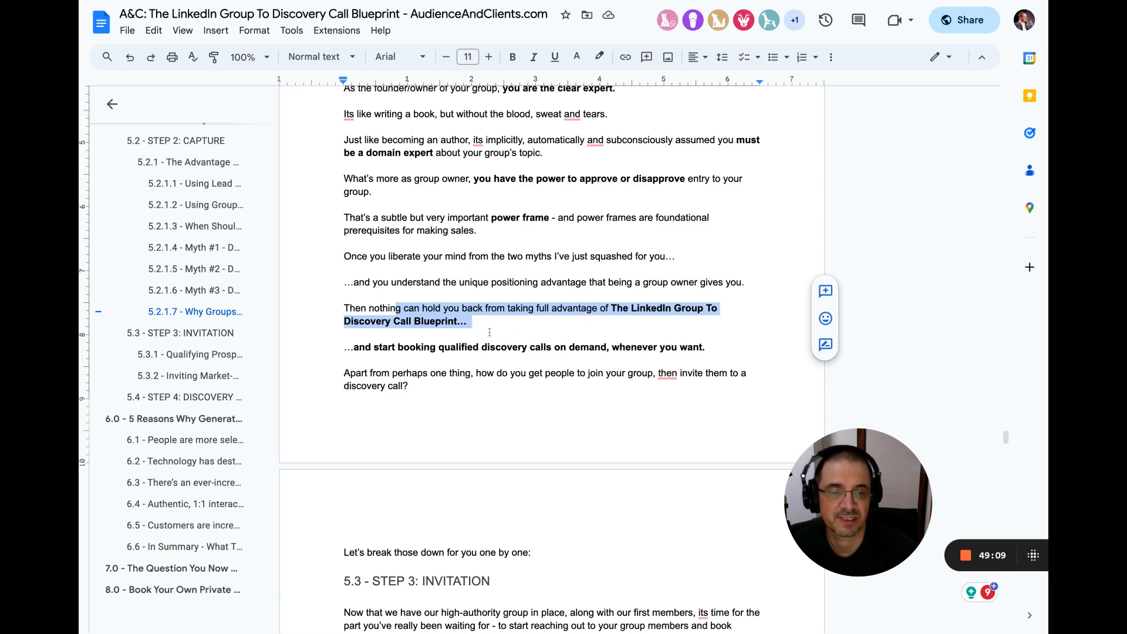
scroll("down", 3)
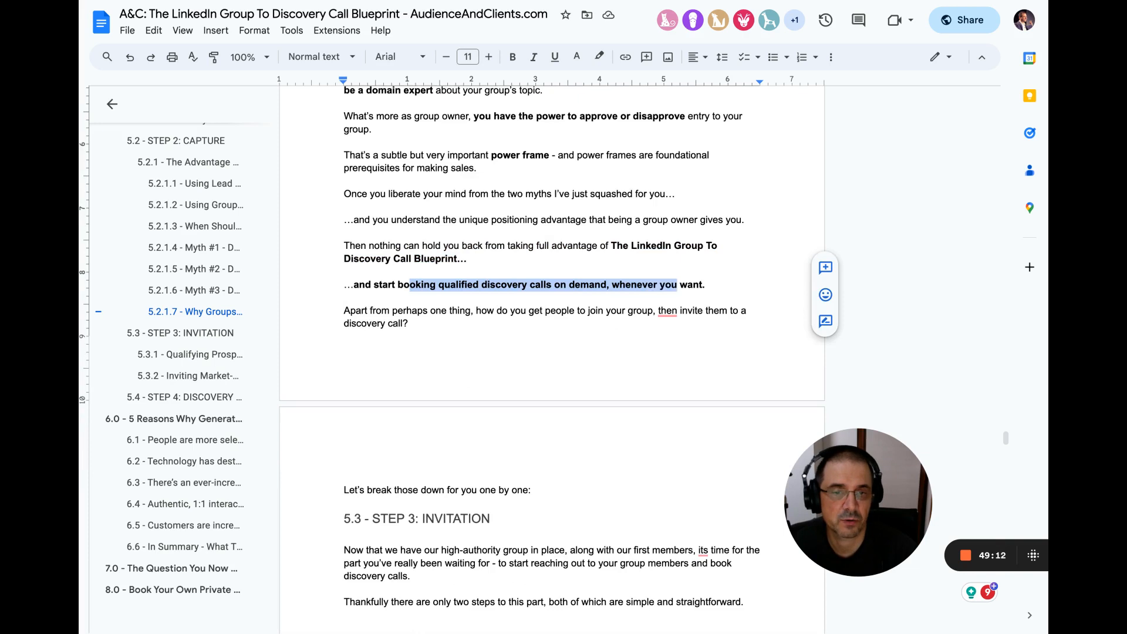
left_click(511, 57)
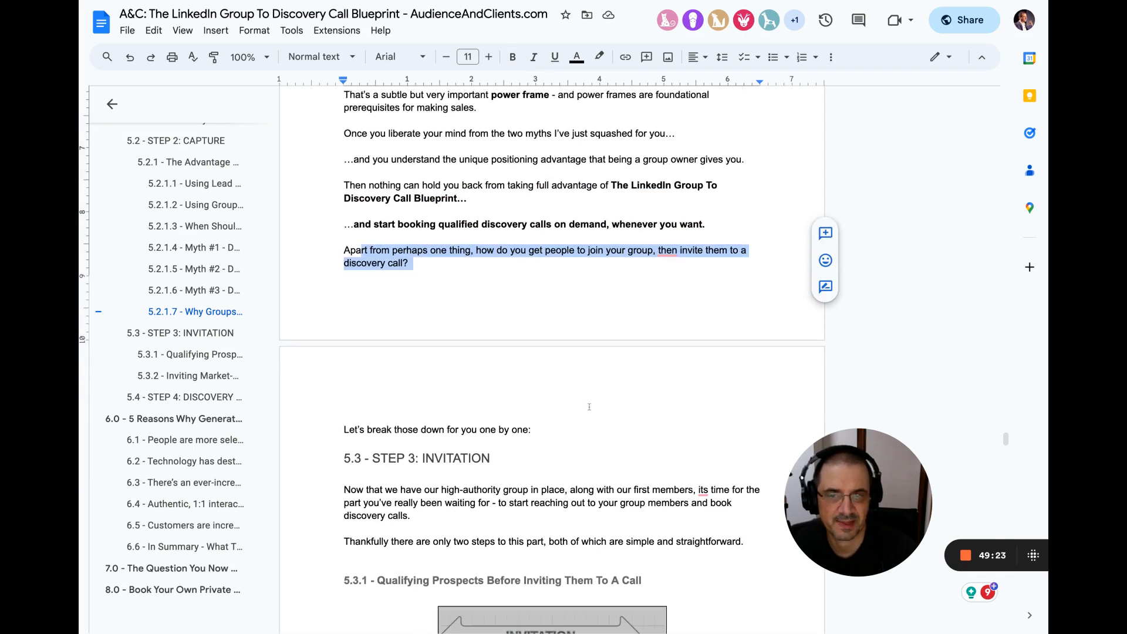
Step: Highlight the Step 3 paragraphs on choosing who joins and not fearing competitors
scroll("down", 3)
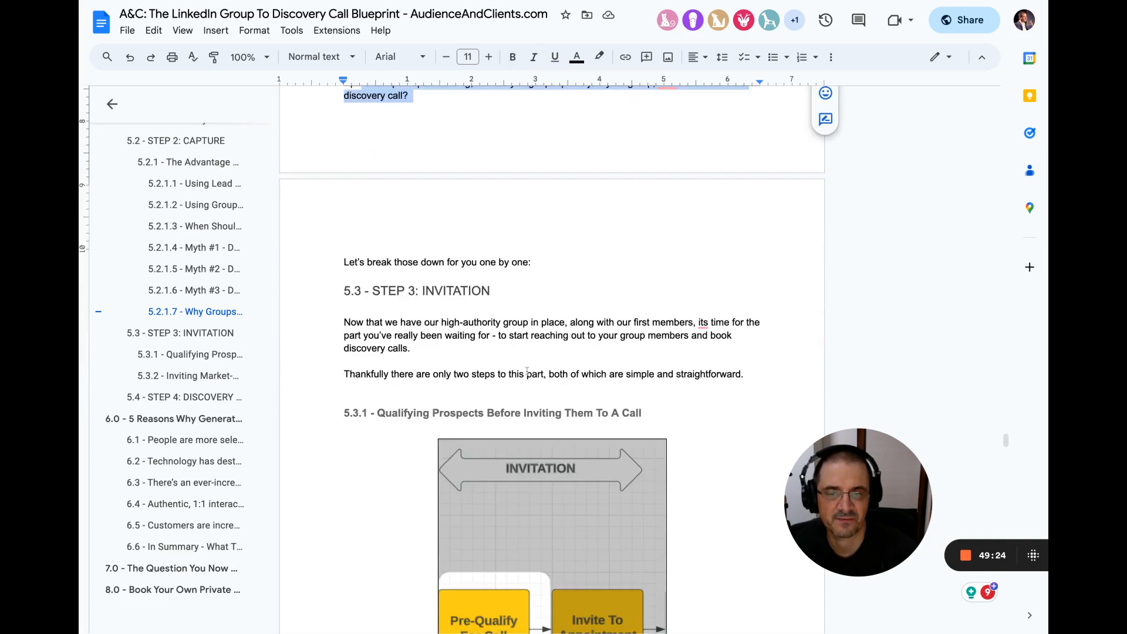
scroll("down", 3)
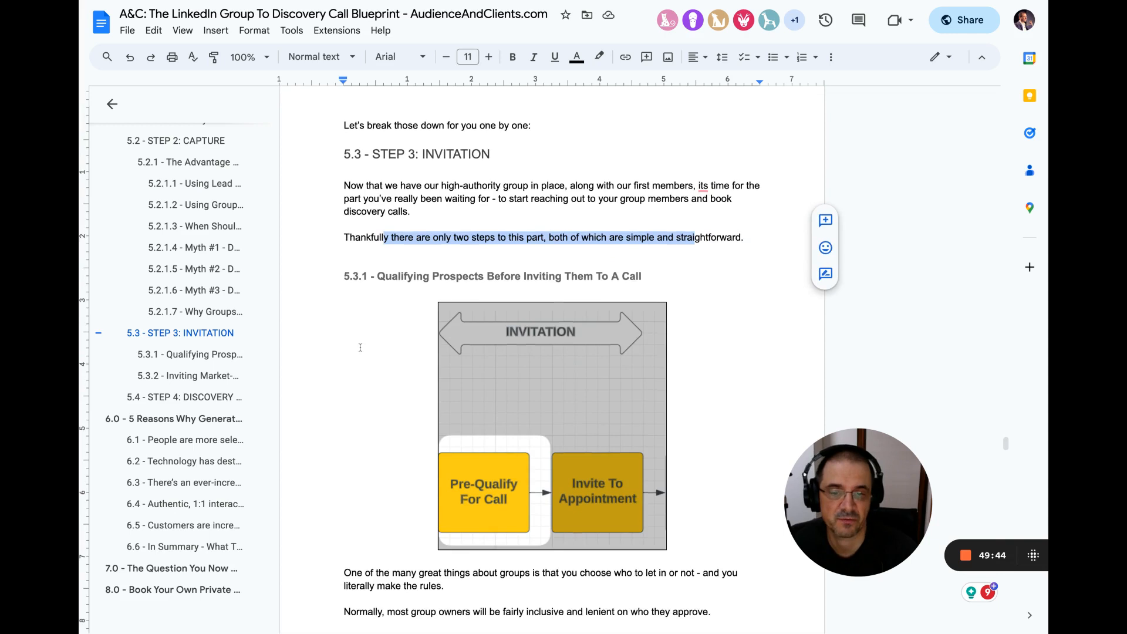
scroll("down", 3)
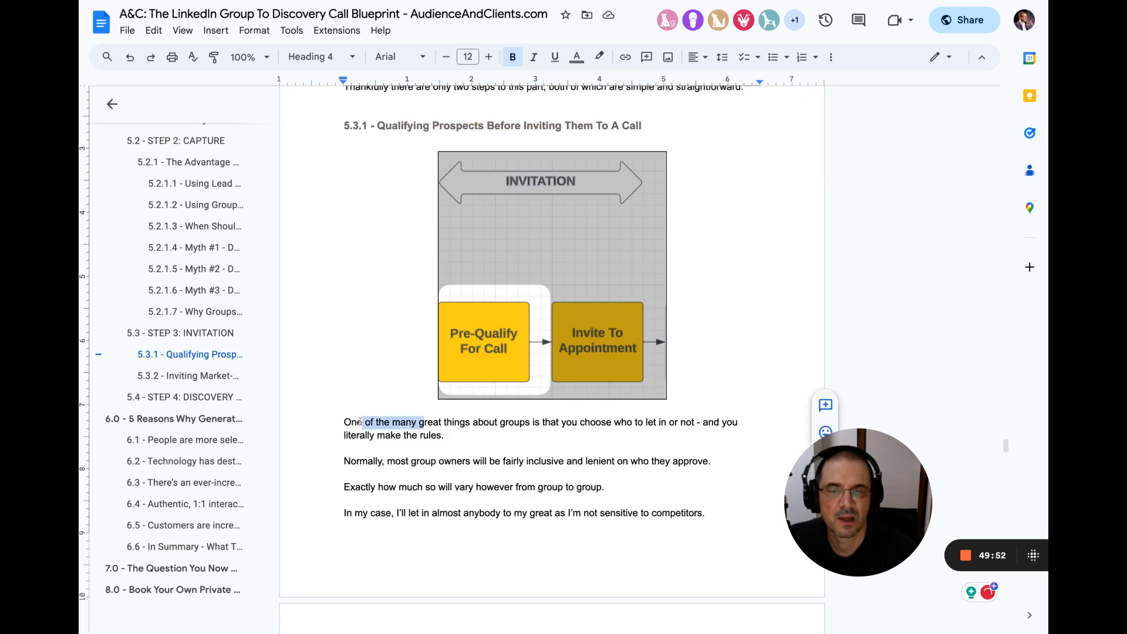
left_click_drag(361, 422, 444, 435)
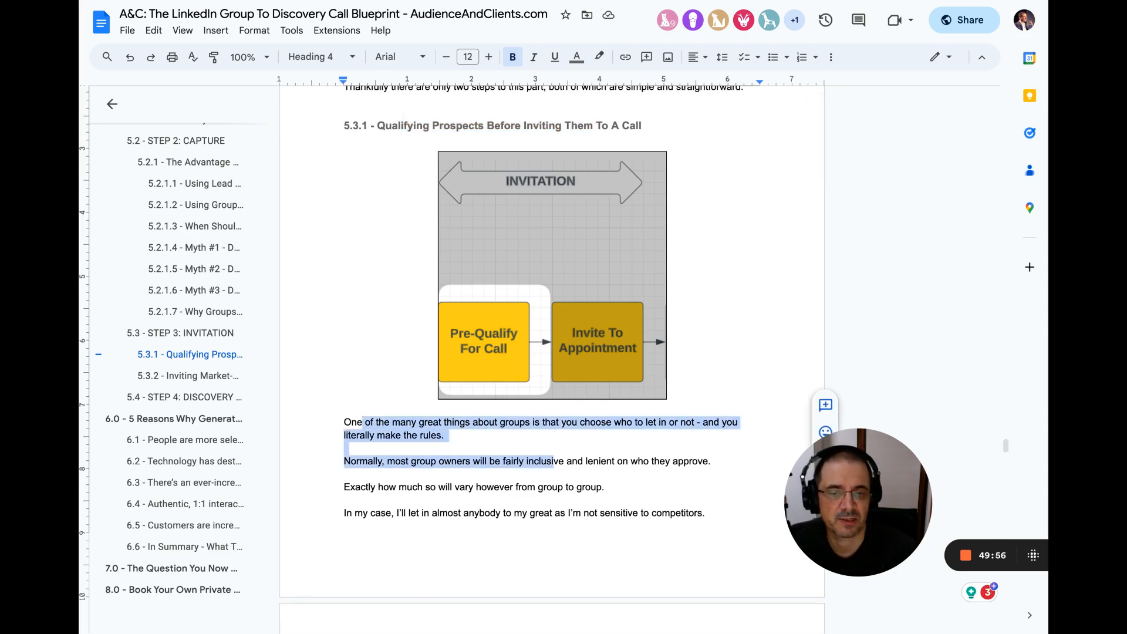
left_click_drag(344, 460, 710, 461)
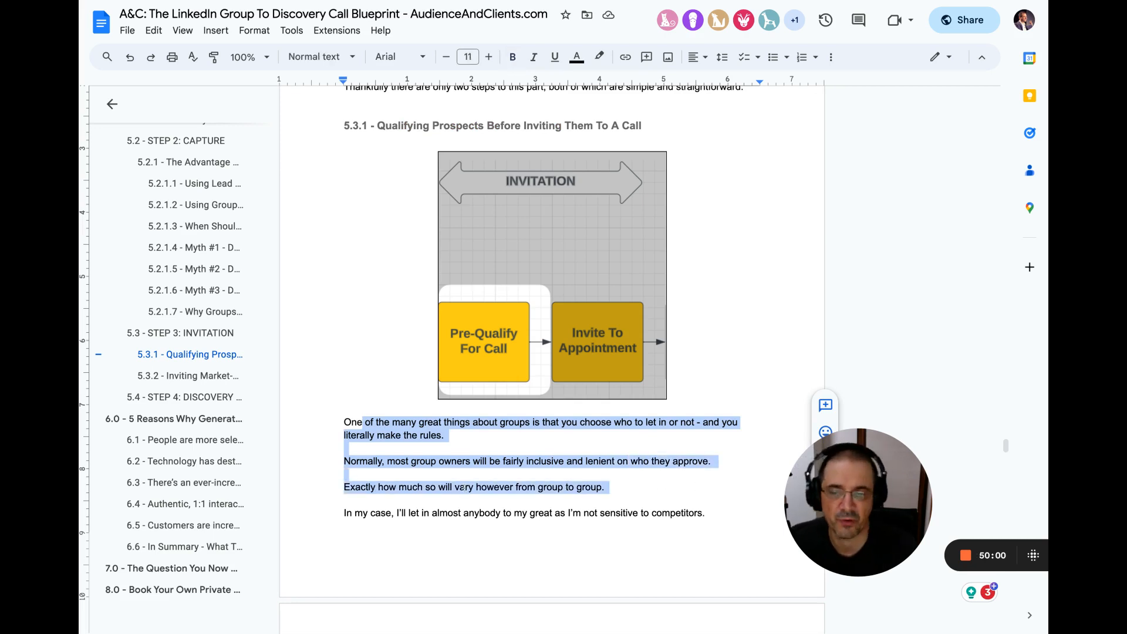
left_click(464, 486)
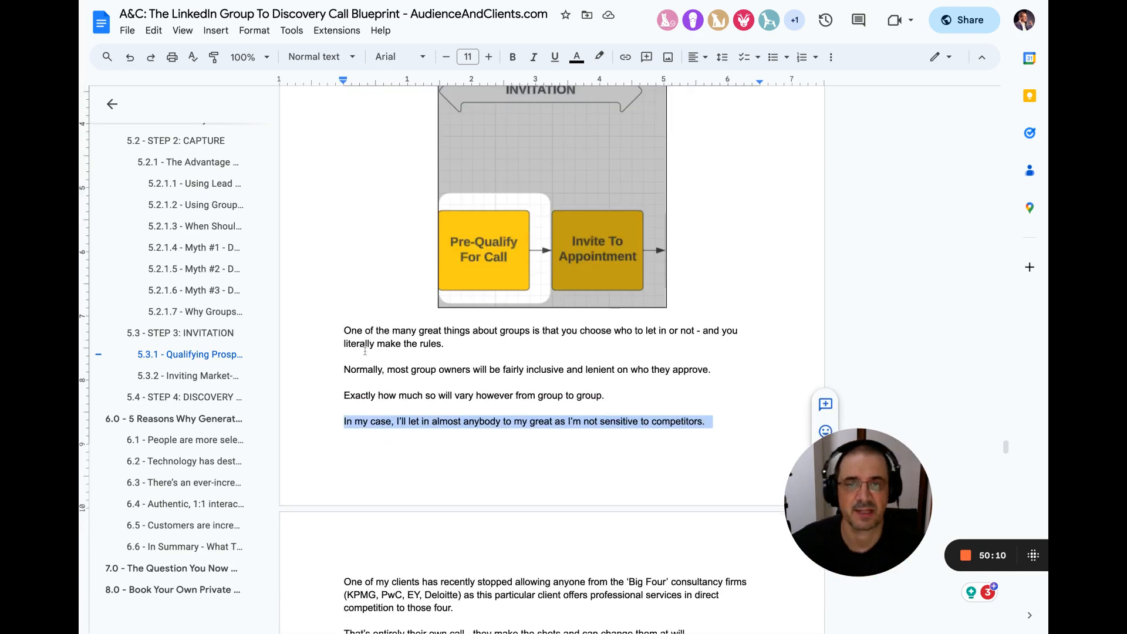
Step: Highlight the US-based financial advisor example and the CRM 'qualified for a call' sentence
scroll("down", 3)
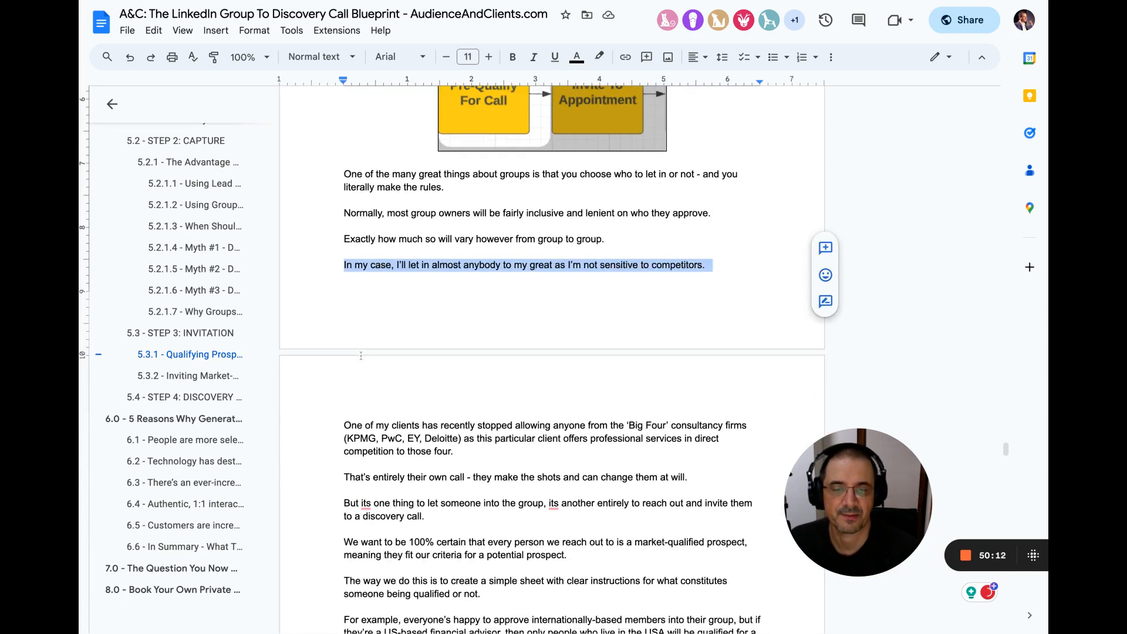
scroll("down", 3)
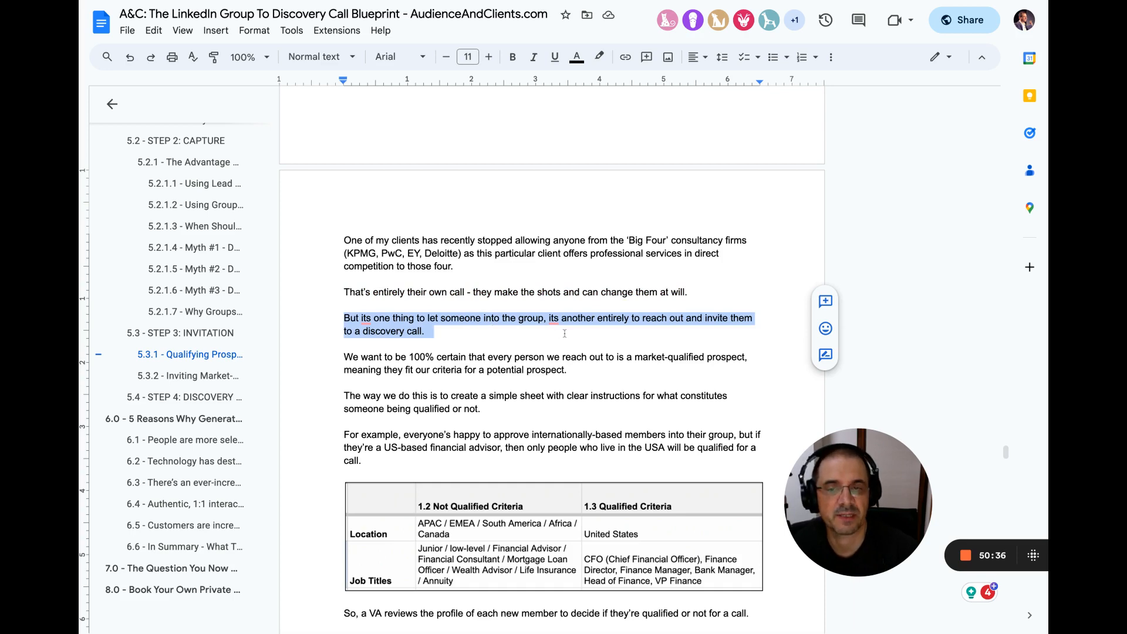
scroll("down", 3)
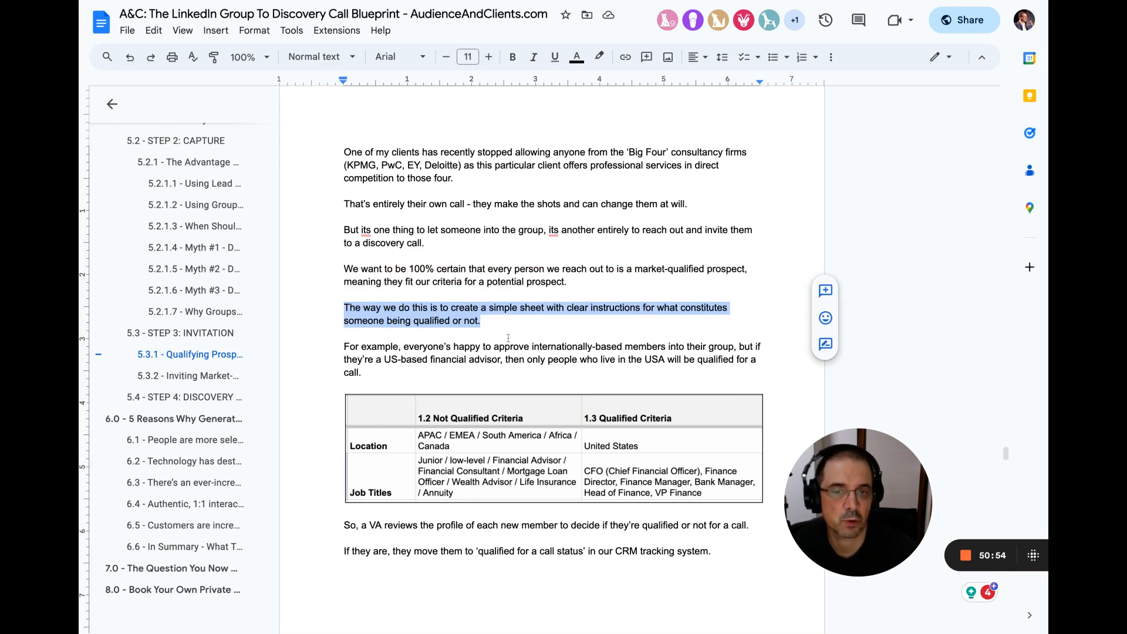
scroll("down", 3)
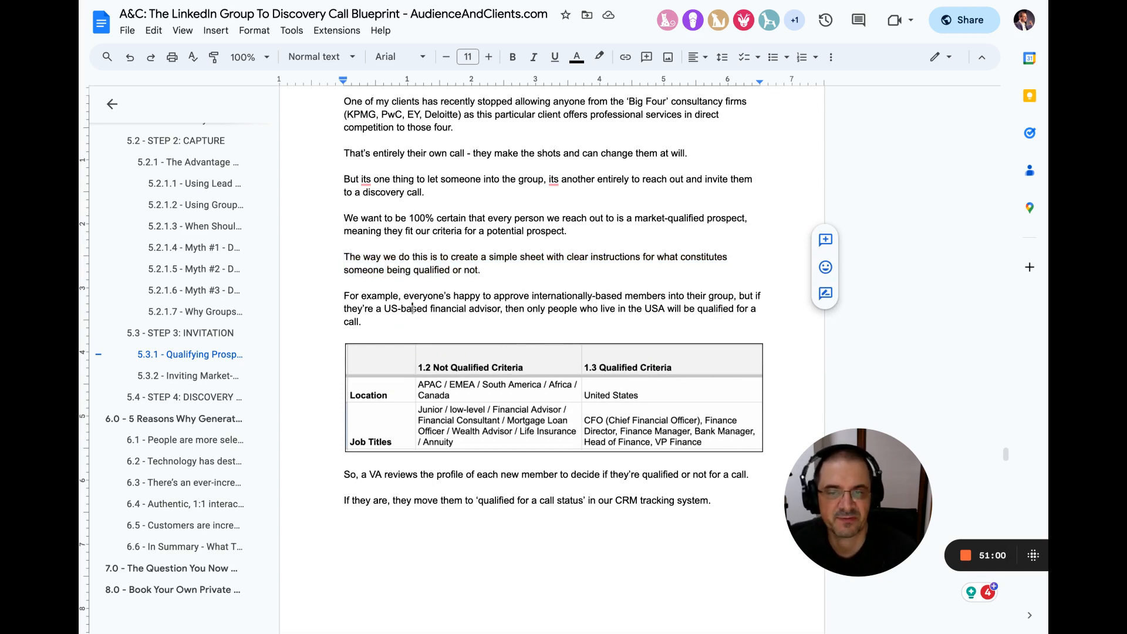
left_click_drag(412, 308, 625, 308)
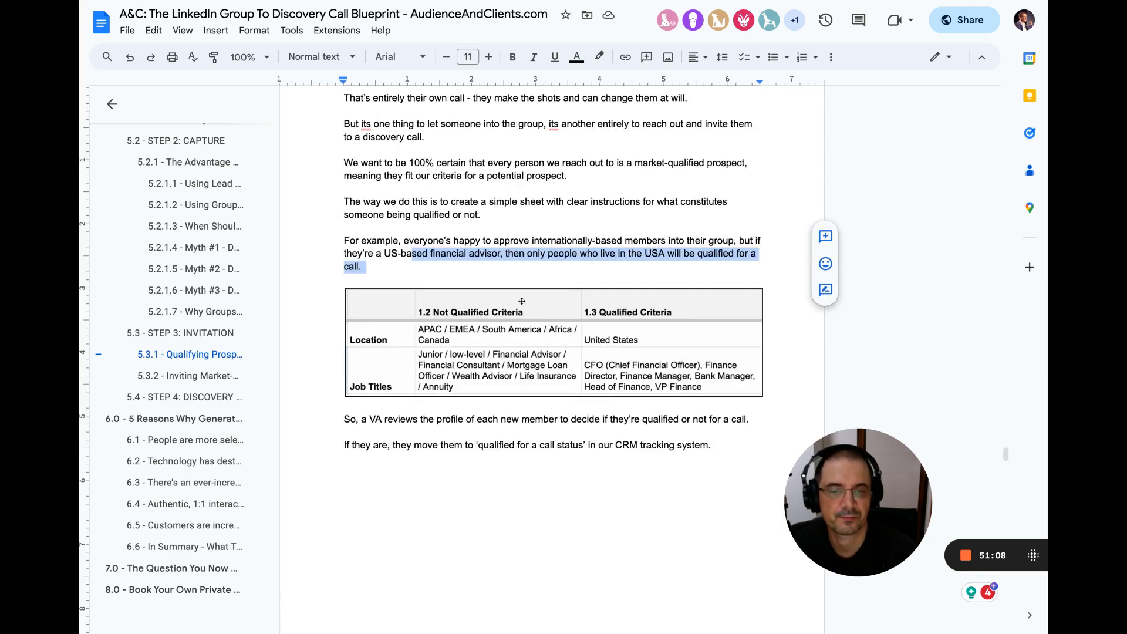
scroll("down", 3)
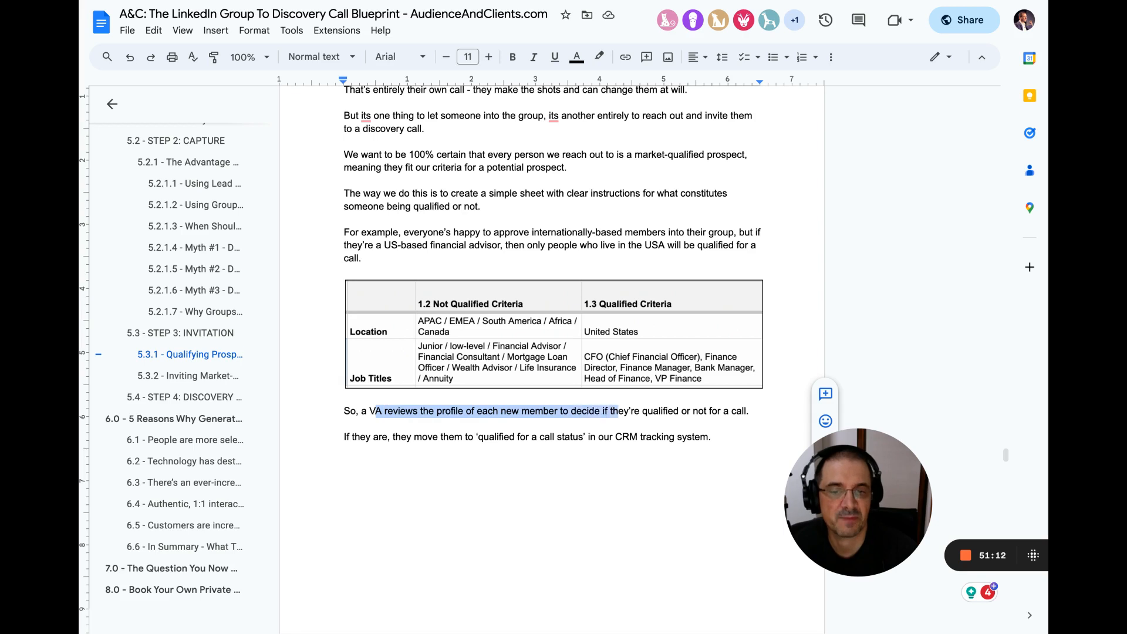
left_click_drag(612, 410, 749, 411)
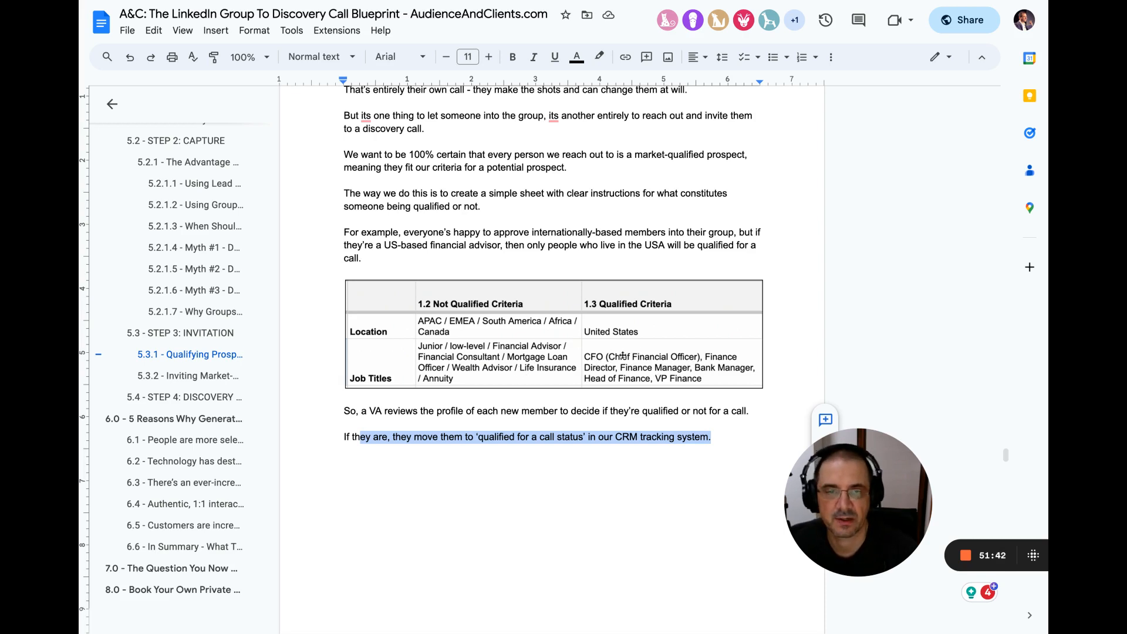
Step: Scroll past the '1.5 Qualified' screenshot and highlight the 'Now we have a growing base…' sentence
scroll("down", 3)
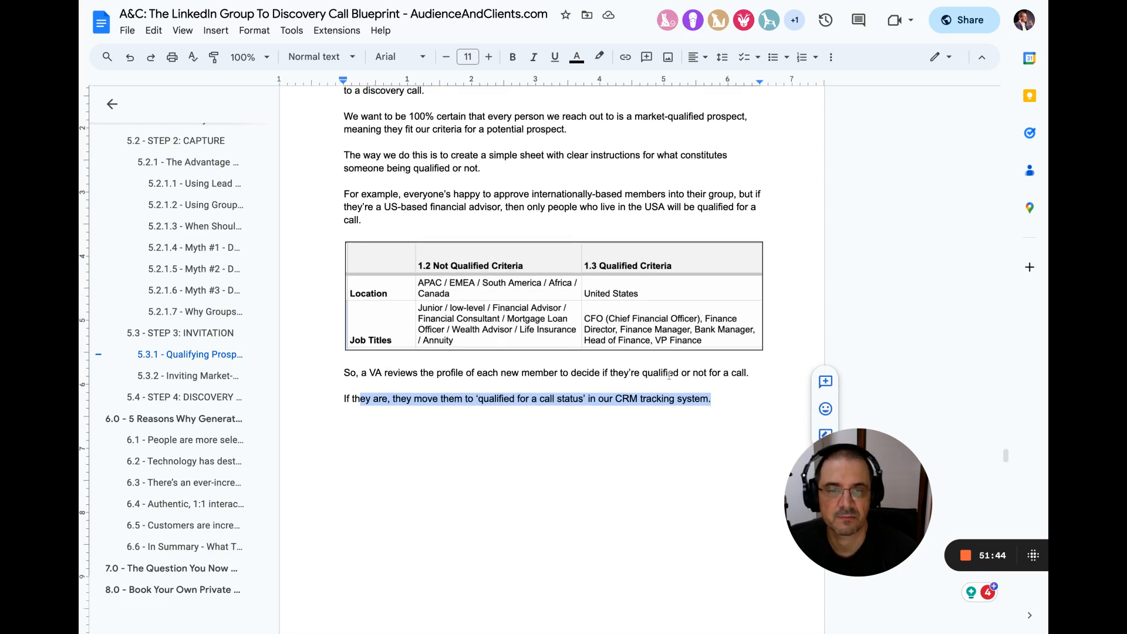
scroll("down", 3)
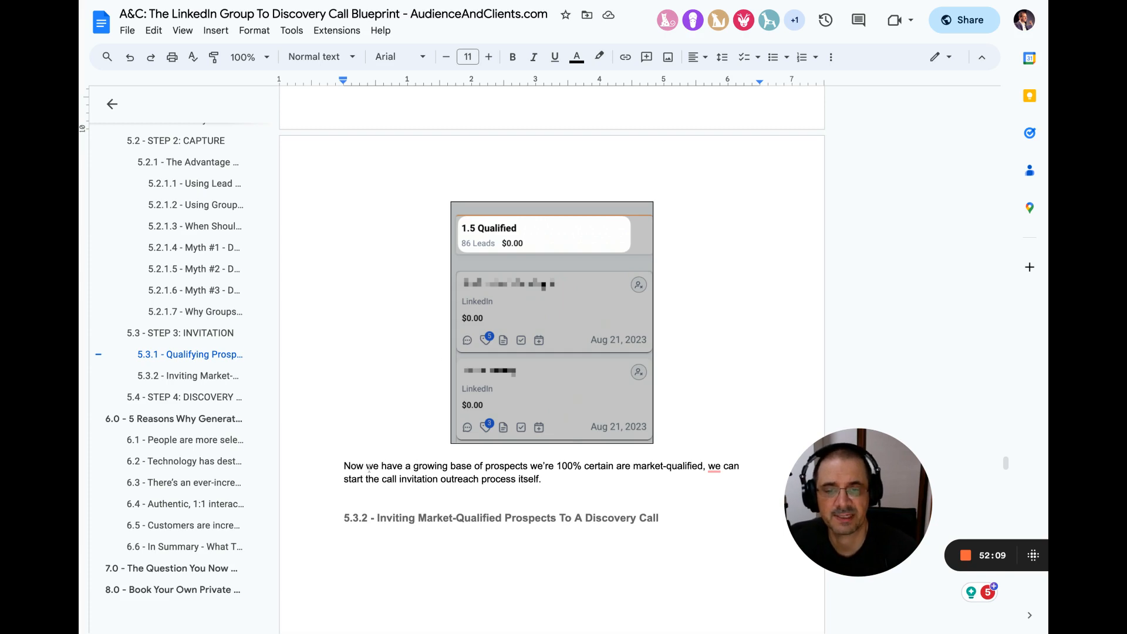
mouse_move(532, 310)
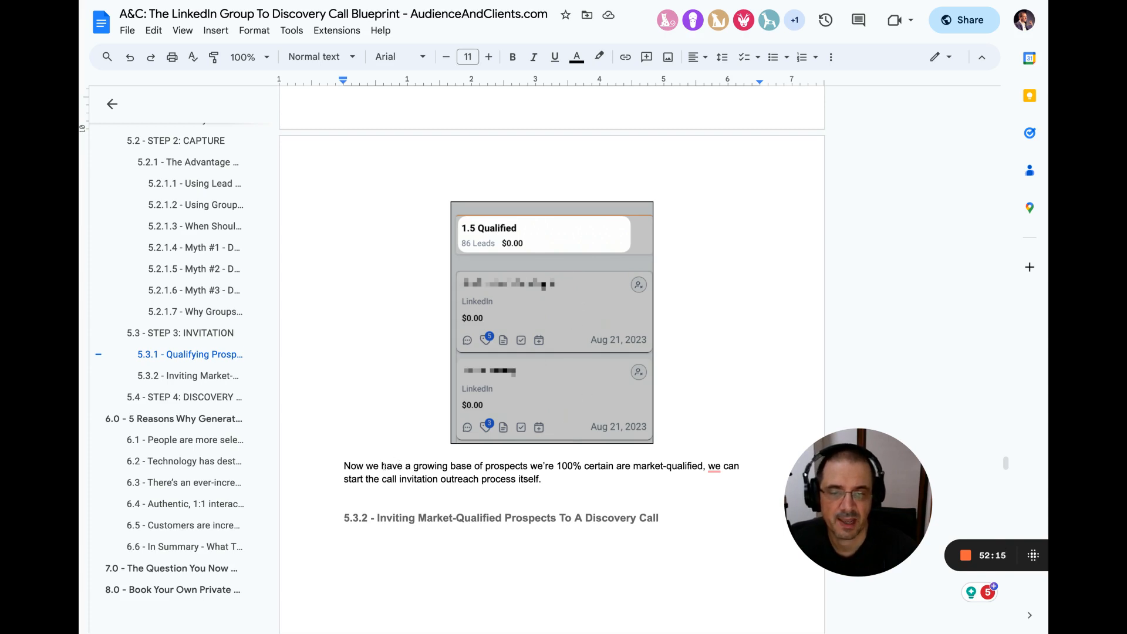
left_click_drag(383, 465, 540, 479)
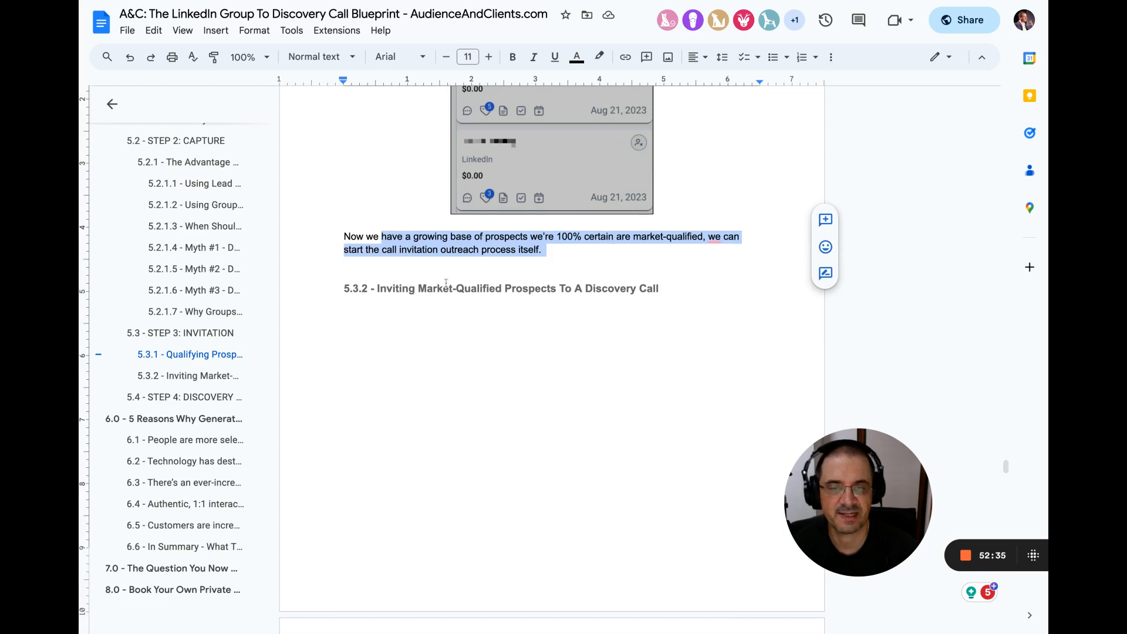
Step: Highlight the 29% and 18% stats paragraph and the 'Call Offered' stage sentence in 5.3.2
scroll("down", 3)
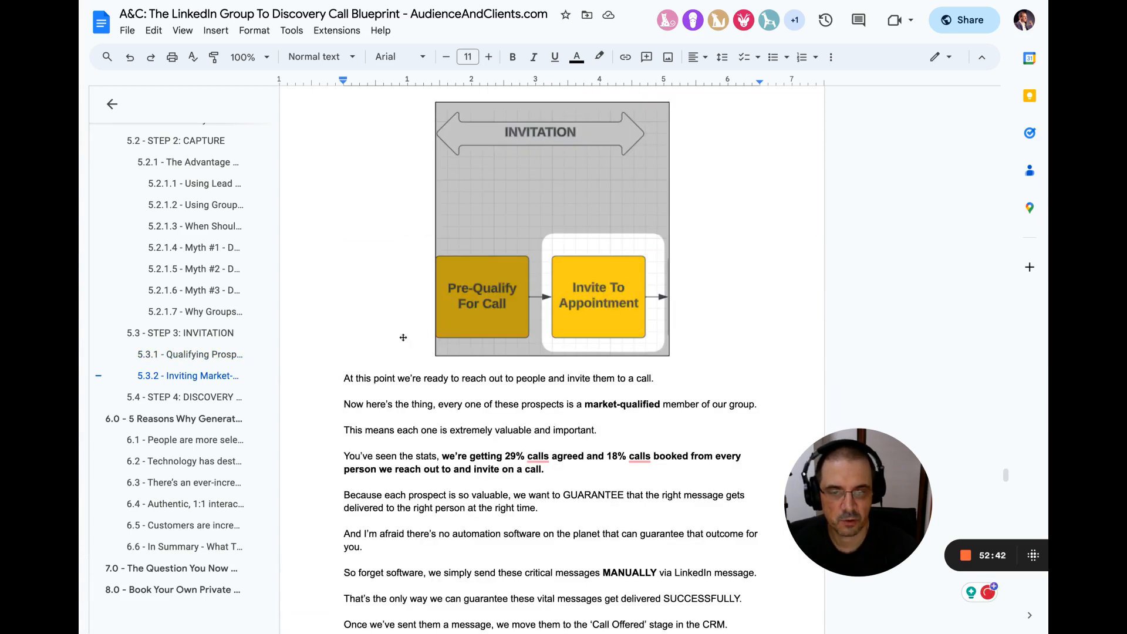
scroll("down", 3)
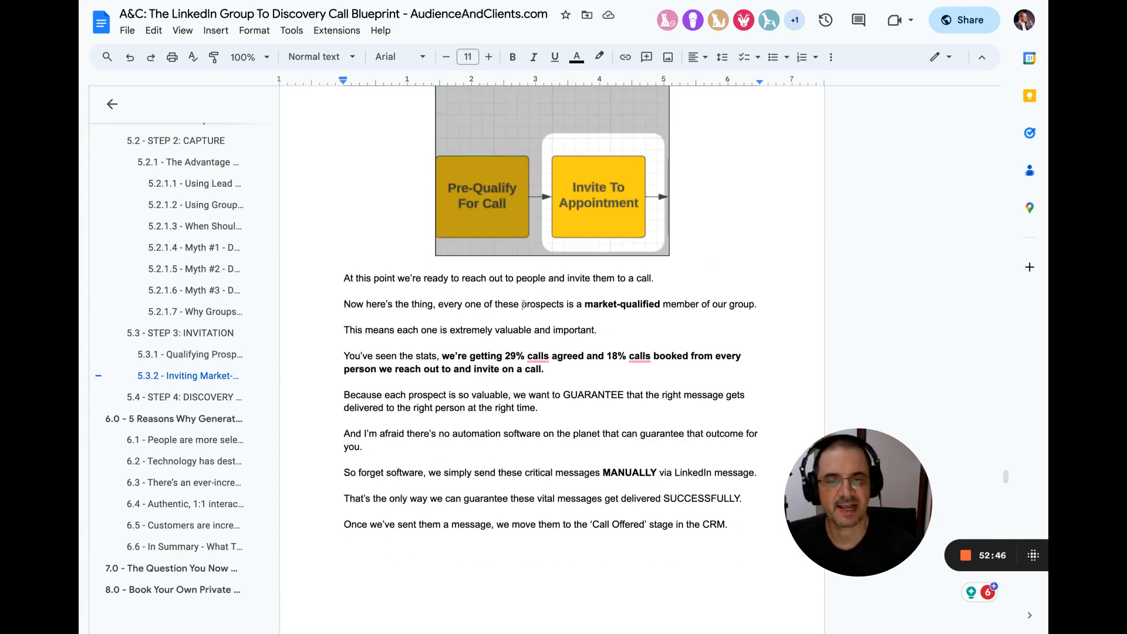
double_click(541, 304)
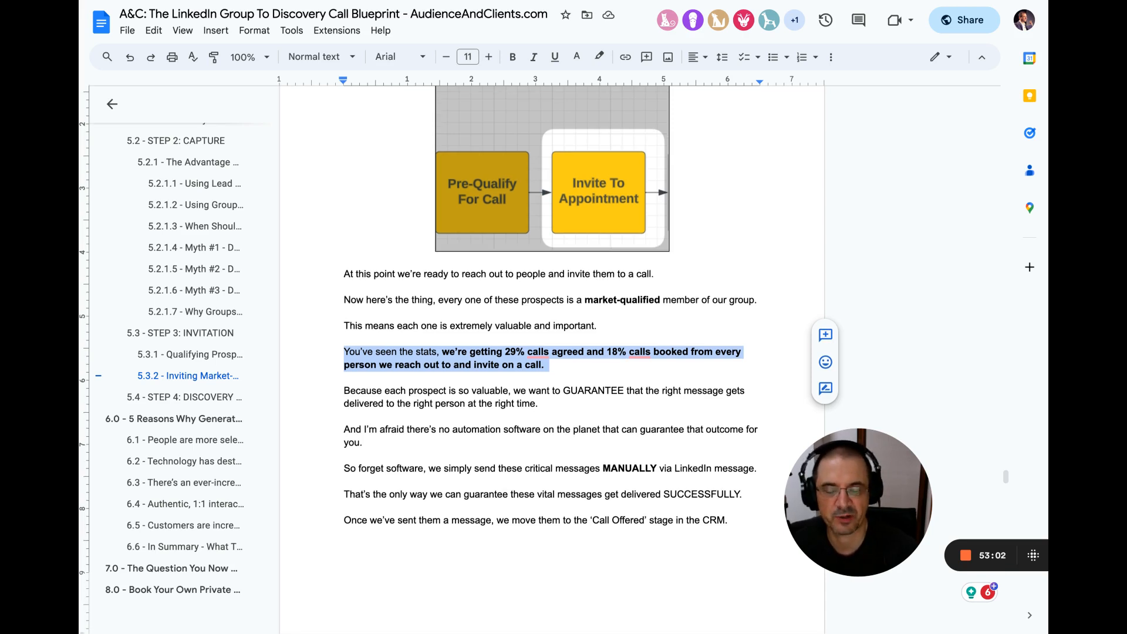
scroll("down", 3)
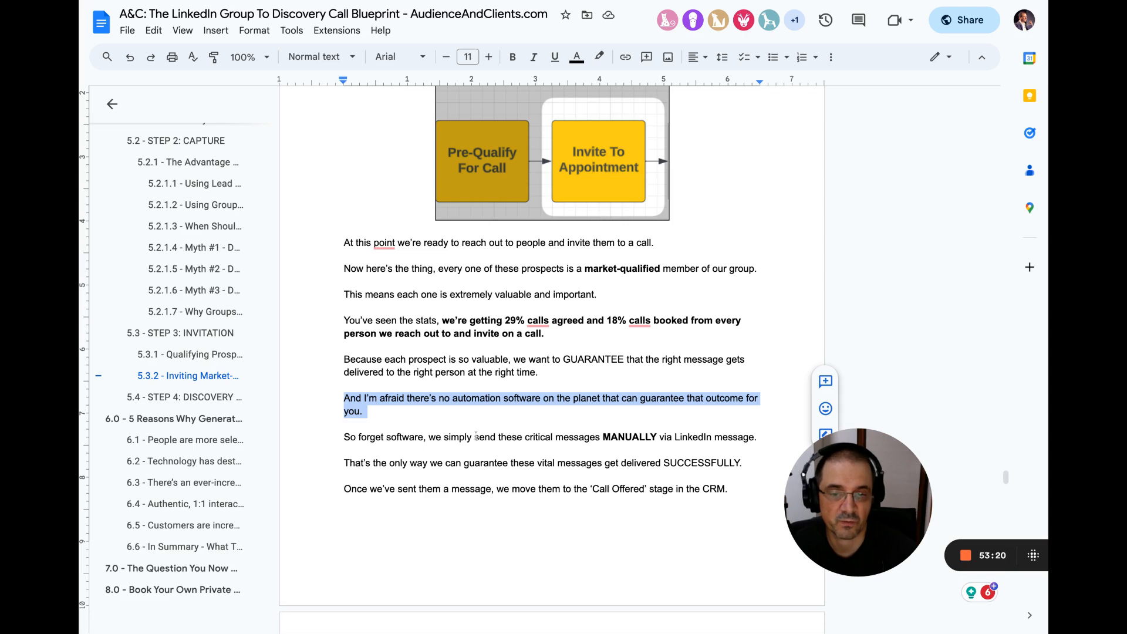
left_click_drag(474, 437, 595, 436)
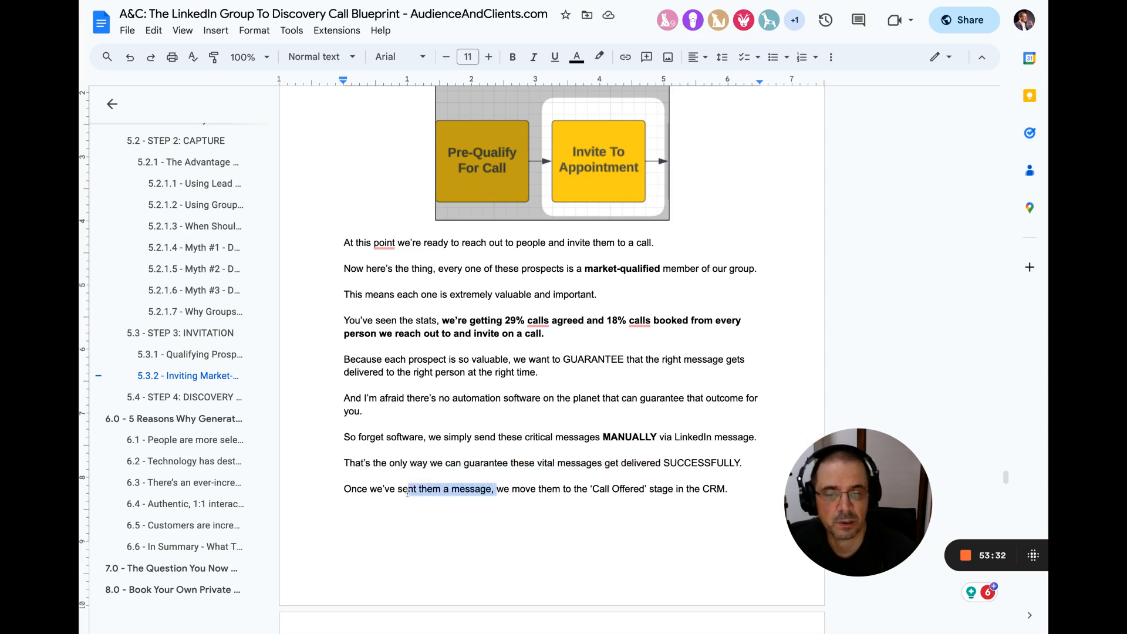
left_click_drag(493, 489, 718, 488)
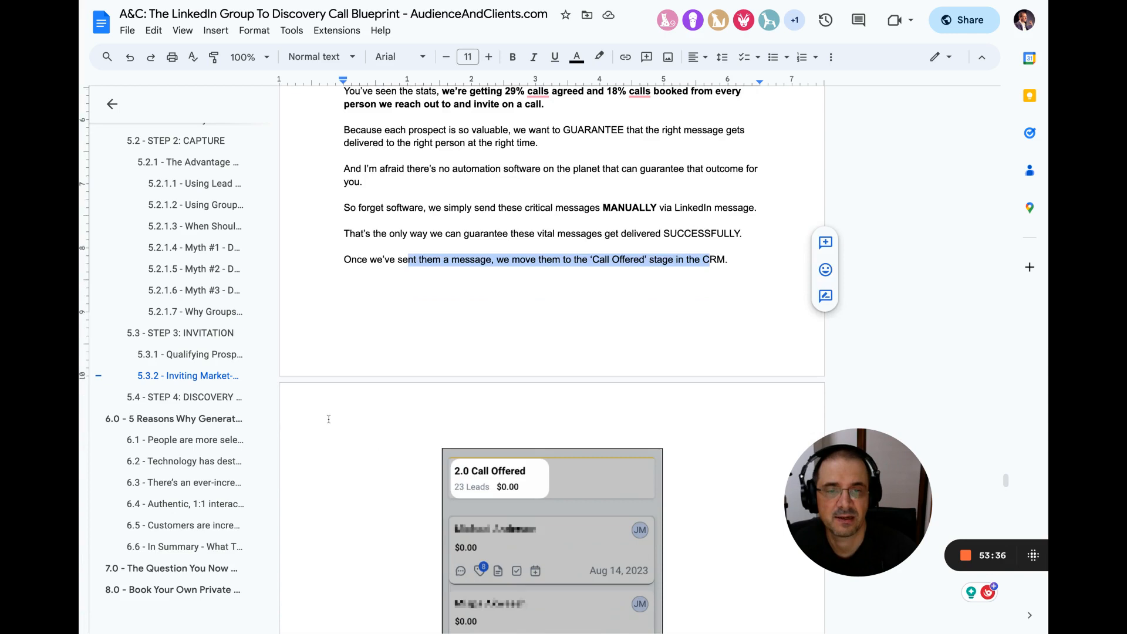
Step: Highlight the caveat about when messages get personalised and the VA-sending sentence
scroll("down", 3)
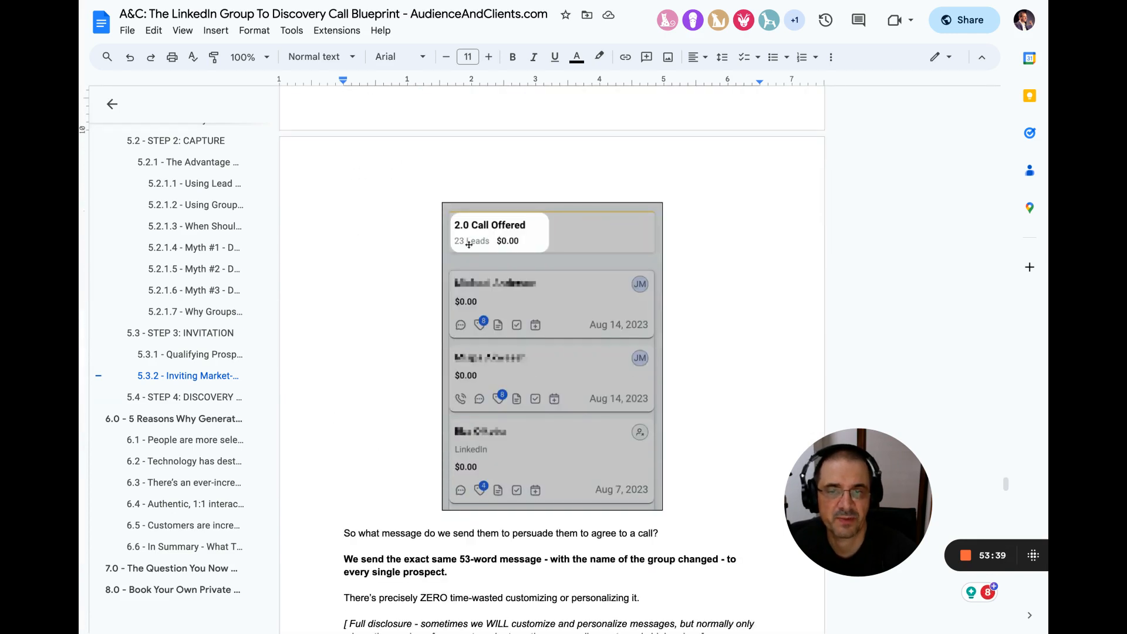
scroll("down", 3)
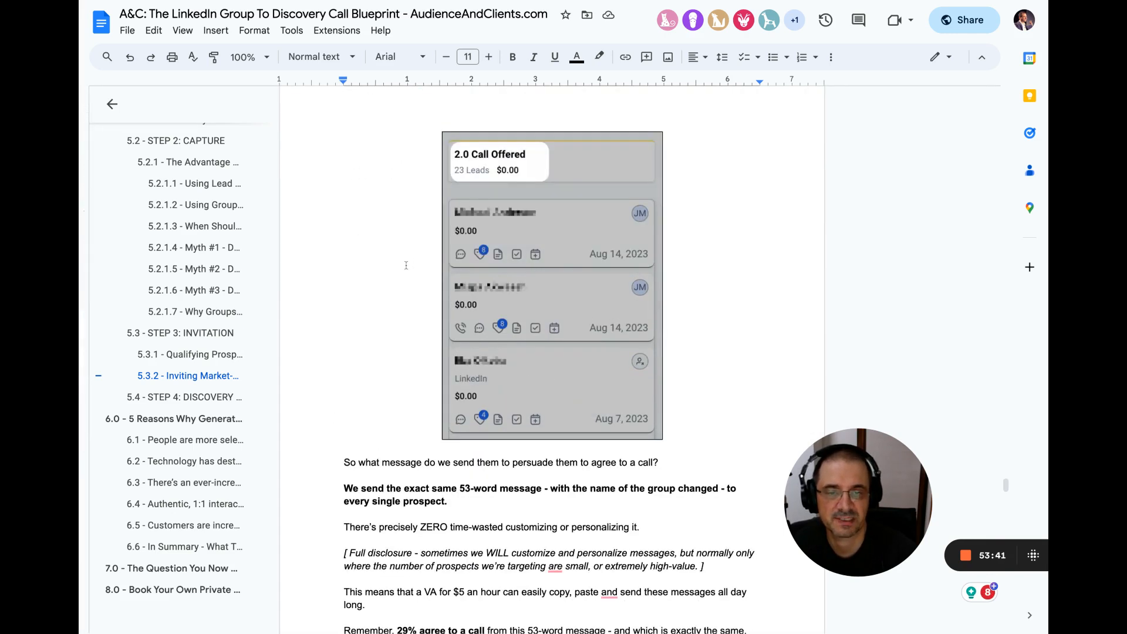
scroll("down", 3)
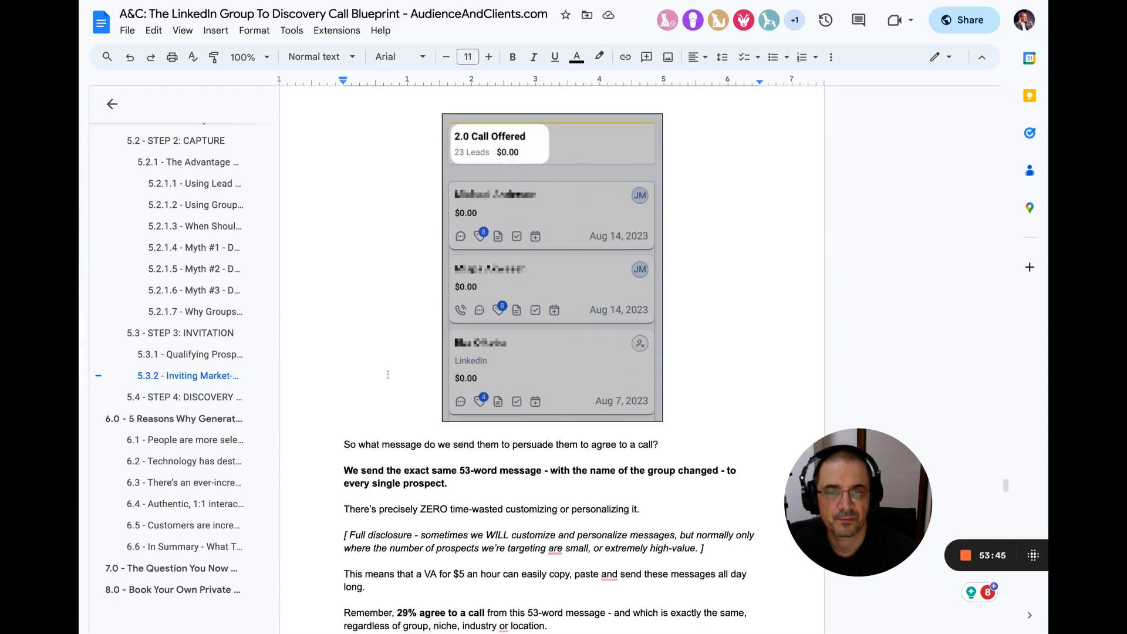
scroll("down", 3)
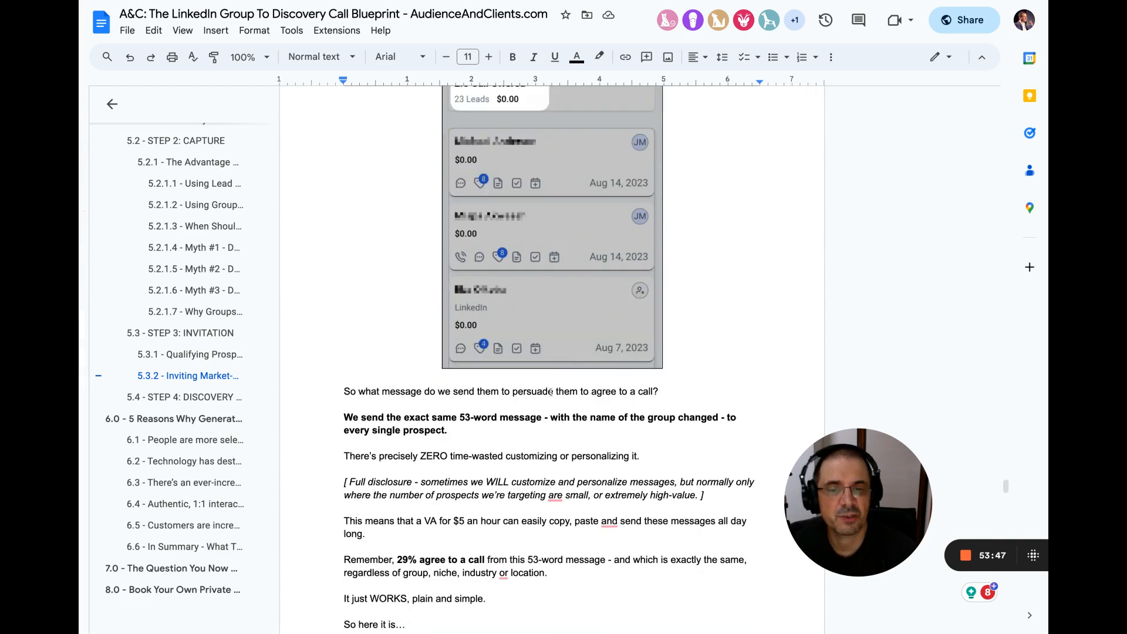
scroll("down", 3)
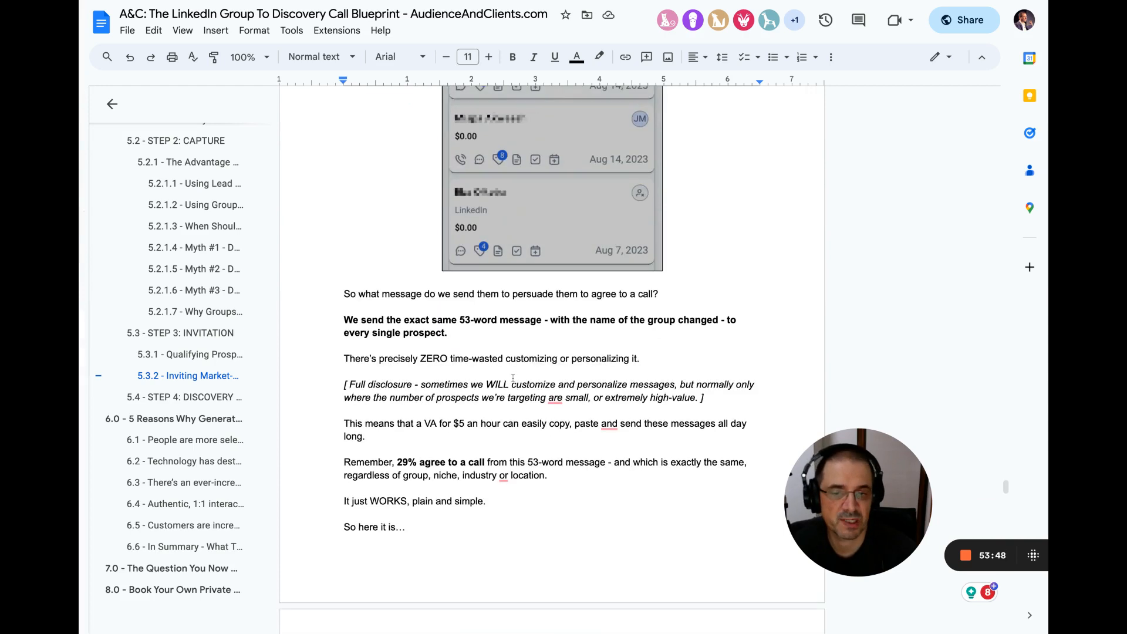
scroll("down", 3)
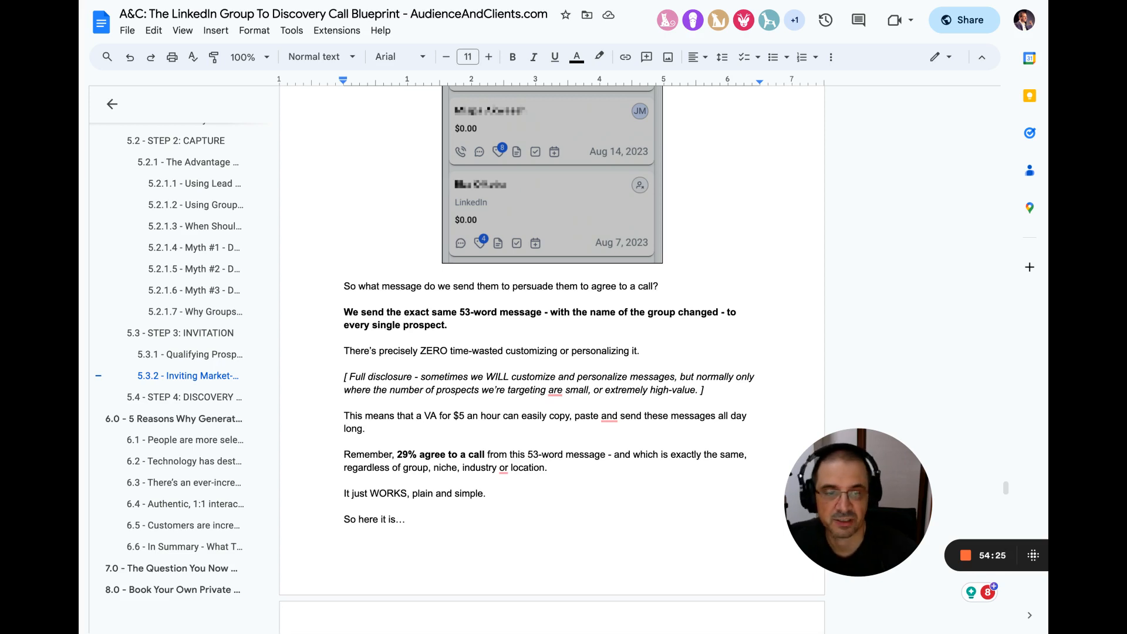
left_click_drag(677, 377, 696, 389)
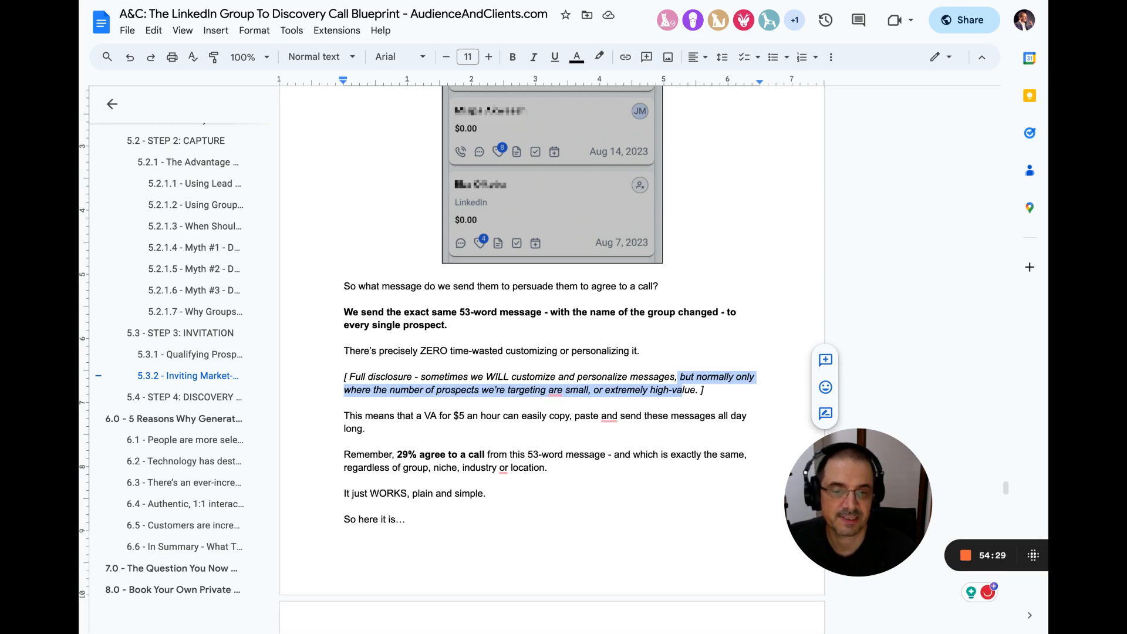
left_click(533, 57)
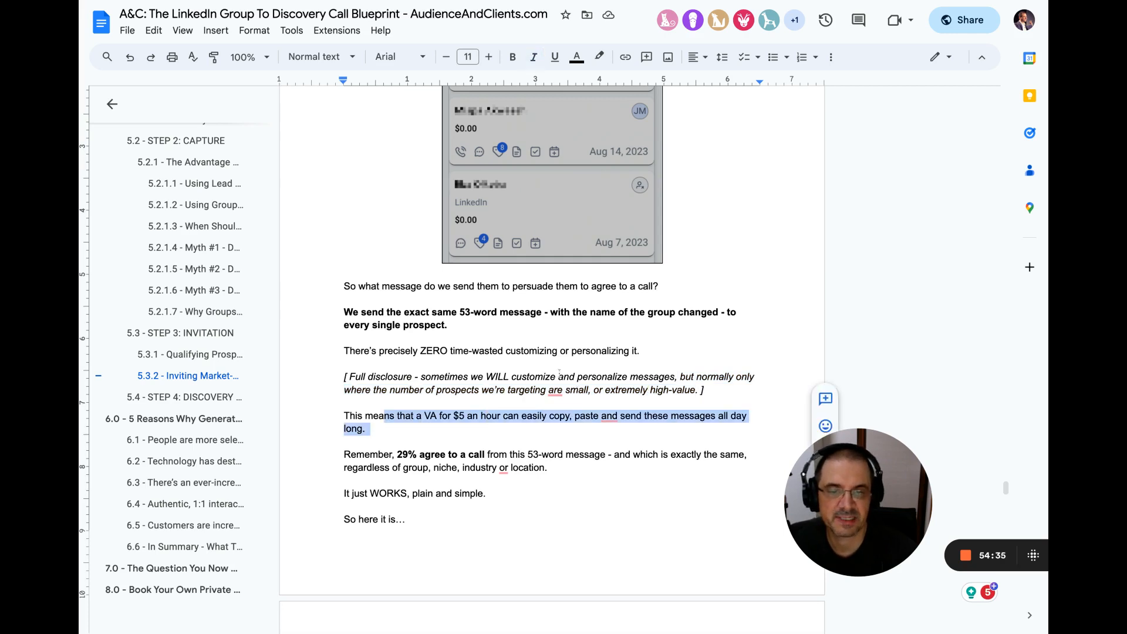
Step: Highlight the closing lines from 'Remember, 29% agree to a call' through 'So here it is…'
scroll("down", 3)
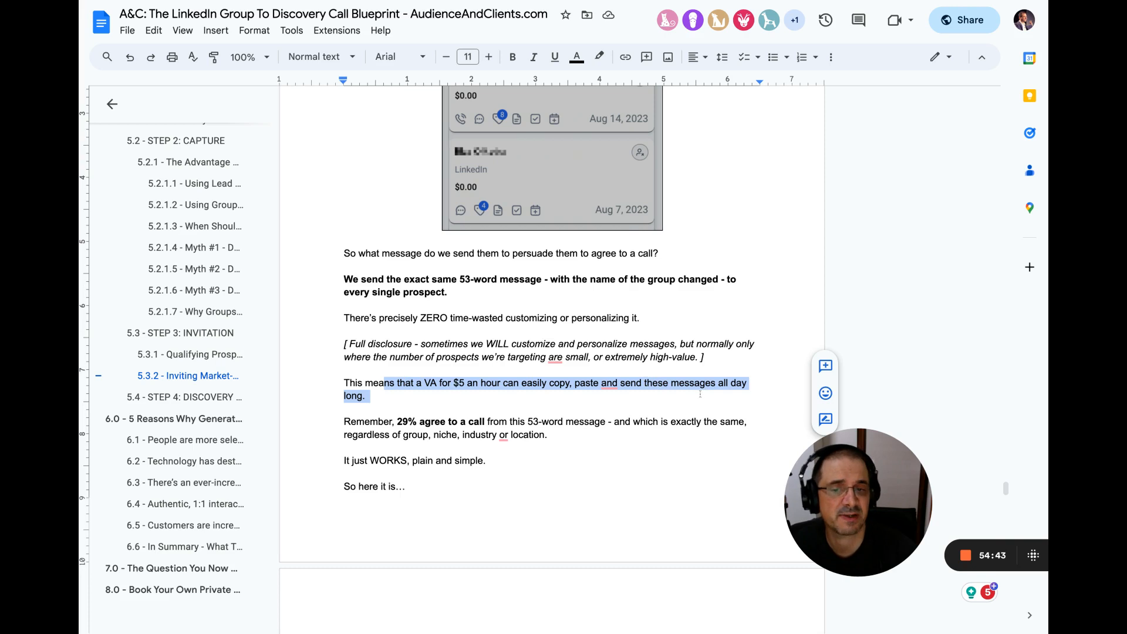
scroll("down", 3)
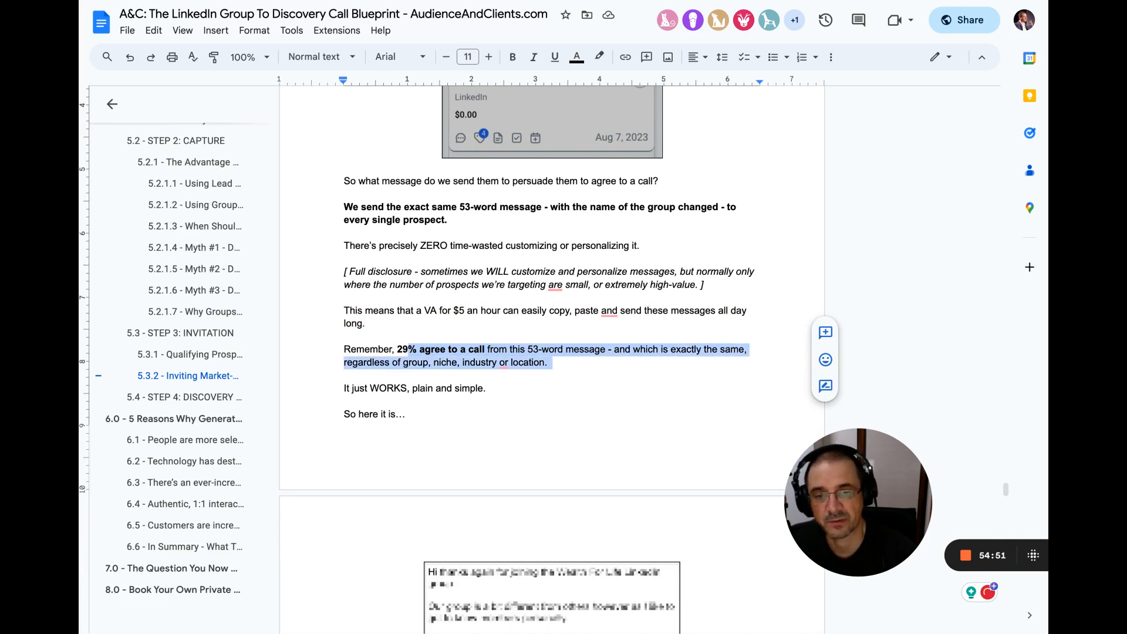
left_click_drag(546, 361, 409, 414)
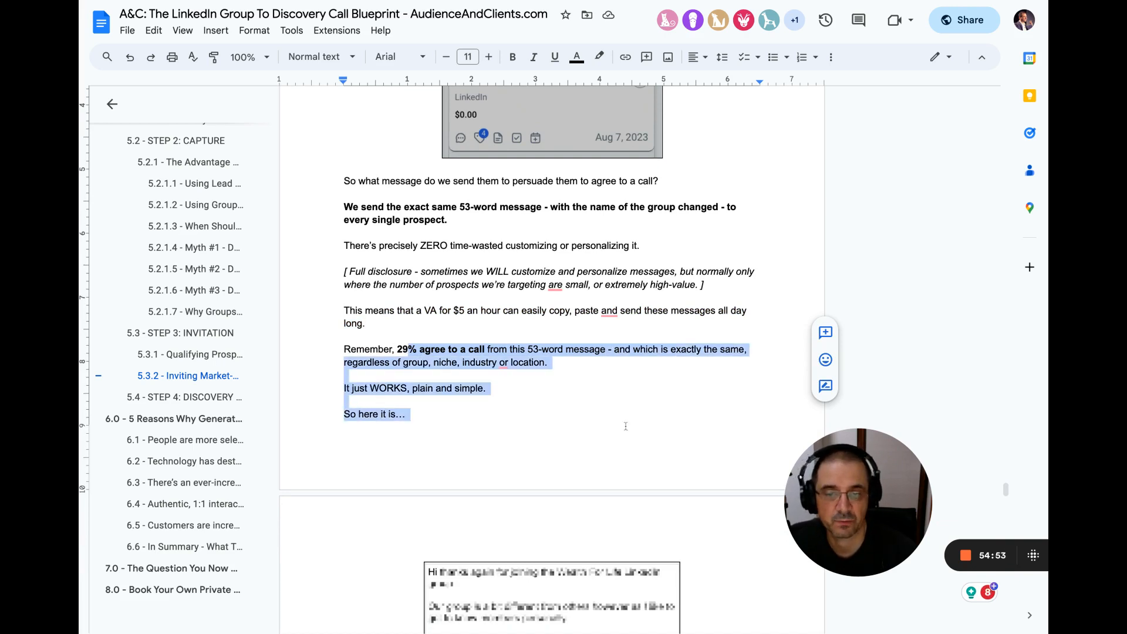
Step: Past the blurred message image, highlight the 'not leaving readers hanging' and manual follow-up passages
scroll("down", 3)
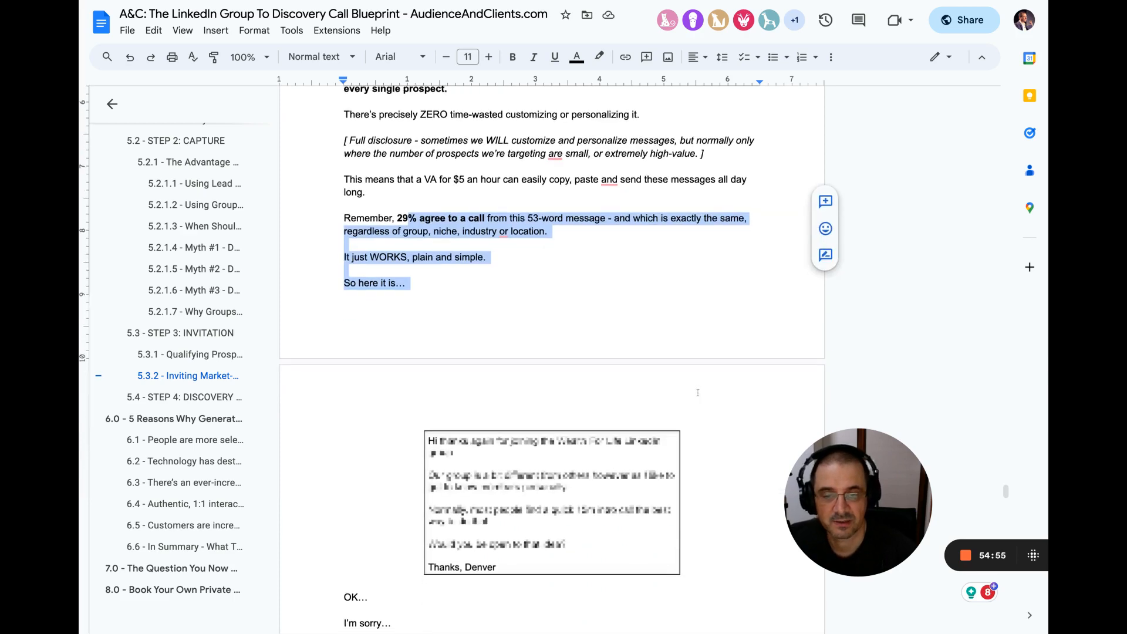
scroll("down", 3)
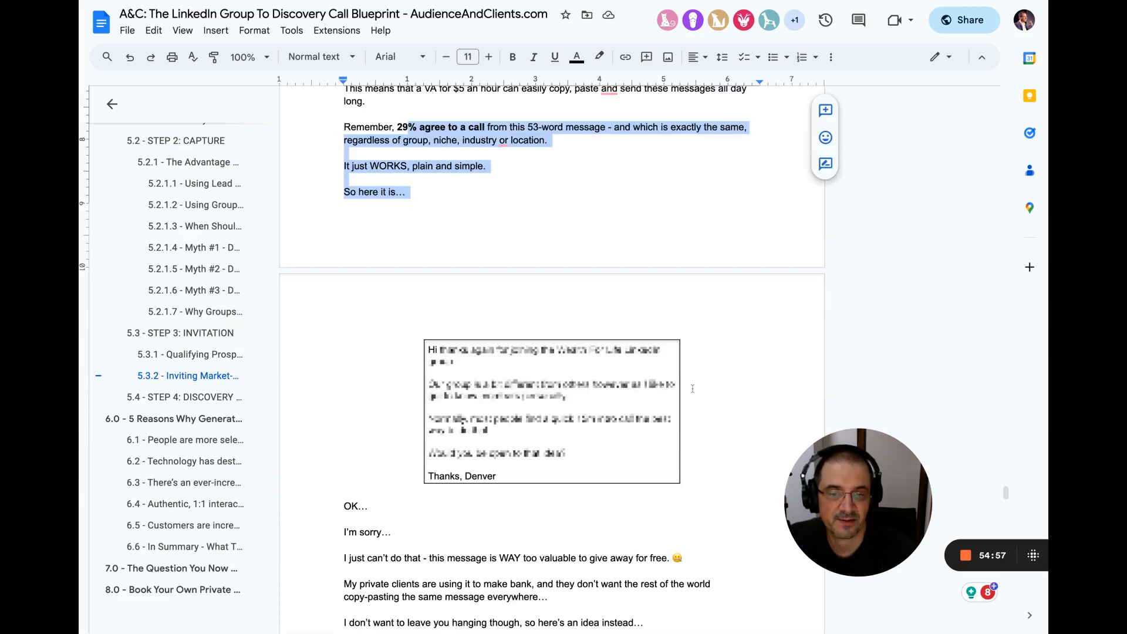
scroll("down", 3)
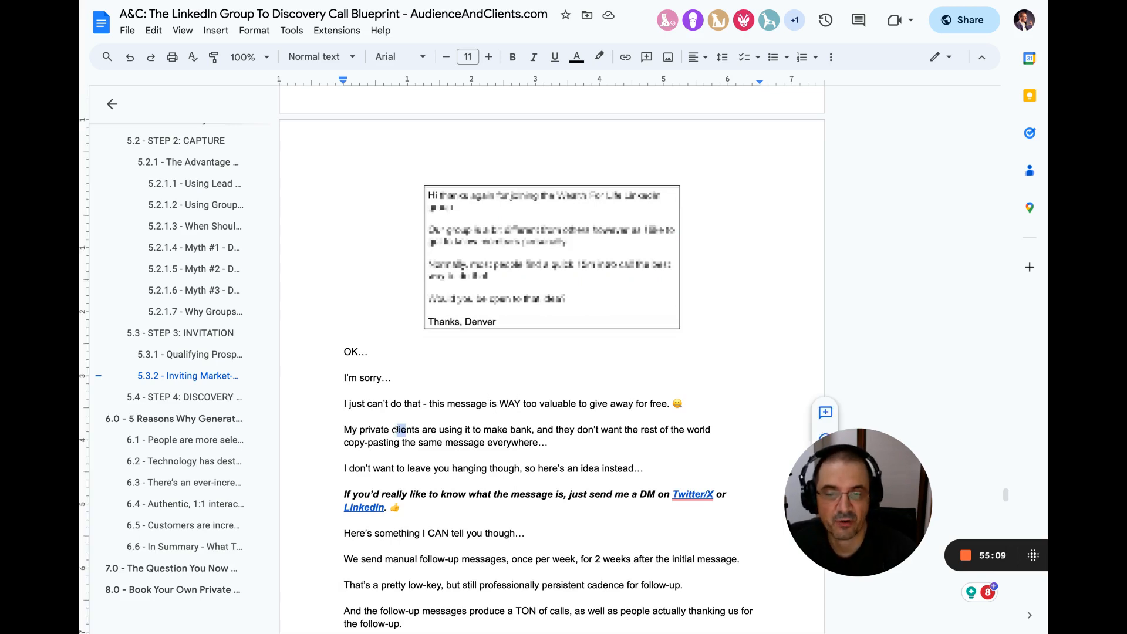
left_click_drag(392, 429, 624, 429)
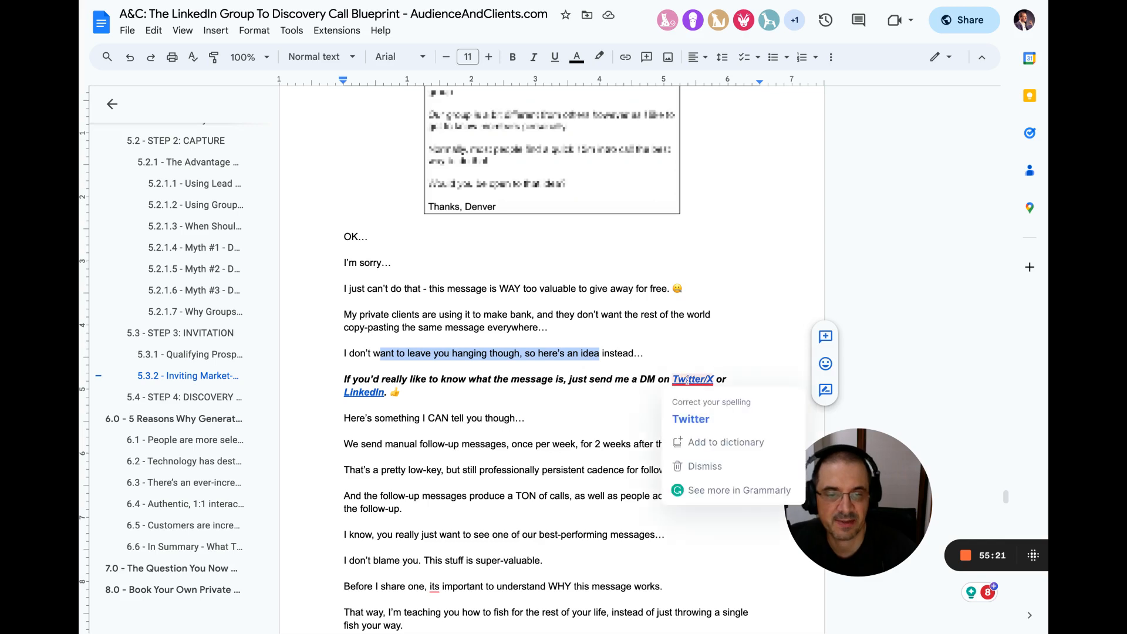
left_click(391, 430)
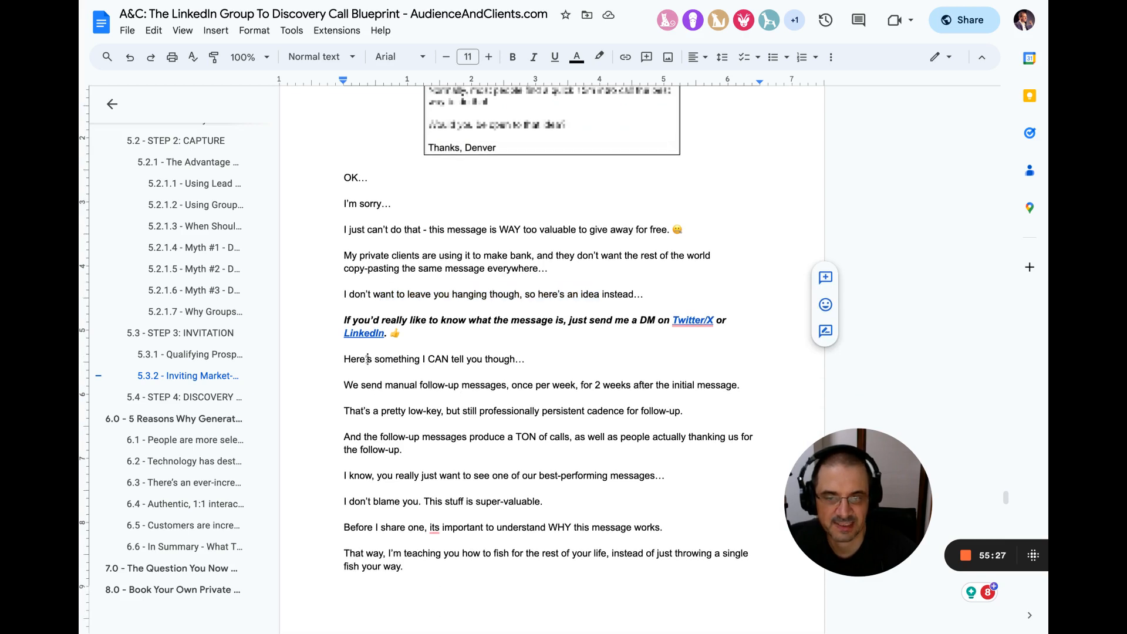
left_click_drag(368, 358, 550, 384)
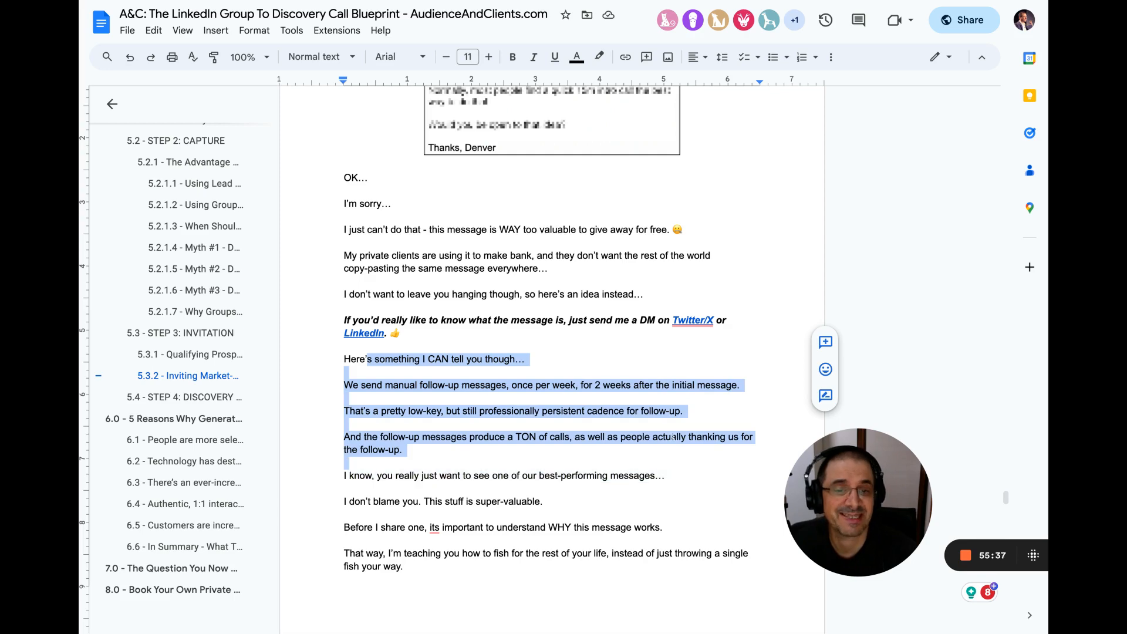
scroll("down", 3)
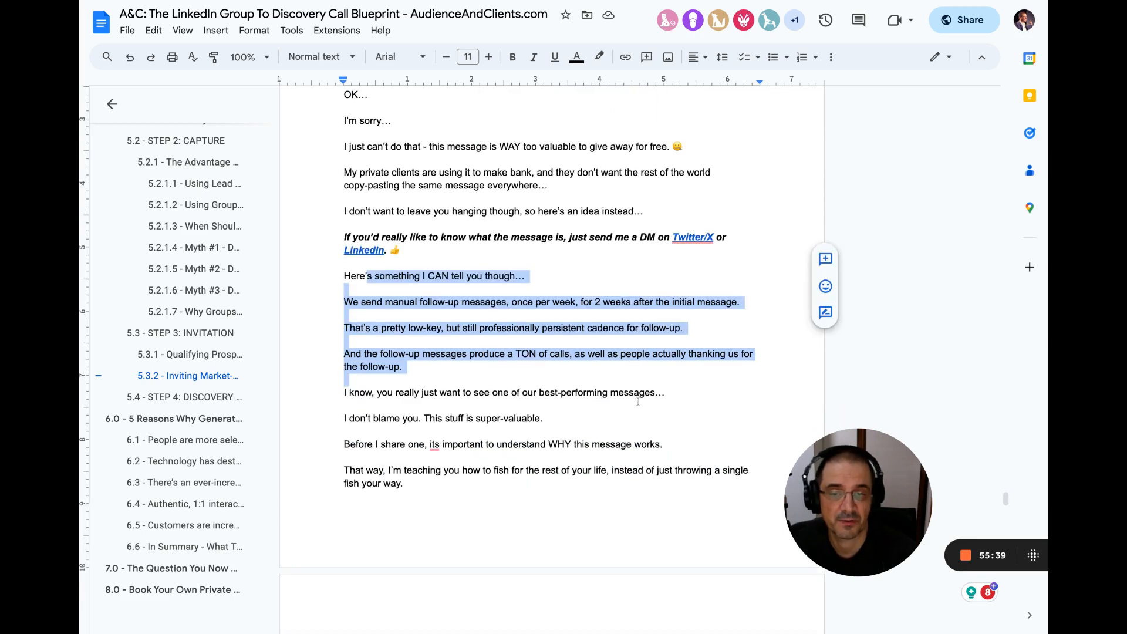
Step: Highlight the sentences explaining why the follow-up message works
scroll("down", 3)
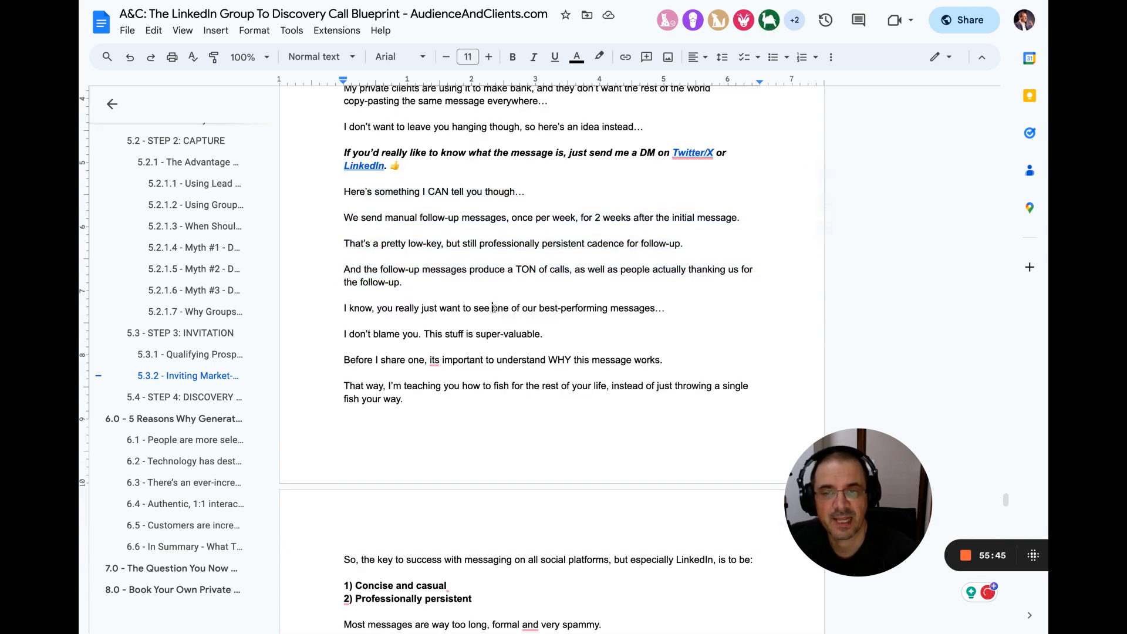
double_click(500, 307)
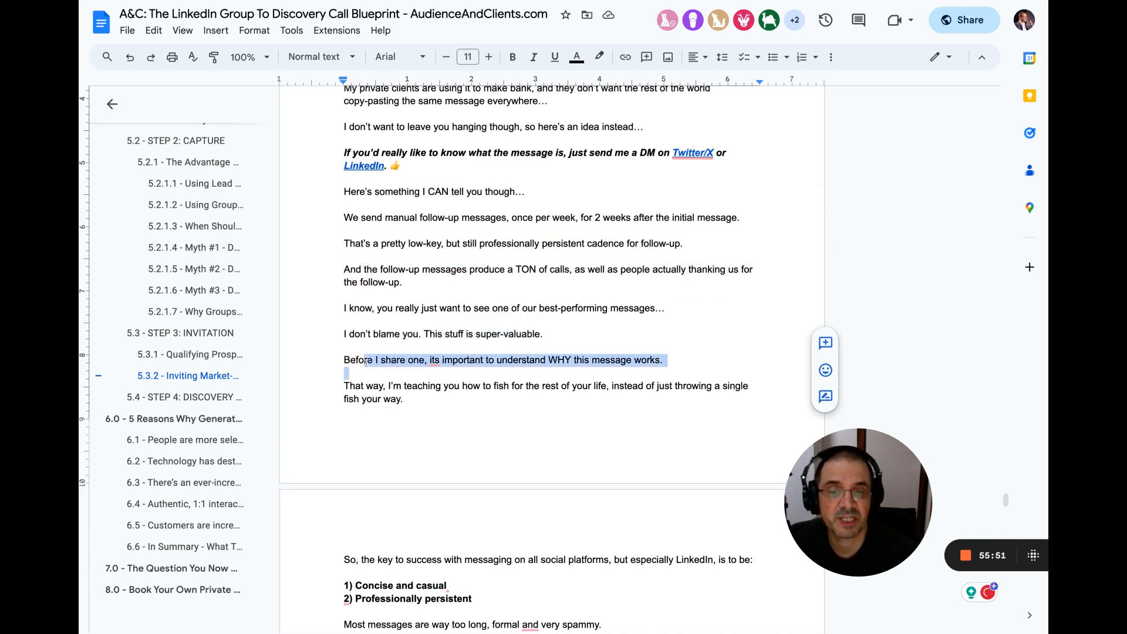
left_click_drag(345, 370, 524, 384)
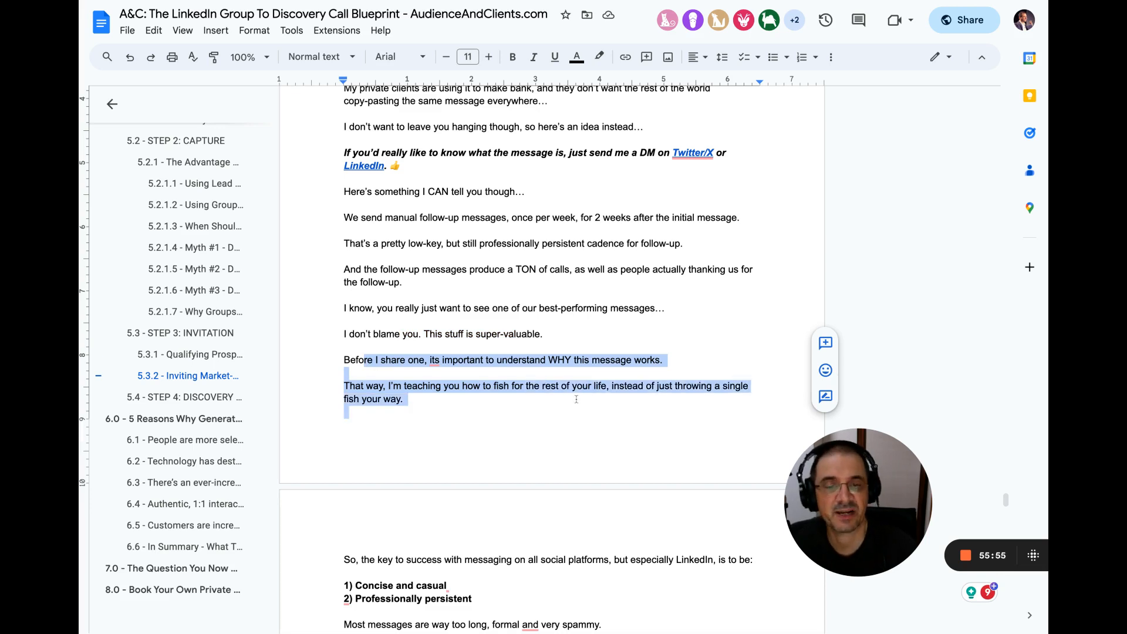
scroll("down", 3)
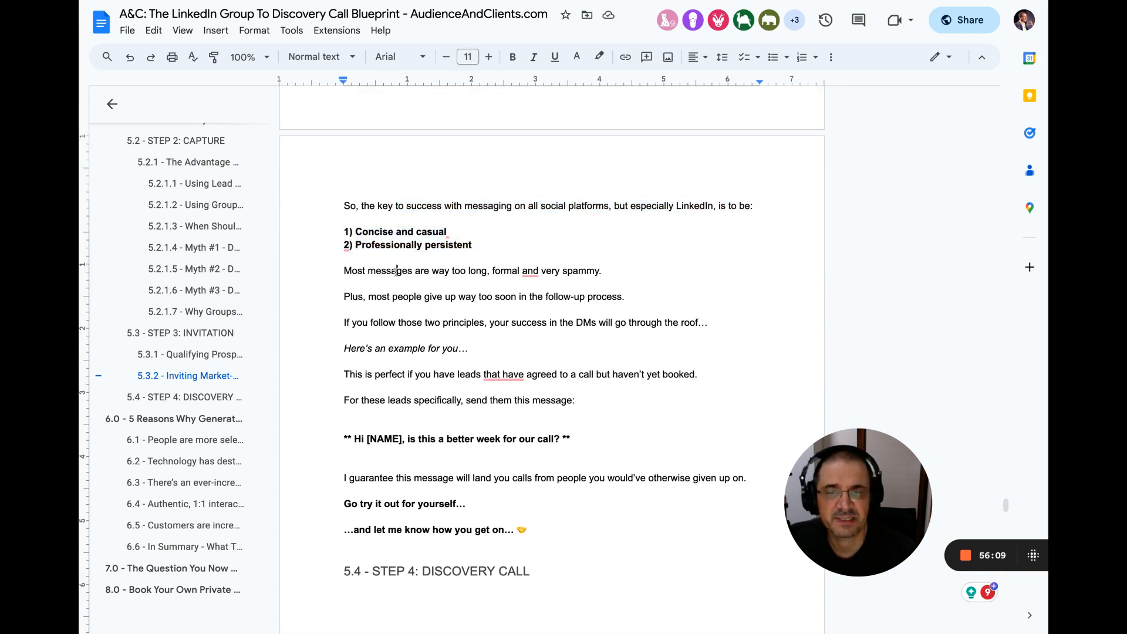
Step: Clear the guarantee highlight and select the closing 'Go try it out for yourself…' lines
left_click_drag(395, 270, 623, 295)
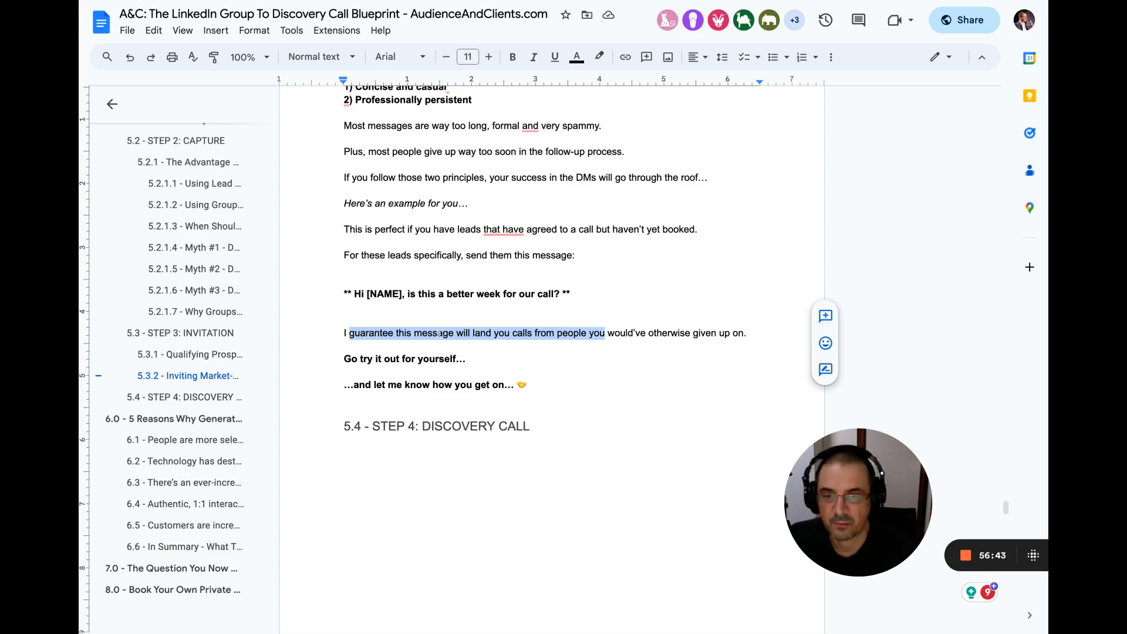
left_click(436, 332)
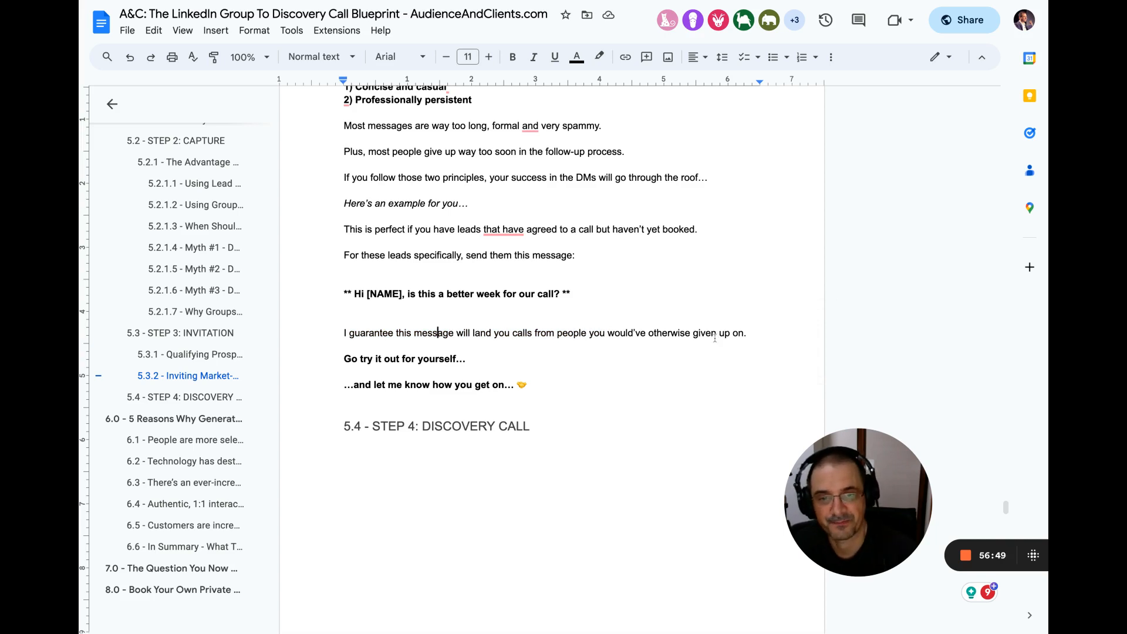
double_click(407, 359)
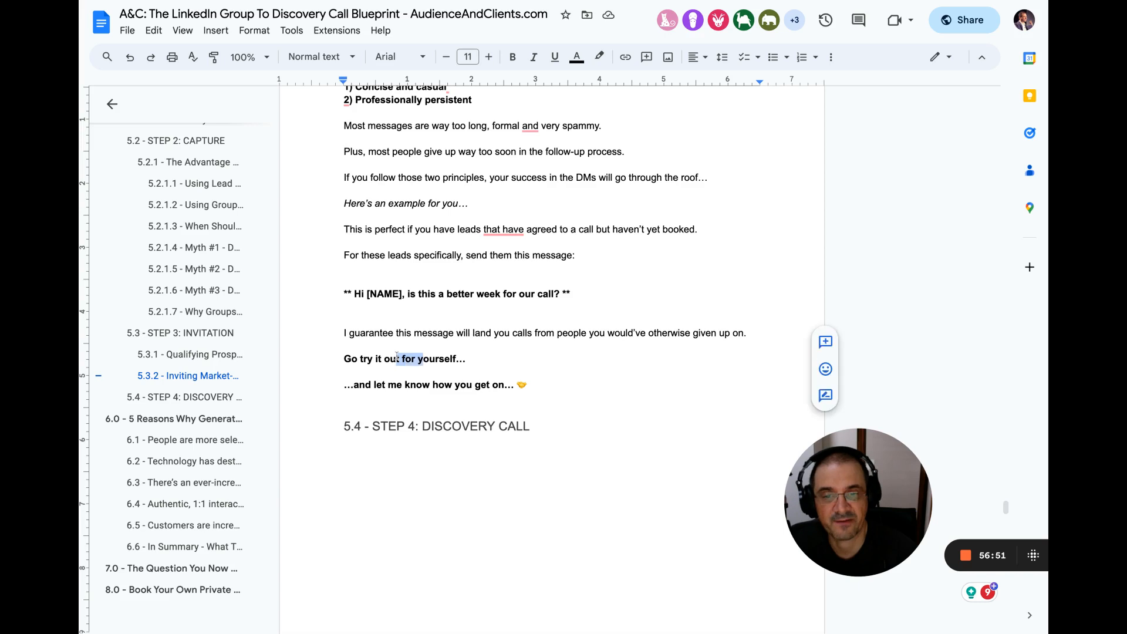
left_click(511, 57)
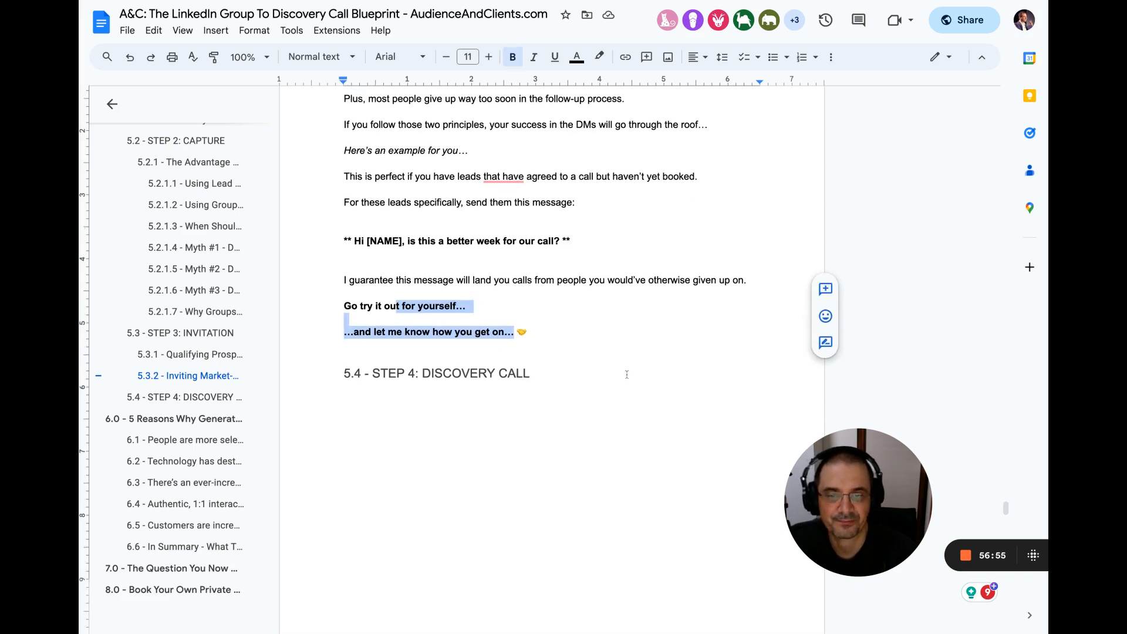
Step: Clear the earlier highlight and scroll through 5.4 Step 4: Discovery Call to the time-slots advice
scroll("down", 3)
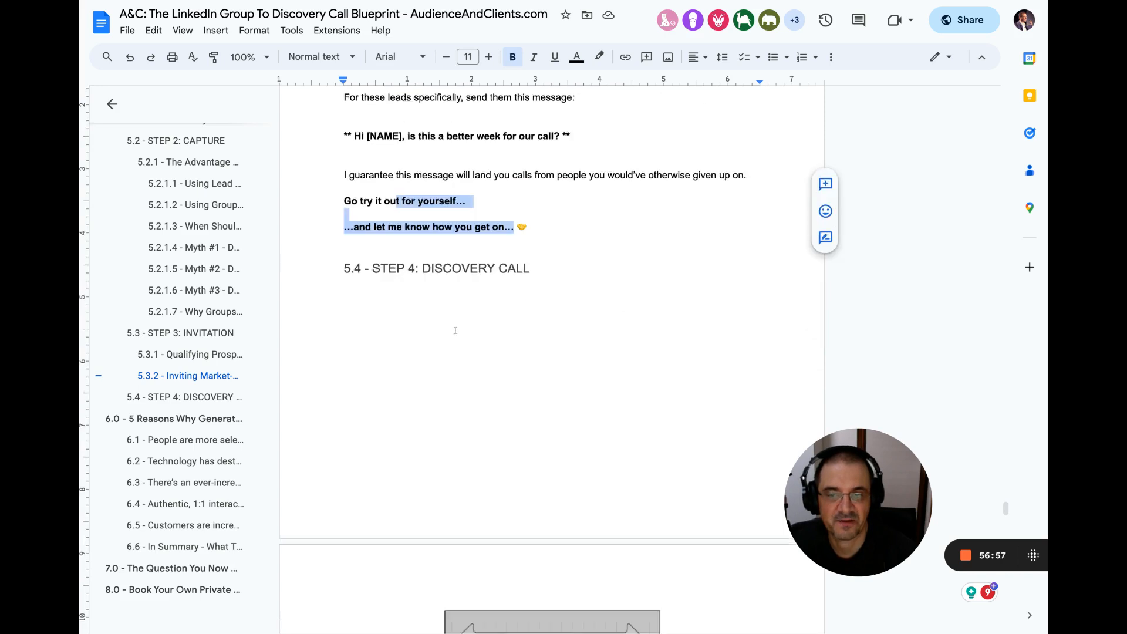
scroll("down", 3)
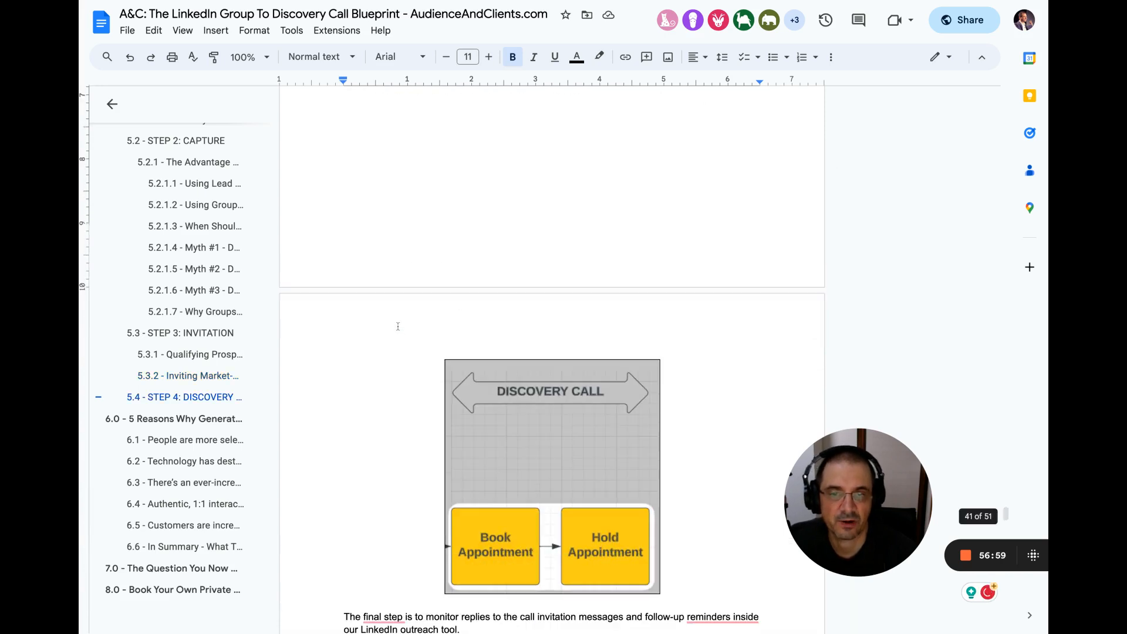
scroll("down", 3)
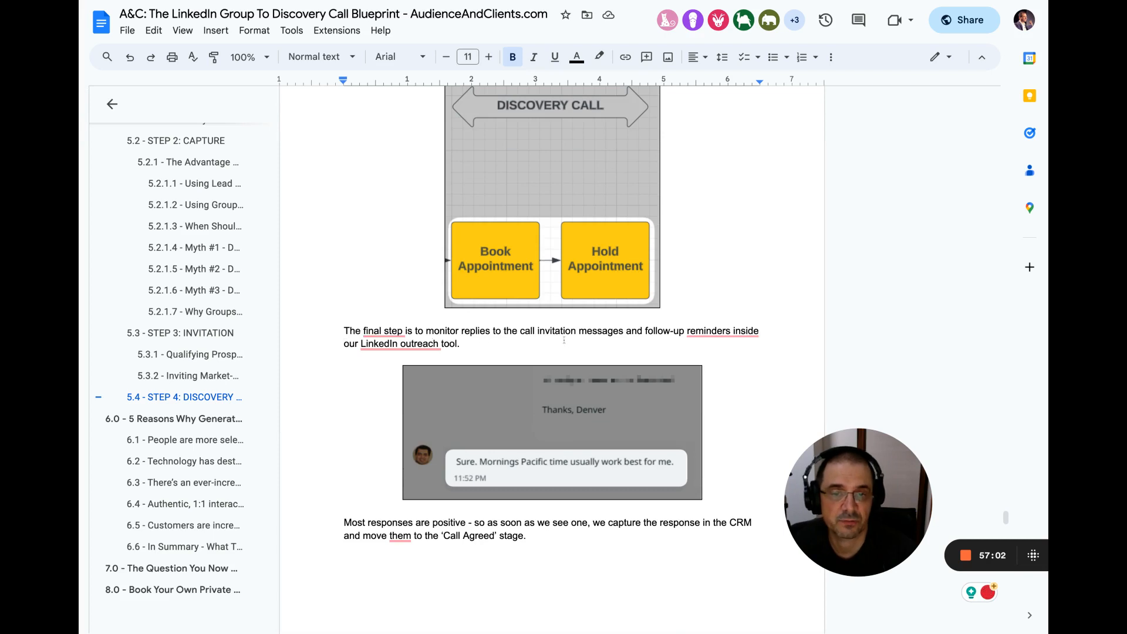
left_click(722, 330)
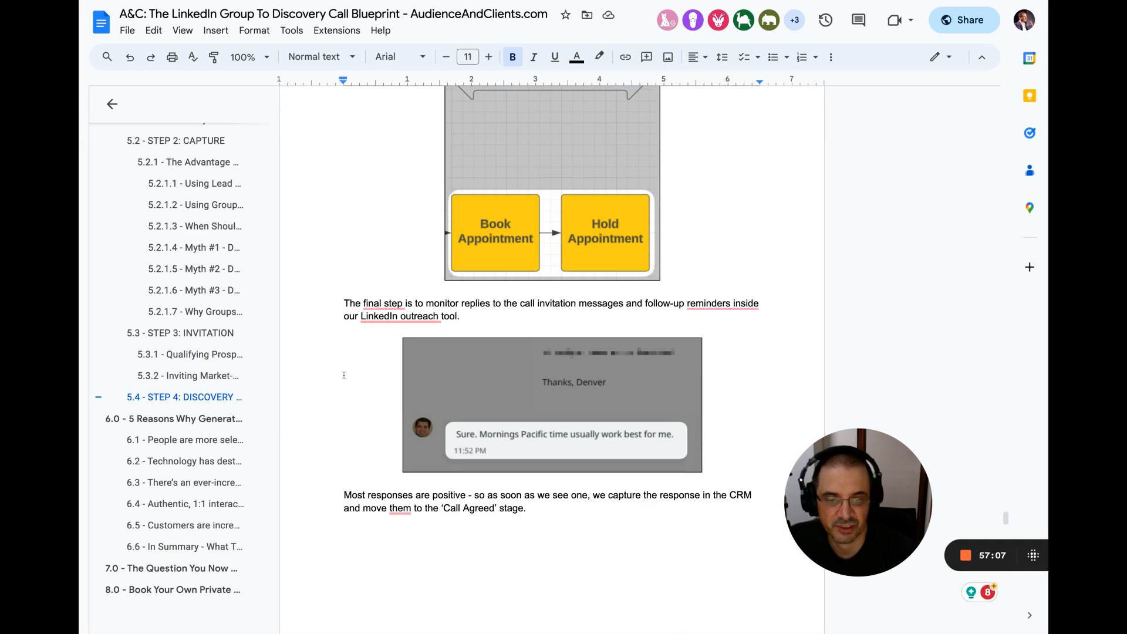
scroll("down", 3)
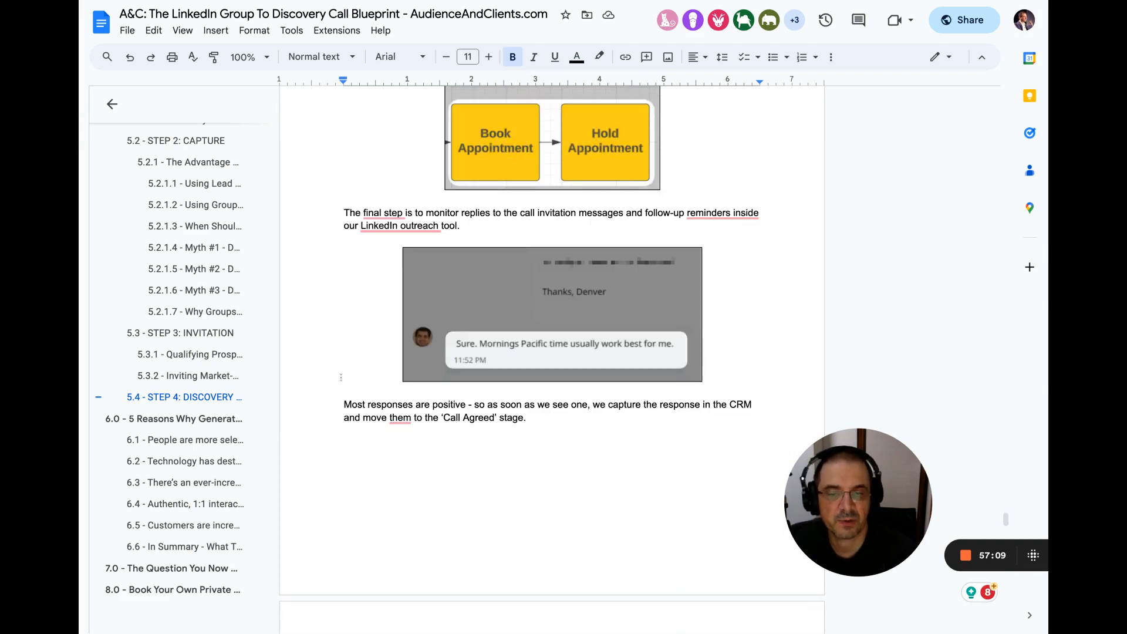
scroll("down", 3)
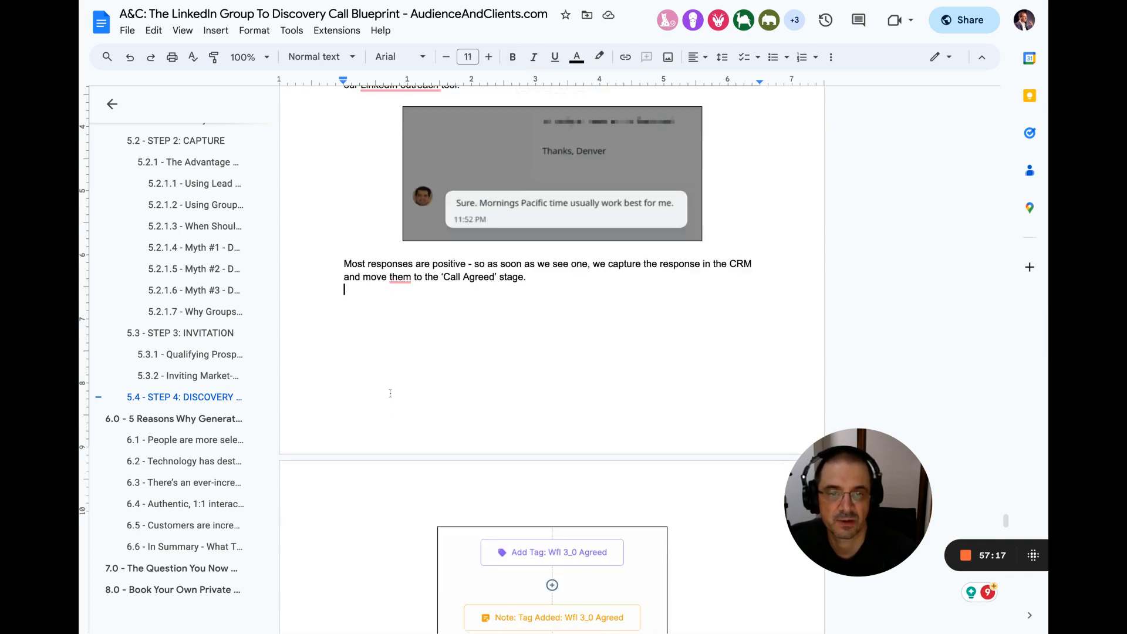
scroll("down", 3)
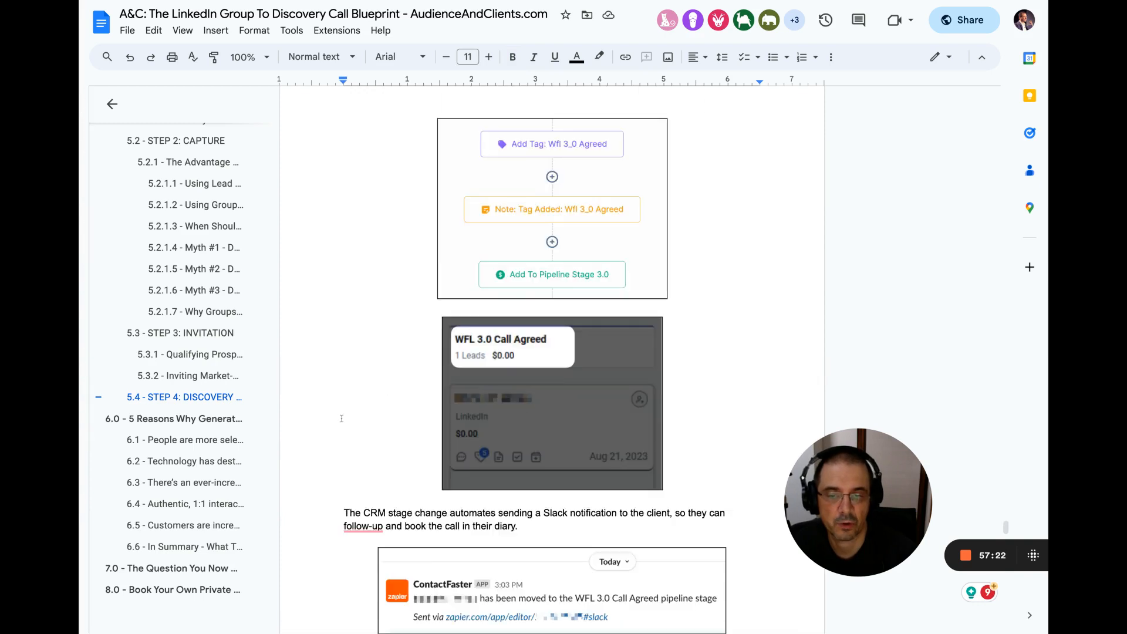
scroll("down", 3)
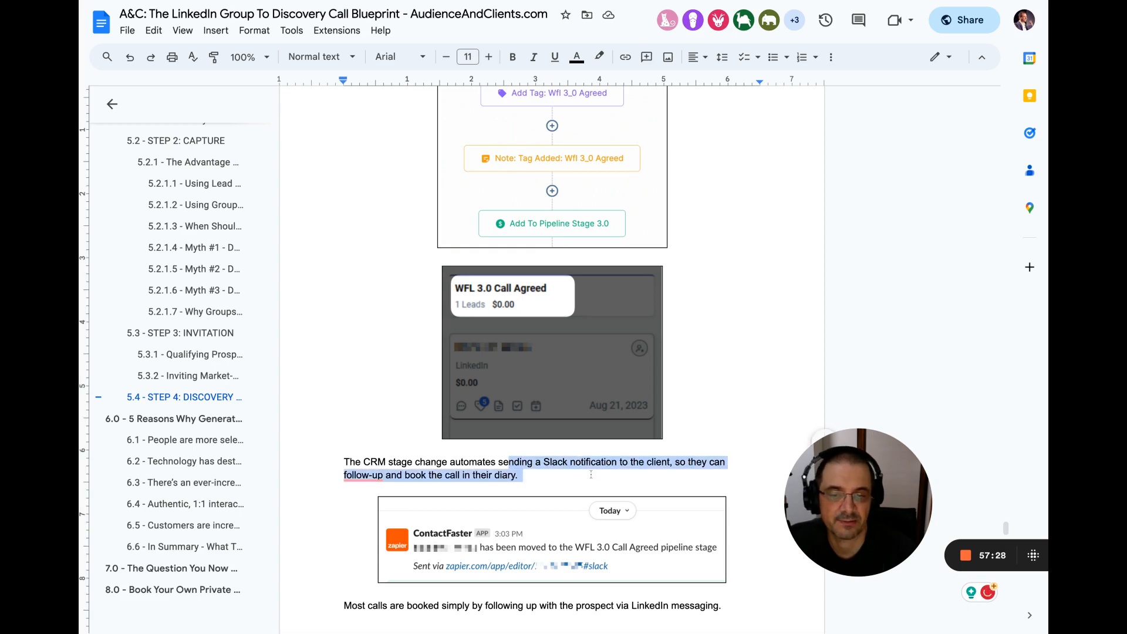
scroll("down", 3)
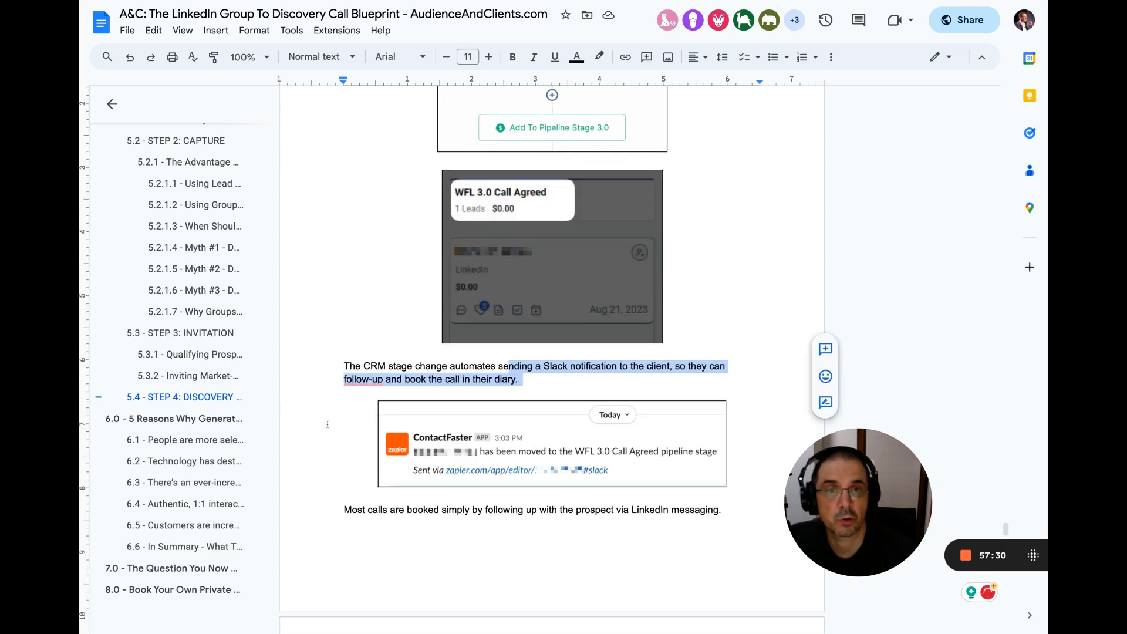
scroll("down", 3)
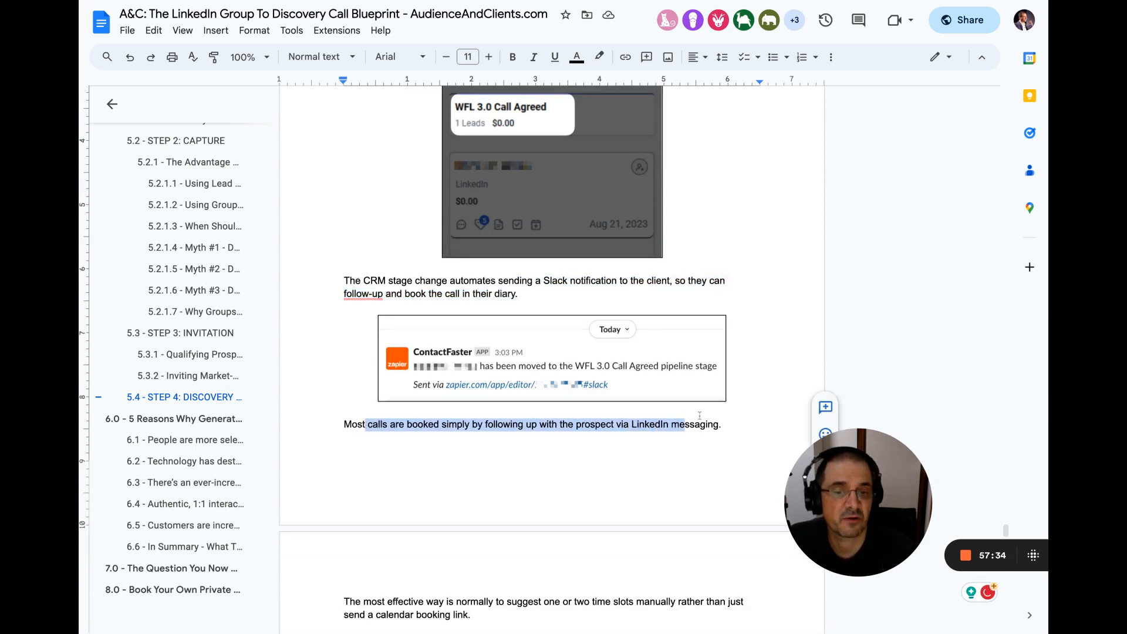
scroll("down", 3)
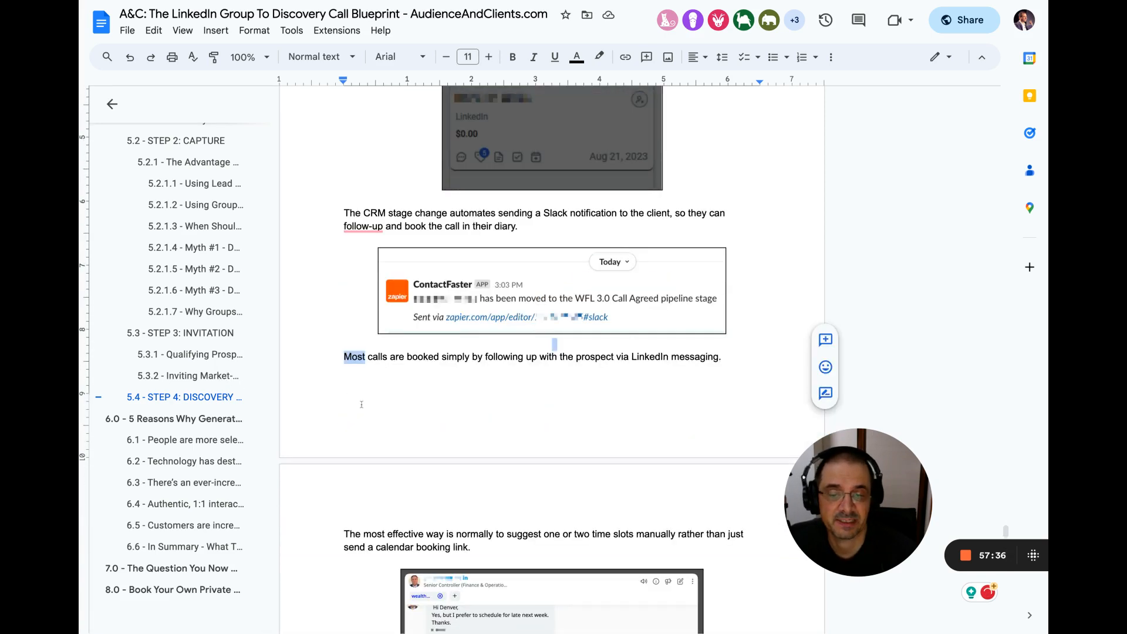
scroll("down", 3)
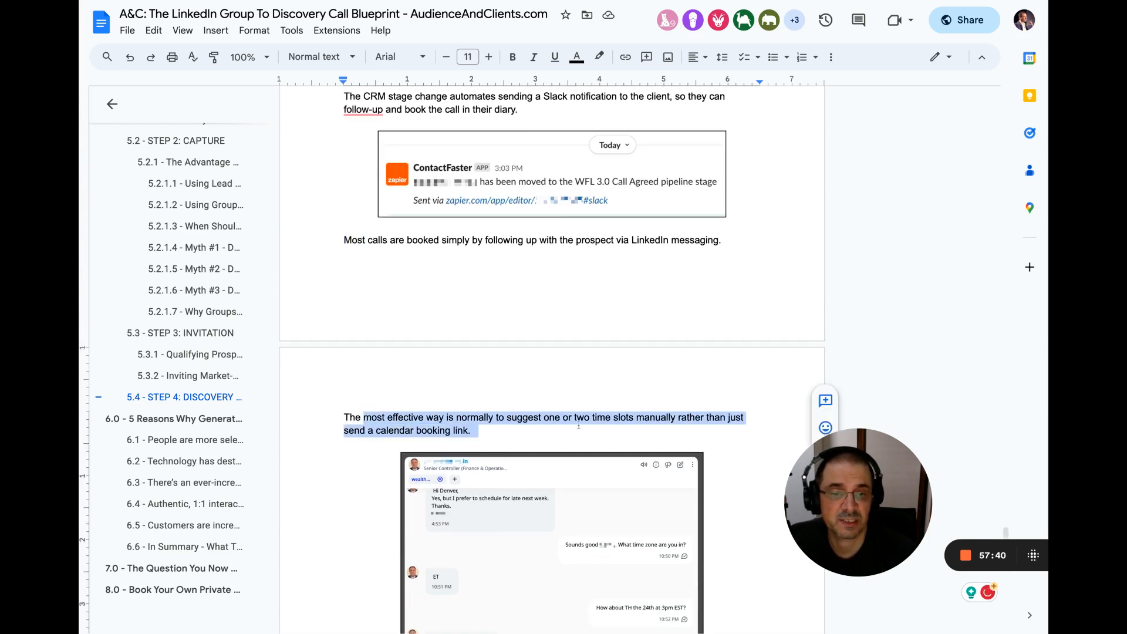
Step: Highlight the booking-links friction sentence through 'However the messaging still matters…'
scroll("down", 3)
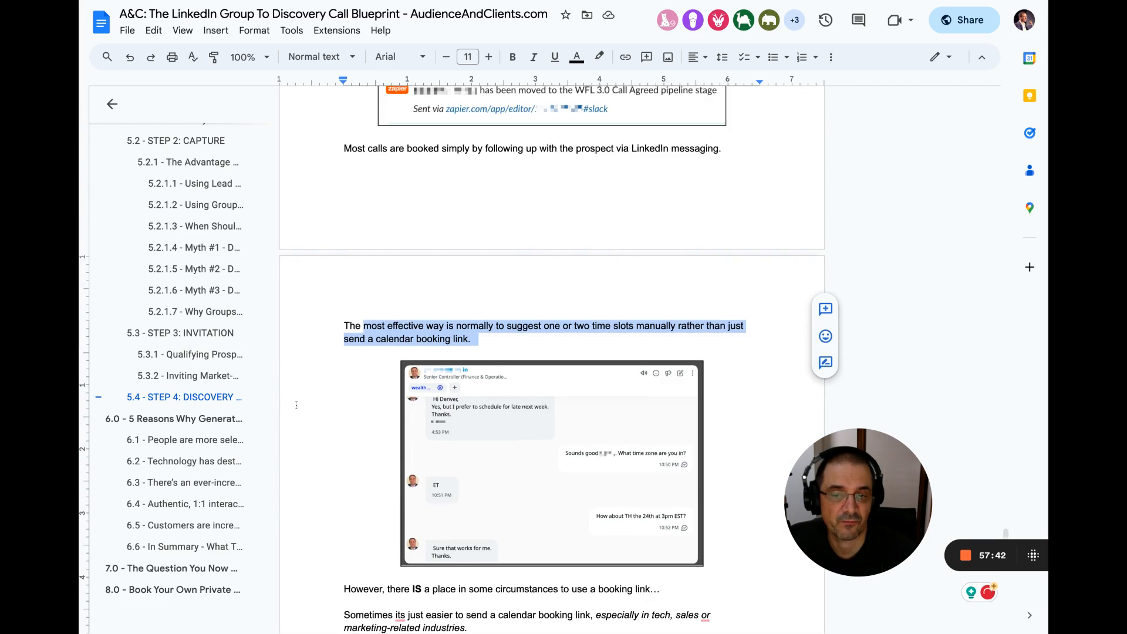
scroll("down", 3)
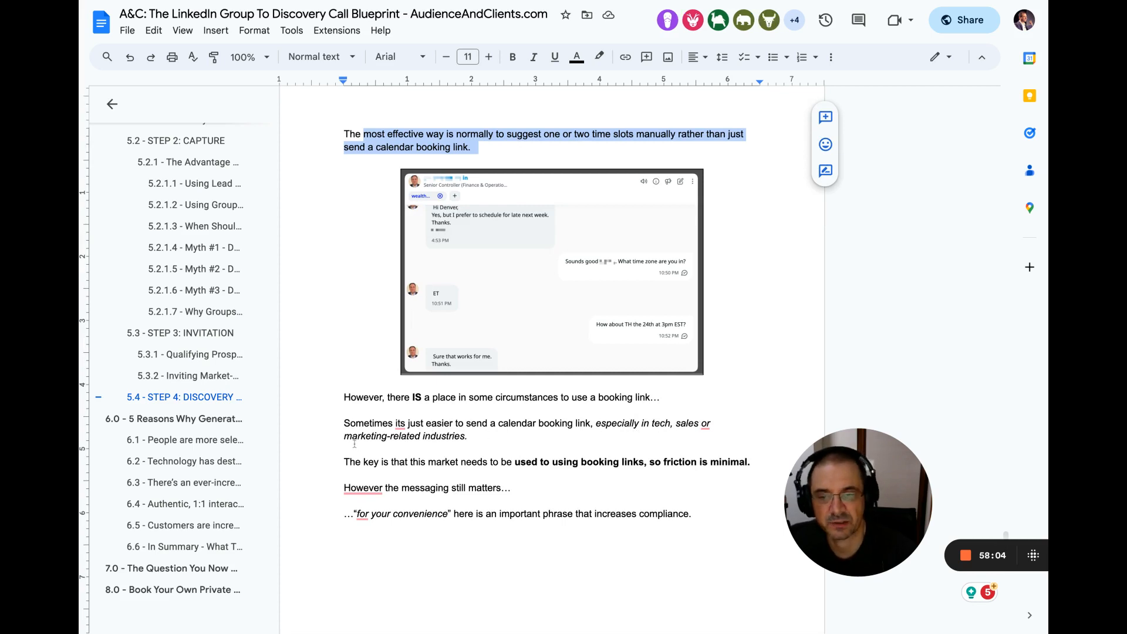
scroll("down", 3)
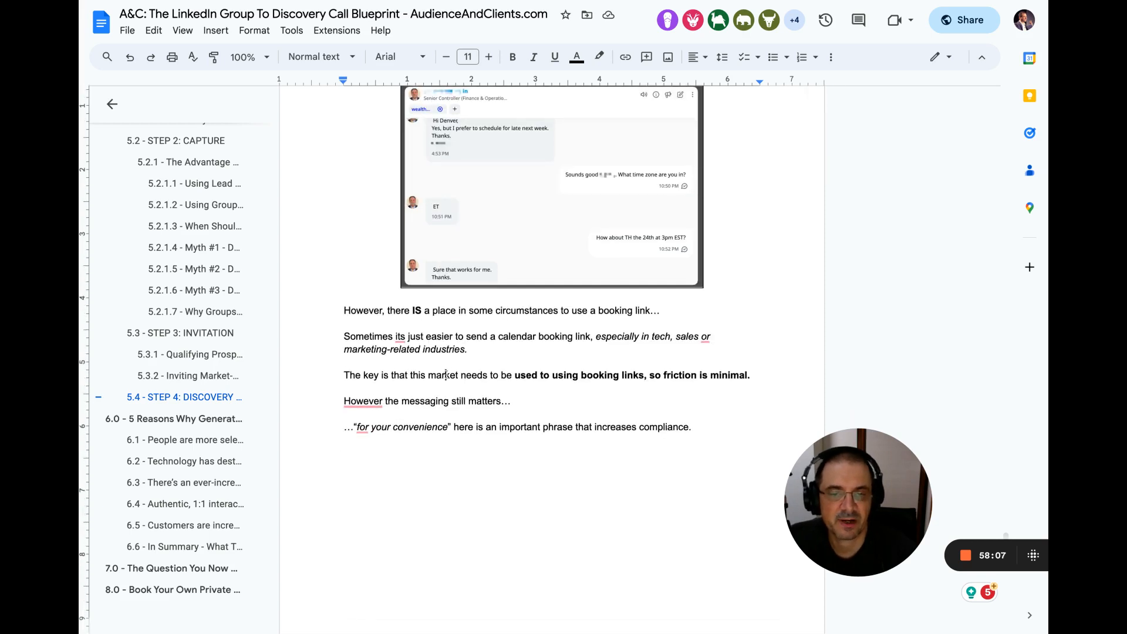
left_click_drag(444, 374, 513, 374)
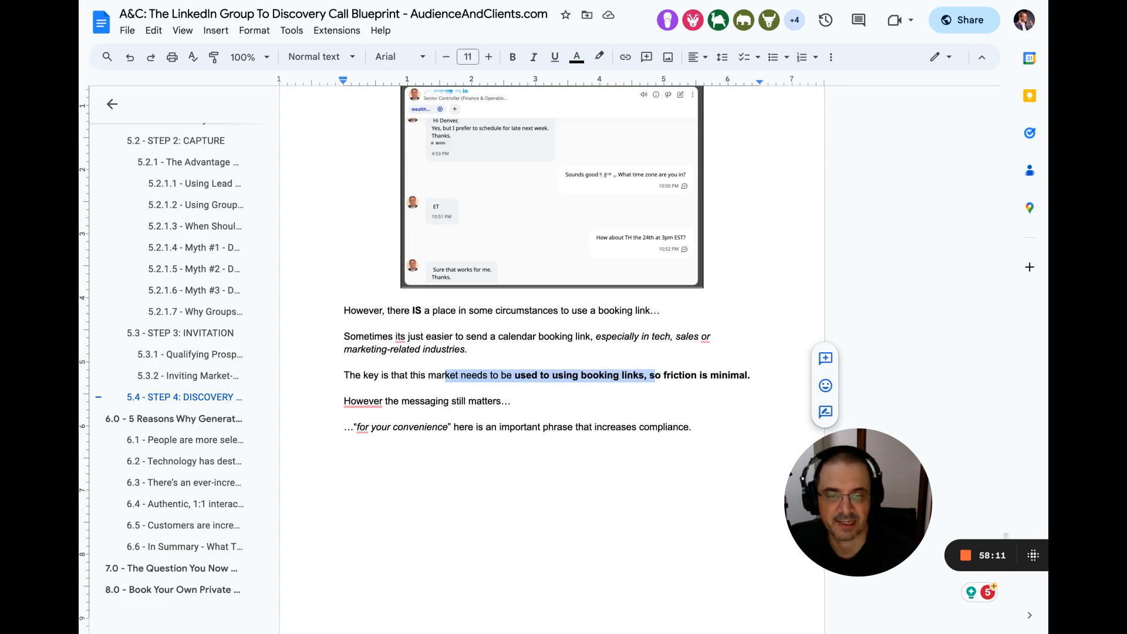
left_click_drag(646, 375, 514, 400)
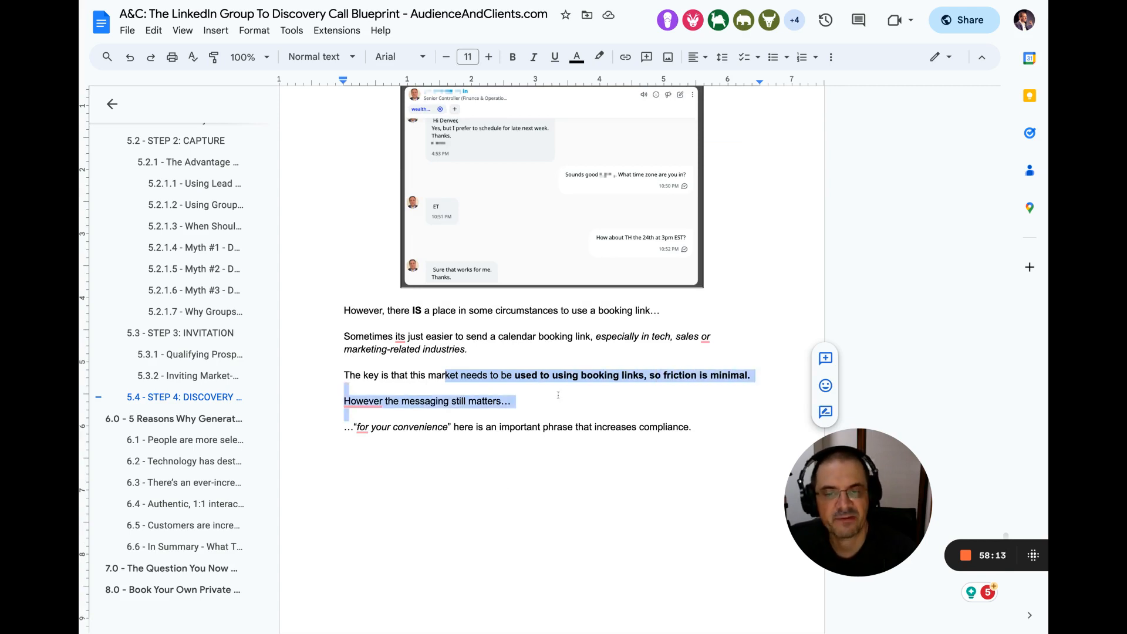
scroll("down", 3)
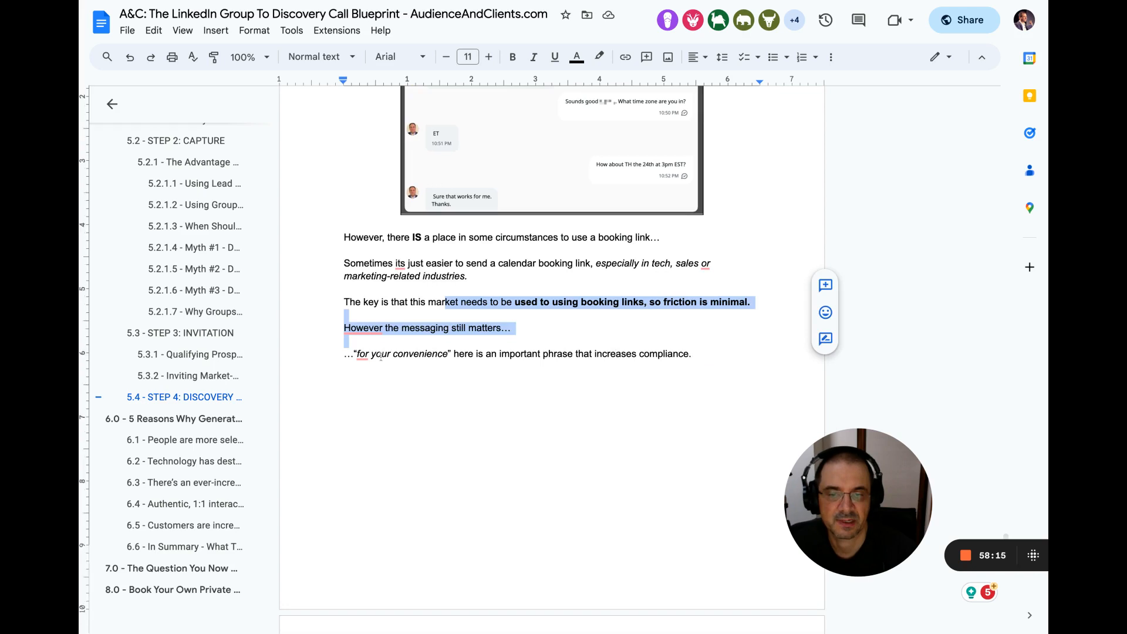
scroll("down", 3)
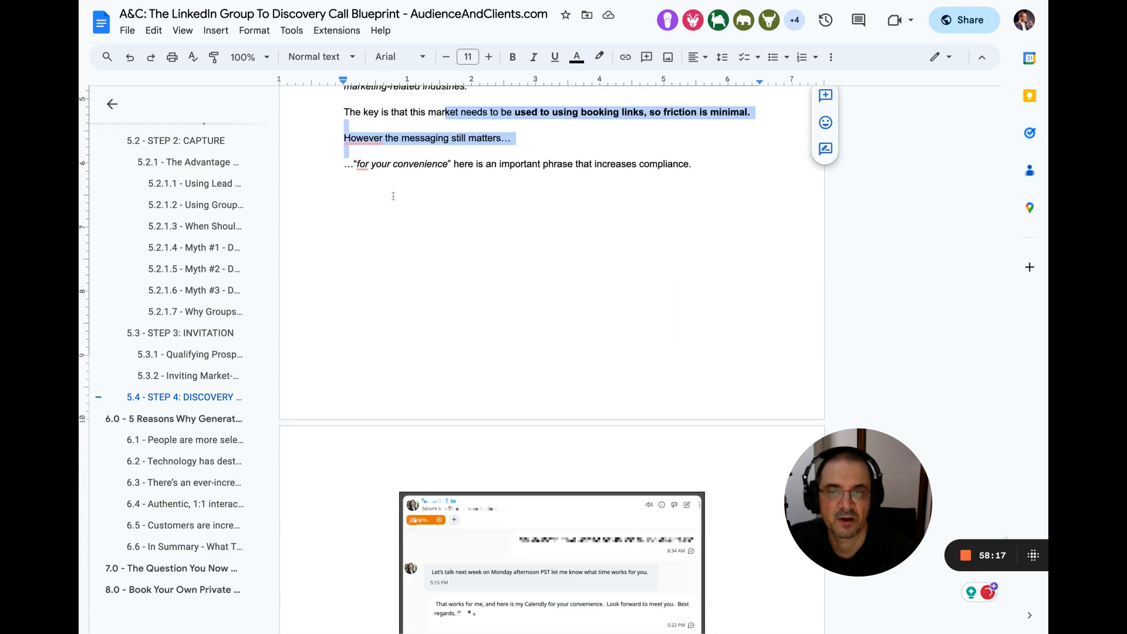
Step: Highlight the CRM sentences on dragging prospect cards between stages and on consistent performance data
scroll("down", 3)
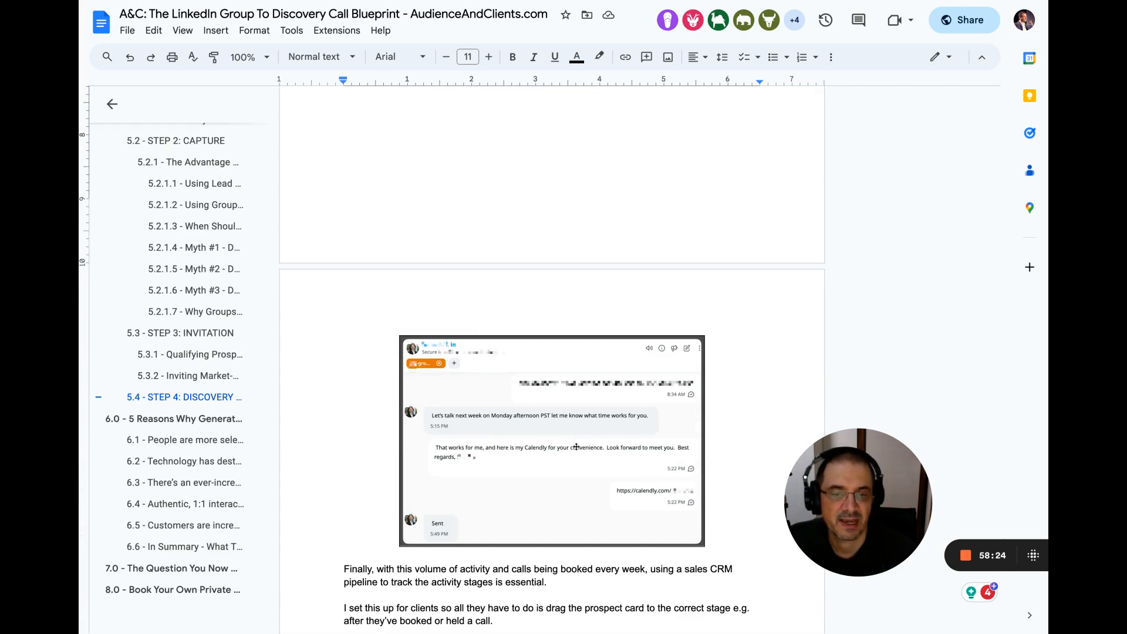
mouse_move(598, 442)
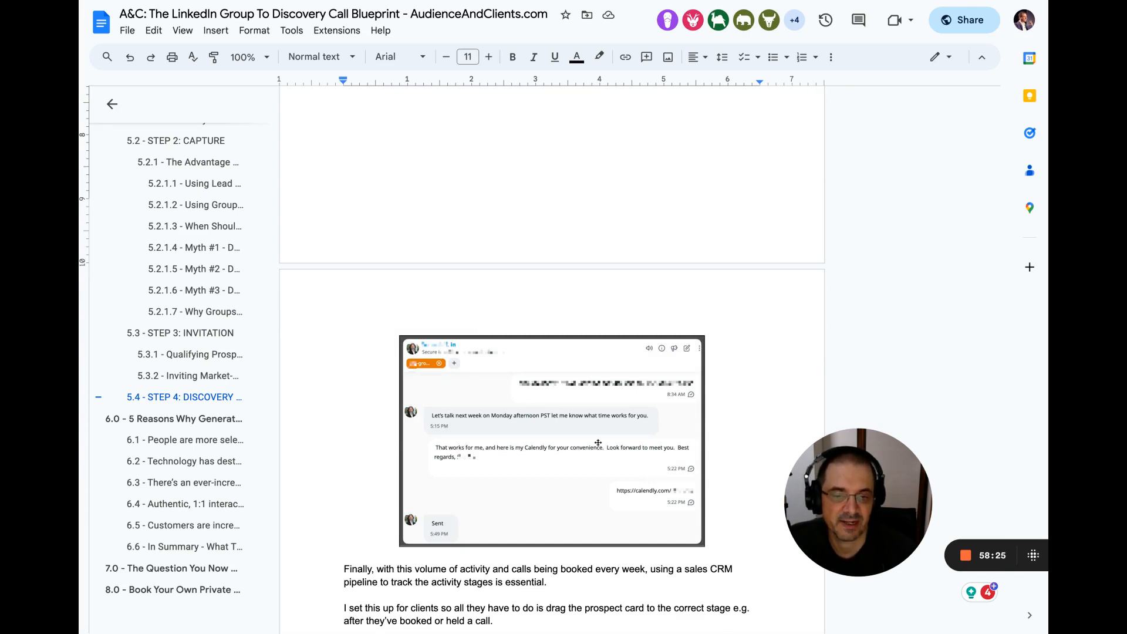
scroll("down", 3)
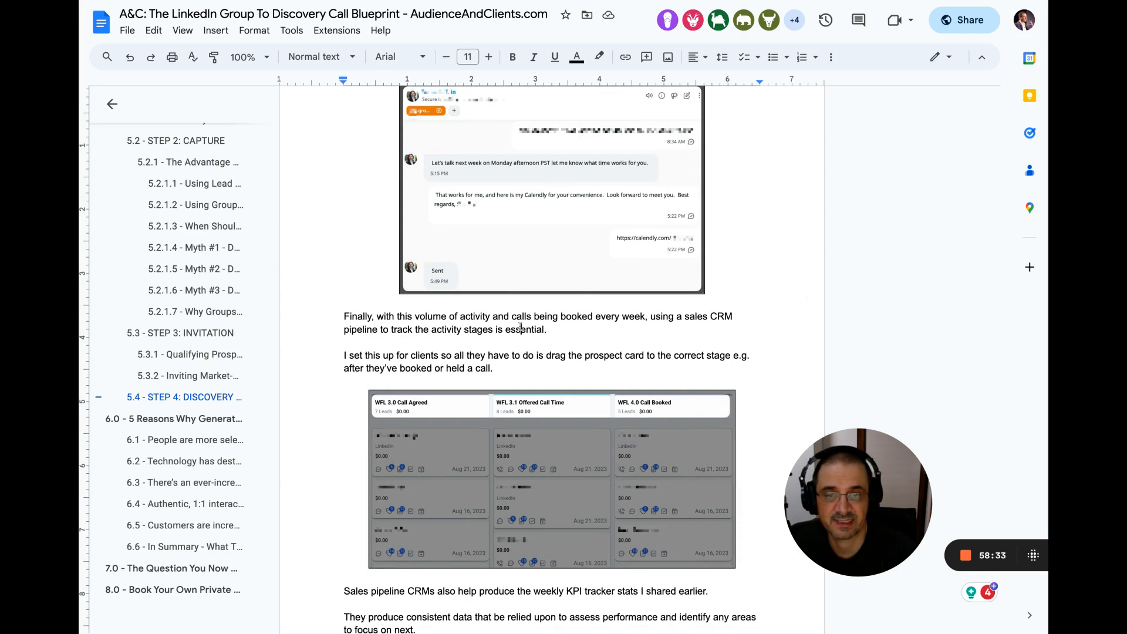
left_click_drag(344, 355, 494, 368)
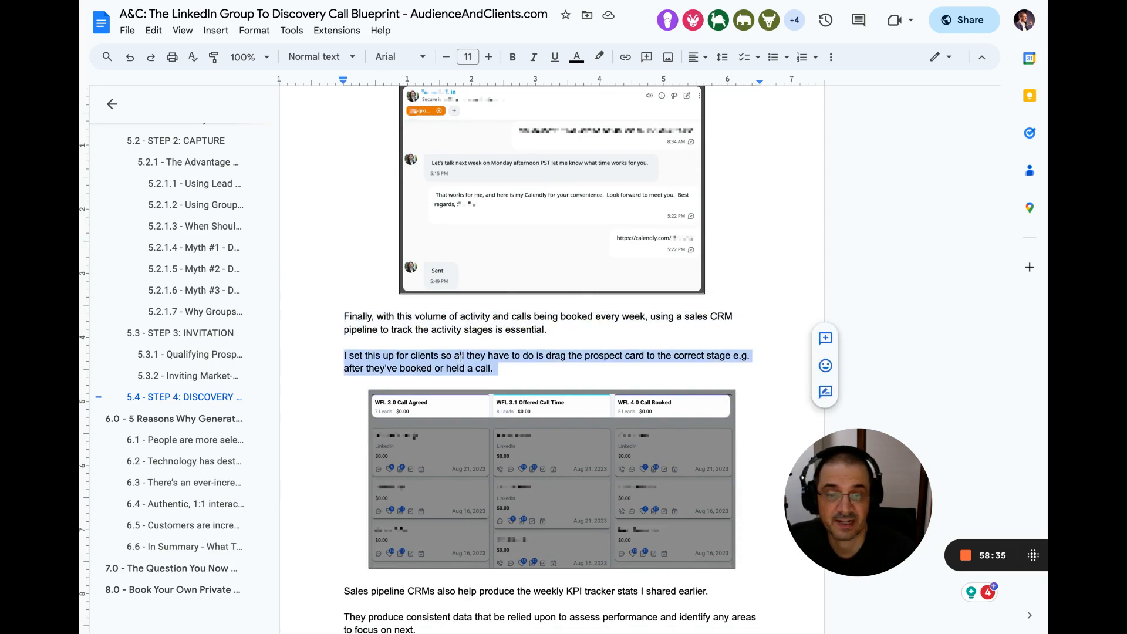
scroll("down", 3)
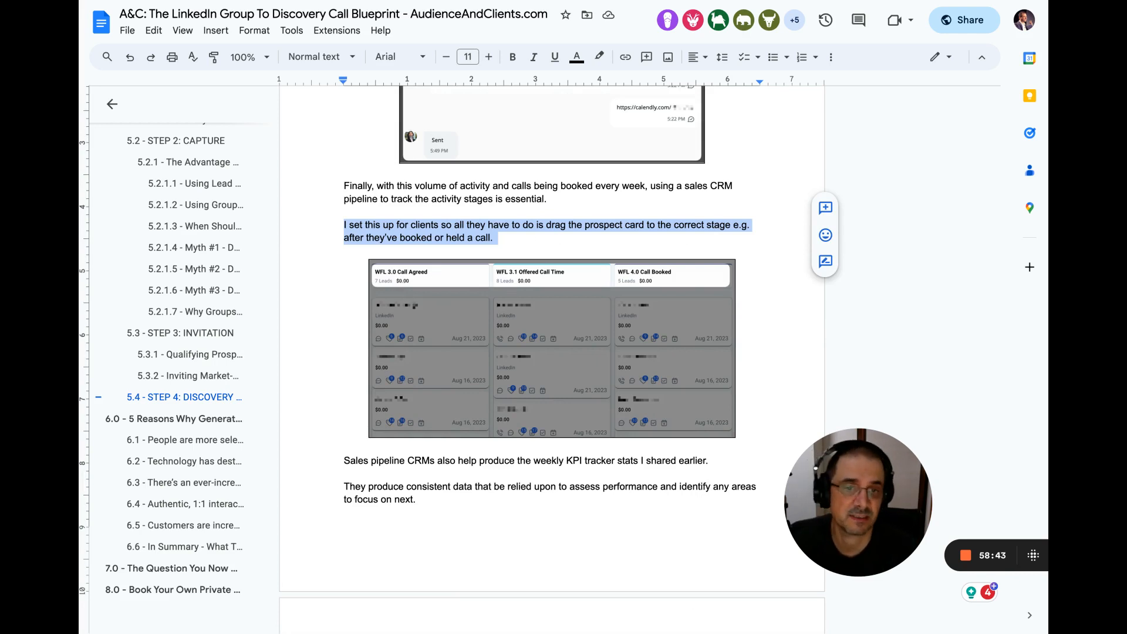
mouse_move(358, 316)
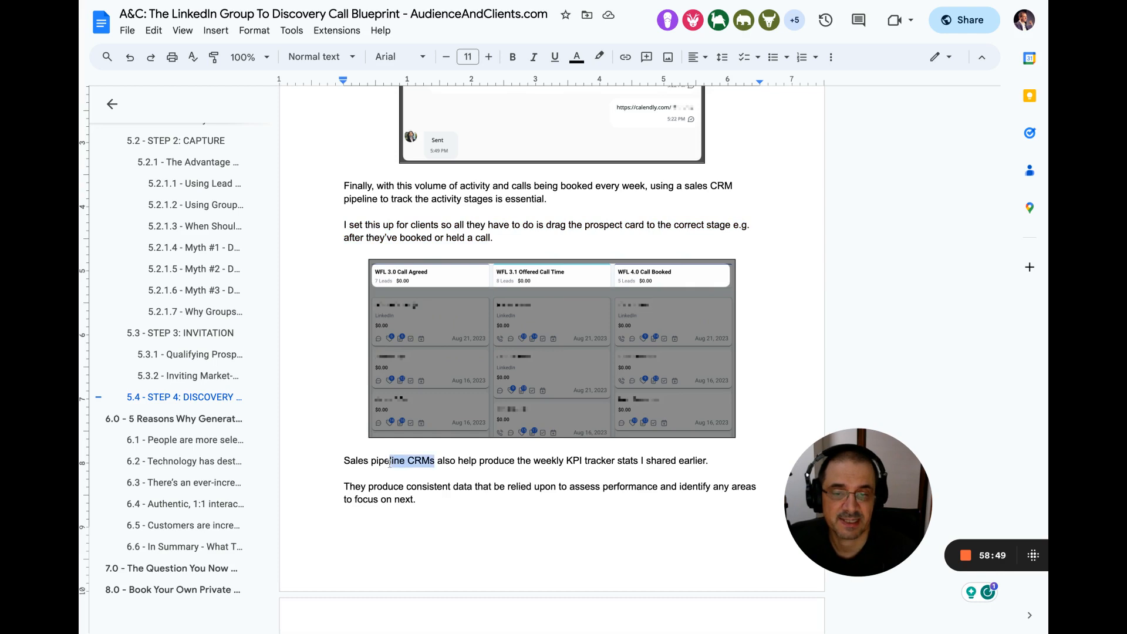
left_click_drag(402, 460, 582, 460)
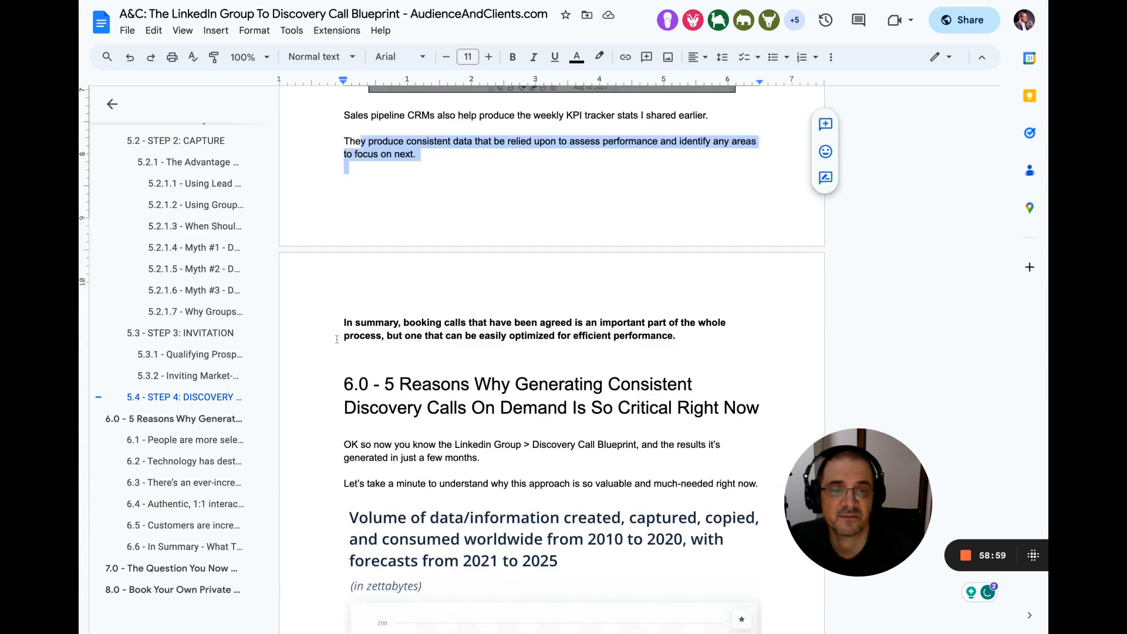
Step: Select the '>' in section 6.0's 'Linkedin Group > Discovery Call Blueprint' sentence, then read toward the data-volume chart
scroll("down", 3)
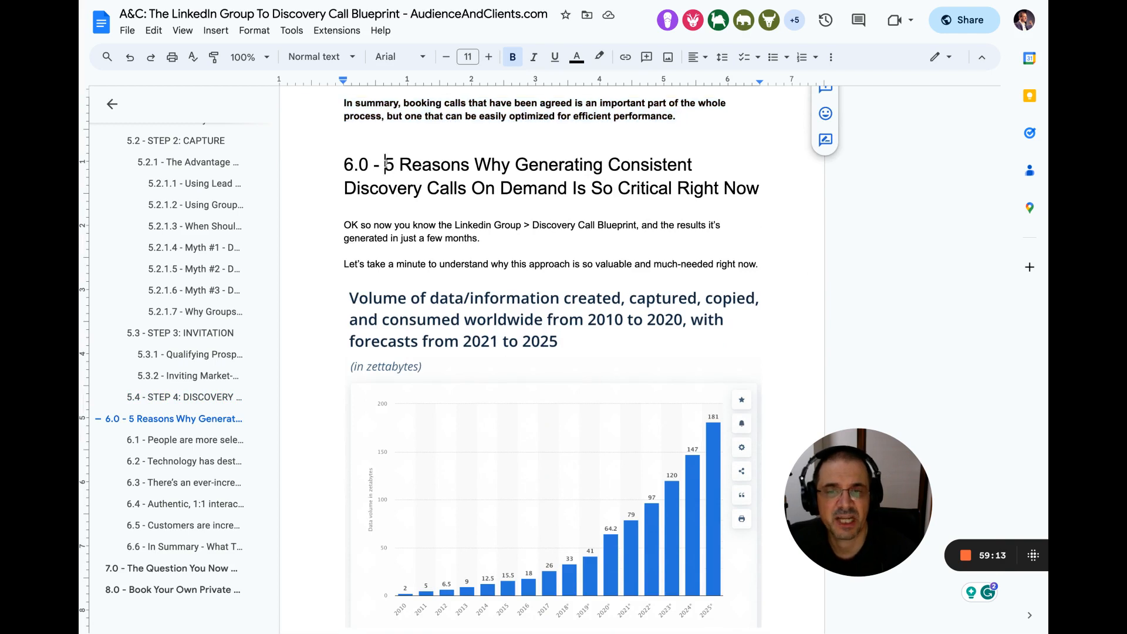
left_click_drag(384, 164, 758, 188)
type("To")
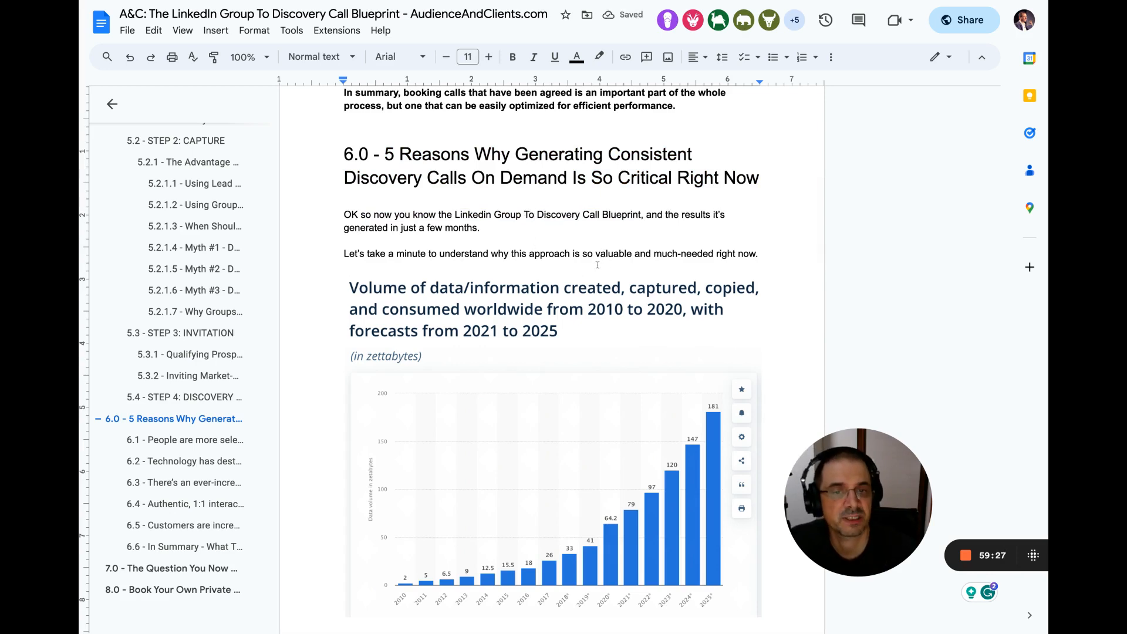
scroll("down", 3)
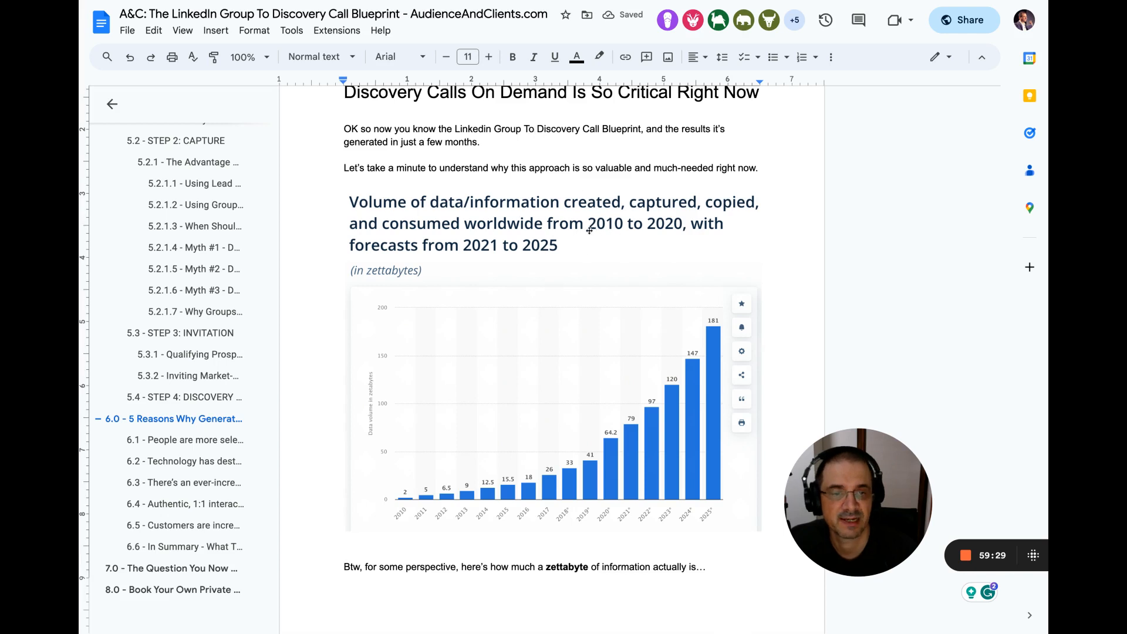
mouse_move(430, 202)
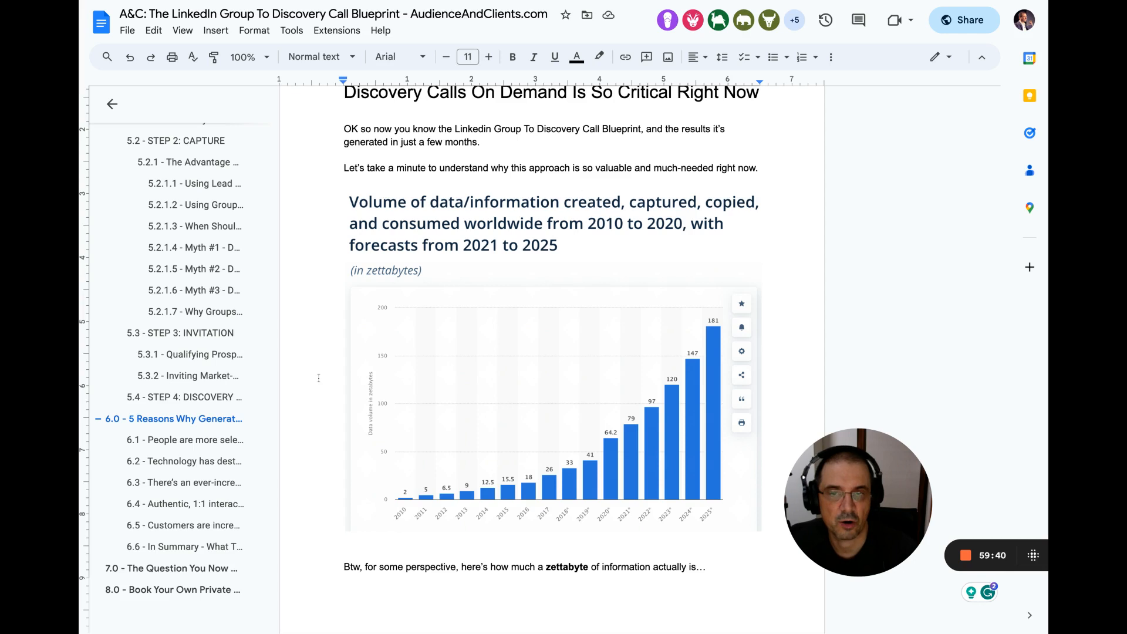
scroll("down", 3)
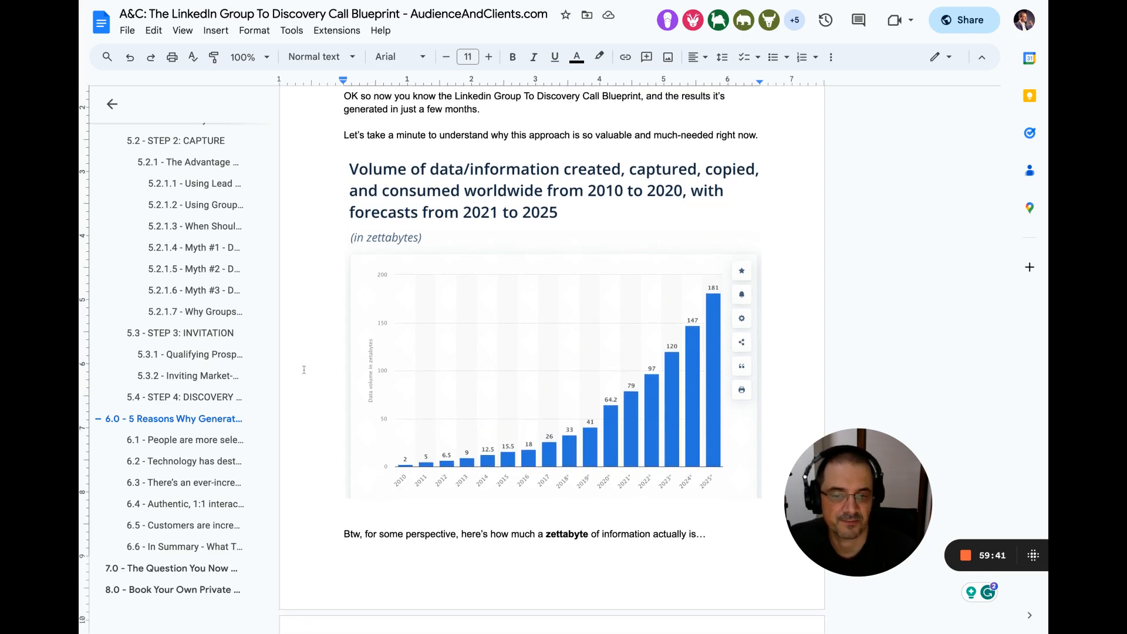
scroll("down", 3)
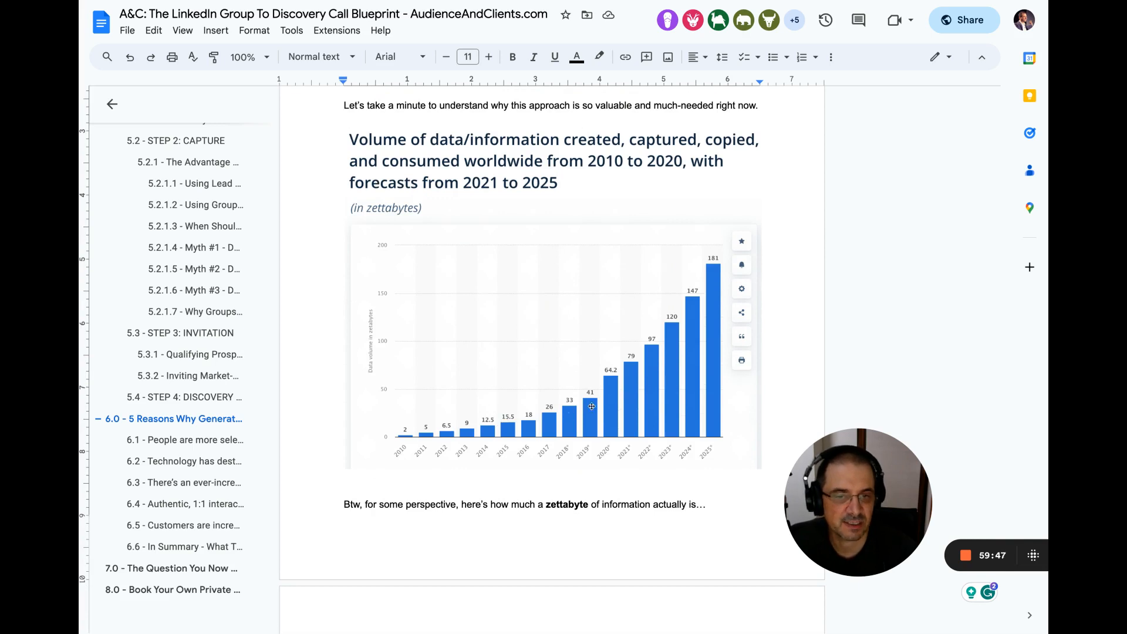
mouse_move(591, 401)
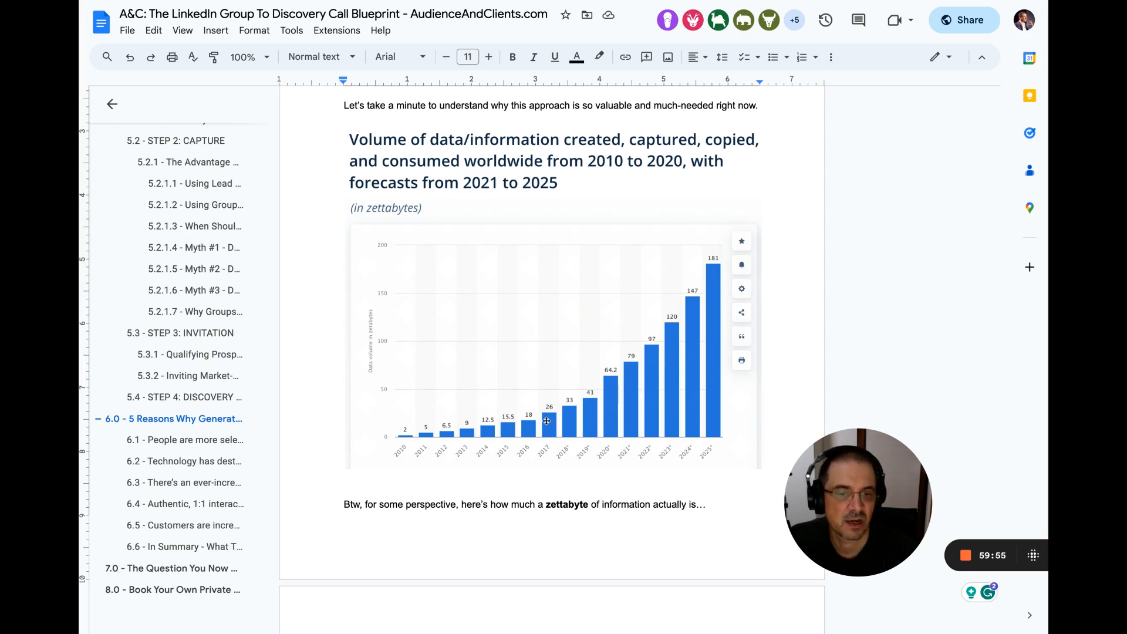
mouse_move(672, 329)
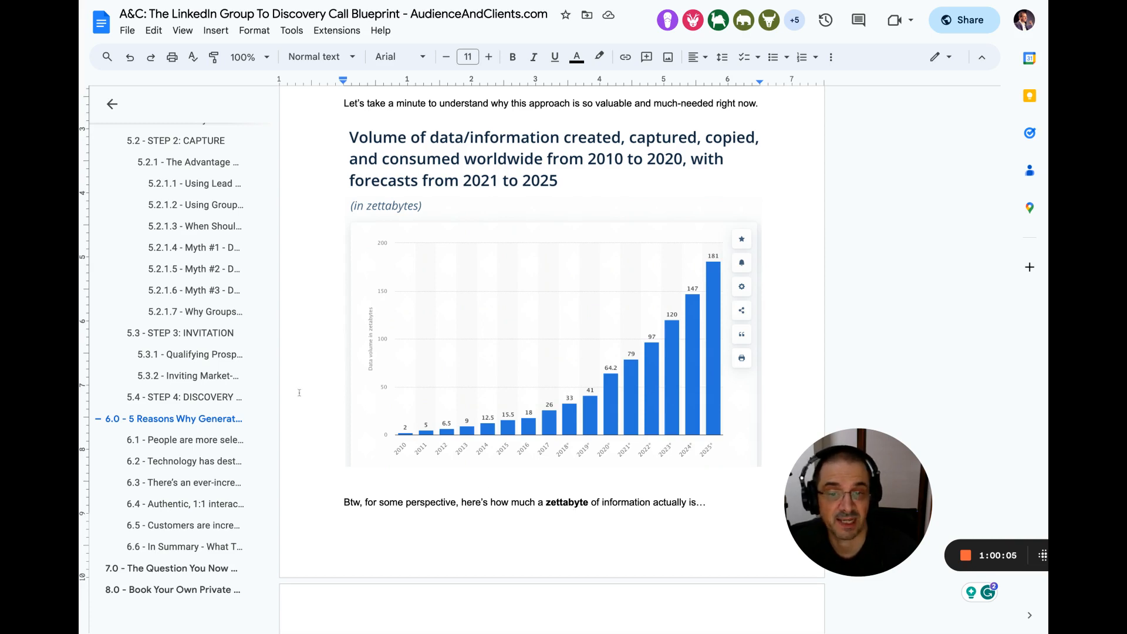
scroll("down", 3)
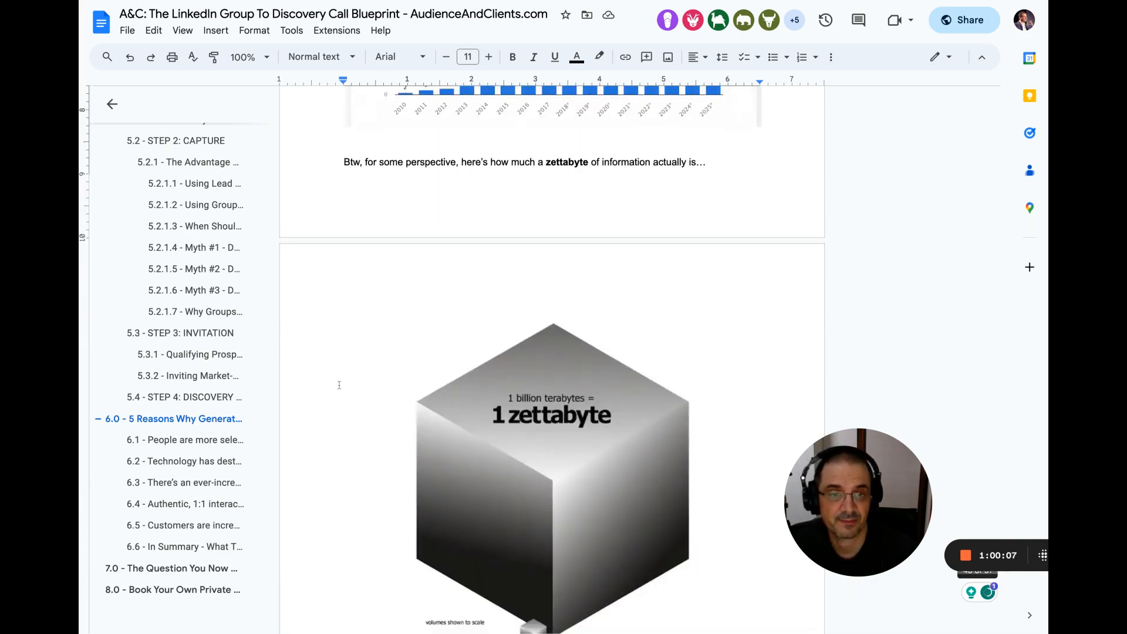
scroll("down", 3)
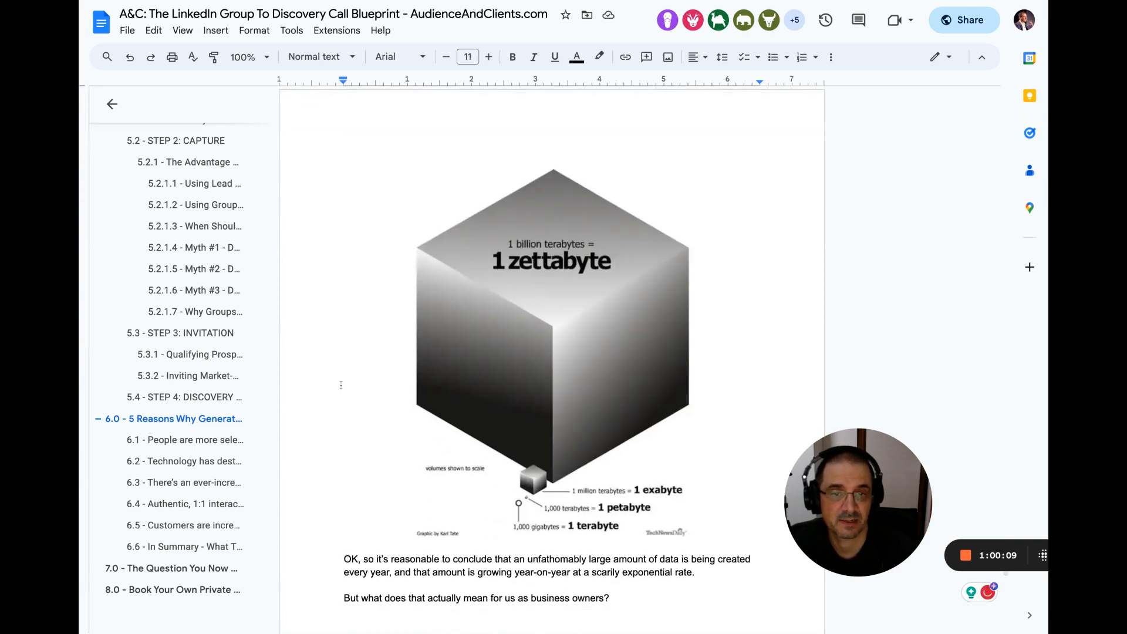
scroll("down", 3)
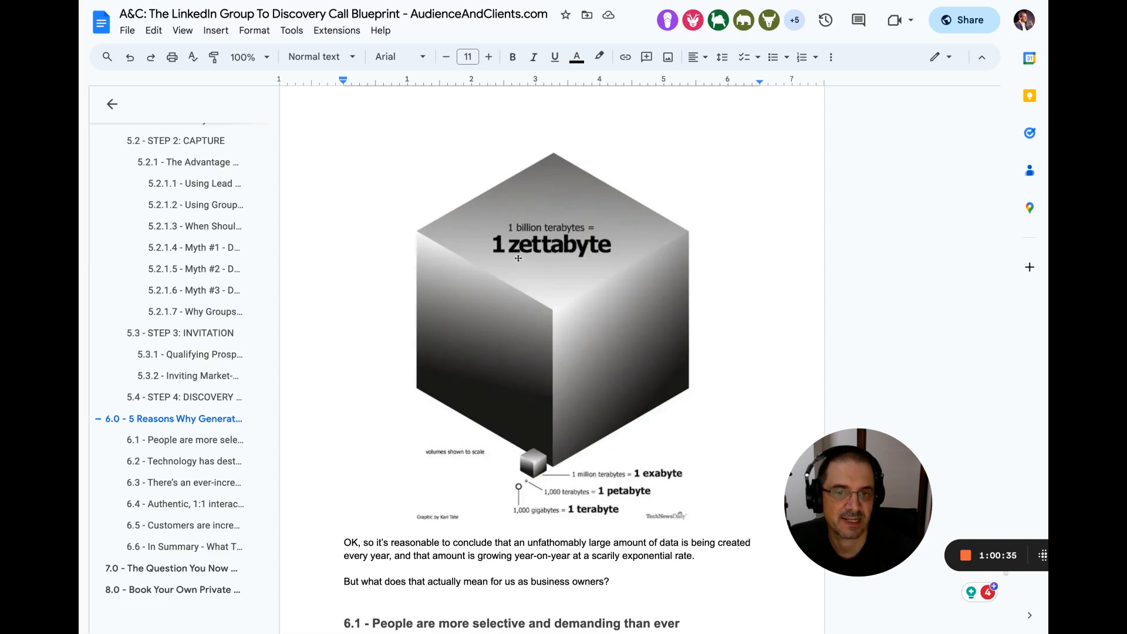
mouse_move(374, 338)
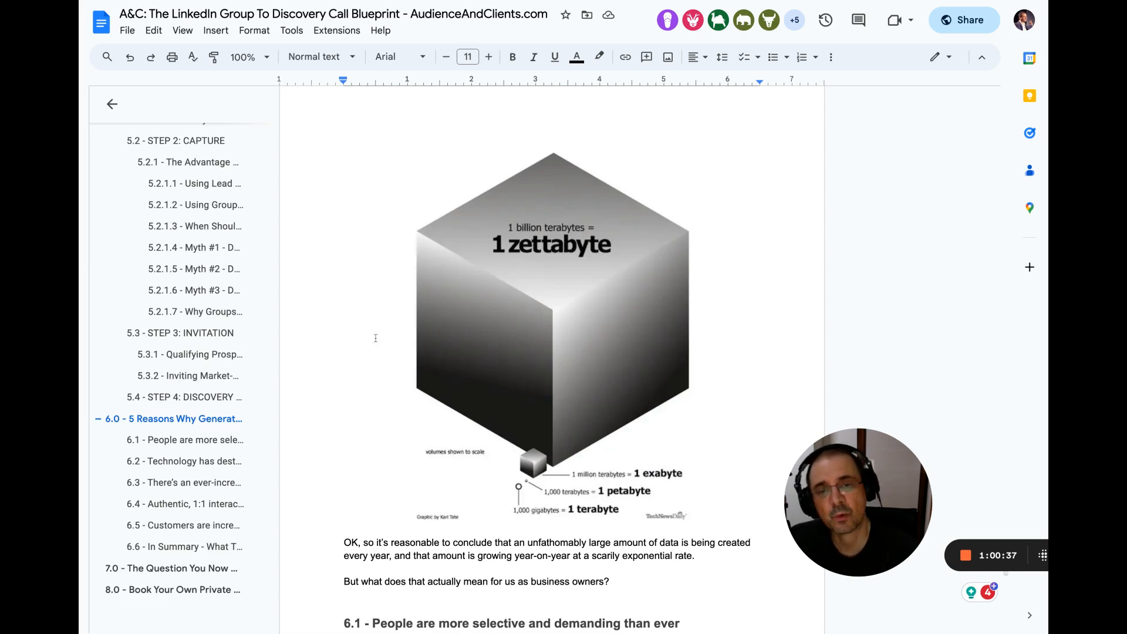
scroll("down", 3)
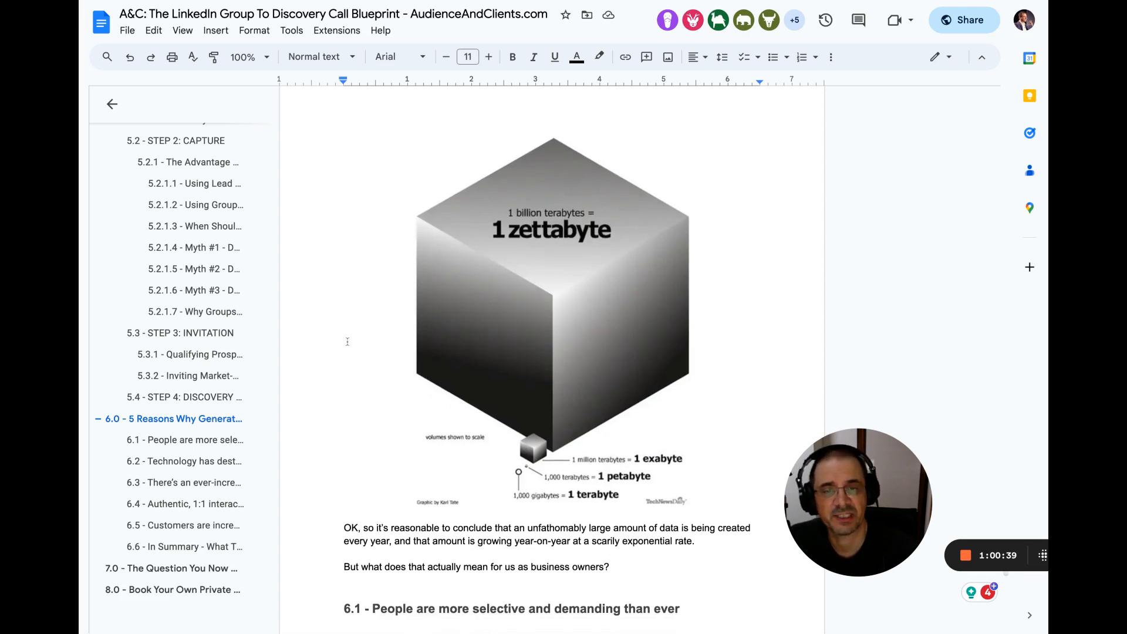
scroll("down", 3)
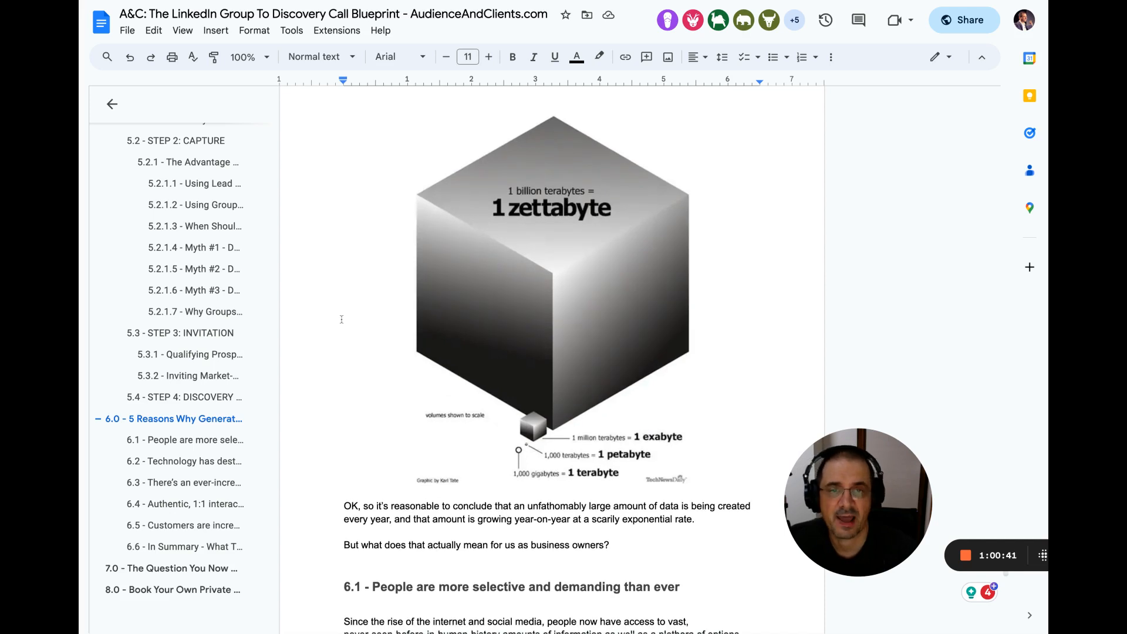
scroll("down", 3)
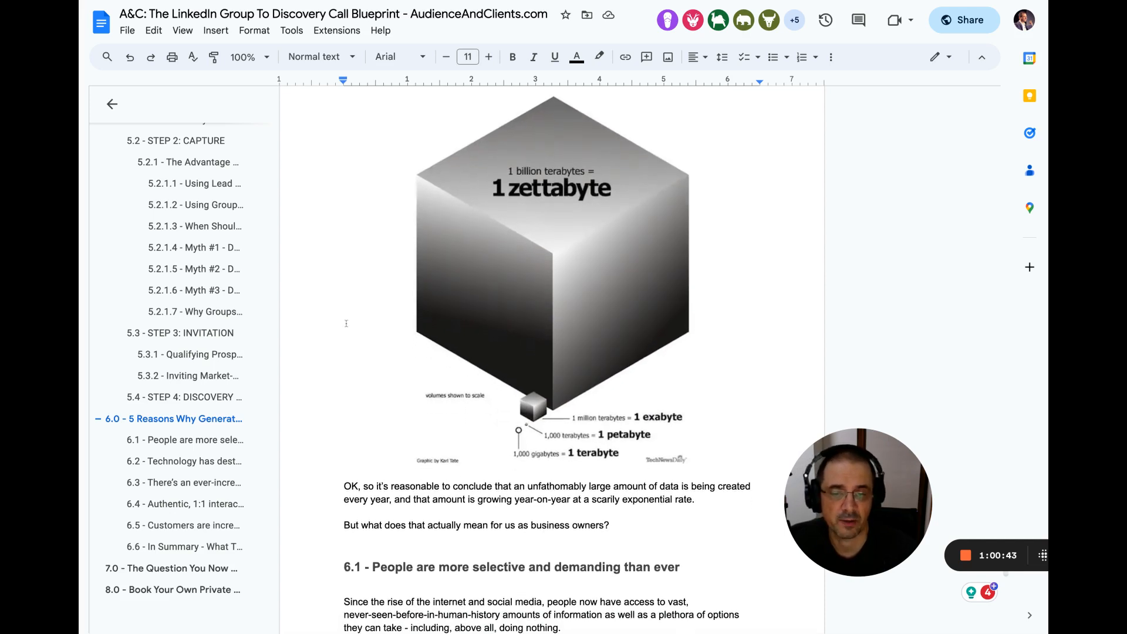
double_click(504, 483)
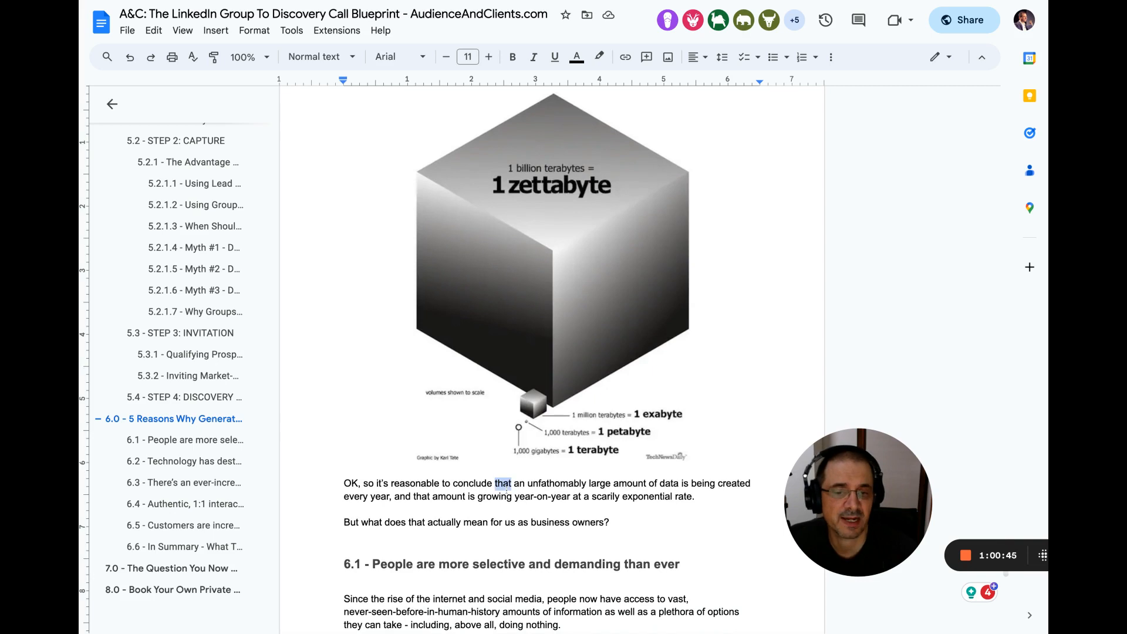